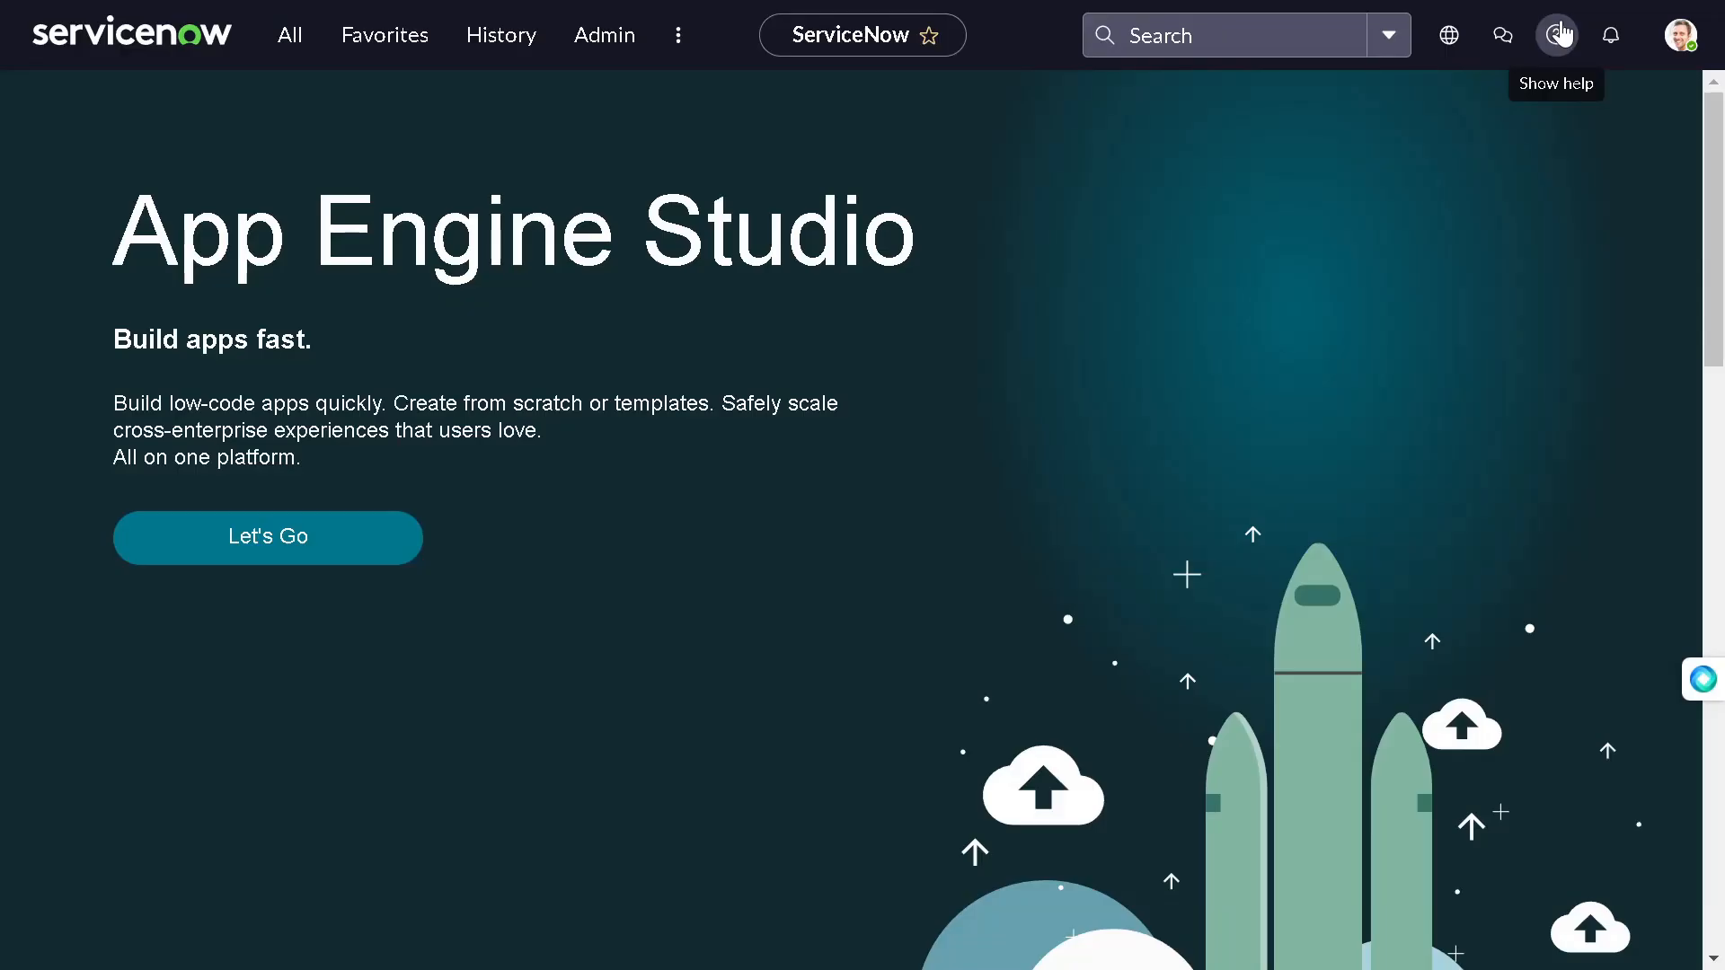
Step: Filter the navigator for 'assignment' and open System Policy > Rules > Assignment
left_click(1556, 34)
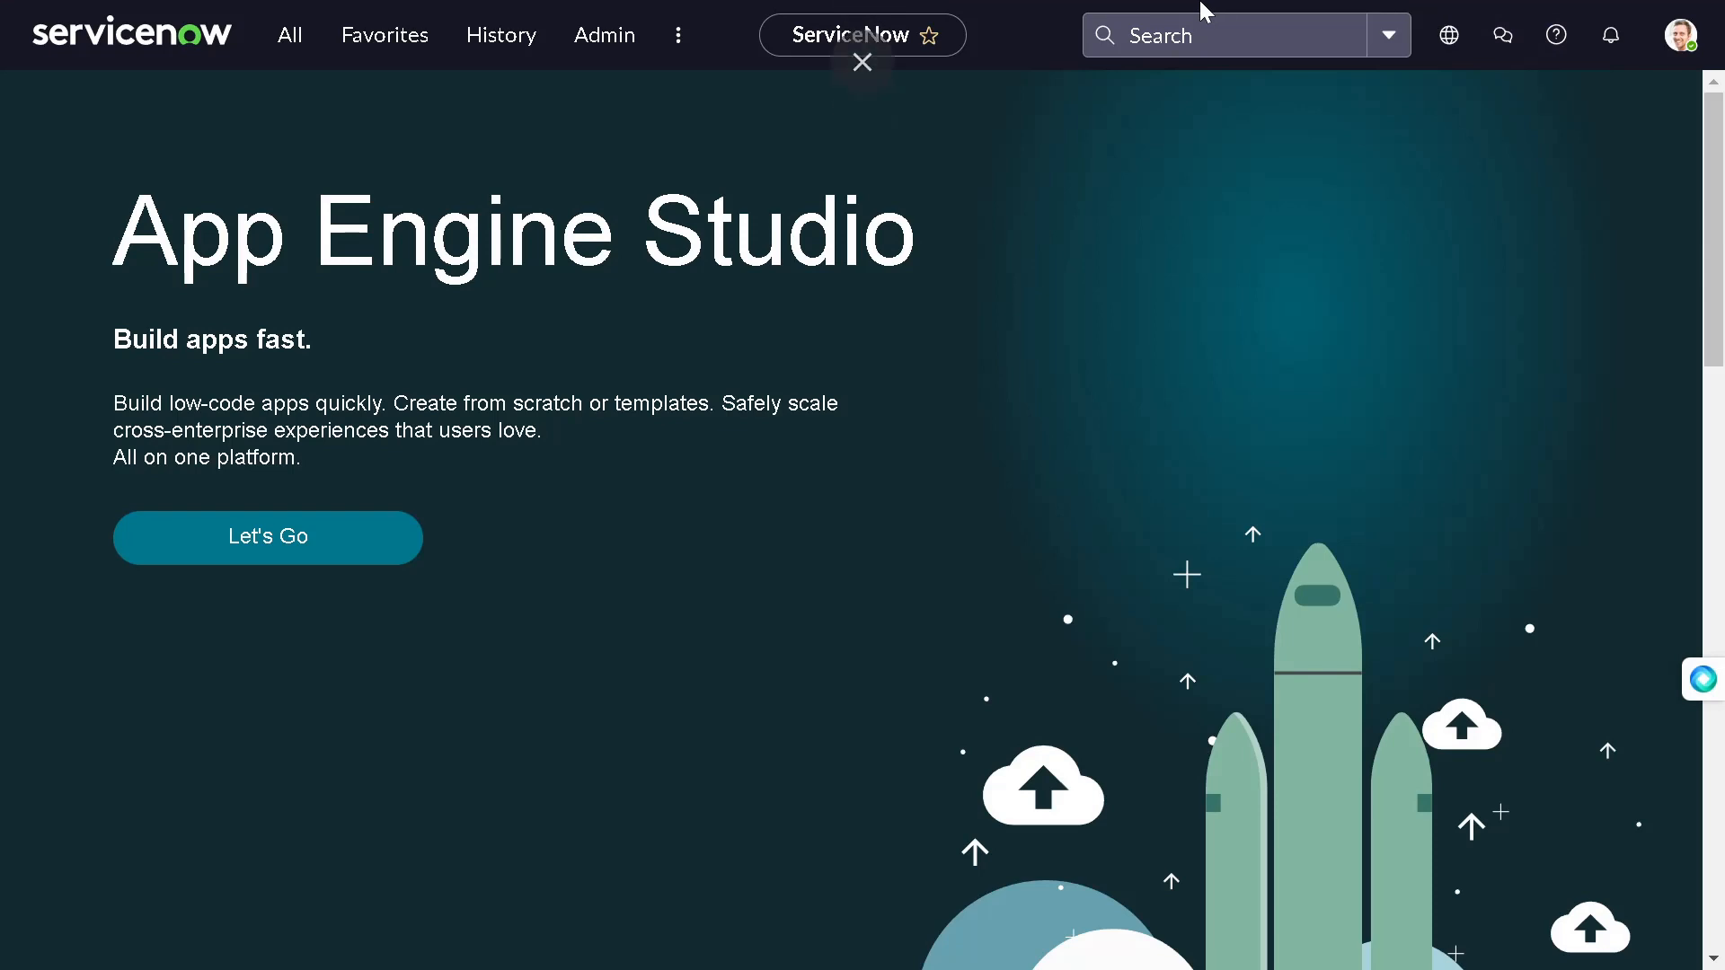
left_click(863, 63)
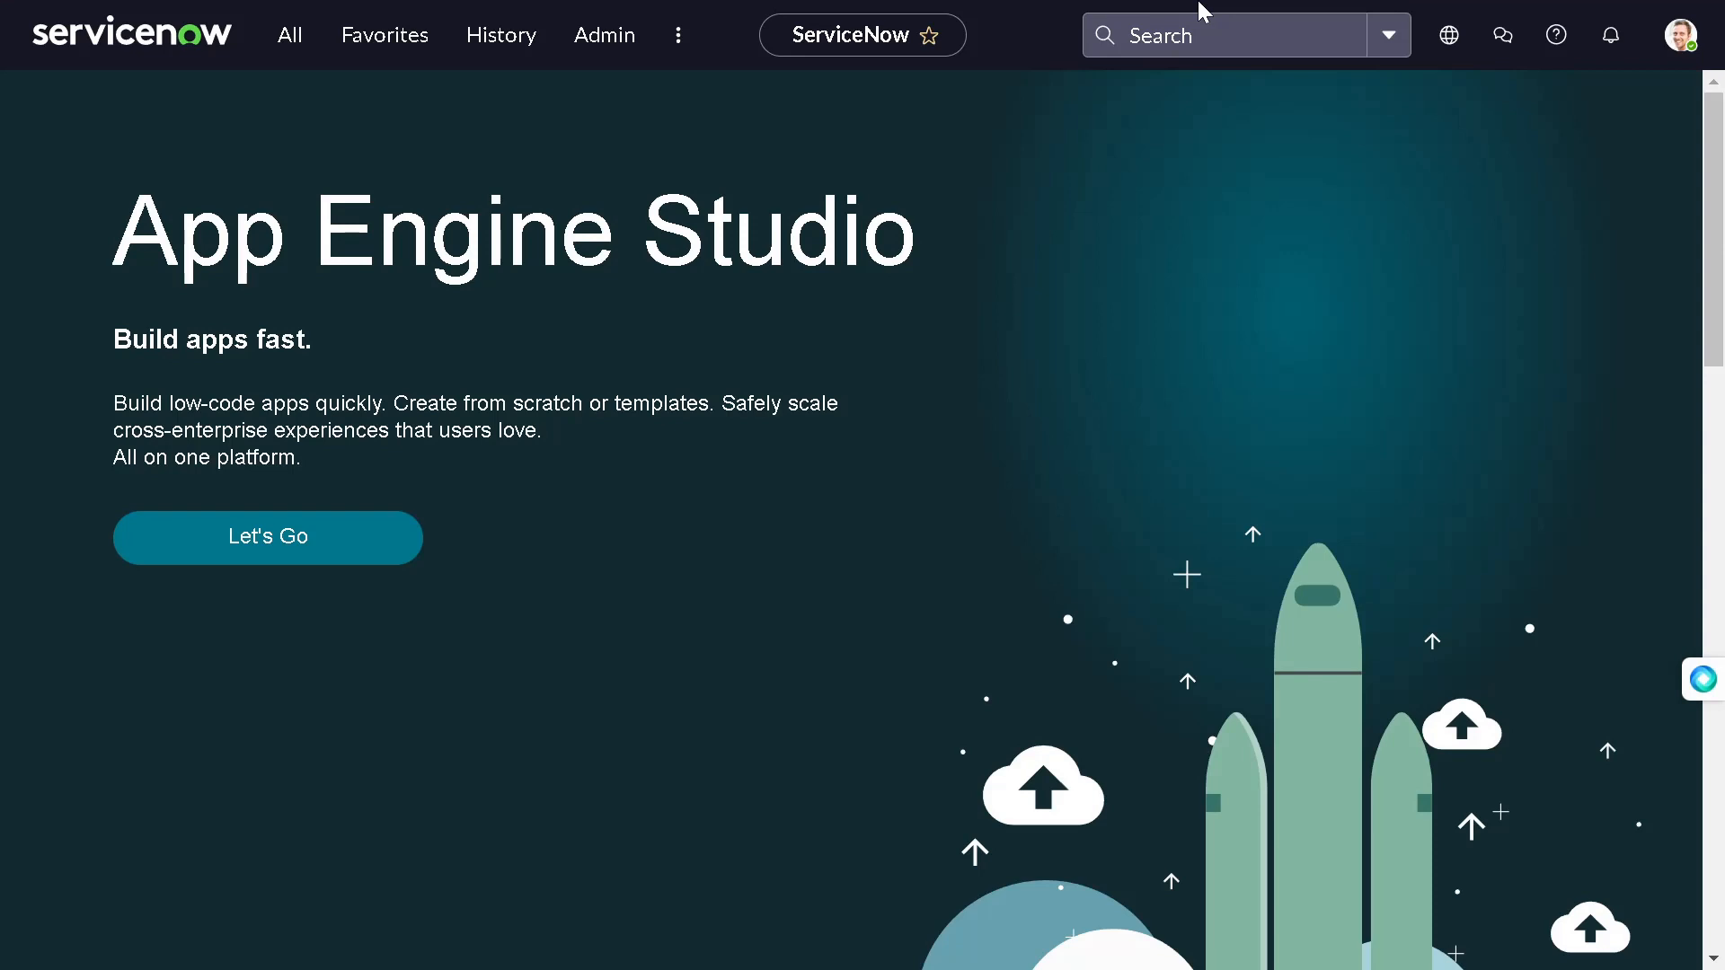
mouse_move(1148, 11)
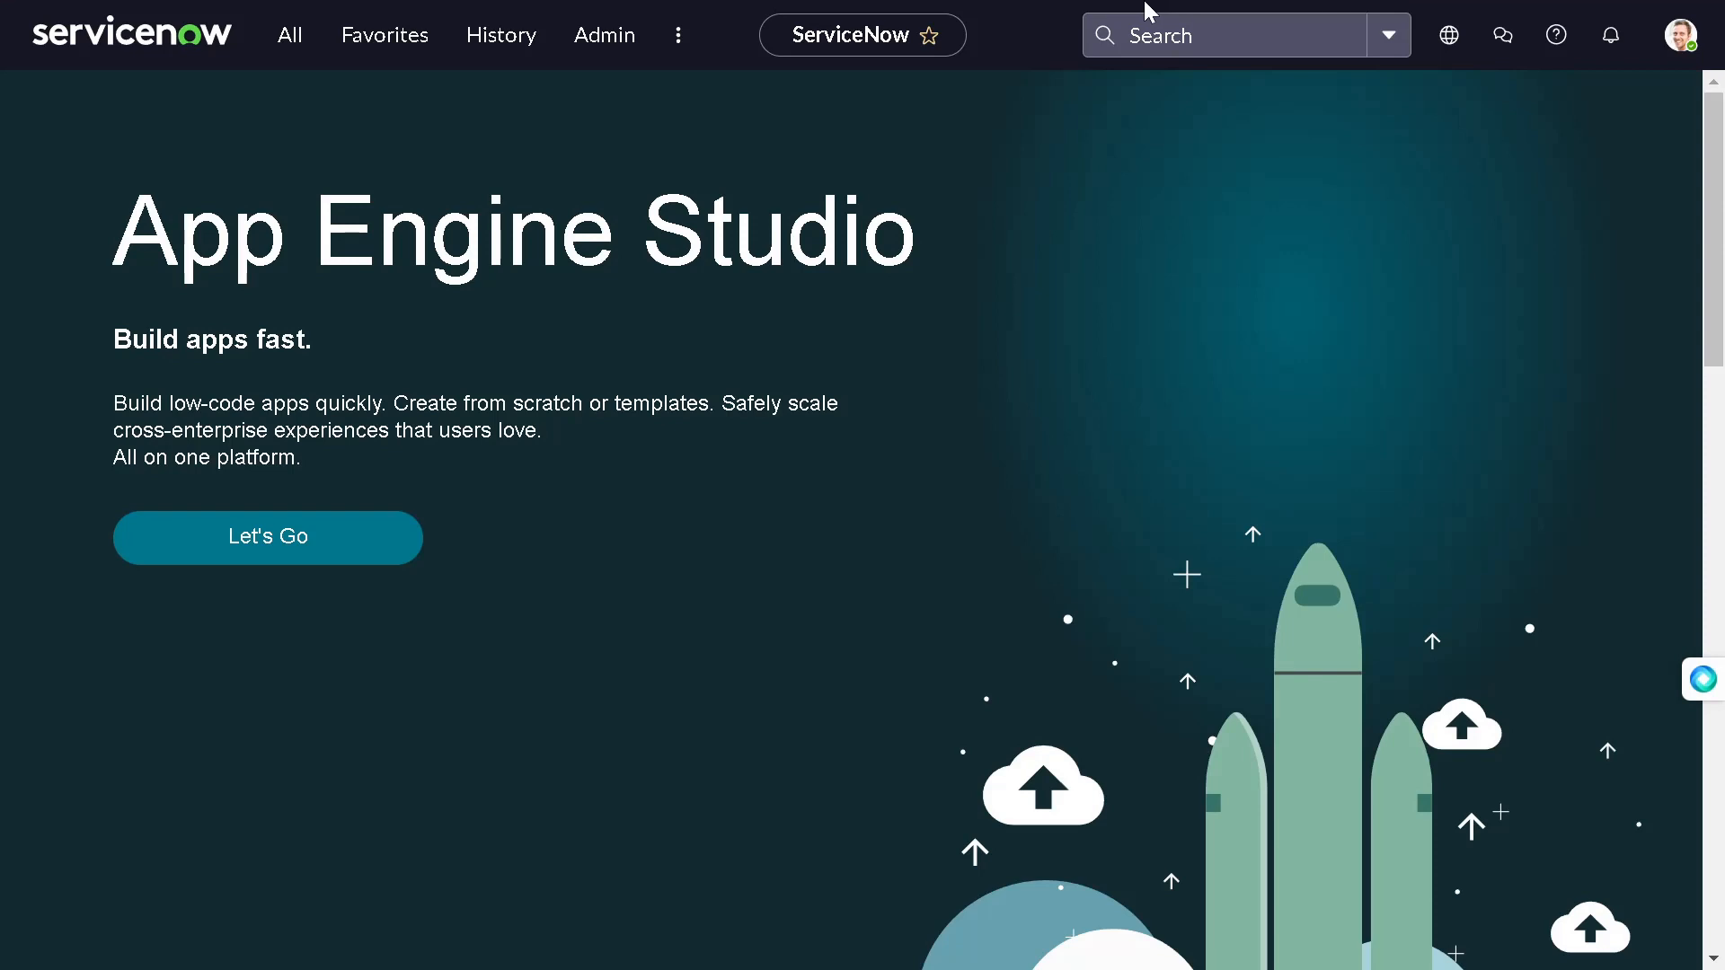
mouse_move(334, 463)
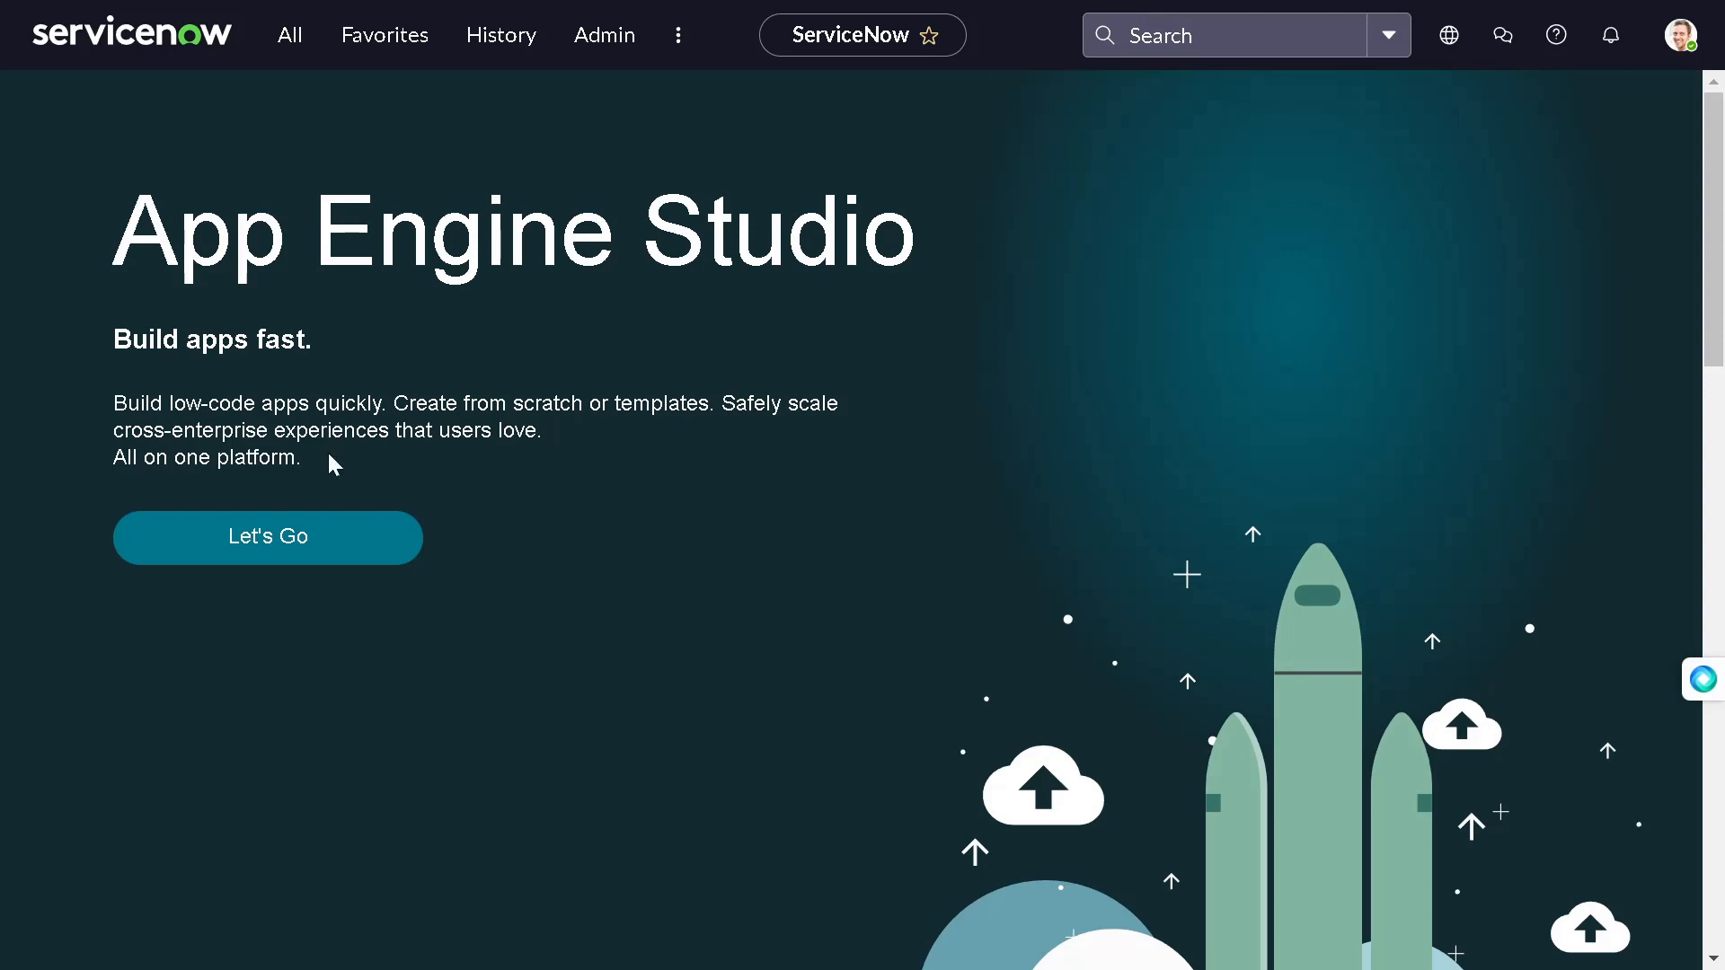
mouse_move(149, 394)
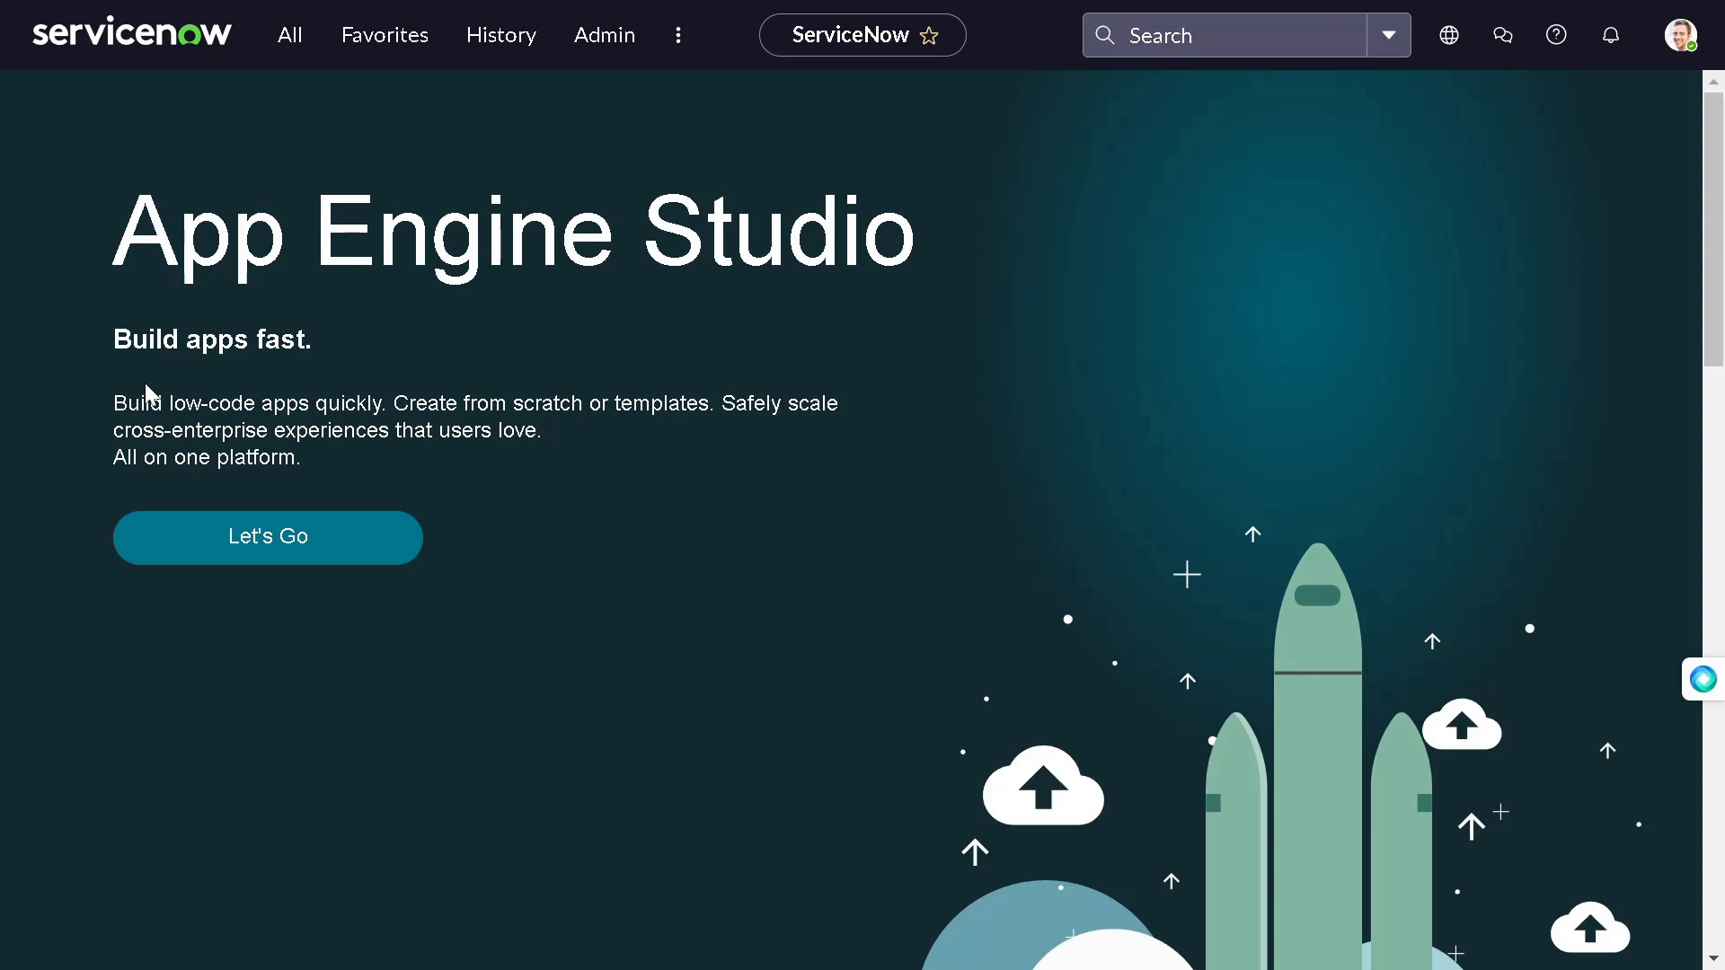
mouse_move(138, 388)
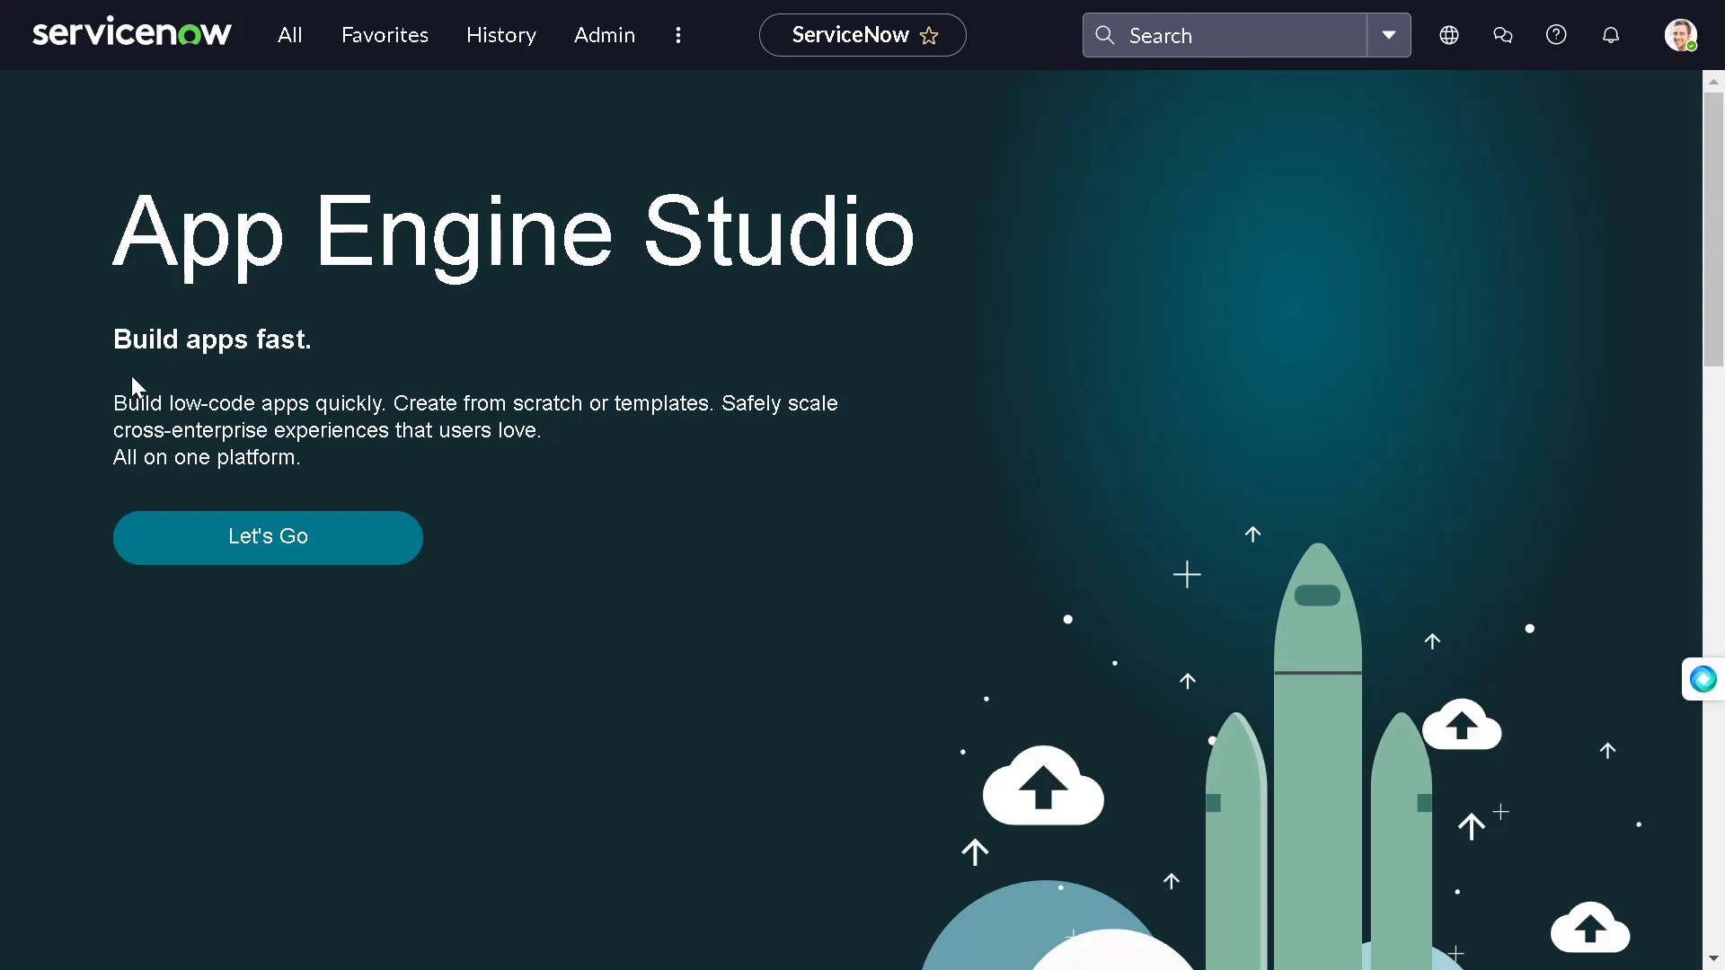
mouse_move(205, 99)
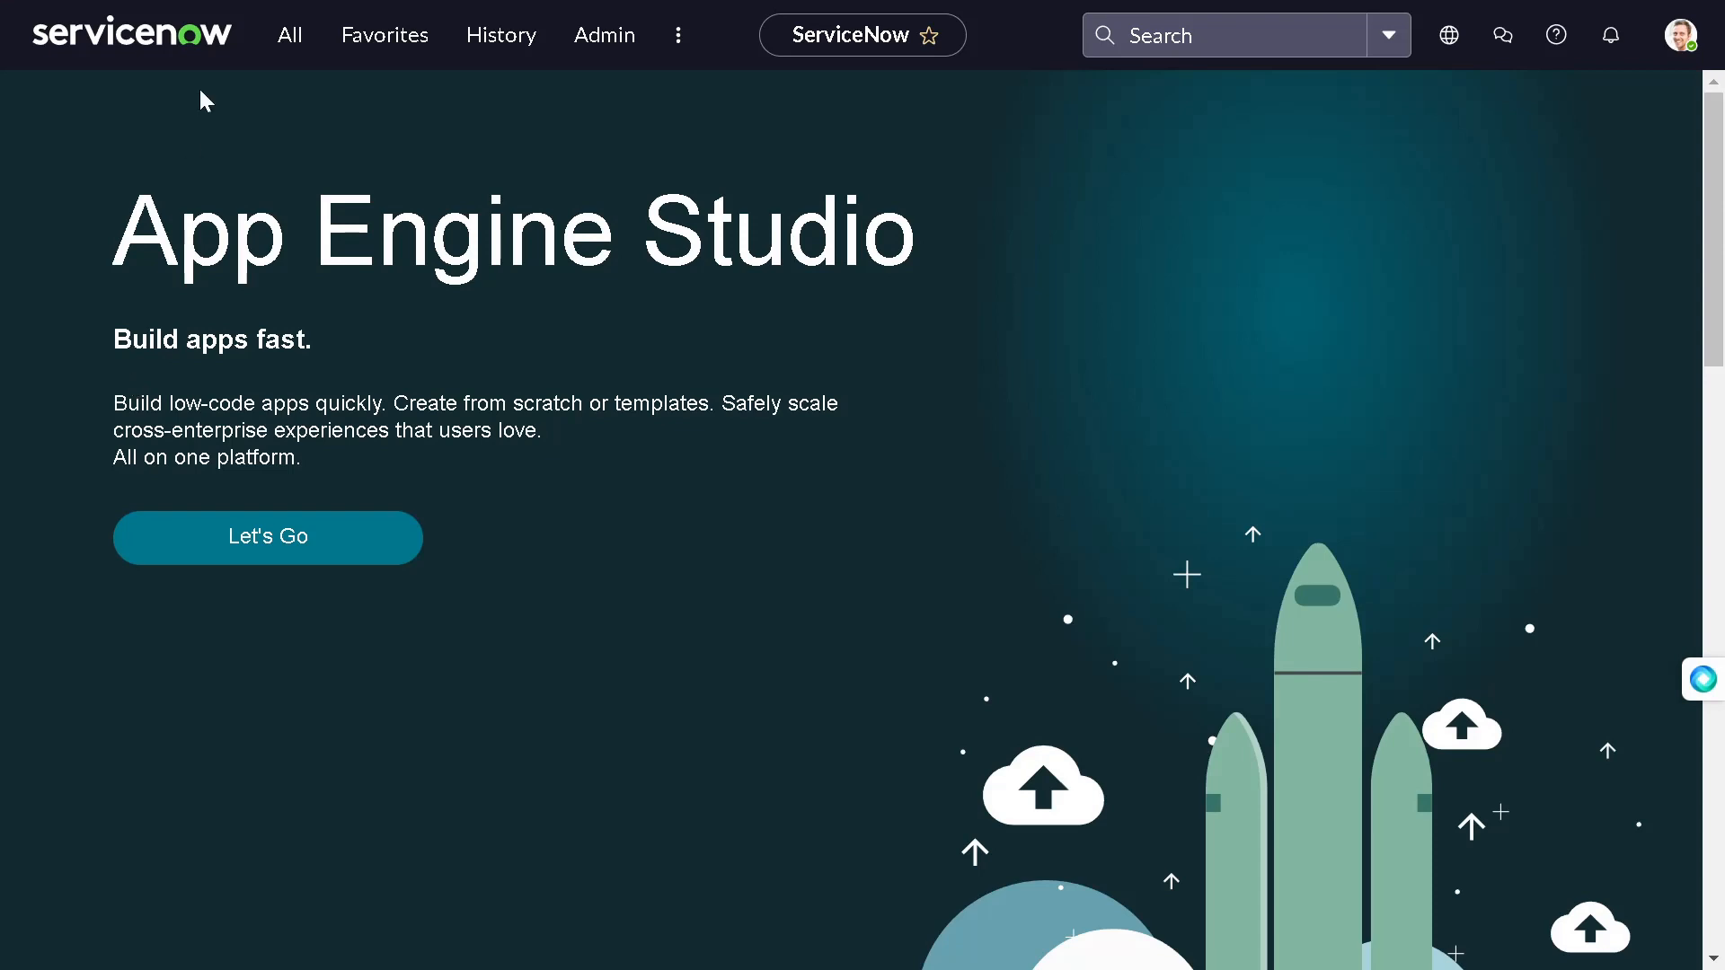
left_click(289, 34)
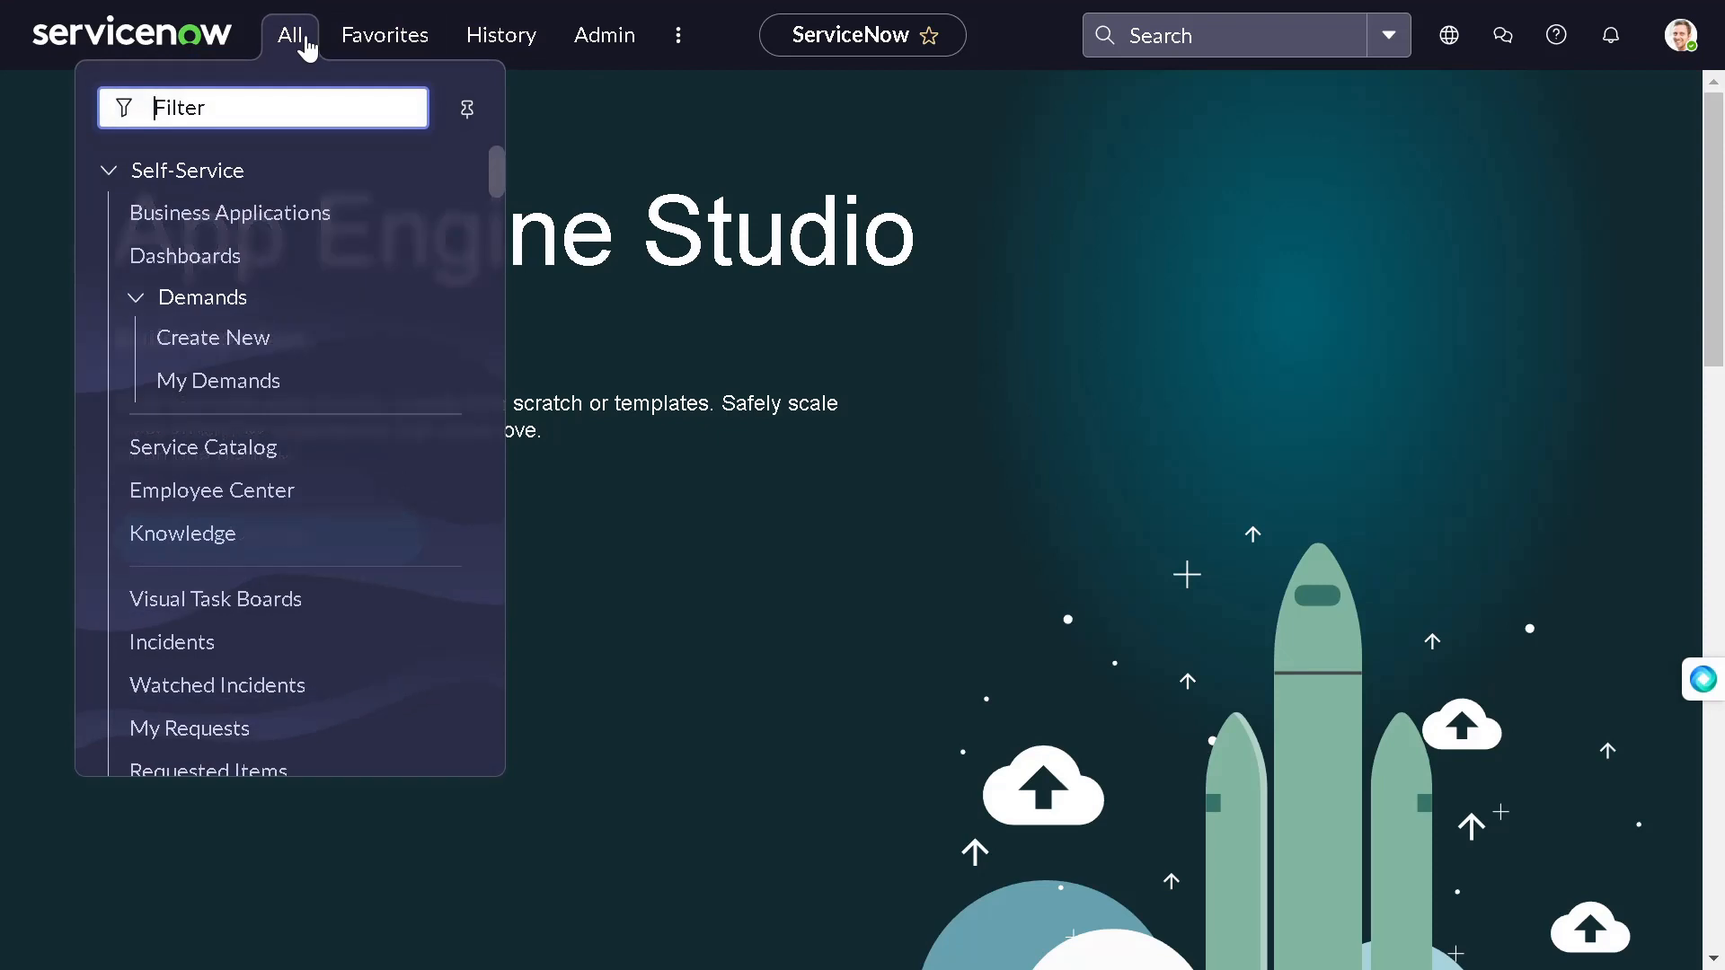
type("a")
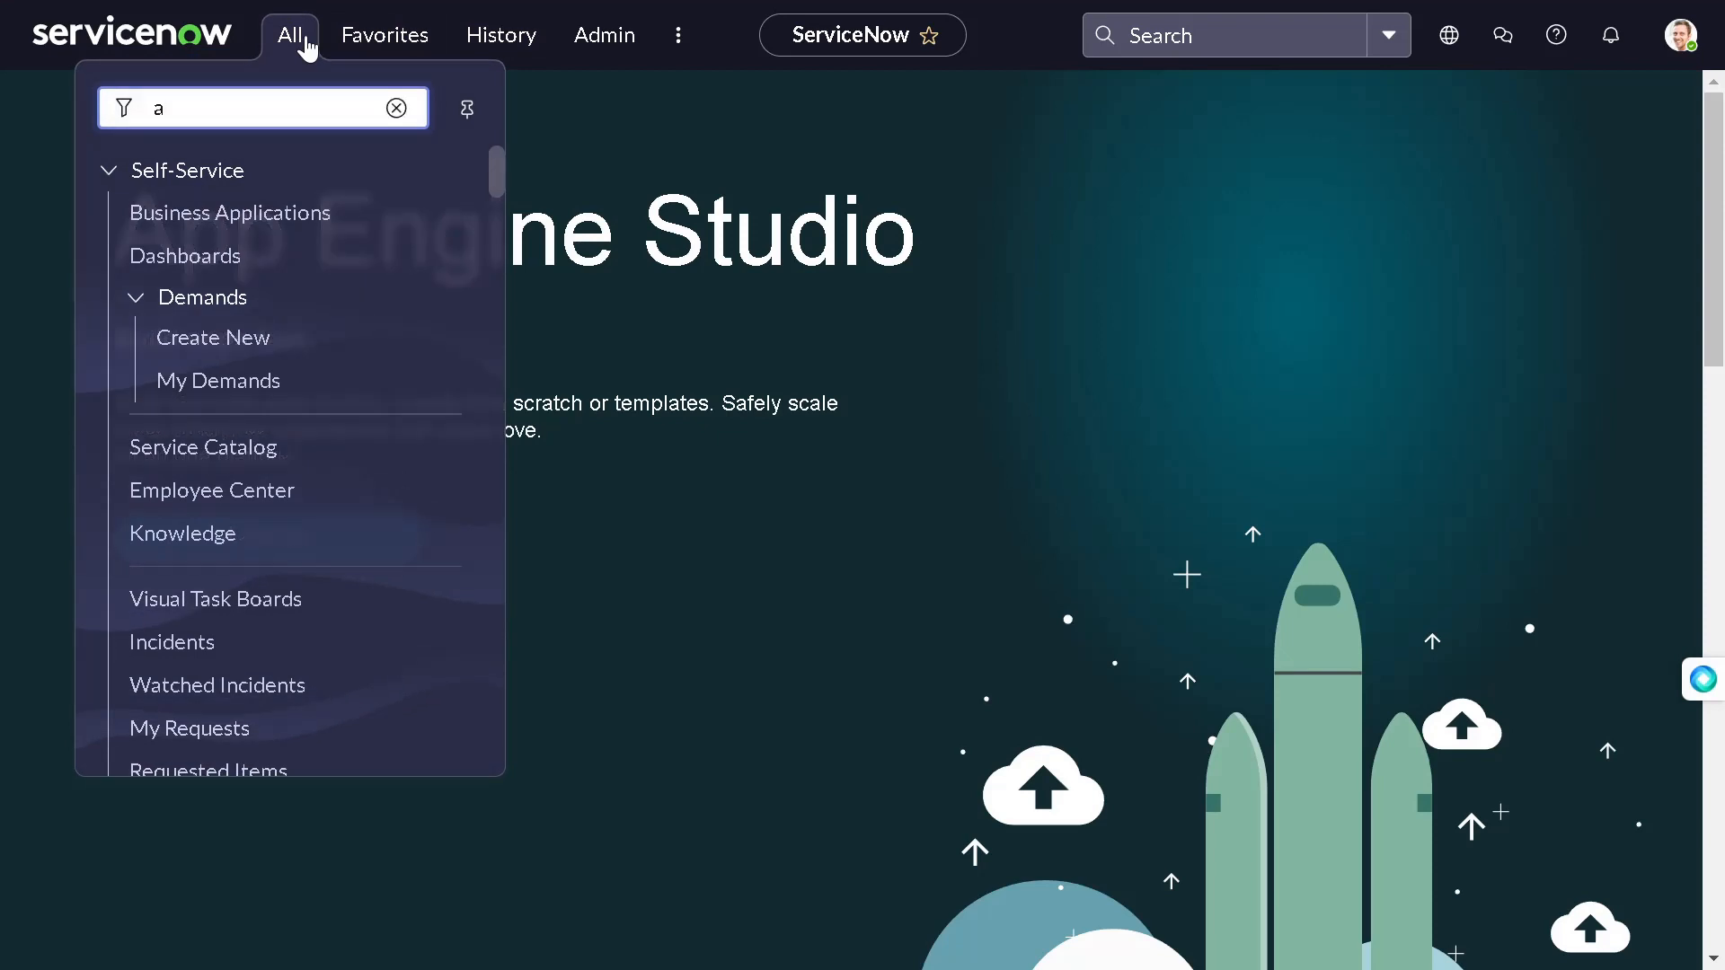
type("ssignment")
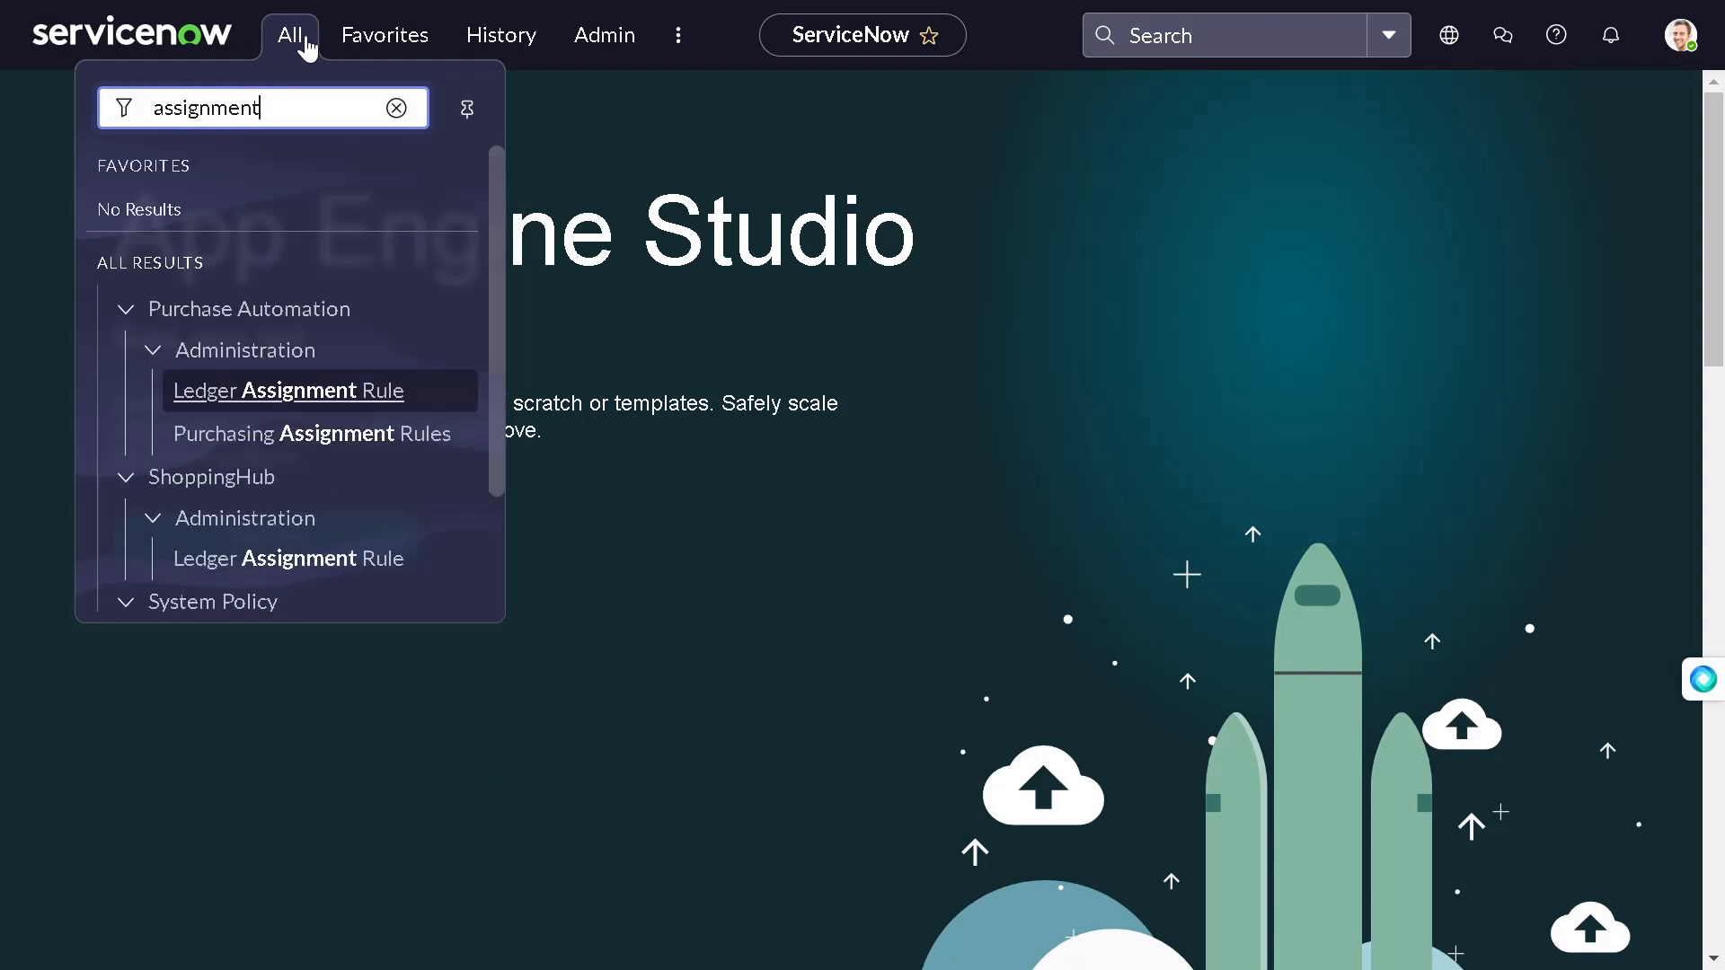
scroll("down", 3)
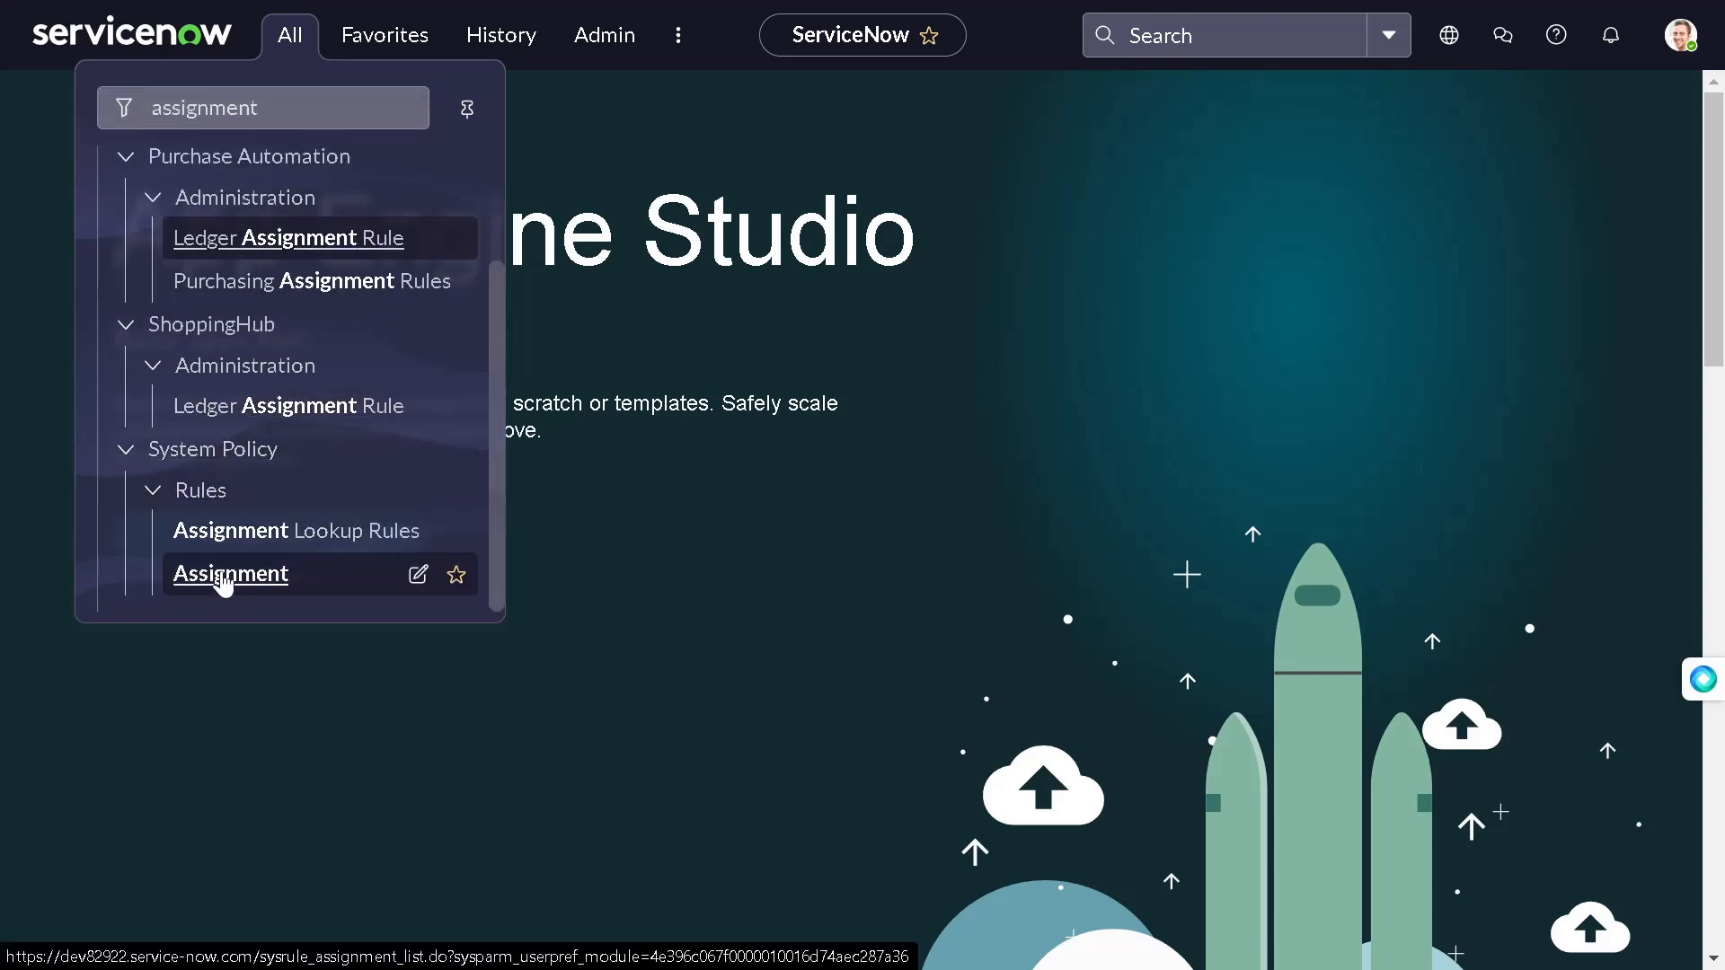
left_click(230, 573)
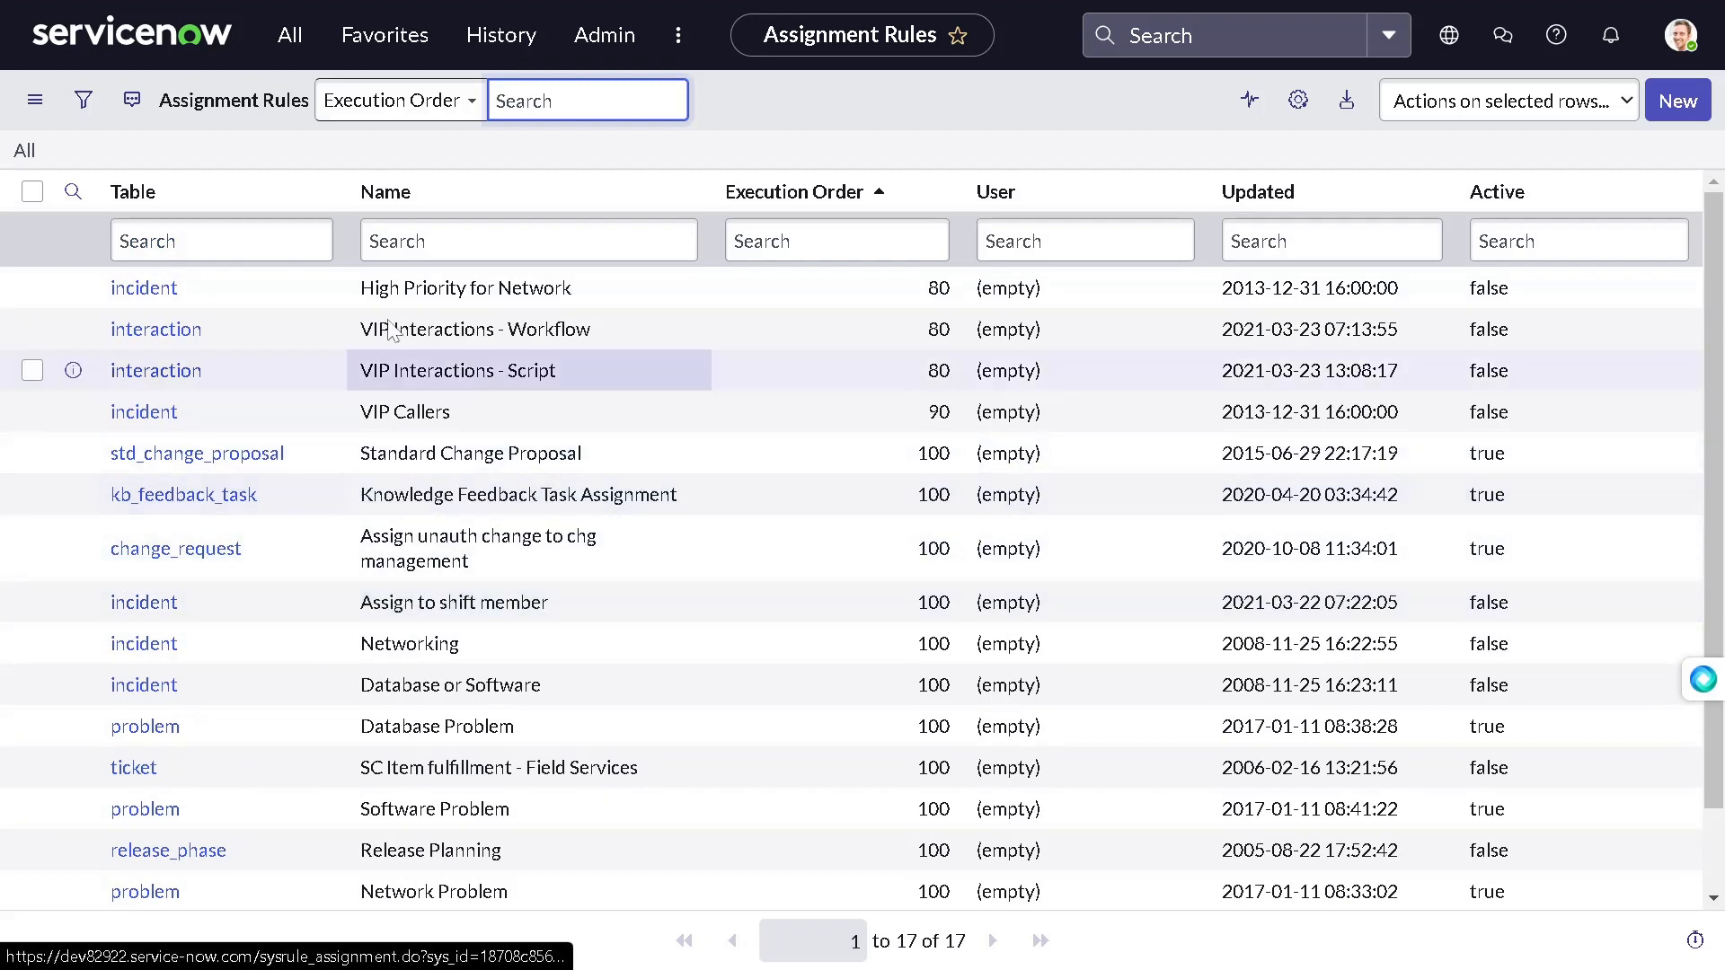
Step: Filter the navigator for 'incident', open Incidents and start a new incident record
left_click(290, 34)
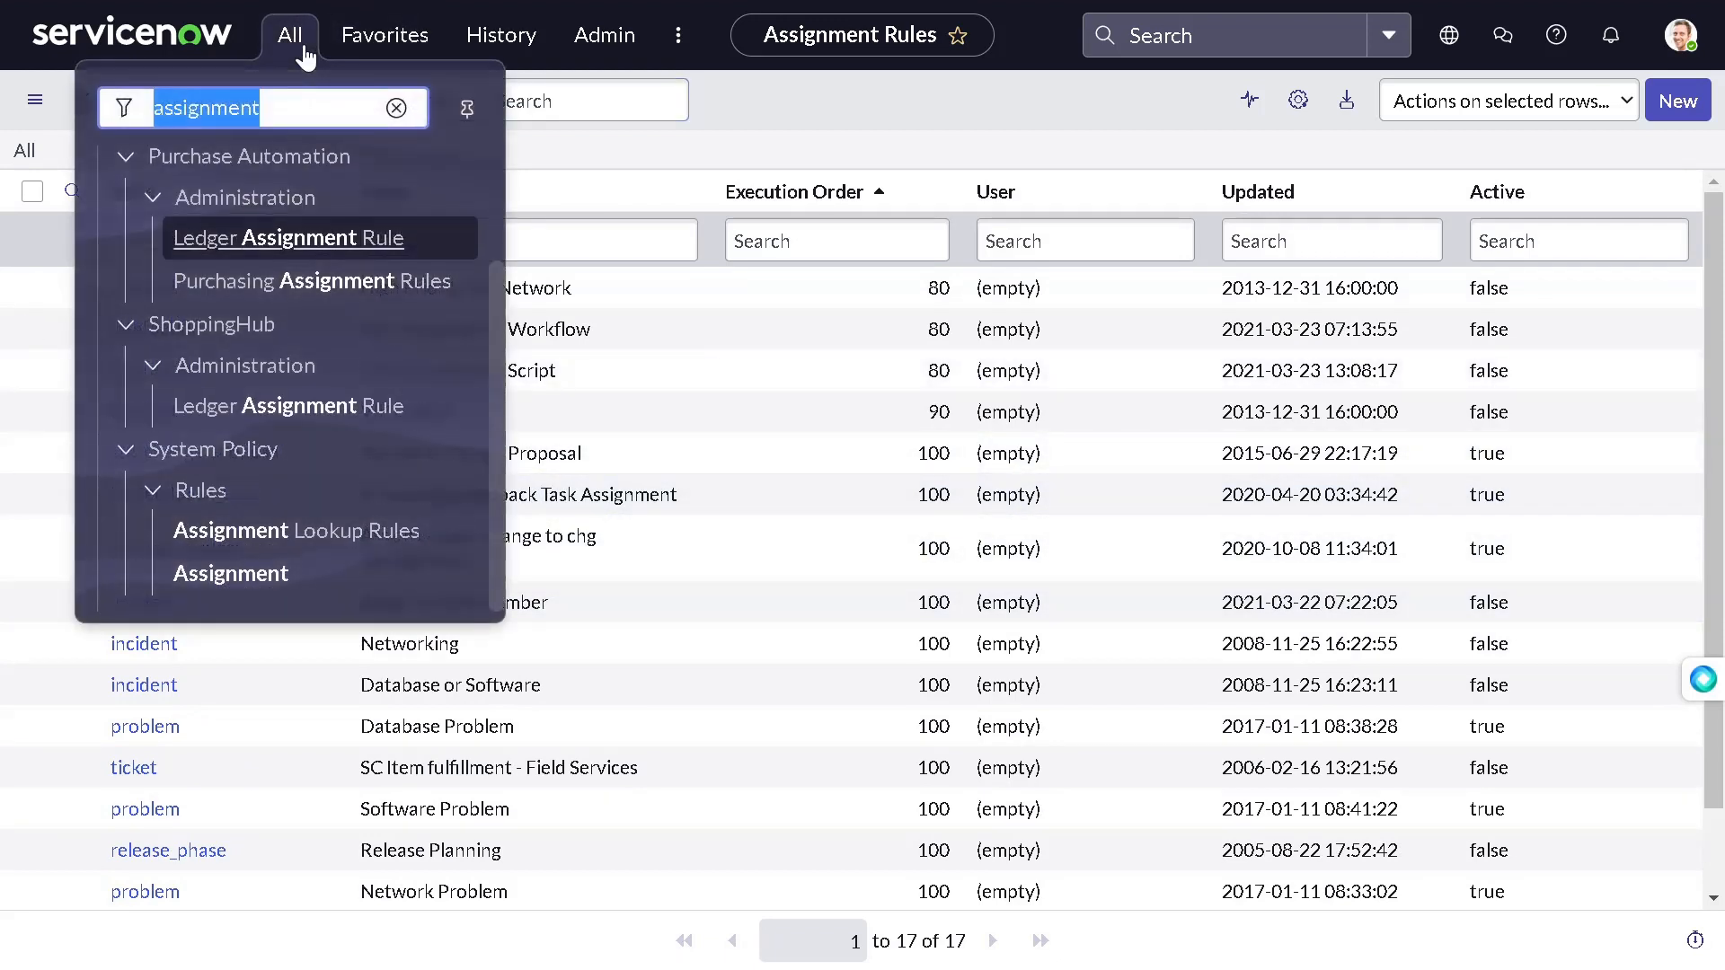
type("in")
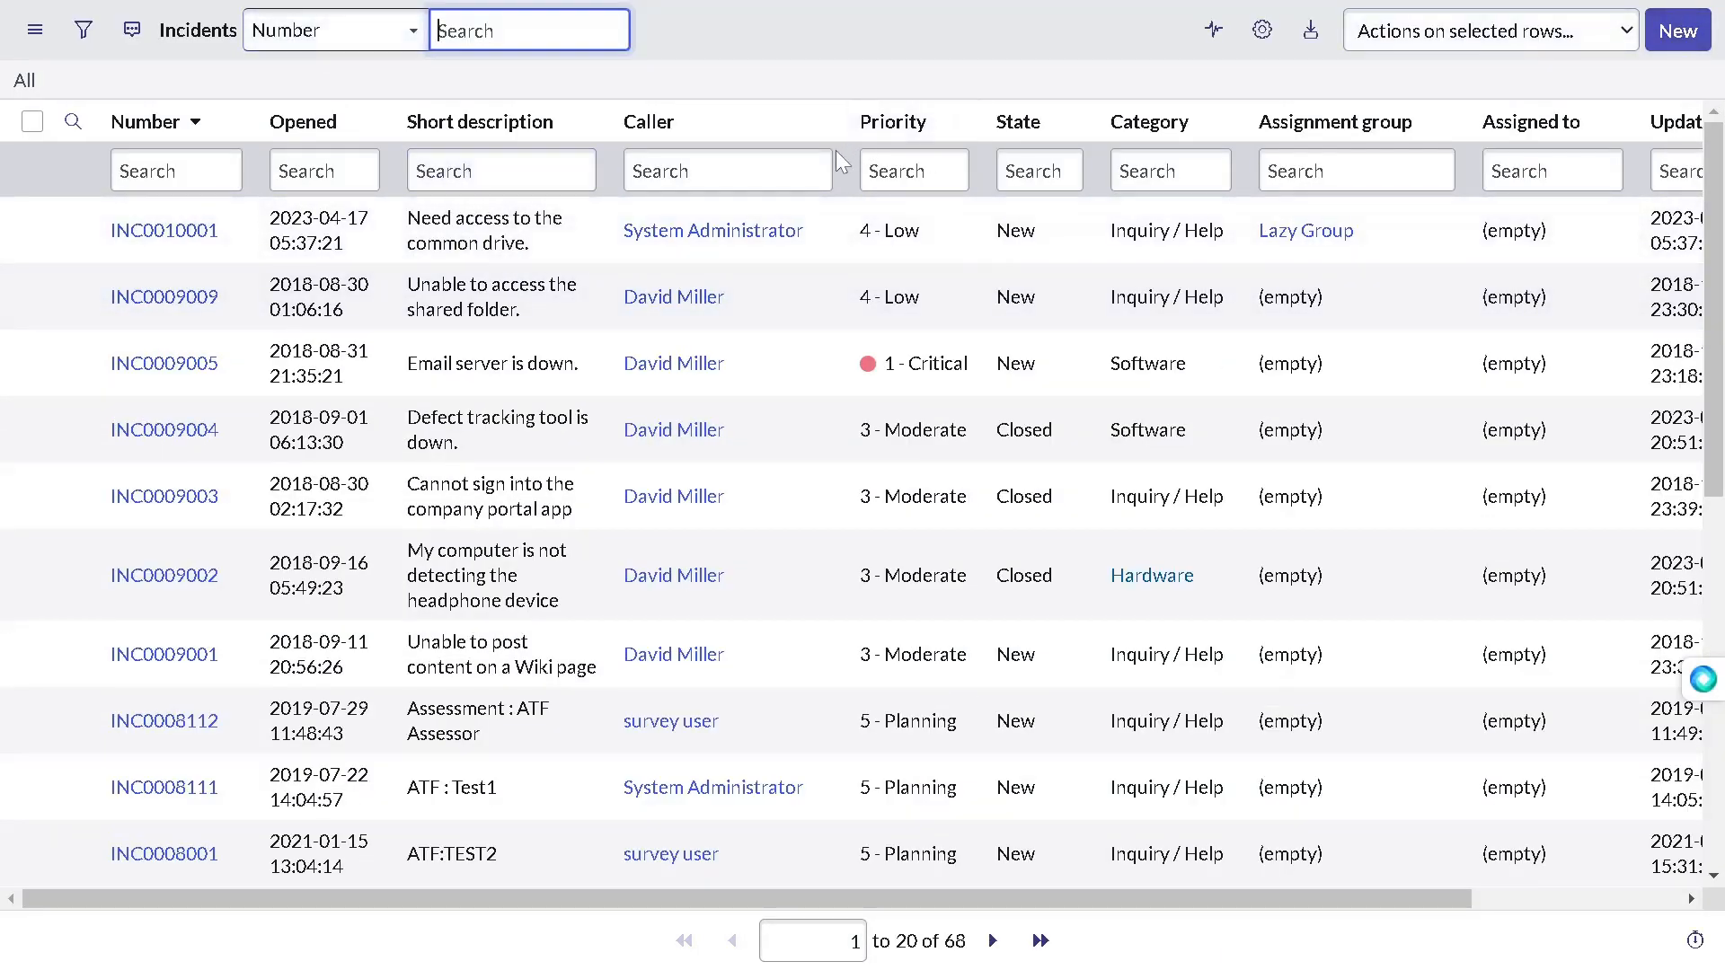
left_click(1676, 30)
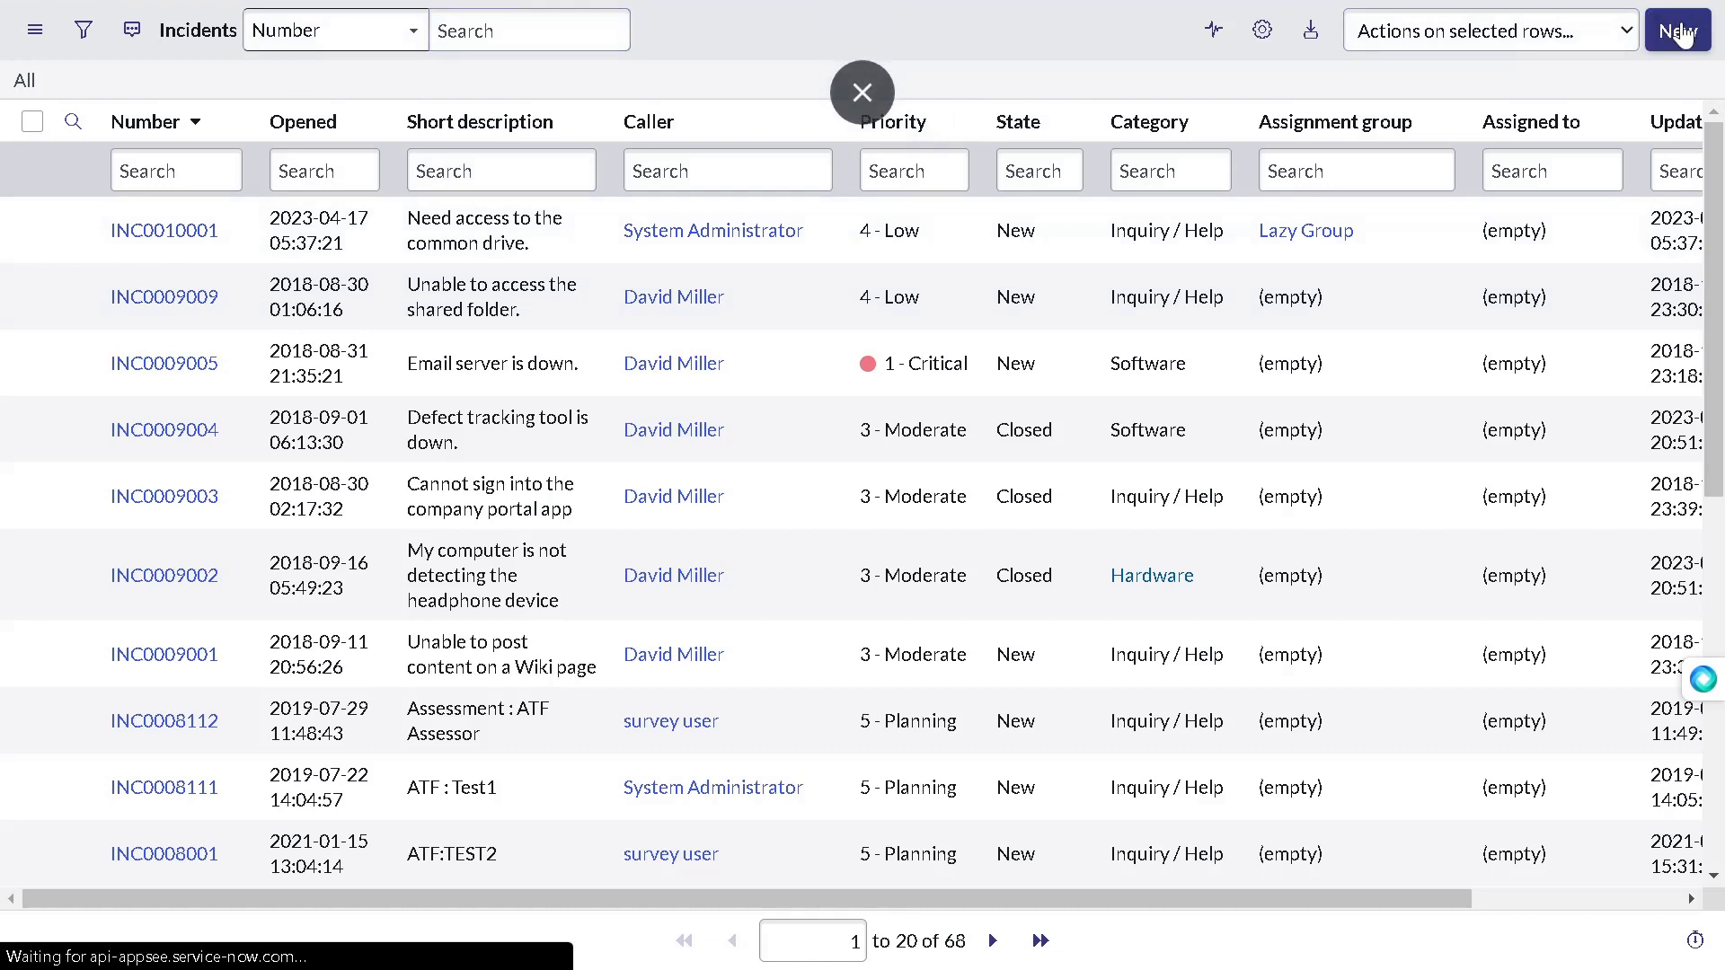
Step: Set the new incident's category to Hardware and subcategory to Disk
left_click(1674, 31)
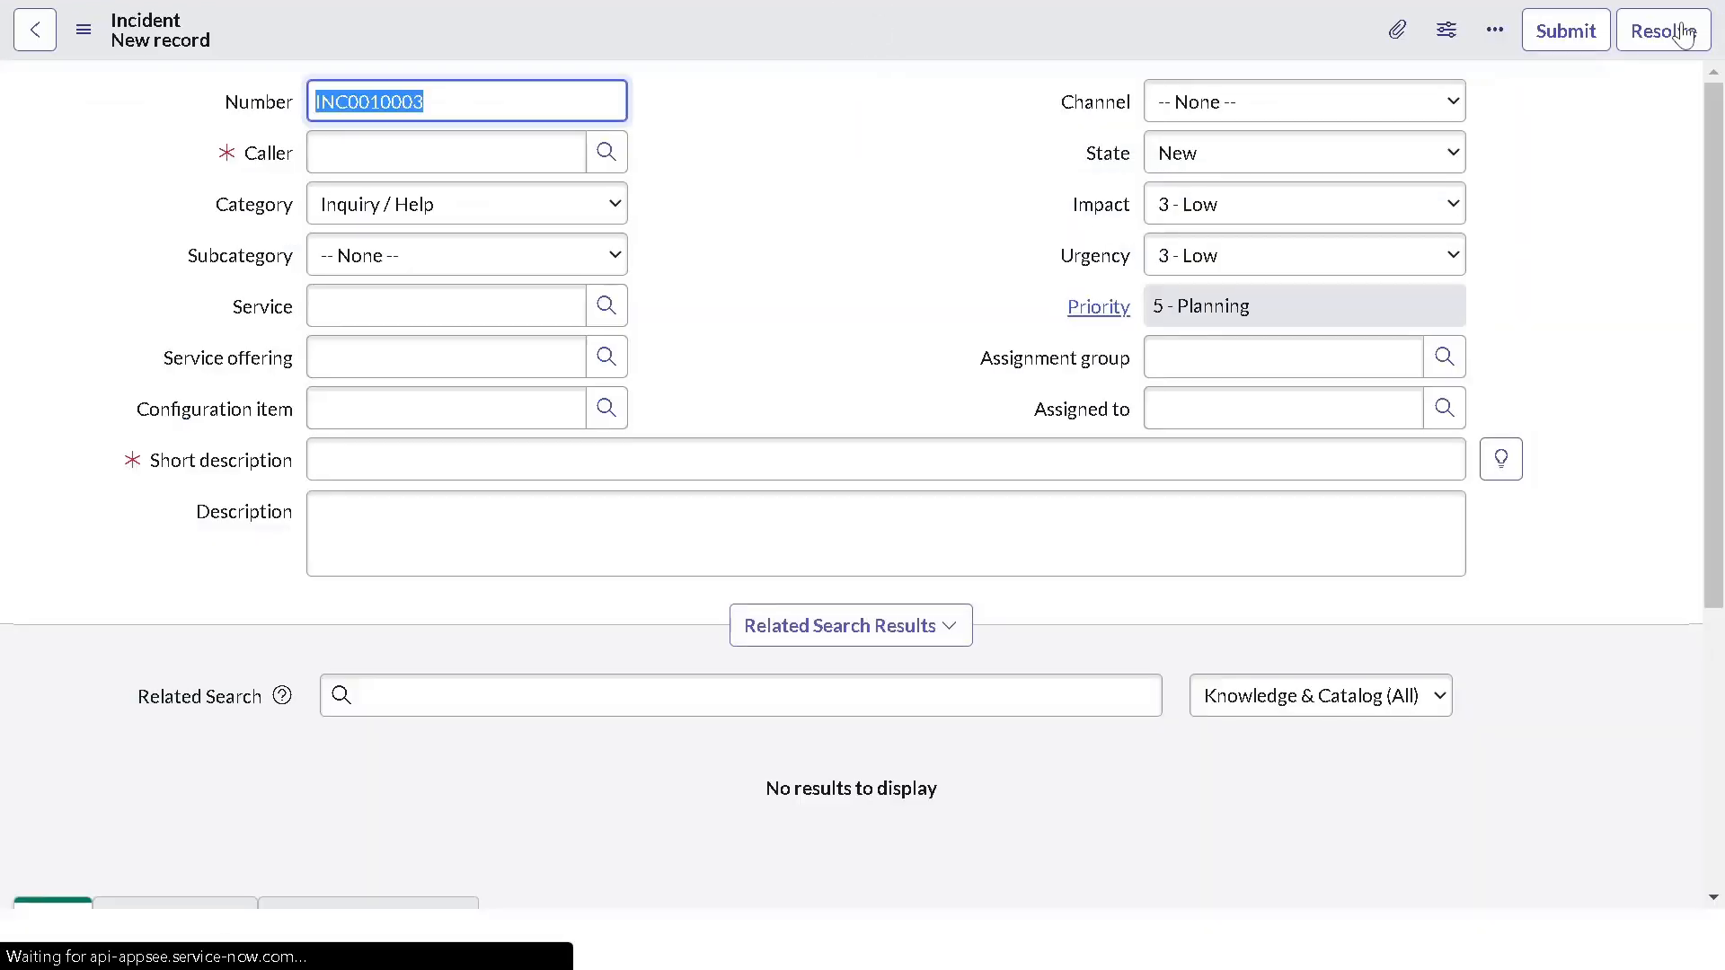
left_click(466, 203)
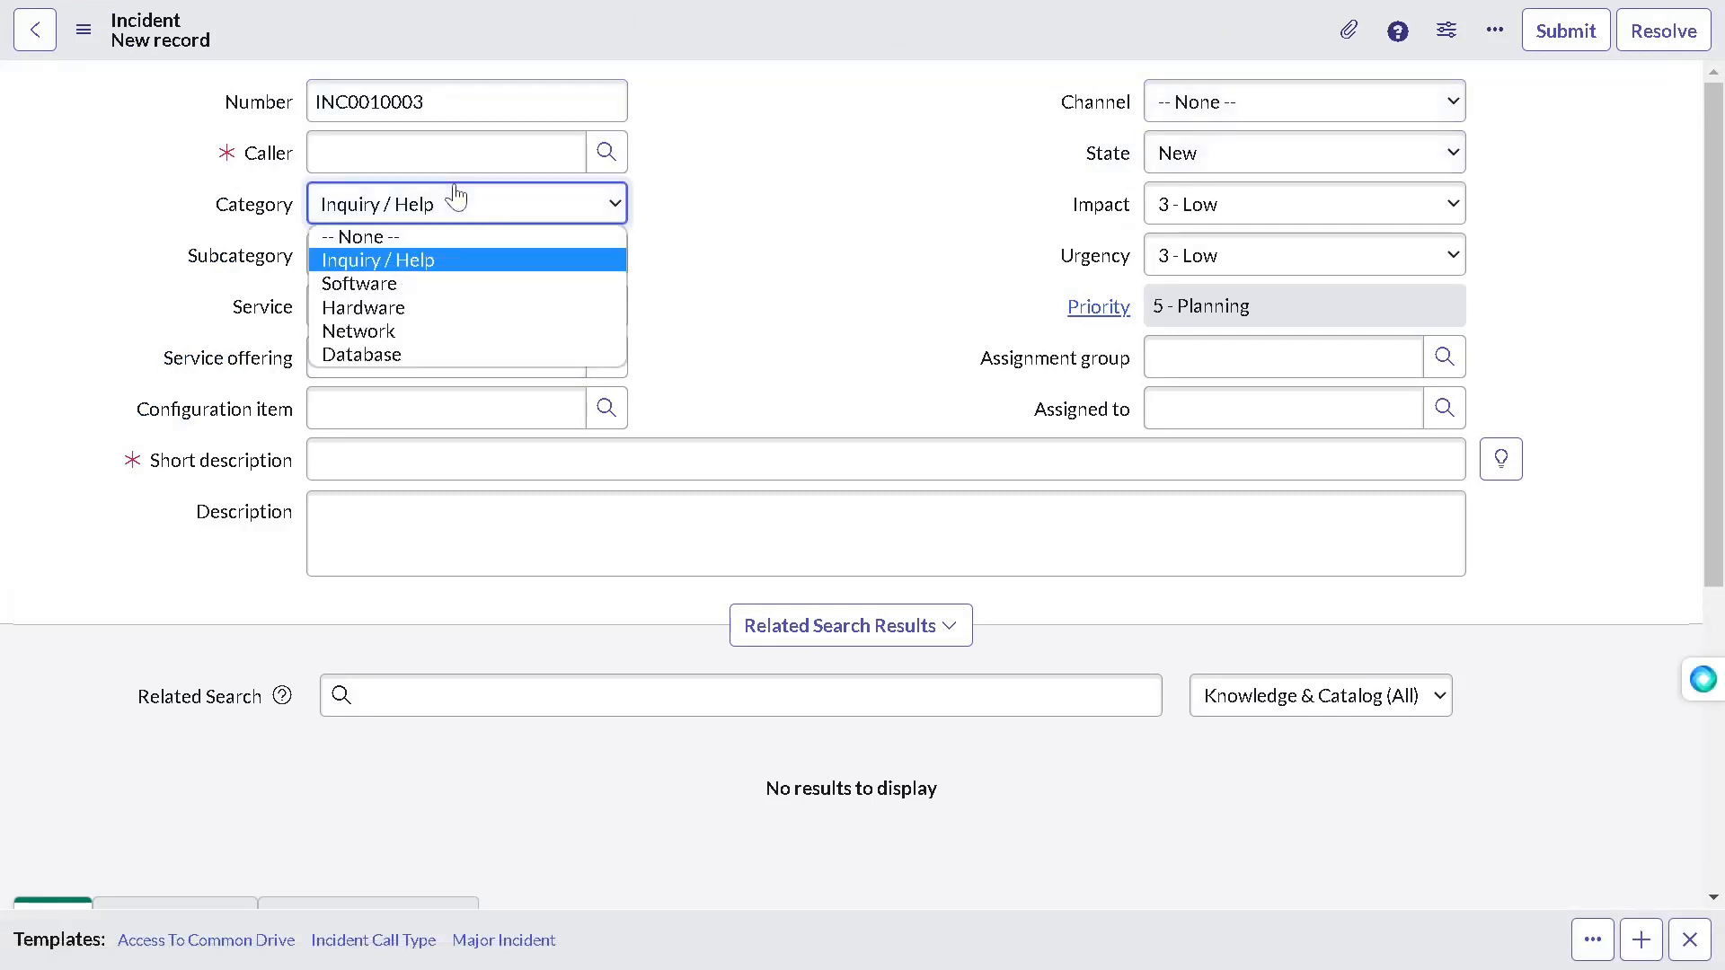
left_click(363, 308)
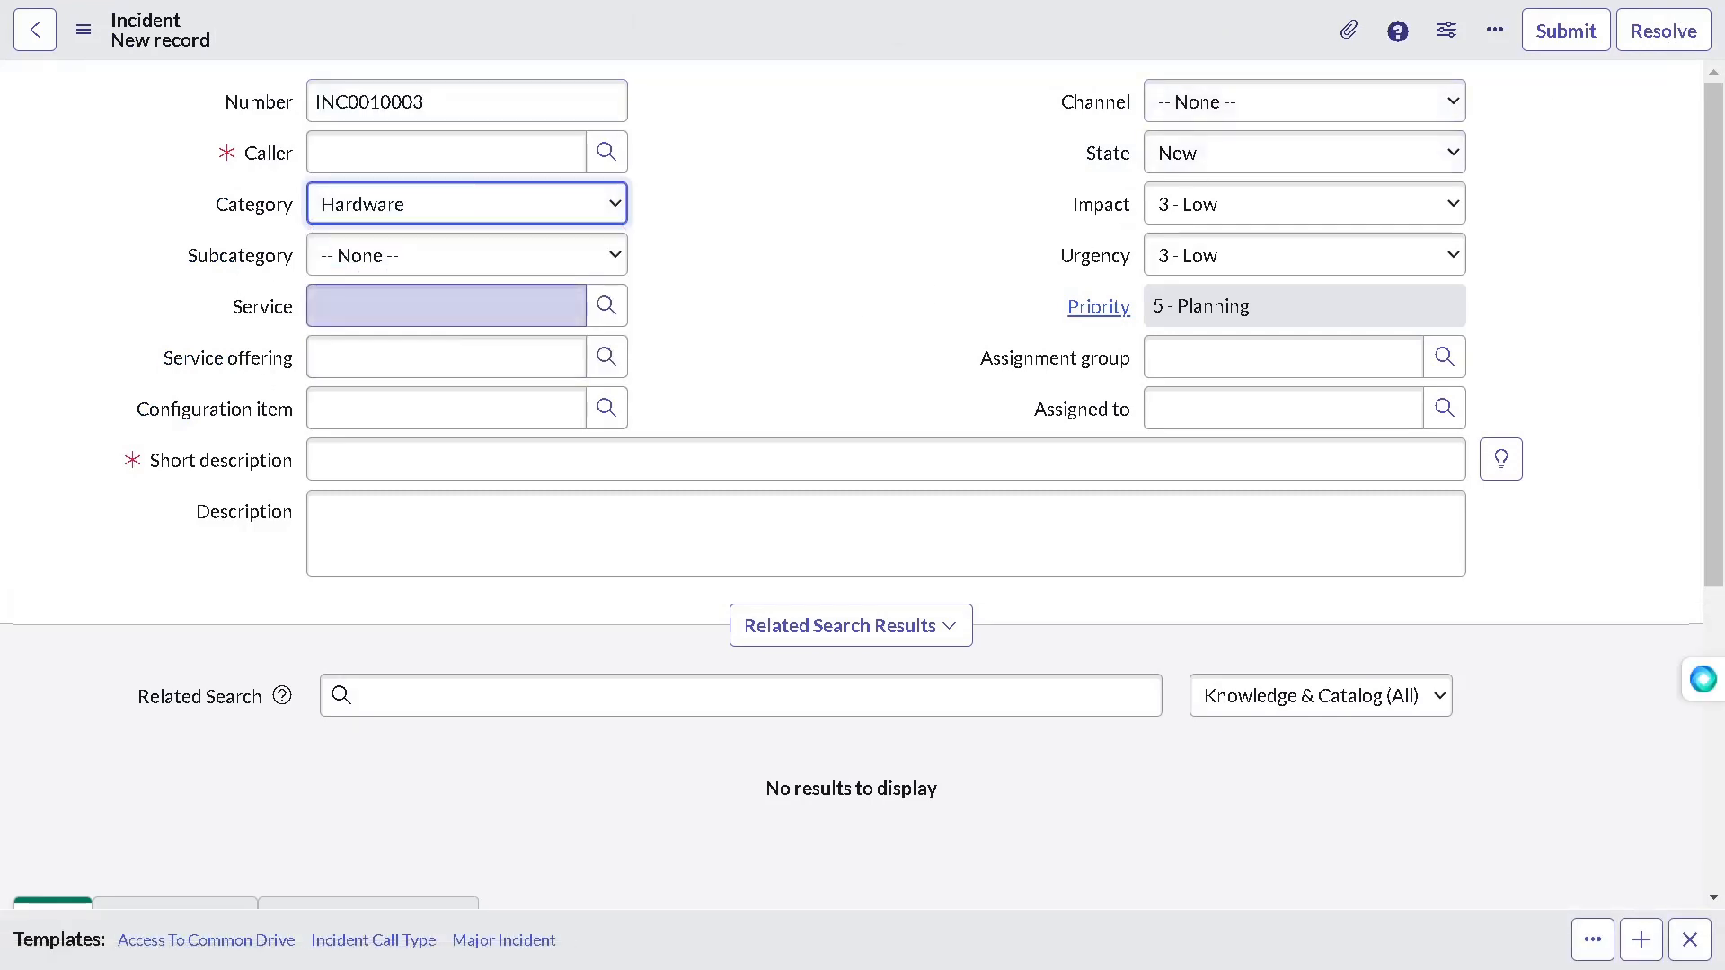
left_click(466, 254)
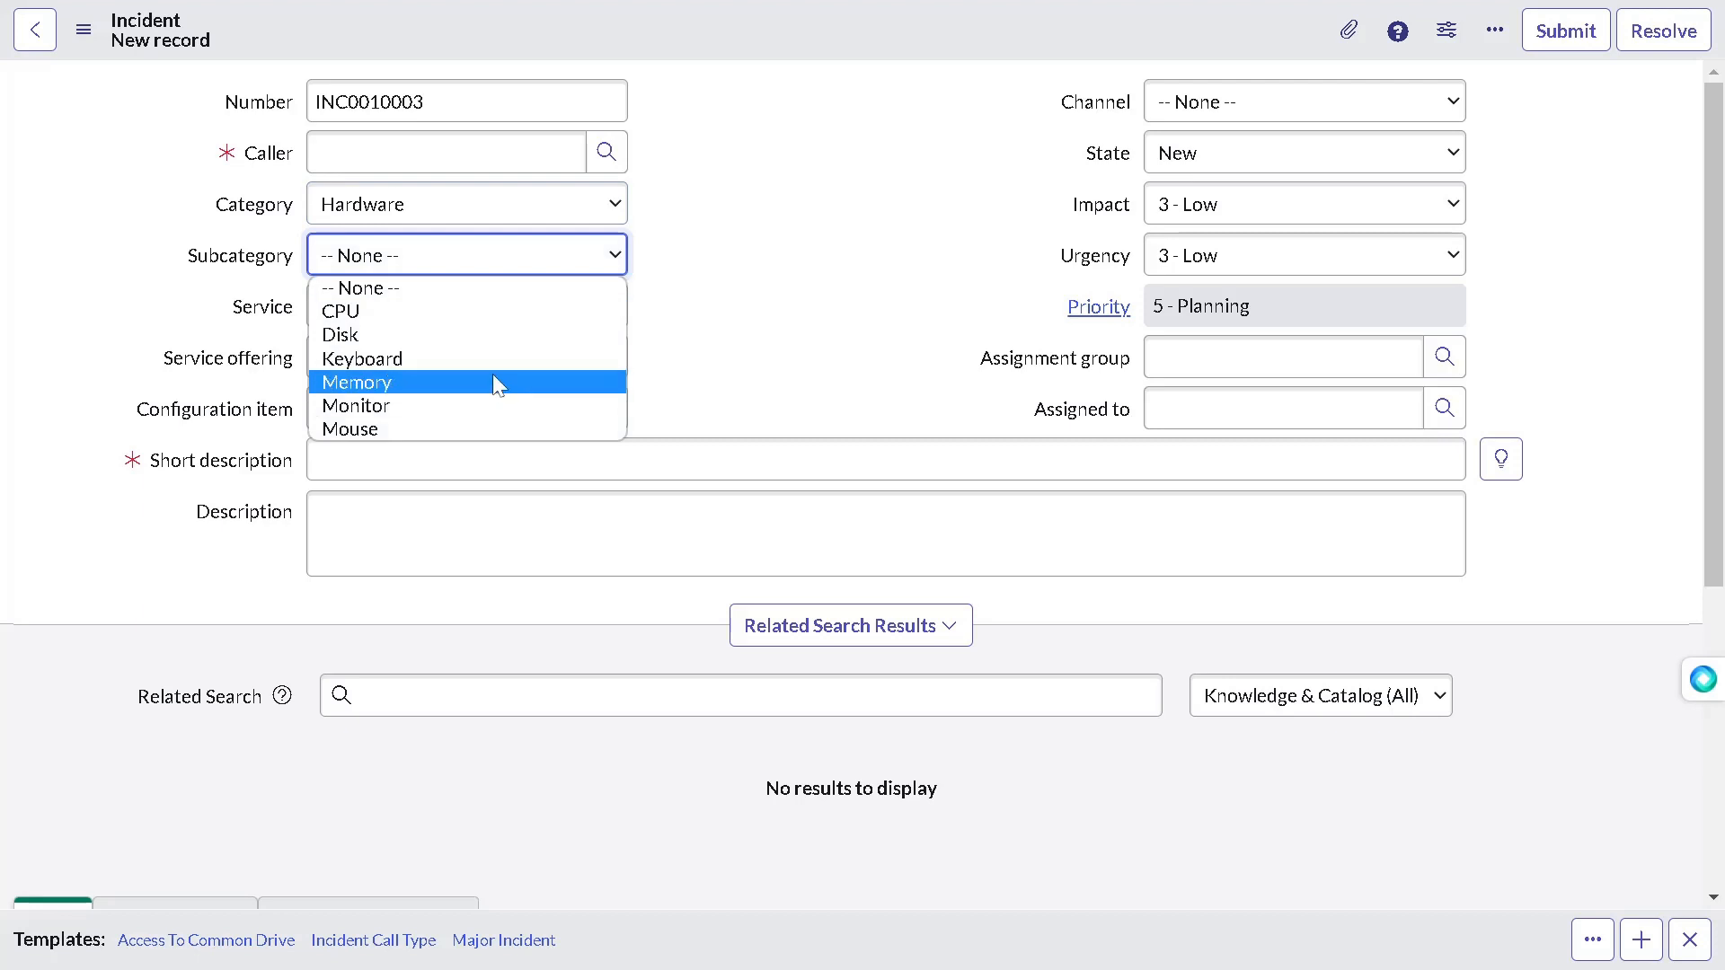
mouse_move(475, 334)
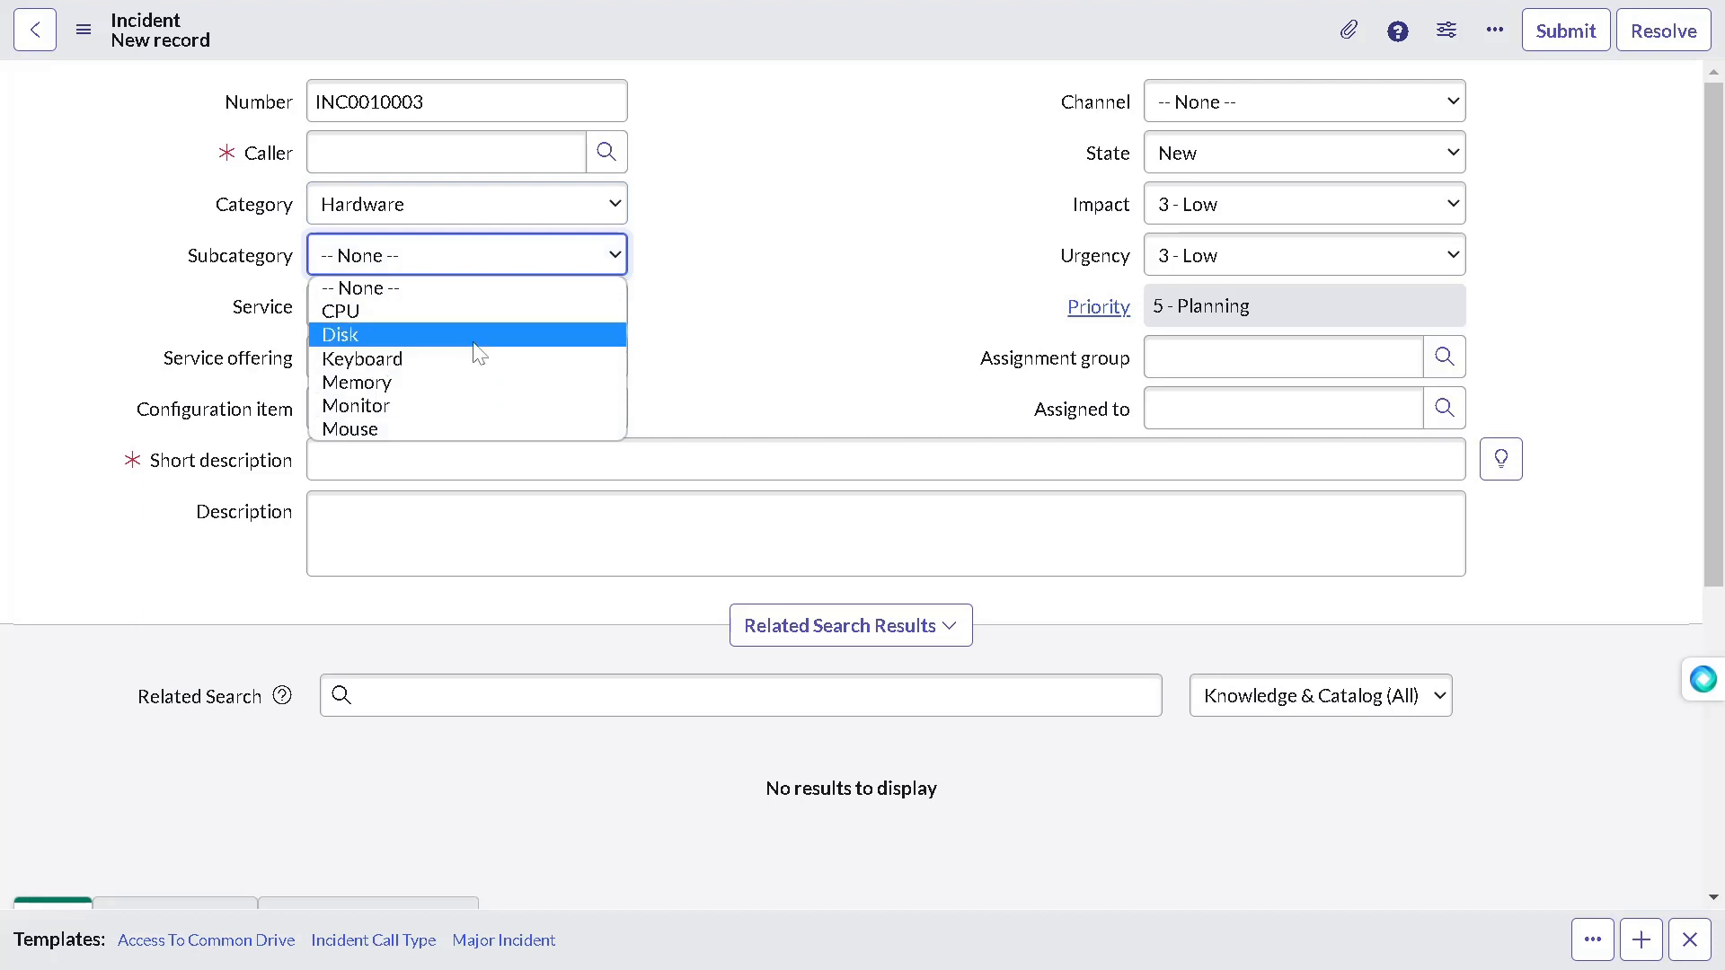
mouse_move(486, 321)
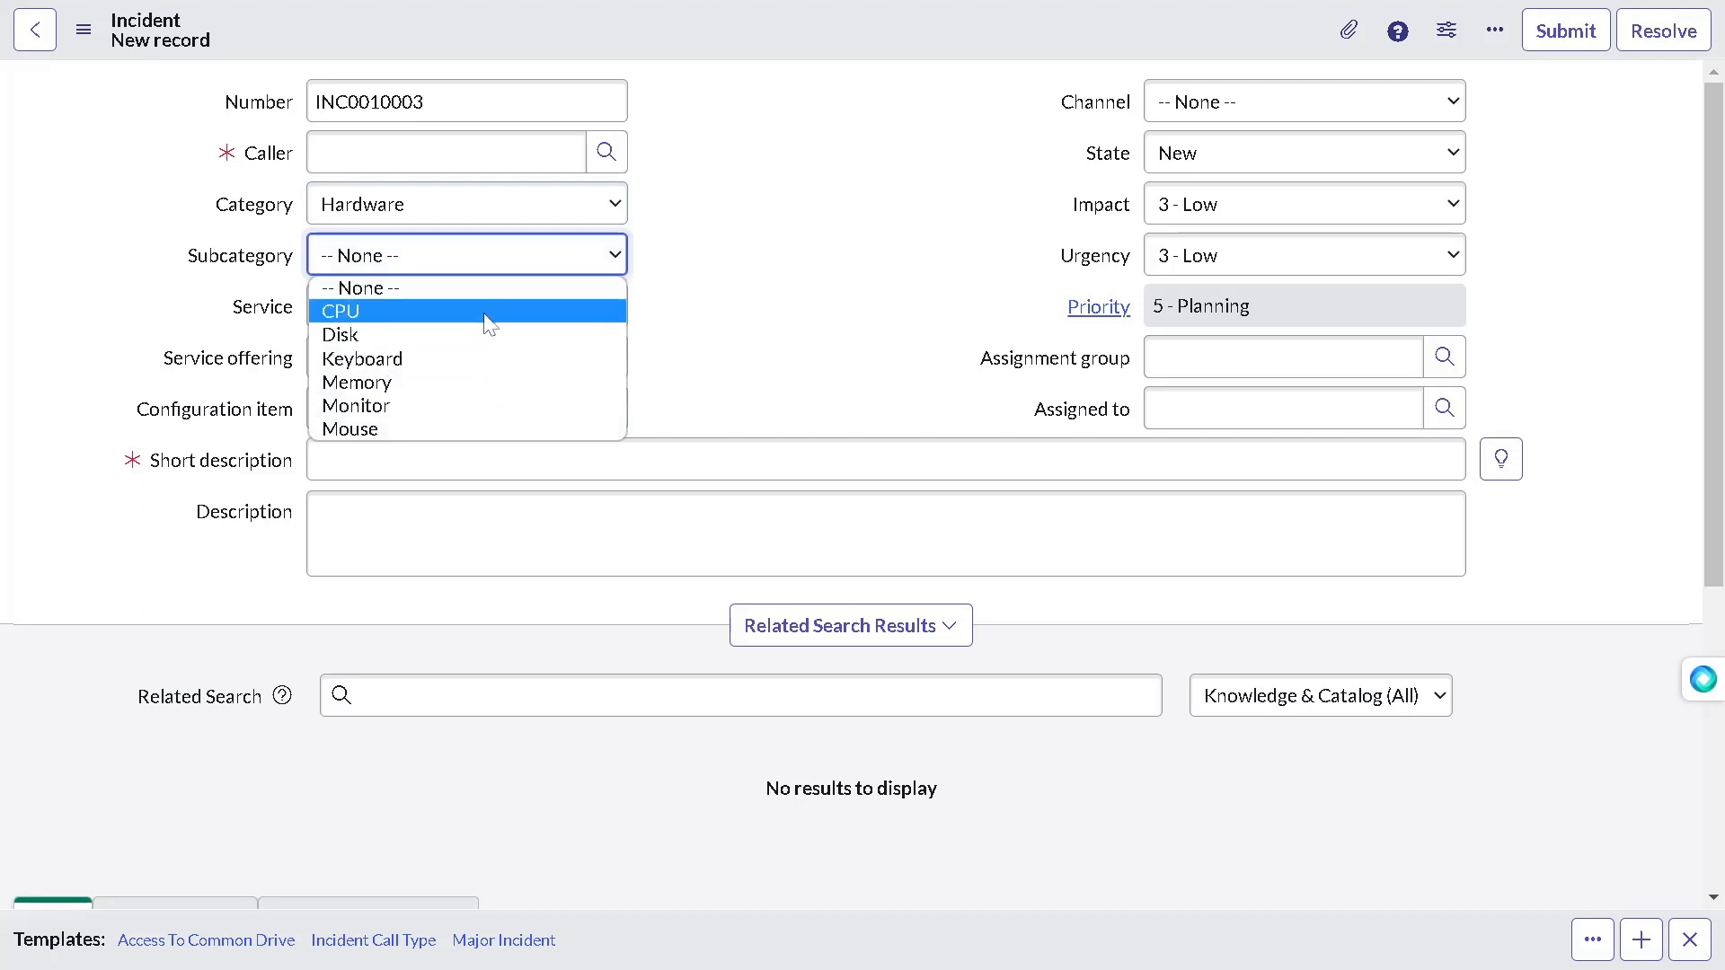
left_click(341, 336)
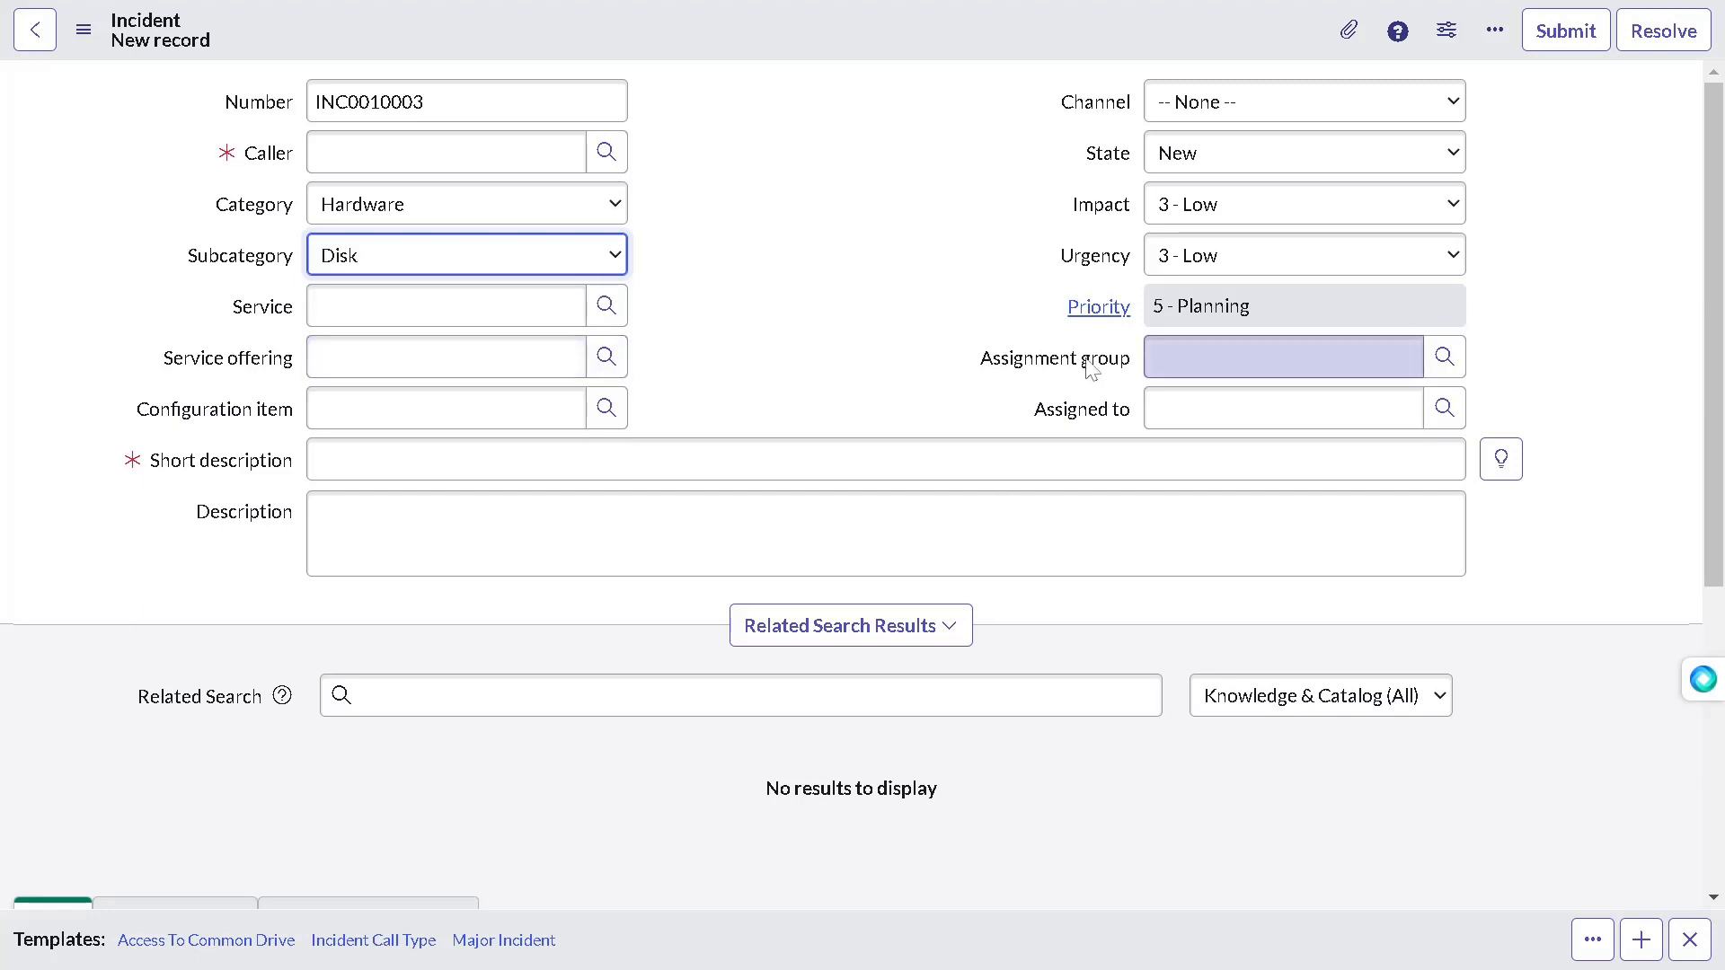
Step: Set the incident's assignment group to Database
type("database")
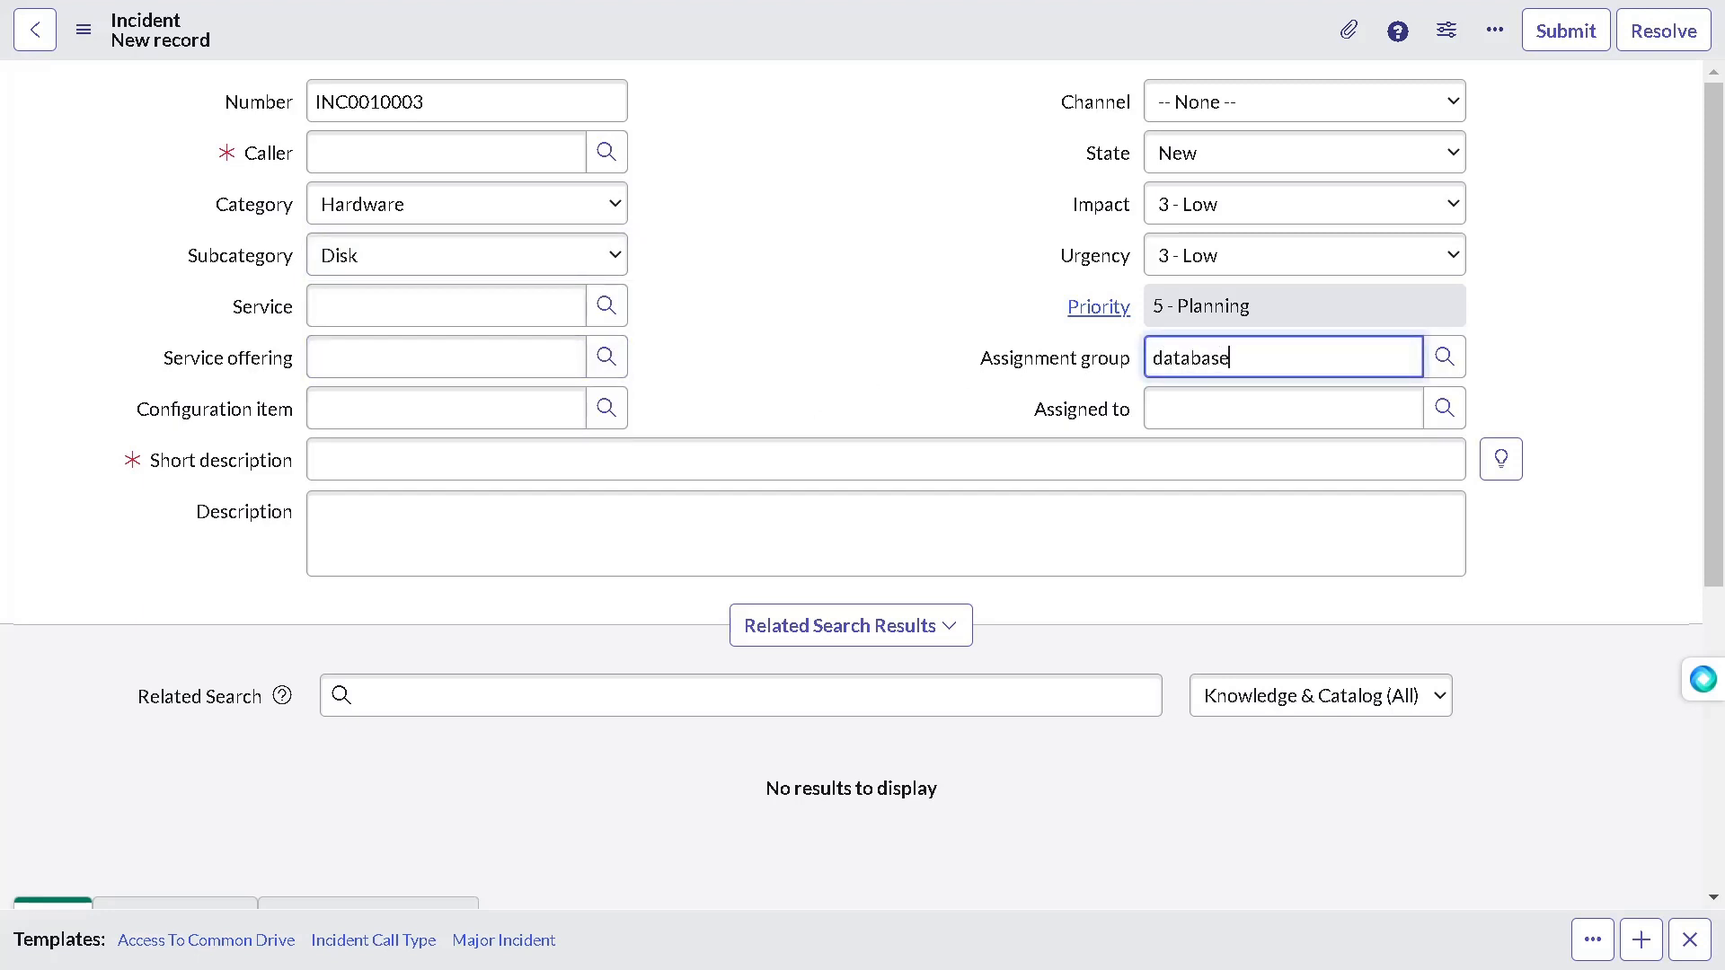
type("database")
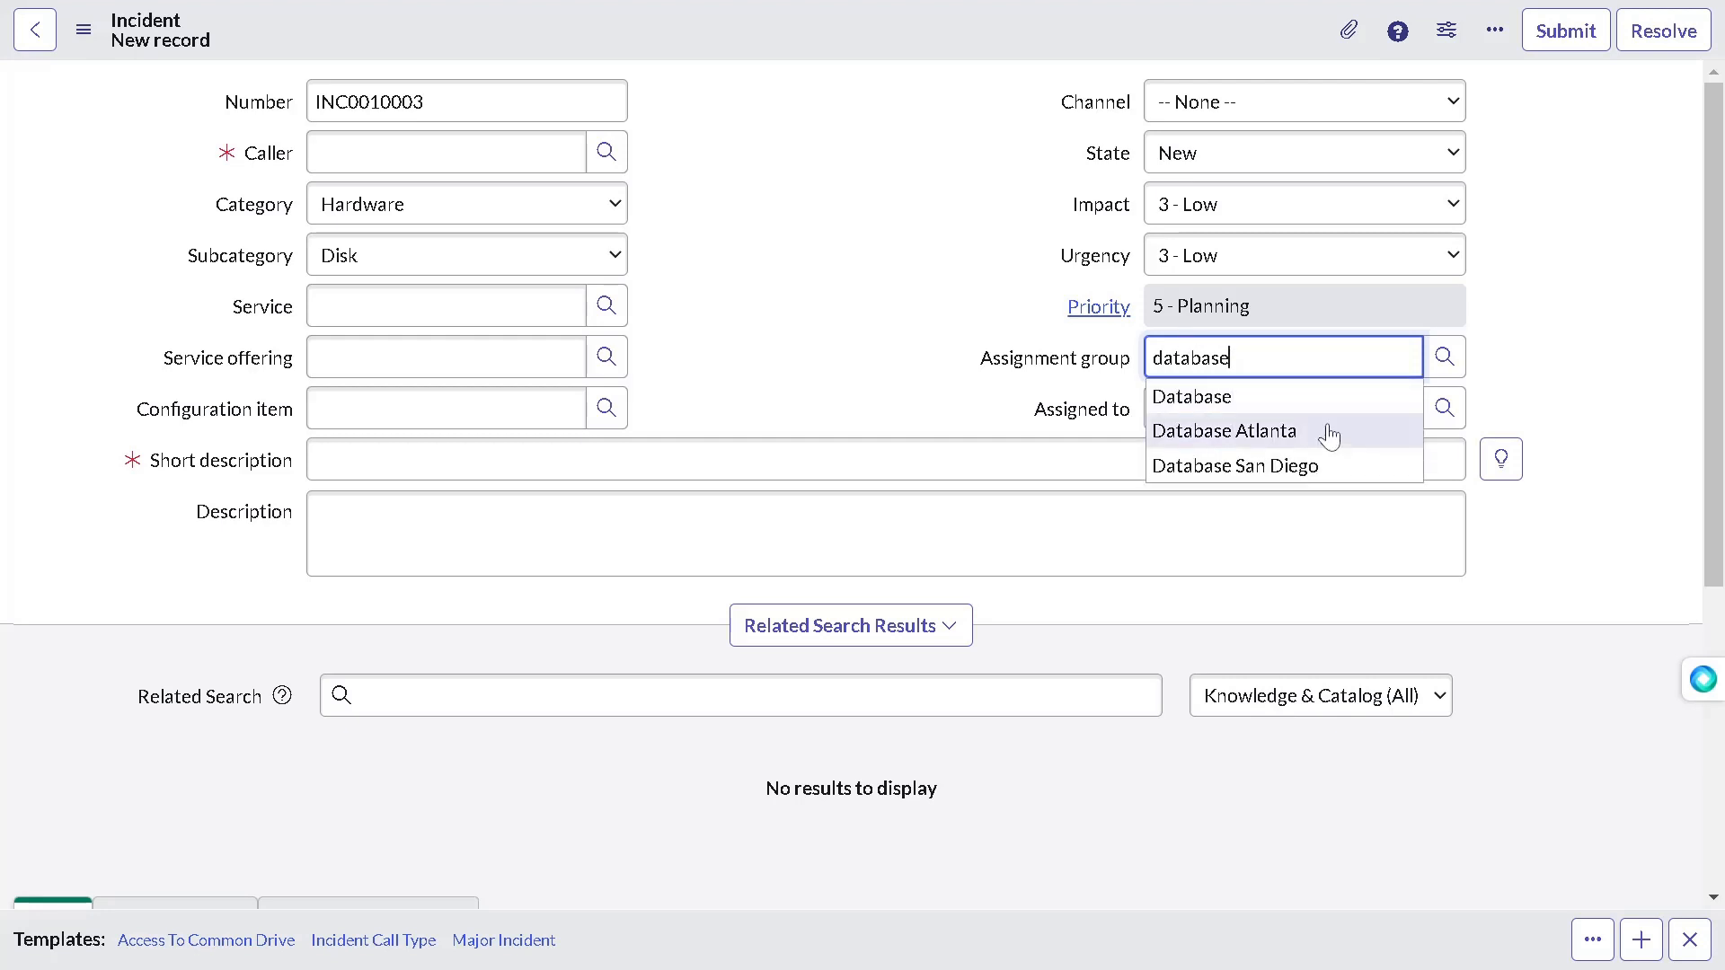
left_click(1191, 397)
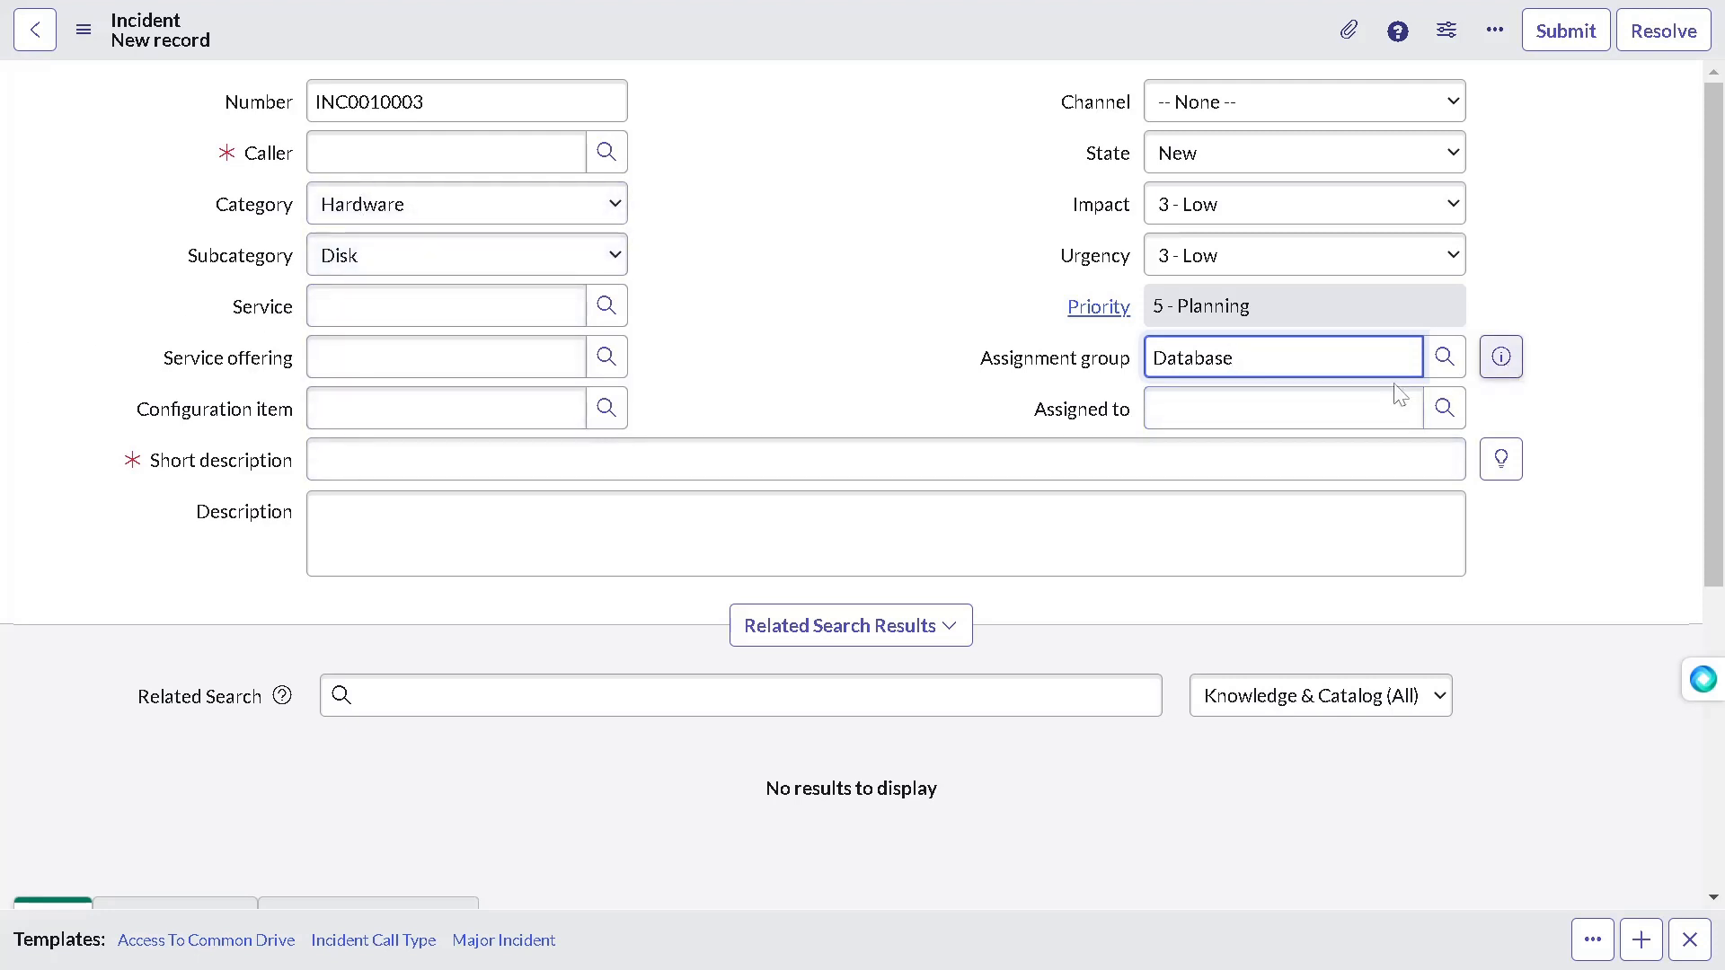
Step: Try 'hard' as the configuration item, find no records, and clear the lookup filter
left_click(446, 408)
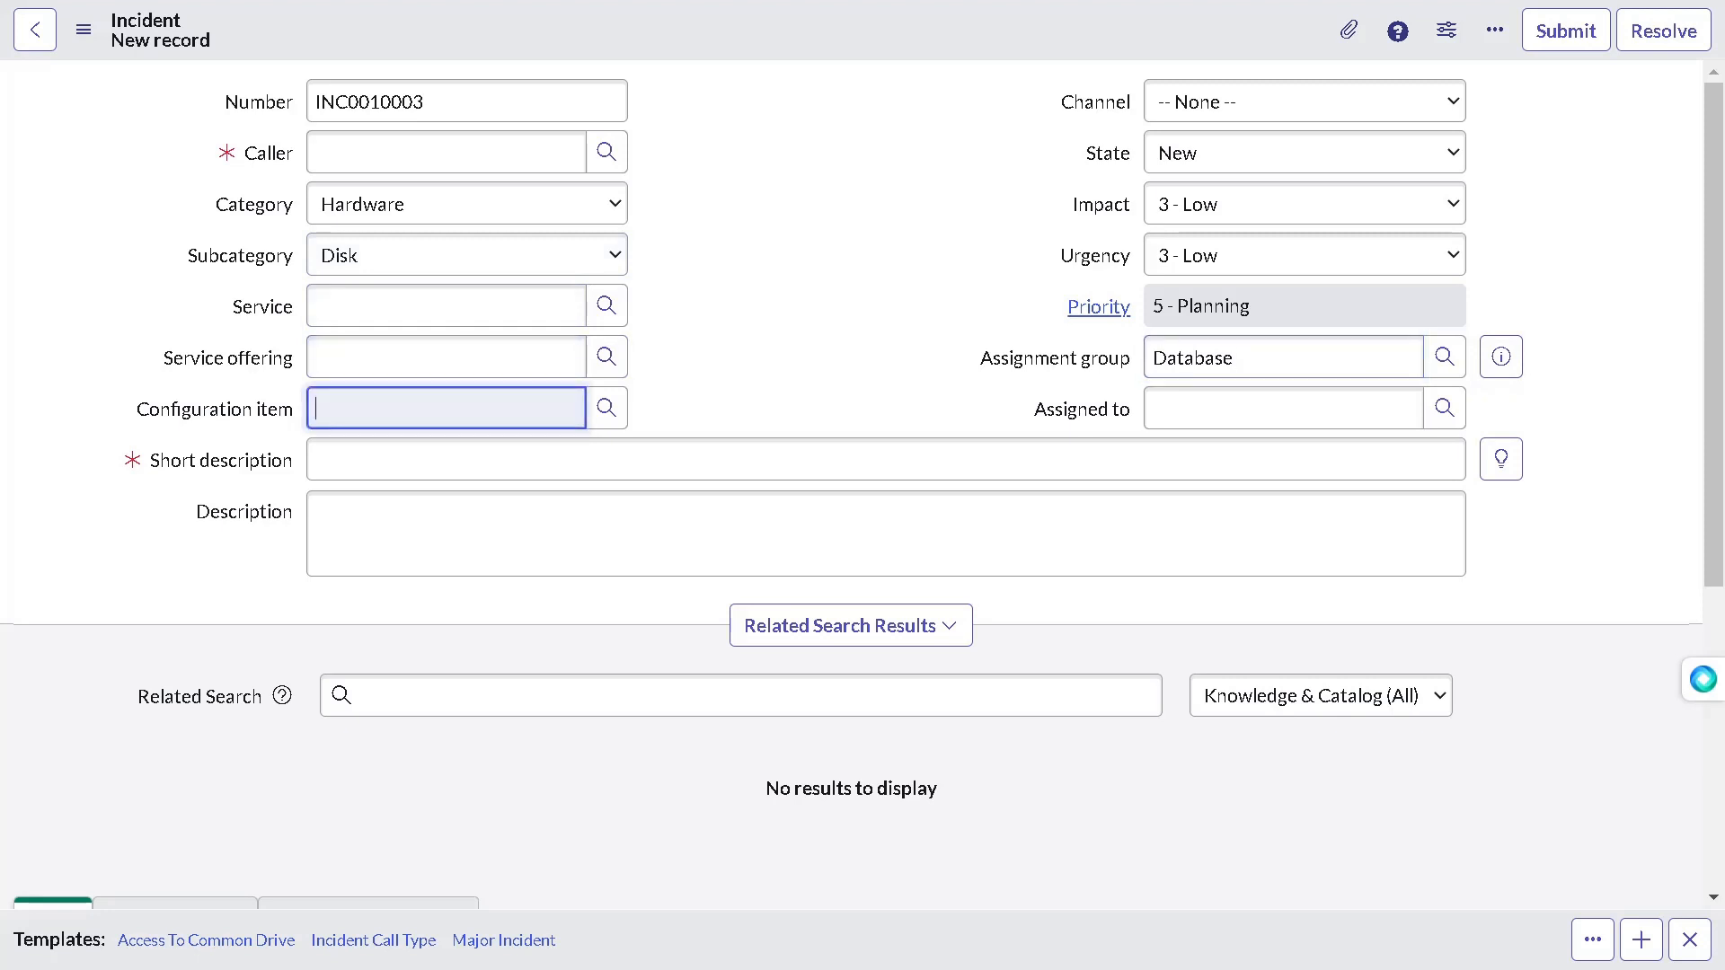
type("com")
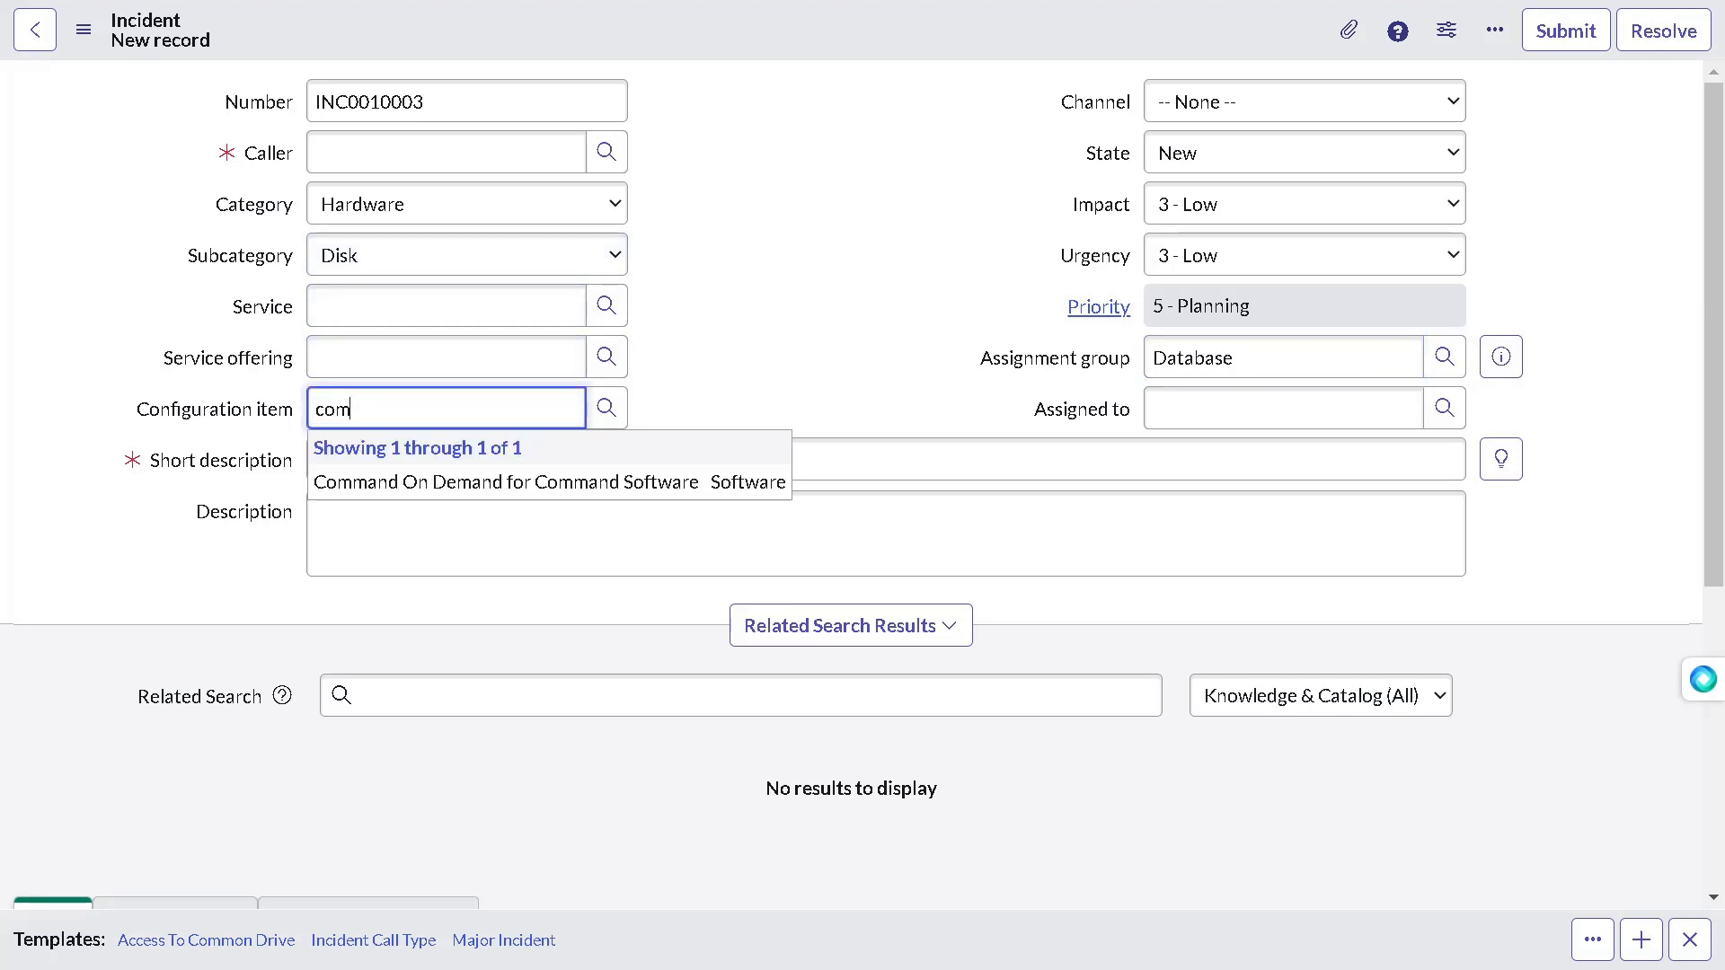
key("backspace")
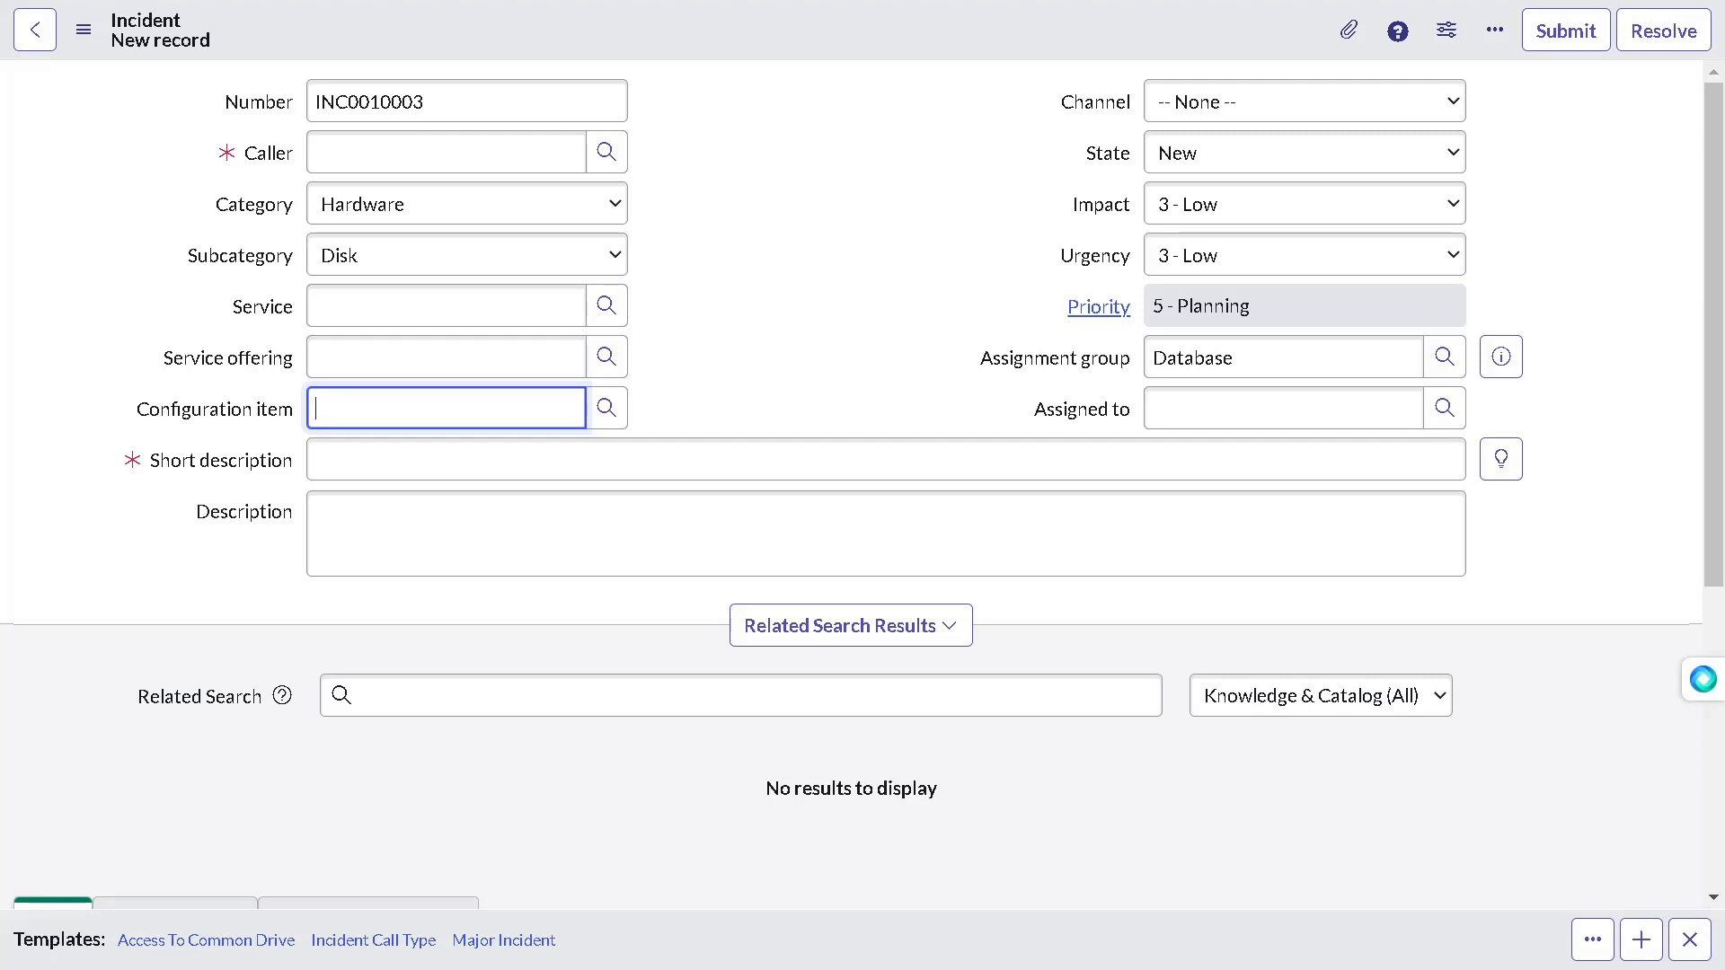
type("hardware")
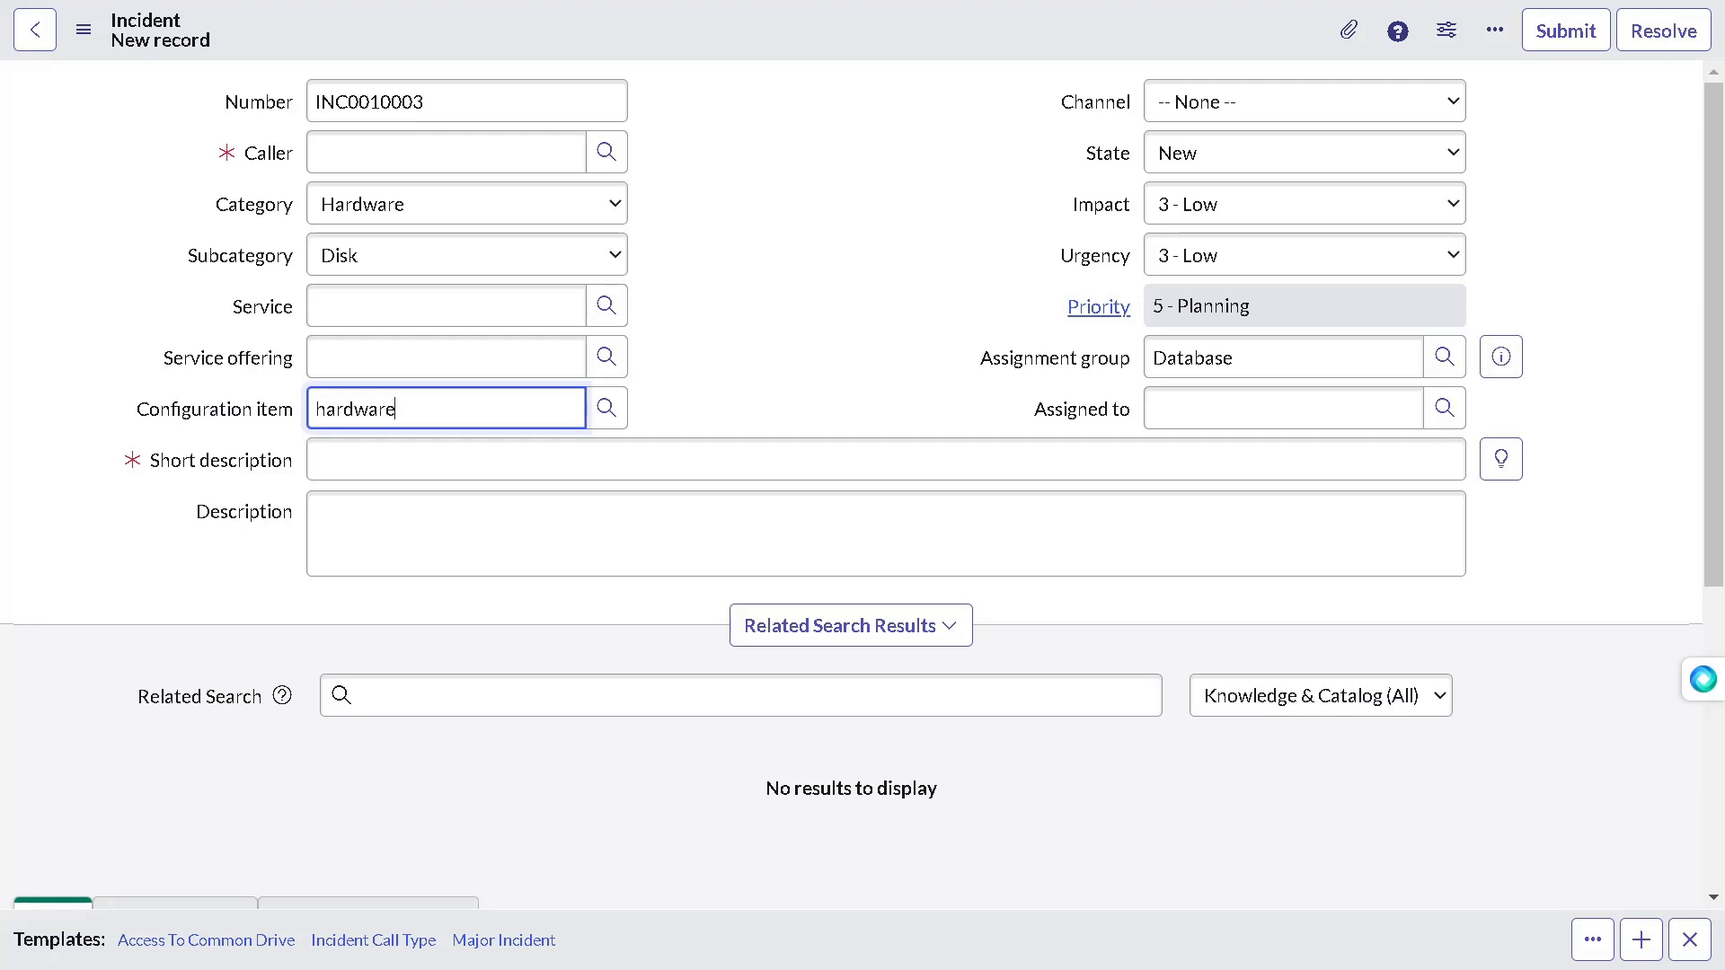
mouse_move(606, 408)
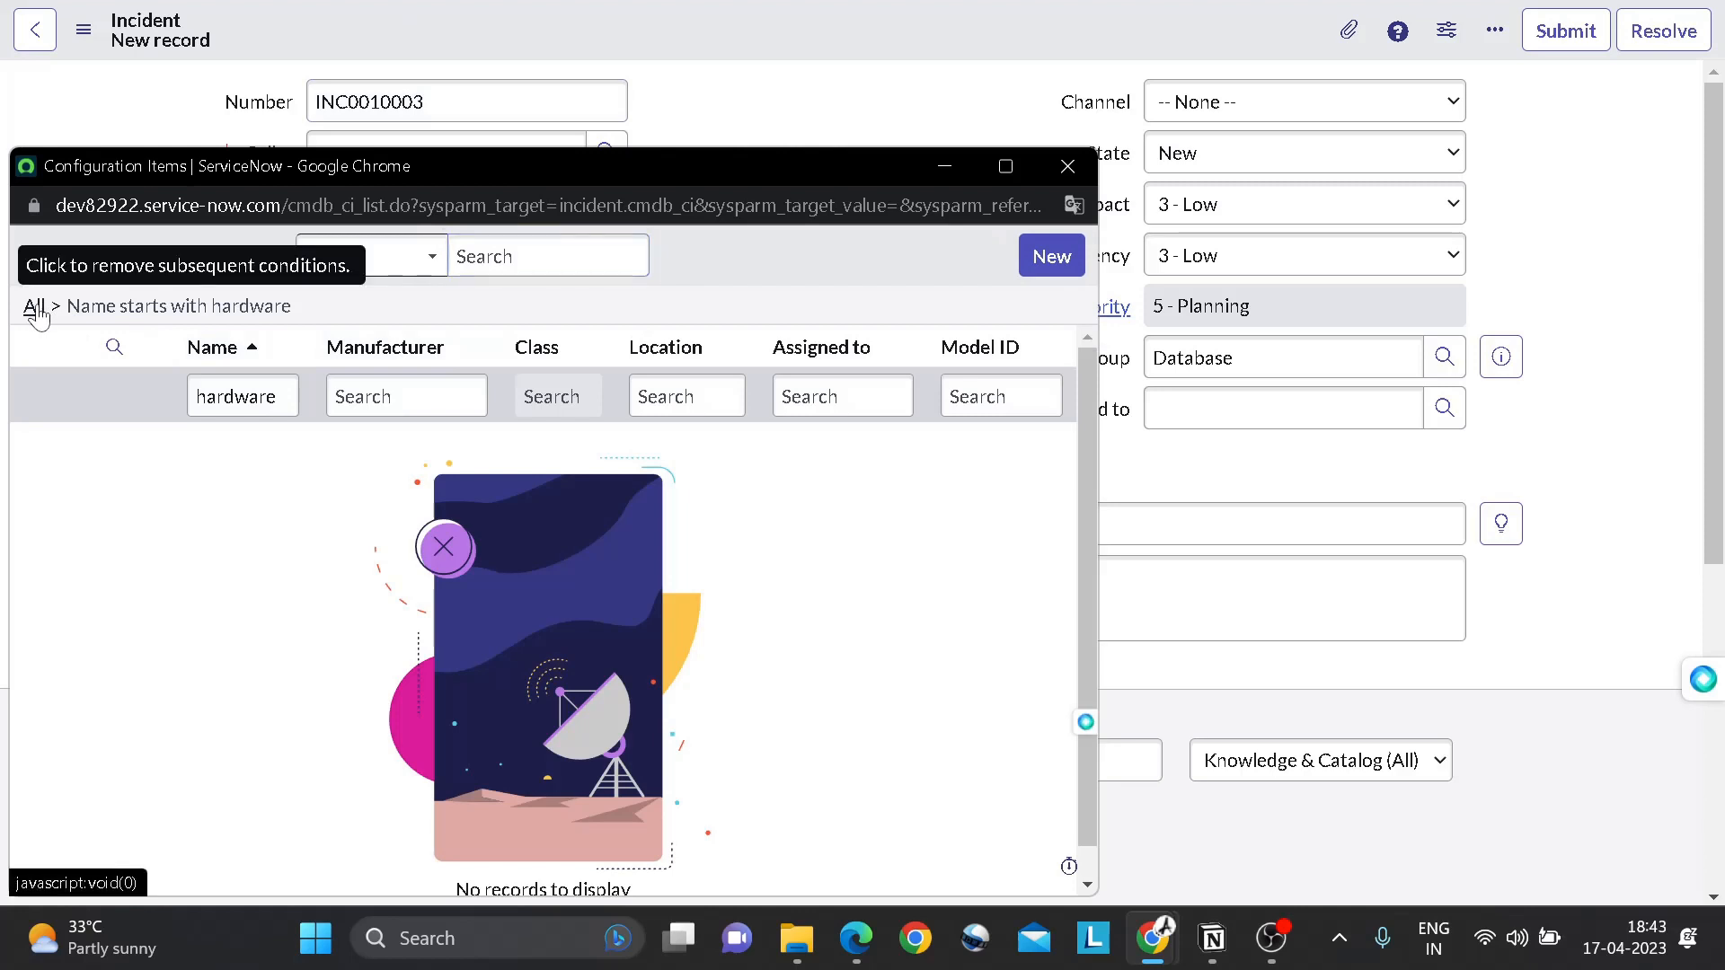
left_click(34, 305)
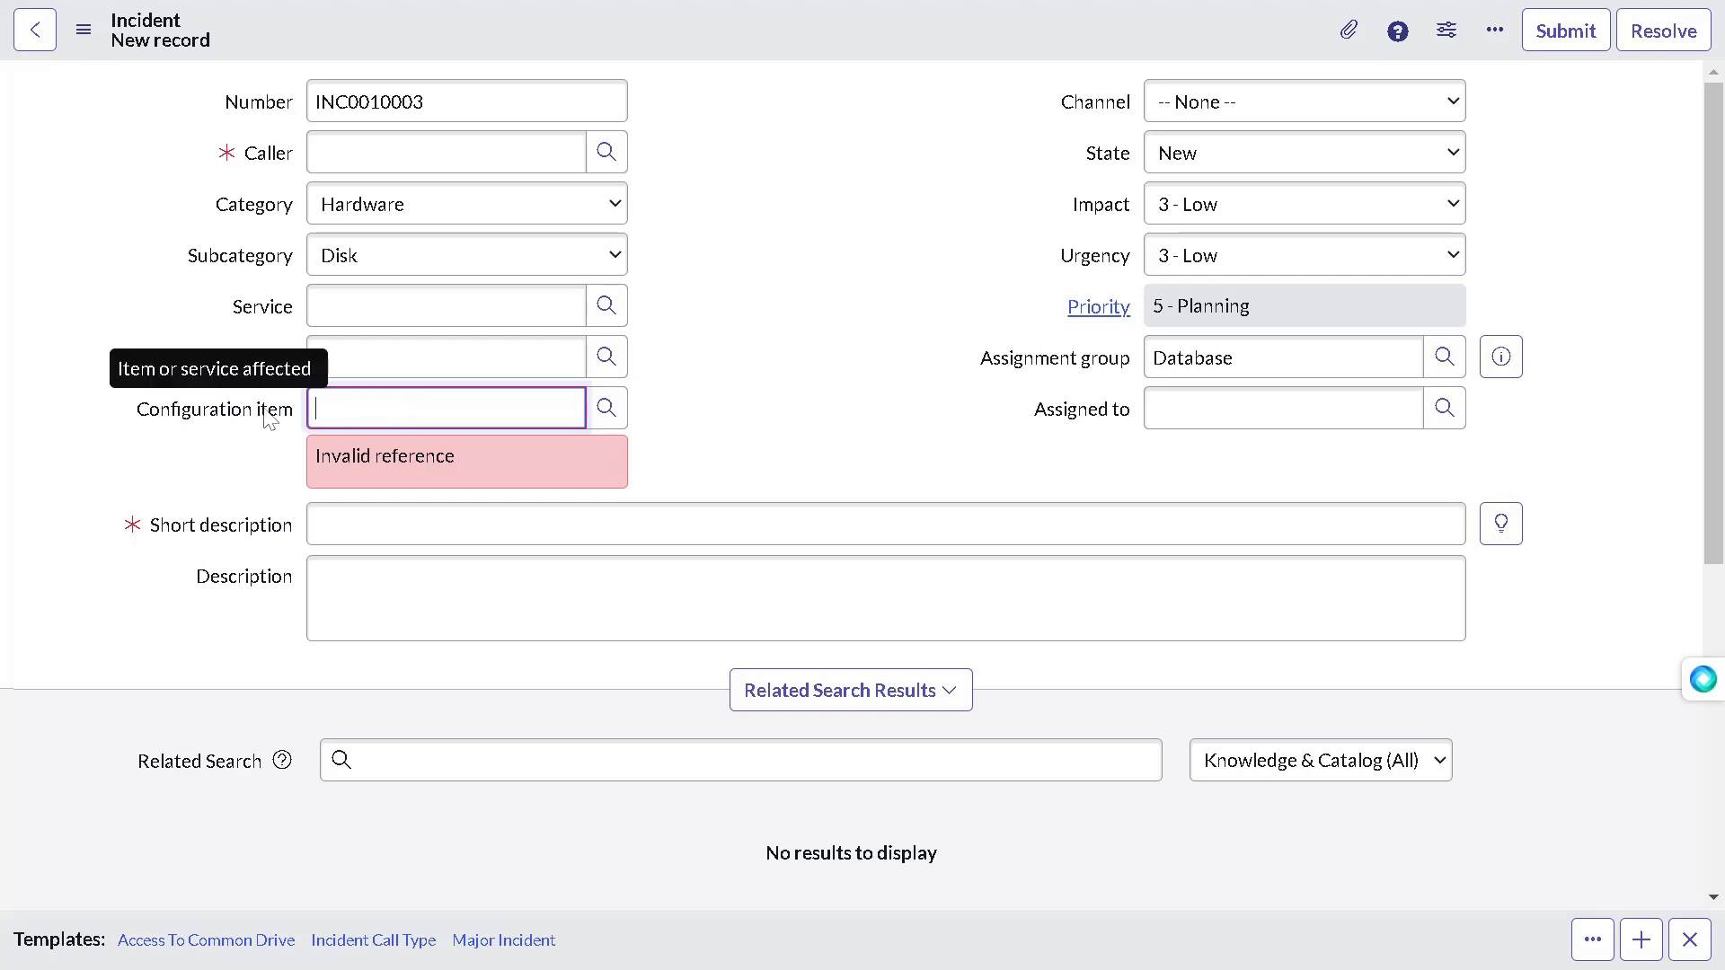
mouse_move(688, 445)
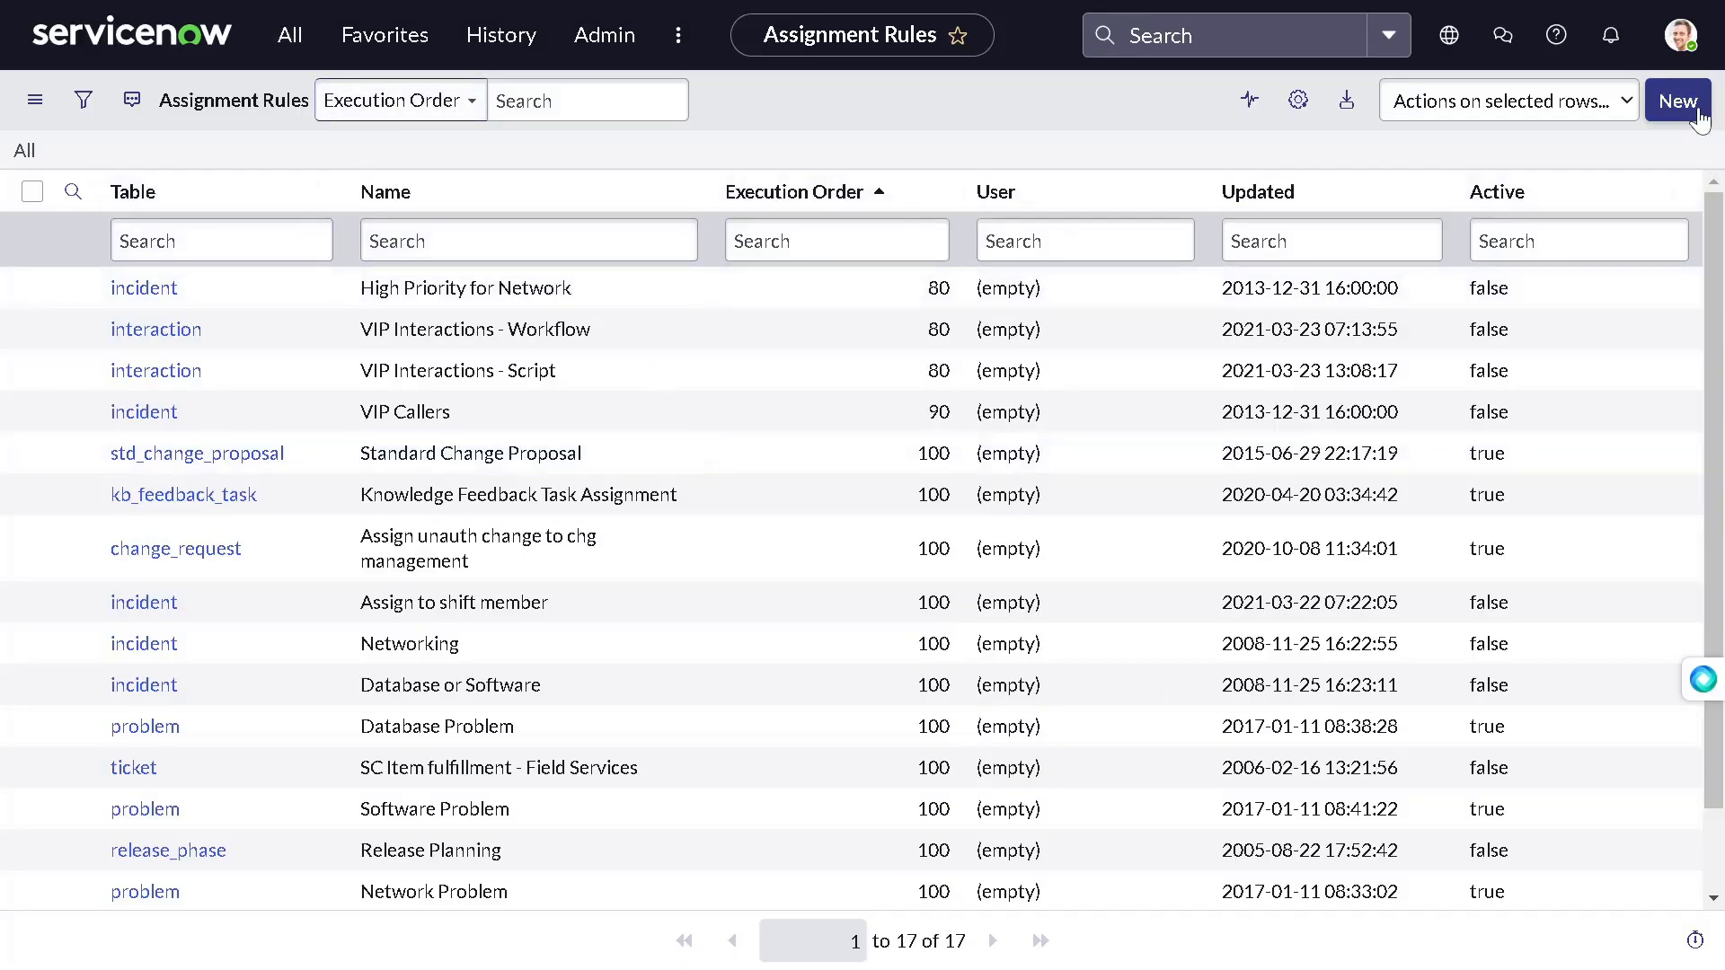
Step: Create a new assignment rule and name it 'Database assignment'
left_click(1676, 100)
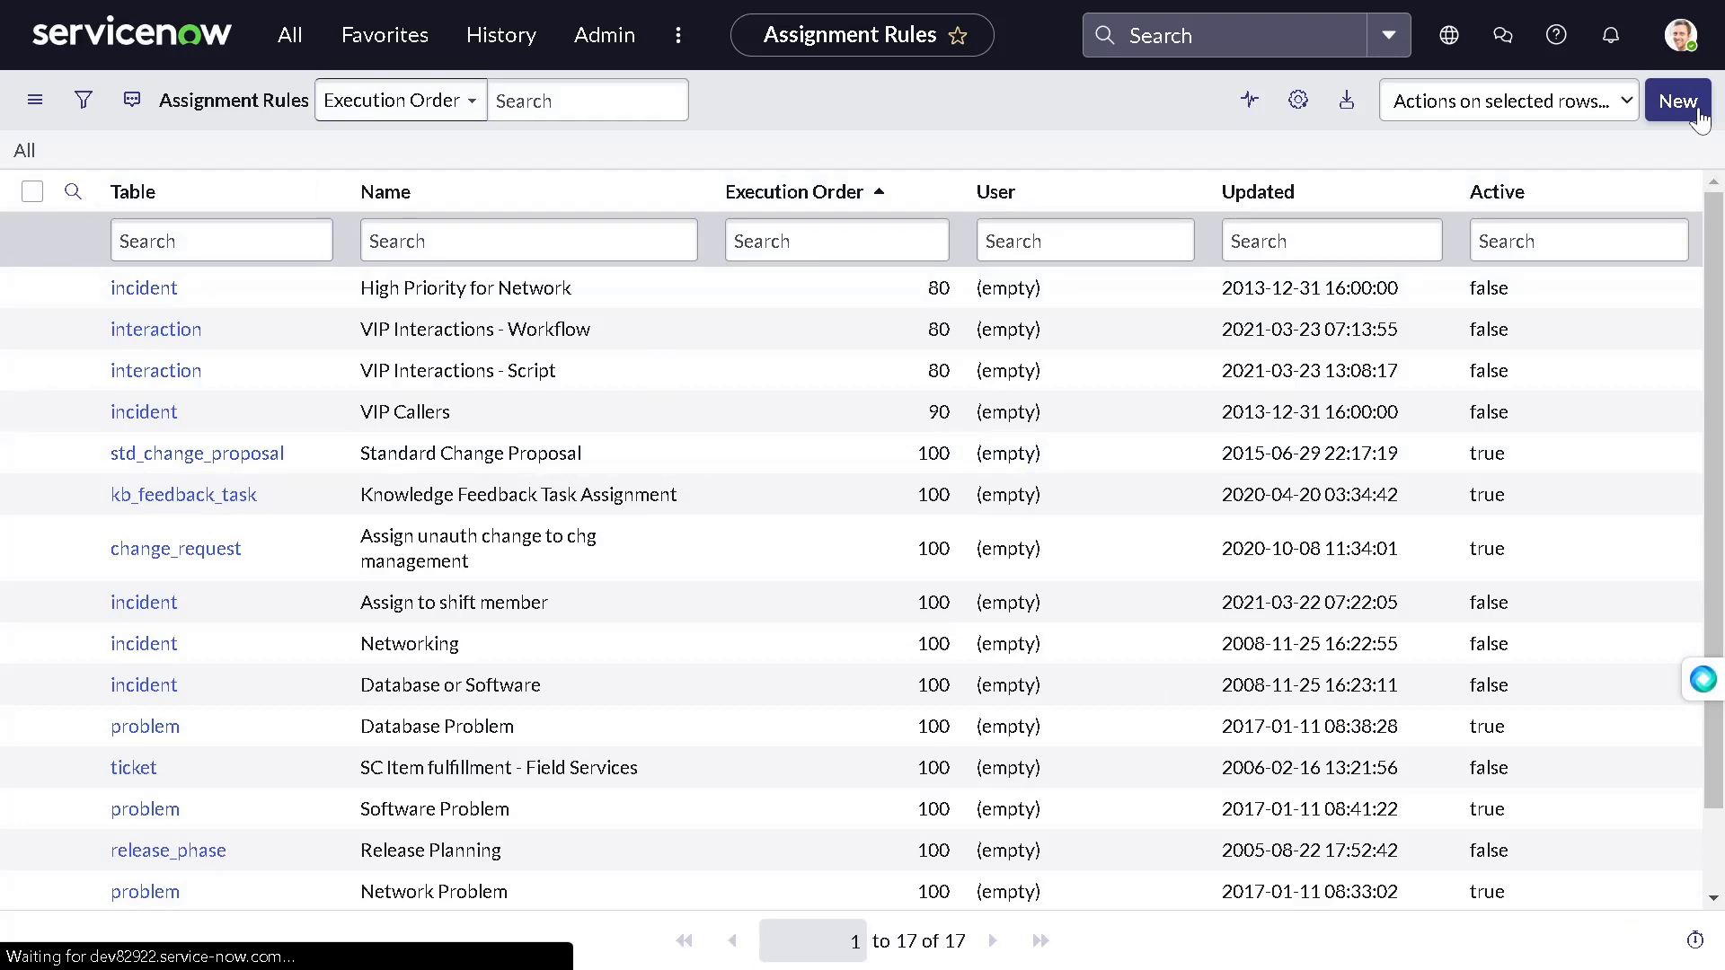
left_click(1676, 100)
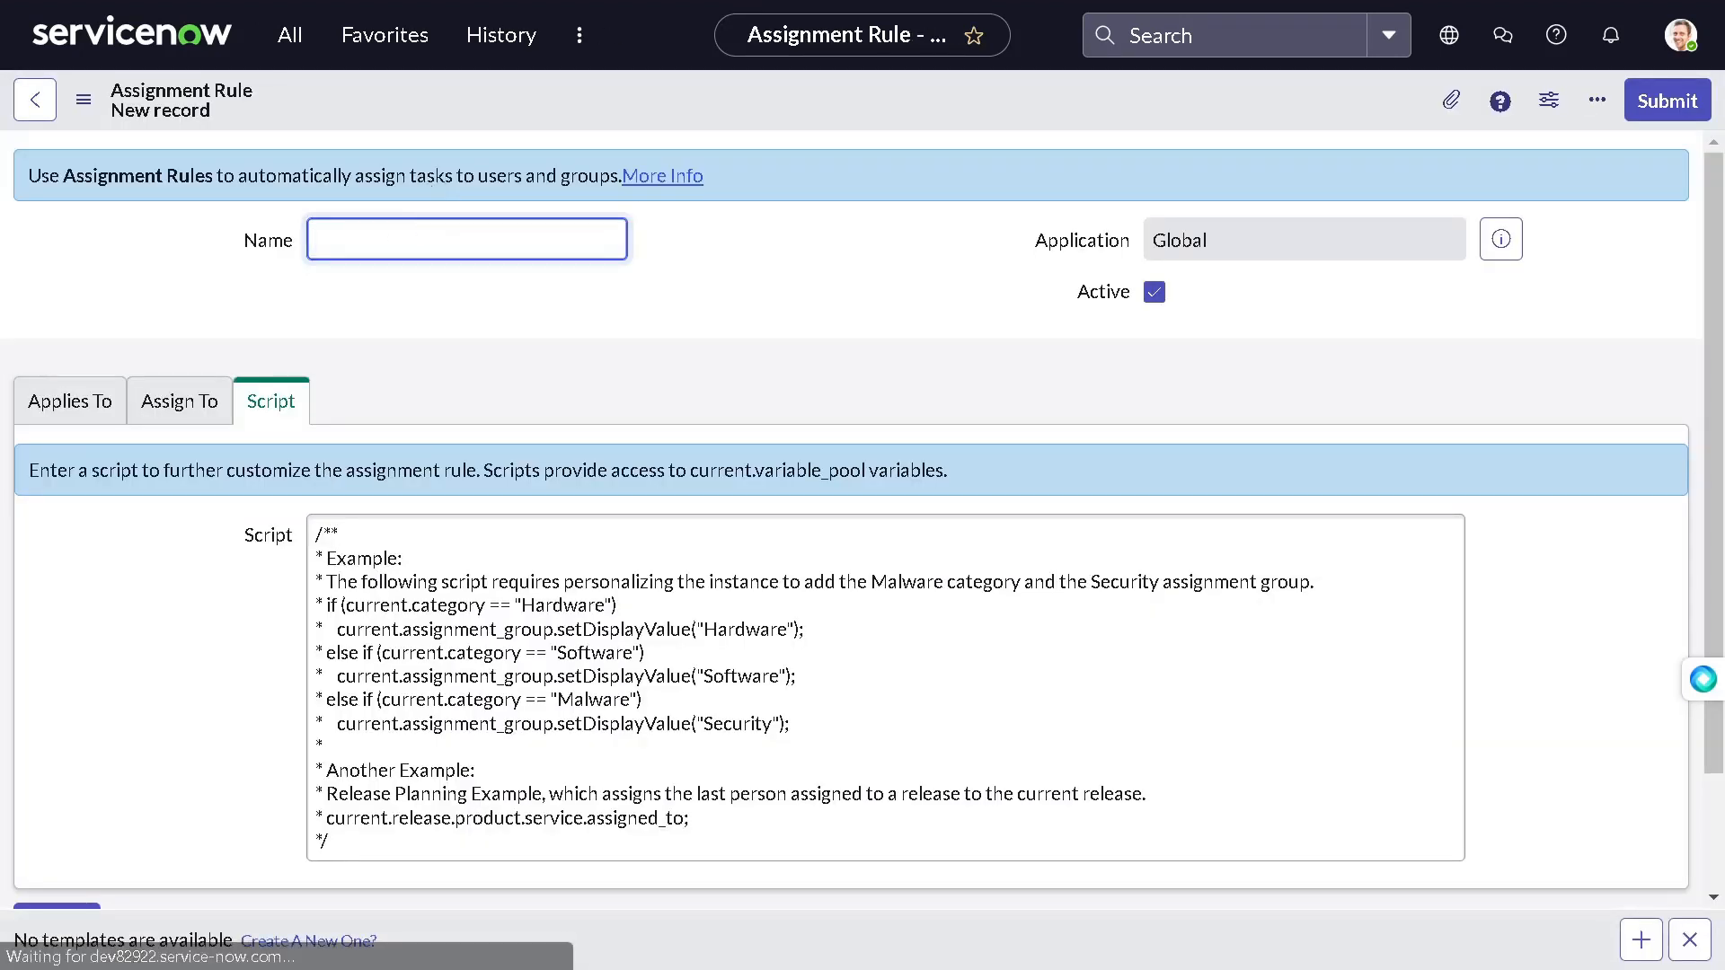
type("Database assi")
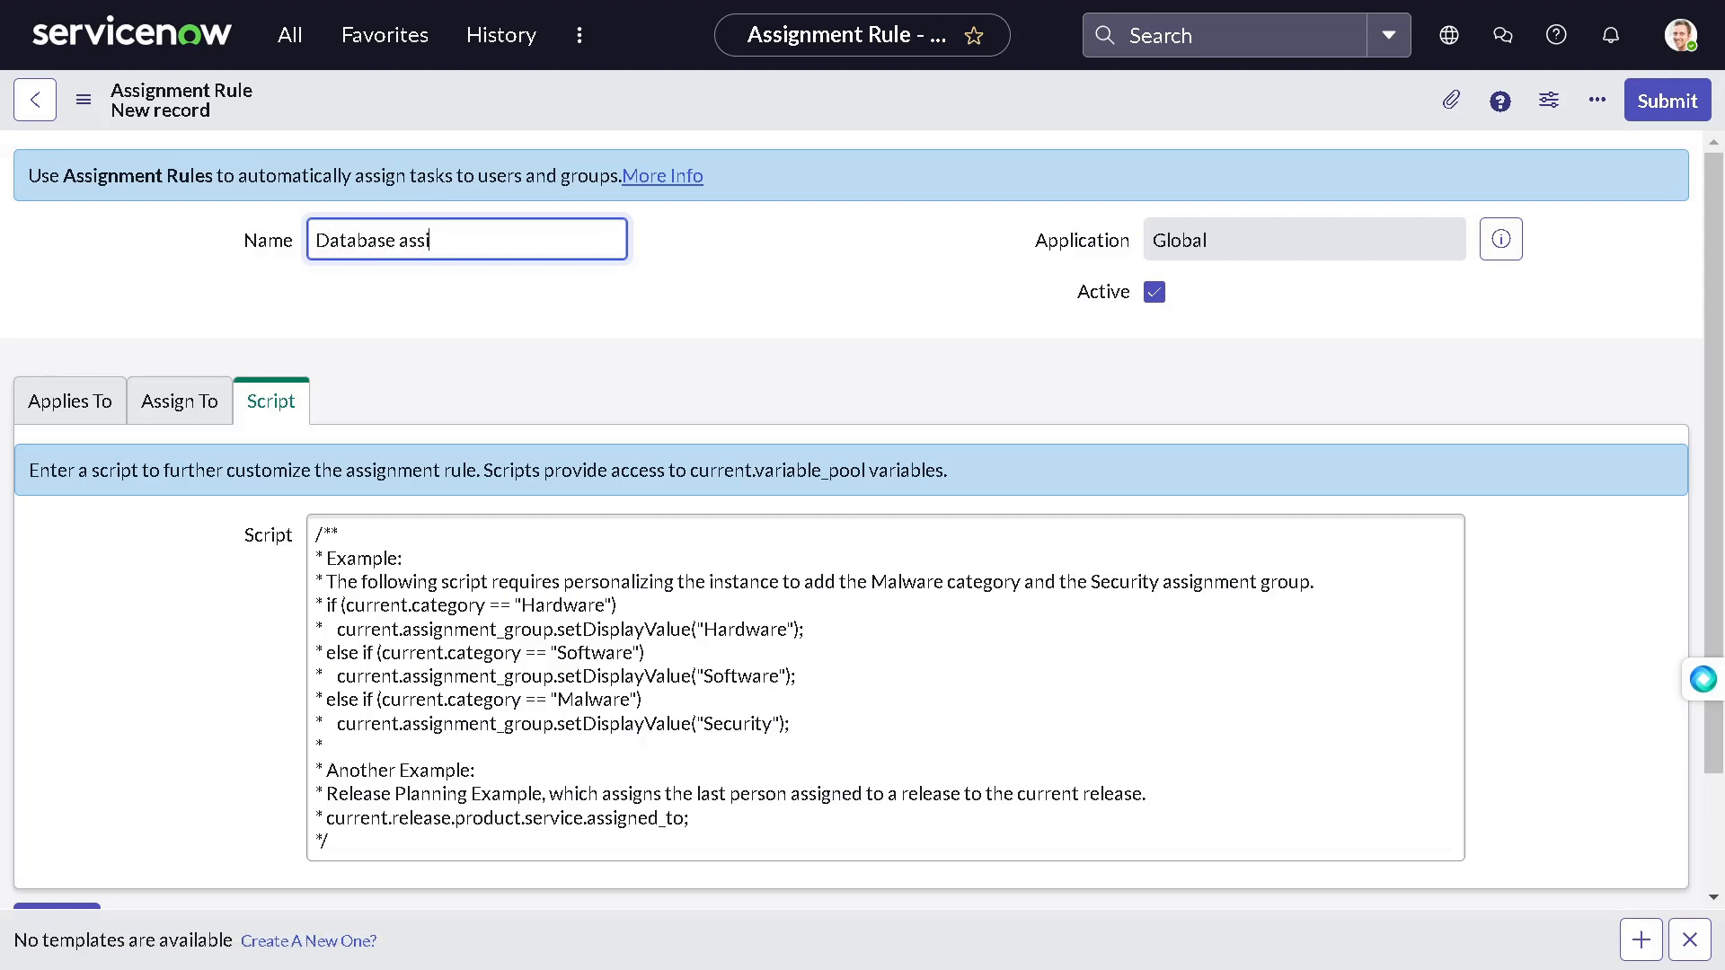
type("gnment")
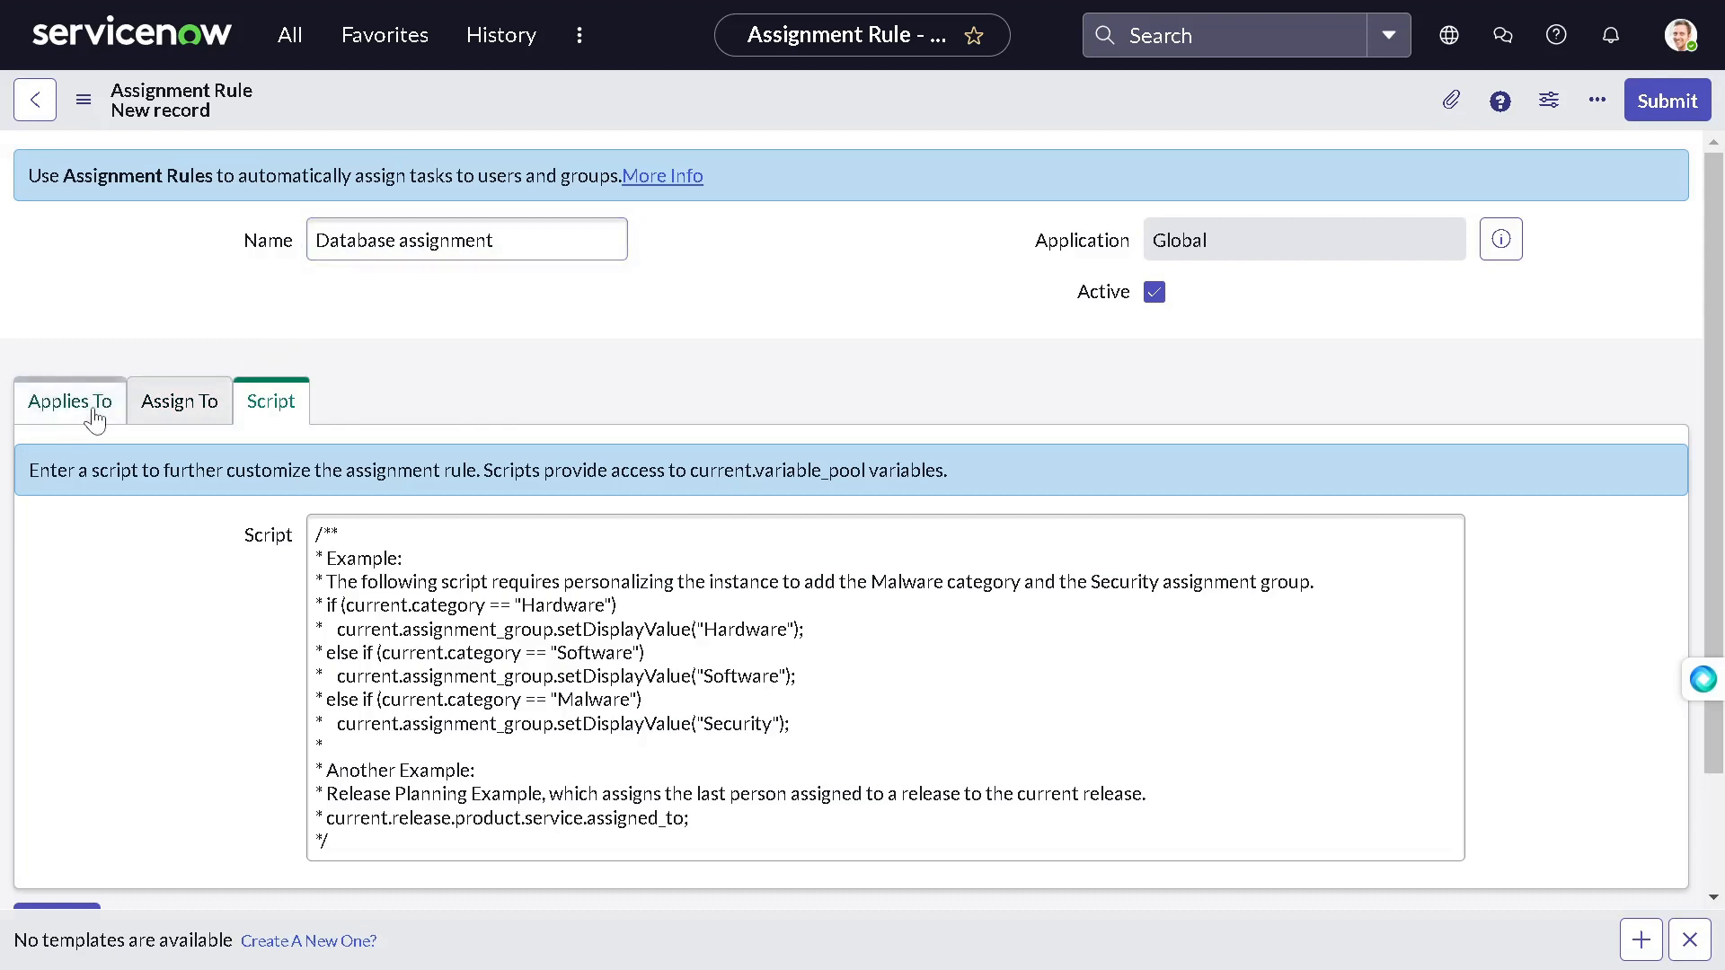
Step: Under Applies To, add the condition Category is Database
left_click(70, 401)
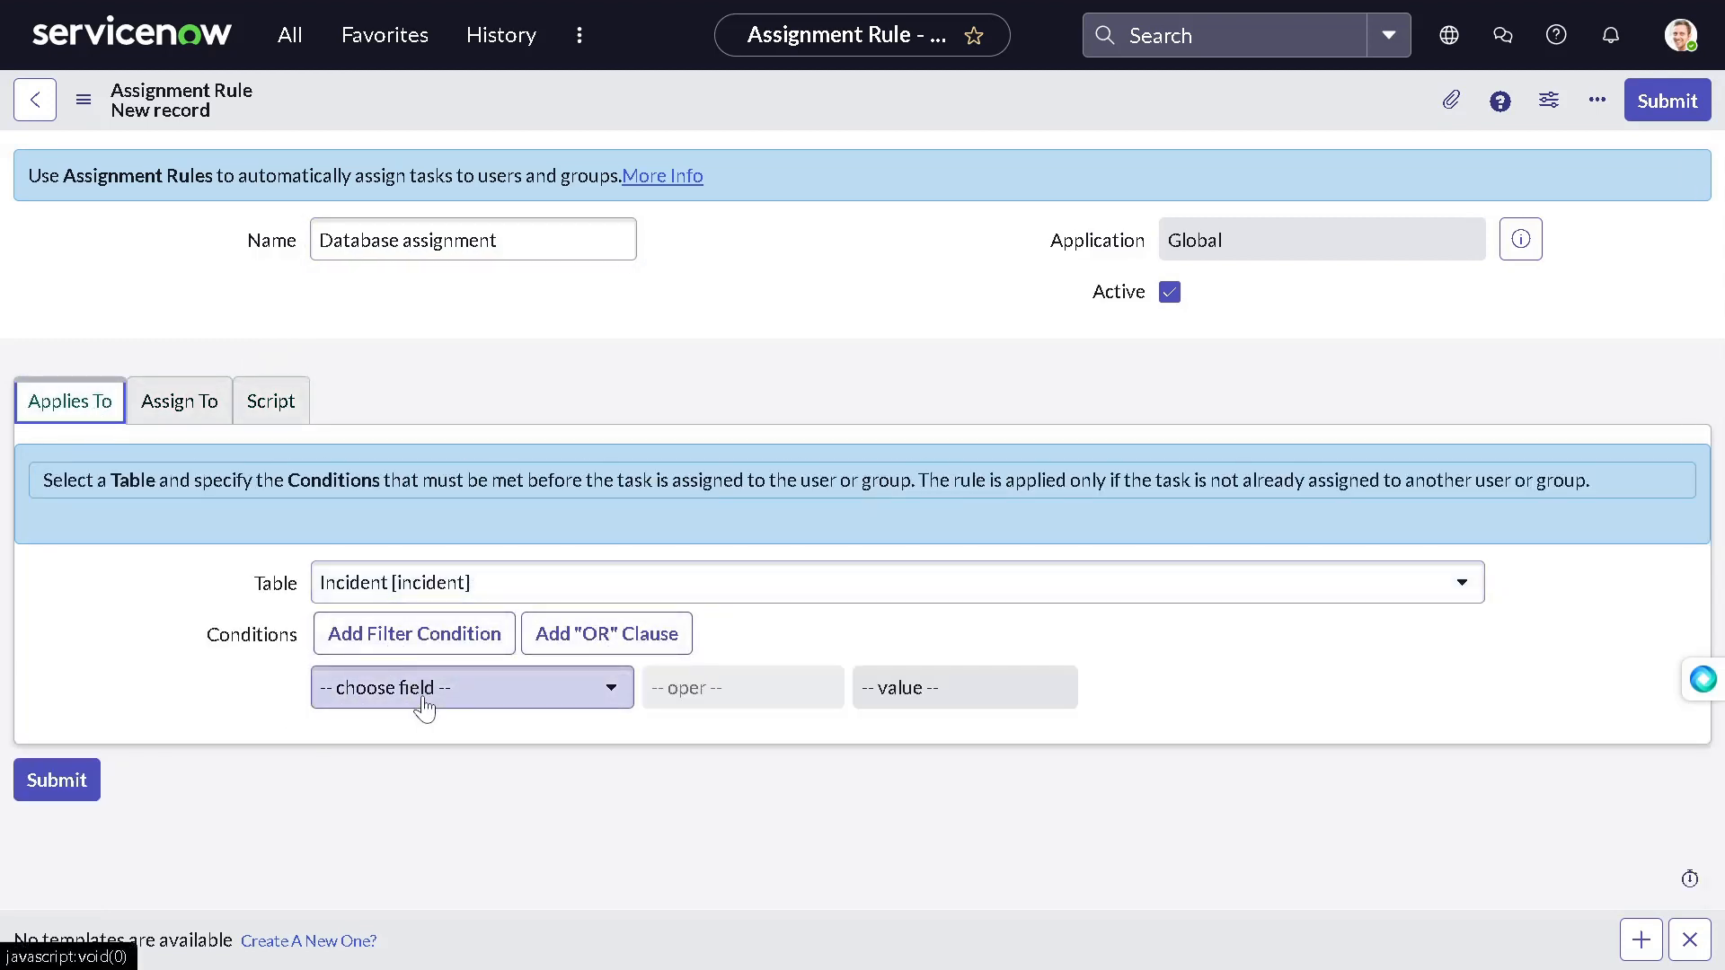
left_click(471, 688)
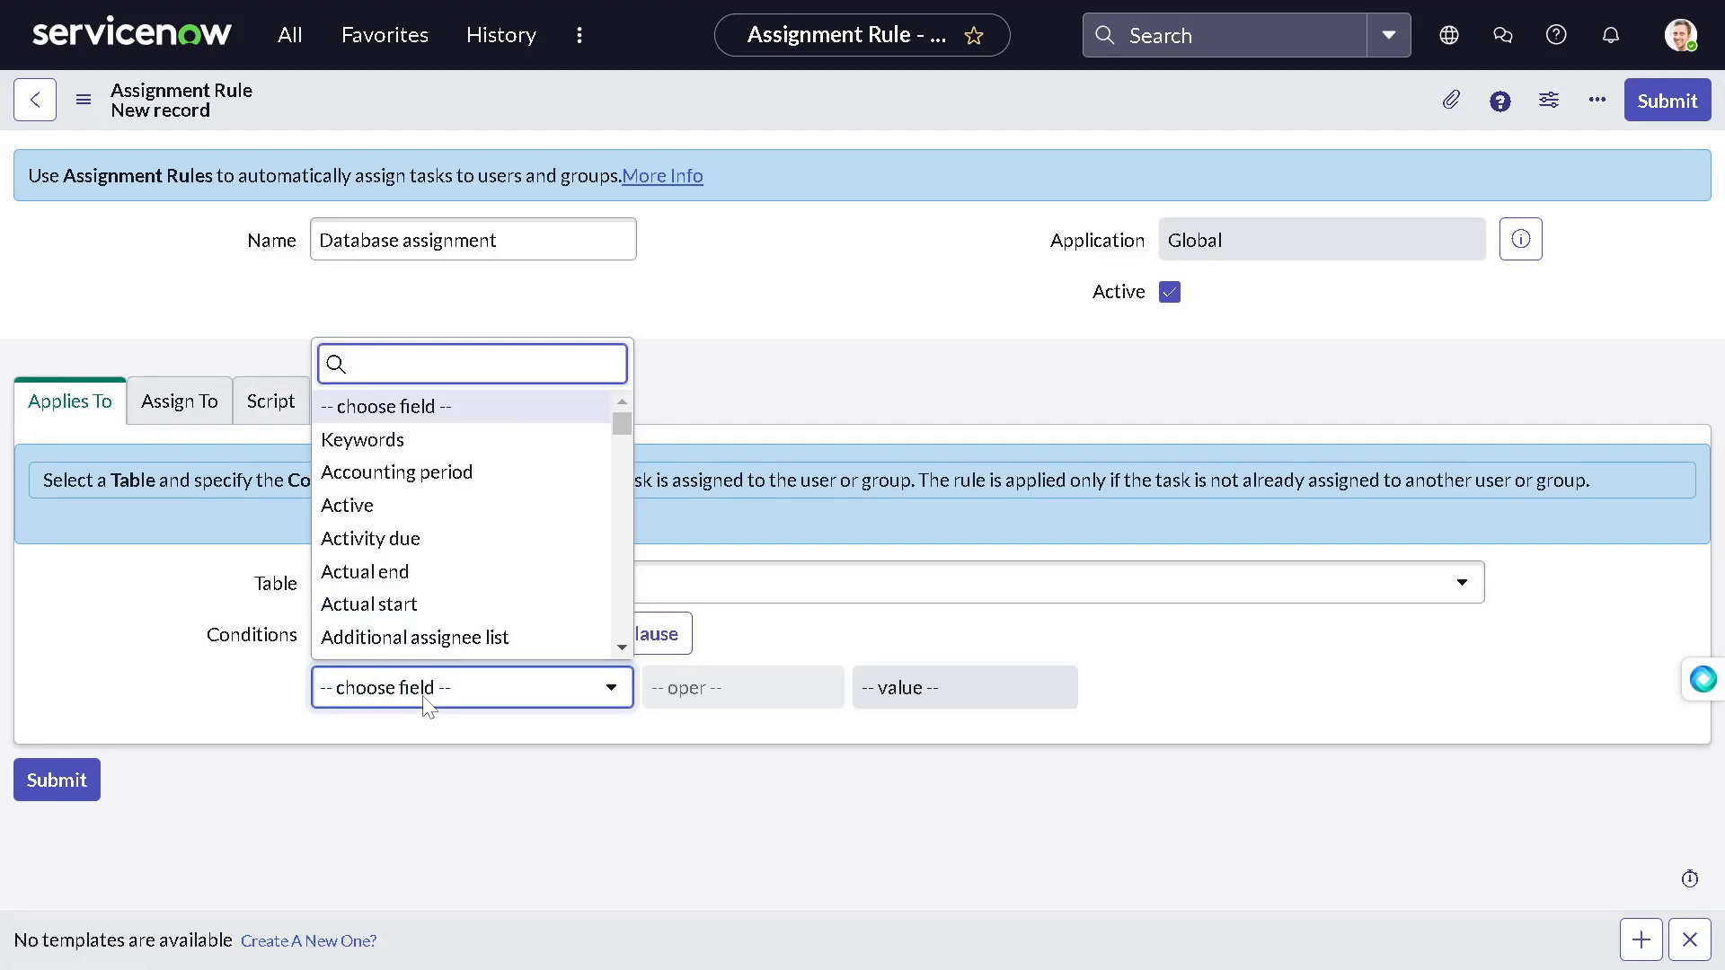
type("cate")
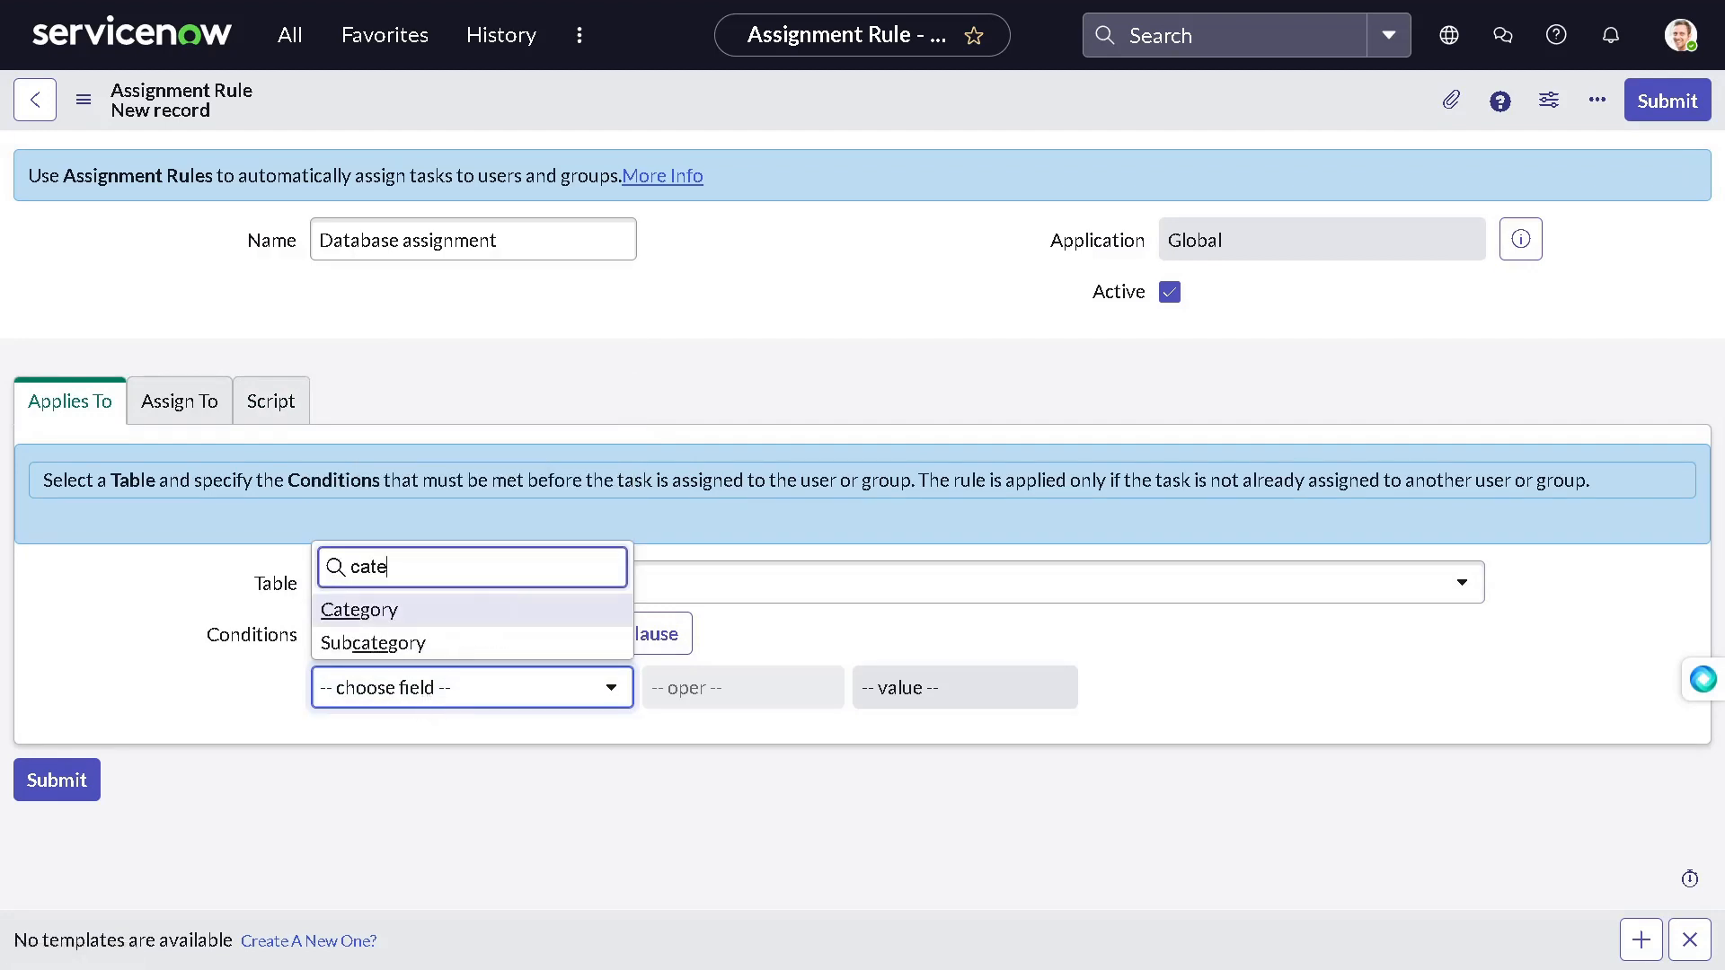
left_click(359, 609)
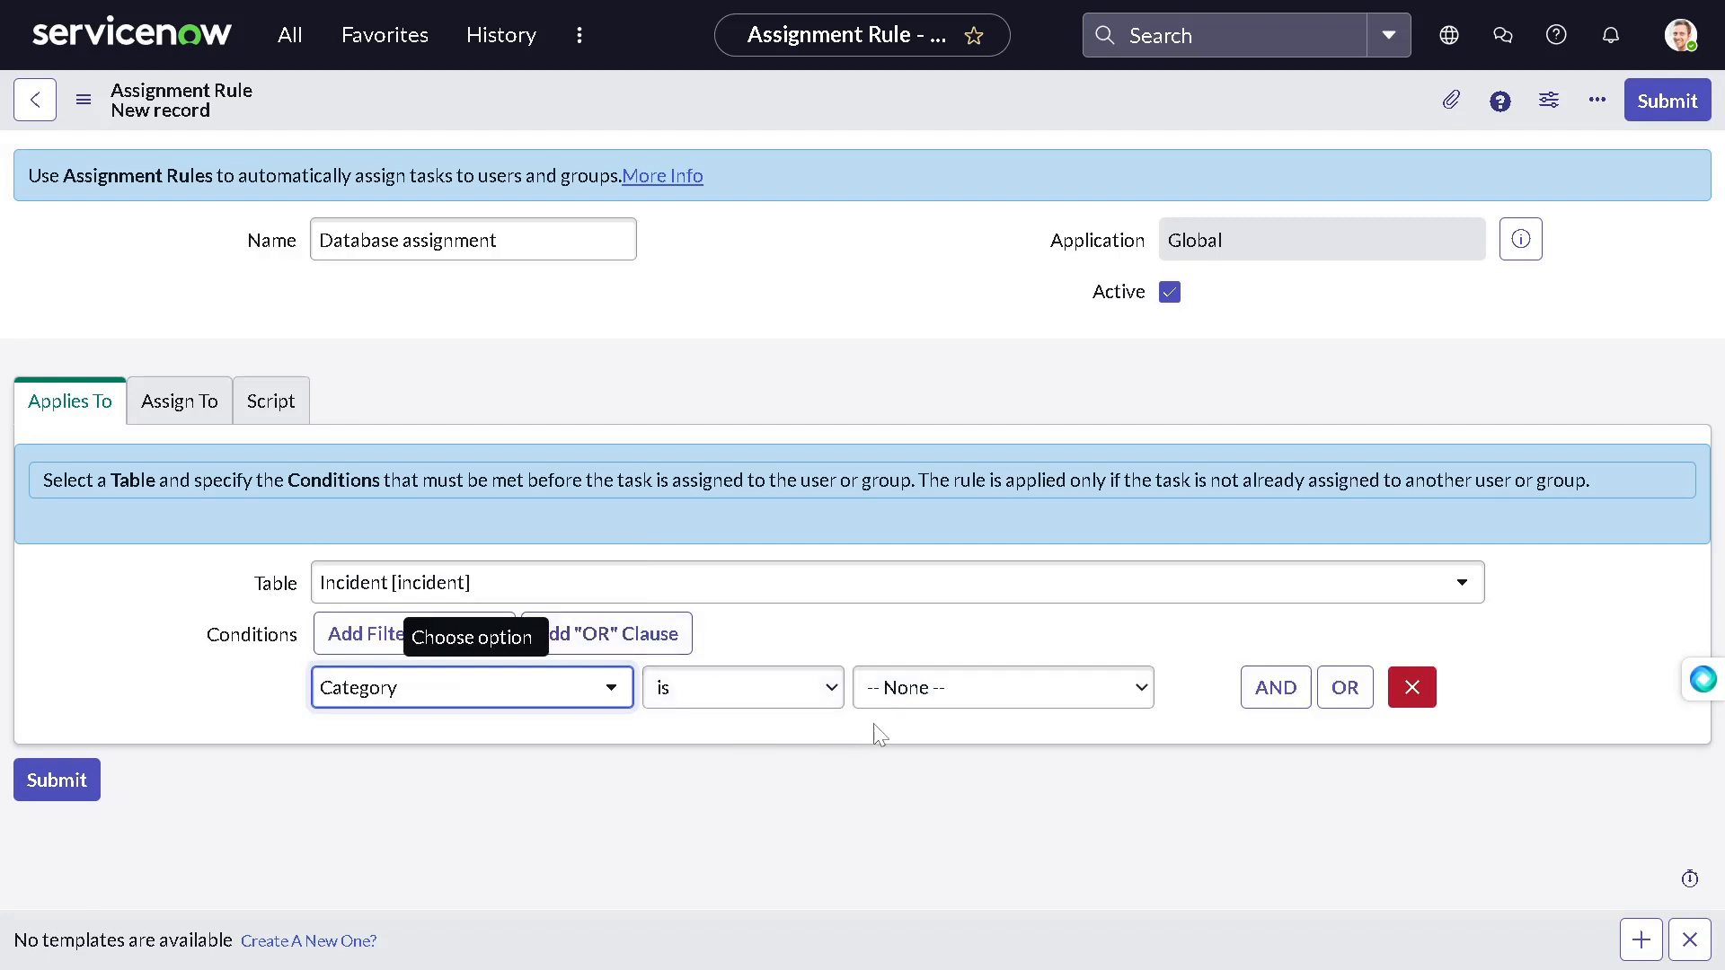
left_click(1002, 686)
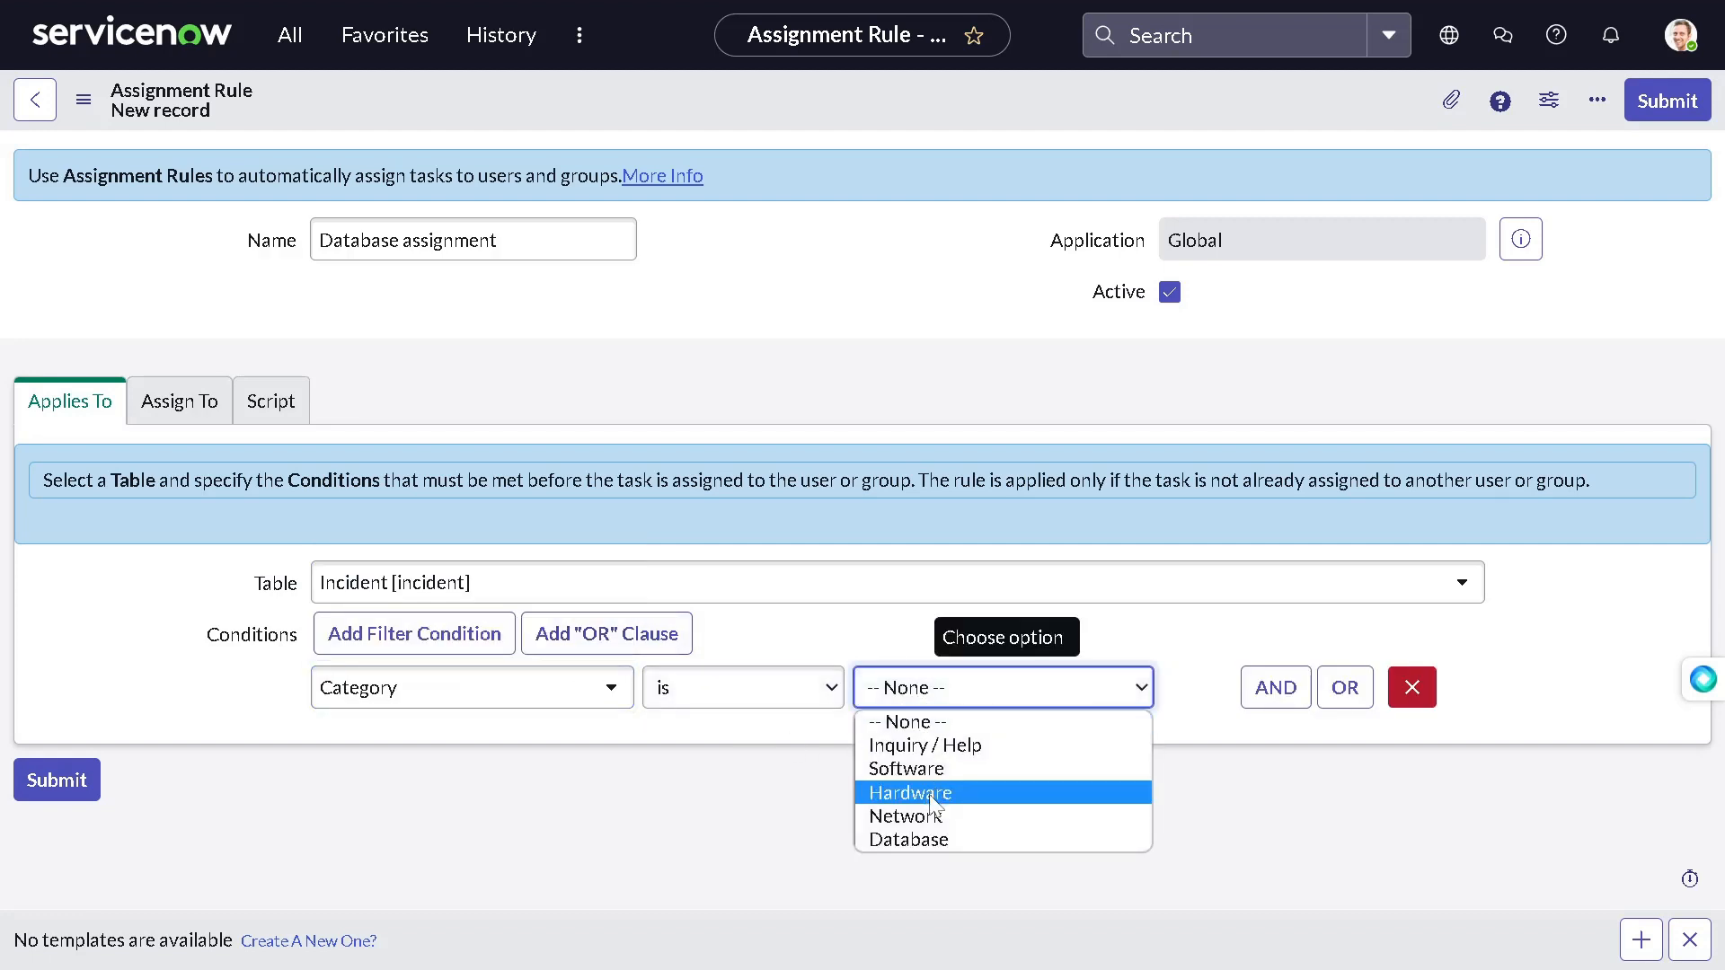
left_click(909, 839)
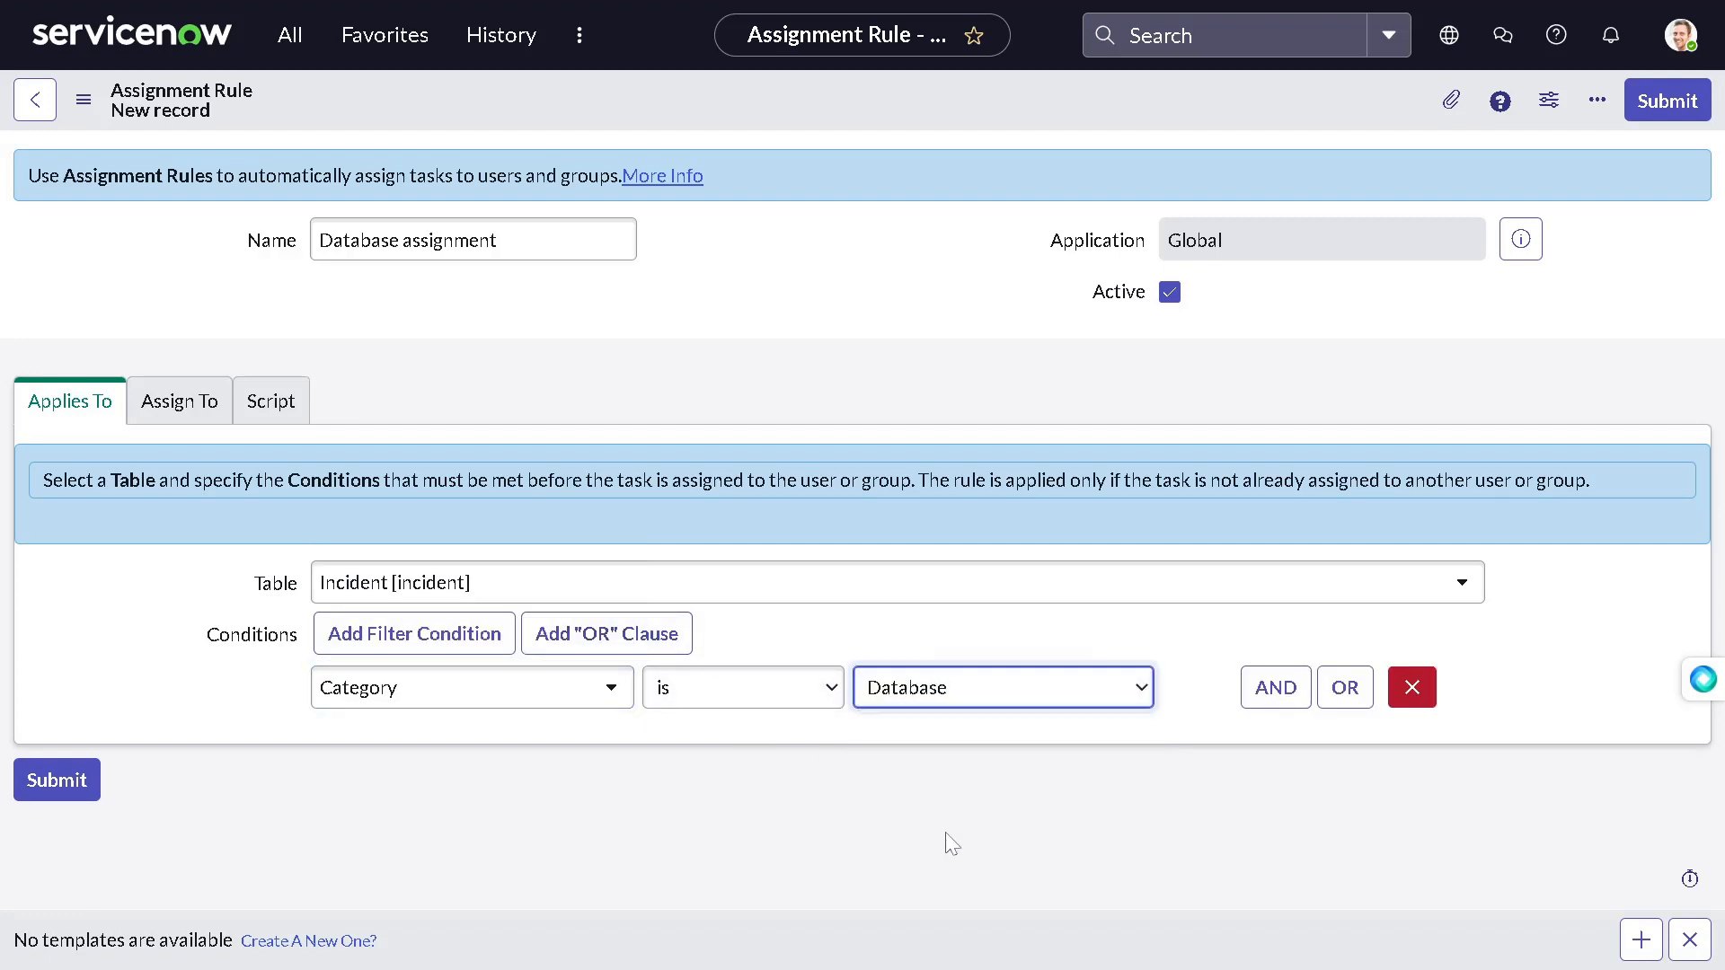
Step: Add an AND condition on Subcategory is Disk
left_click(1276, 688)
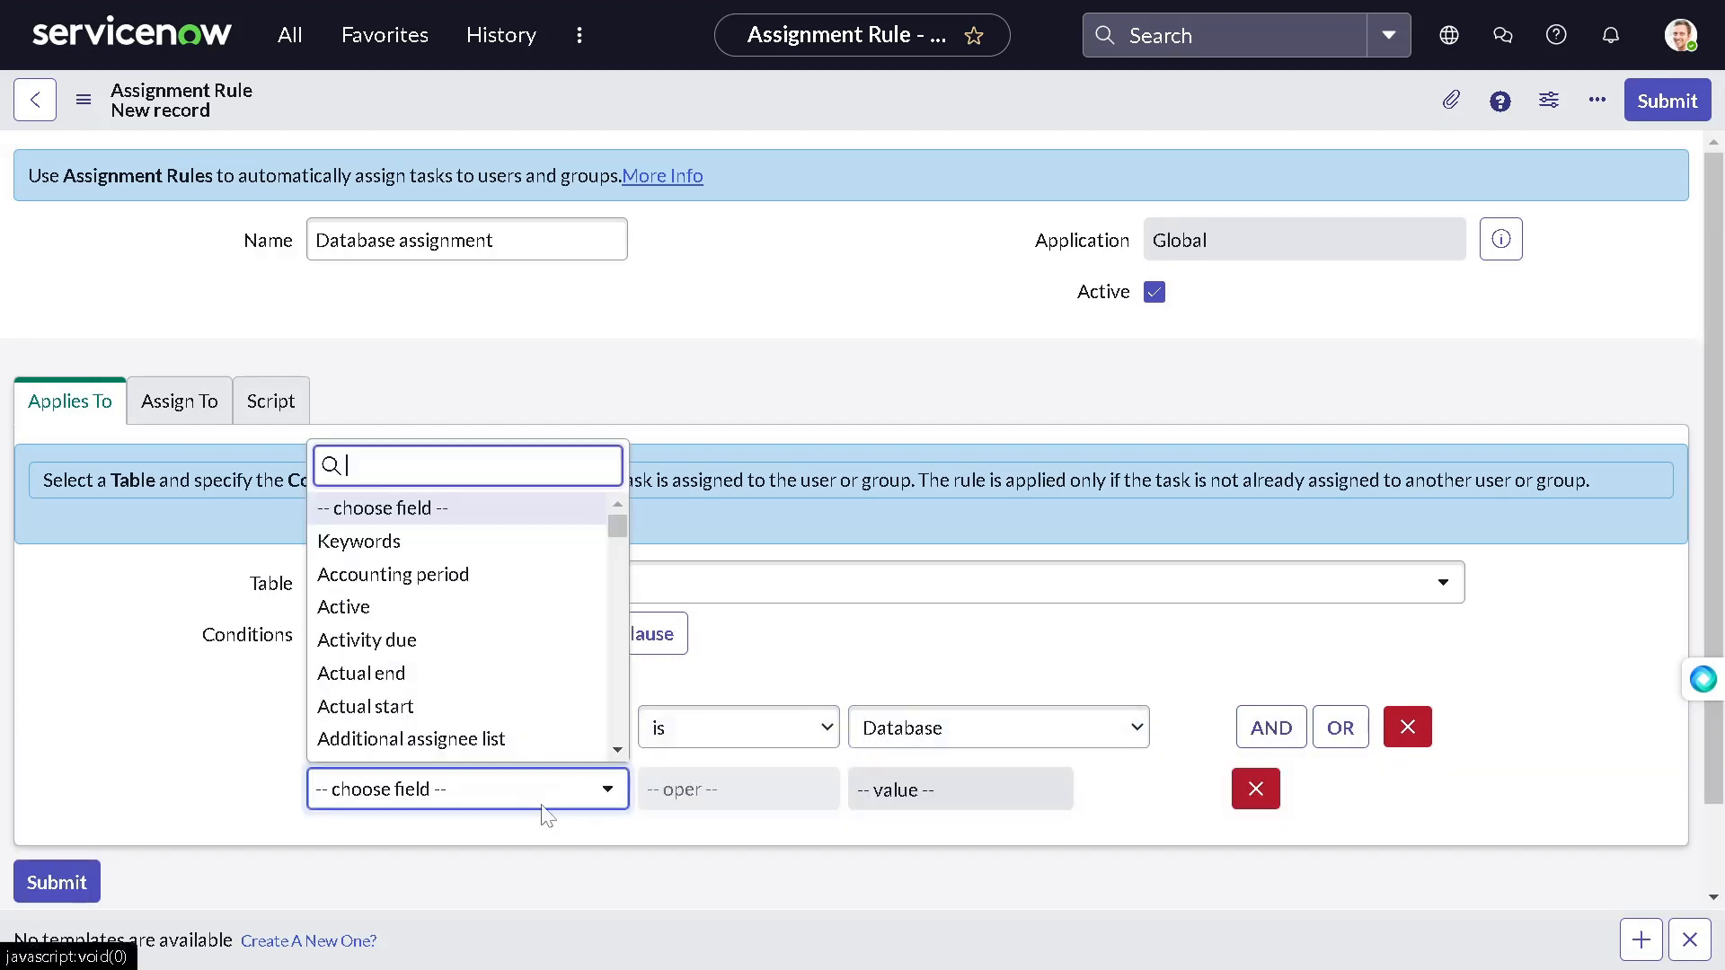
type("suba")
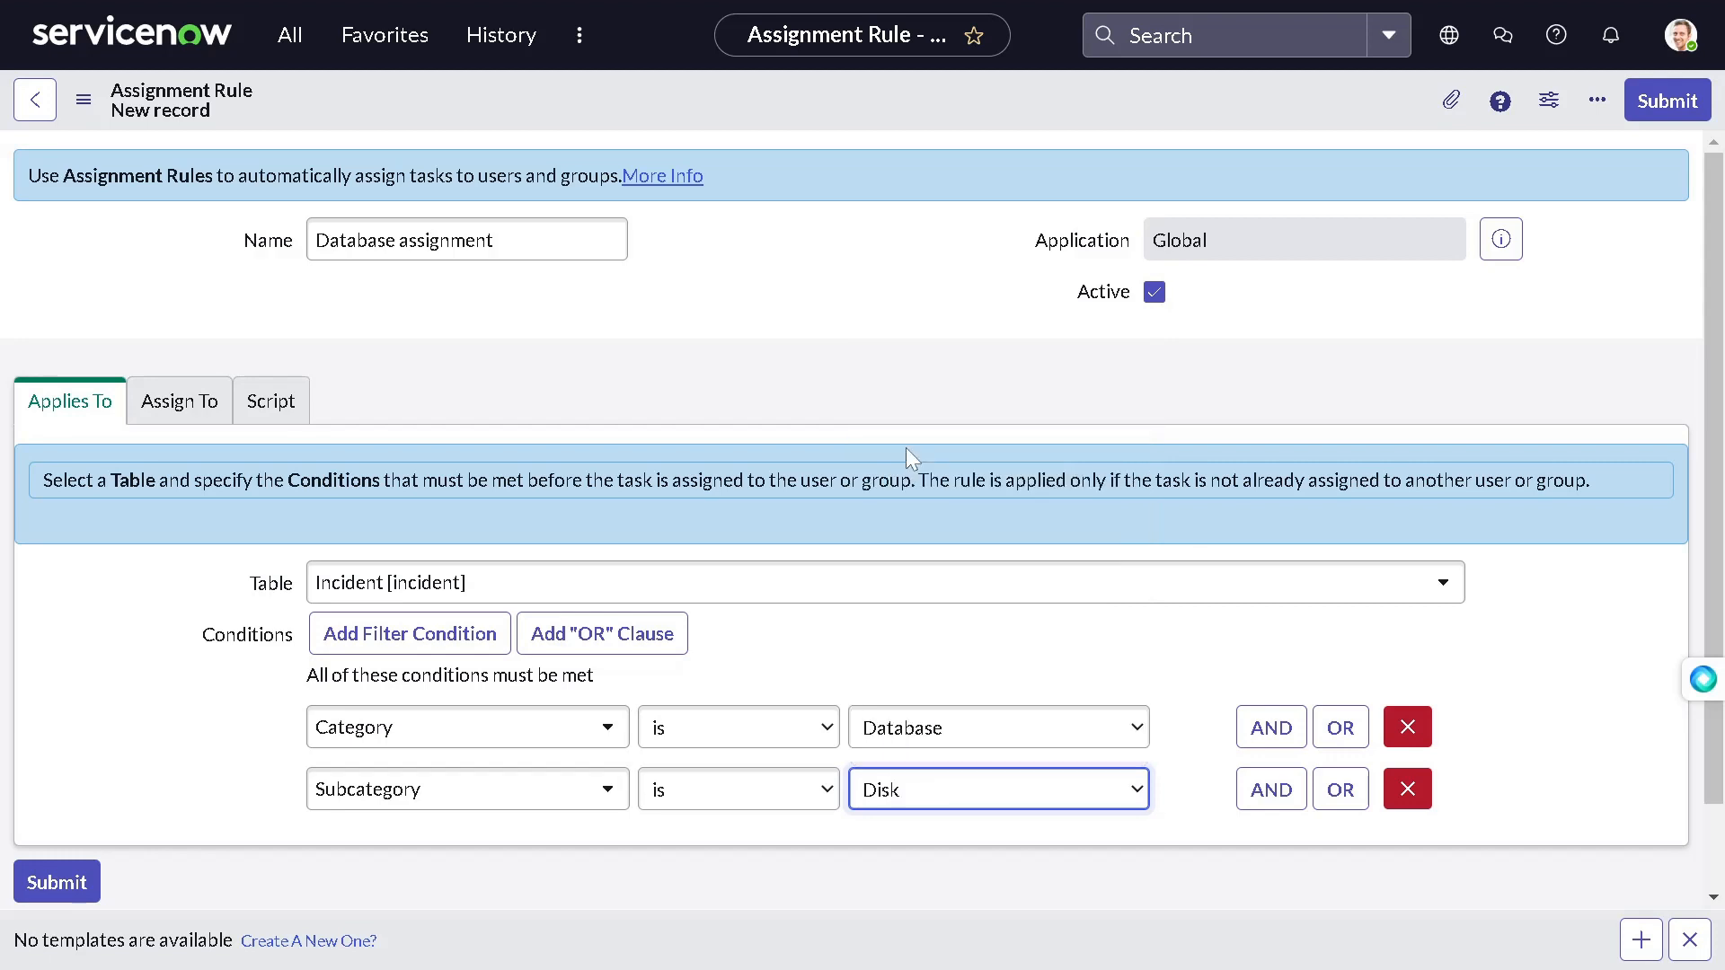
Step: Under Assign To, enter Database as the rule's group, then return to Applies To
left_click(180, 399)
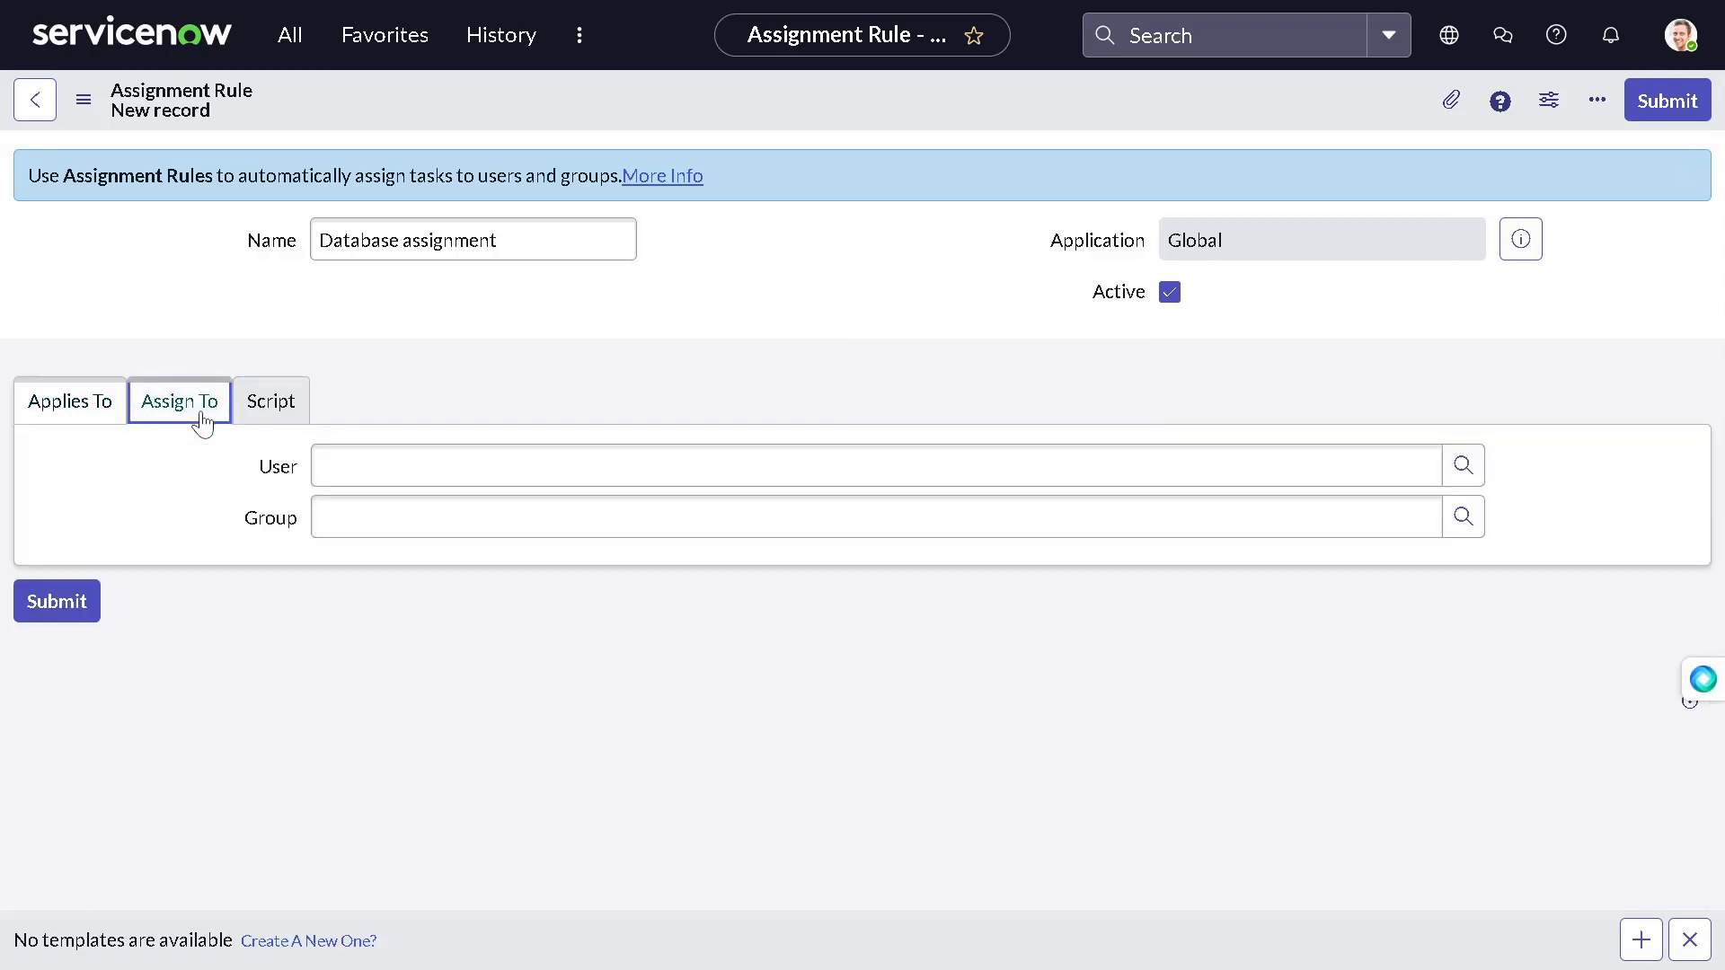
left_click(873, 515)
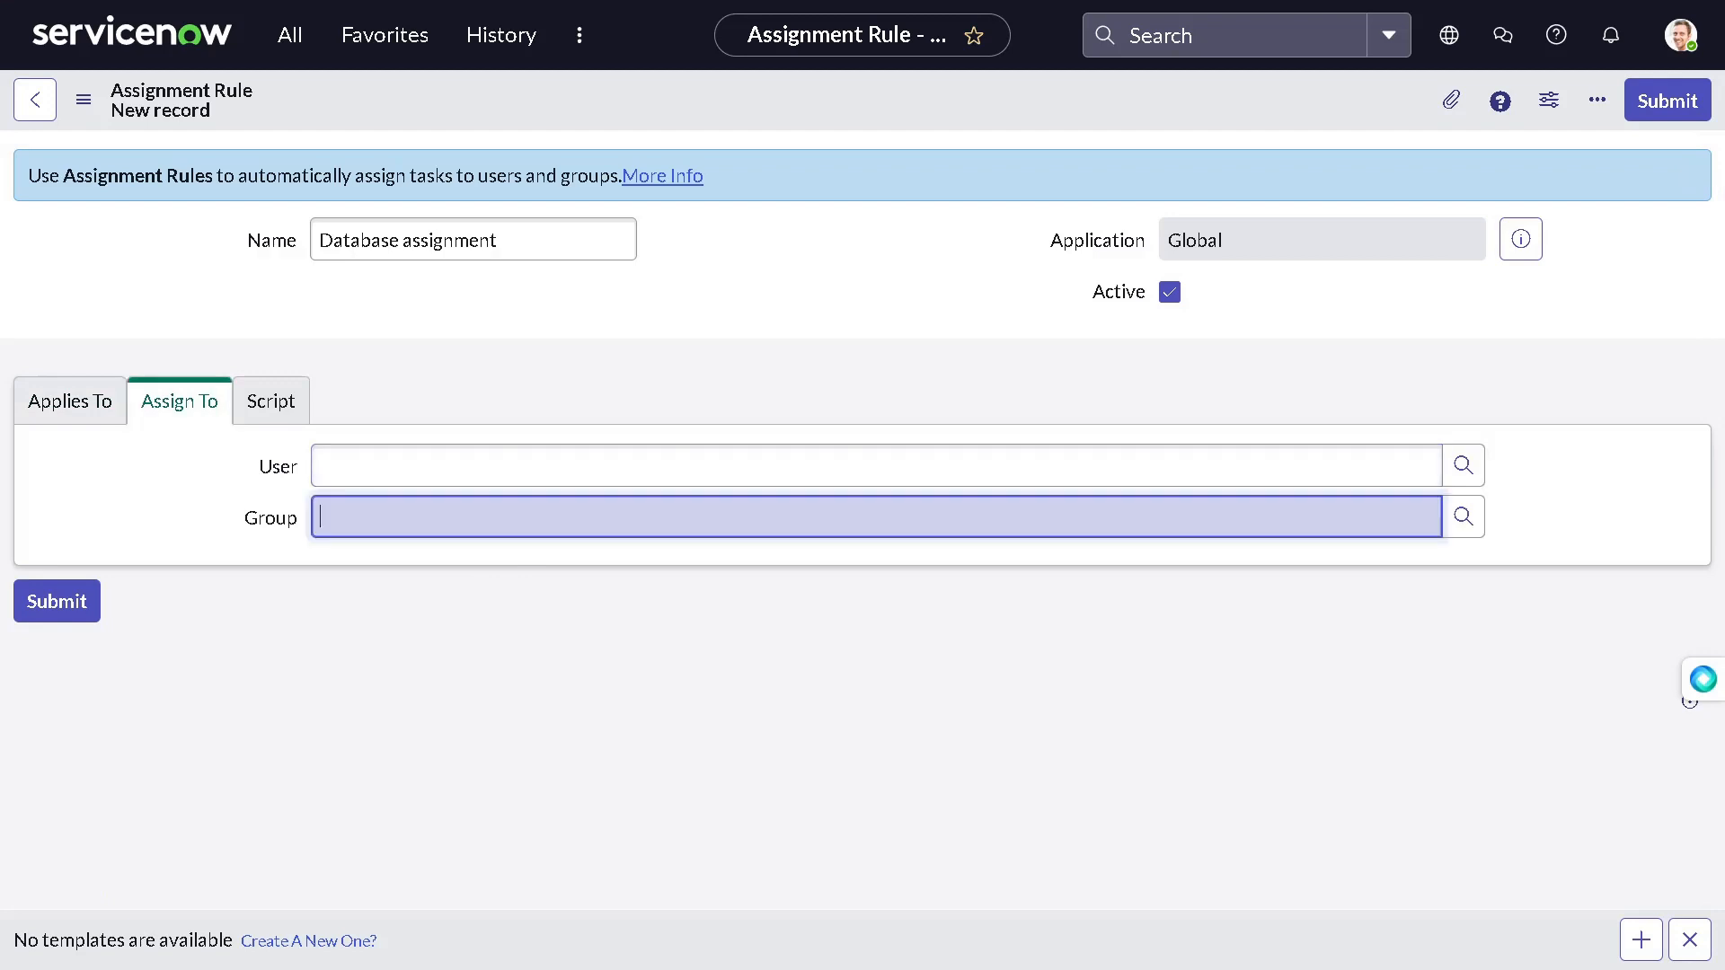
type("data")
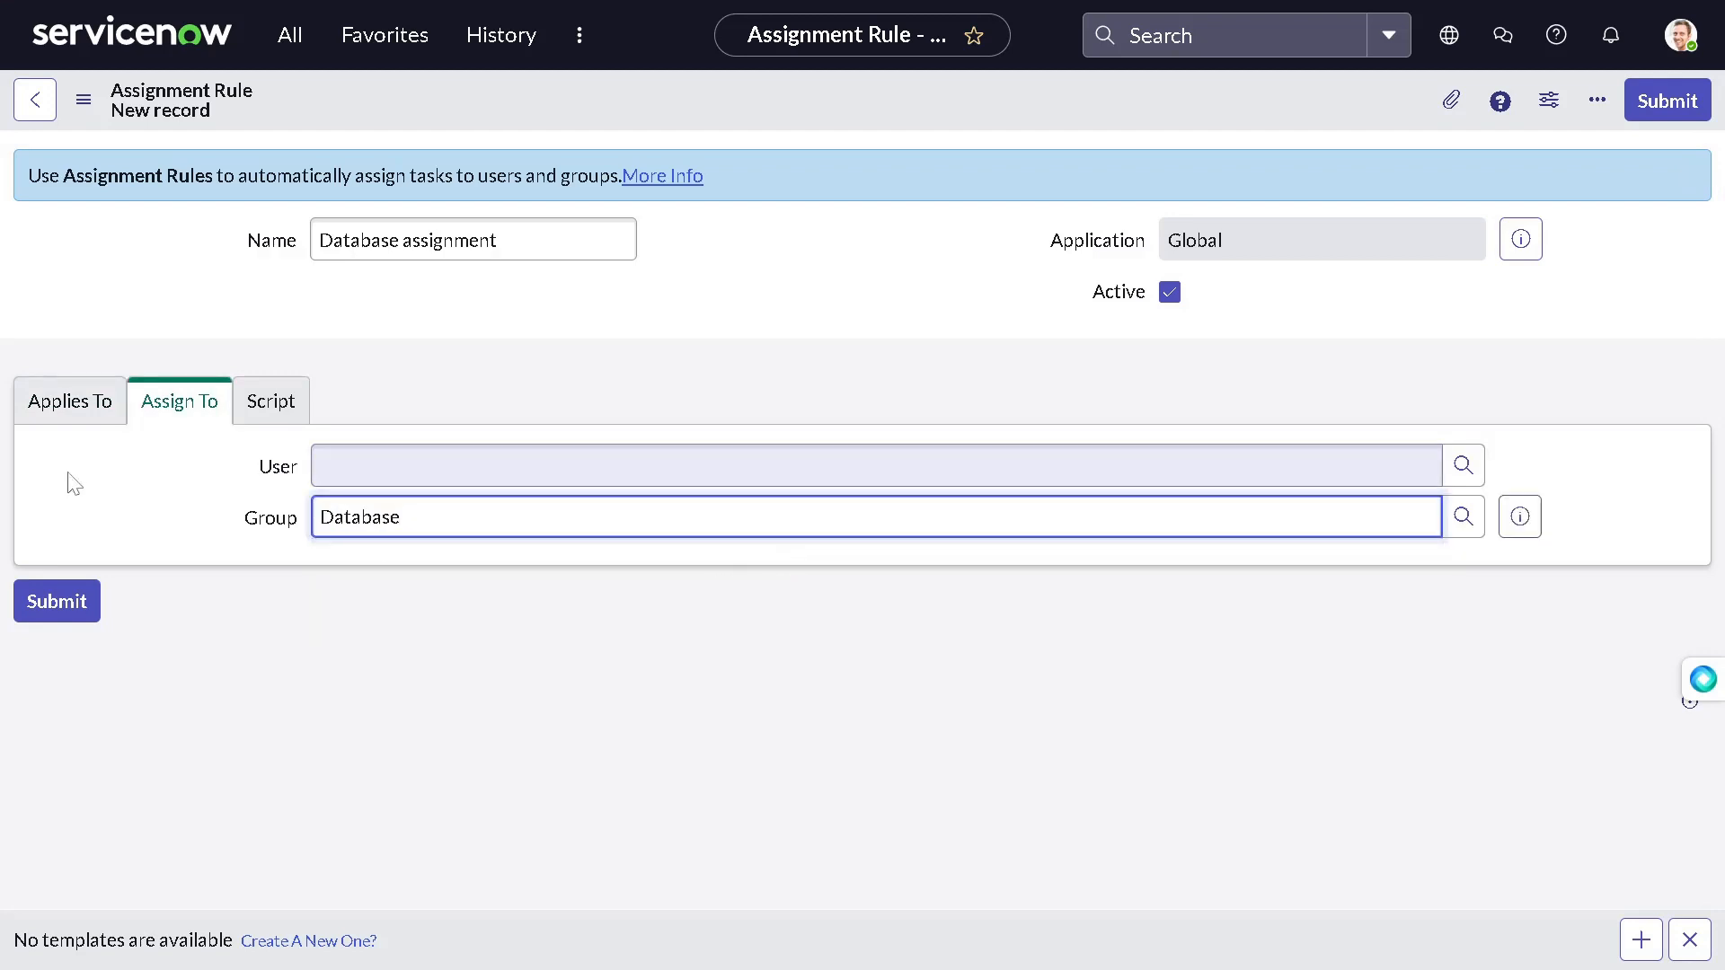
left_click(70, 401)
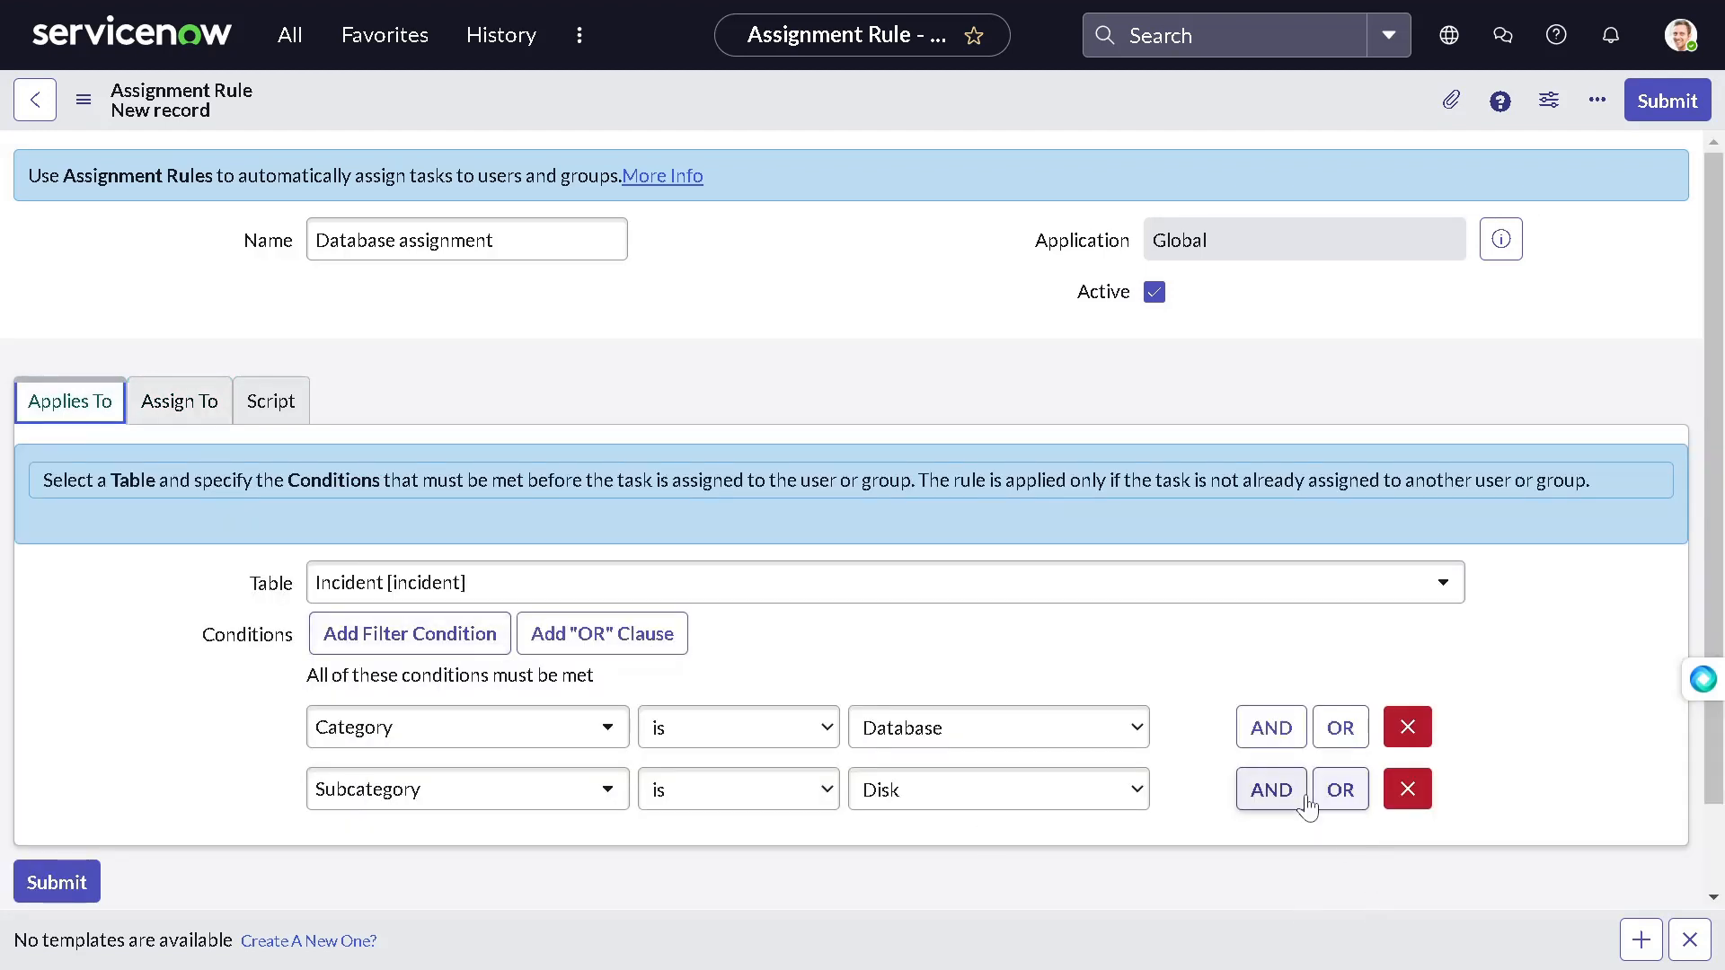
Step: Add a third AND condition and search its field list for a configuration item field
left_click(1270, 789)
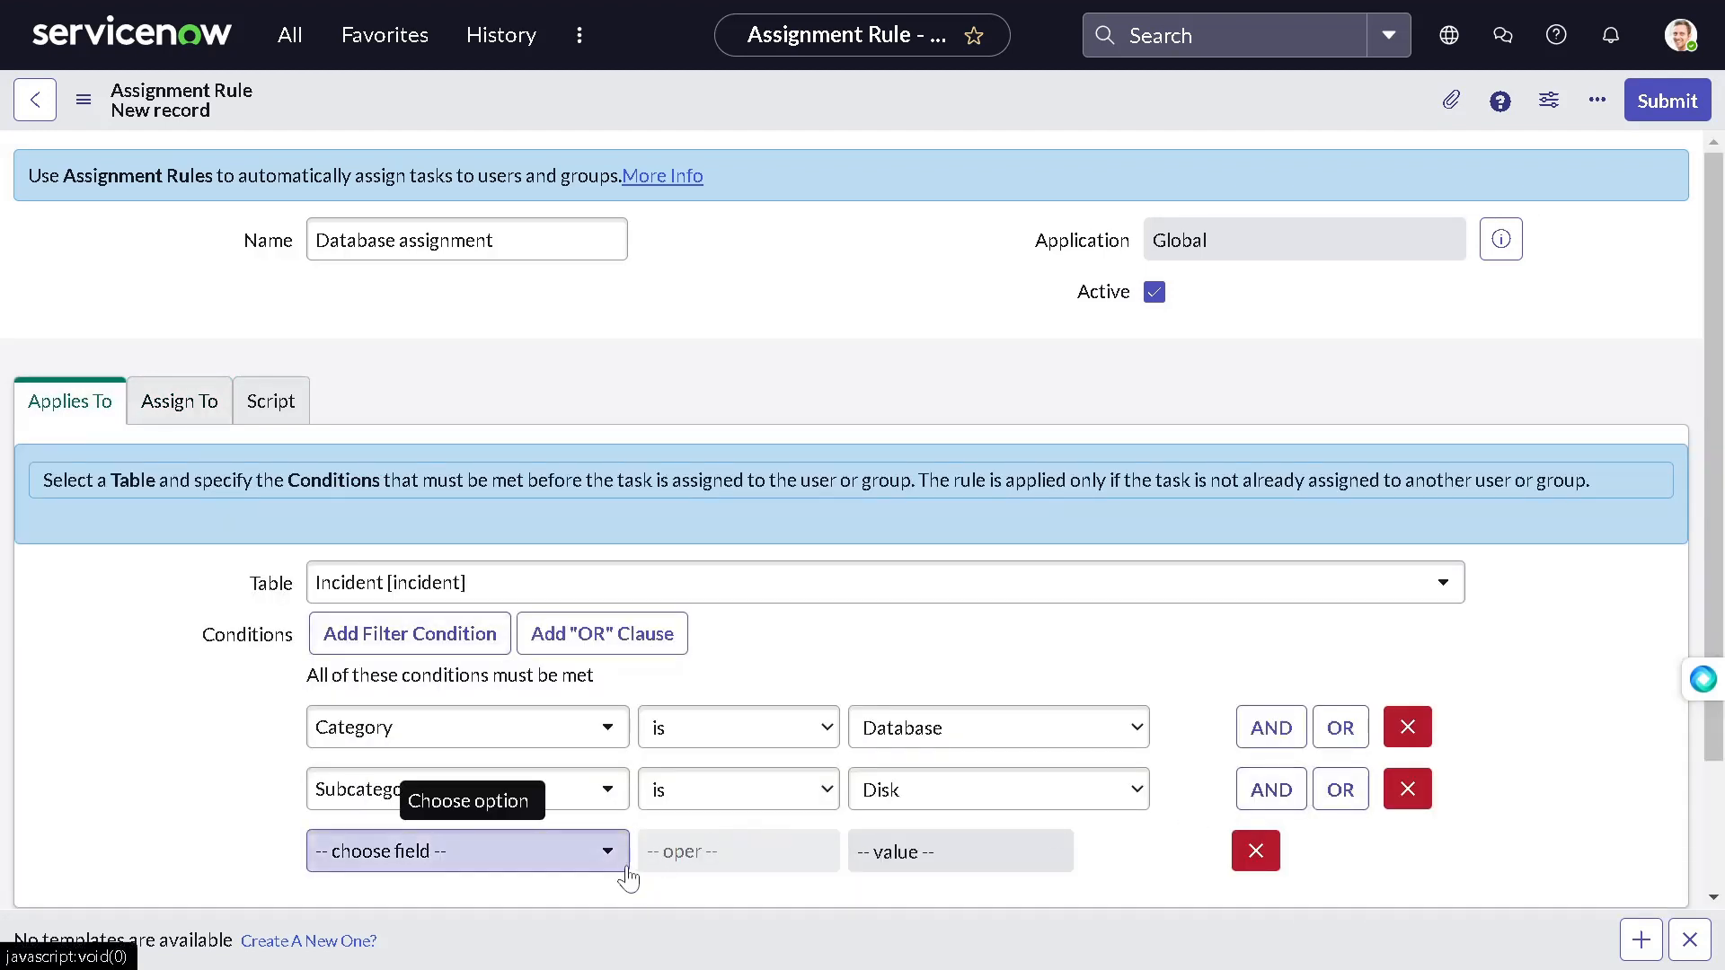
left_click(467, 850)
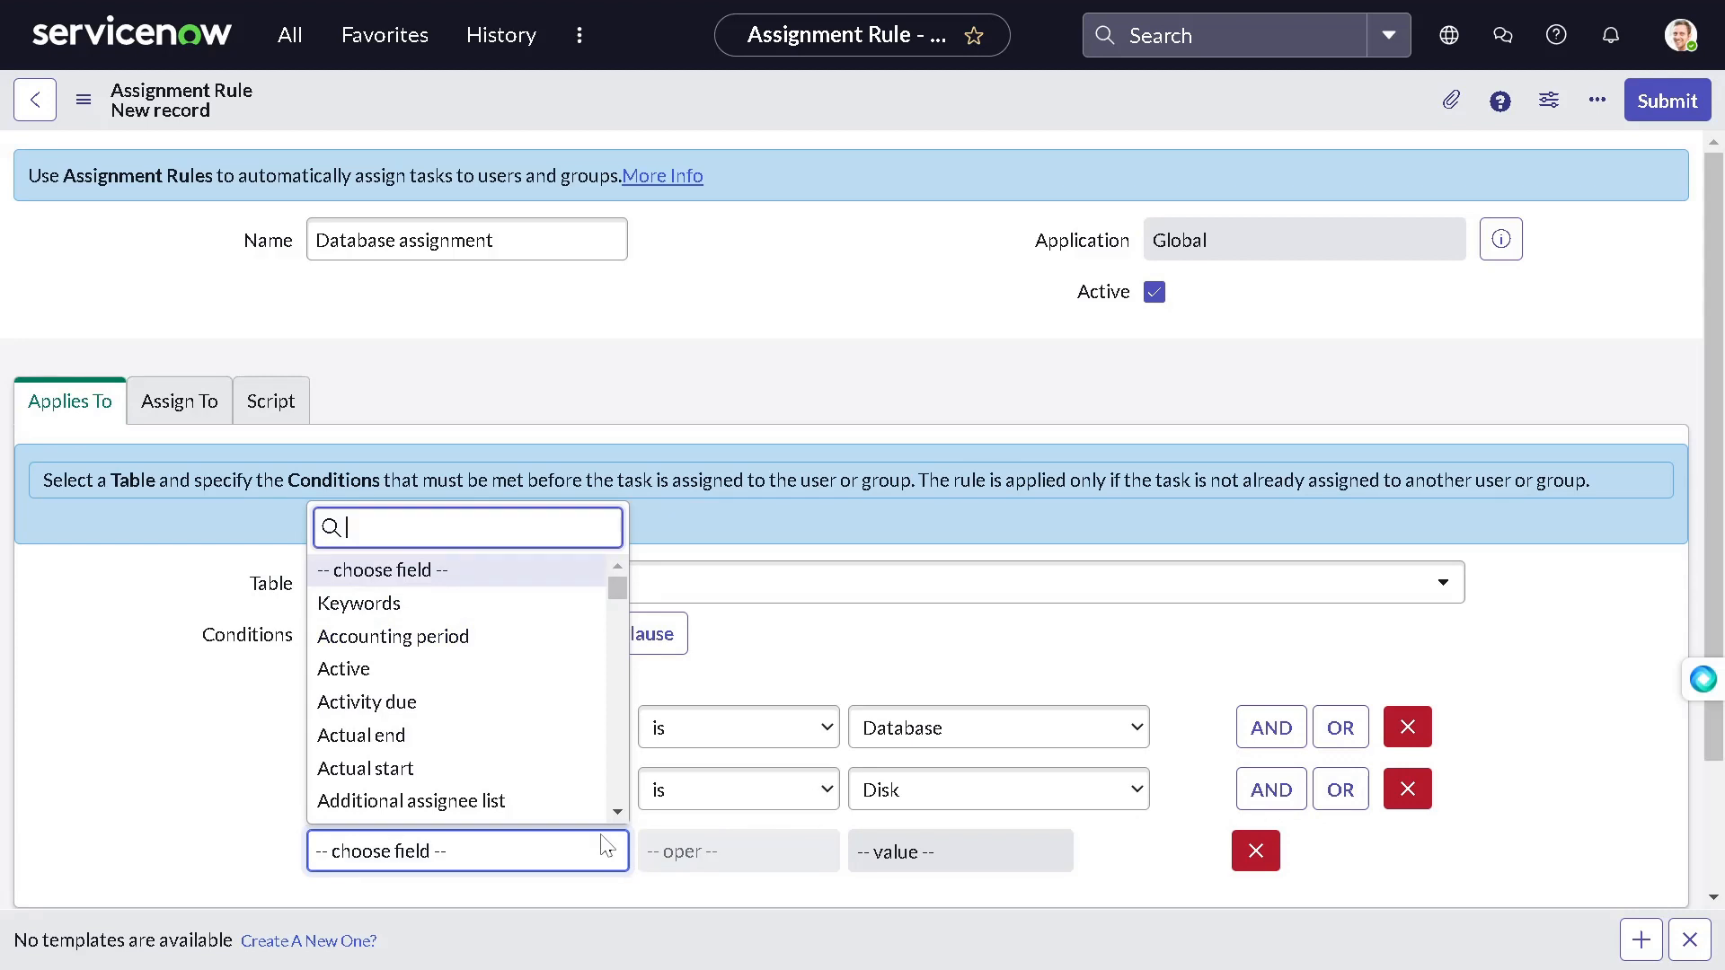
type("con")
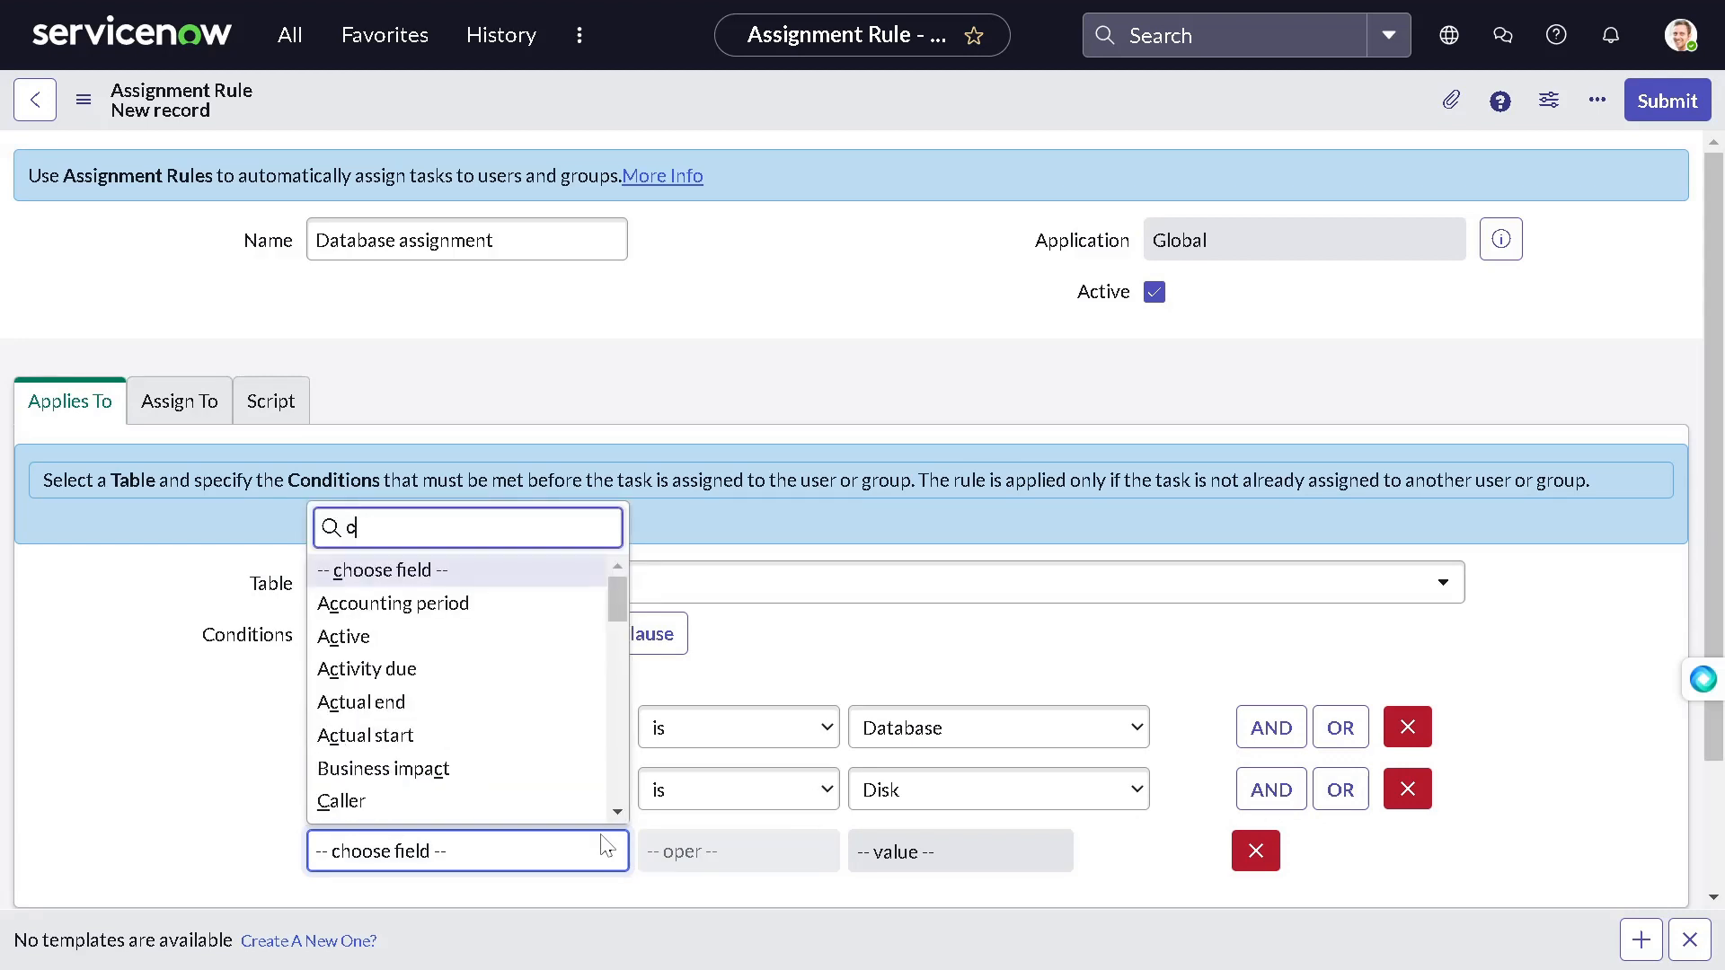
type("show")
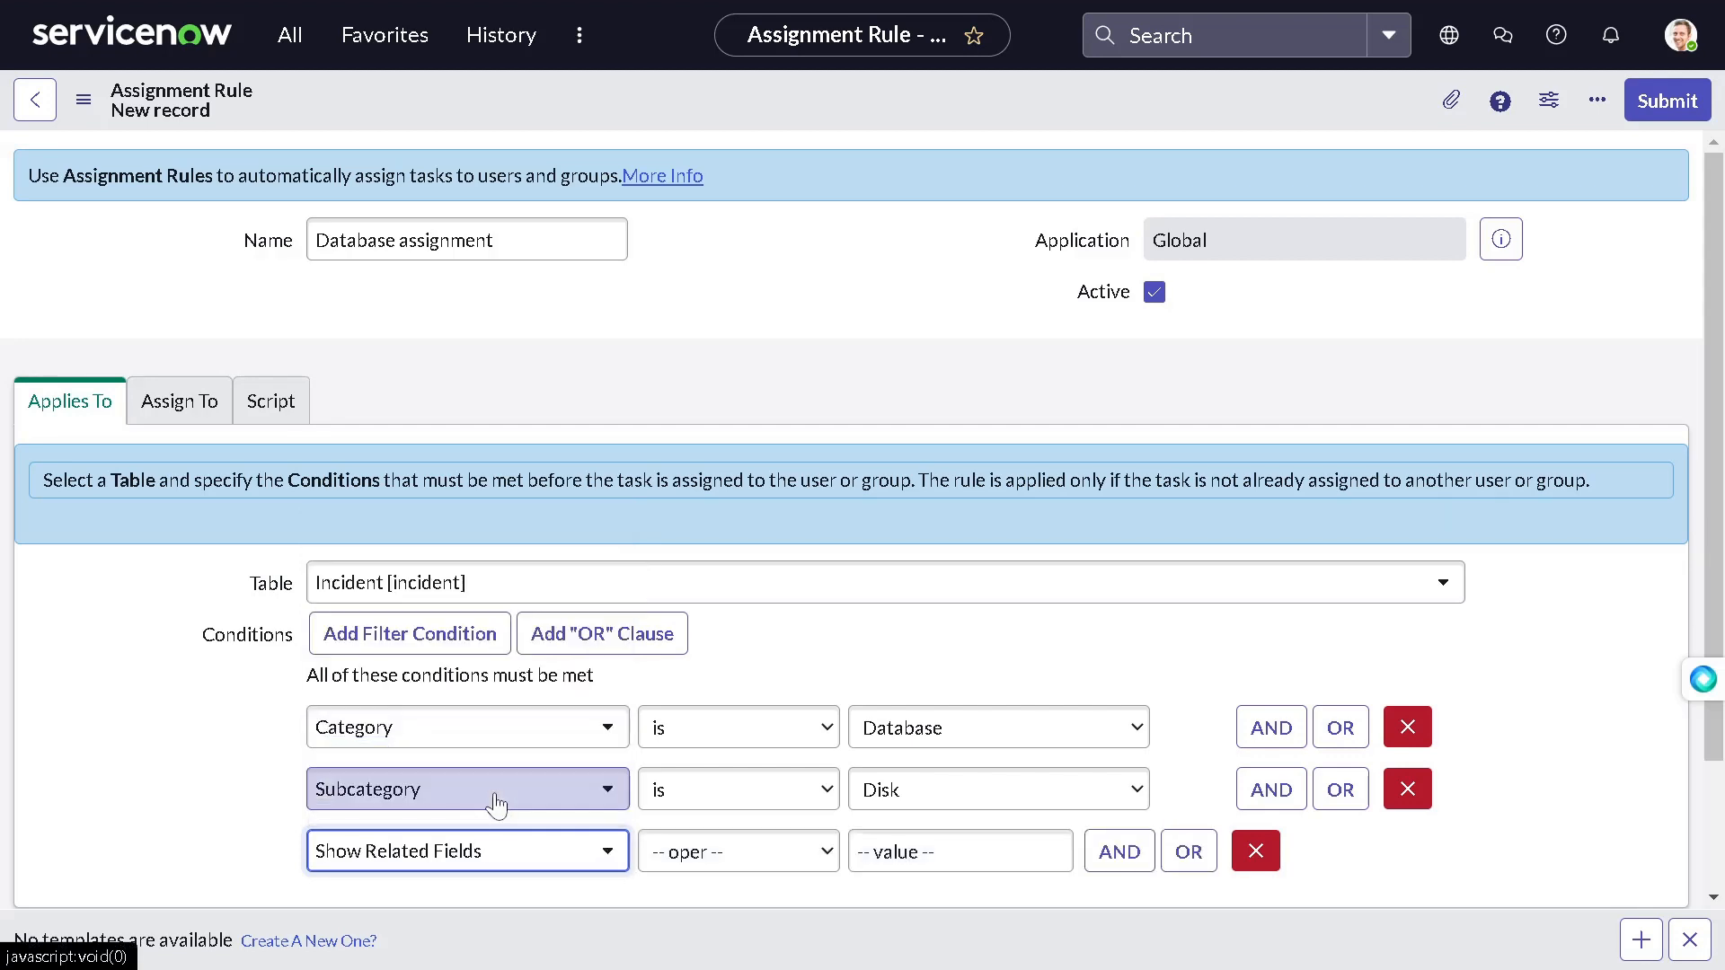
left_click(467, 849)
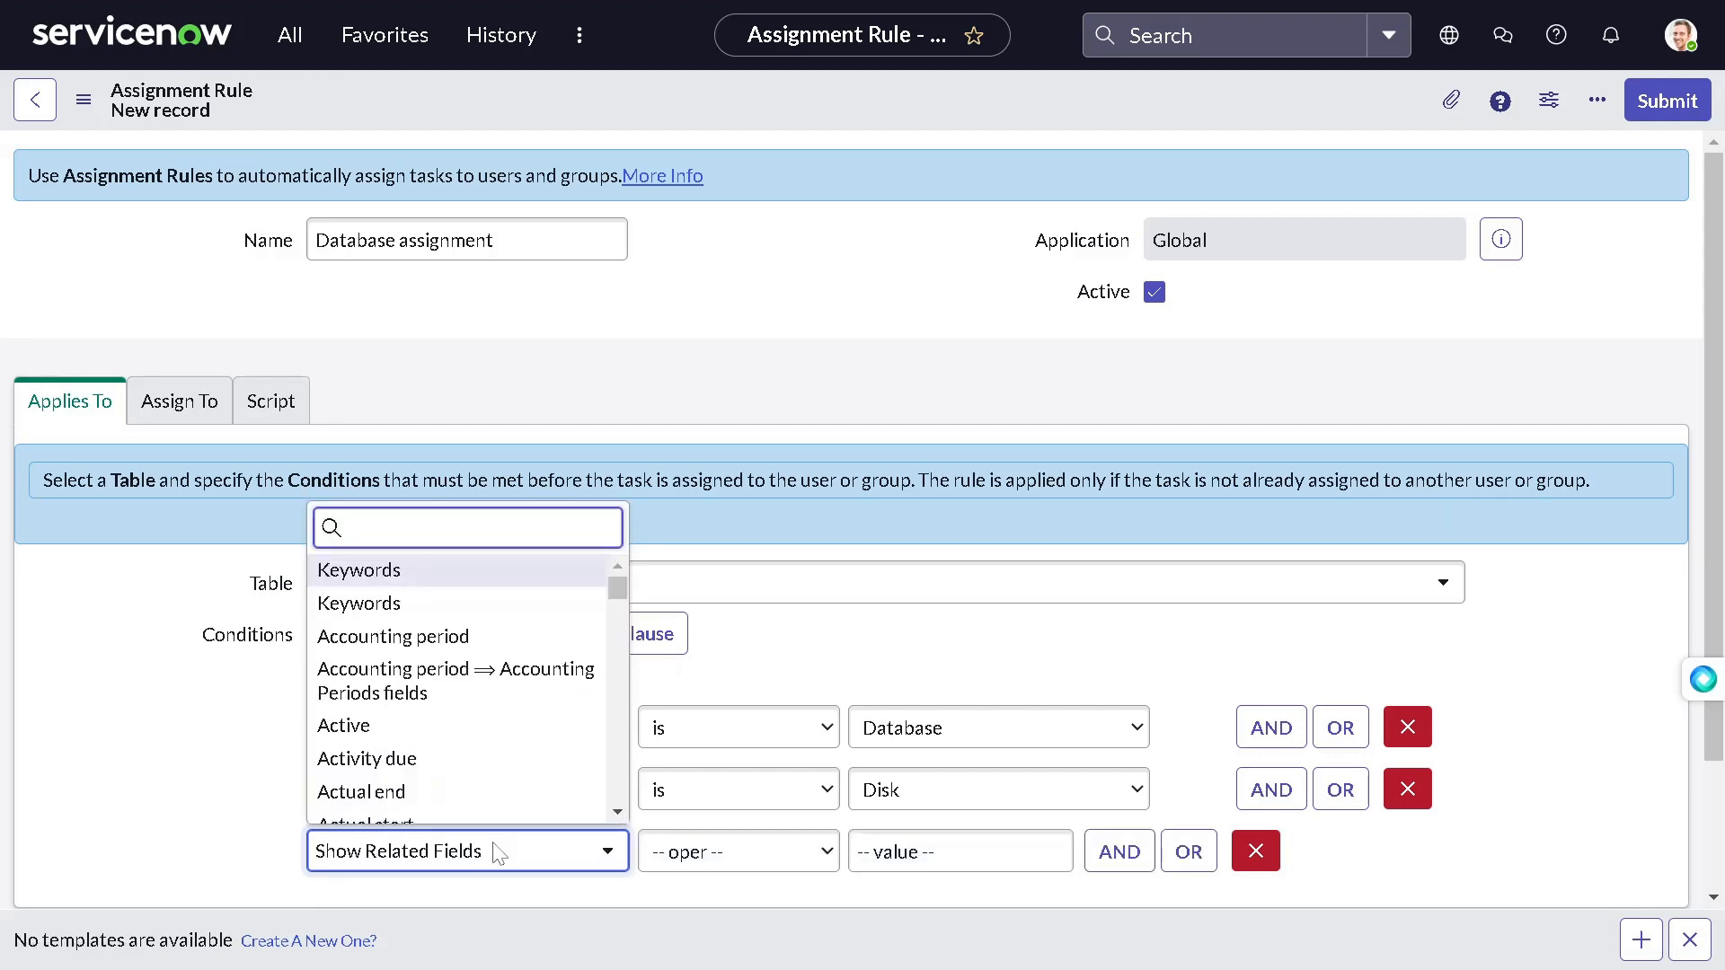
type("con")
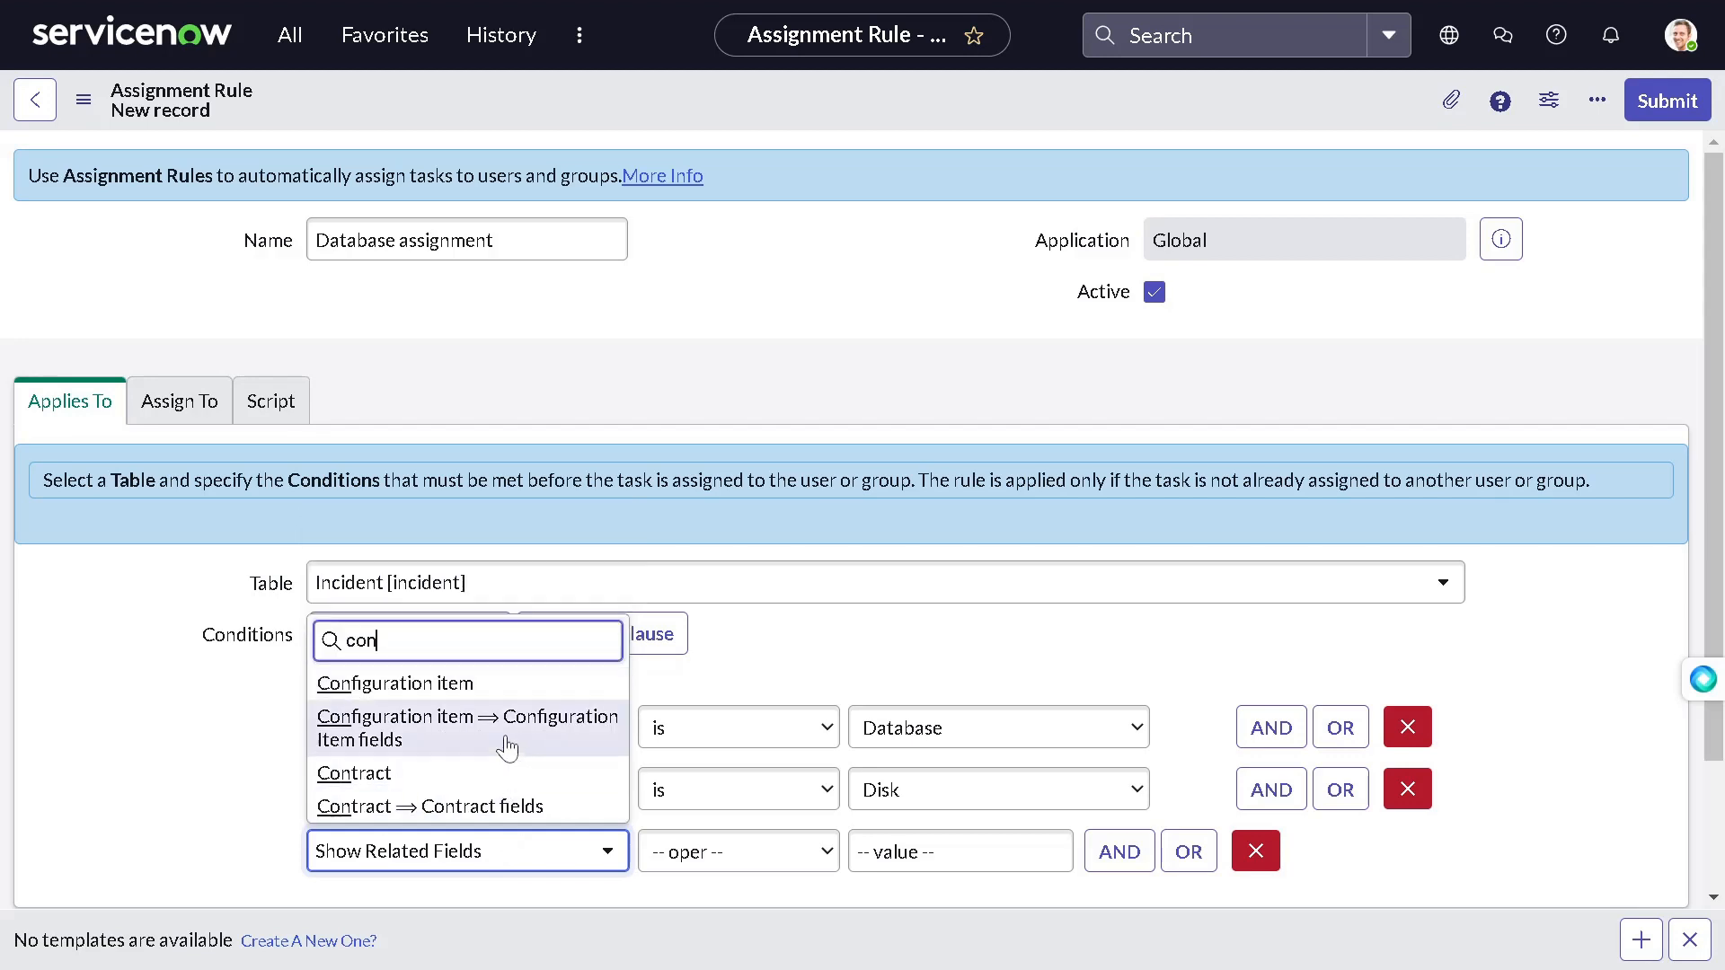
mouse_move(534, 755)
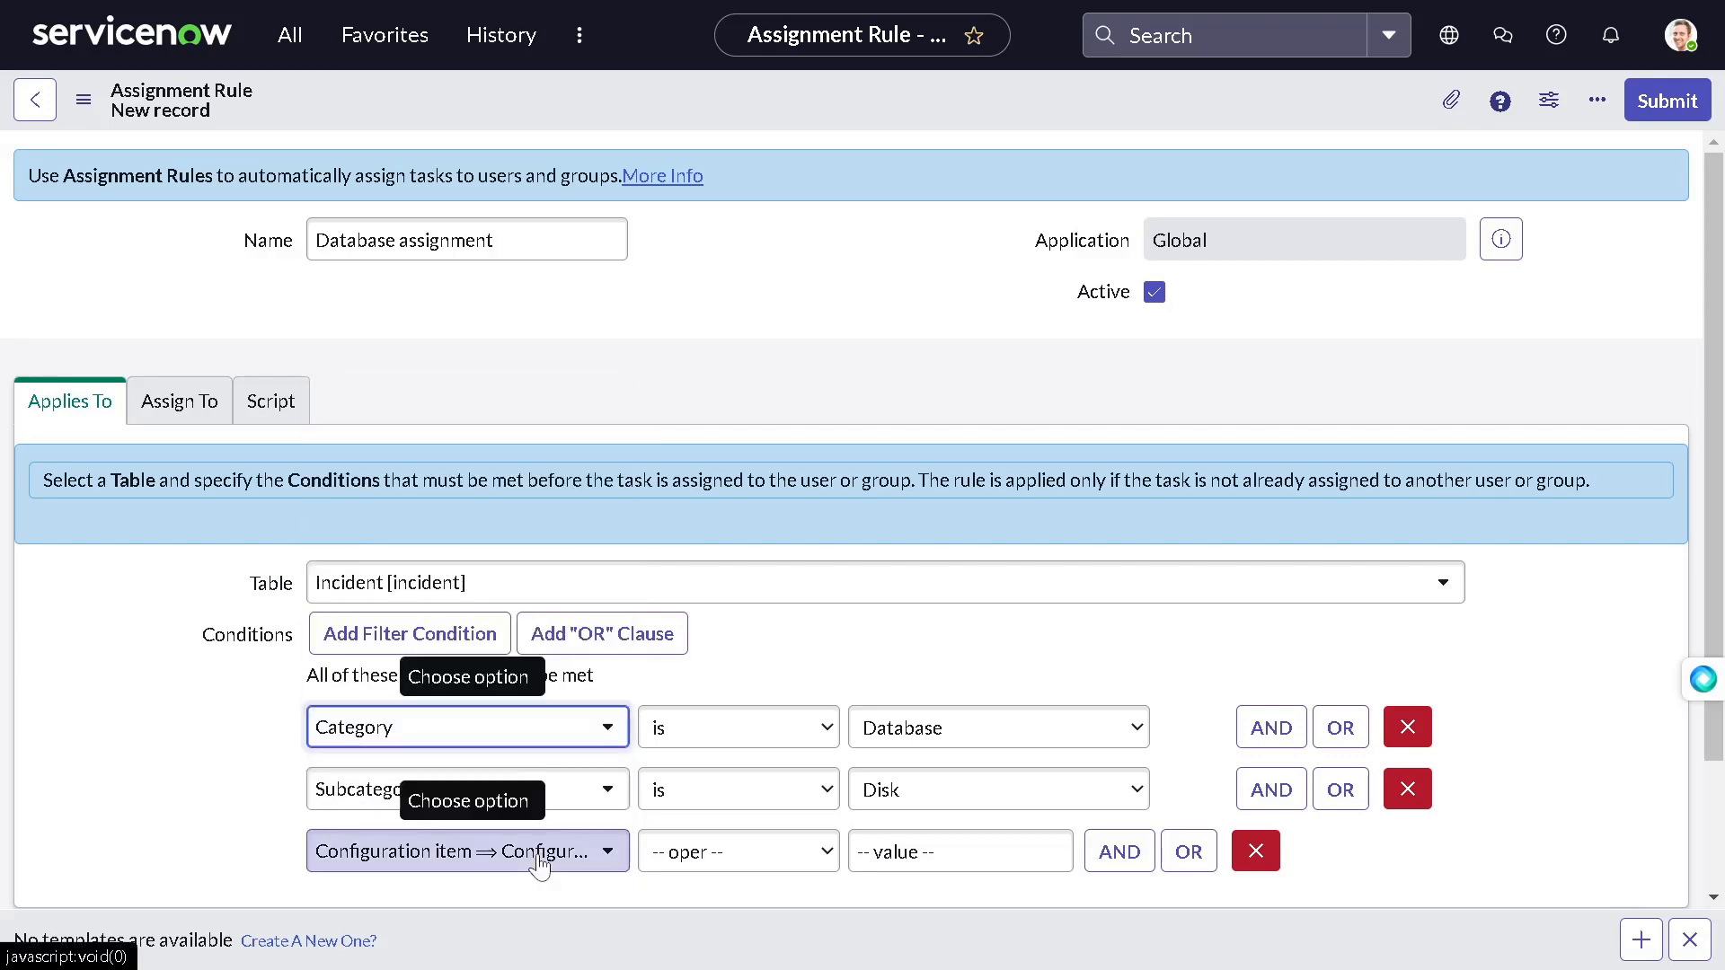
Step: Set the third condition to Configuration item Class is Computer
left_click(464, 850)
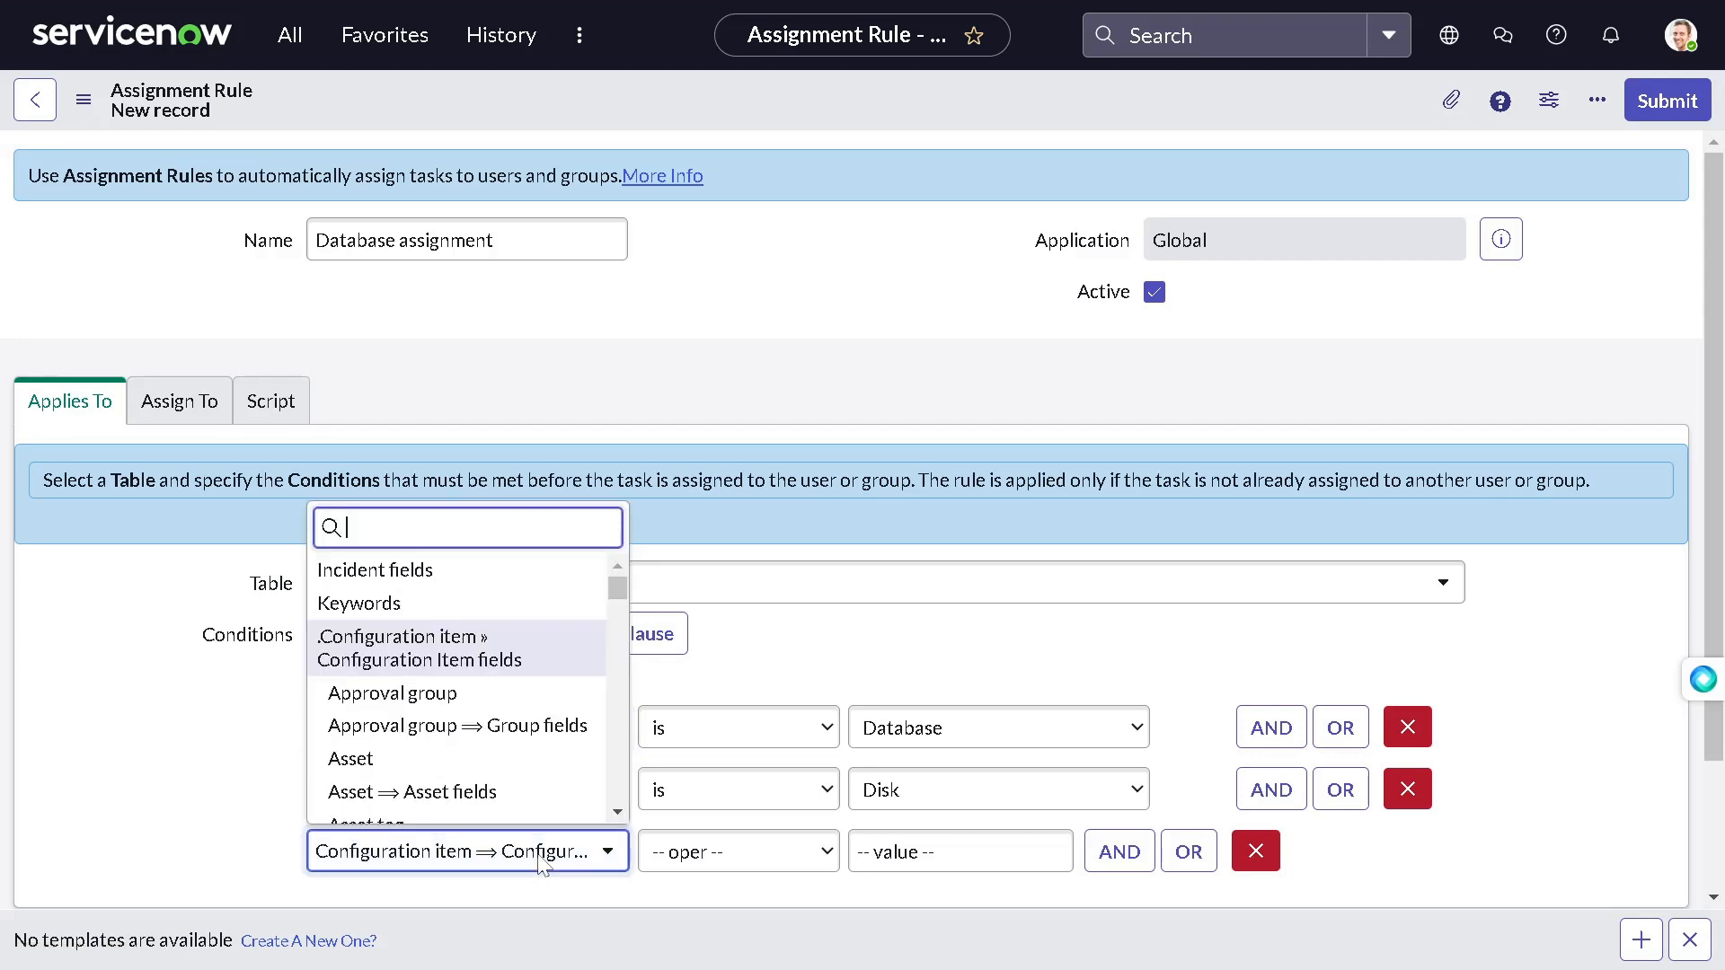
type("clas")
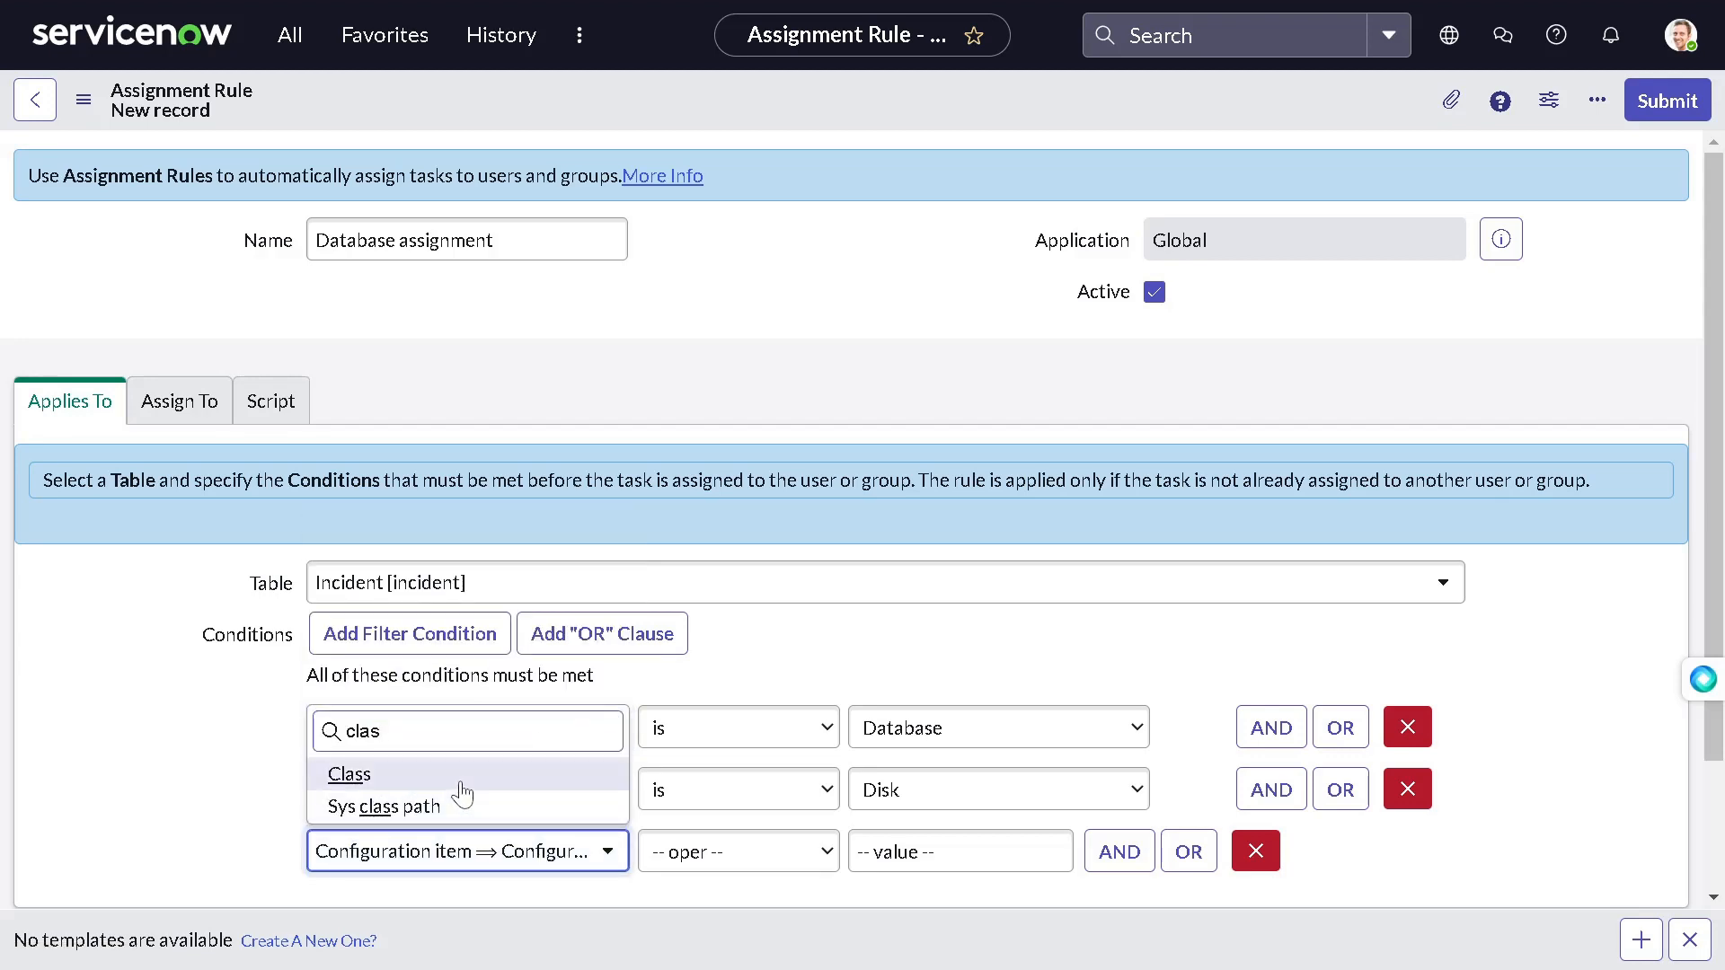
left_click(348, 773)
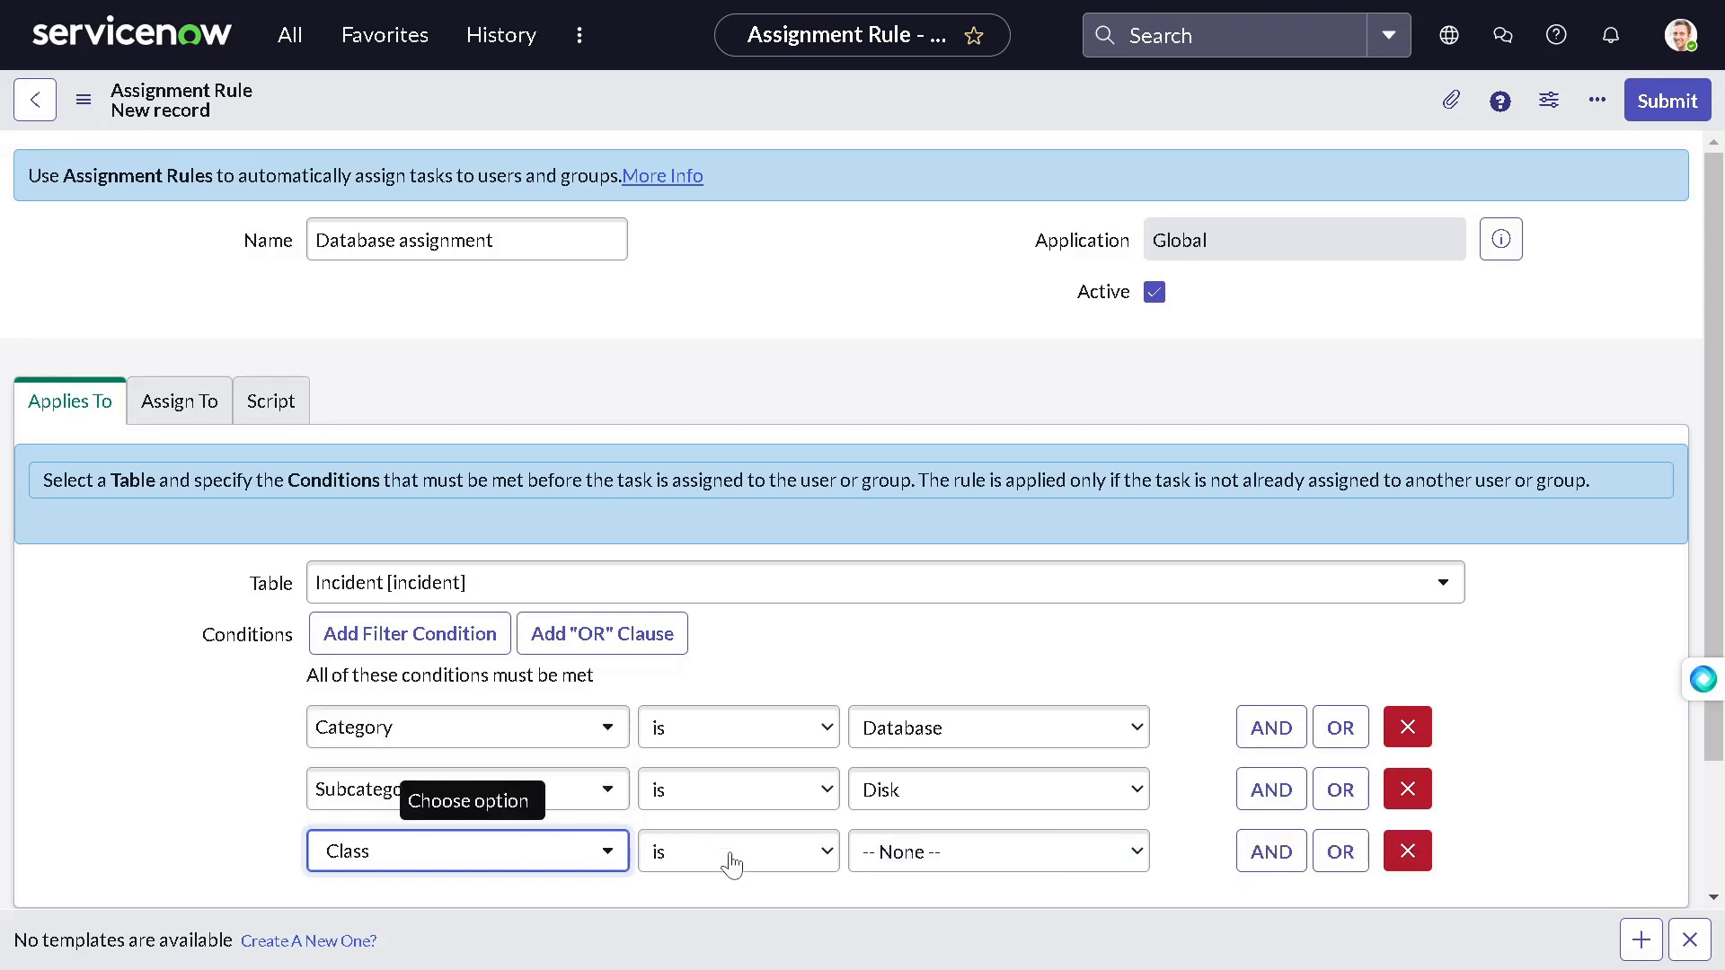
left_click(997, 849)
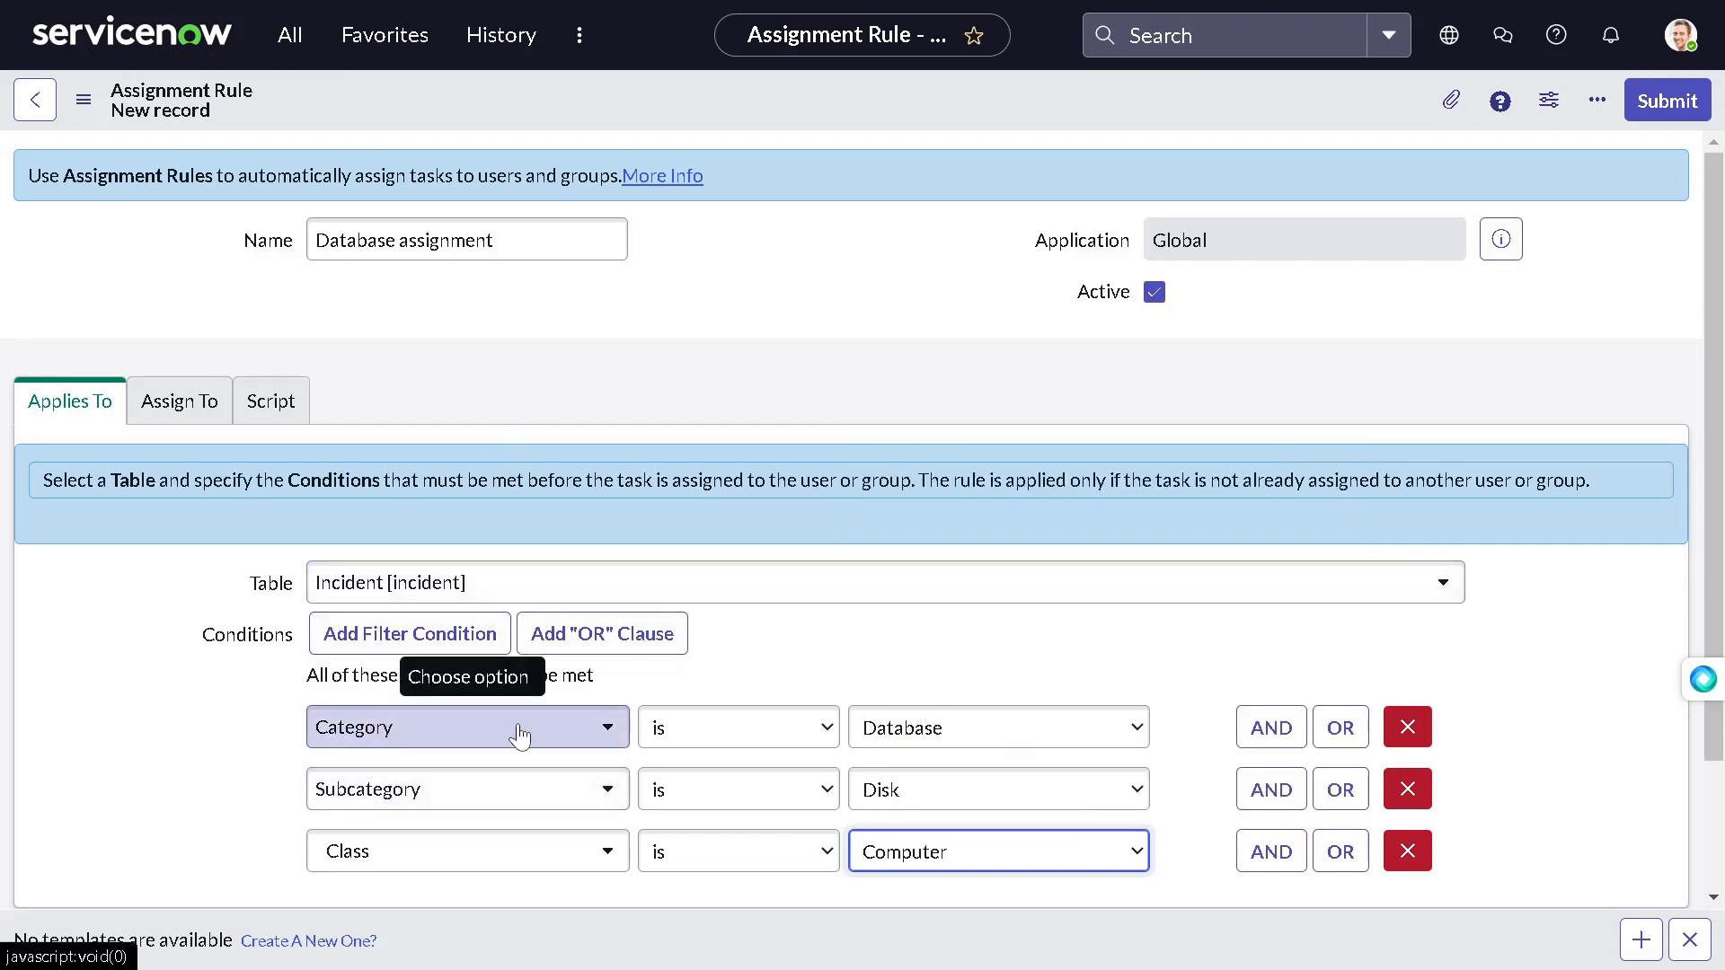
mouse_move(679, 830)
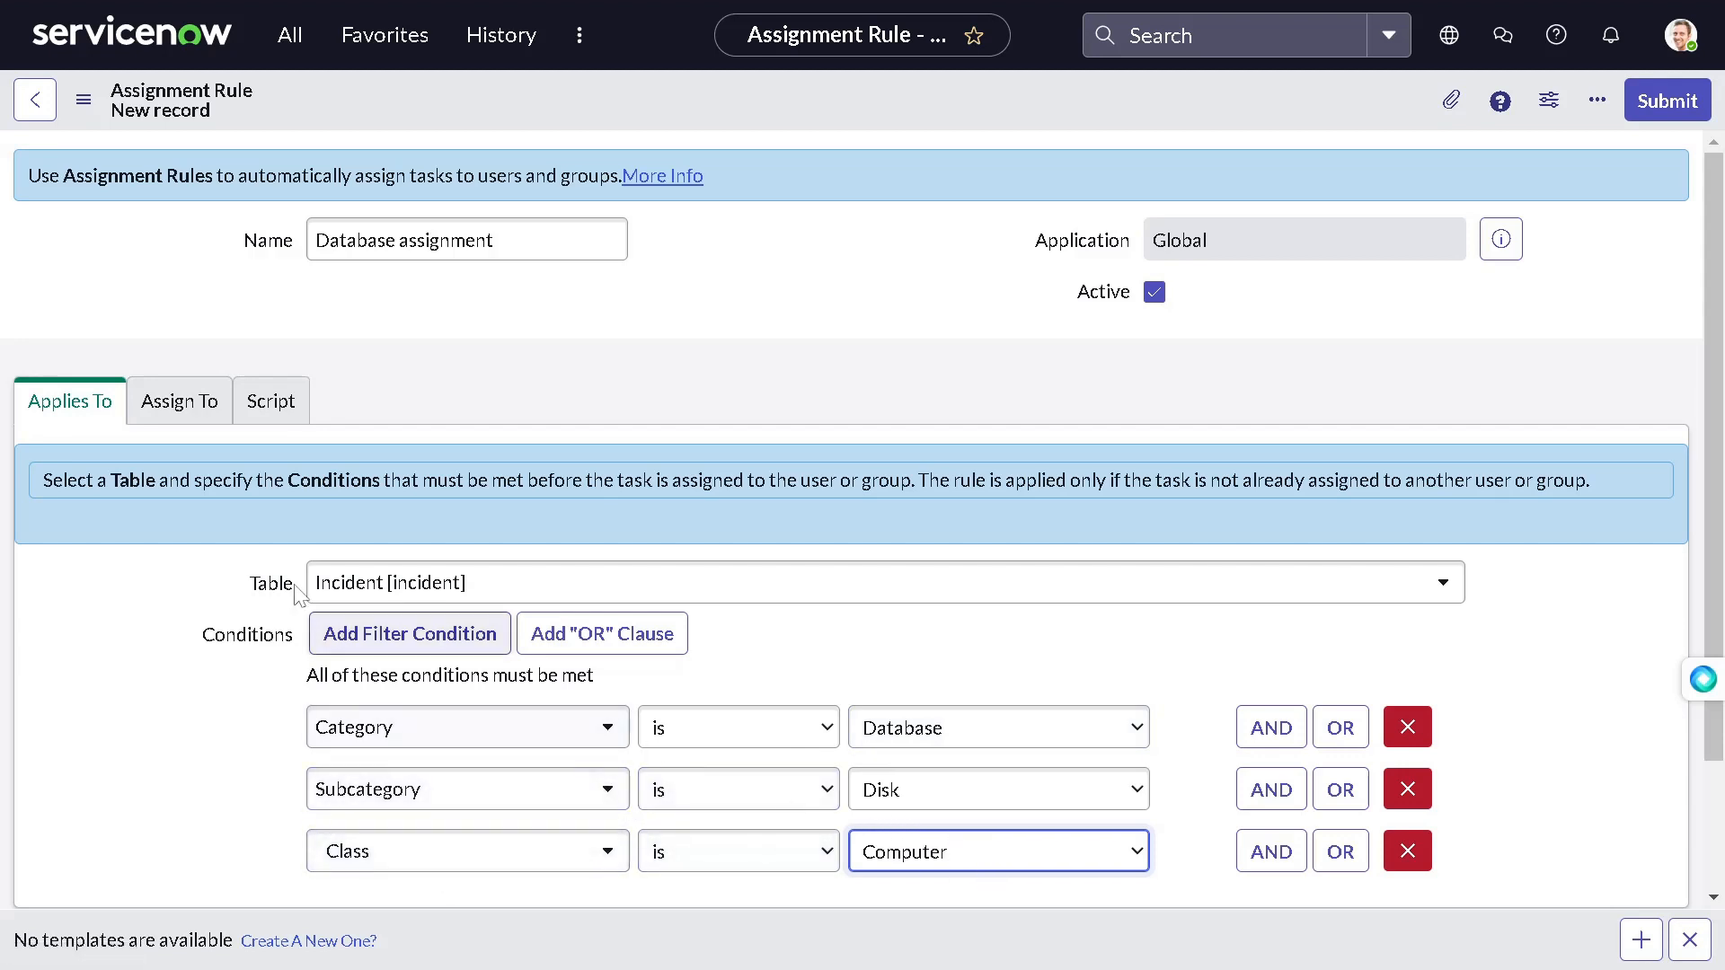
Step: Review the Assign To group and save the Database assignment rule
left_click(179, 401)
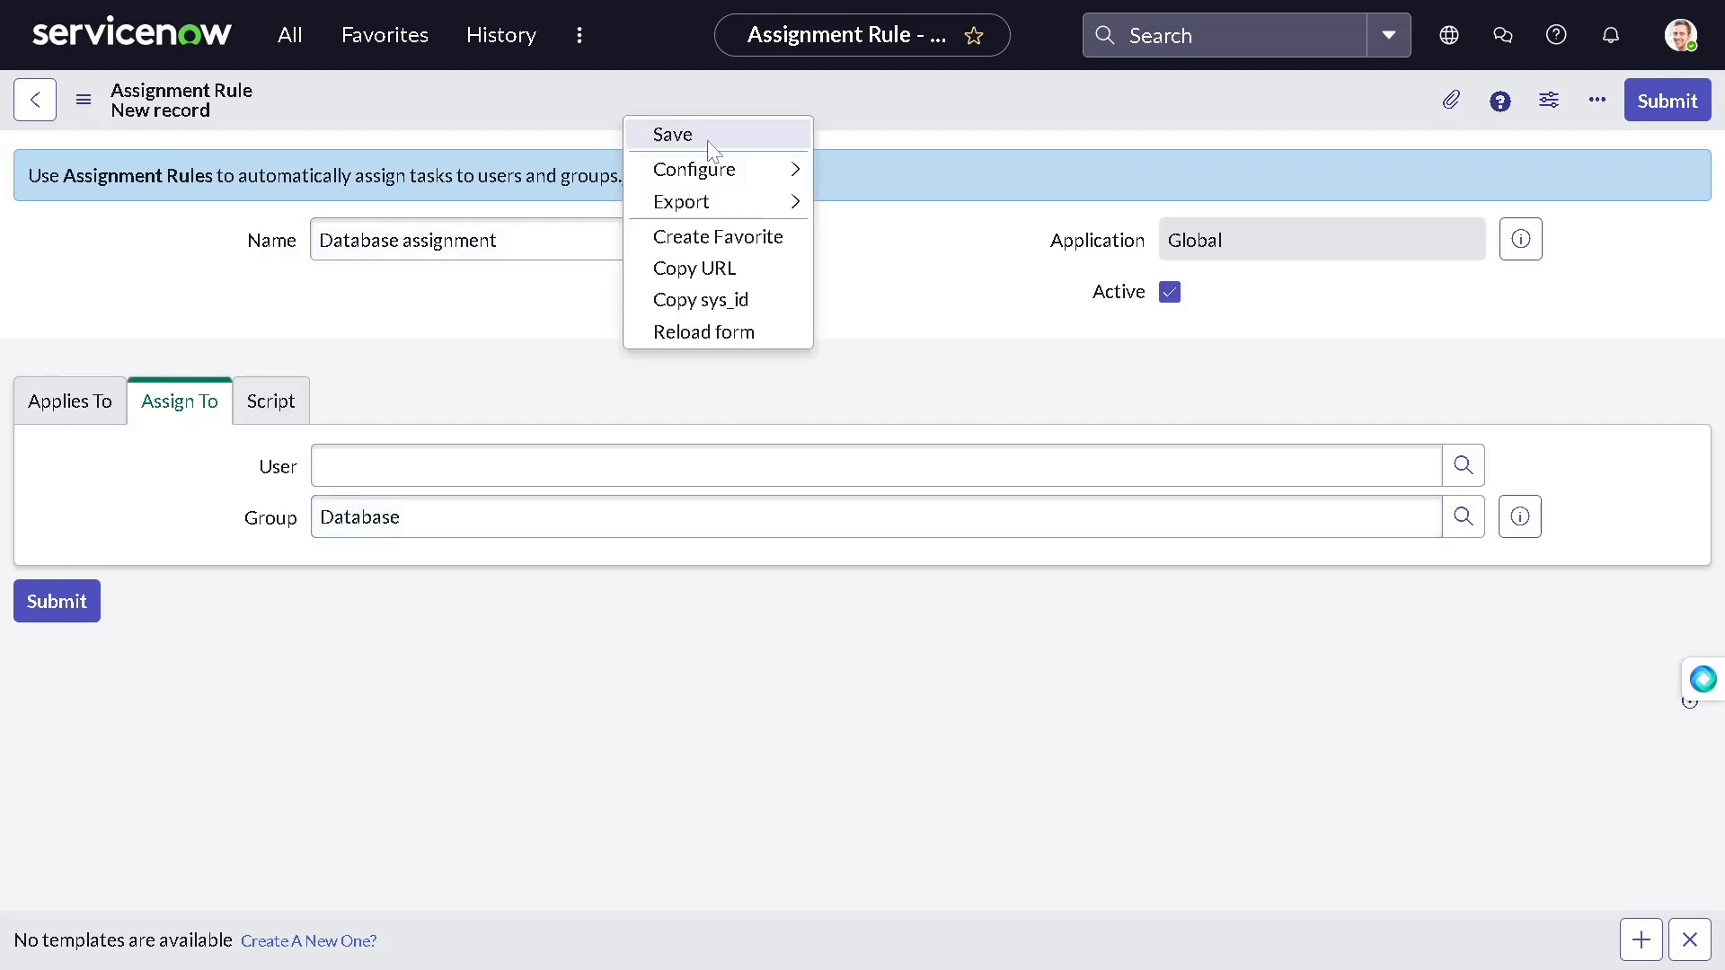
left_click(710, 151)
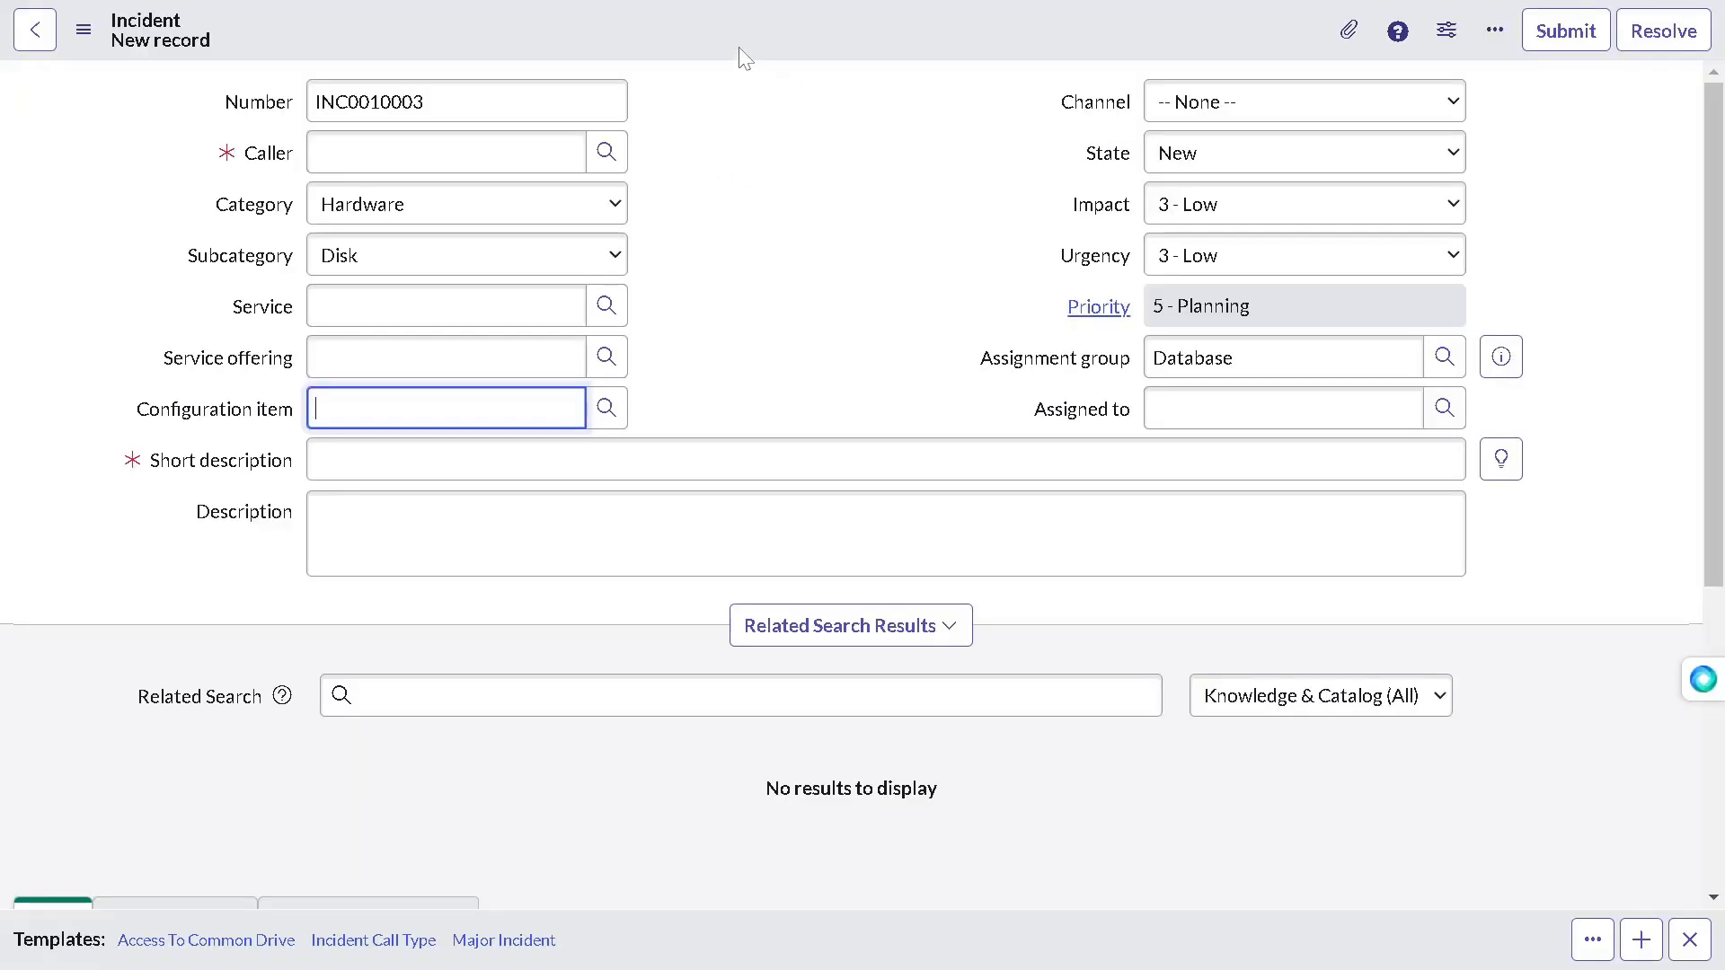
mouse_move(820, 56)
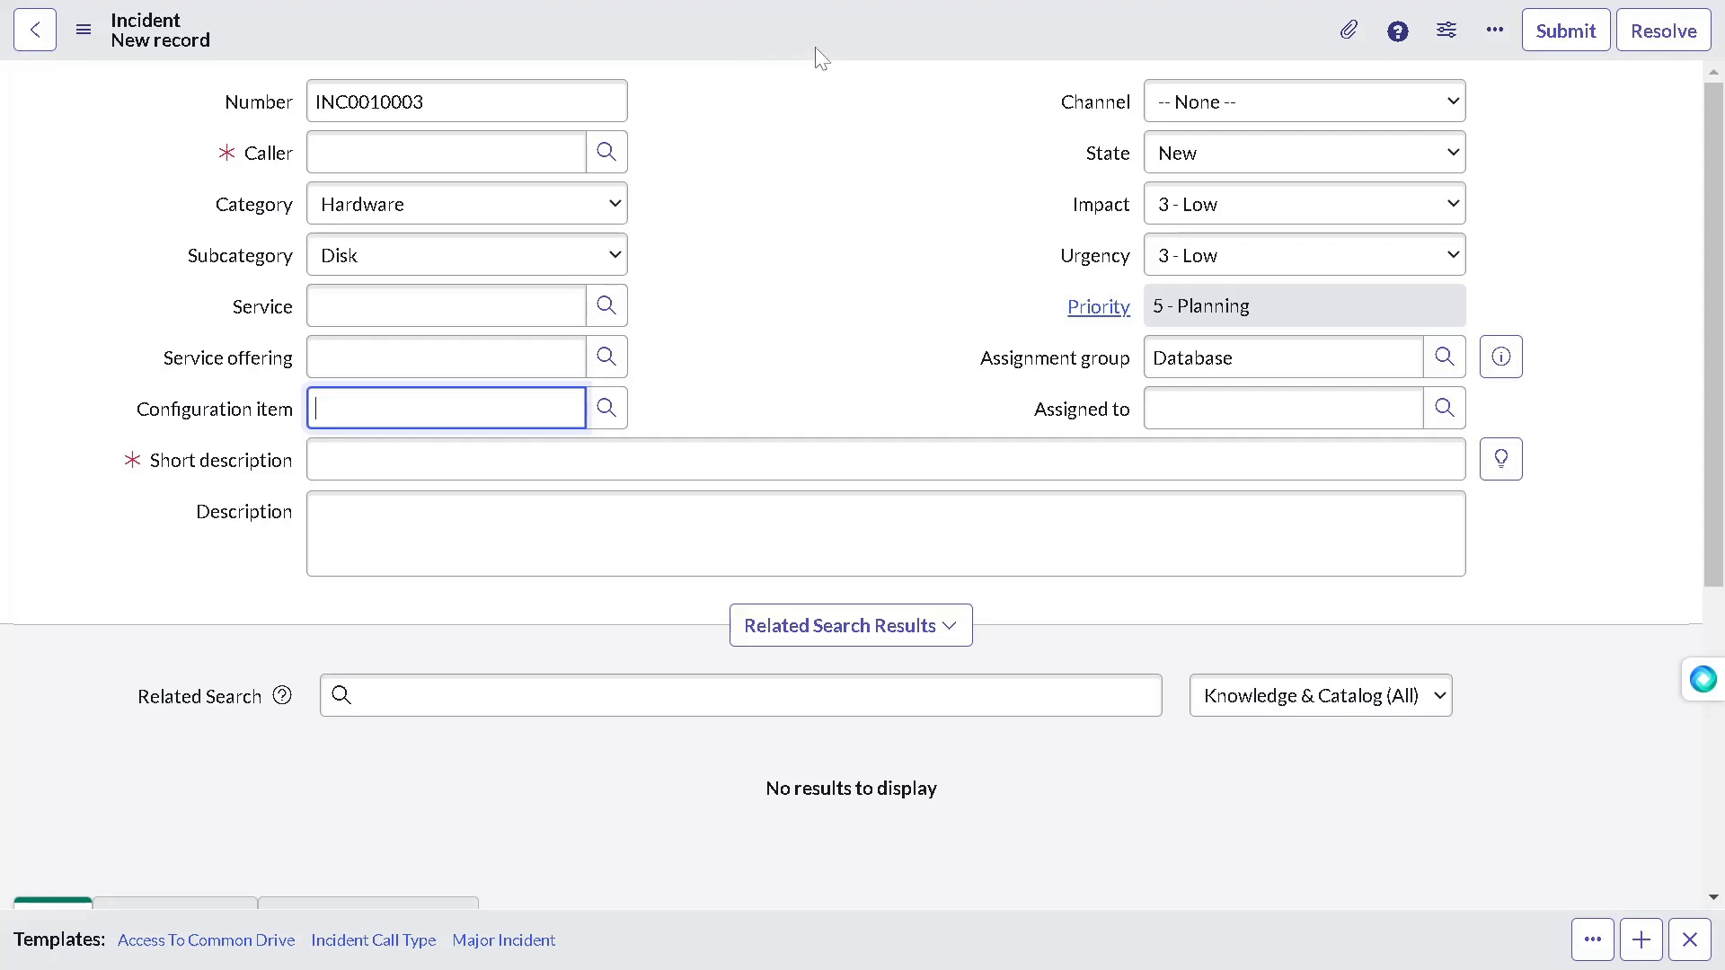
Step: Reload the incident form to get a fresh record INC0010004 with no assignment group
scroll("down", 3)
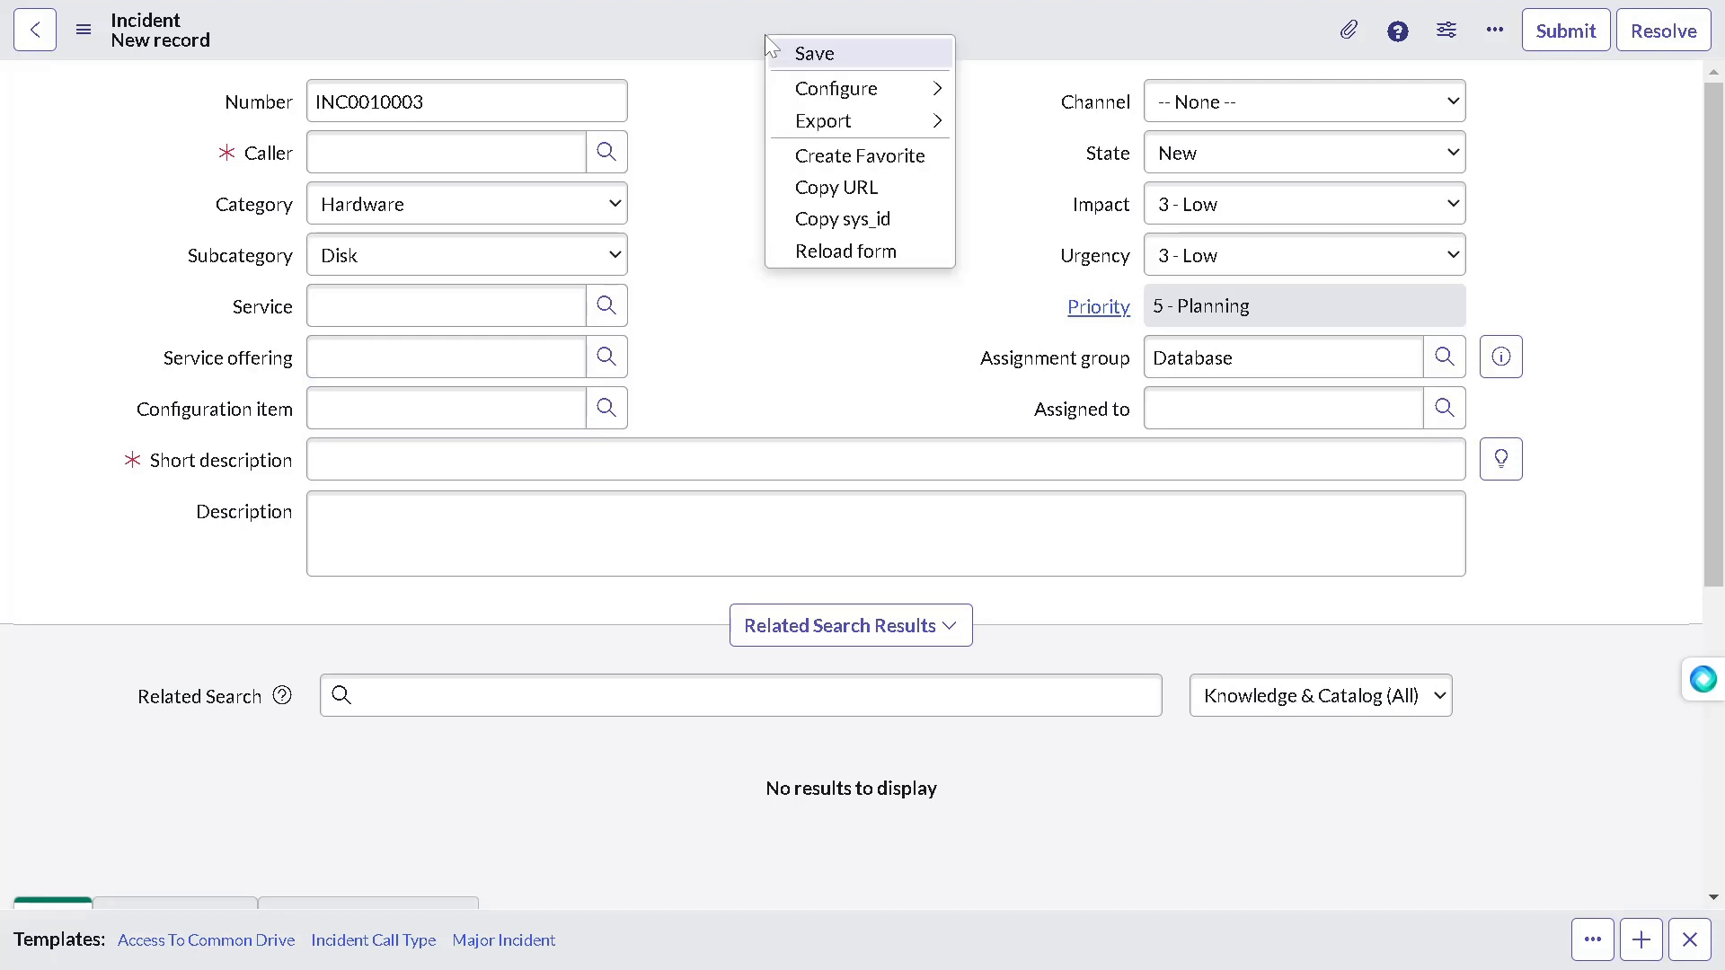
mouse_move(886, 252)
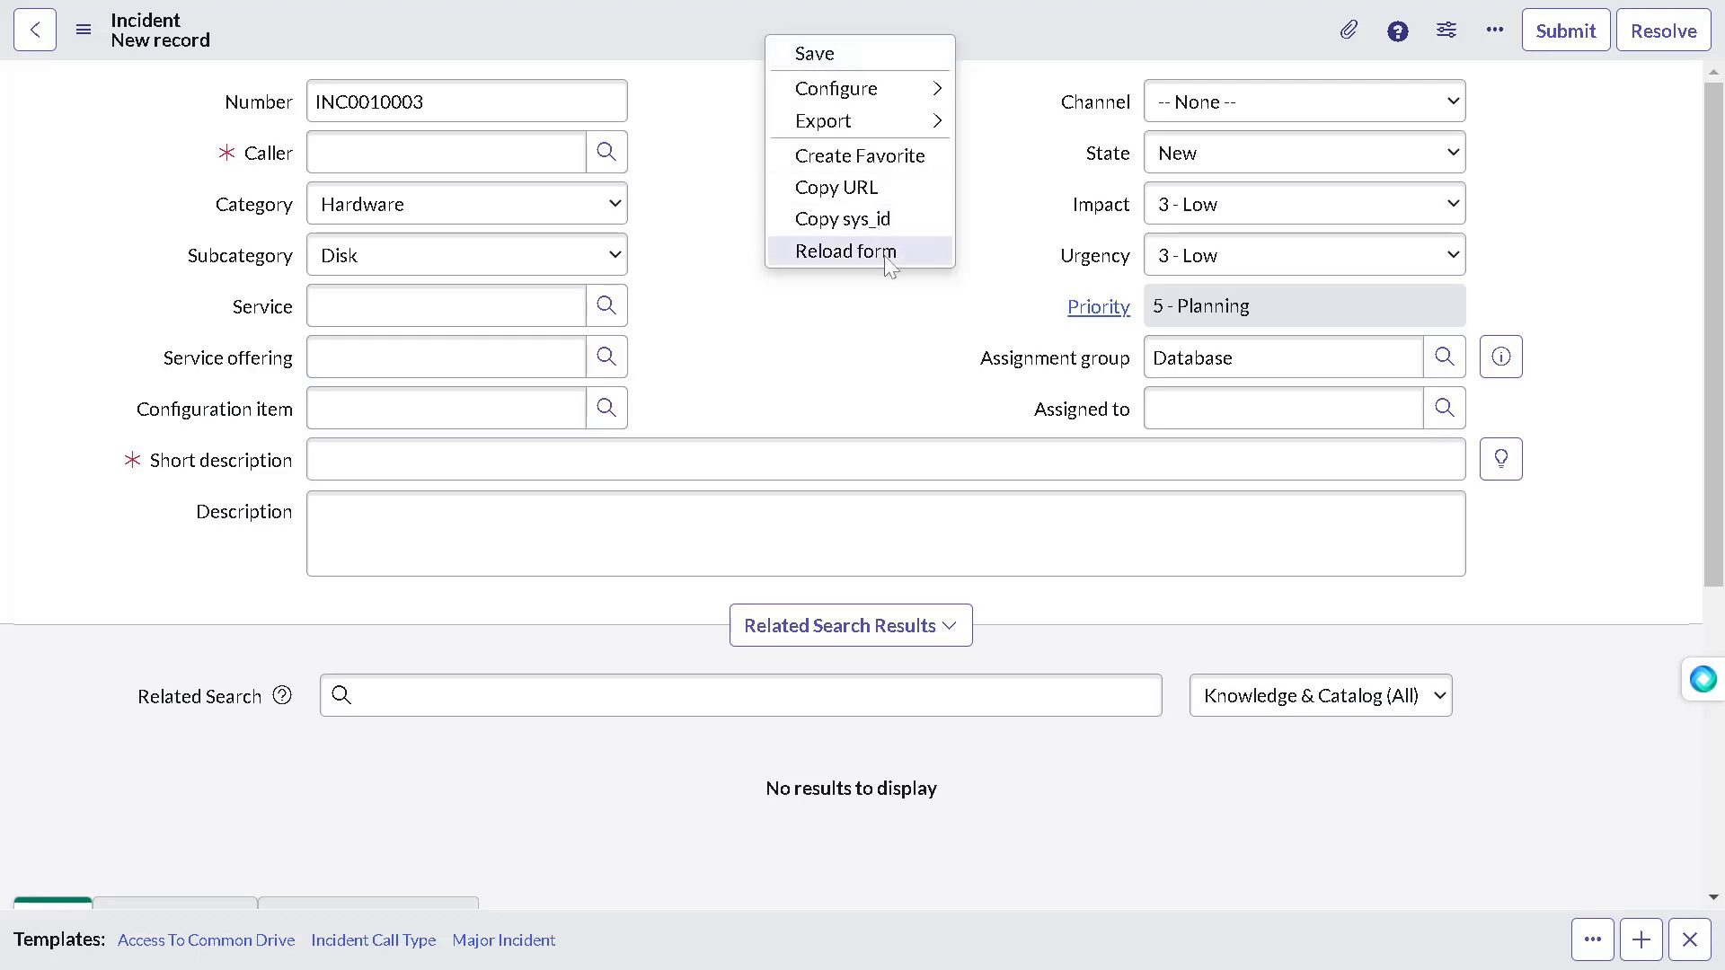
left_click(846, 252)
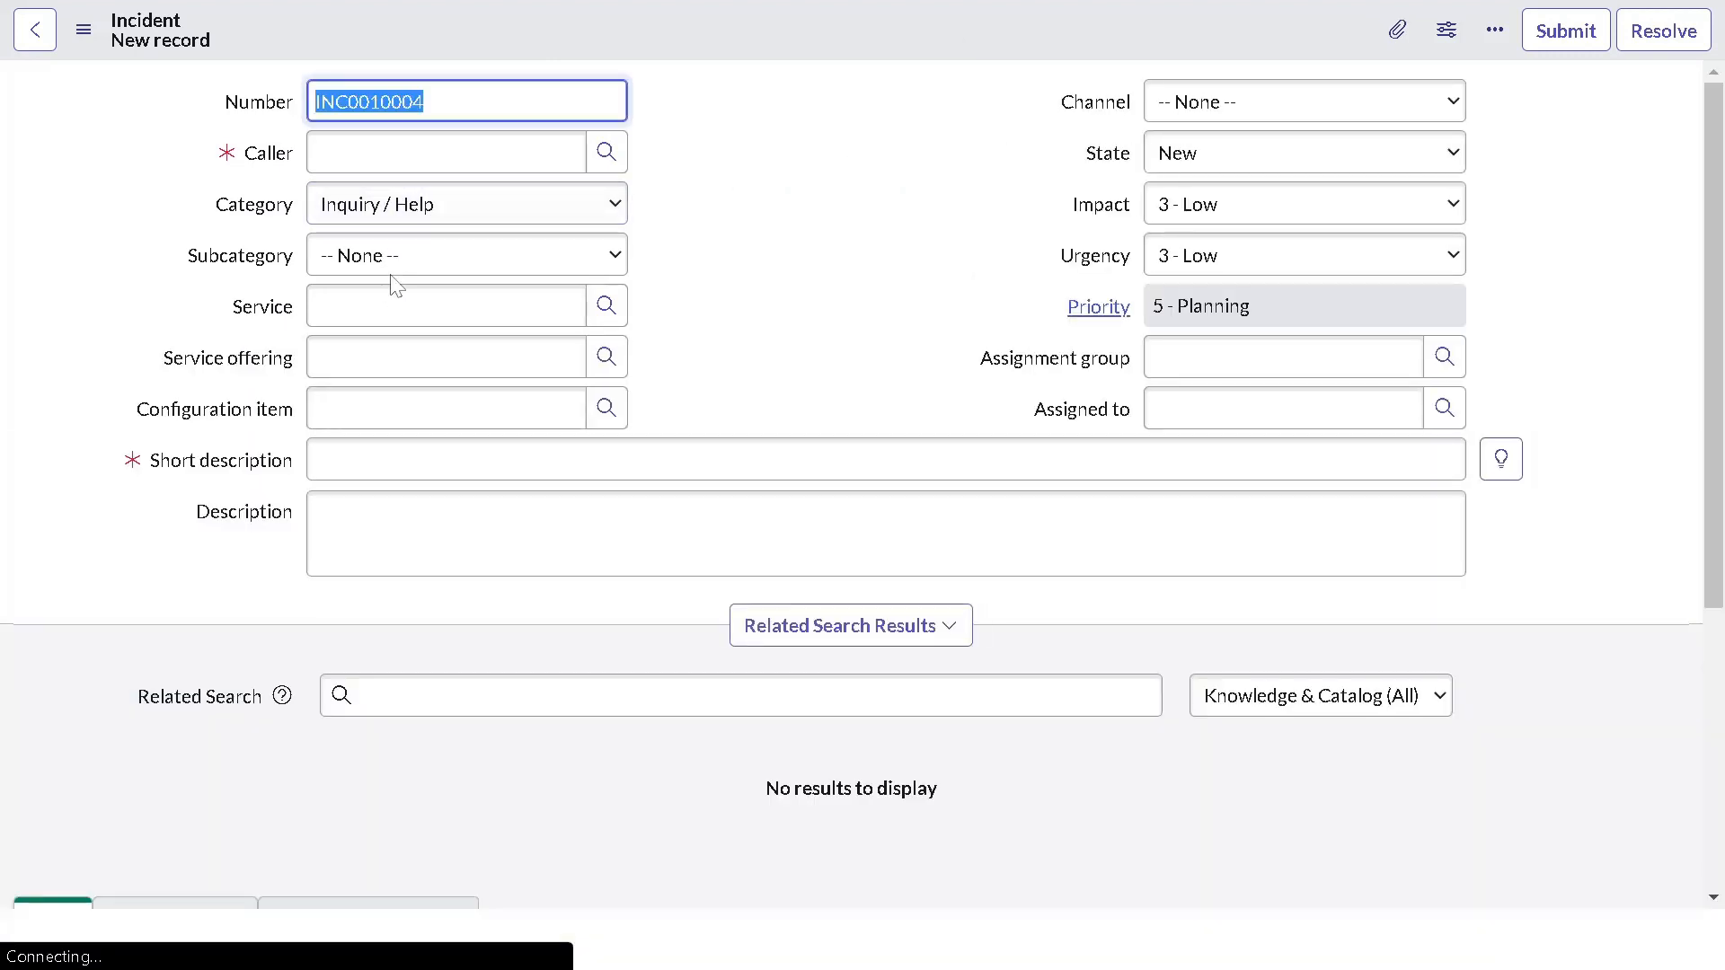
Step: Make System Administrator the new incident's caller
left_click(445, 151)
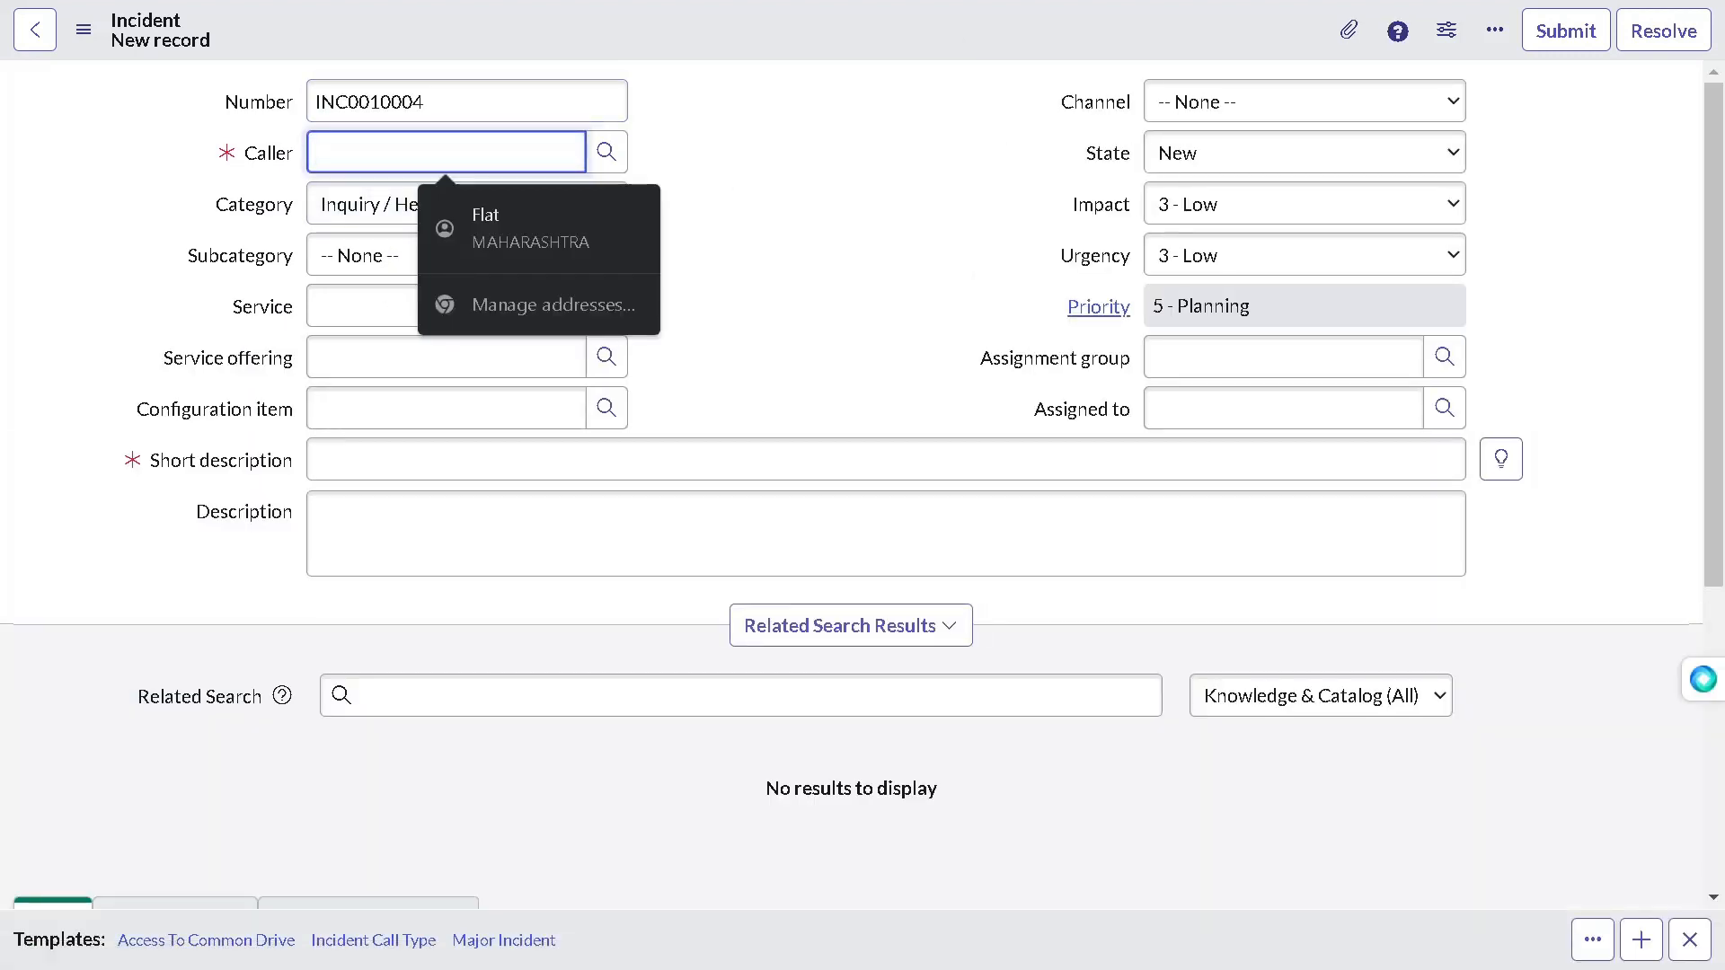
type("able")
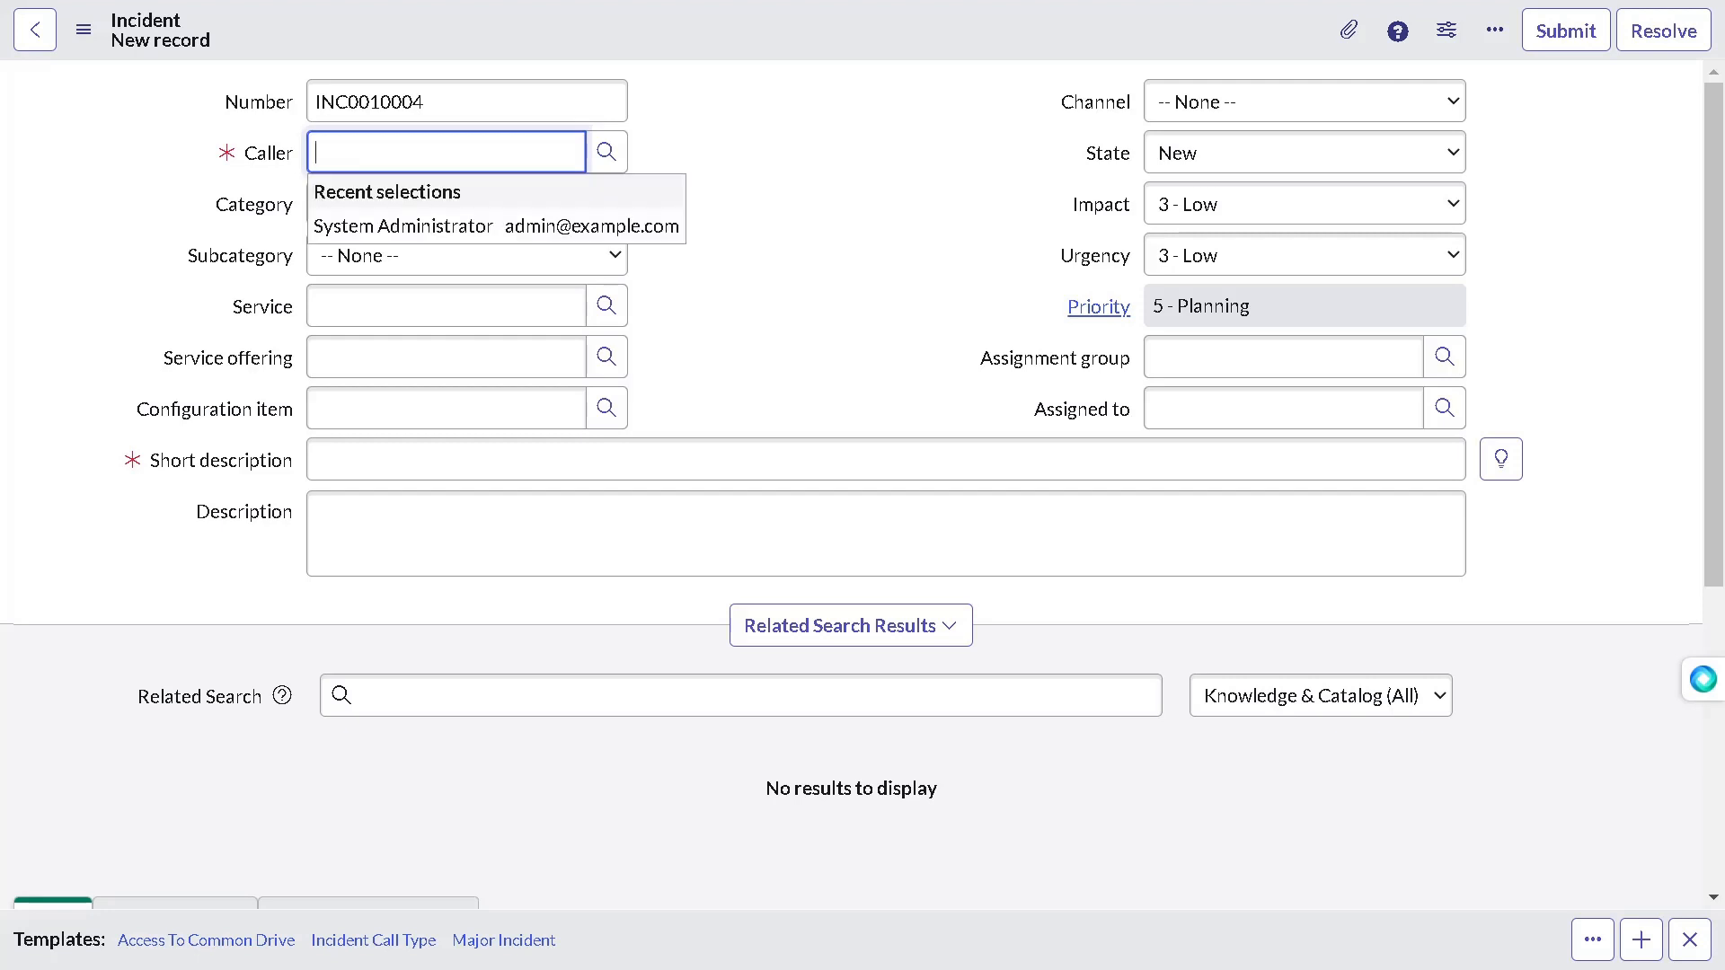
left_click(400, 226)
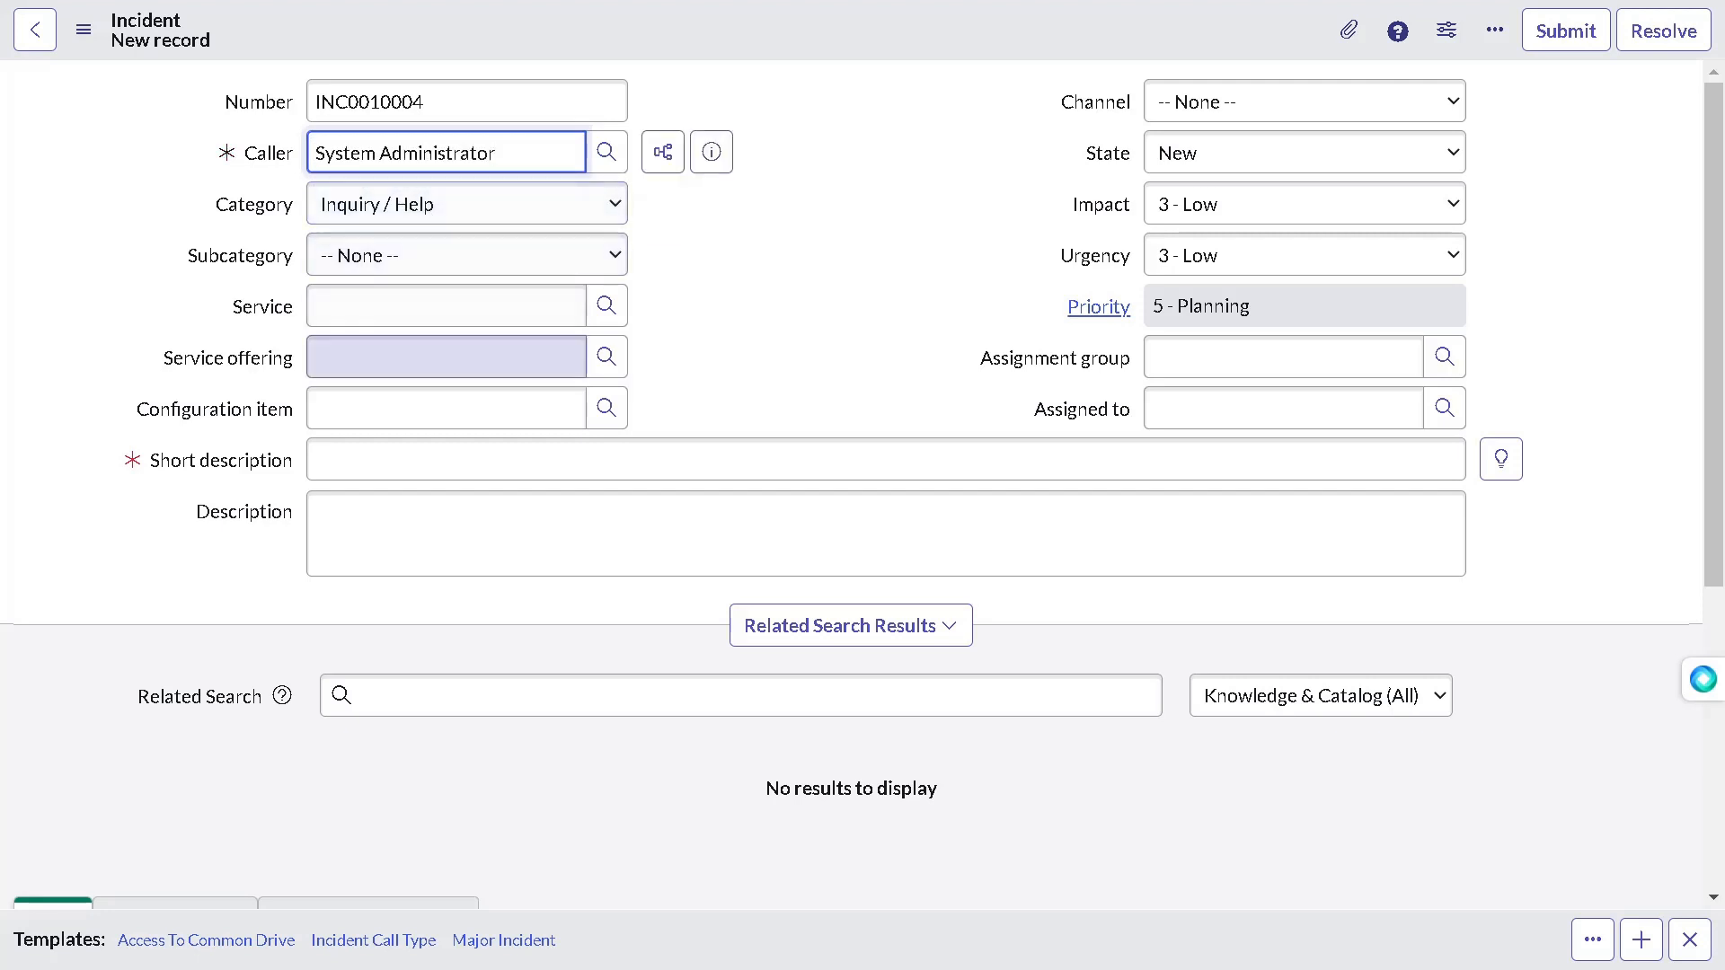
Step: Set the category to Database, check its subcategories, then change it to Software
left_click(466, 203)
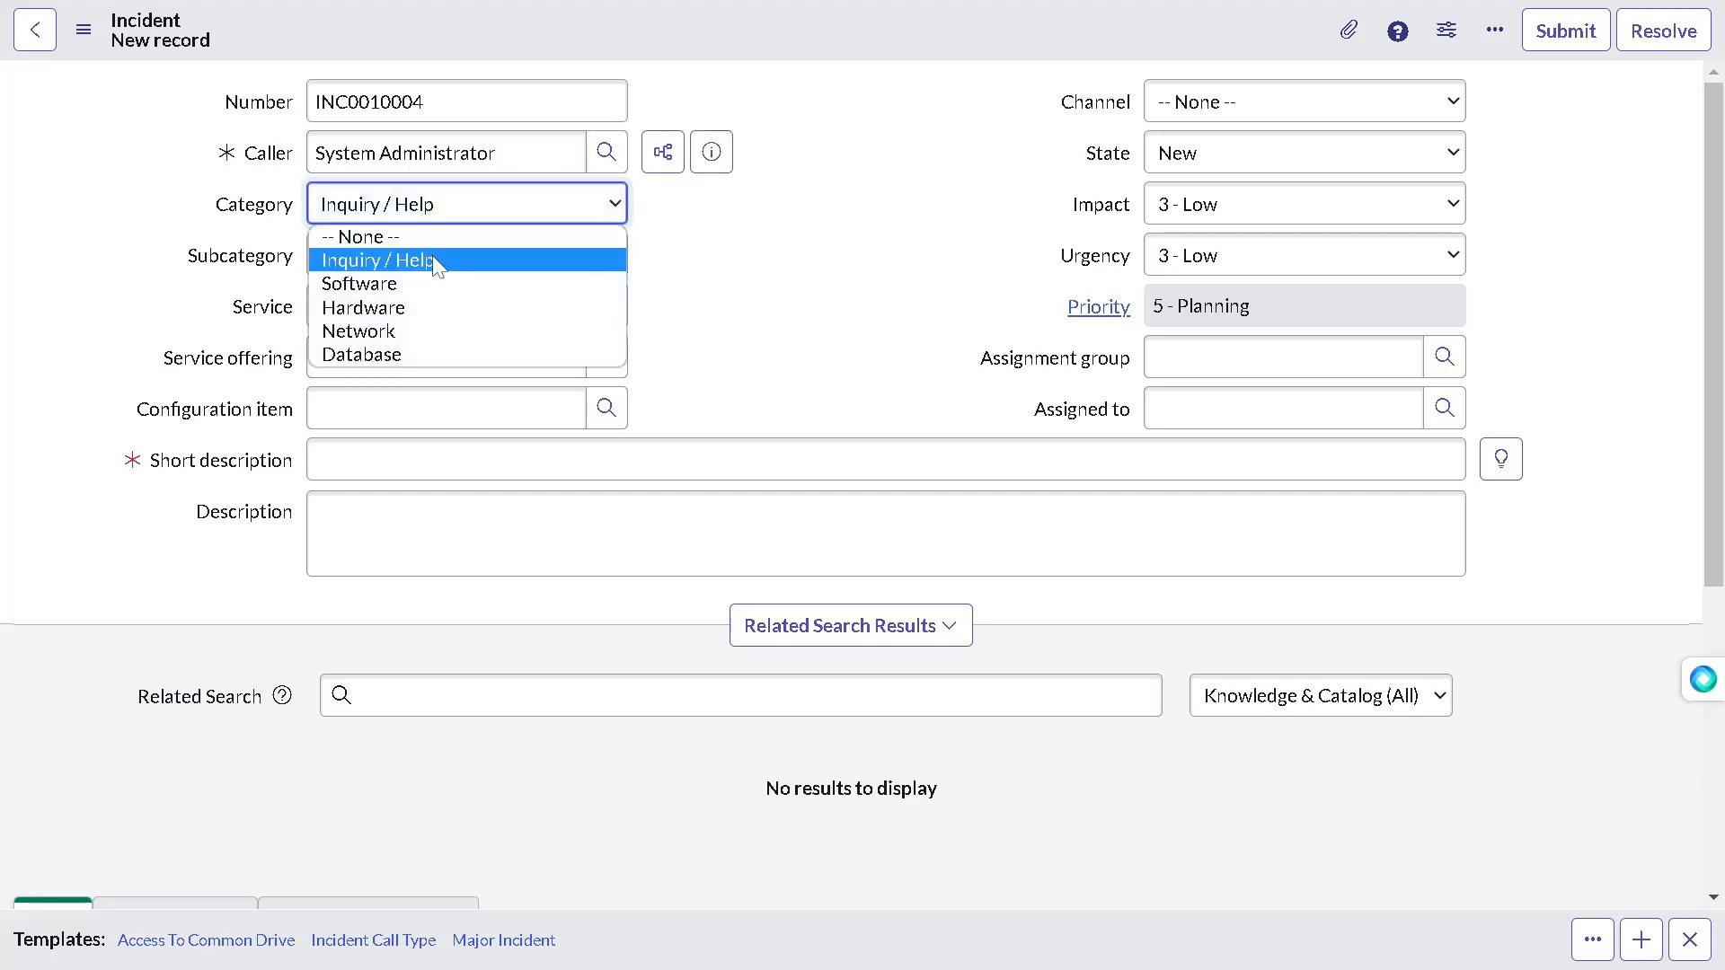
left_click(361, 354)
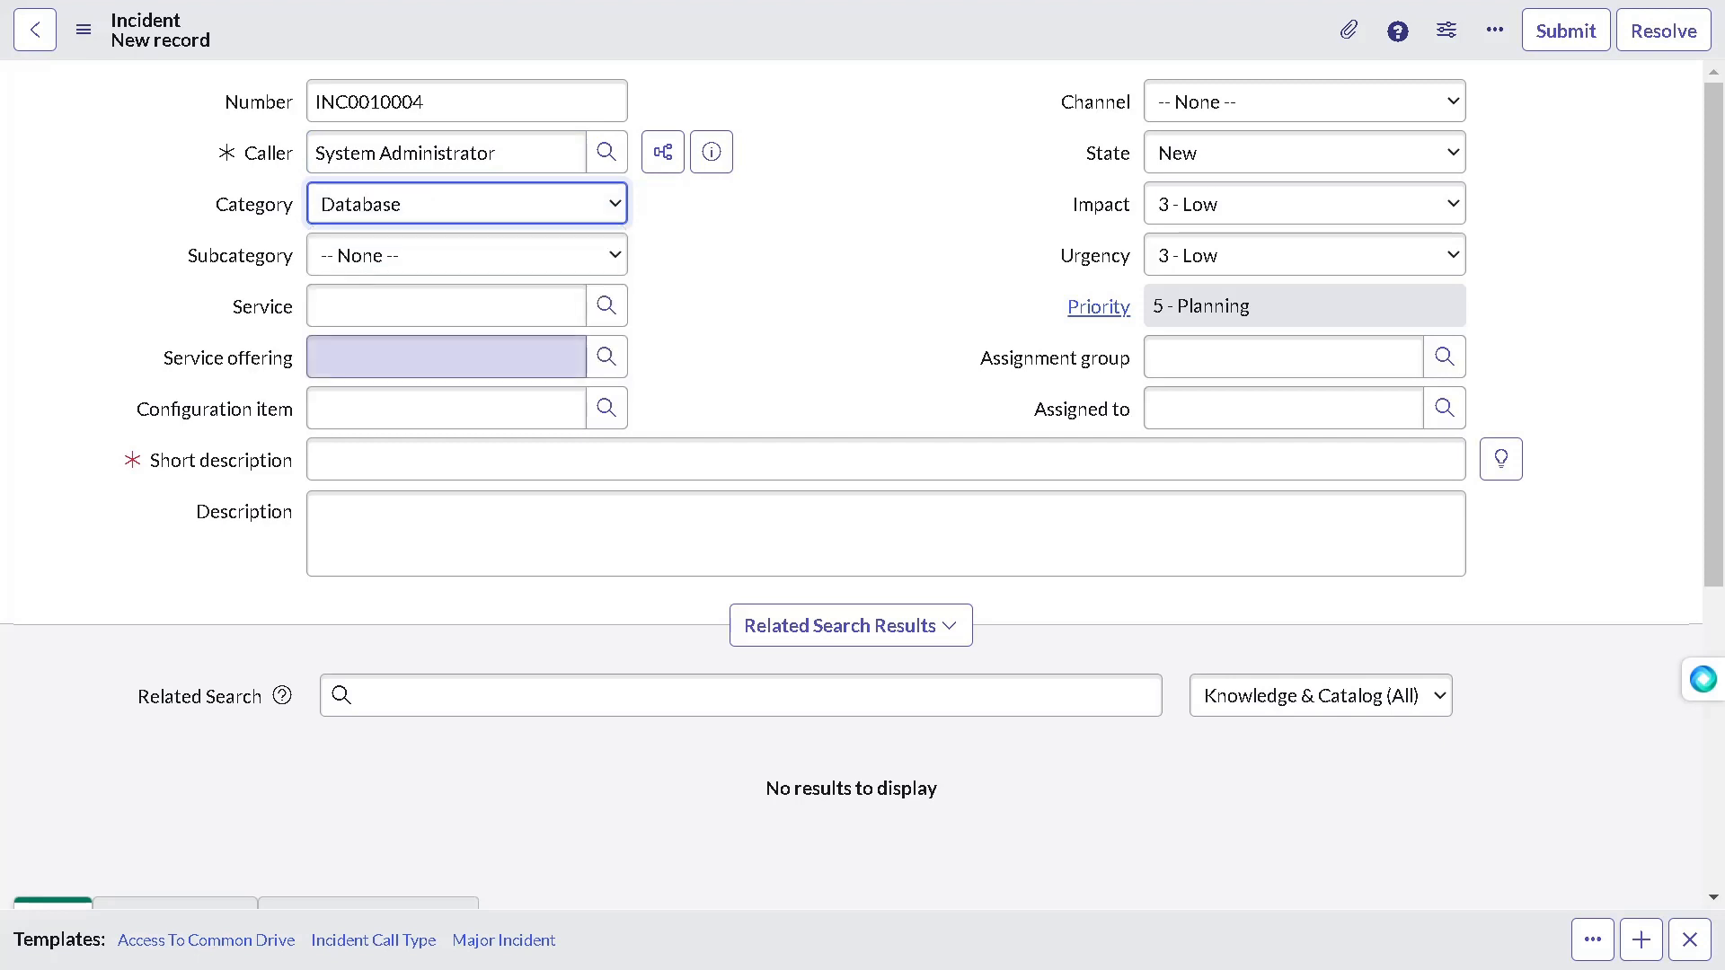
left_click(465, 254)
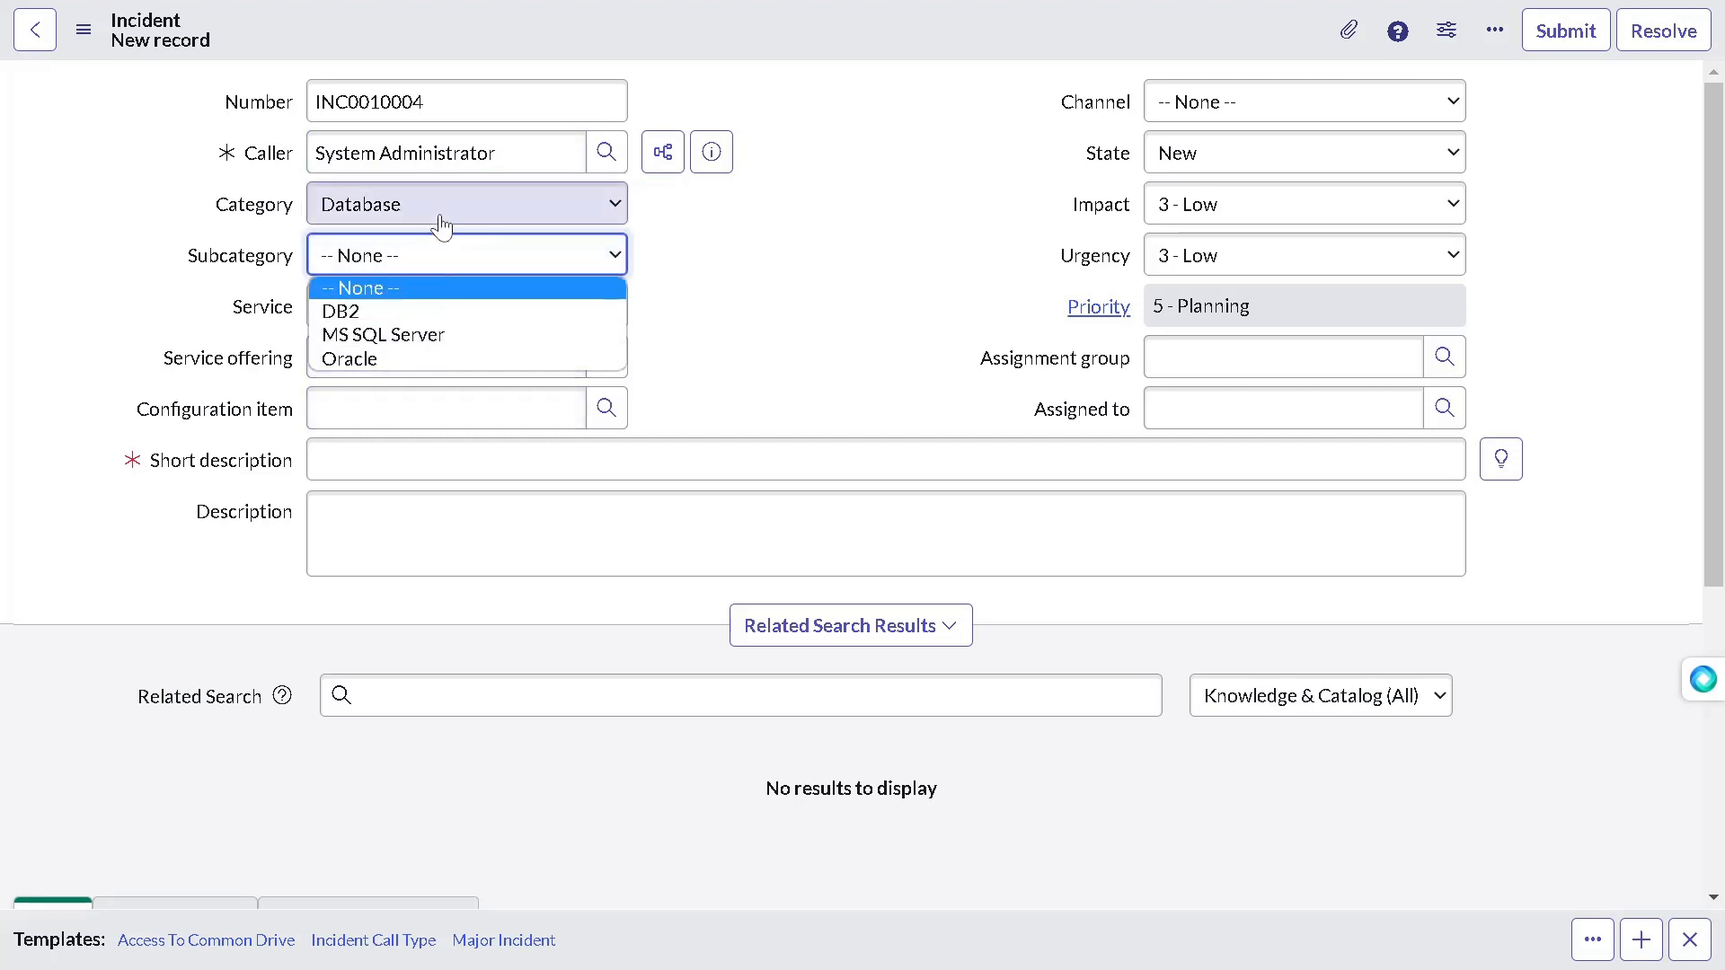
left_click(465, 203)
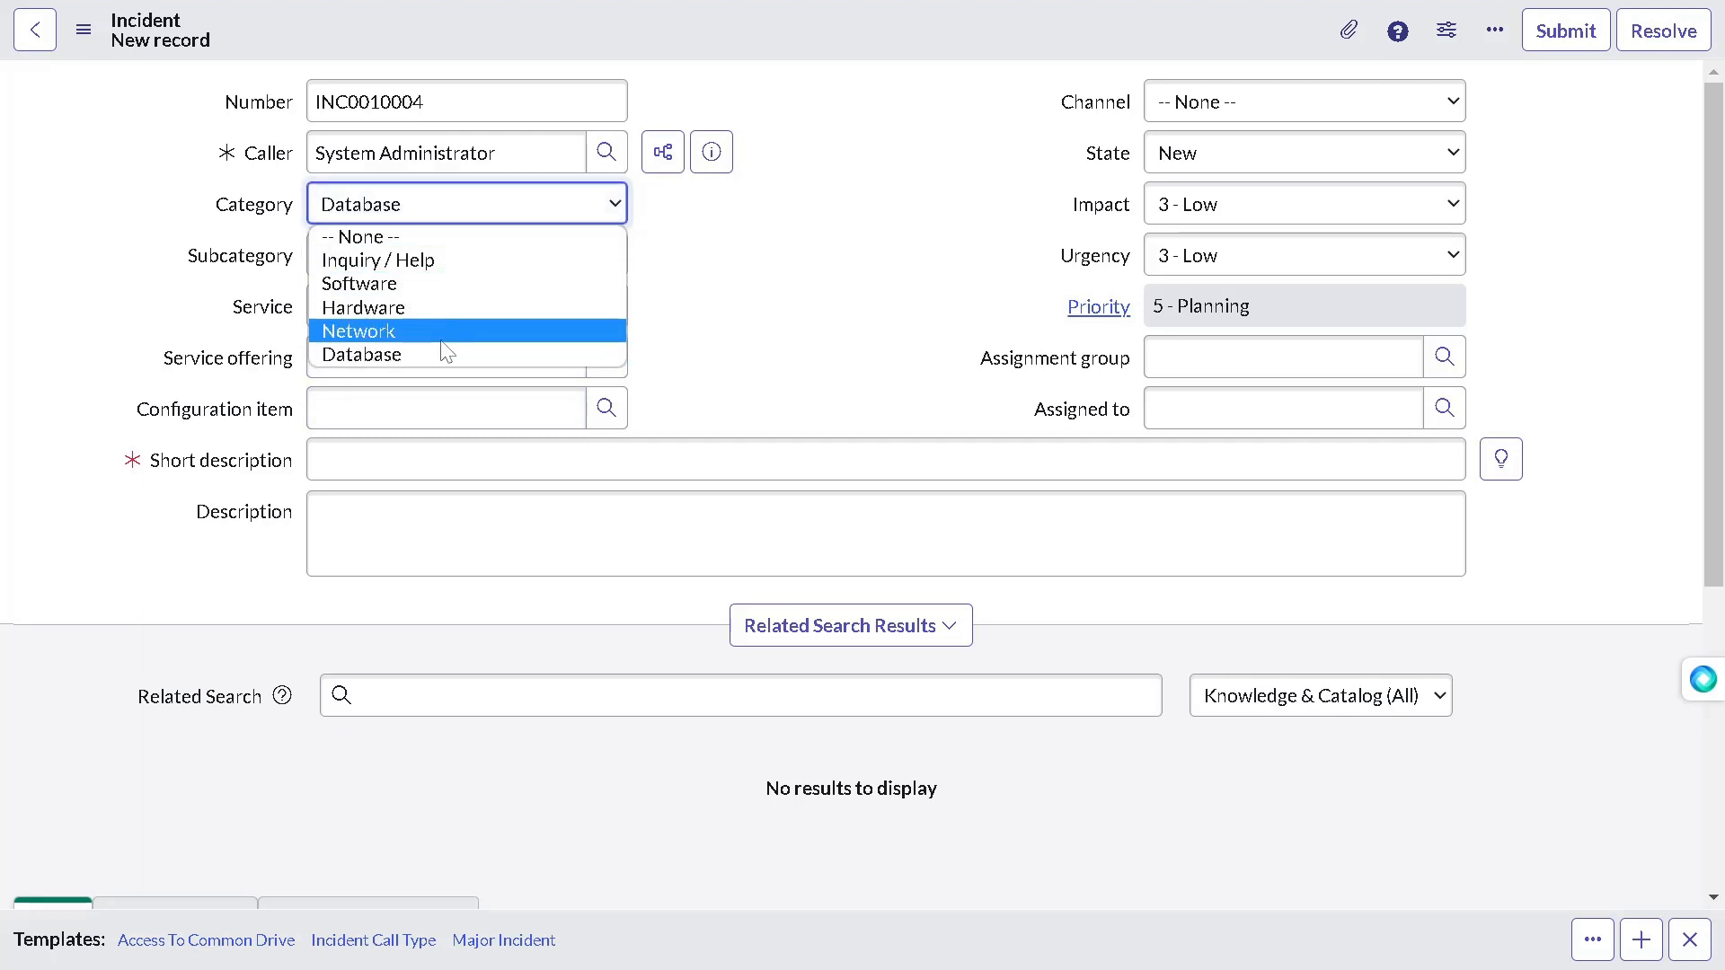
left_click(357, 284)
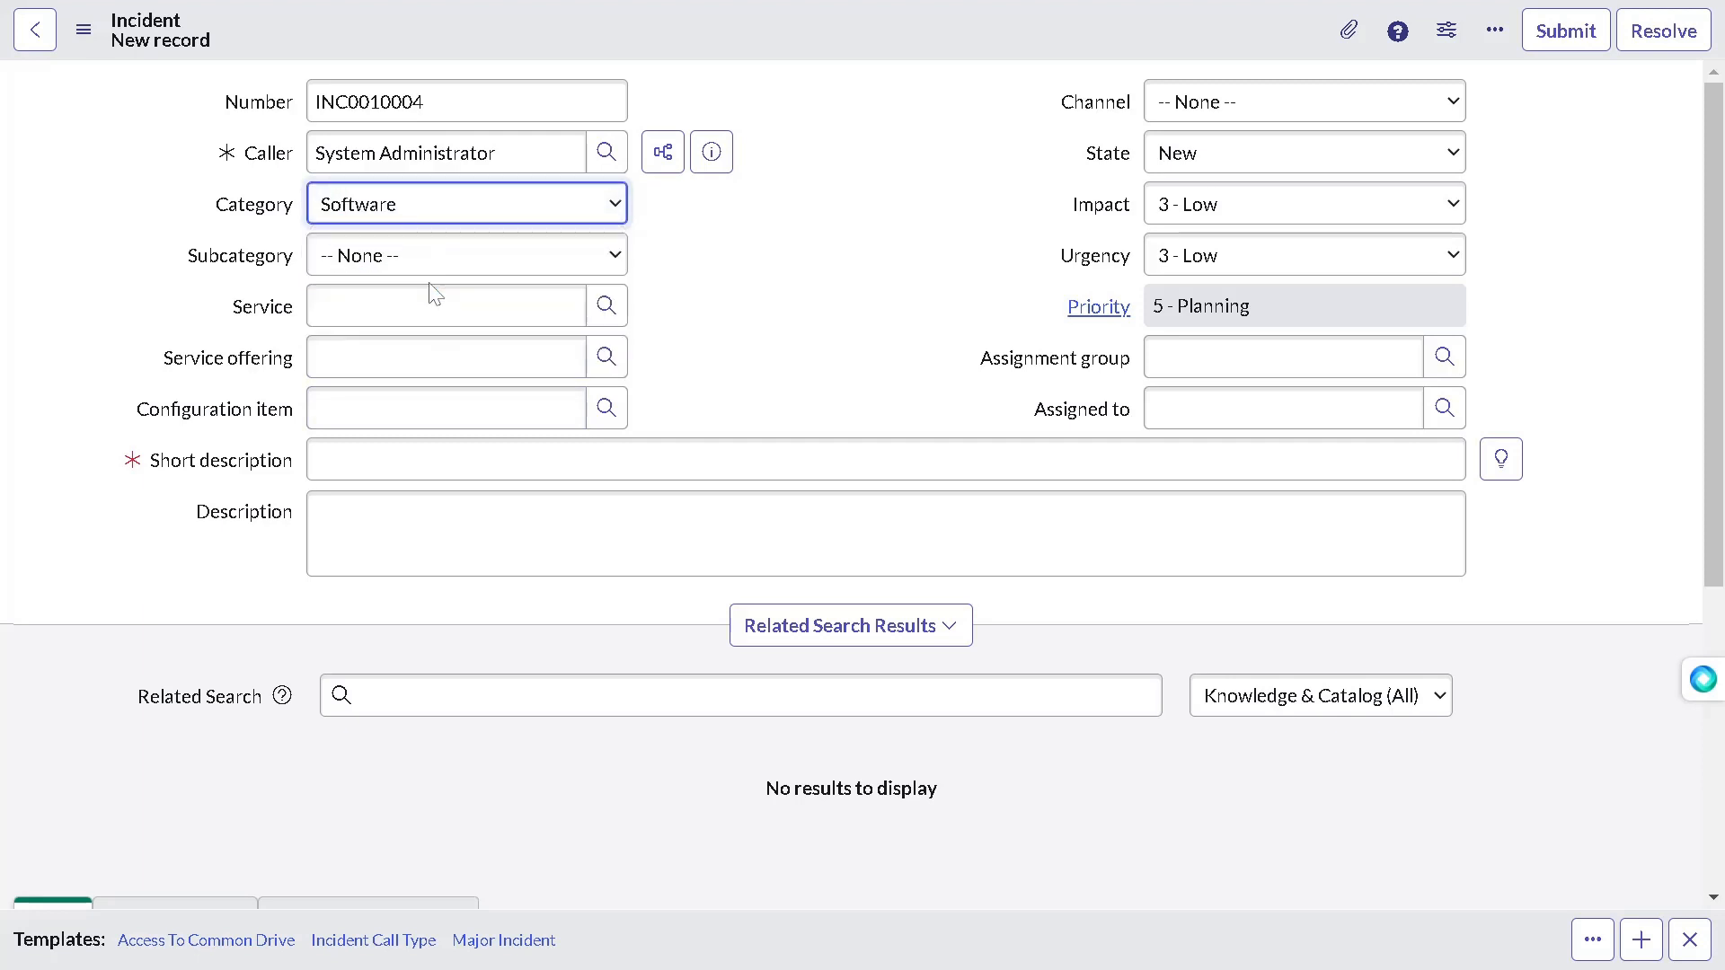
left_click(465, 254)
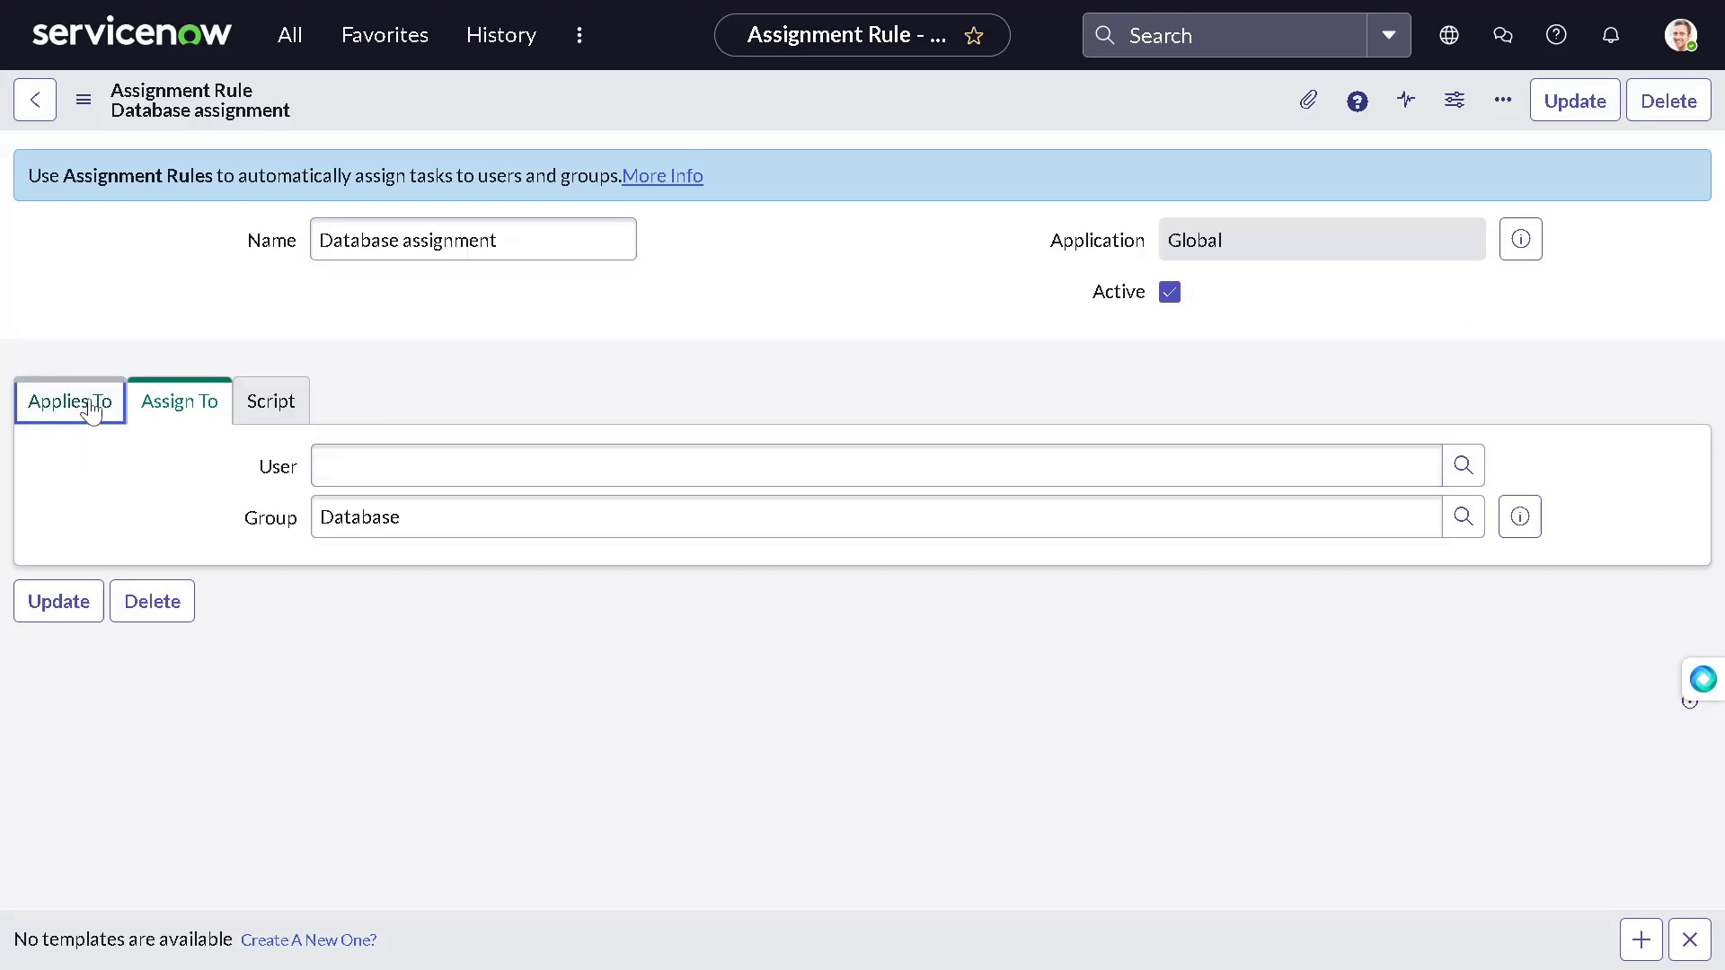
Step: Check the rule's Applies To conditions and set the incident's category to Database
left_click(70, 401)
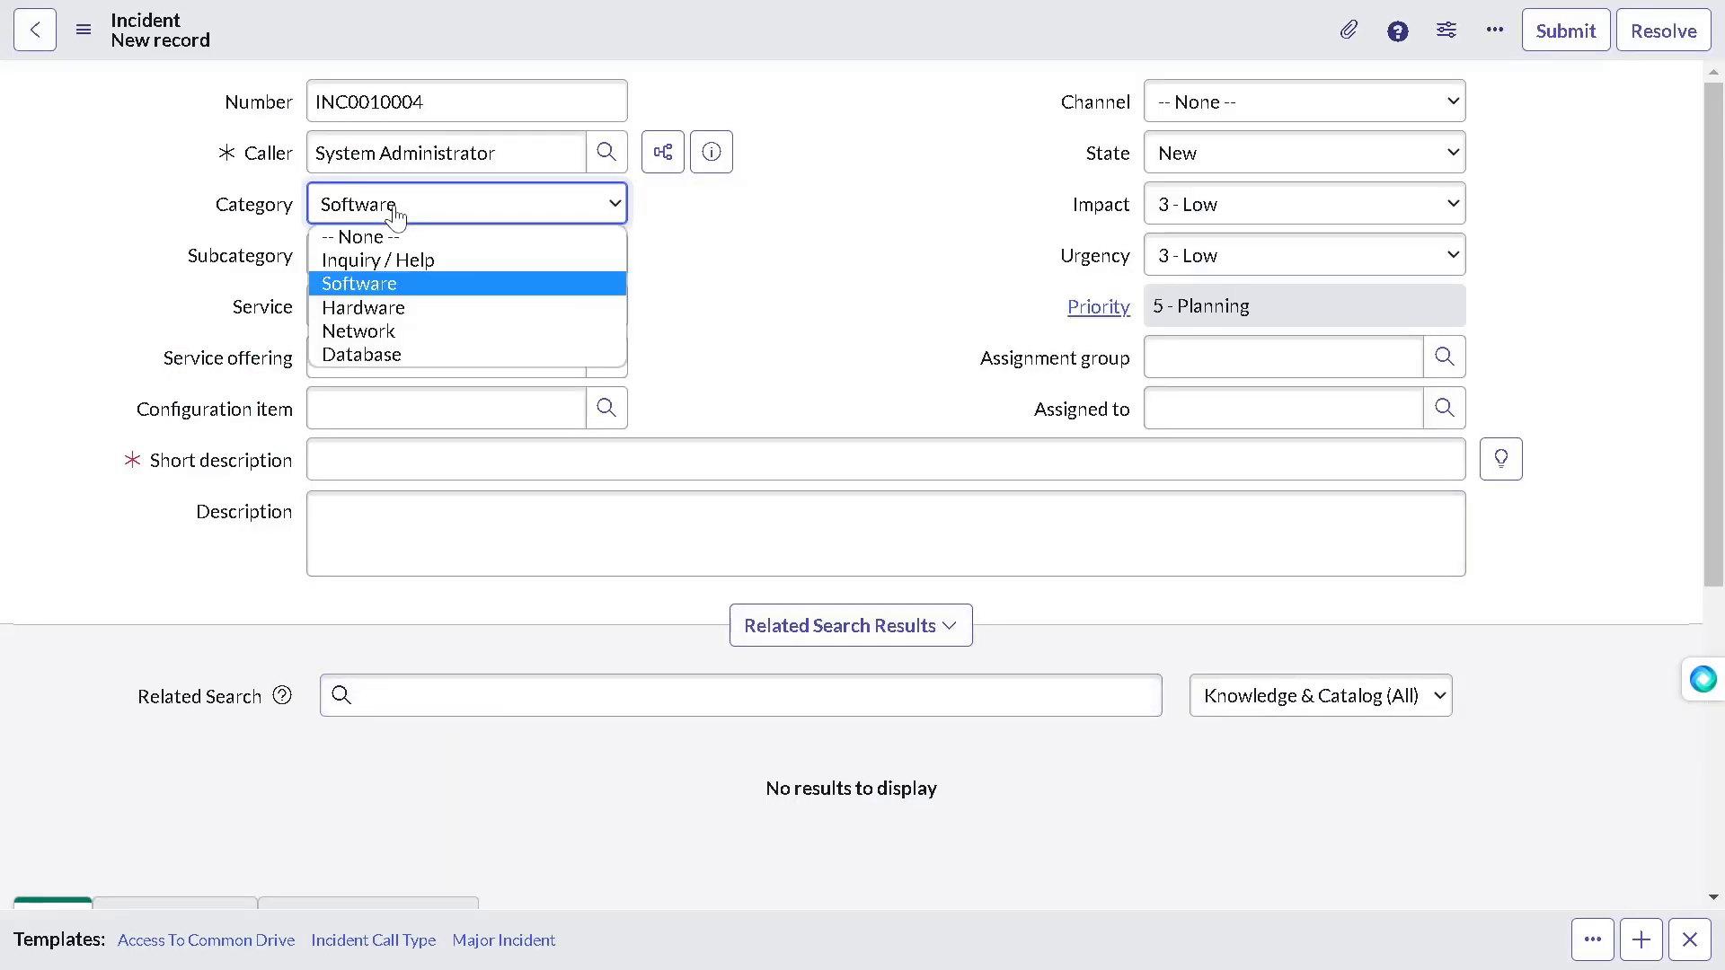
left_click(361, 354)
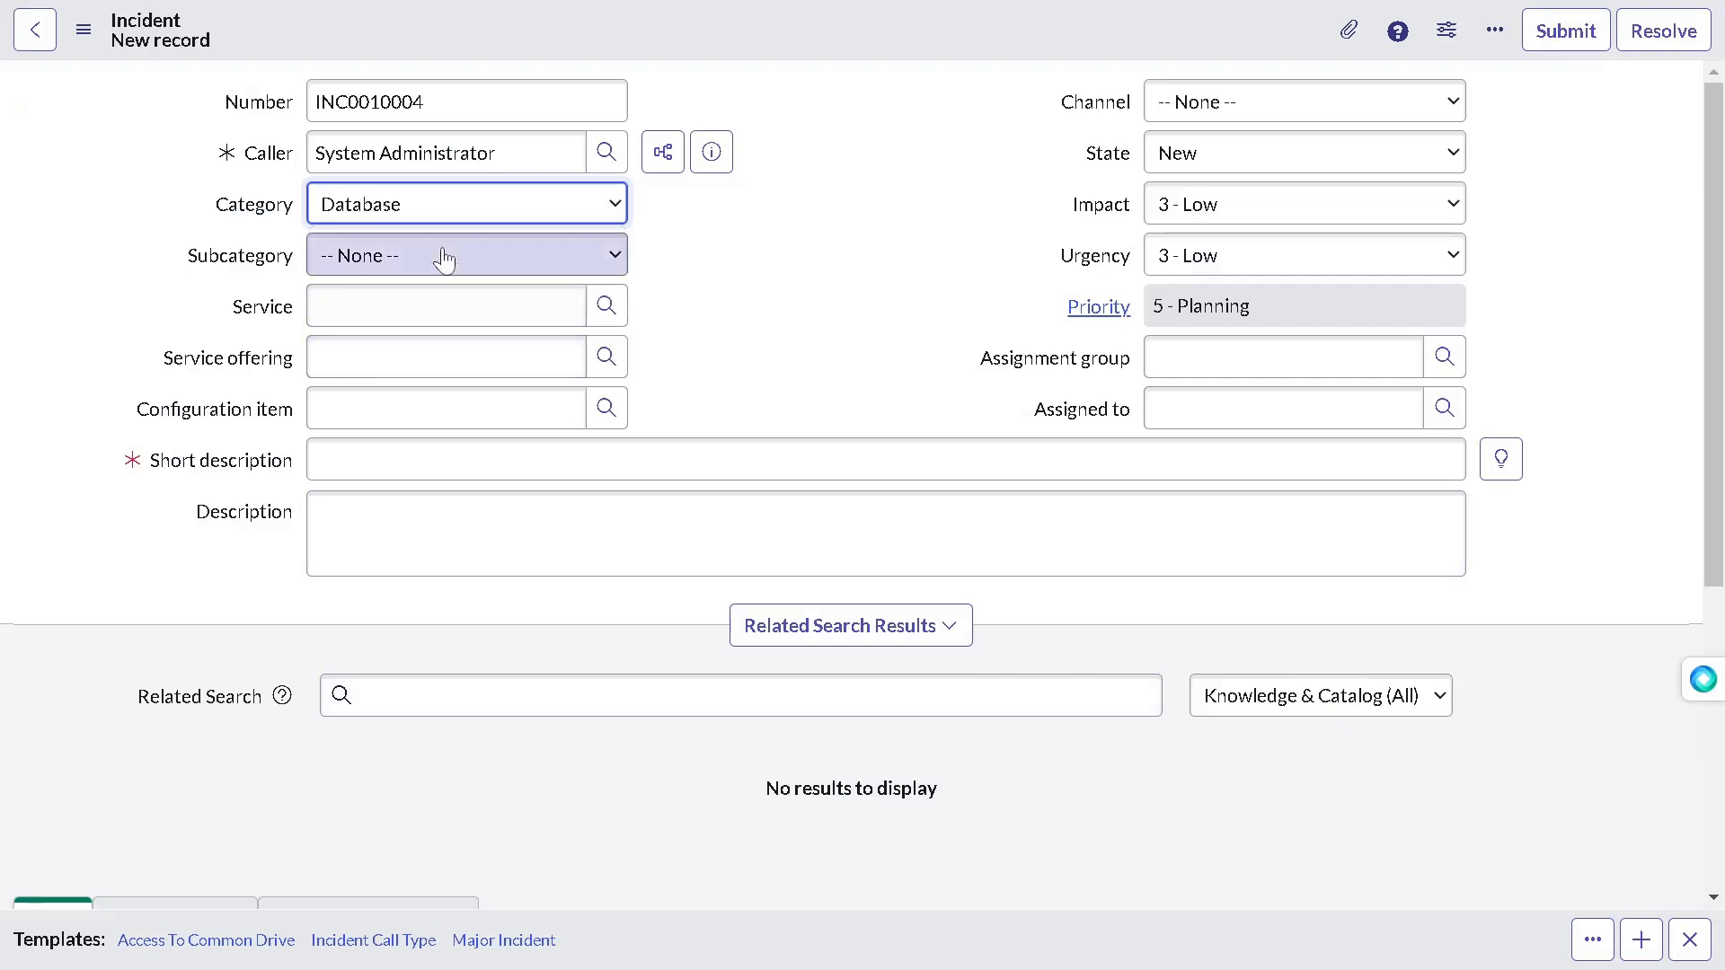
left_click(466, 256)
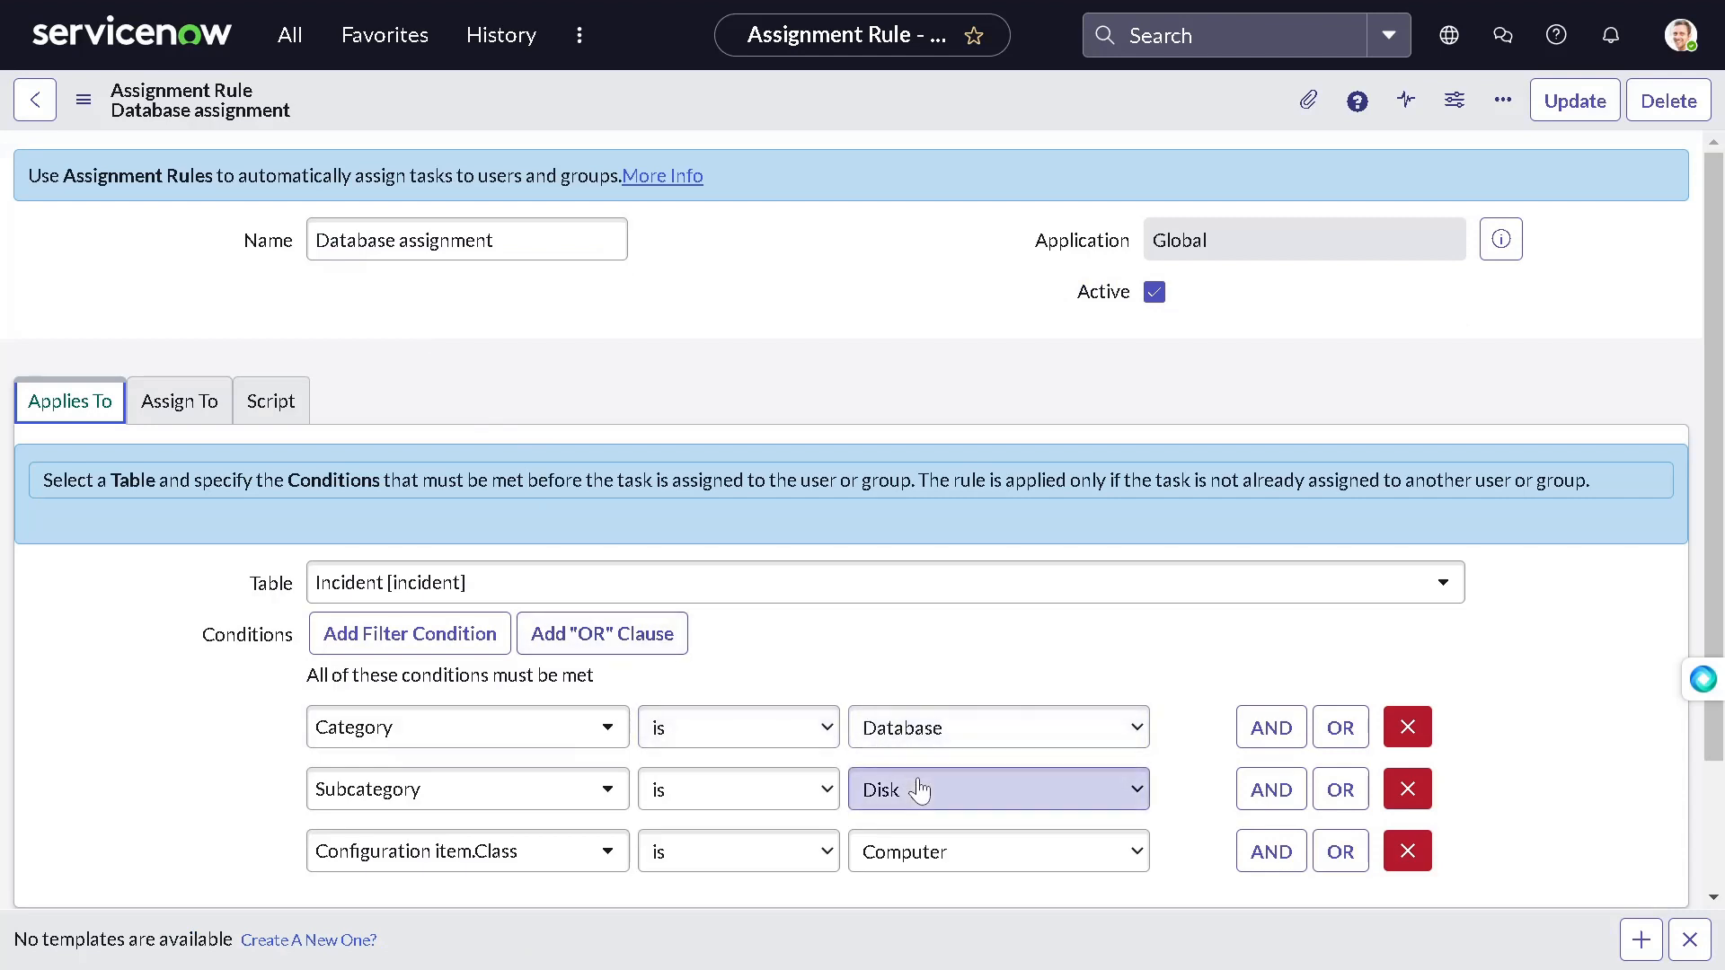
left_click(995, 789)
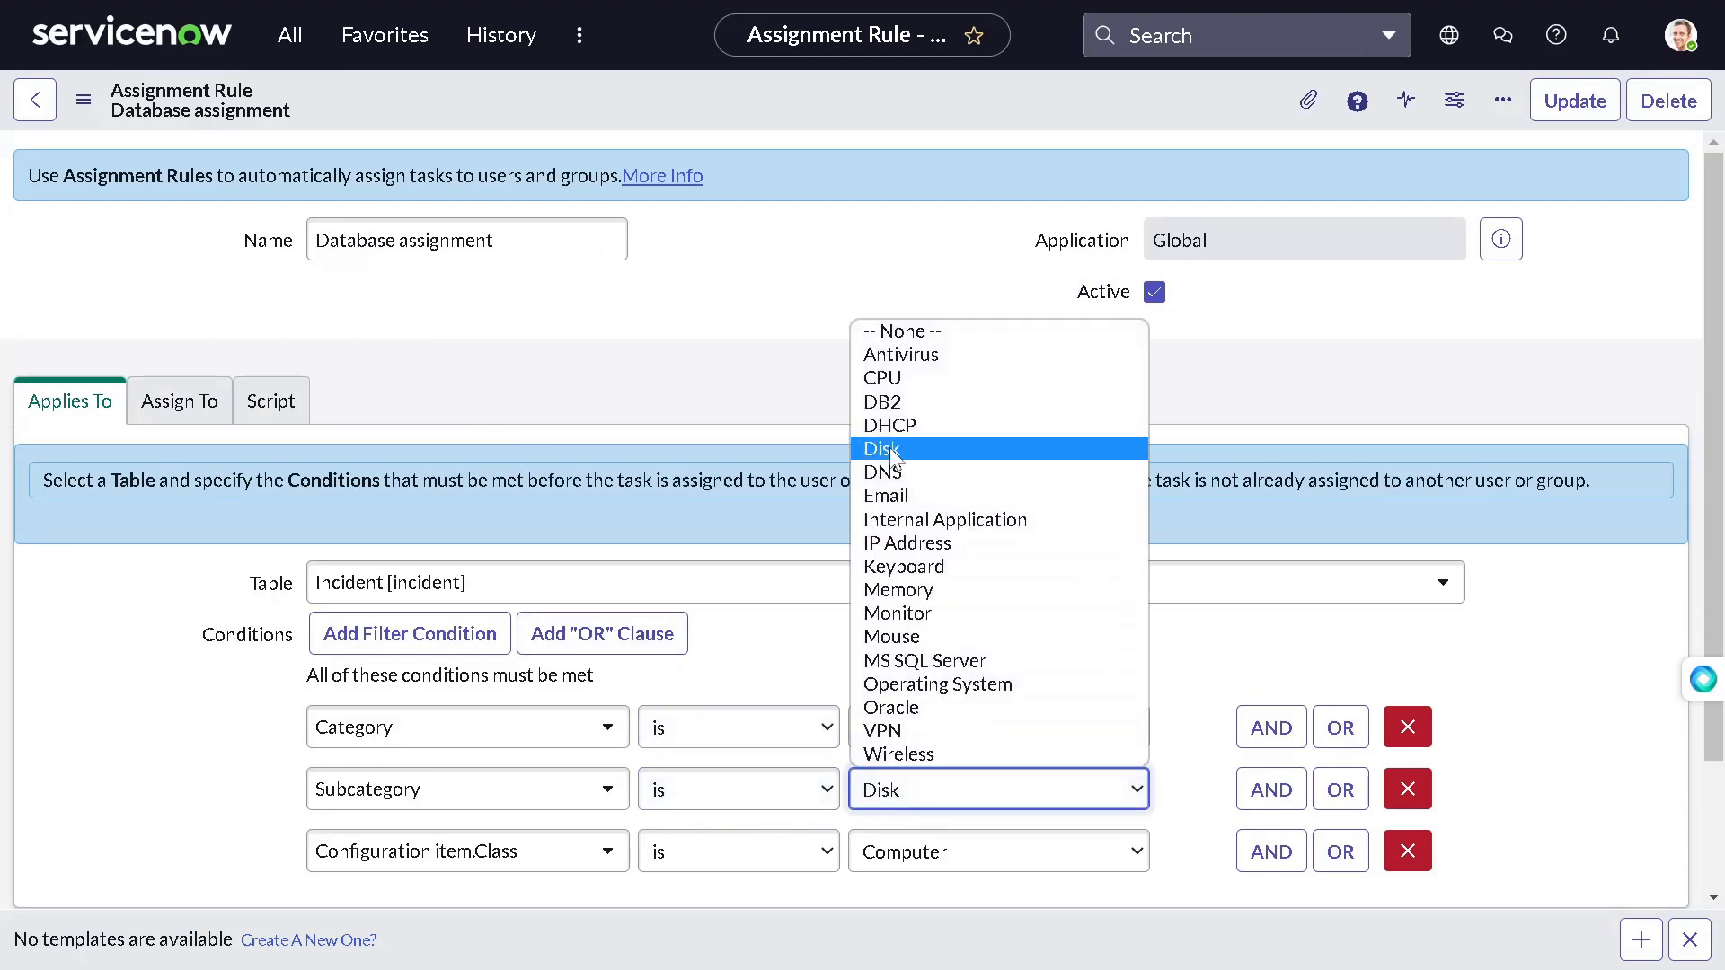
left_click(880, 401)
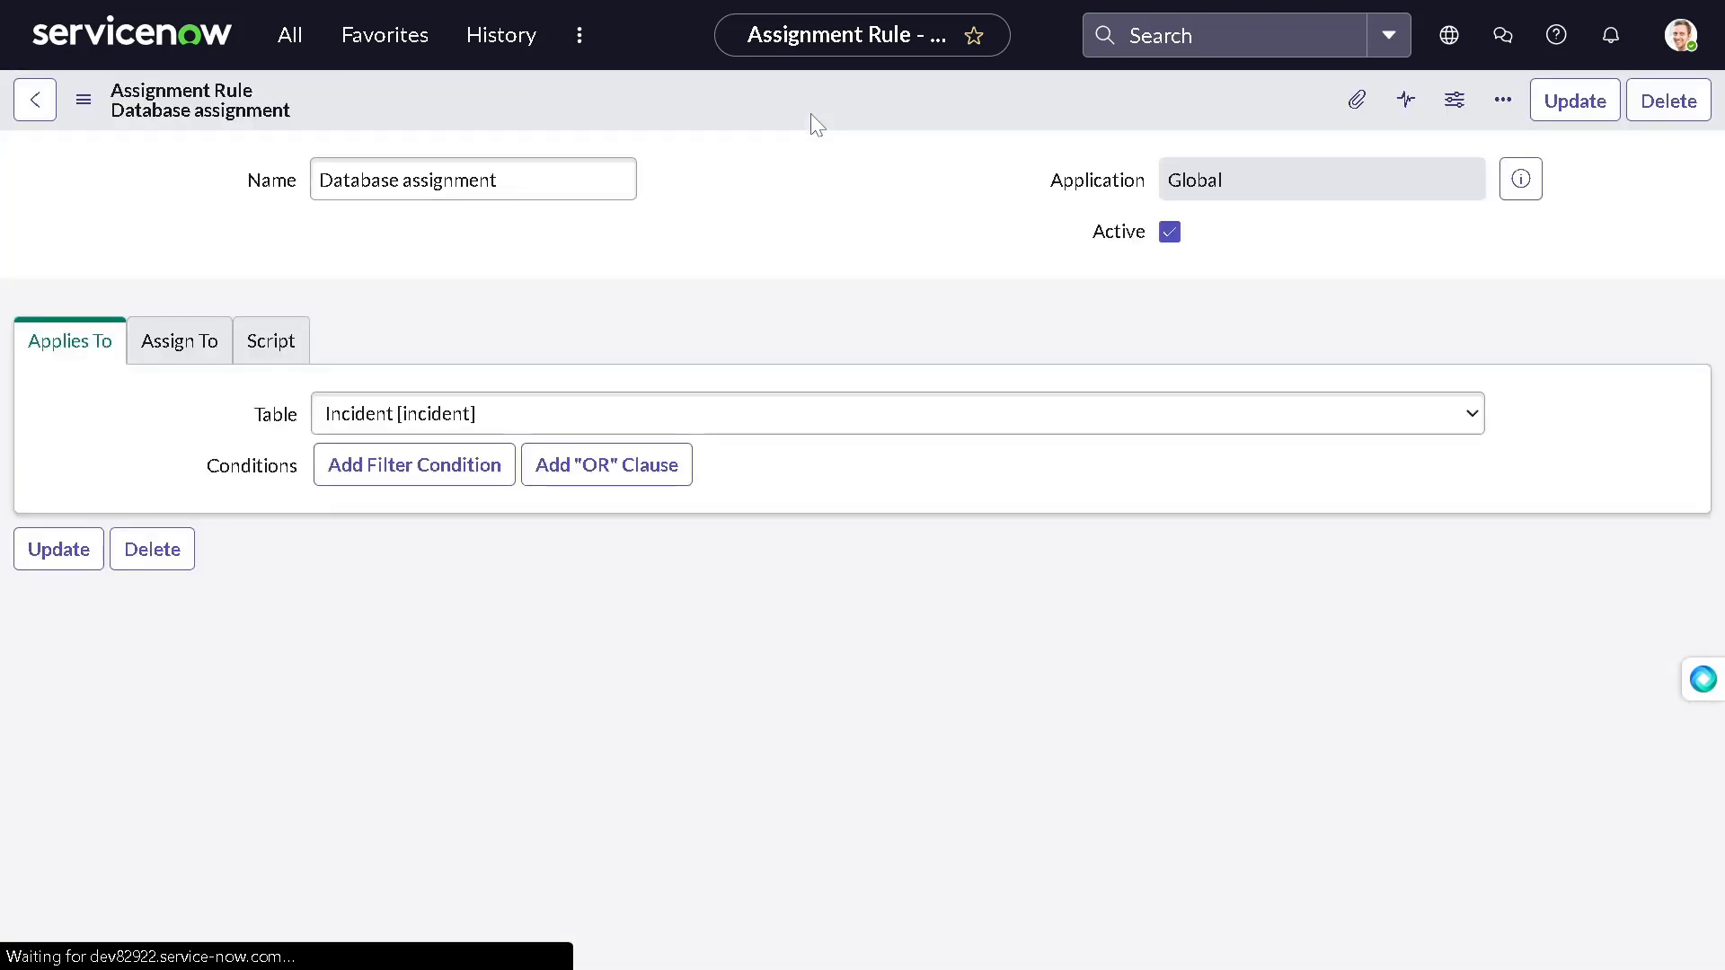
mouse_move(873, 149)
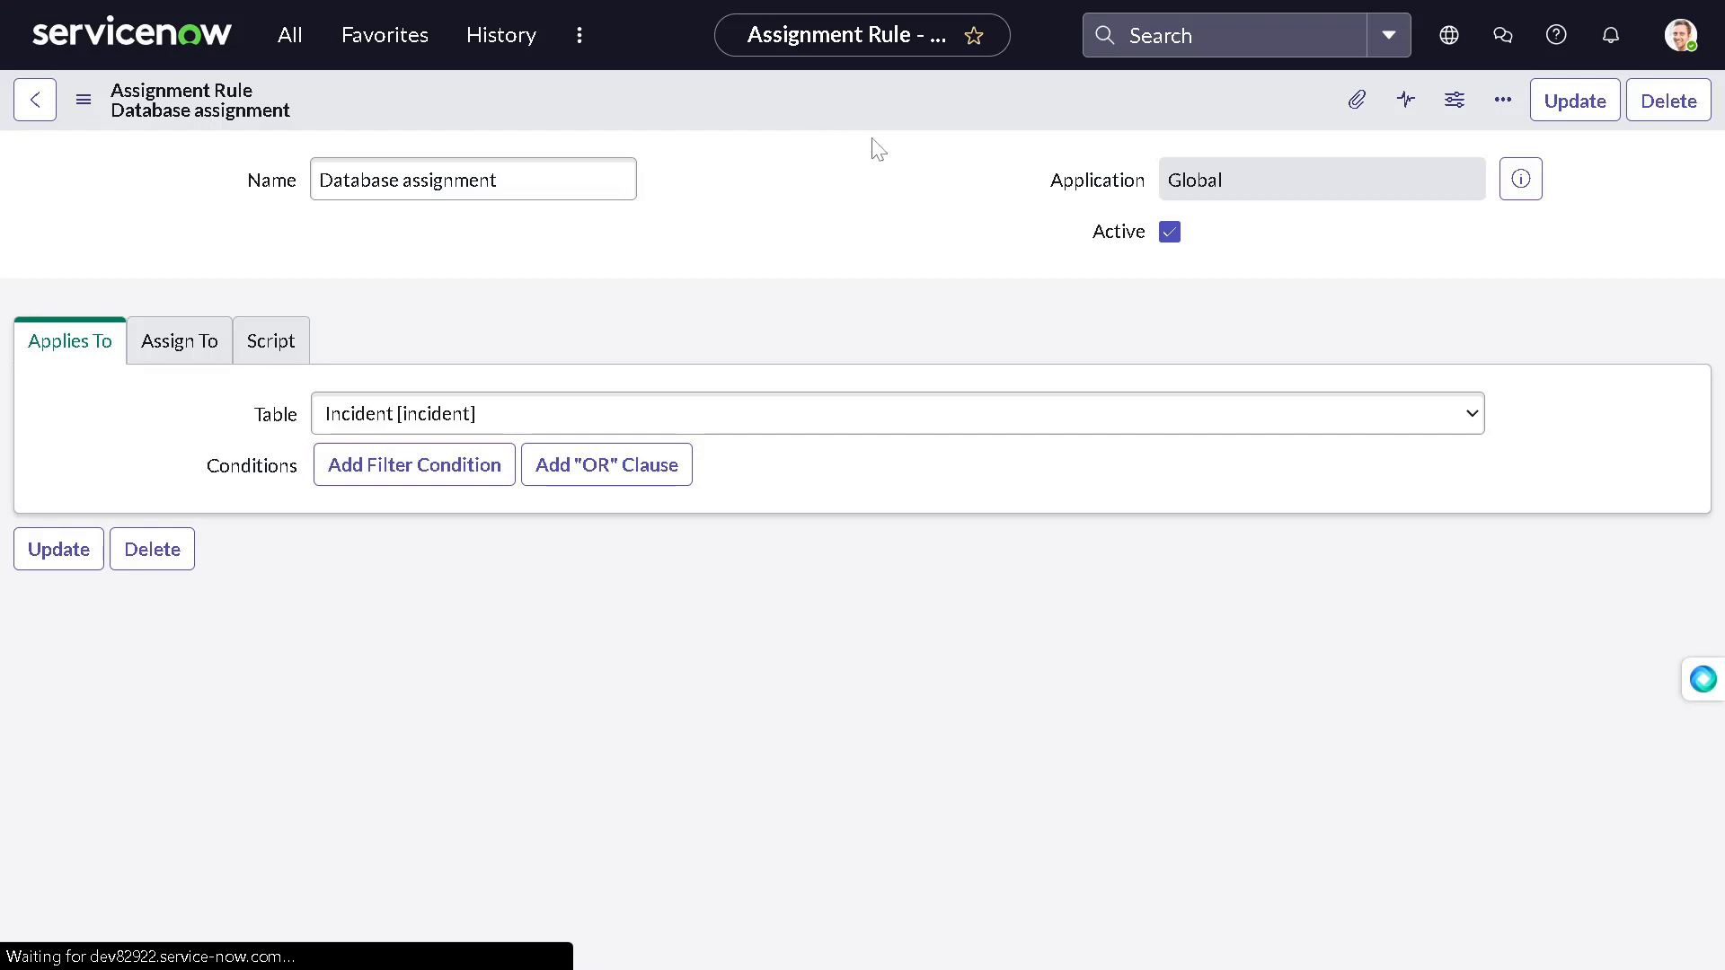
mouse_move(580, 320)
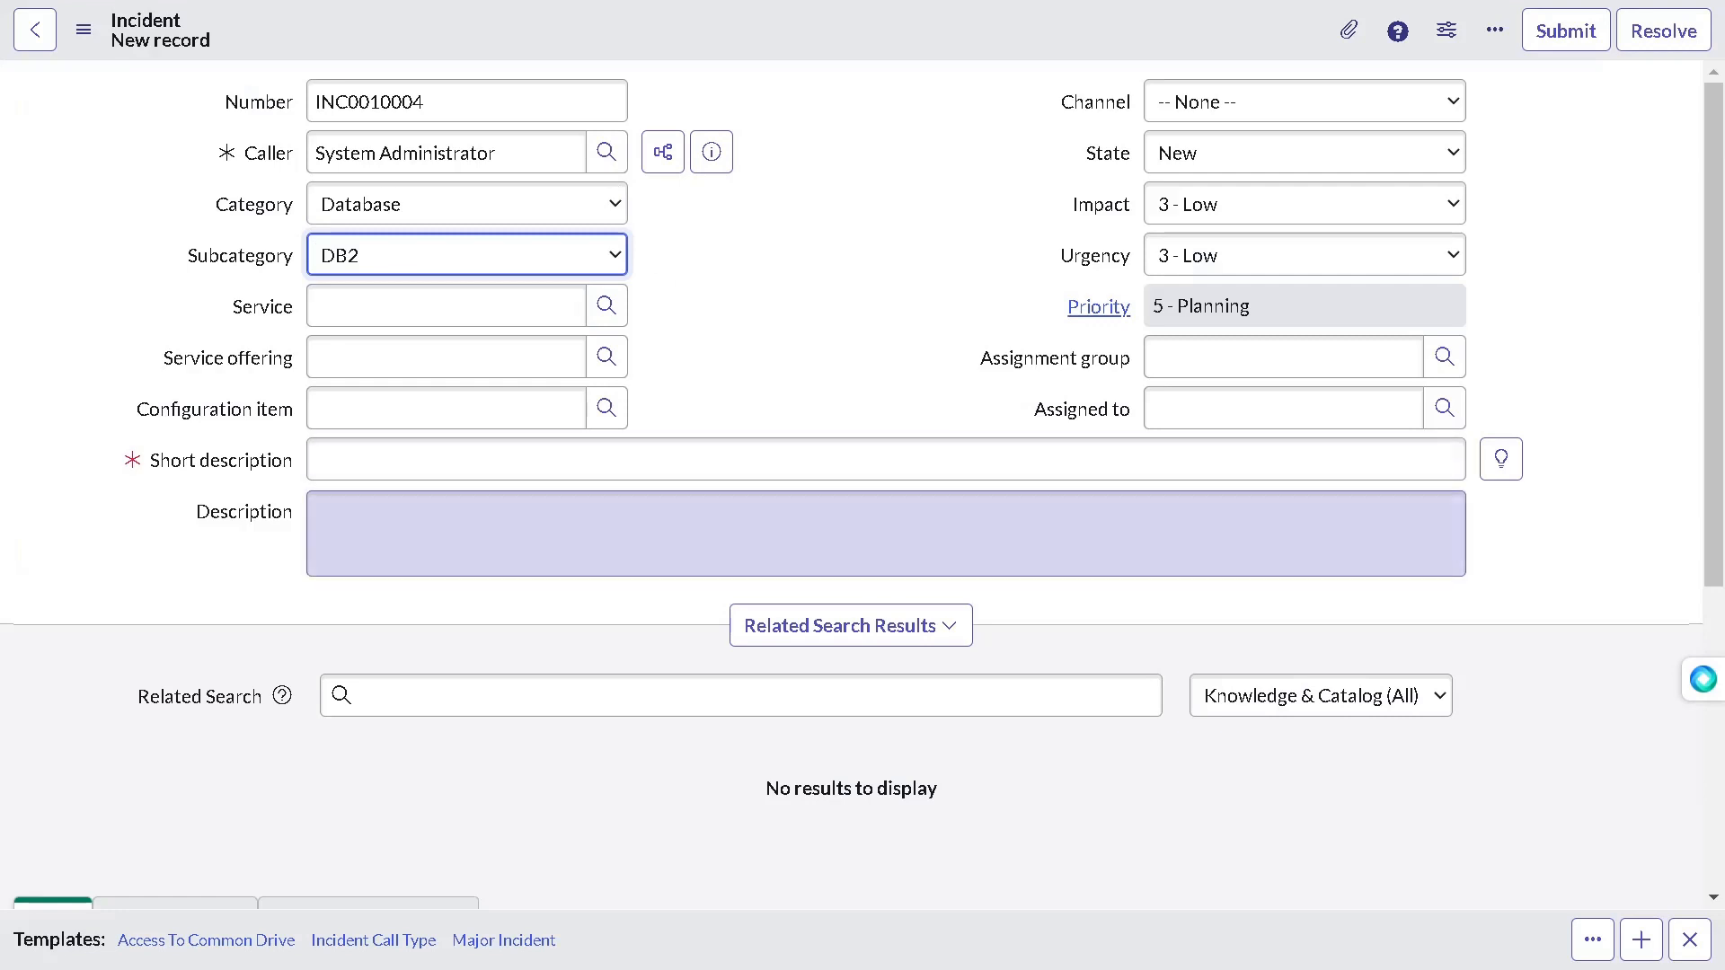
Step: Give the incident the short description 'Test assignment rule' and save it as INC0010004
type("T")
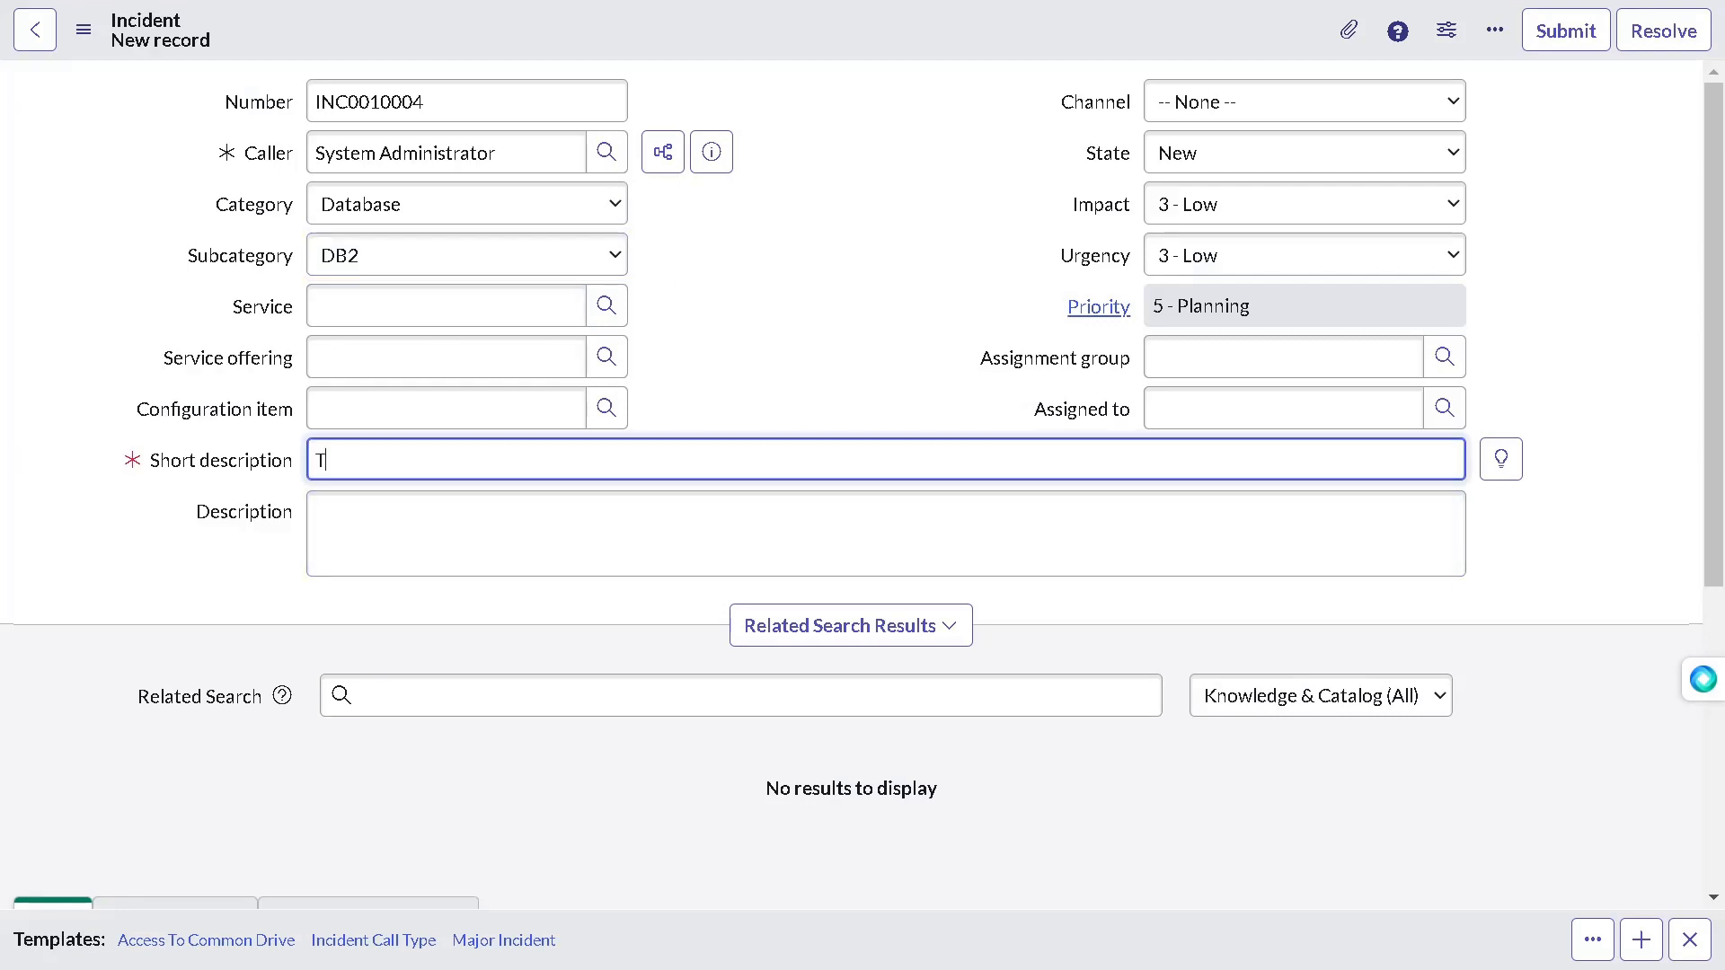
type("est assignment rule")
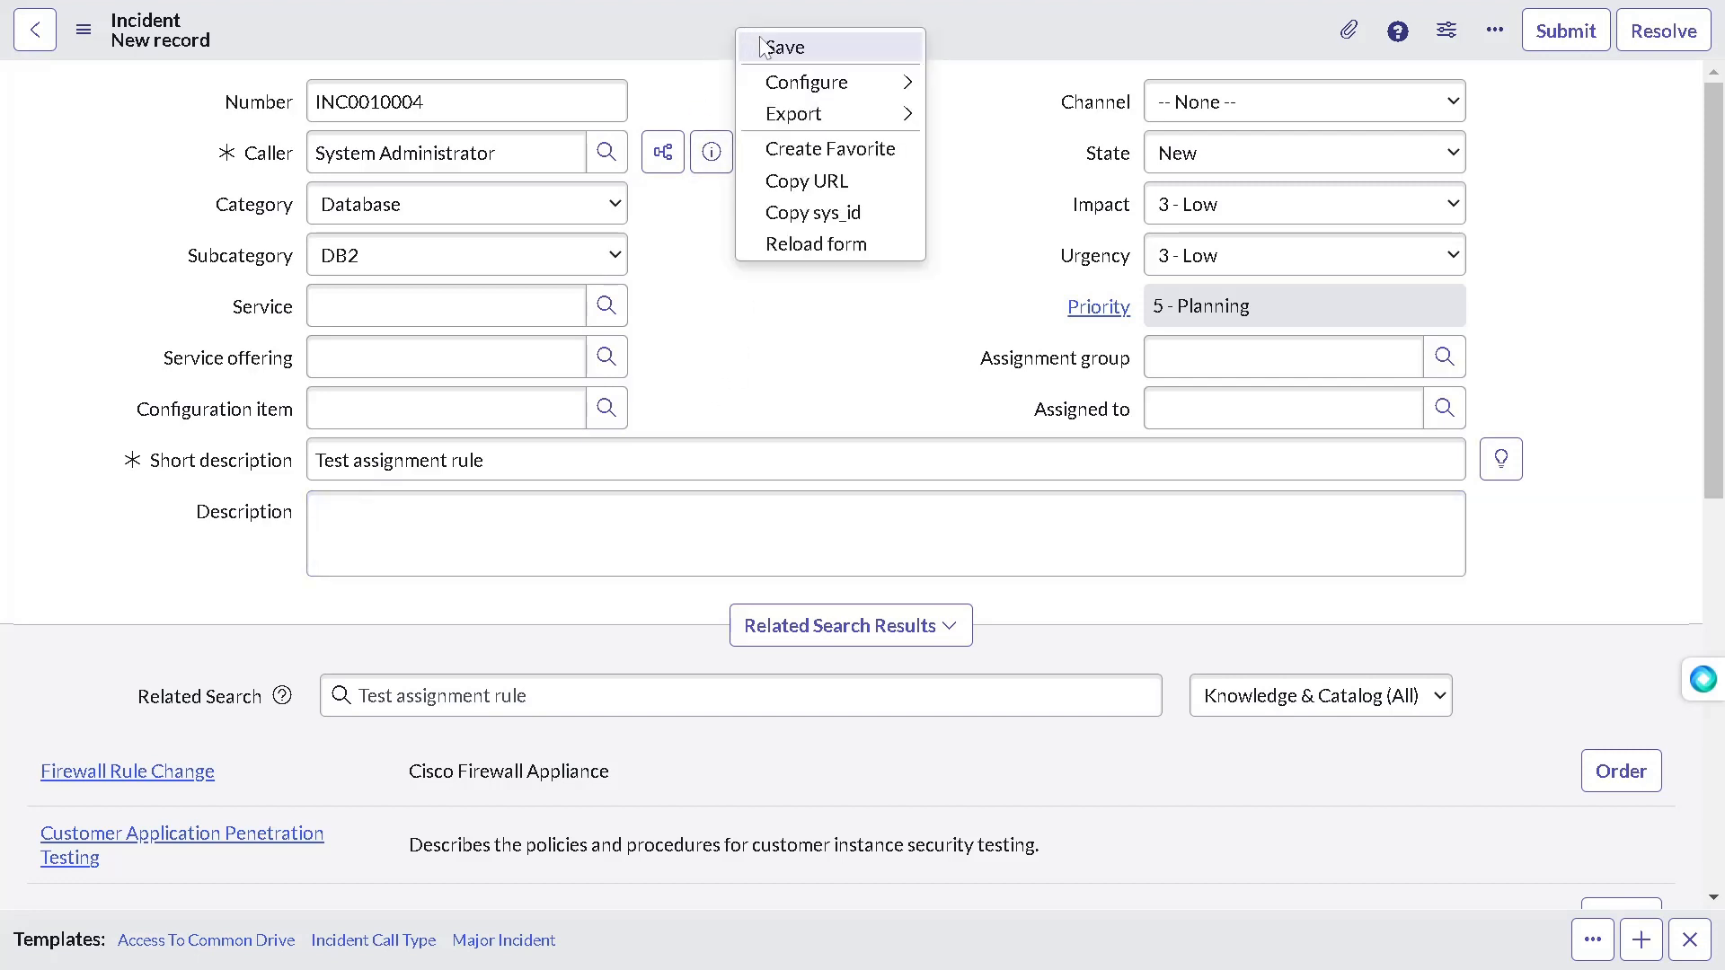
left_click(784, 46)
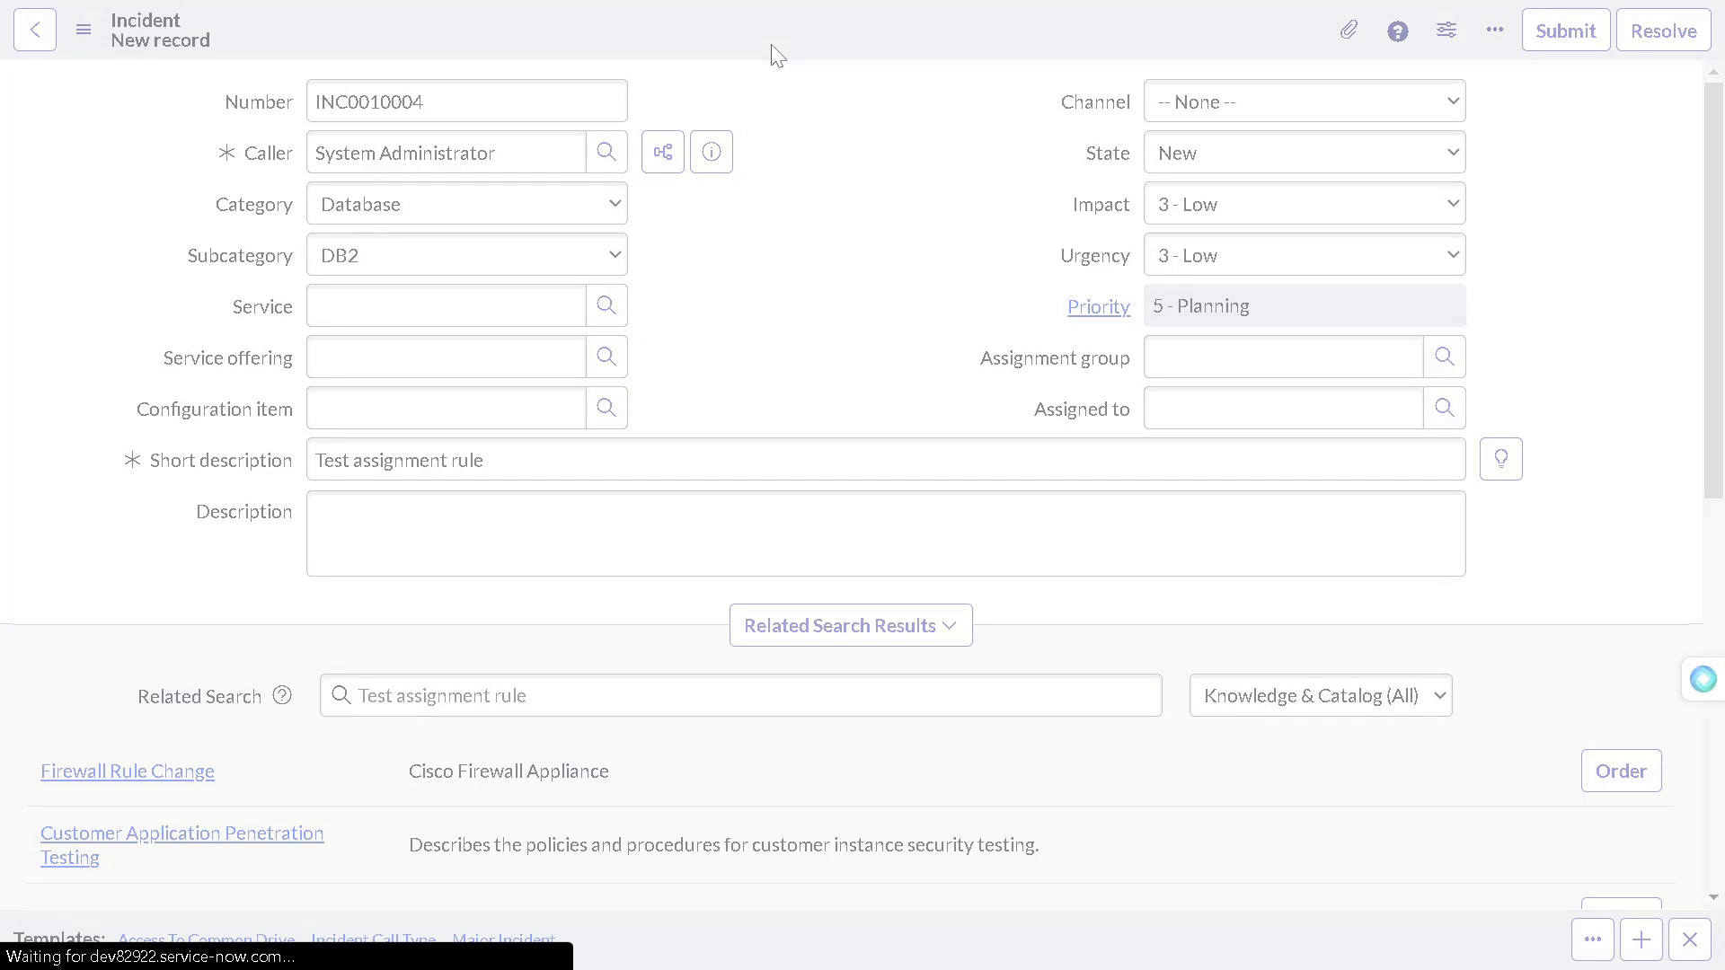
left_click(1565, 30)
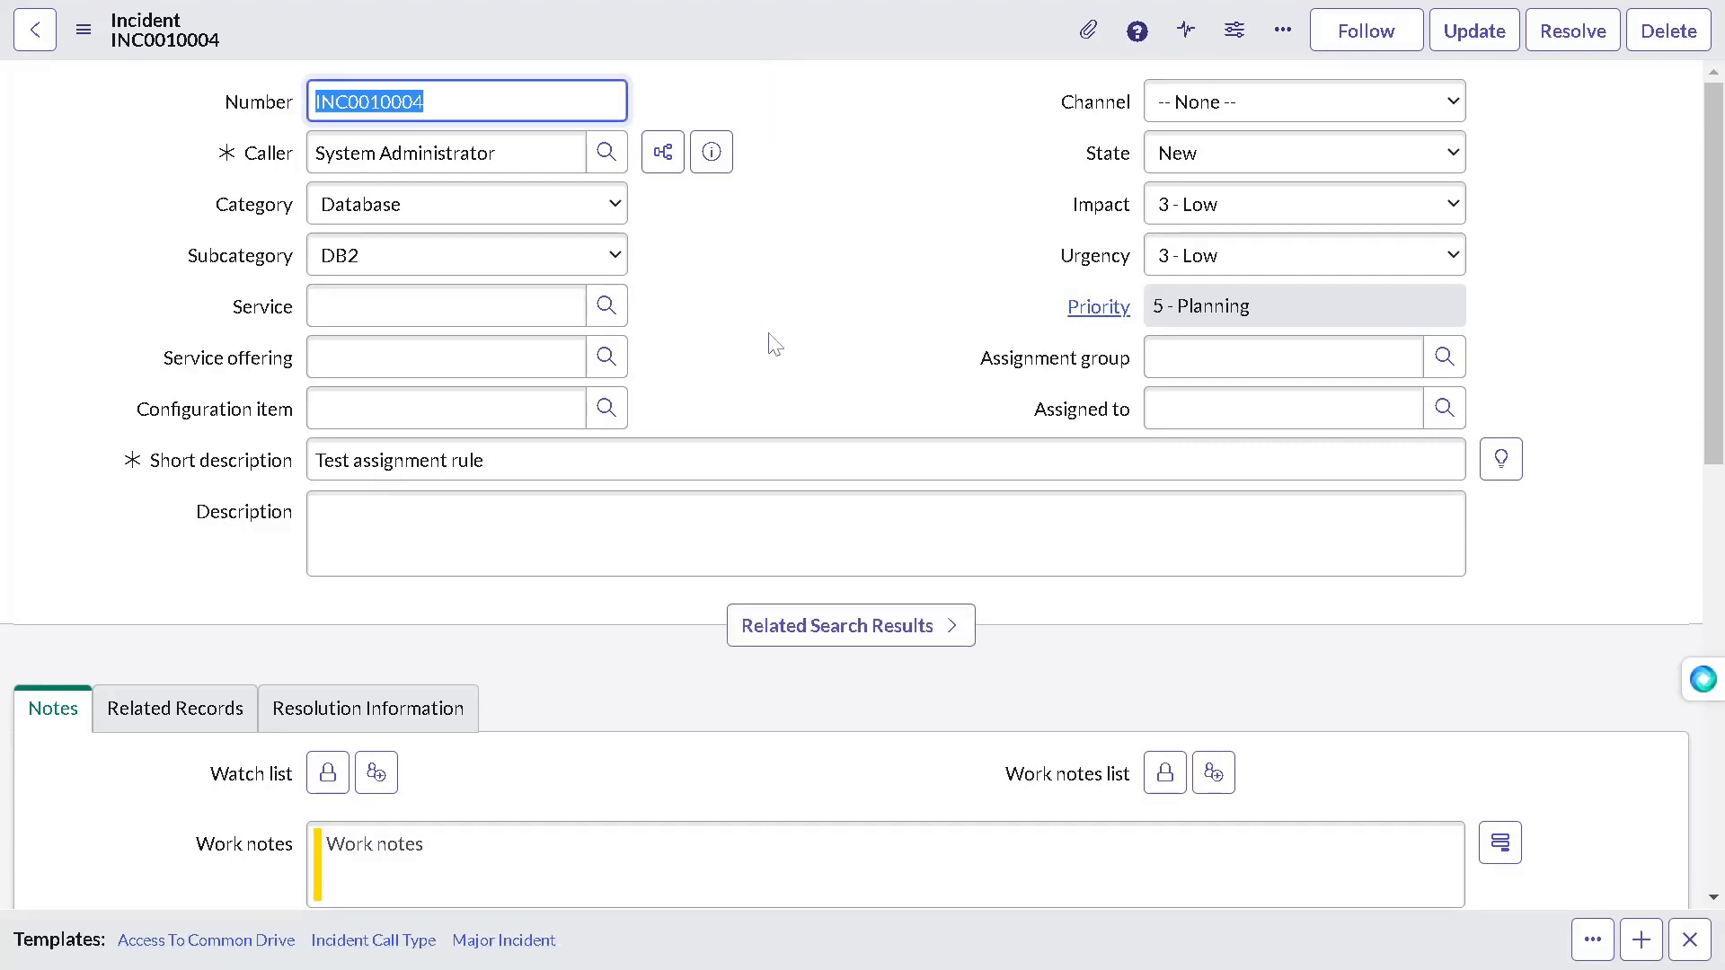
mouse_move(785, 332)
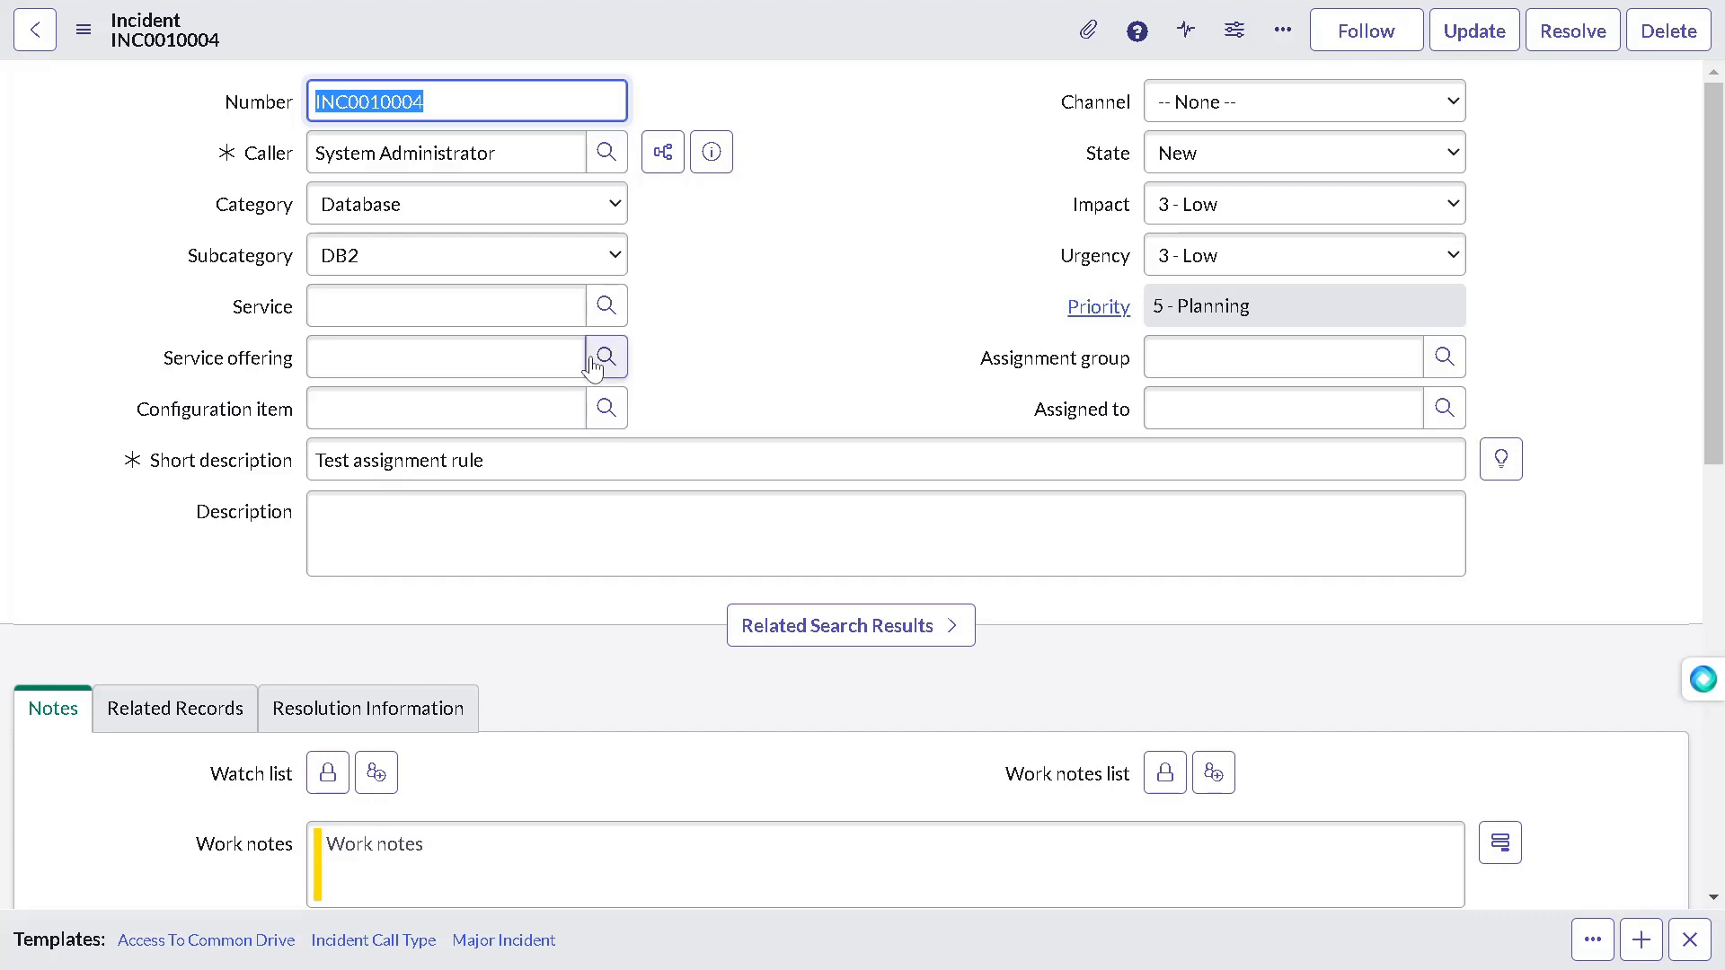
mouse_move(605, 408)
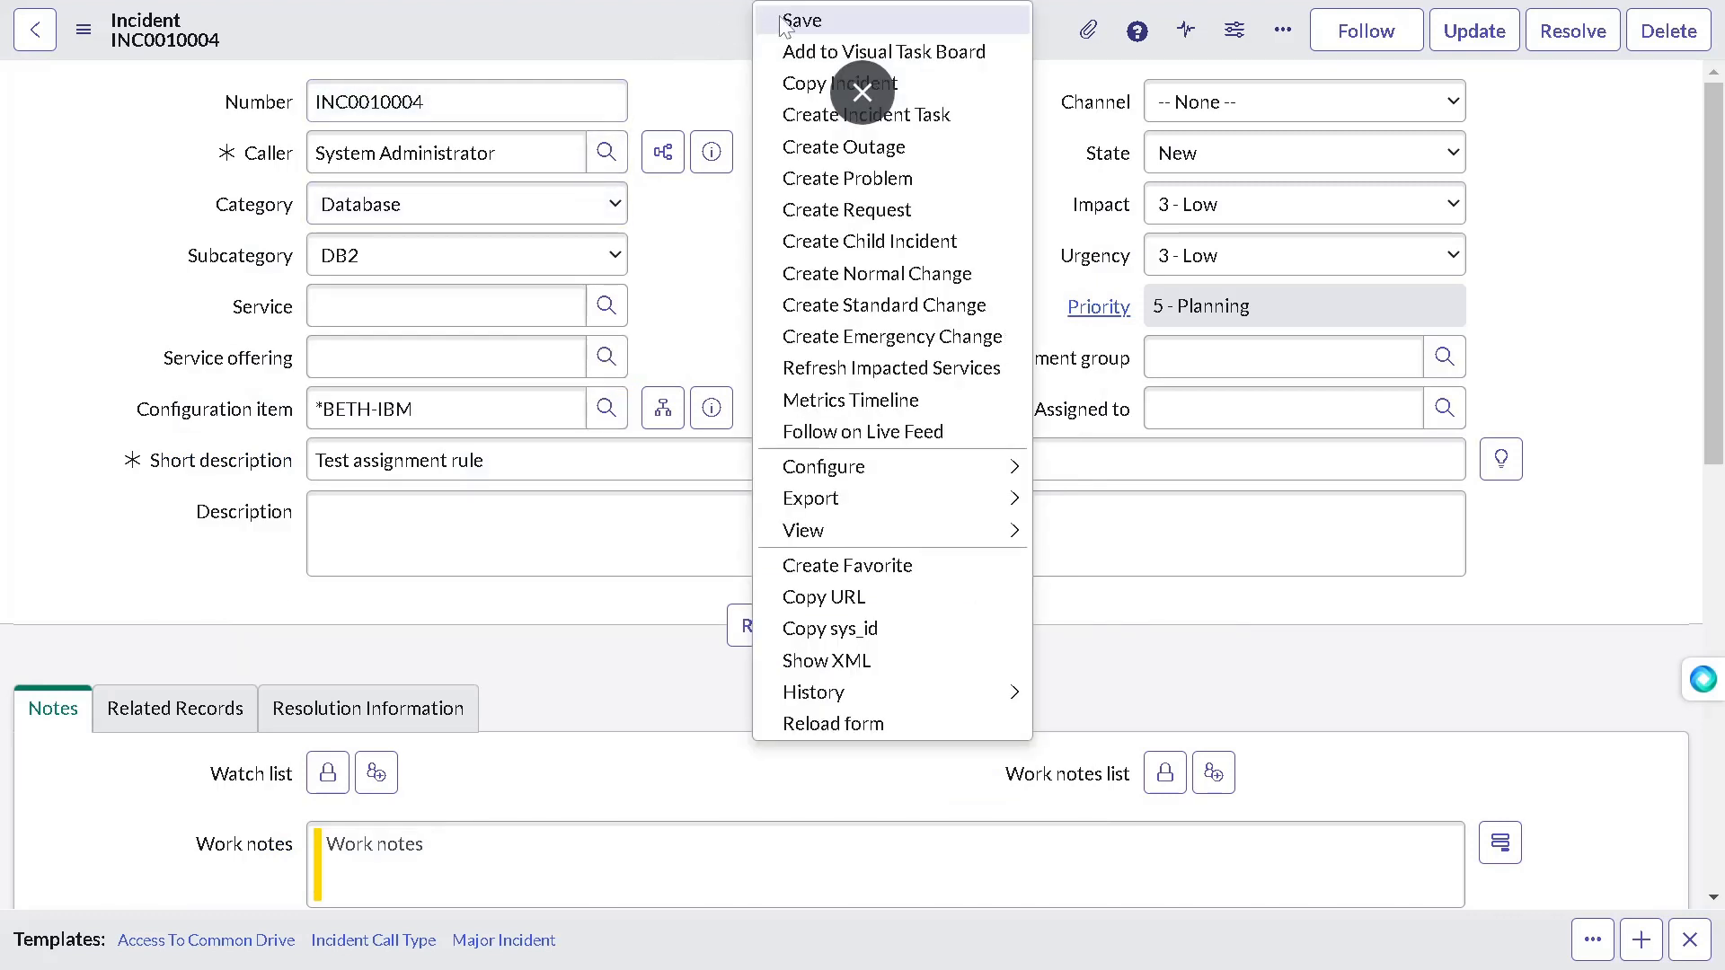
Step: Save the incident with configuration item *BETH-IBM
left_click(802, 20)
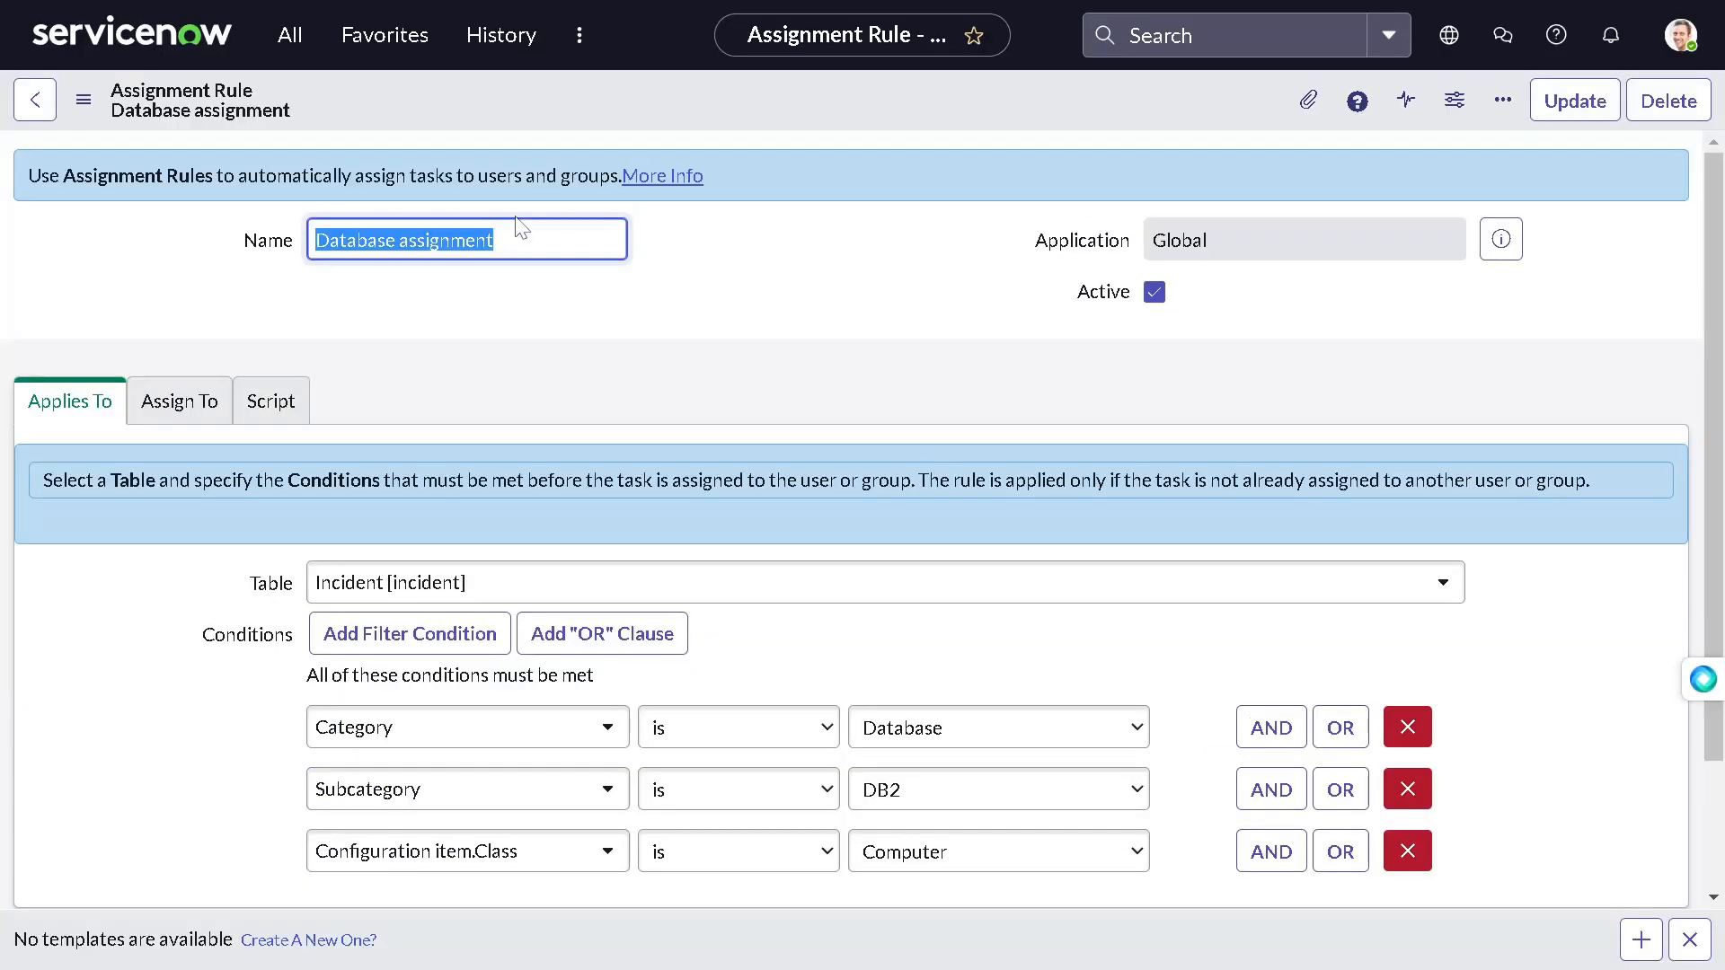
Step: Review the rule's Database assignment group, then bring up its script of commented-out examples
left_click(178, 400)
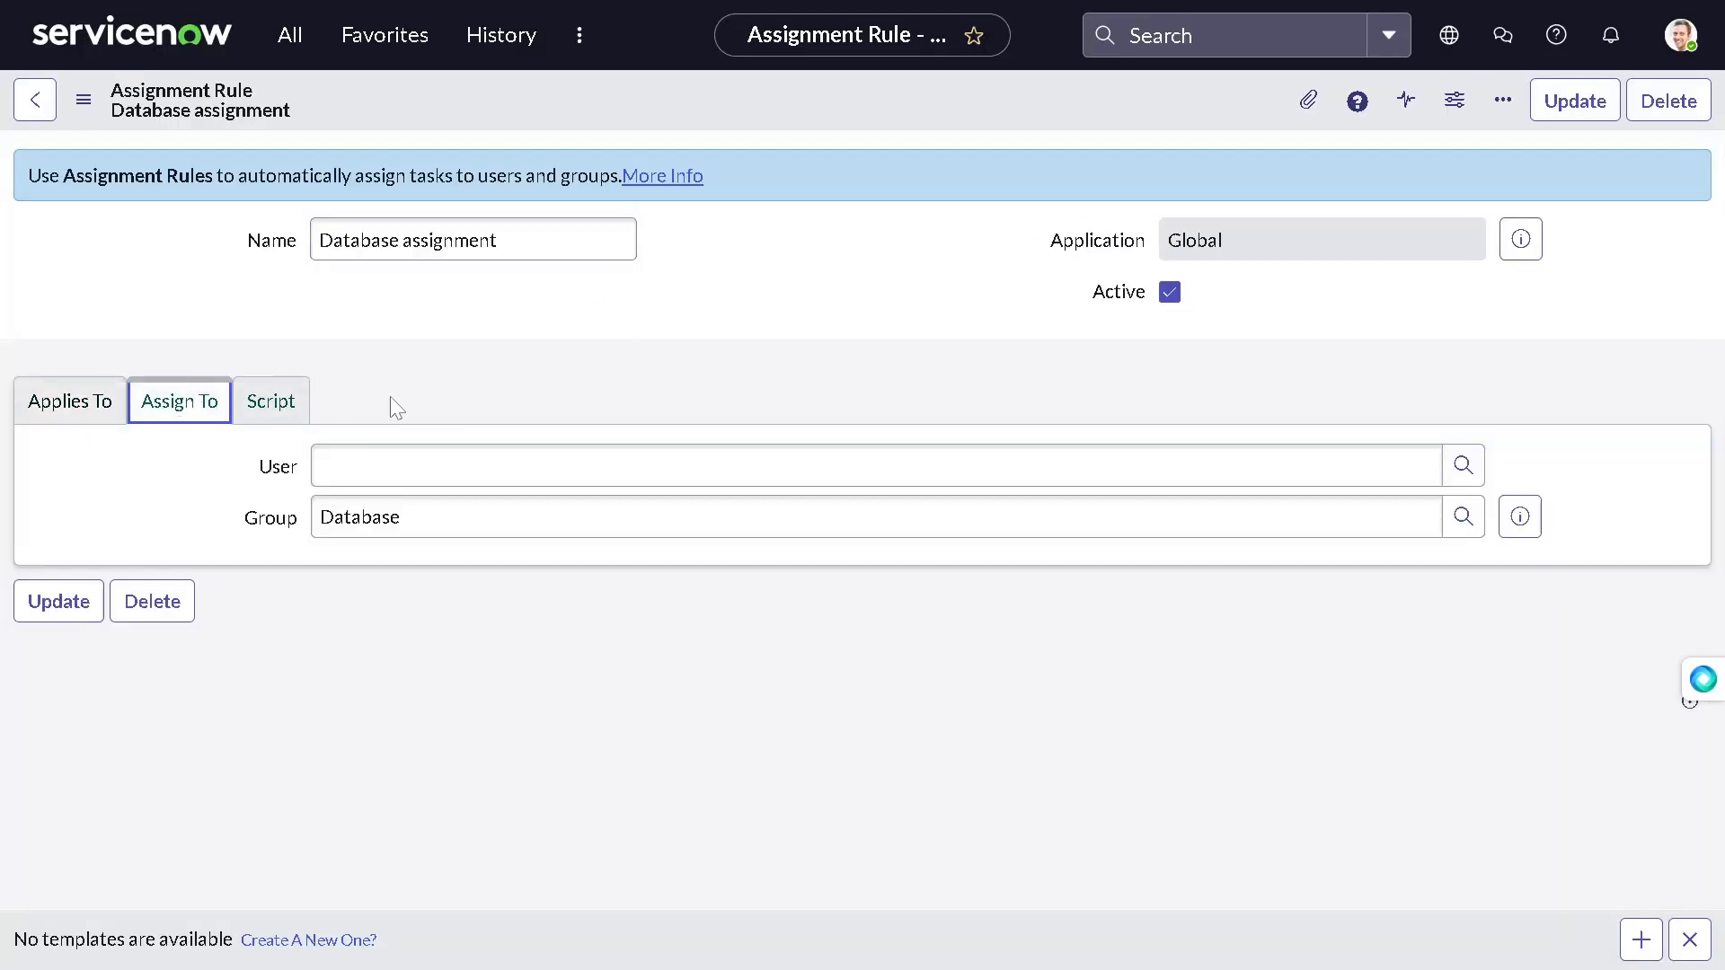
left_click(870, 464)
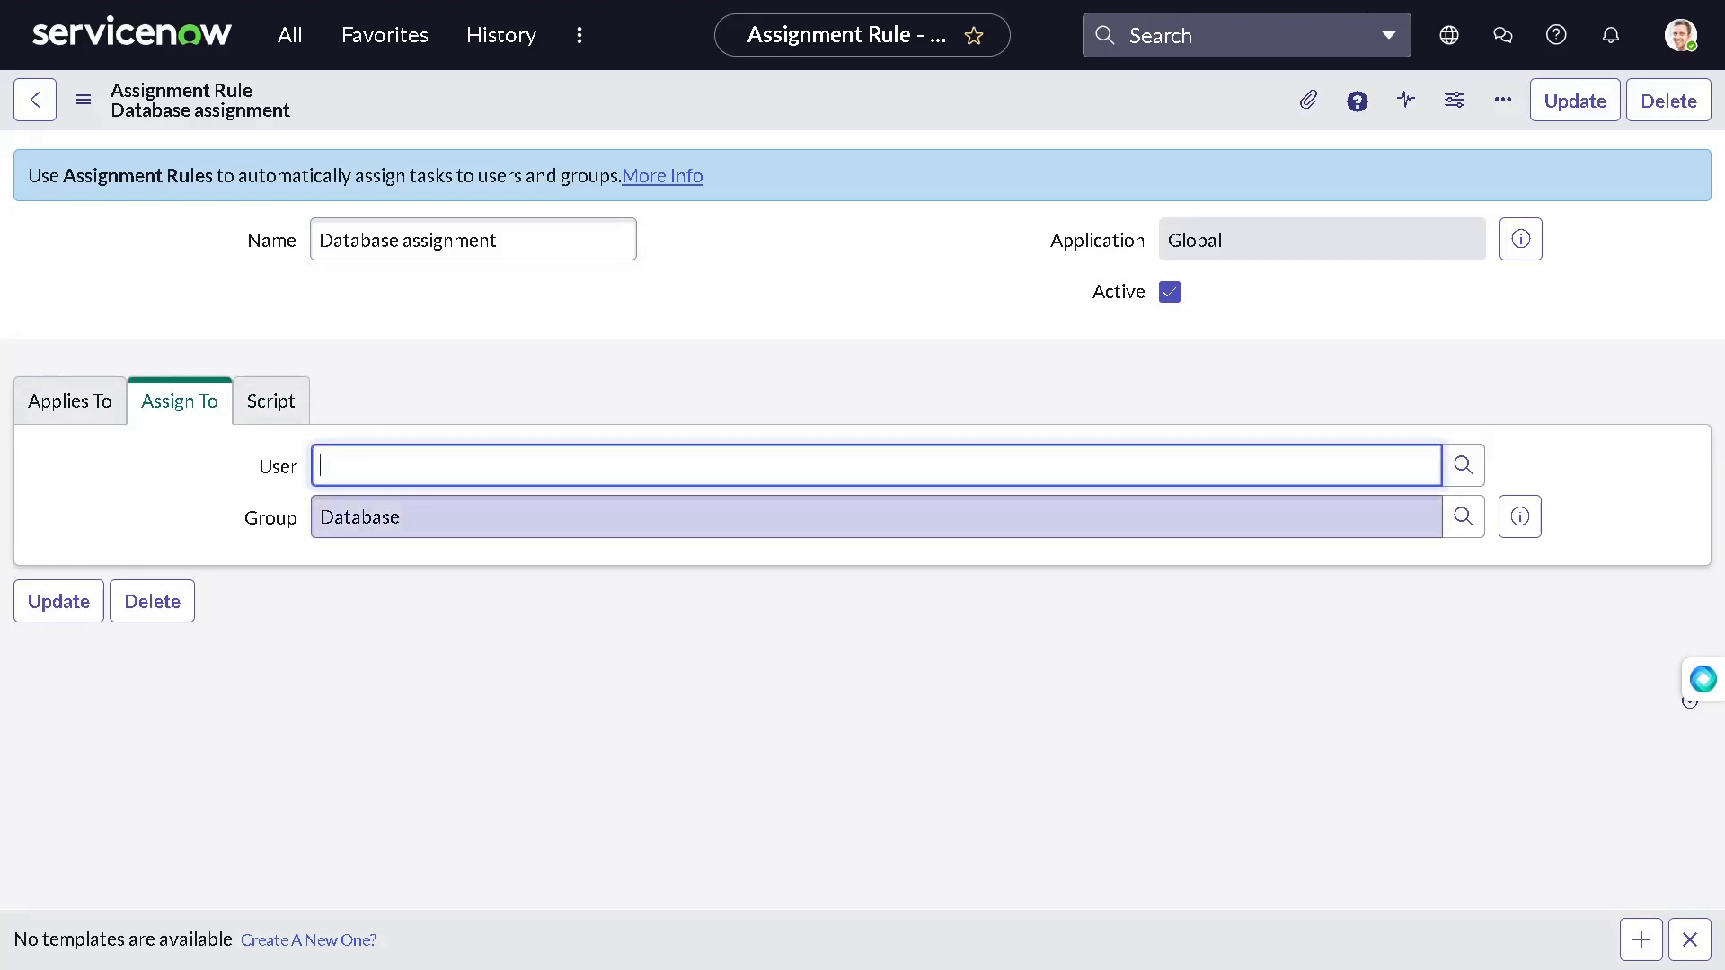
left_click(271, 401)
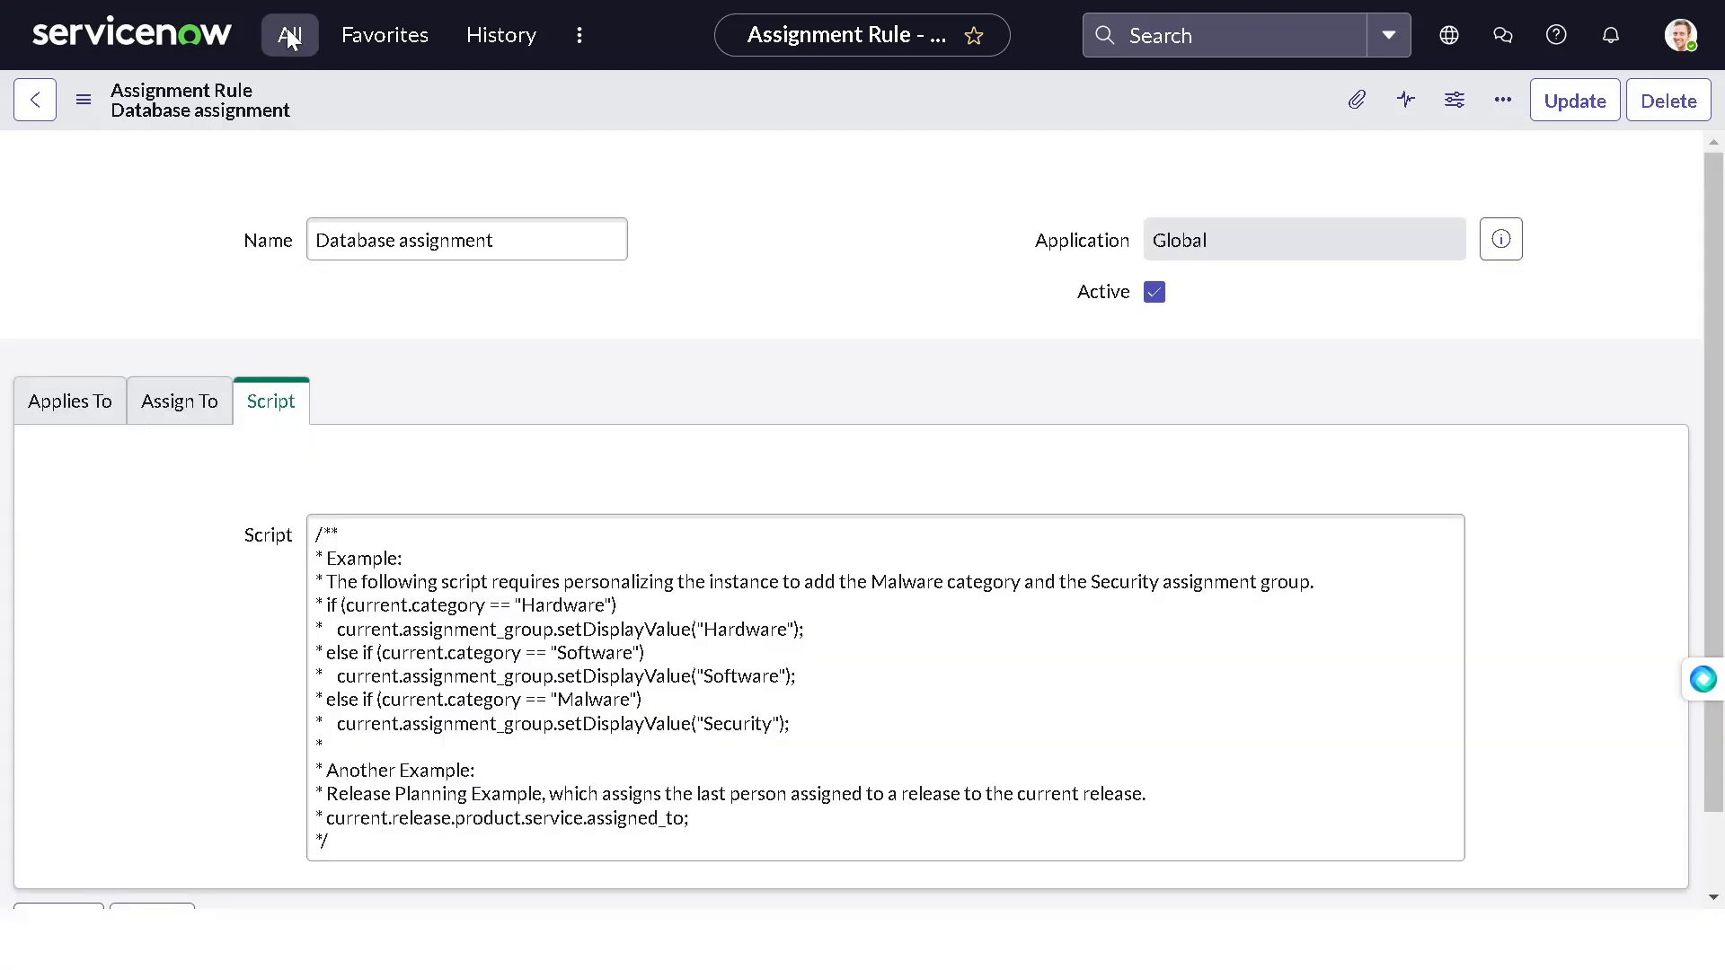
Step: Find Assignment Rules through the navigator filter and start a new rule record
left_click(289, 34)
type("assigne")
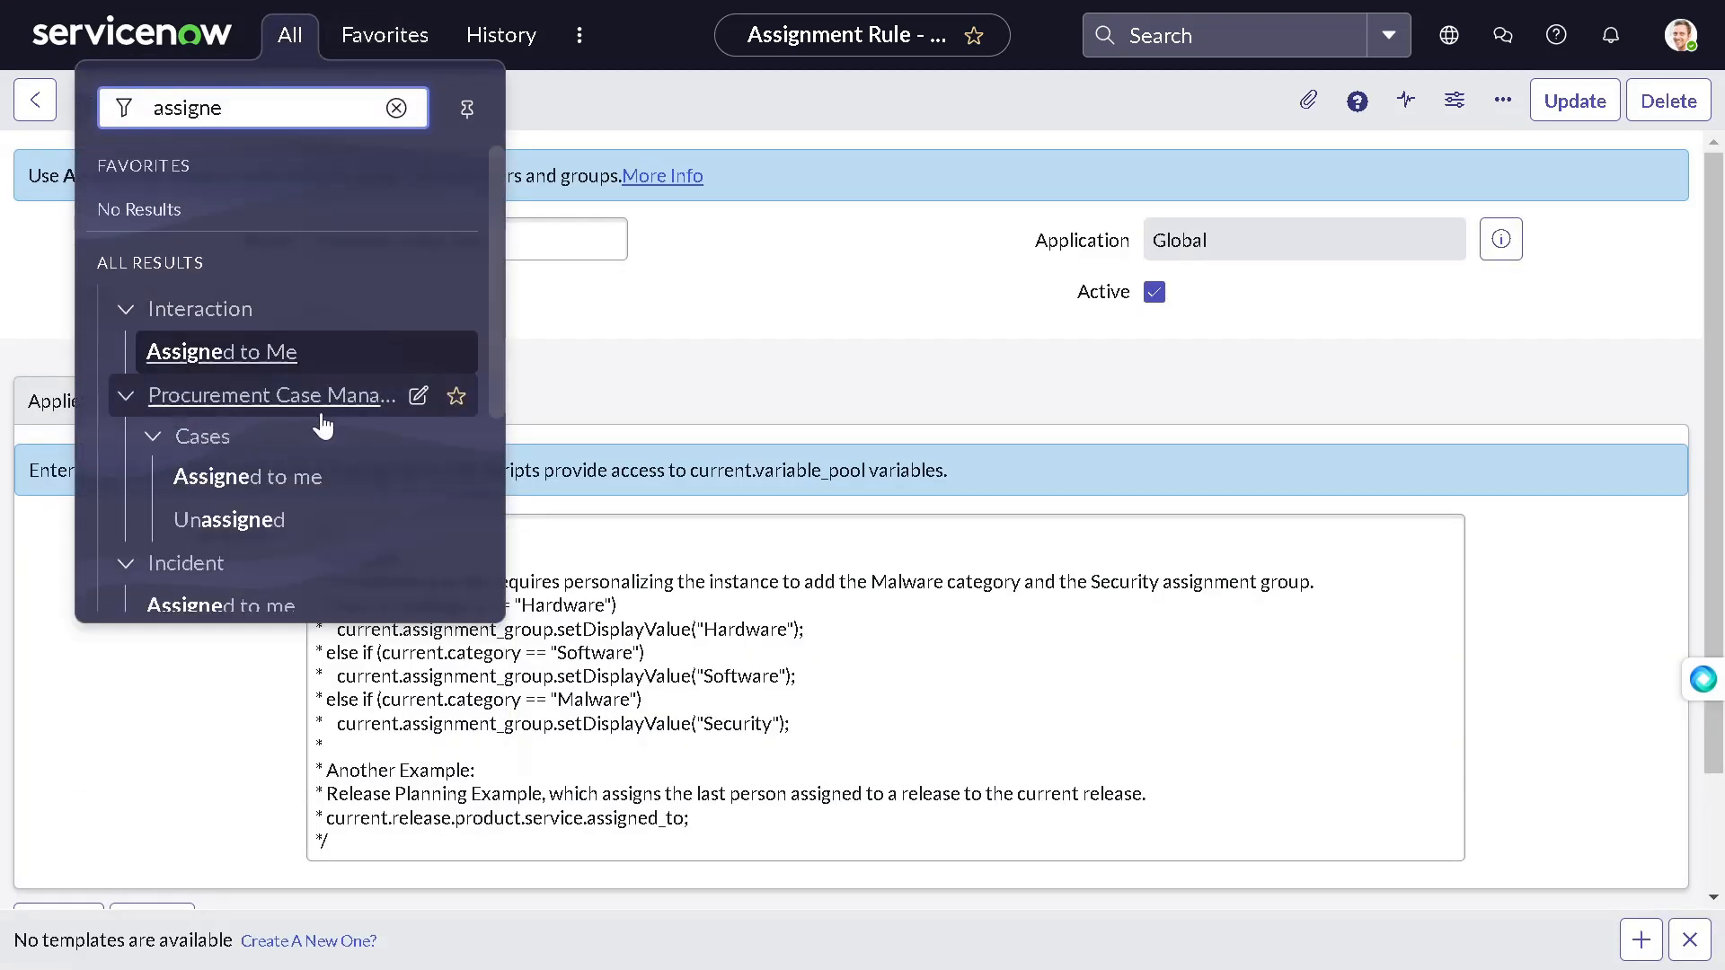
scroll("down", 3)
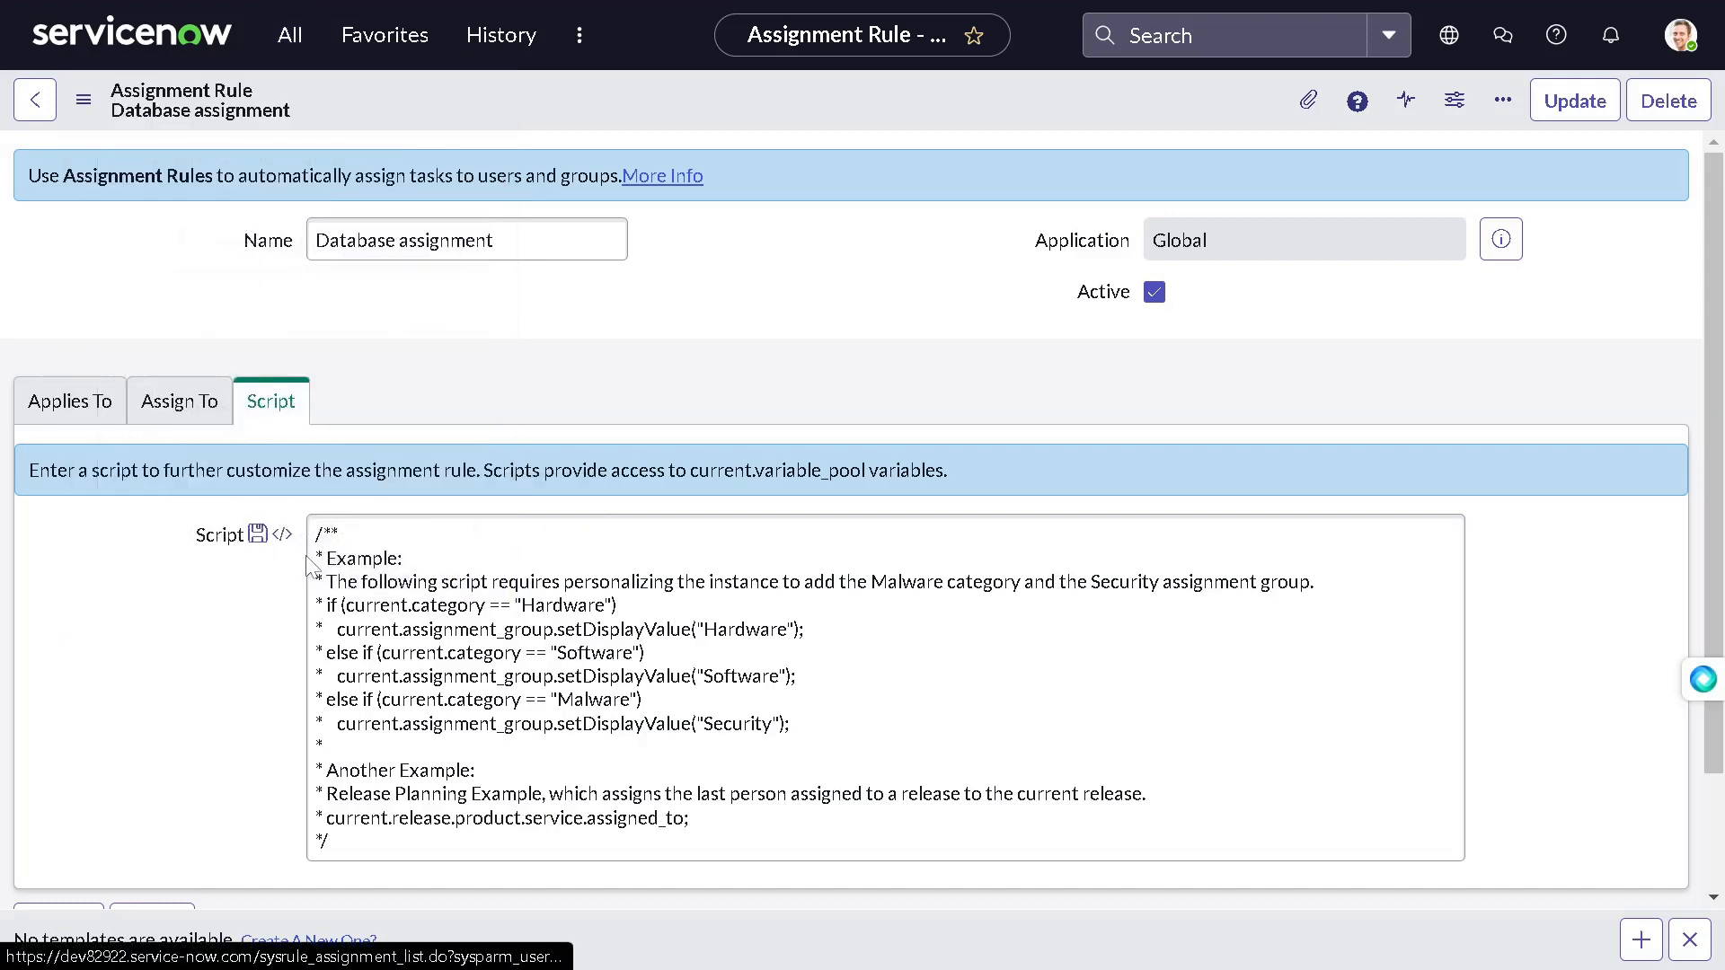
left_click(34, 99)
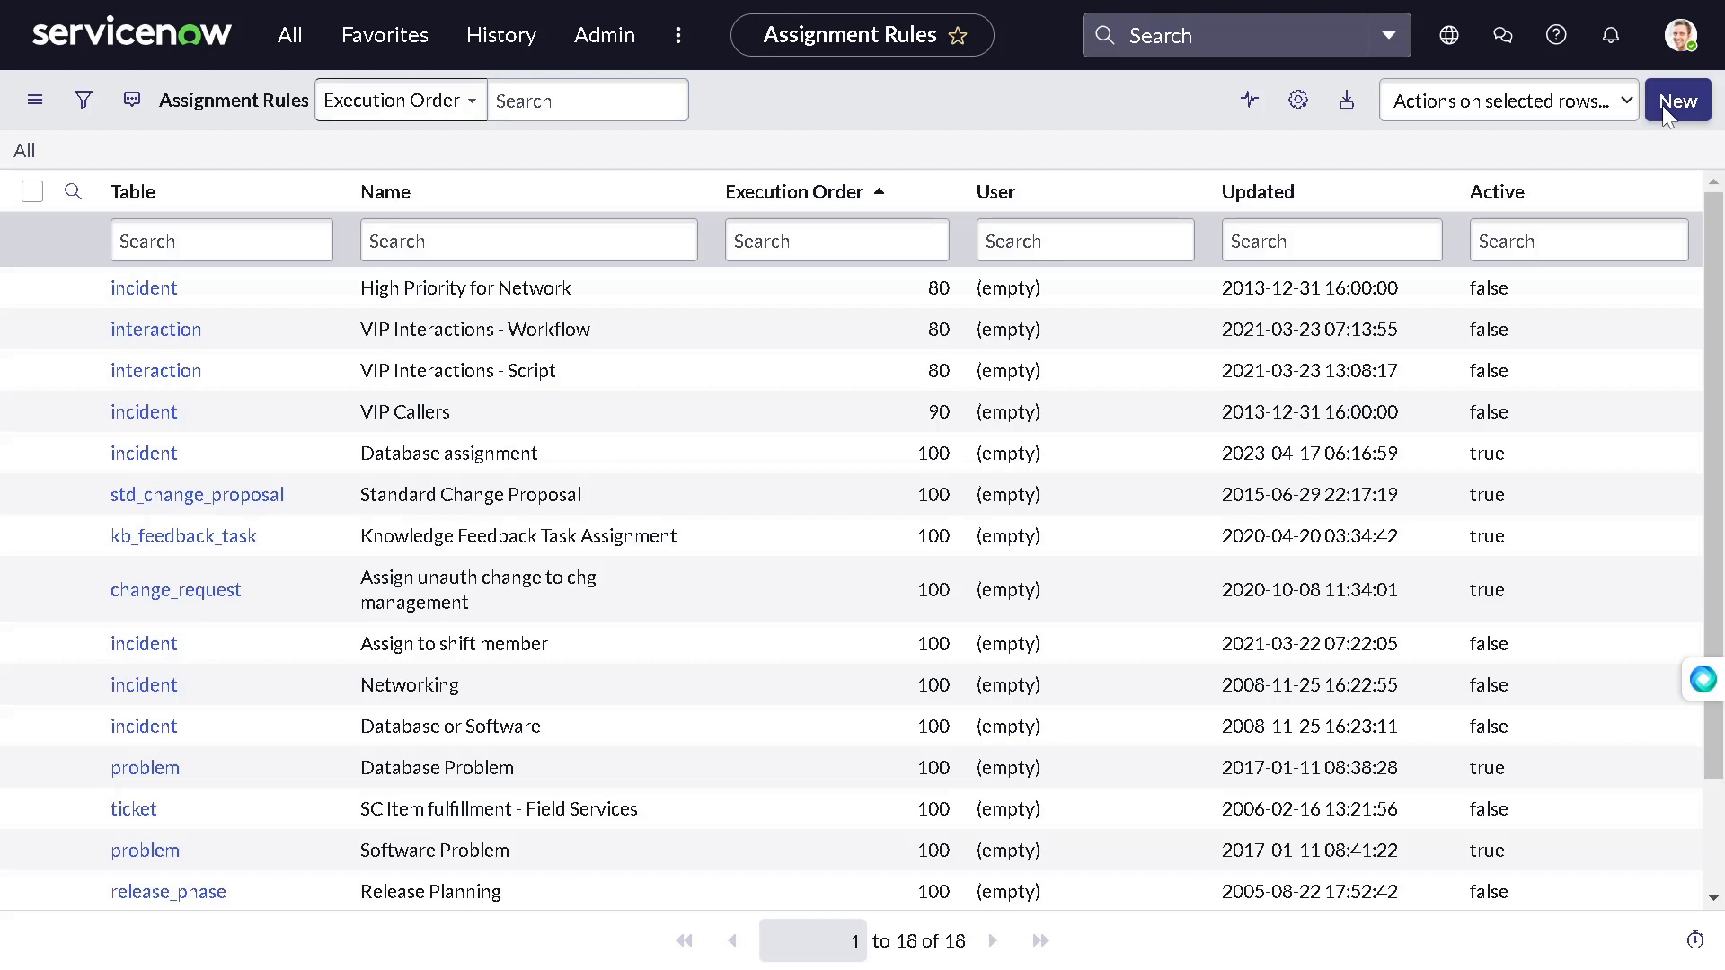
left_click(1677, 101)
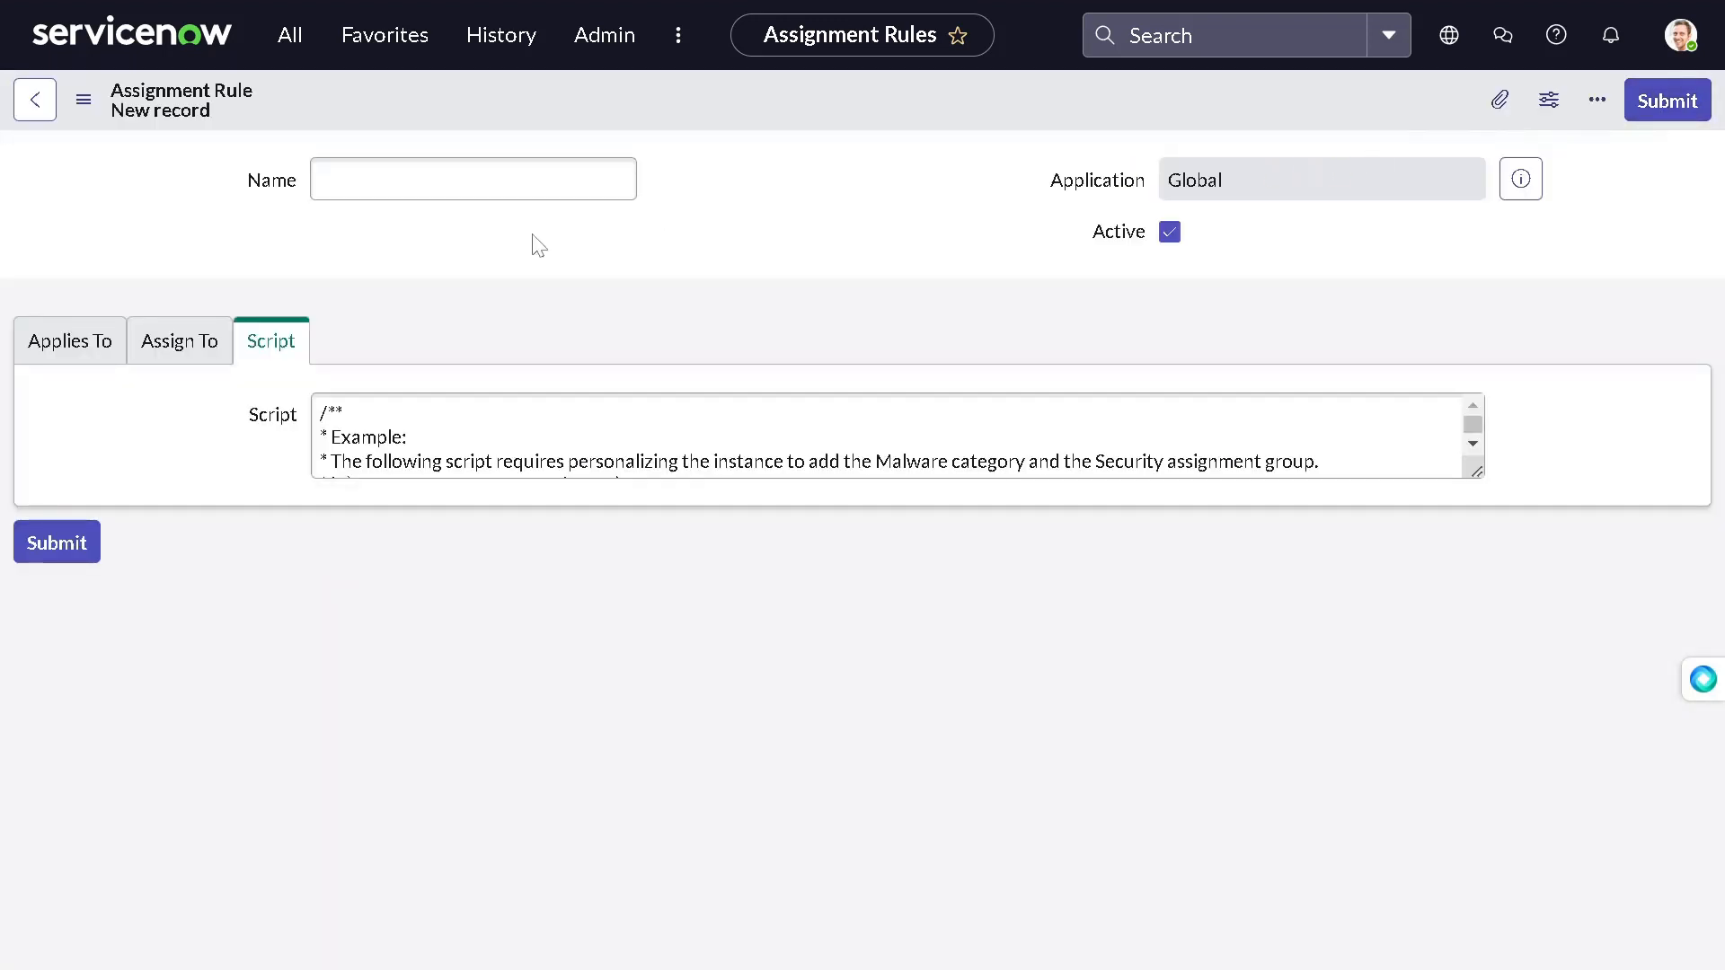
Step: Check that the blank rule applies to the Incident table under Applies To
left_click(472, 178)
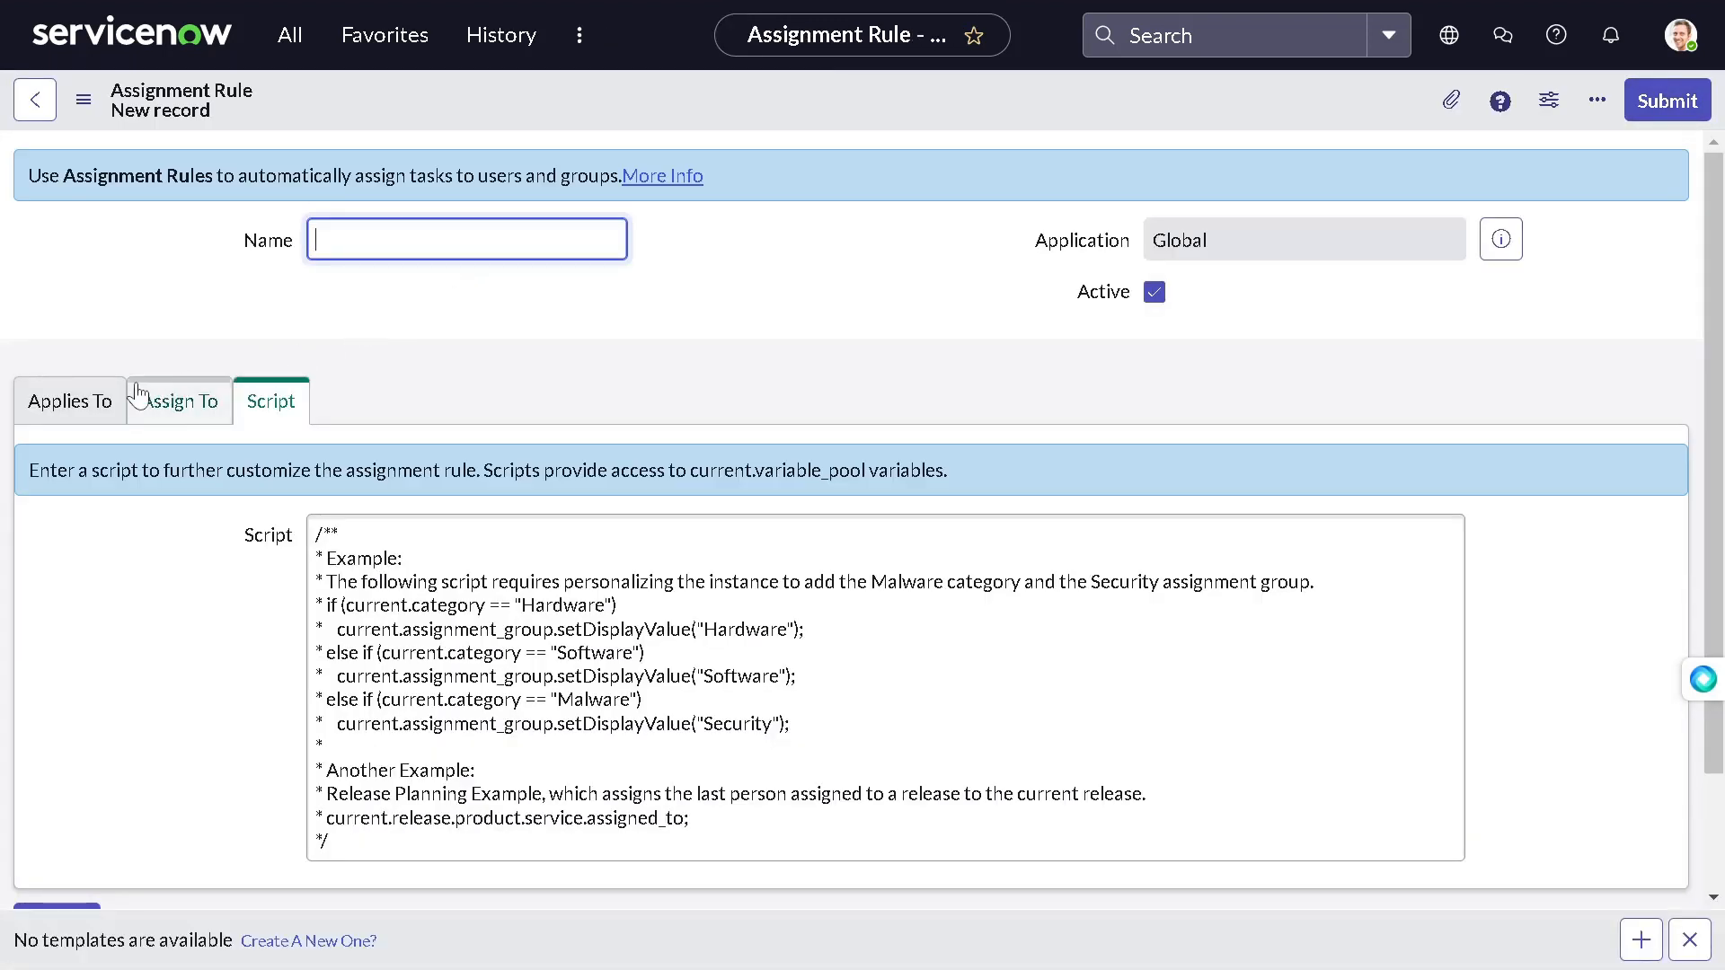
left_click(70, 401)
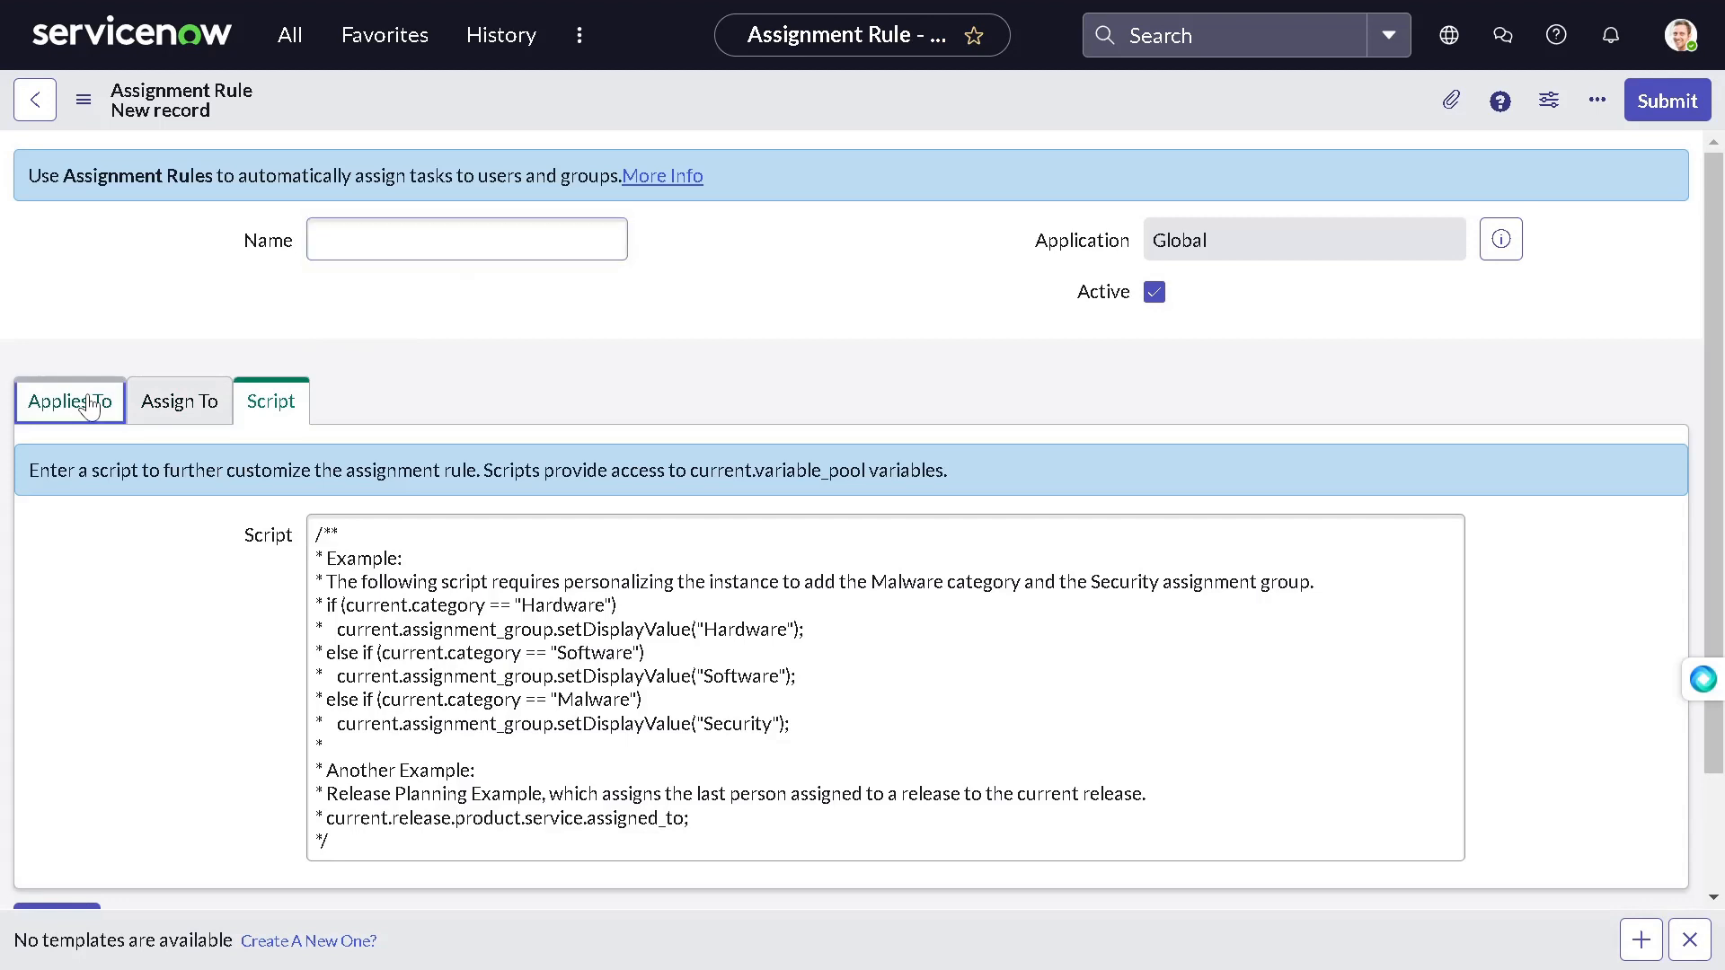
left_click(70, 401)
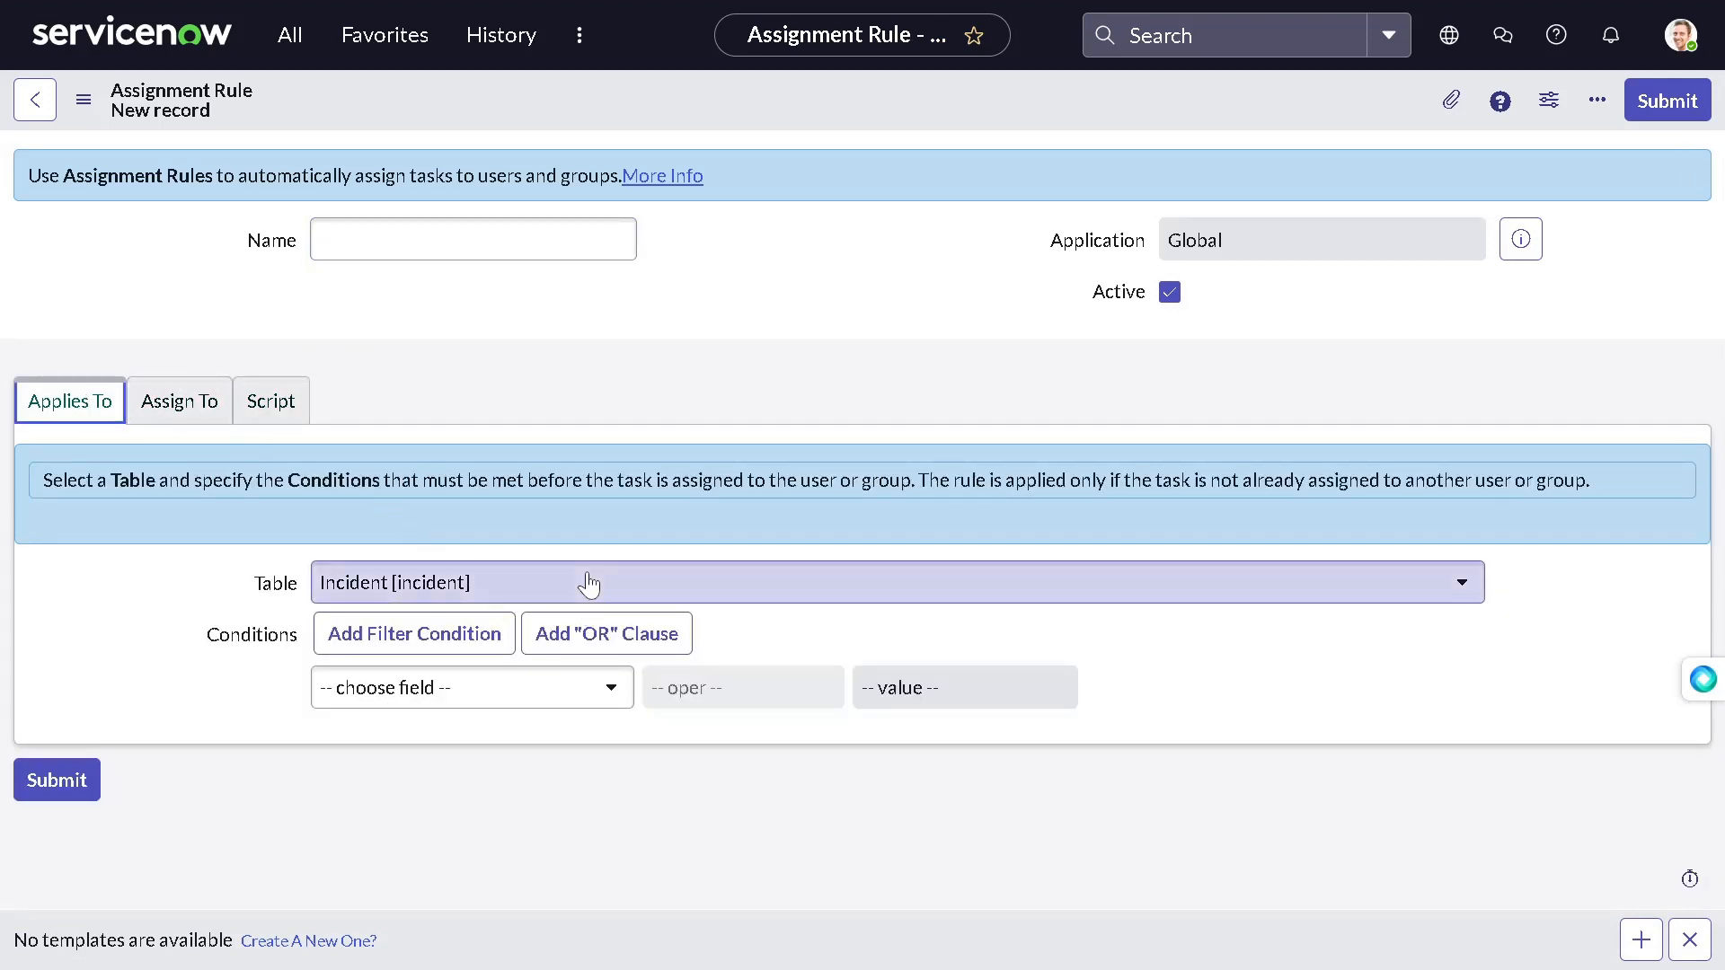
left_click(891, 582)
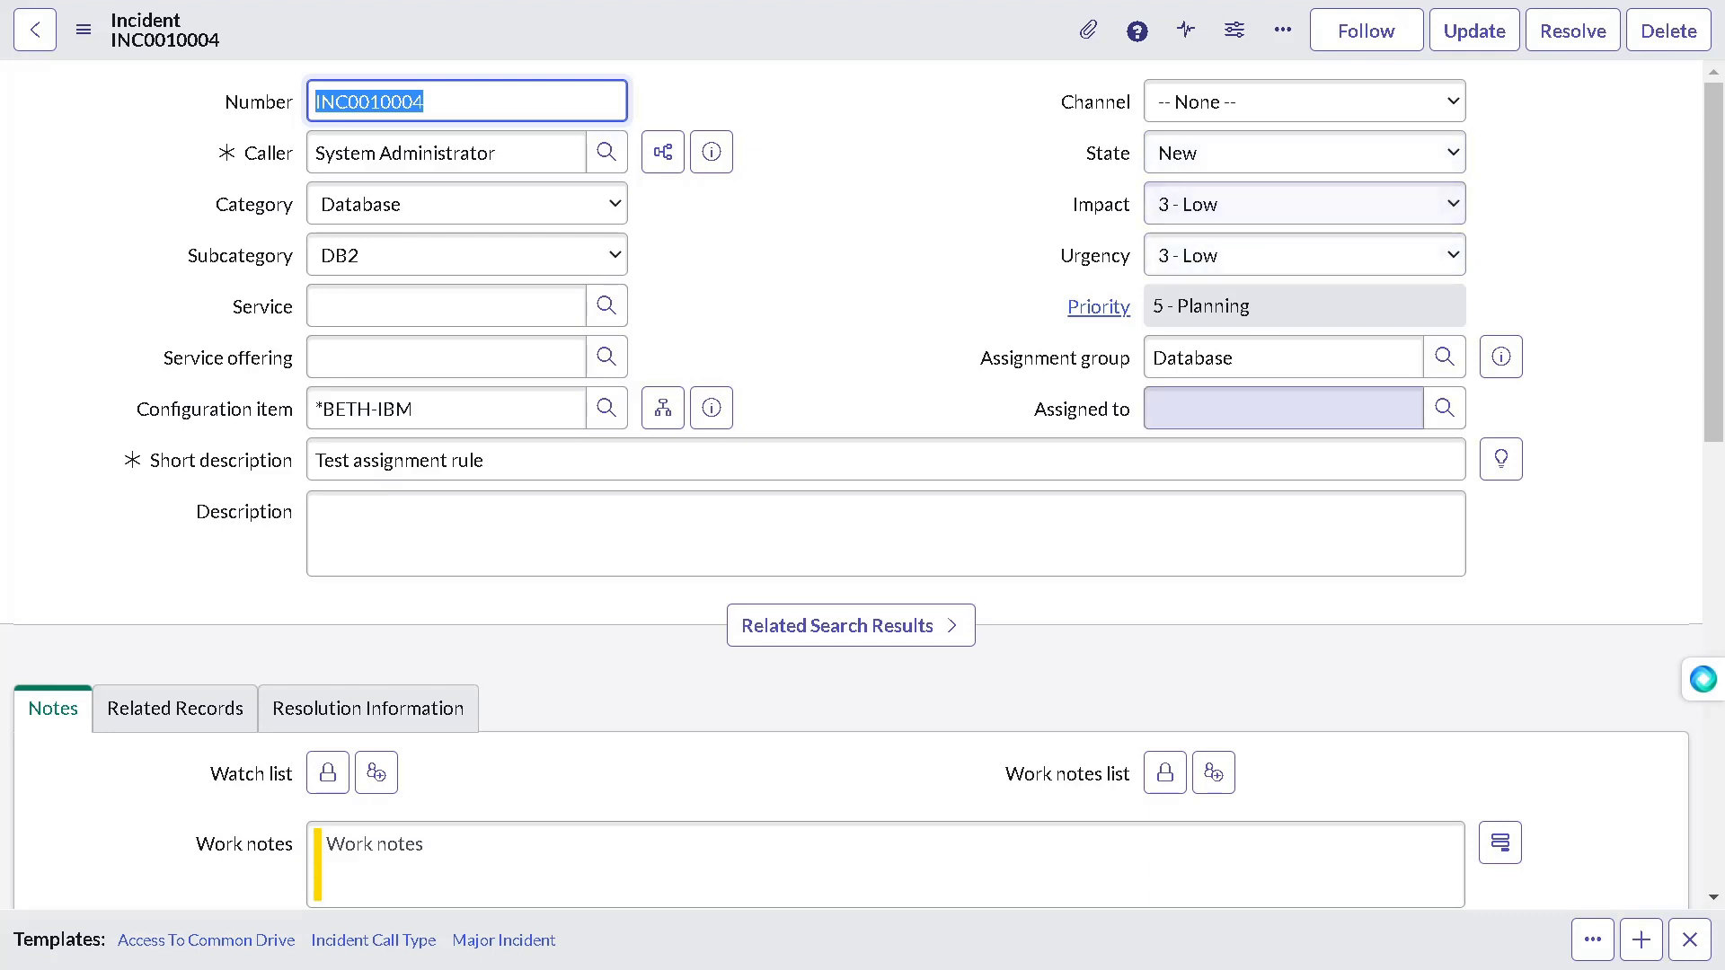
Step: Raise the incident's Impact and Urgency to 1 - High, making priority 1 - Critical
left_click(1302, 203)
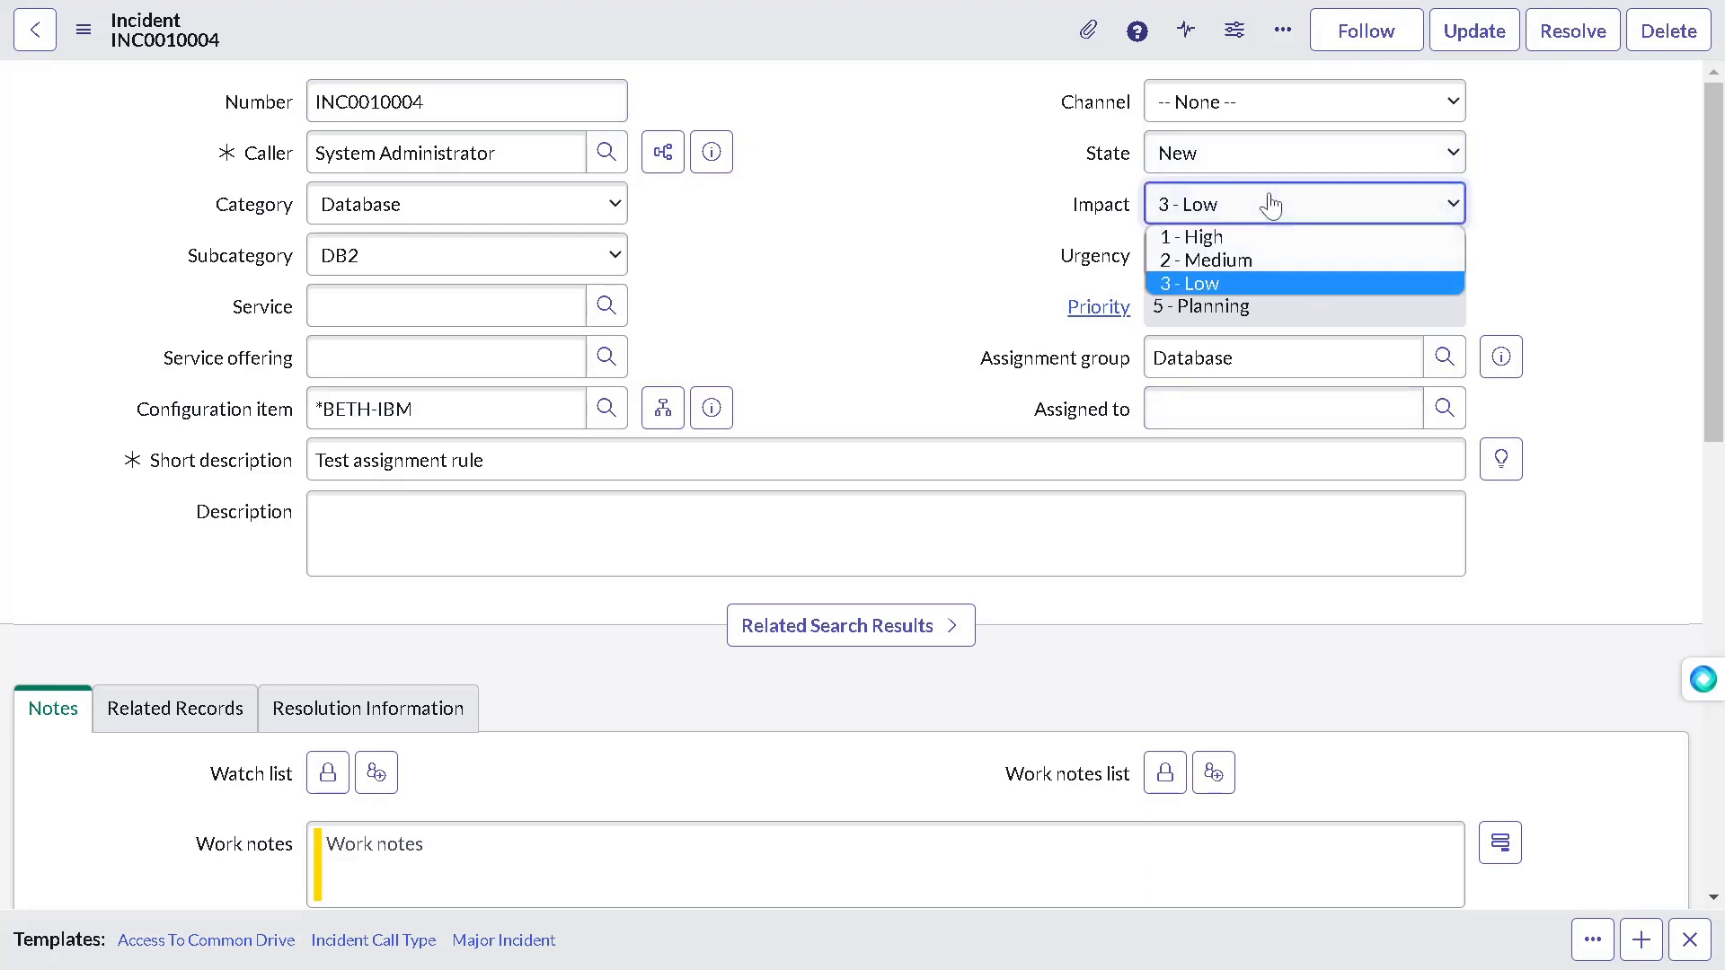
left_click(1190, 238)
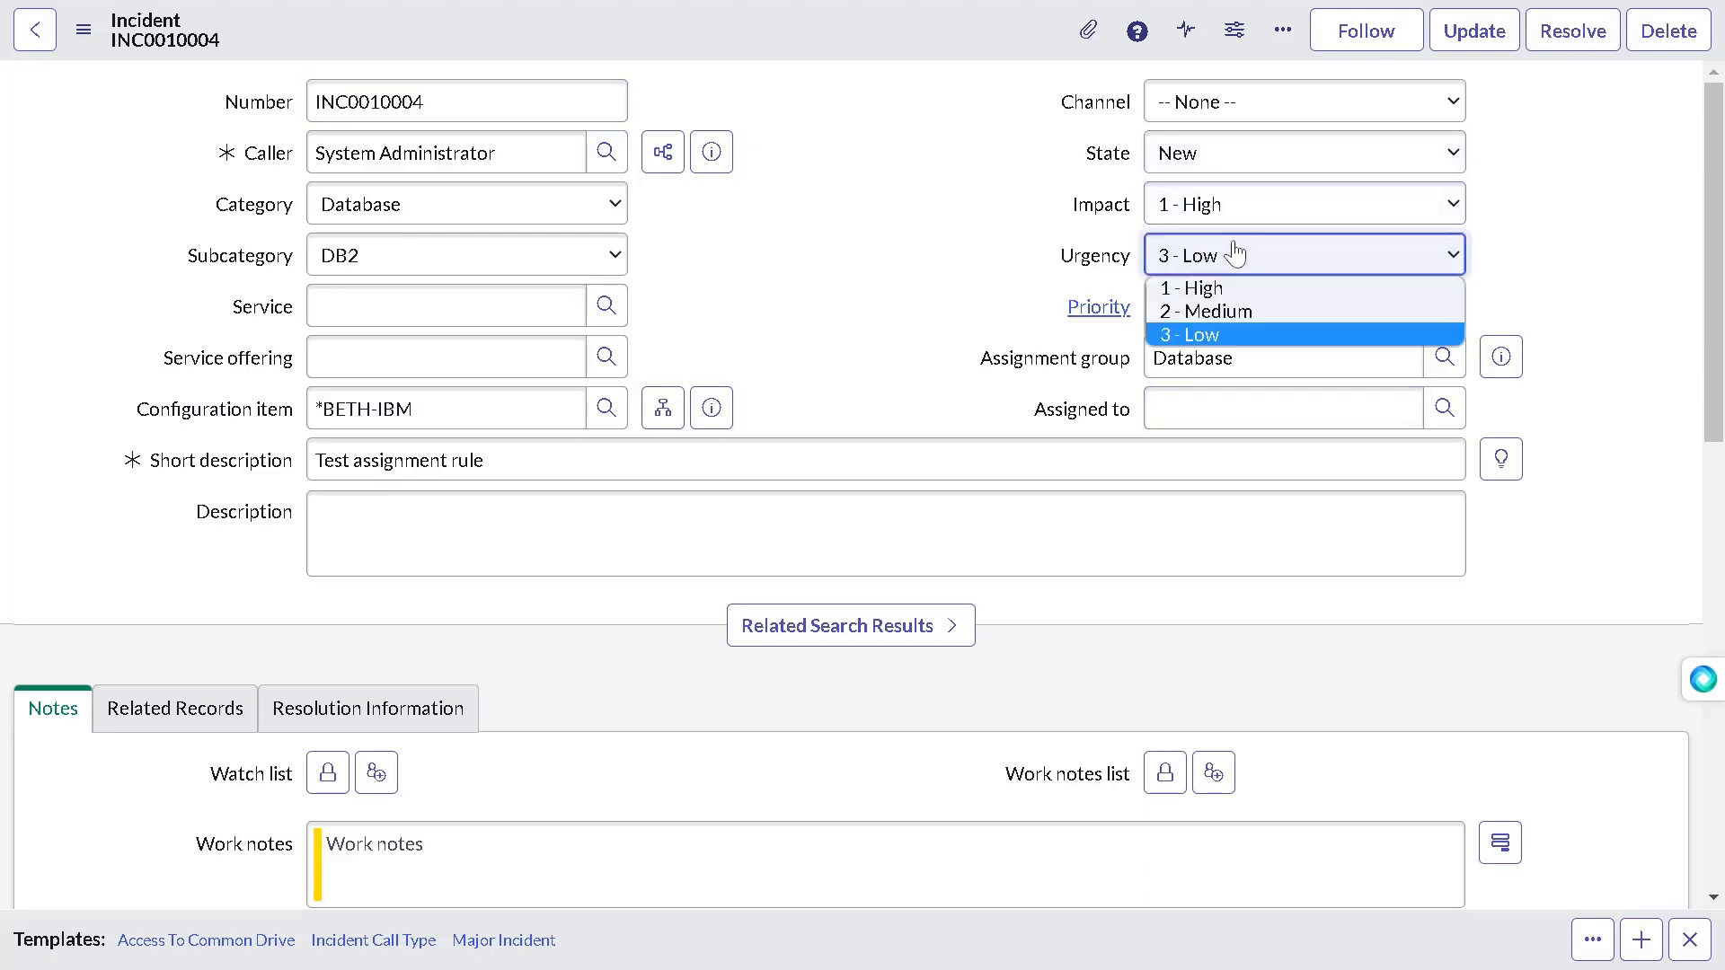
left_click(1190, 287)
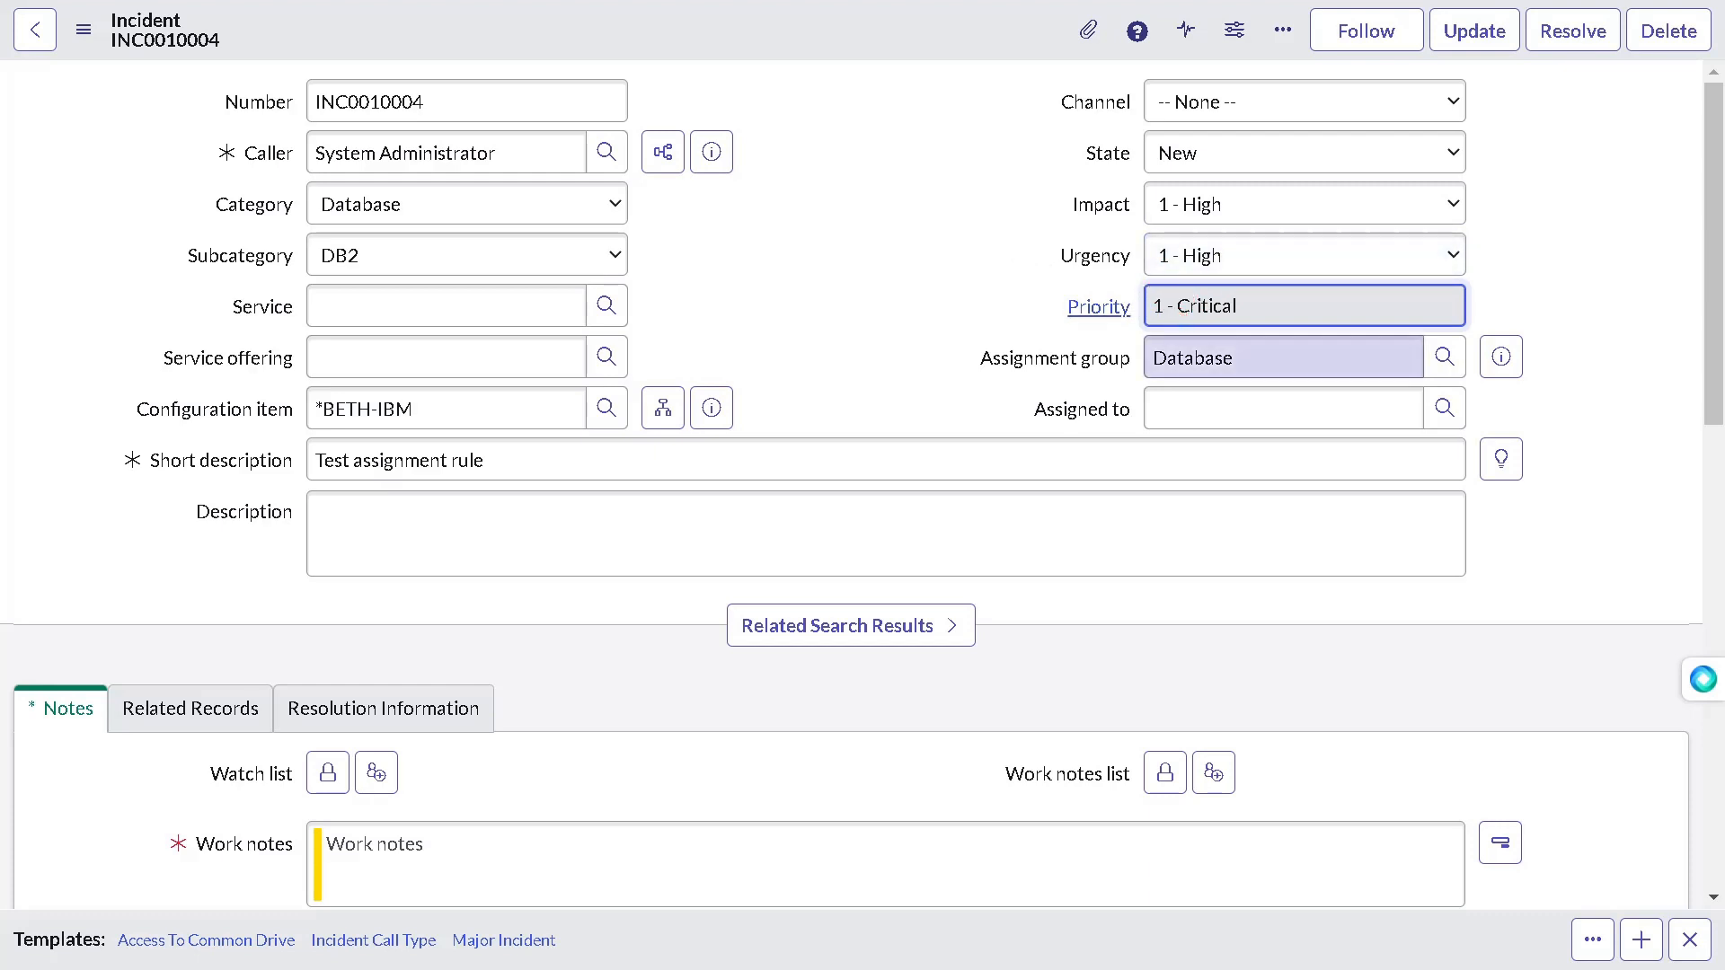
Step: Reassign the incident to Lazy Group
left_click(1282, 356)
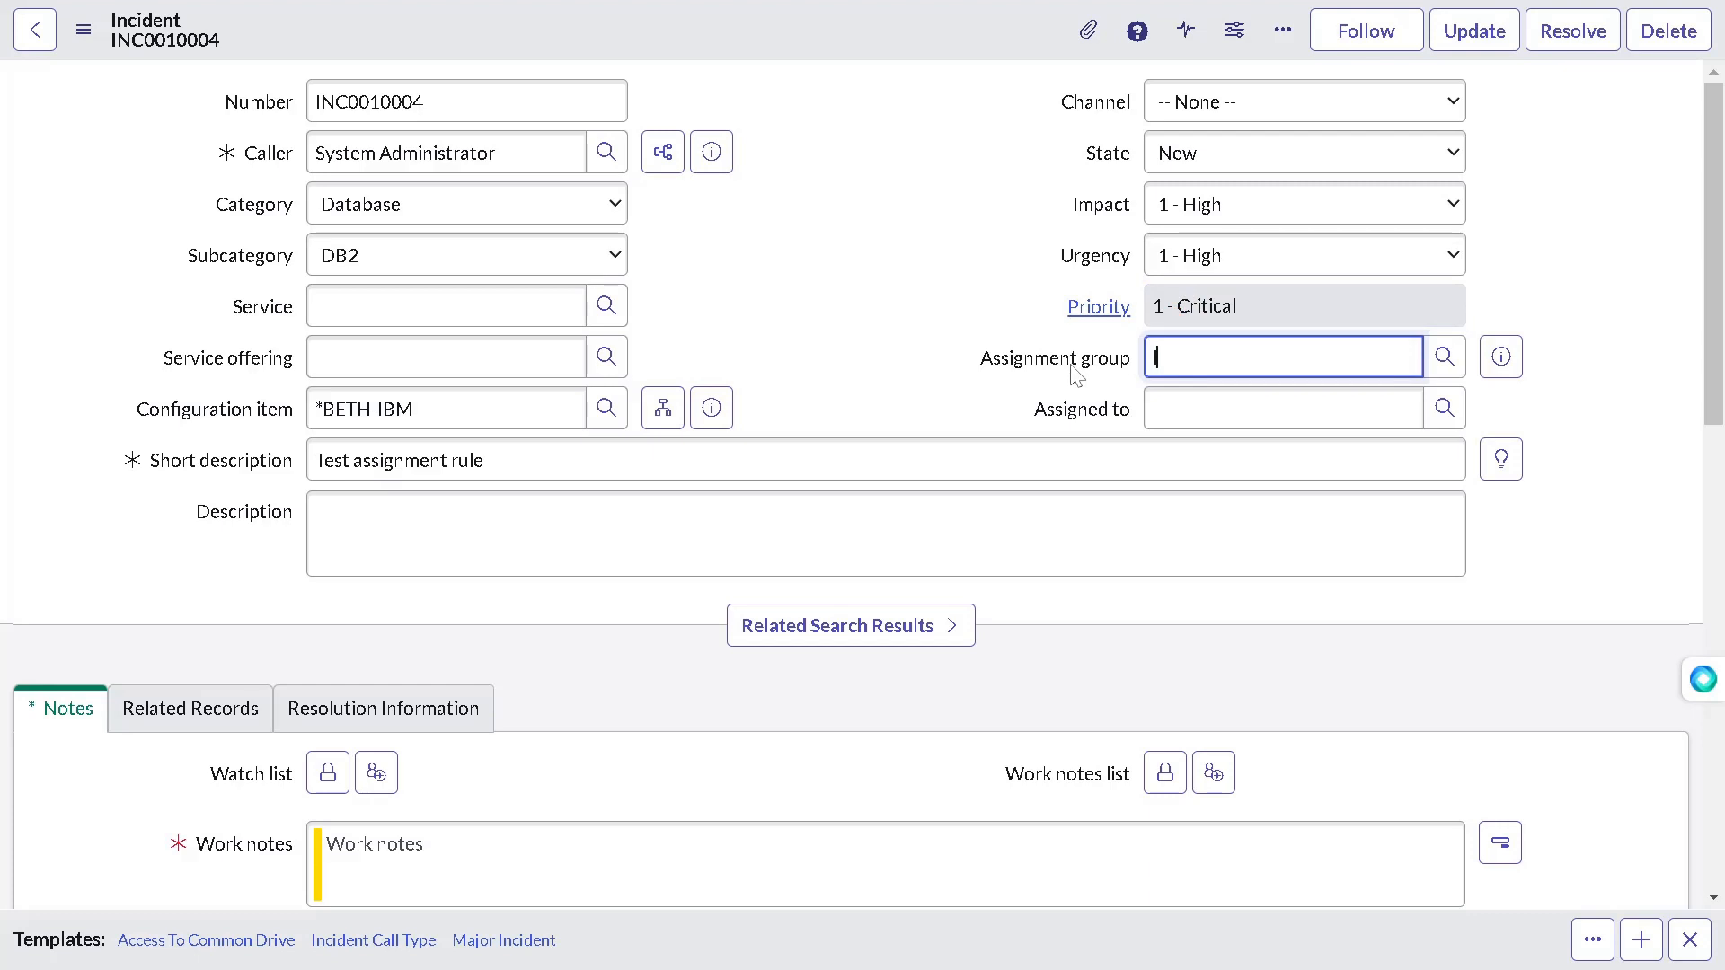
type("lasz")
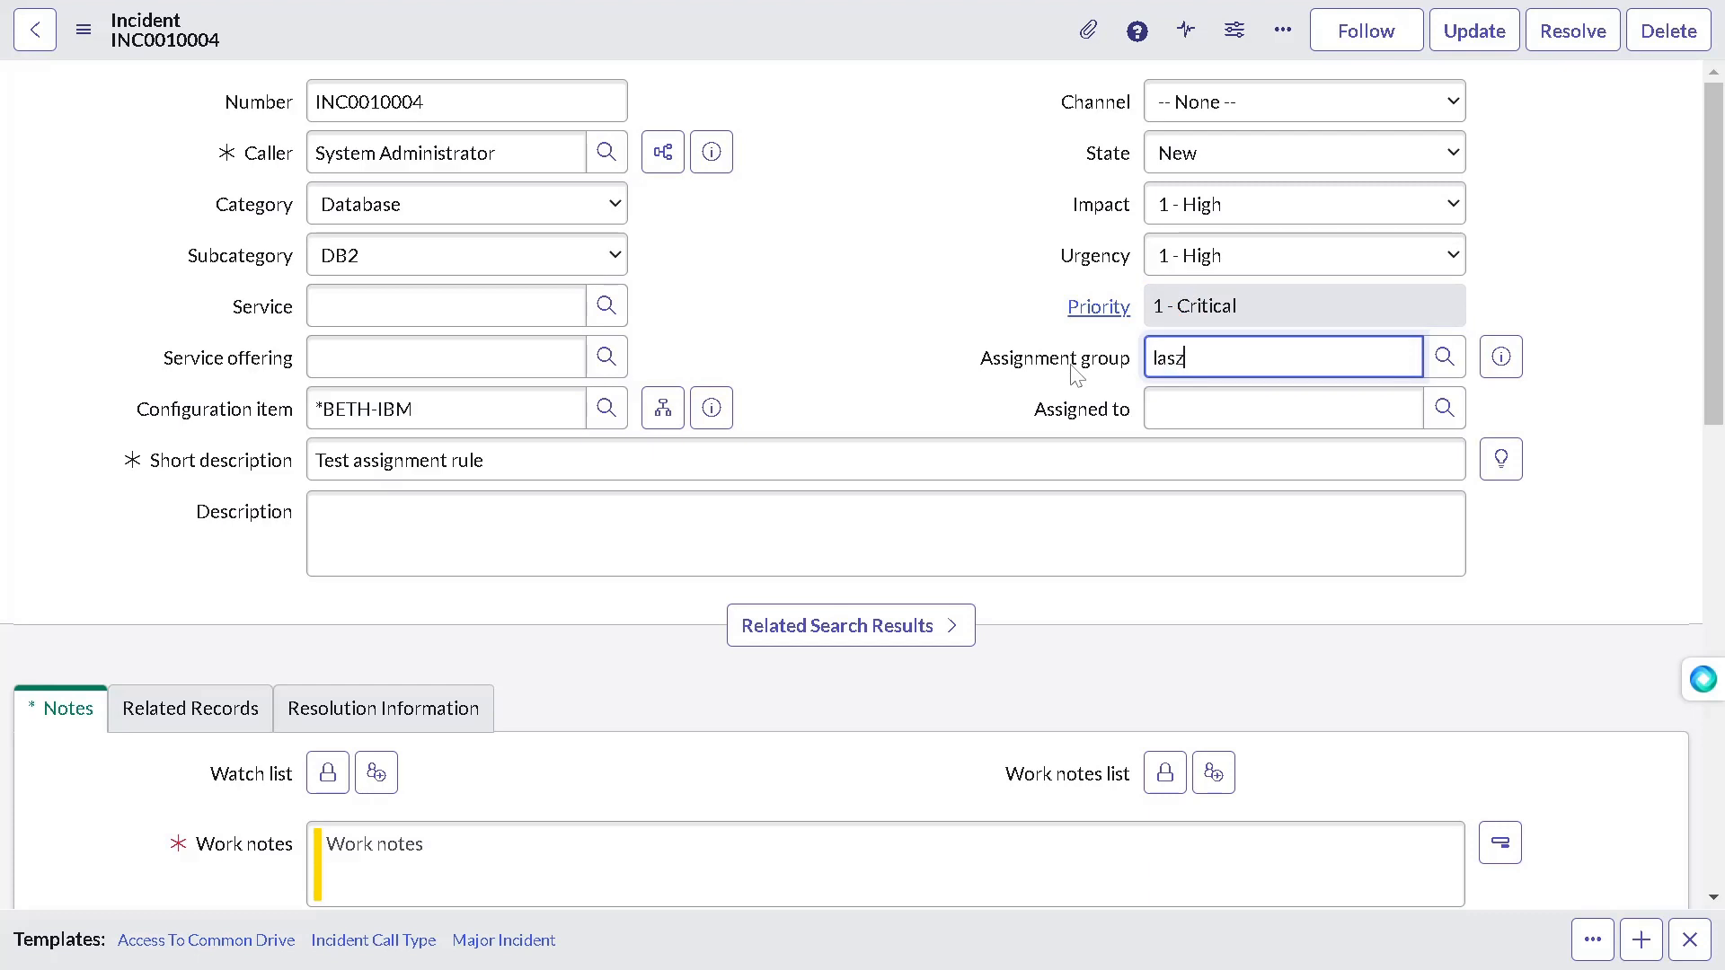
key("Backspace")
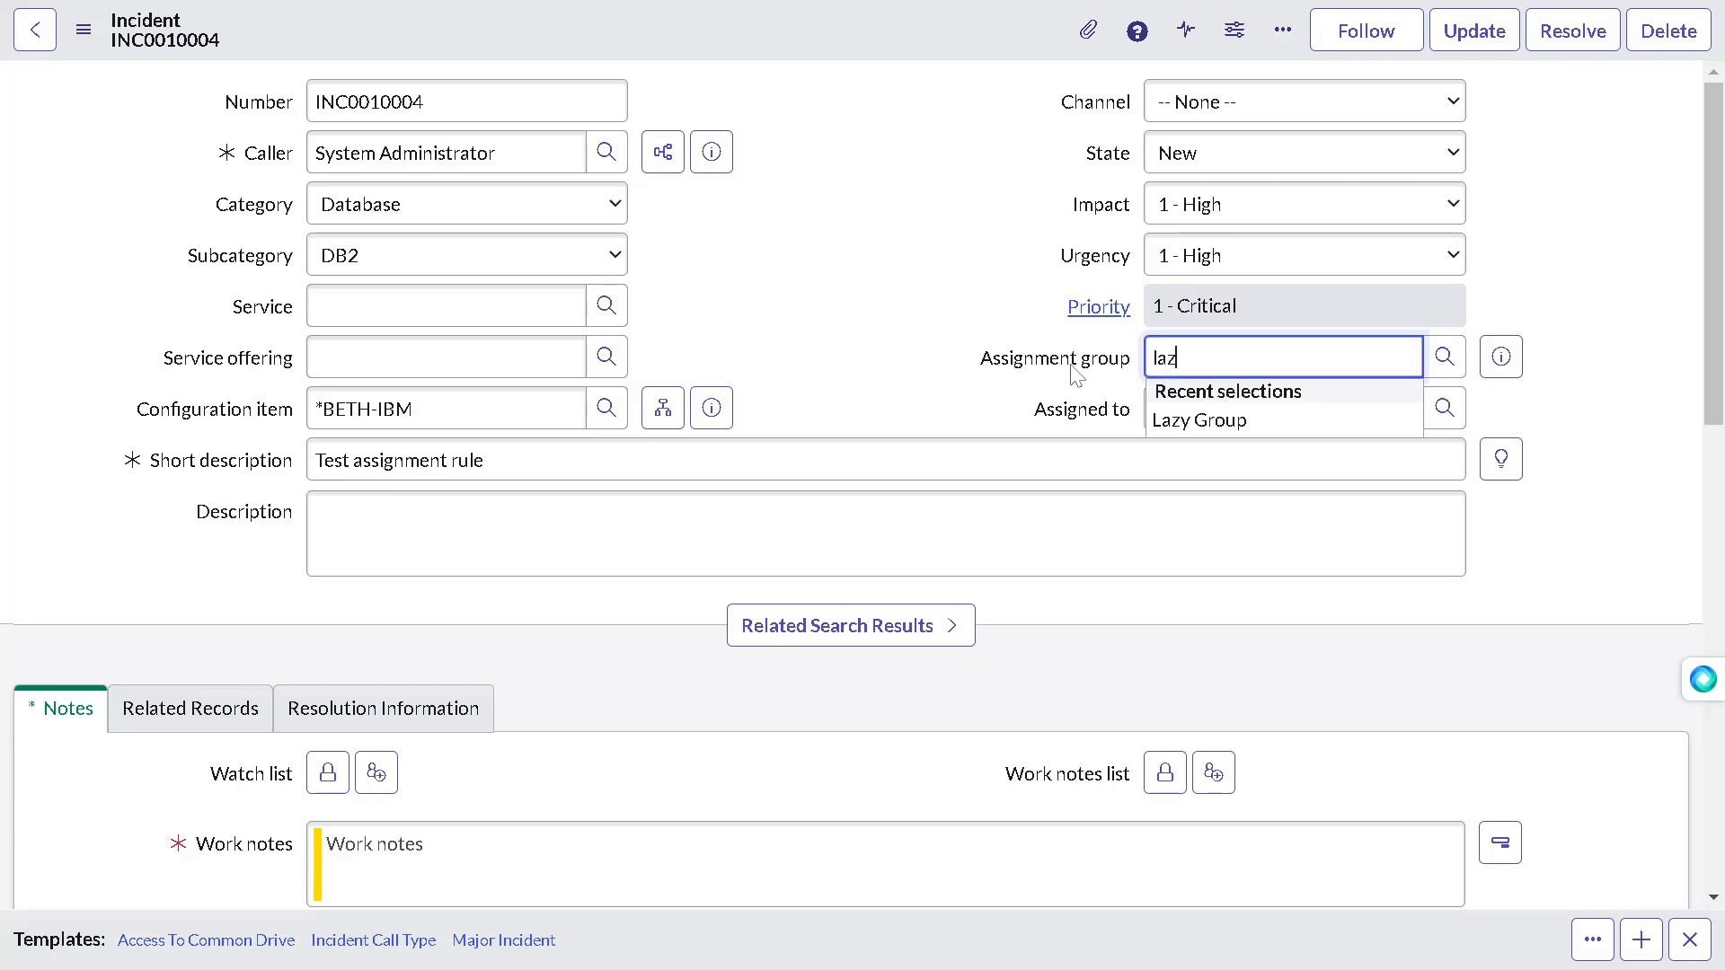
left_click(1199, 420)
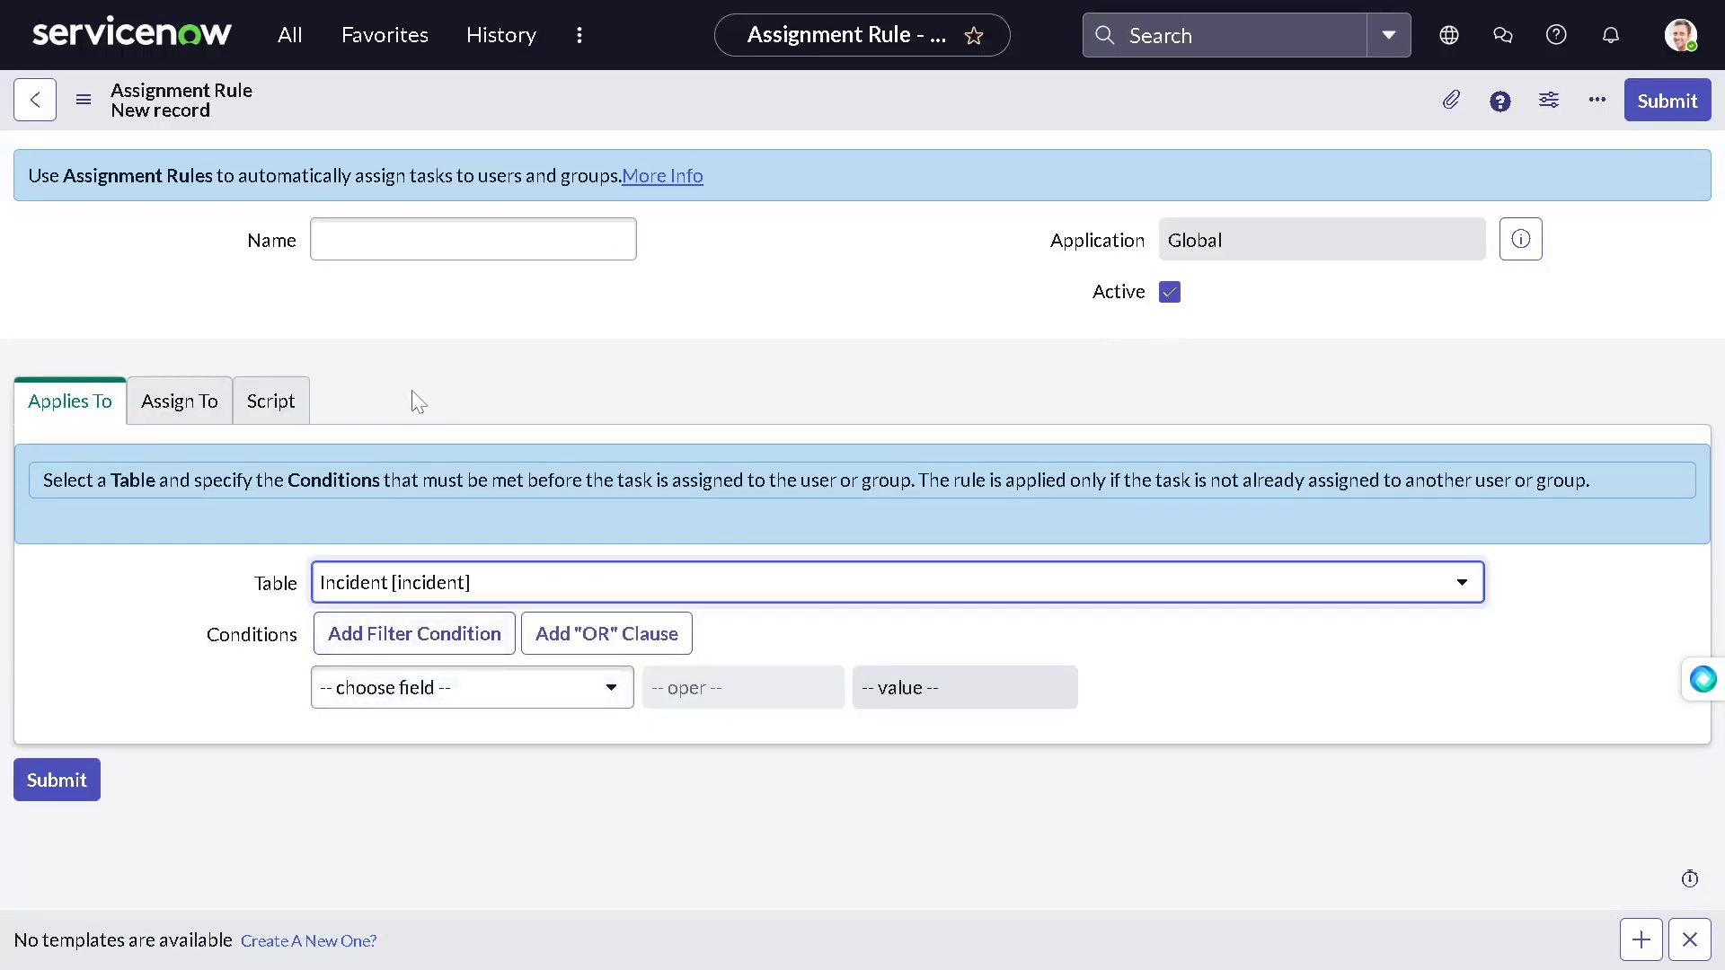
Step: Name the new assignment rule 'Punish Lazy group'
left_click(473, 239)
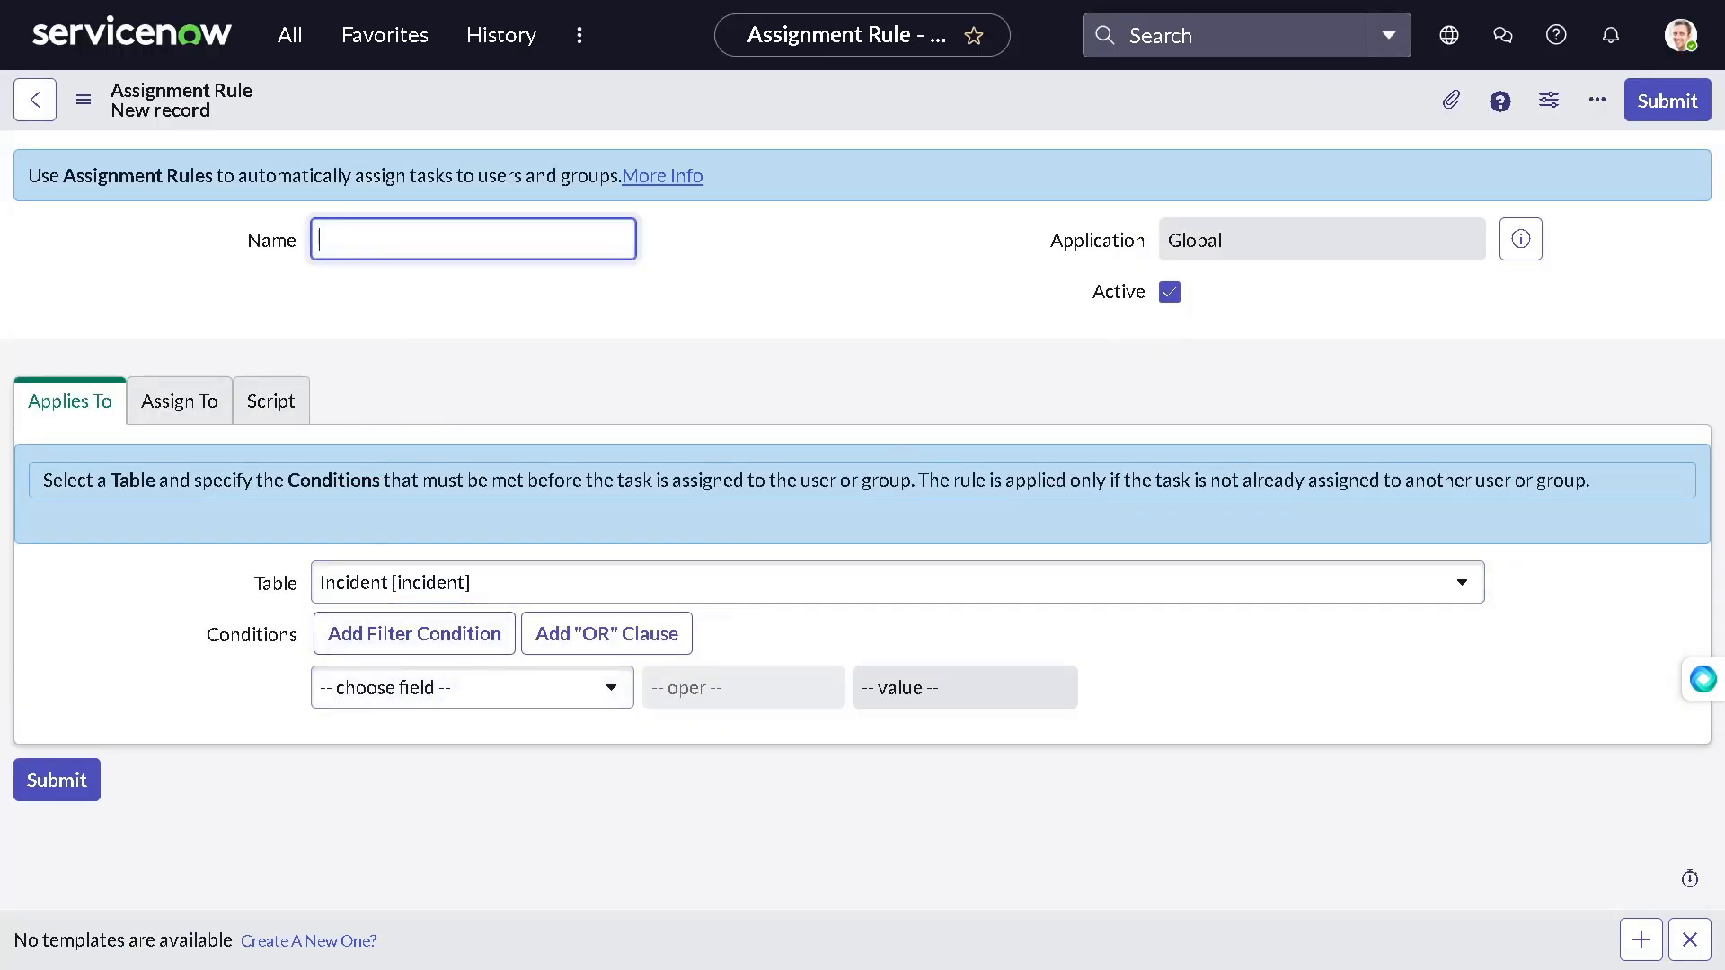
type("Punish LAz")
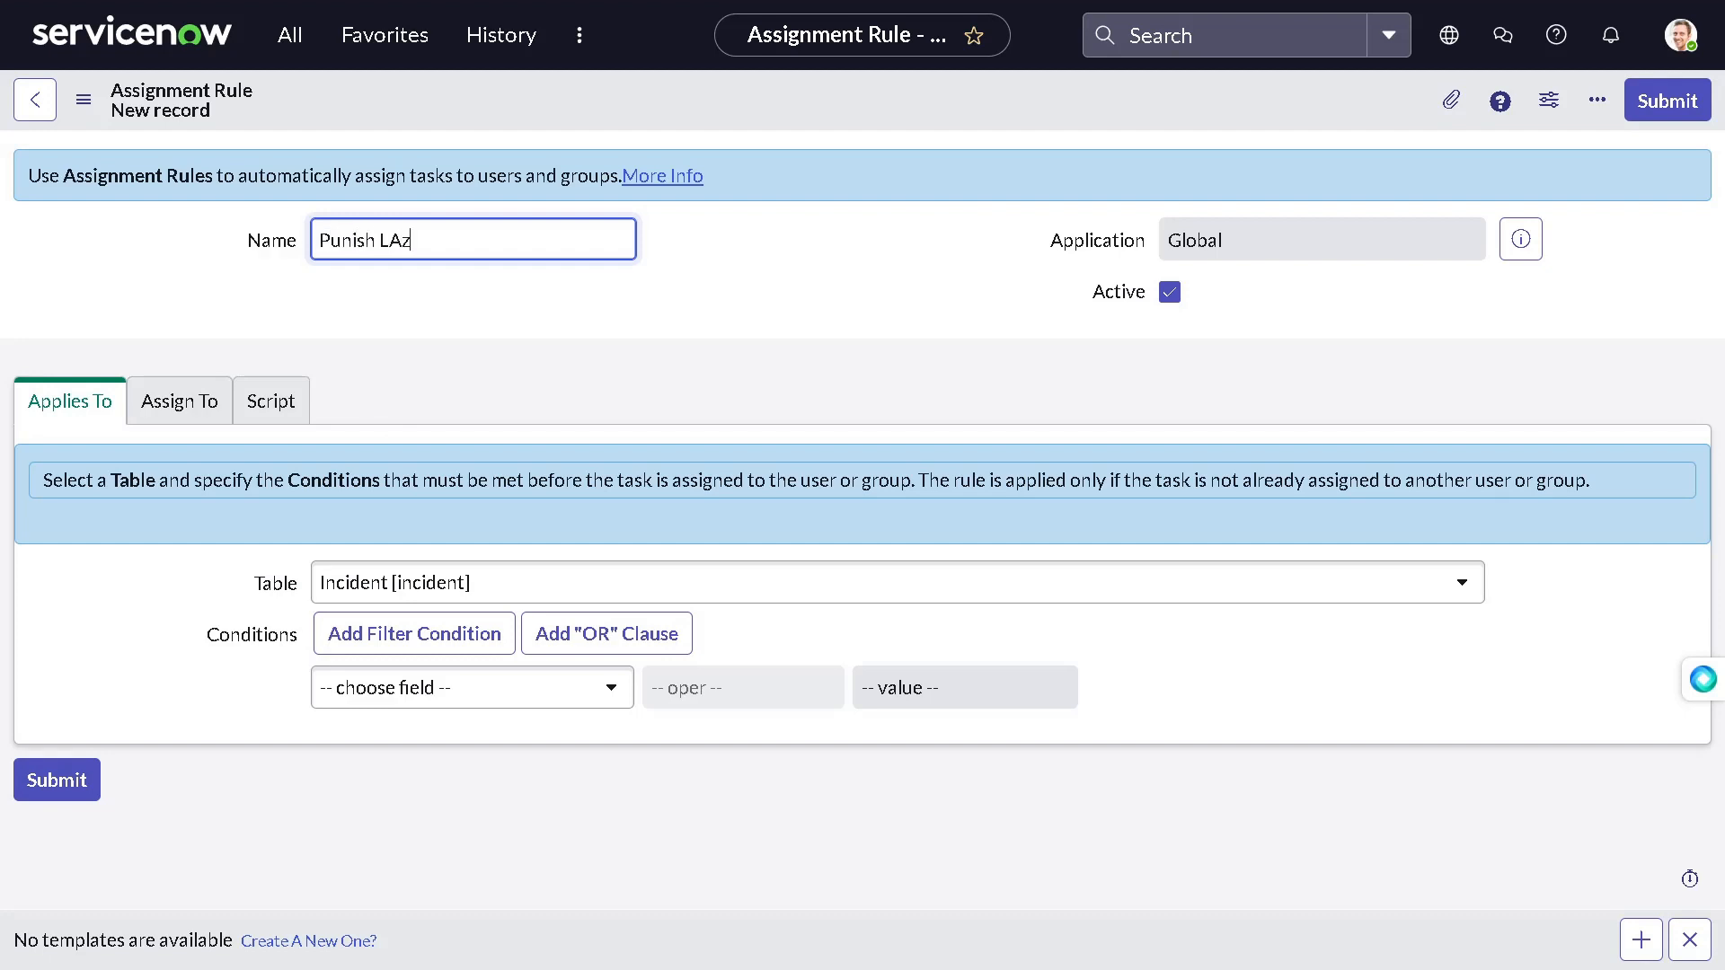
key("Backspace")
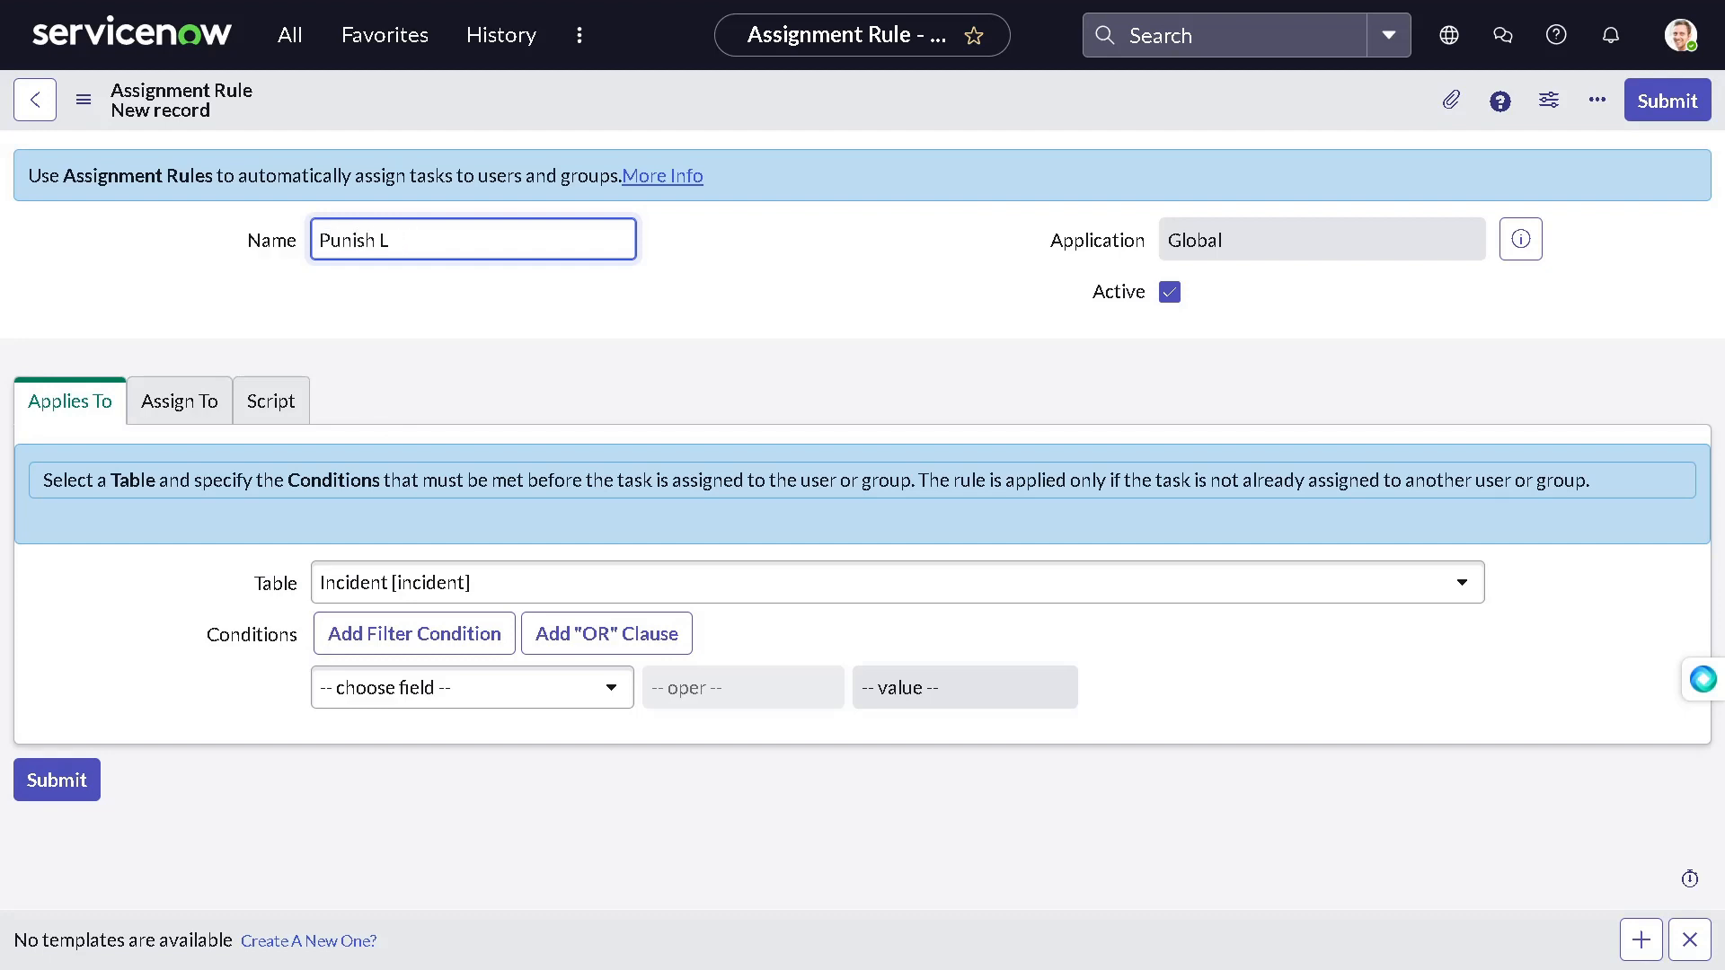
type("azy gro")
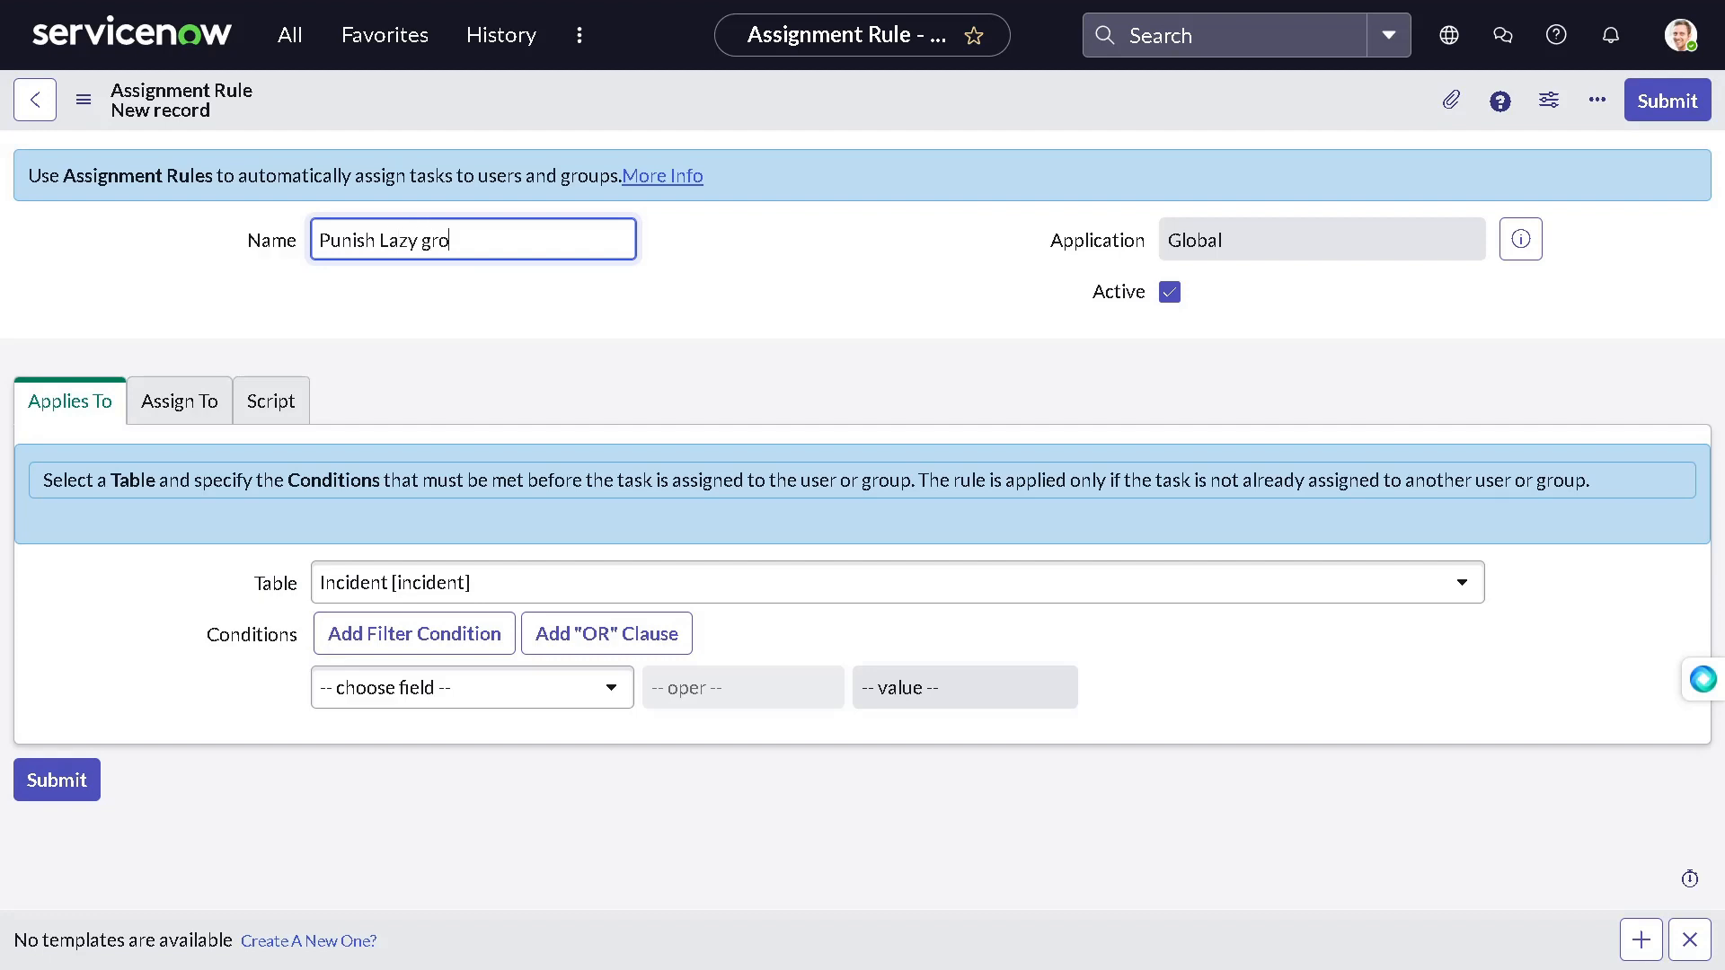
type("up")
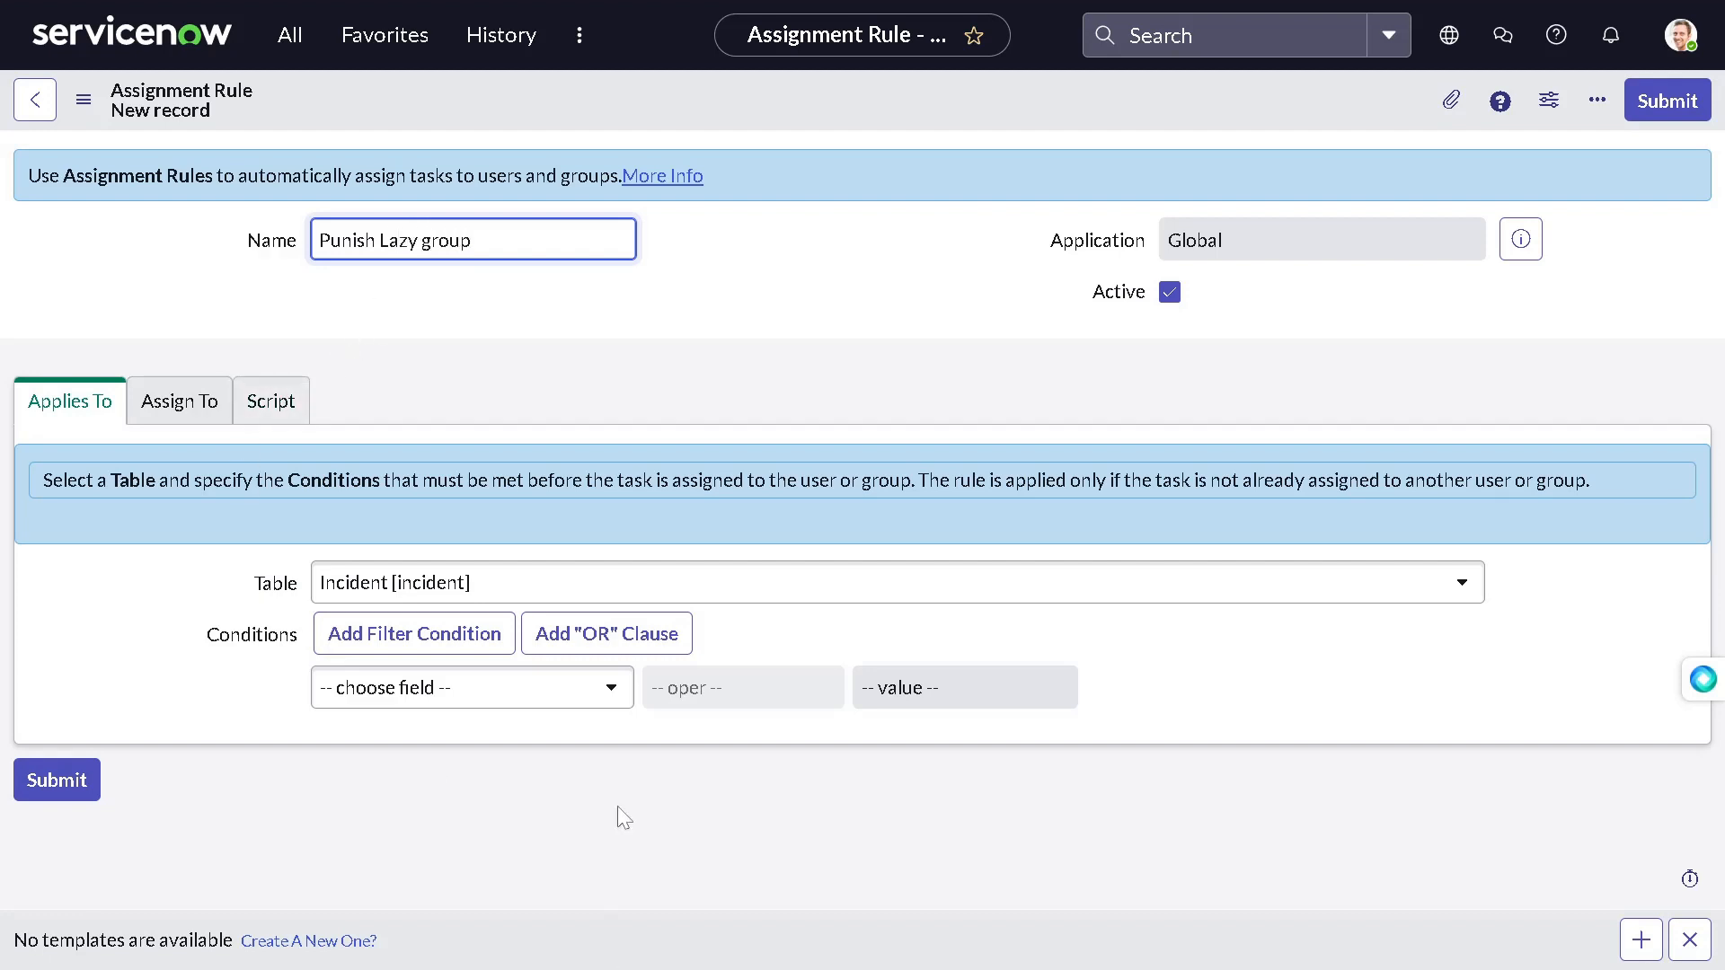
Step: Add a condition on Impact, correcting an accidental Business impact pick
left_click(471, 688)
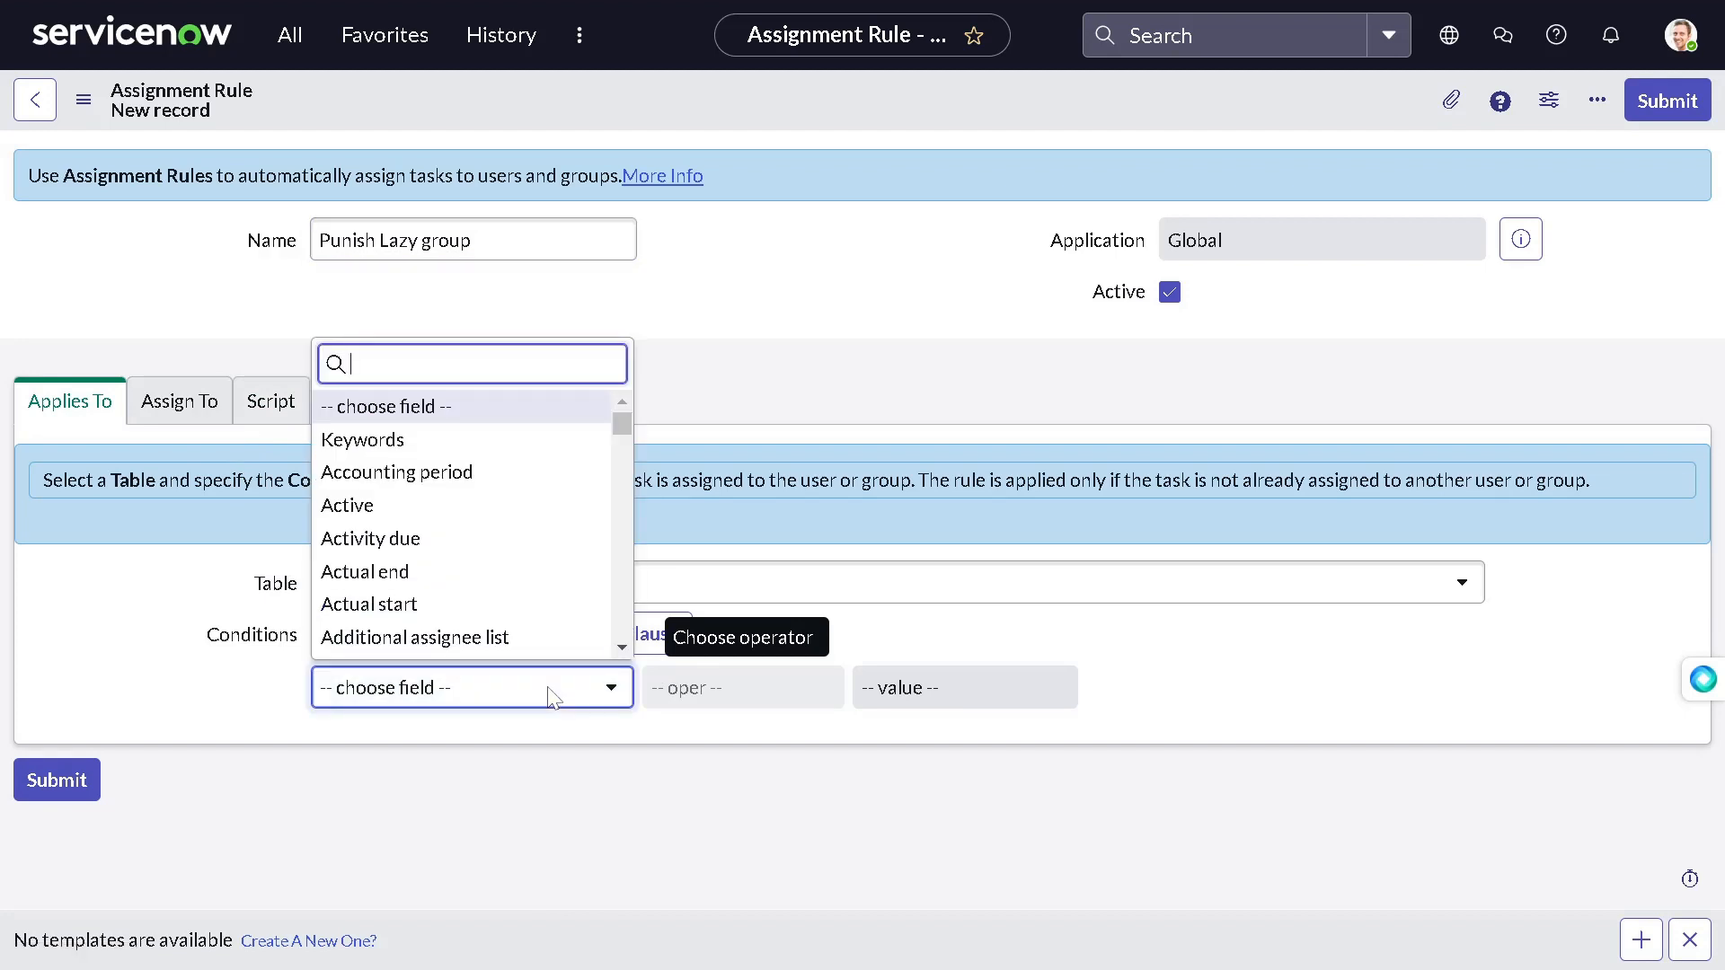
type("impa")
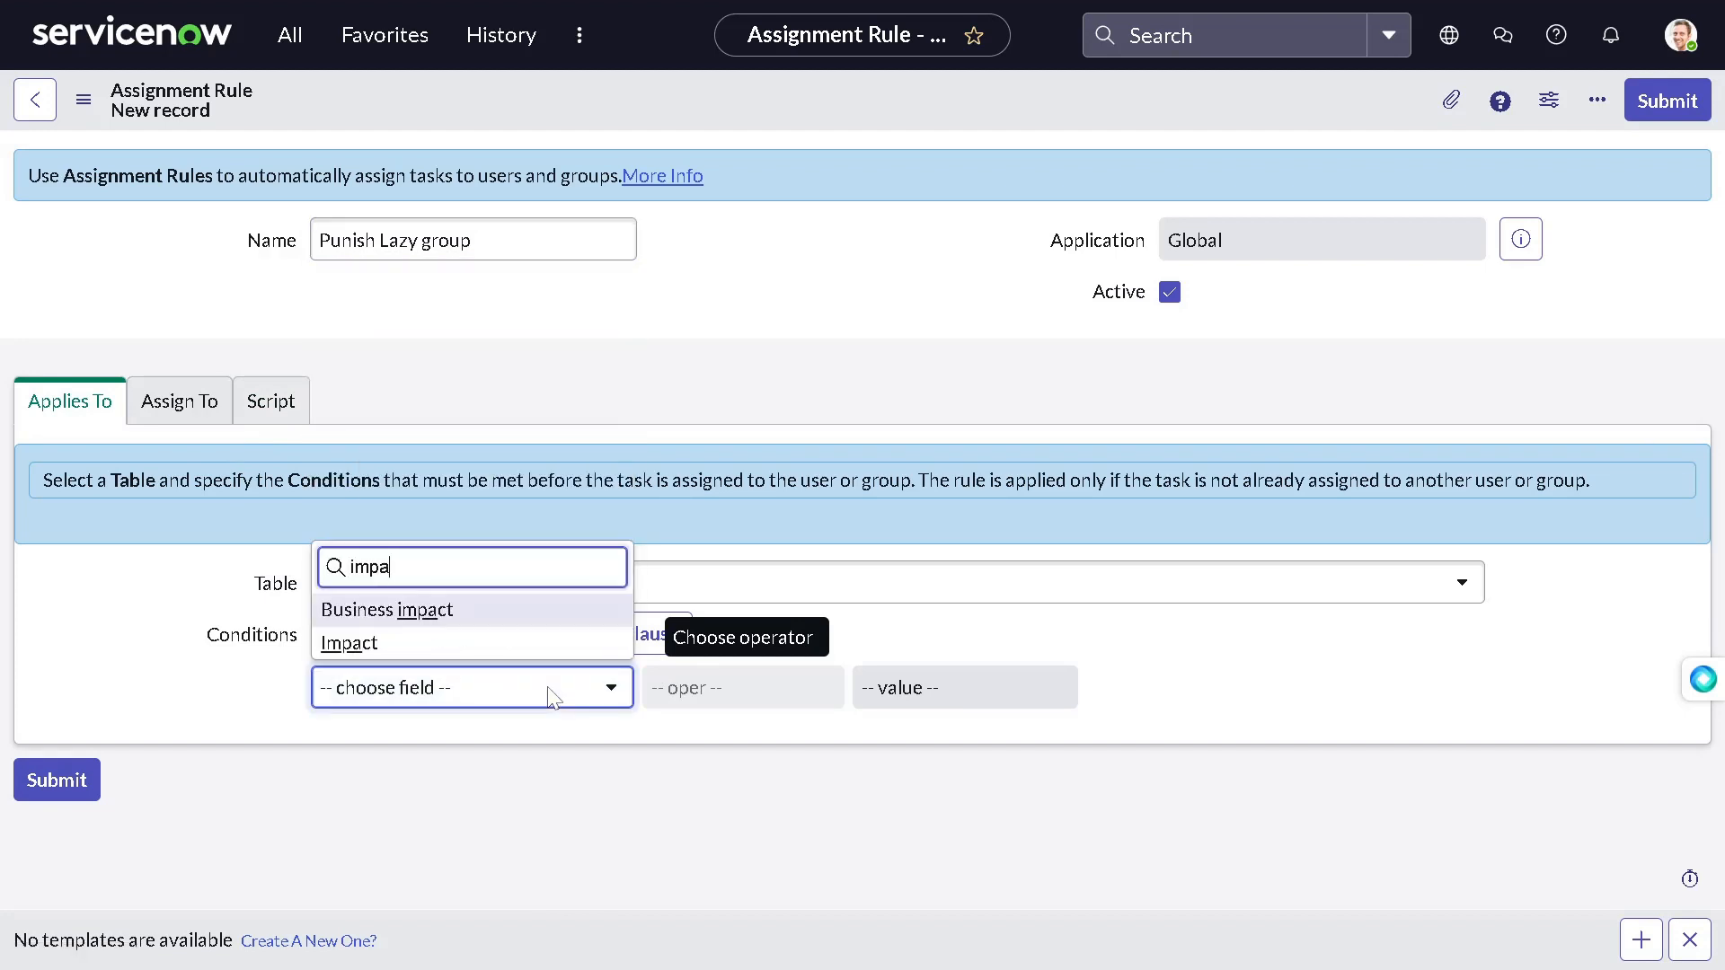
left_click(386, 609)
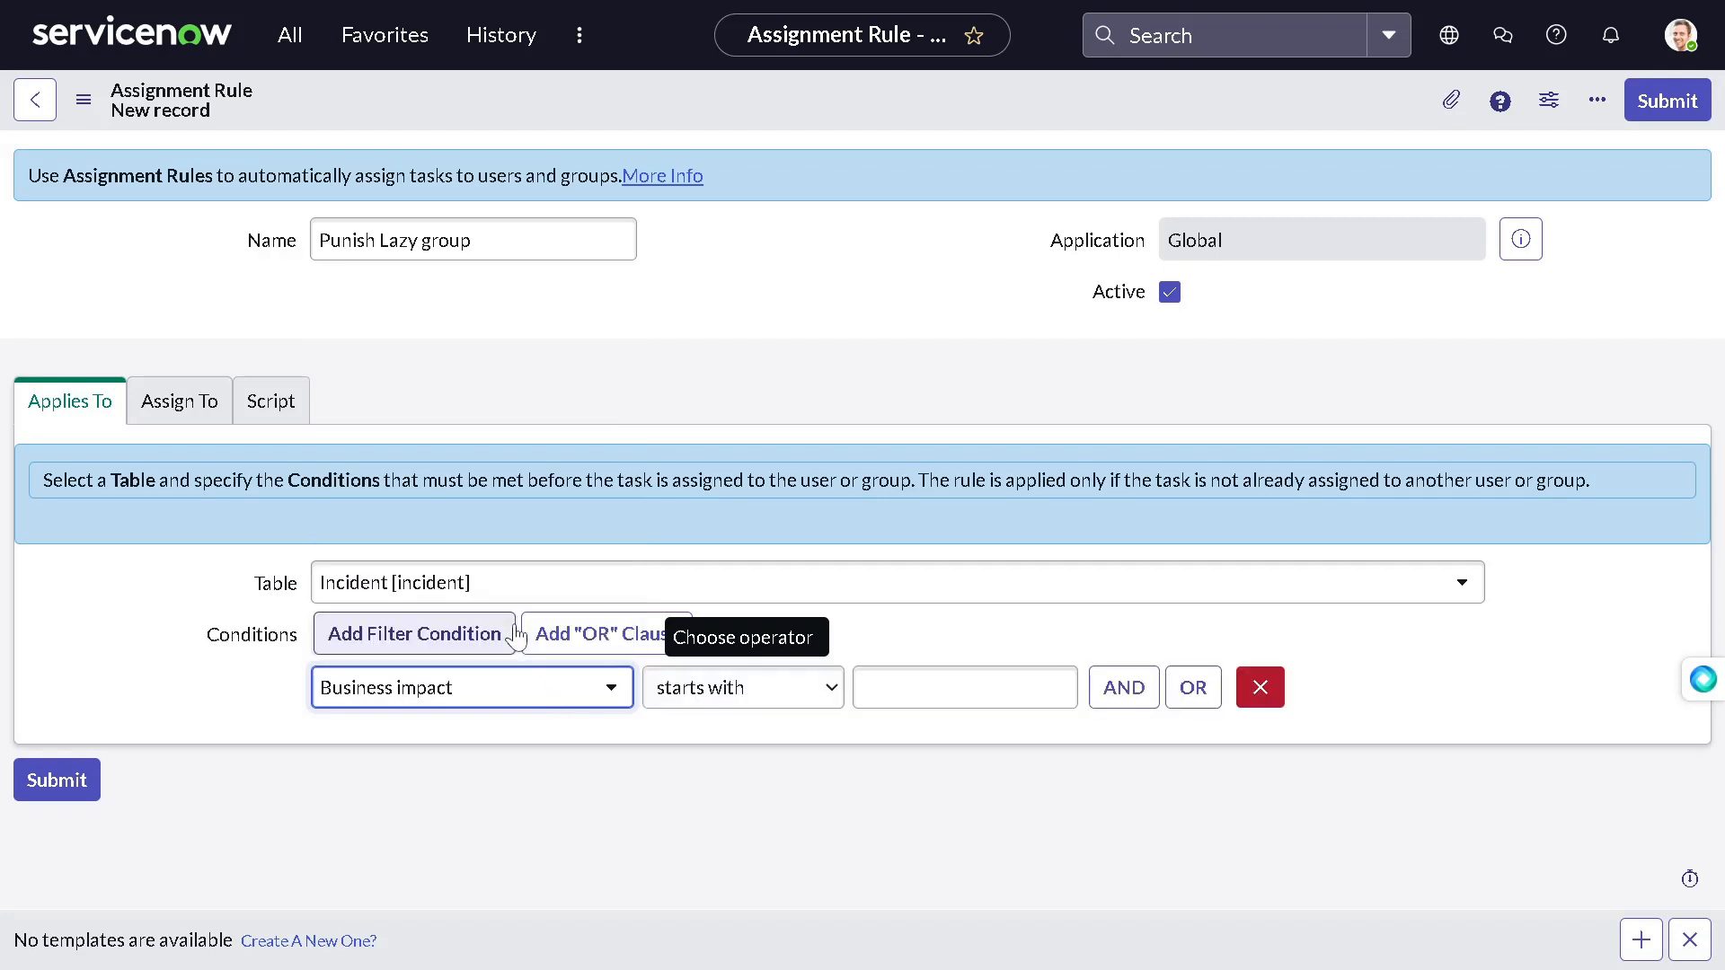
left_click(471, 686)
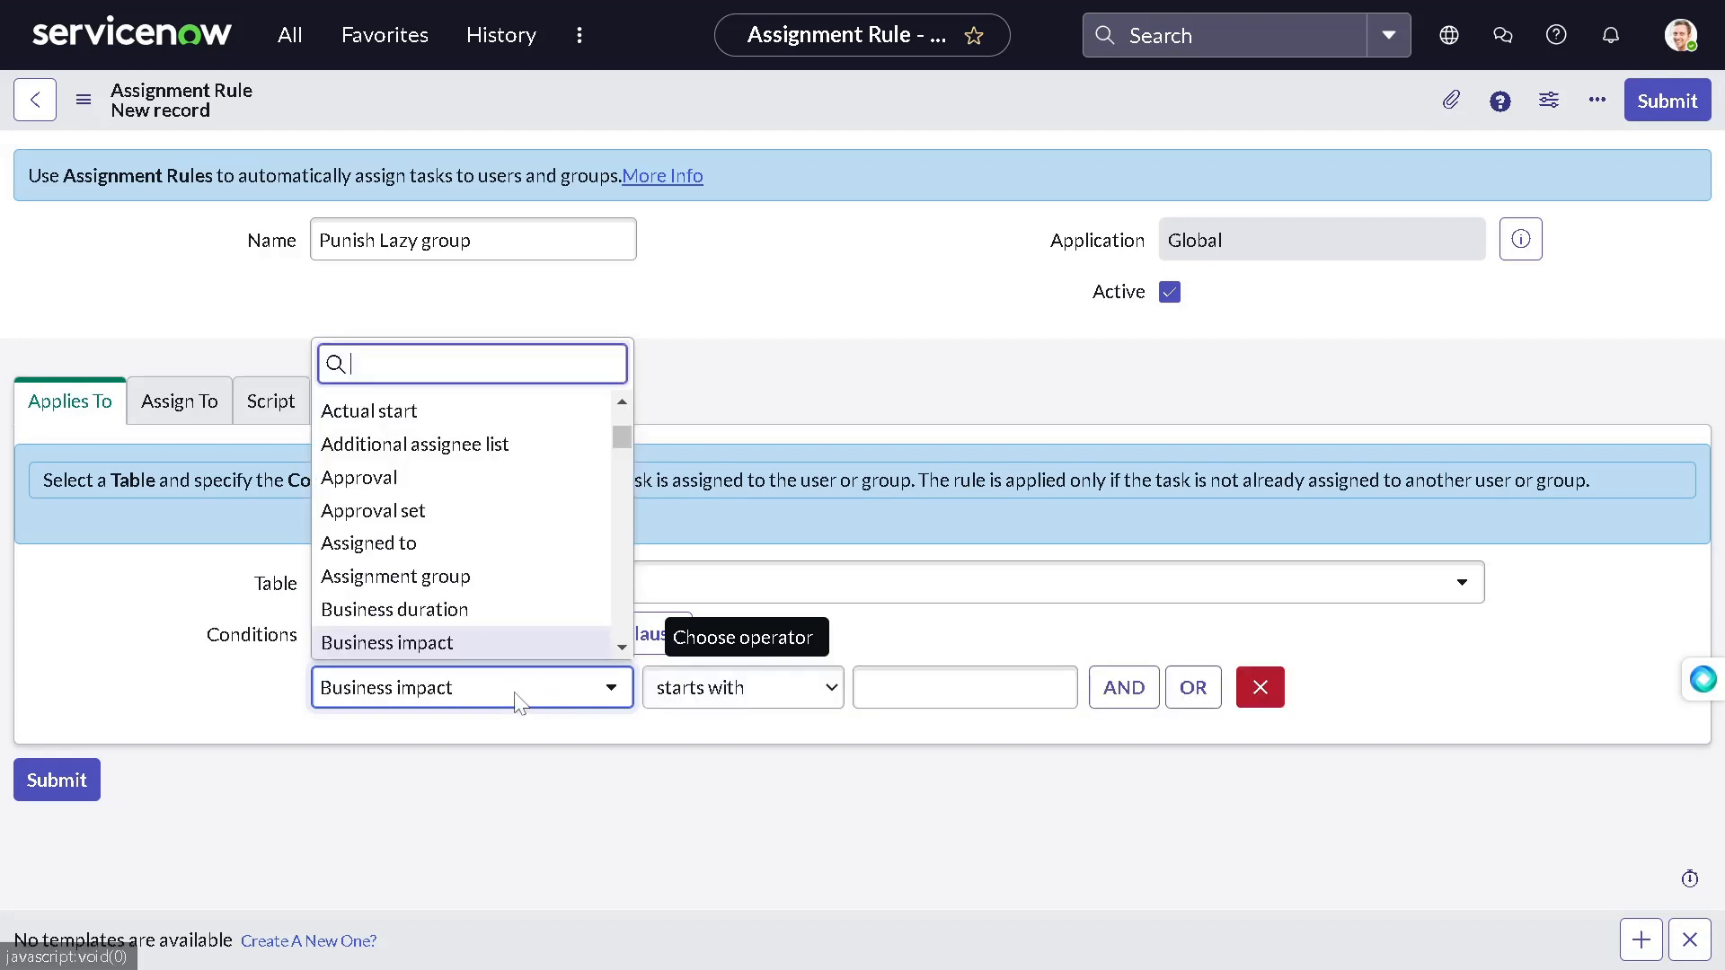
type("im")
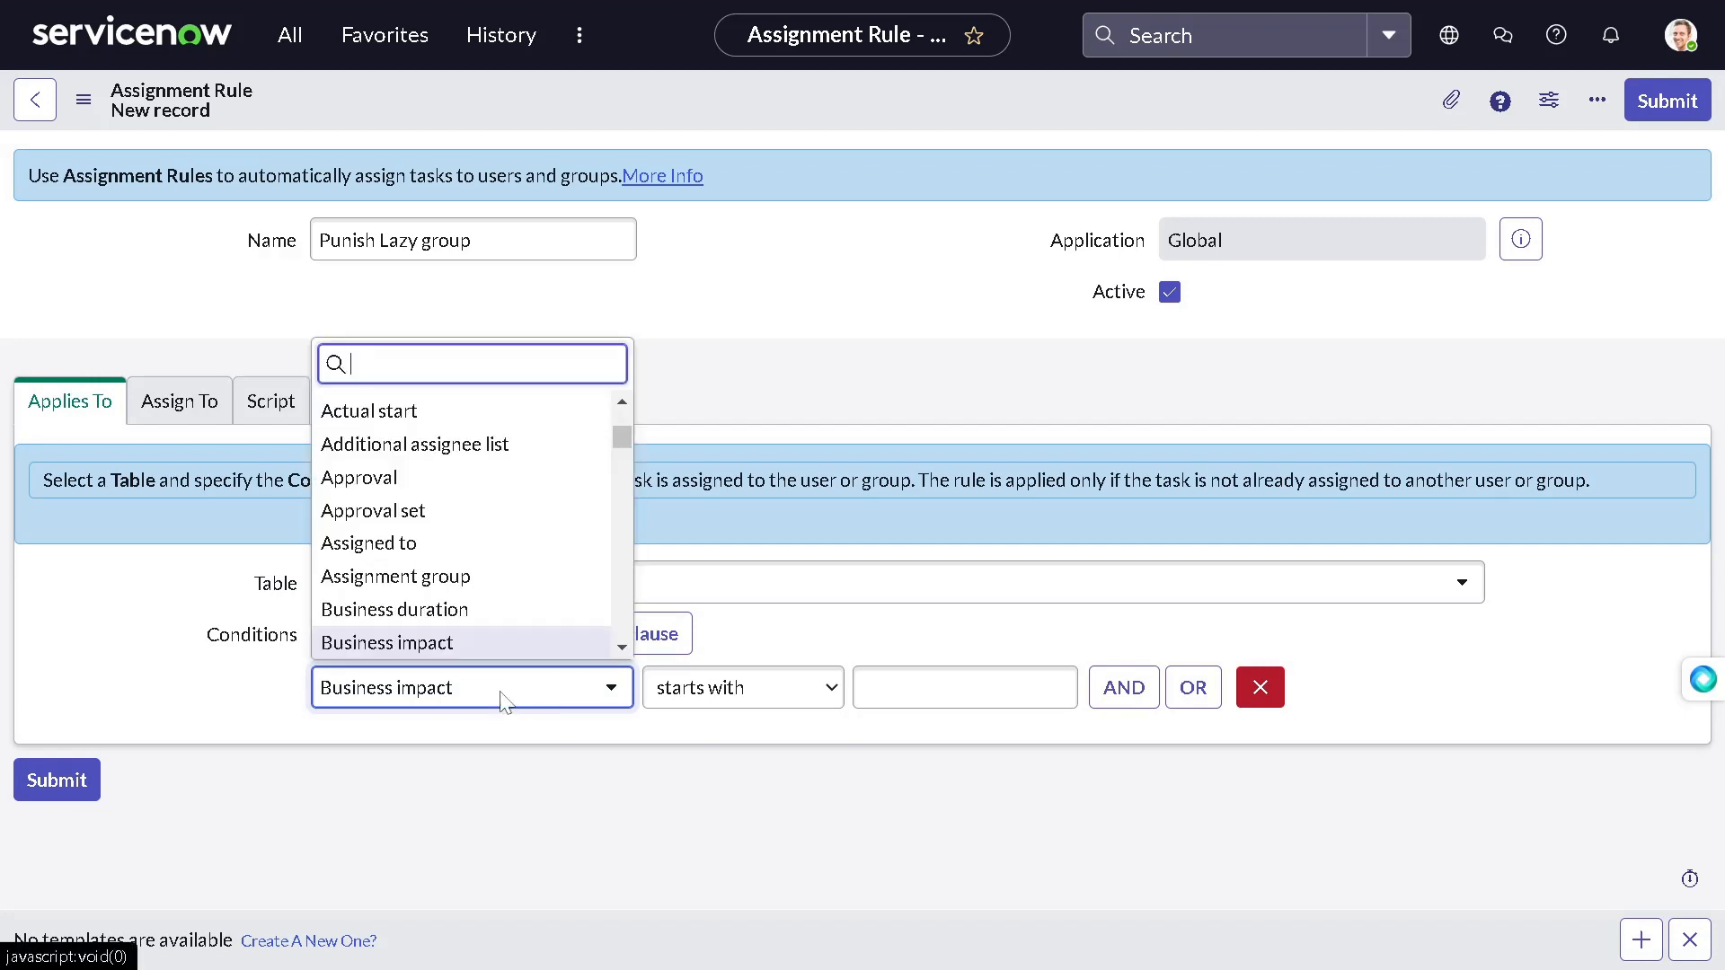
type("impac")
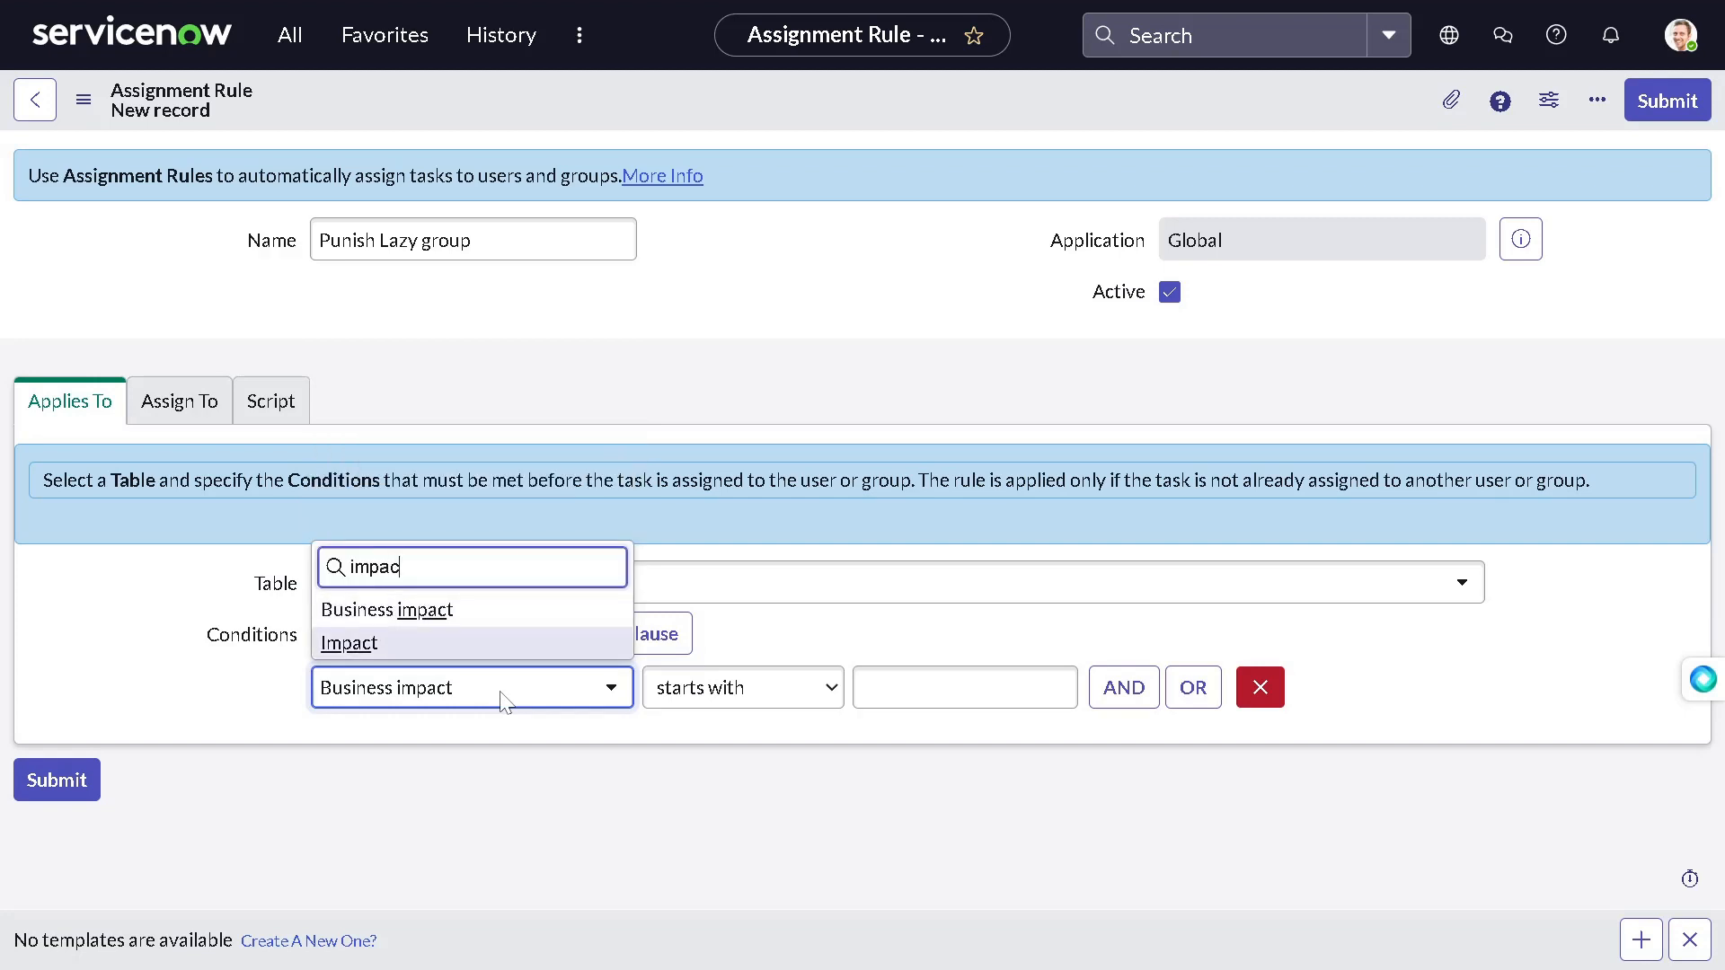
left_click(346, 643)
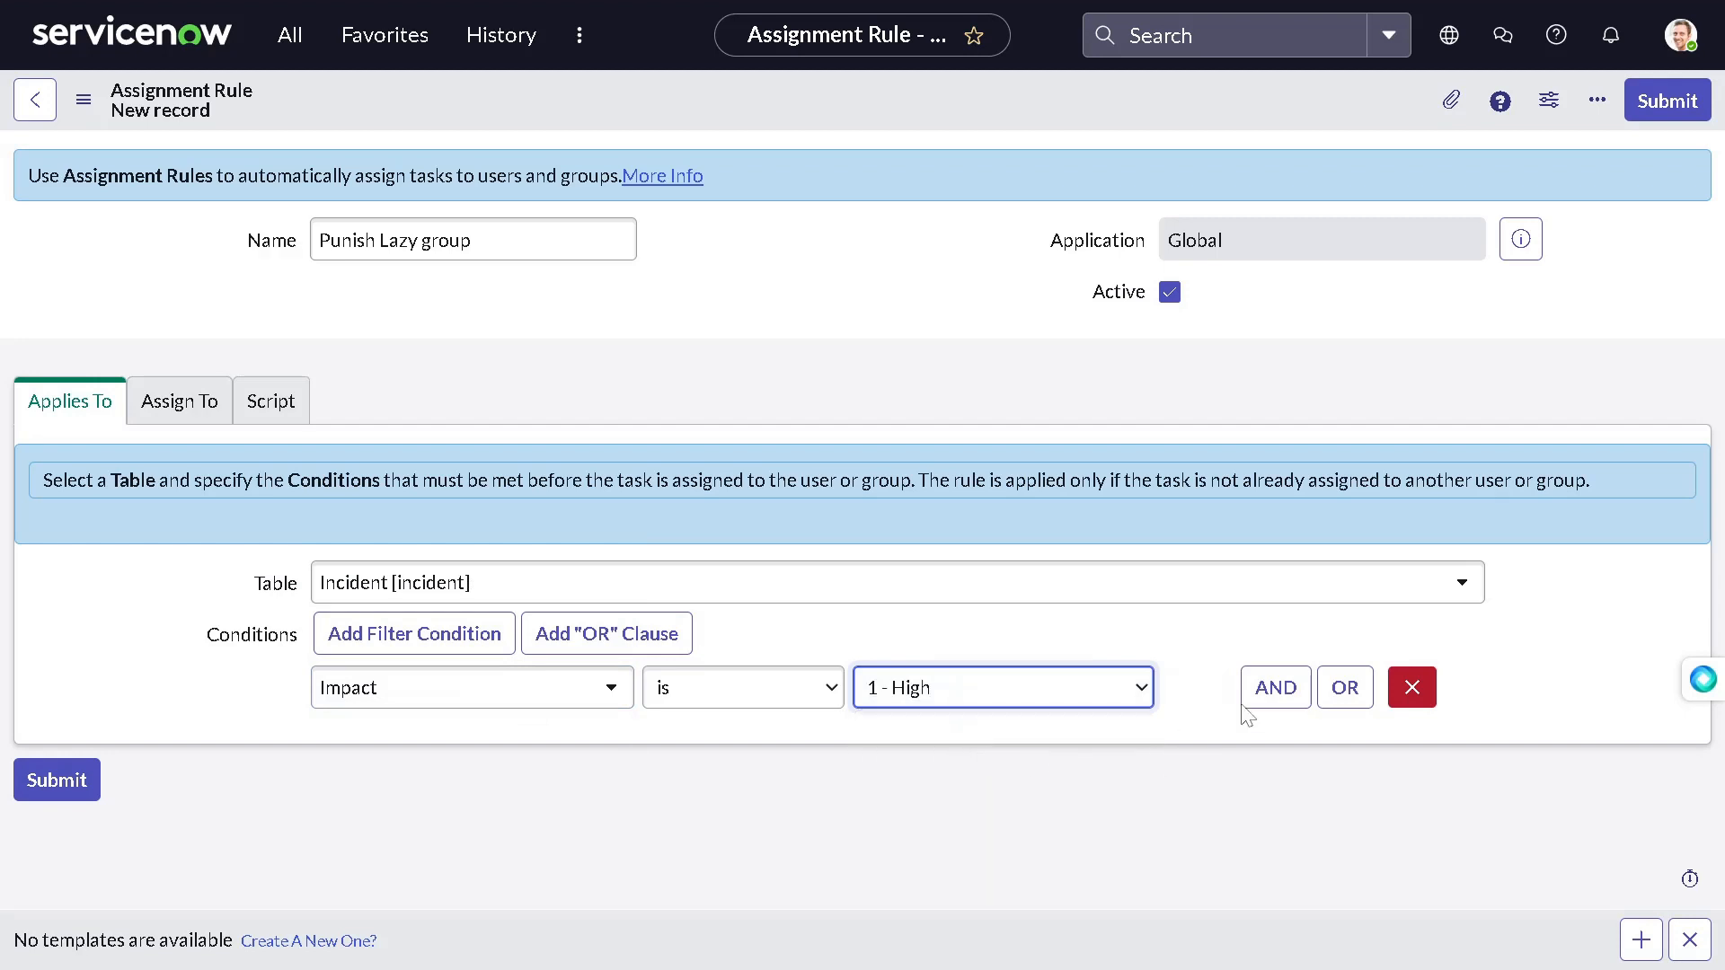
Step: Add an AND condition Urgency is 1 - High, then show the Assign To fields
left_click(1274, 686)
type("u")
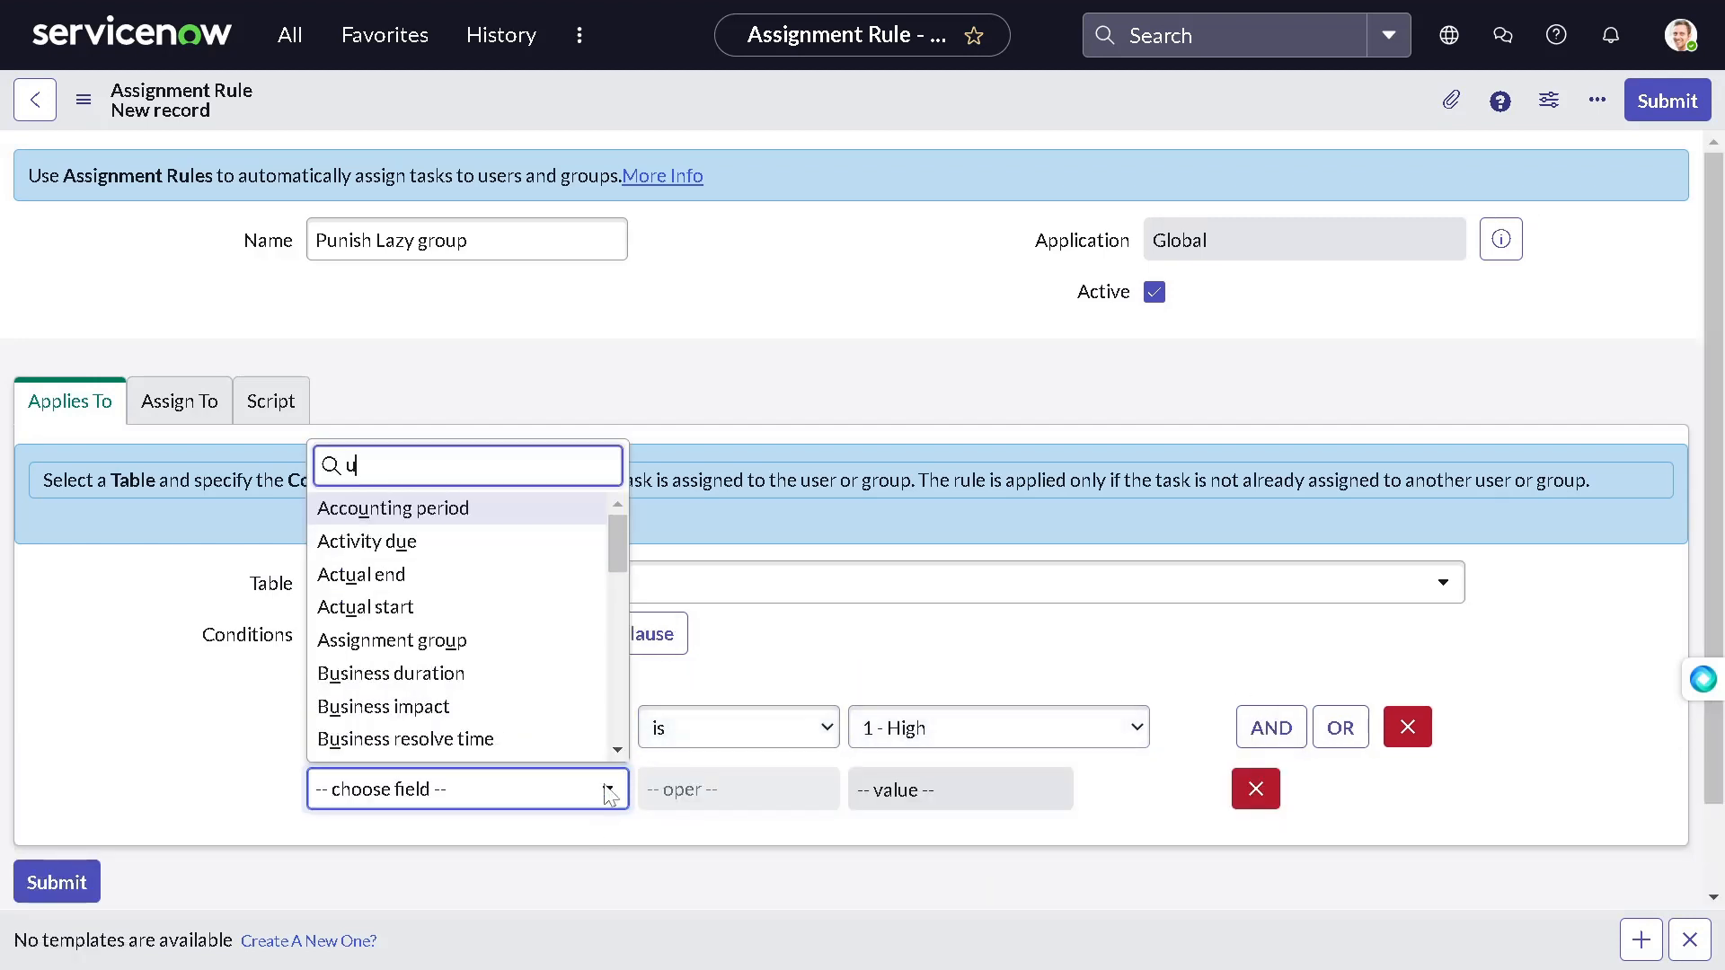
type("rge")
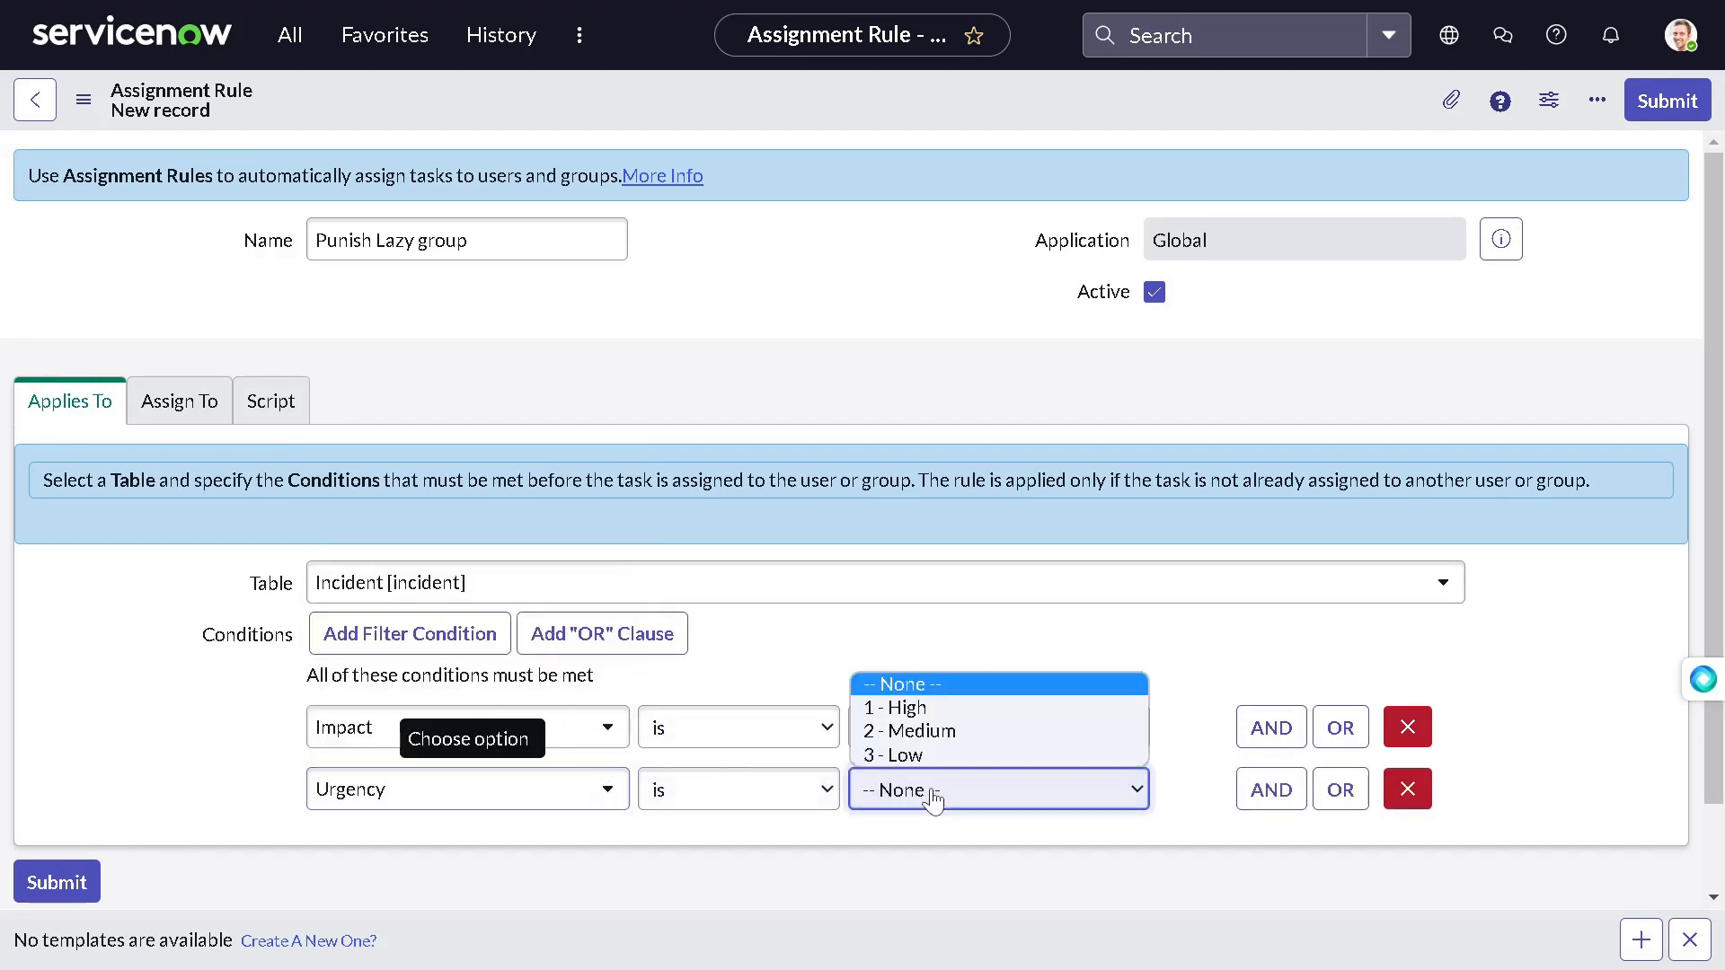
left_click(898, 708)
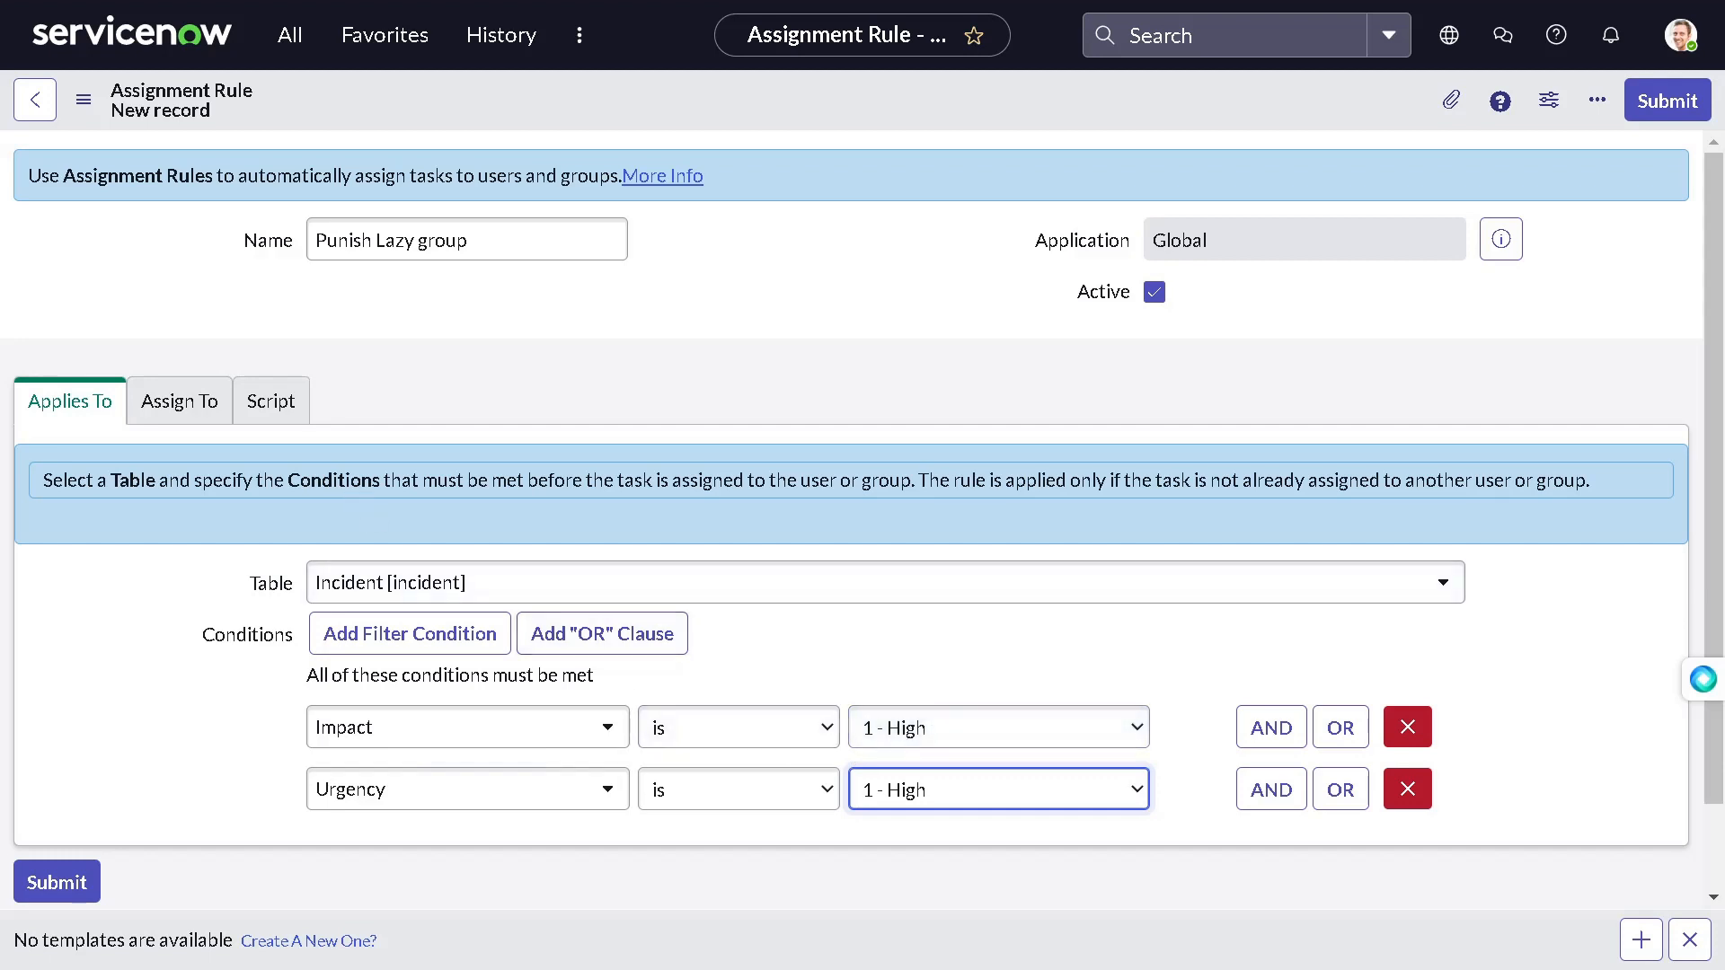
left_click(179, 401)
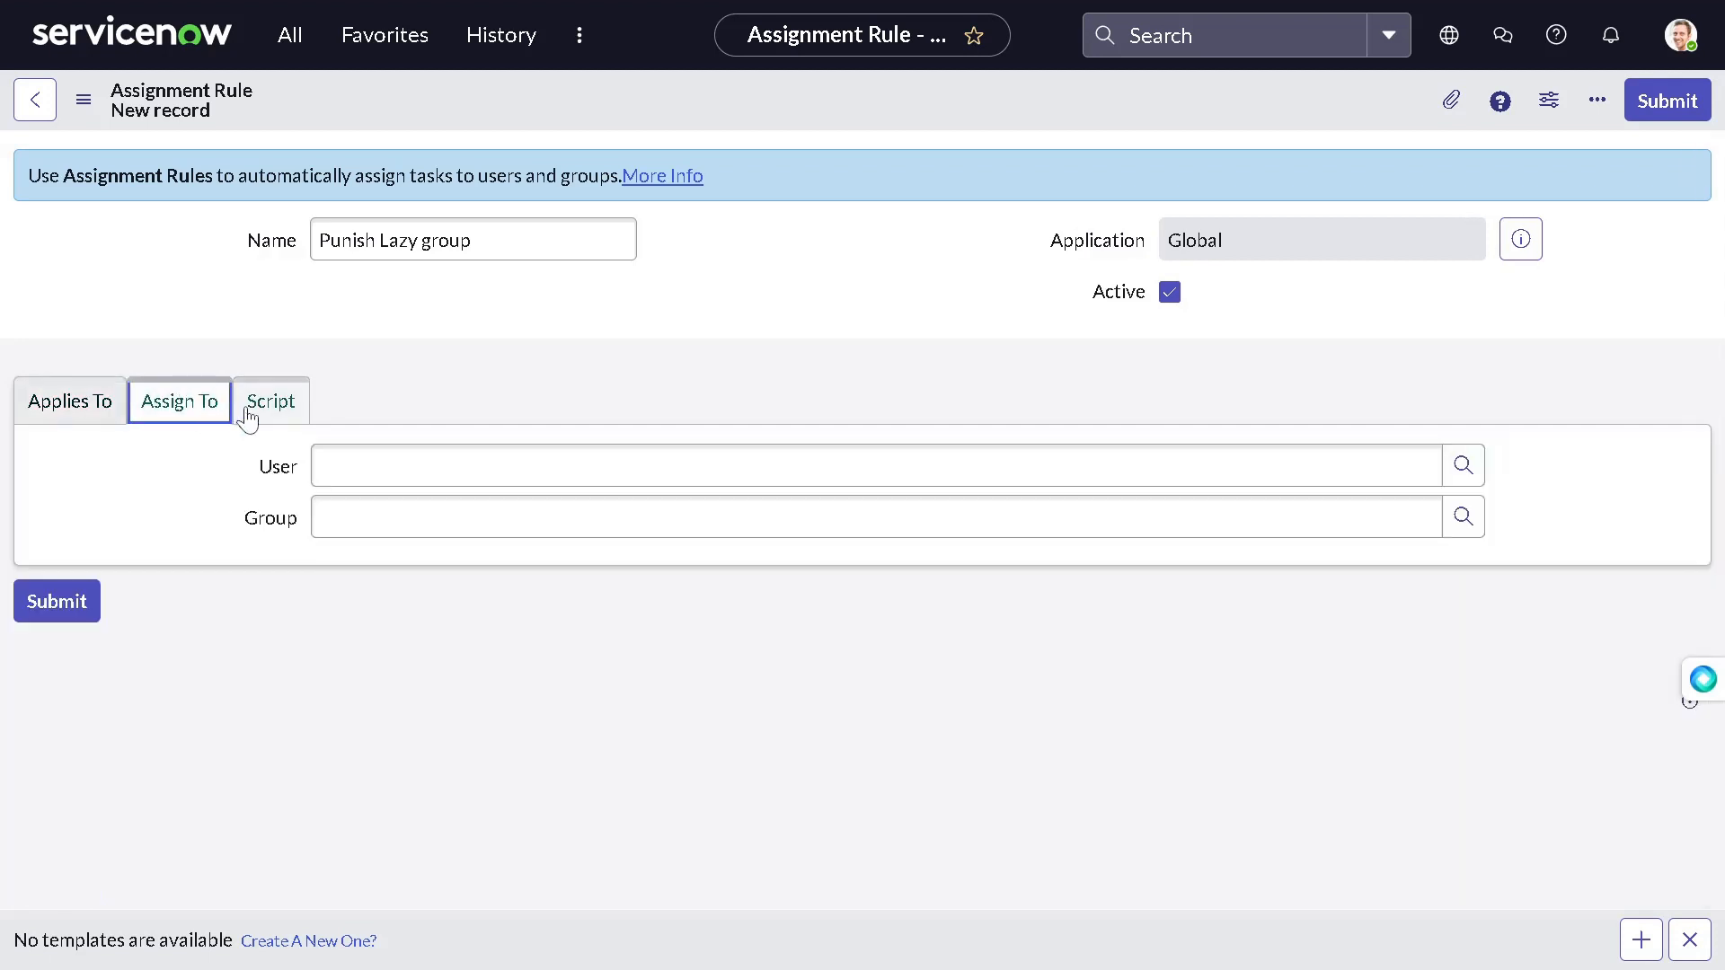
Step: Write an if block in the rule script comparing two current.getValue calls joined by &&, with empty braces
left_click(271, 399)
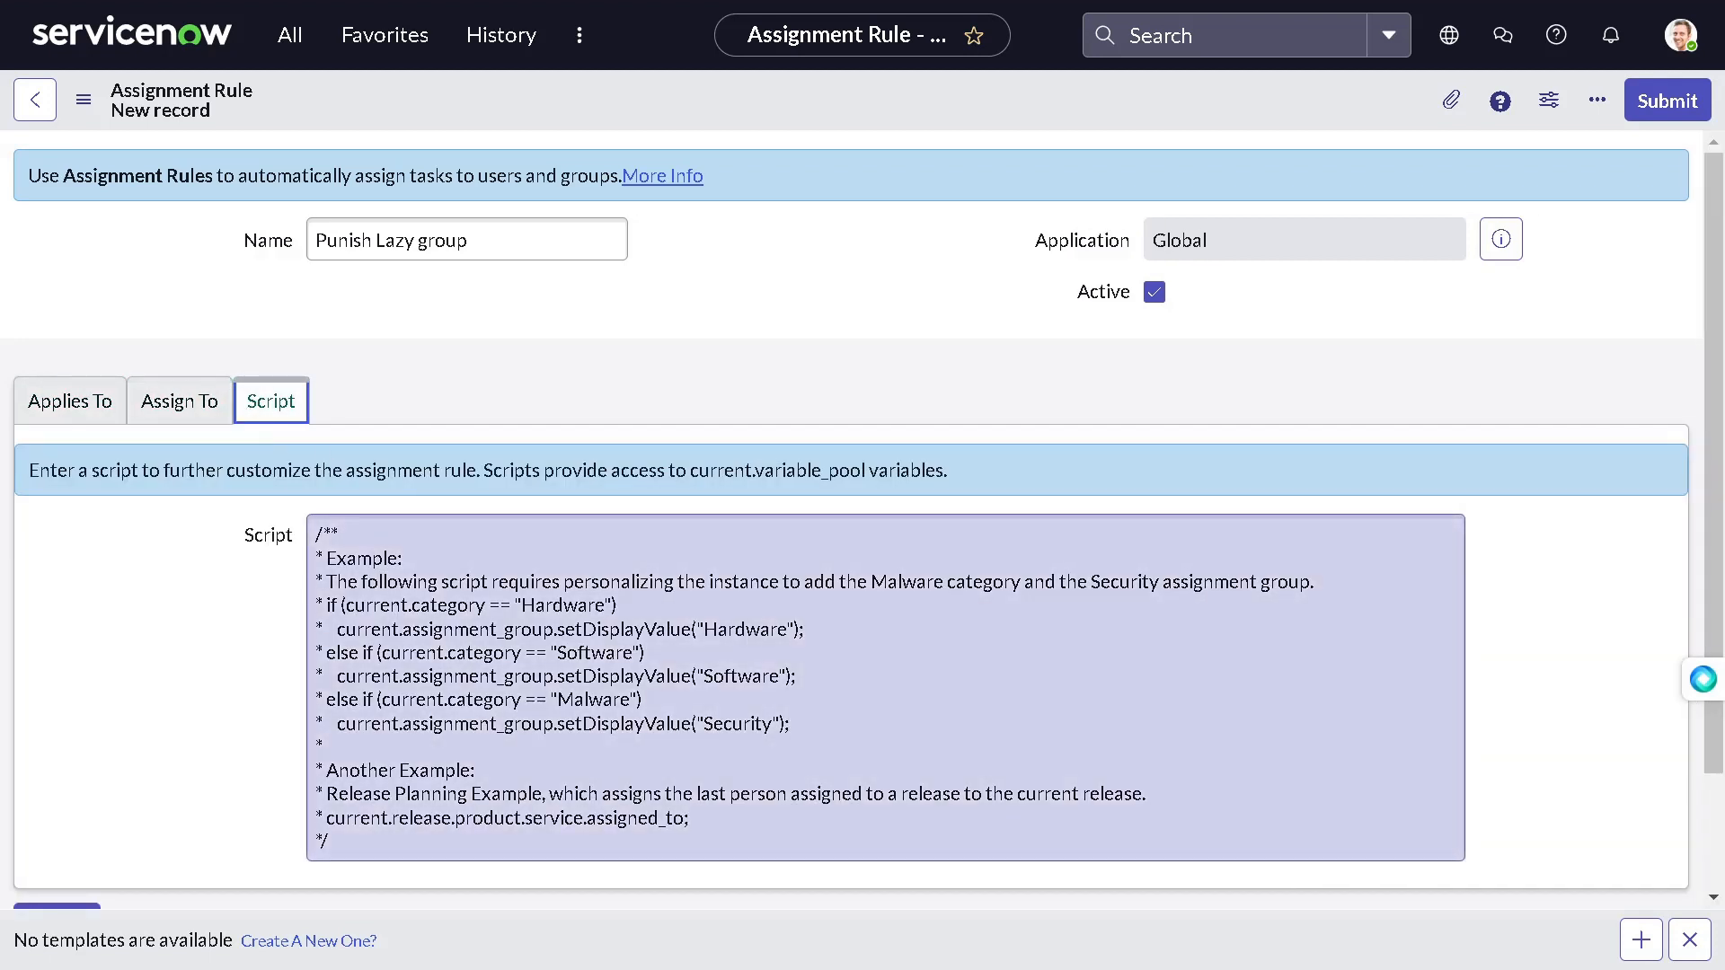
scroll("down", 3)
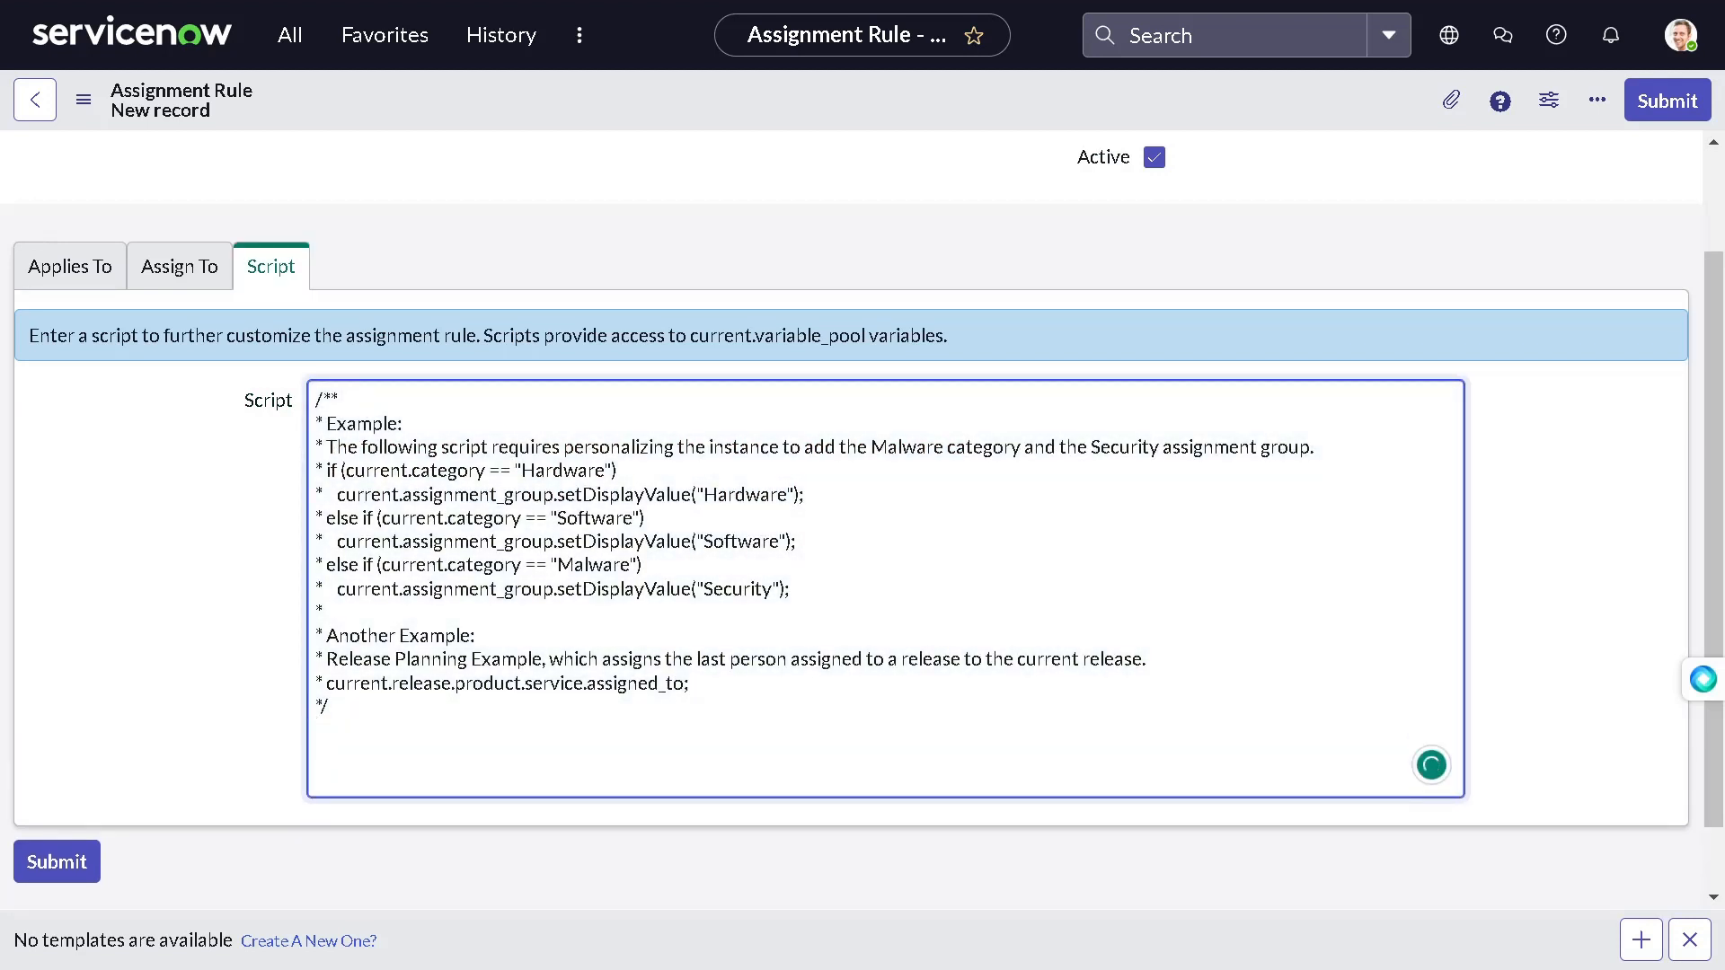
type("cu")
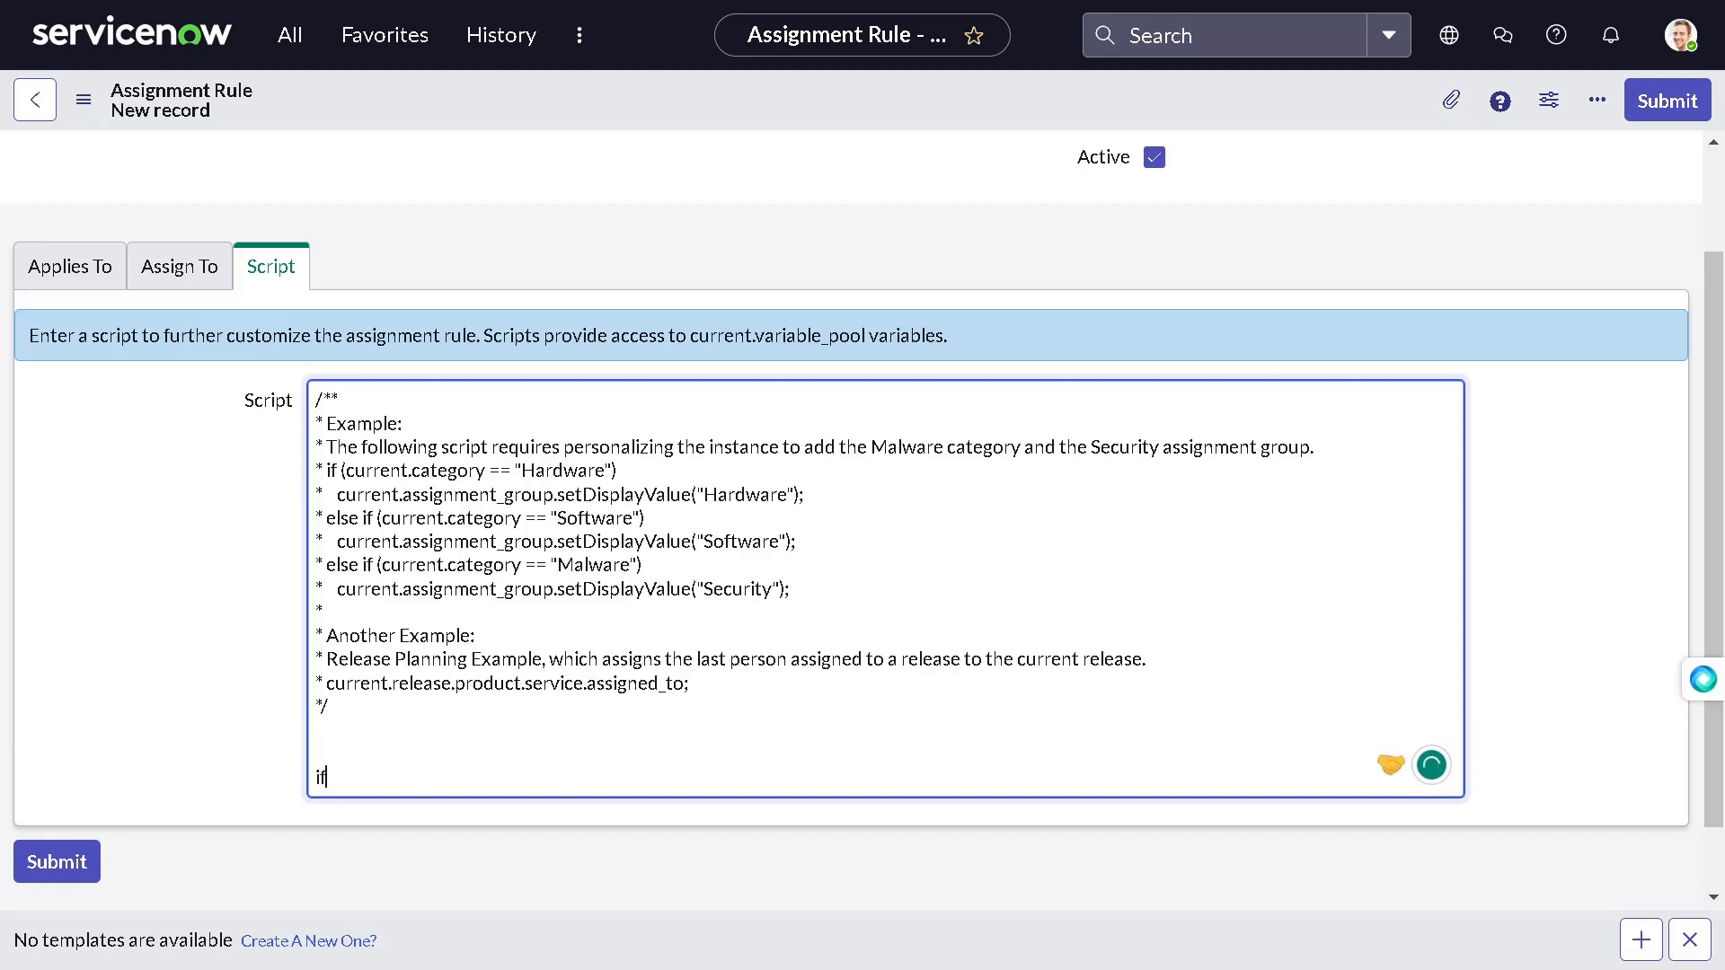
type("(")
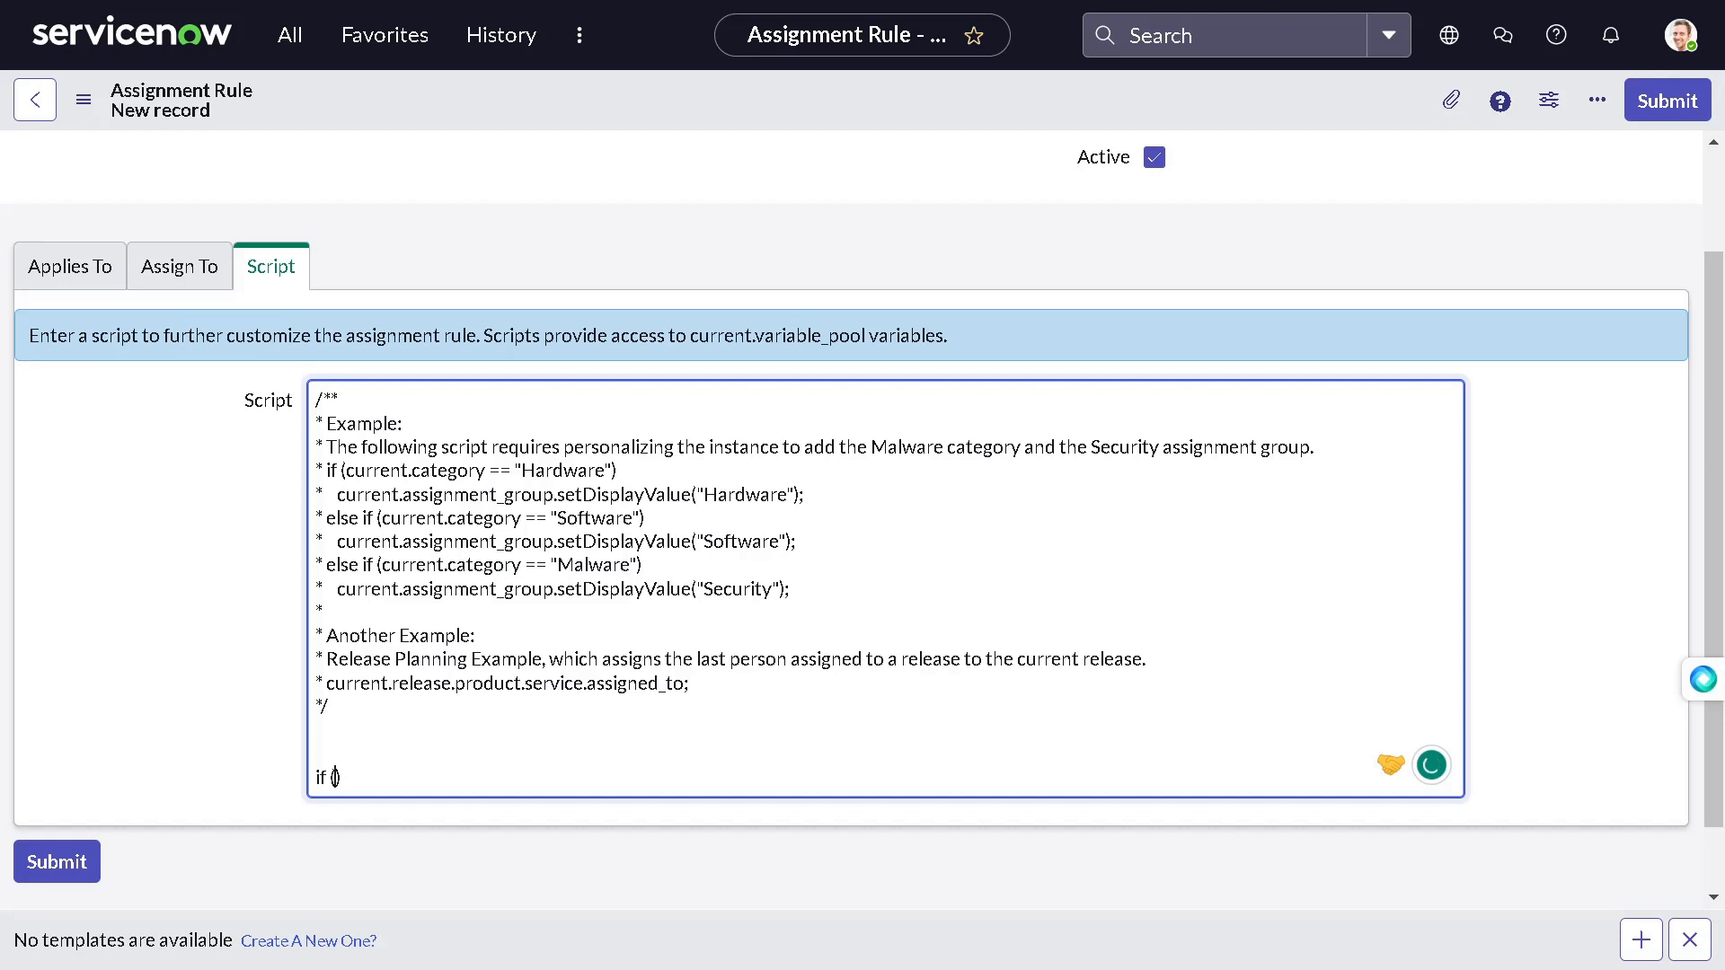
type("current")
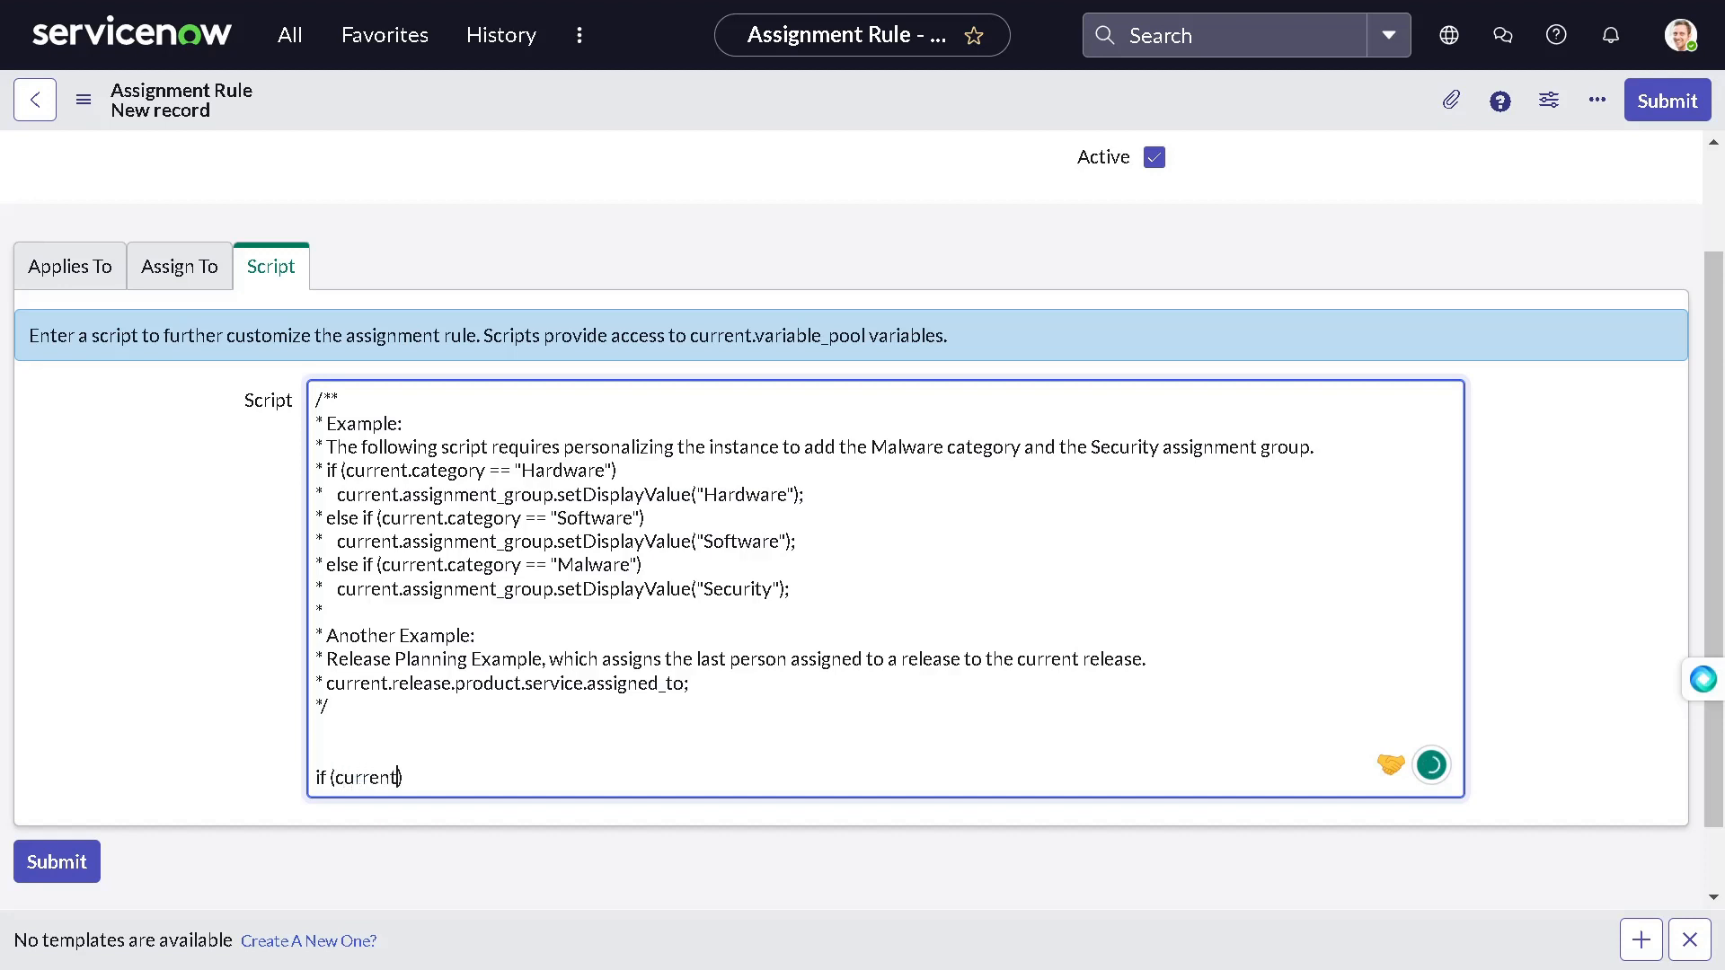
type(".getV")
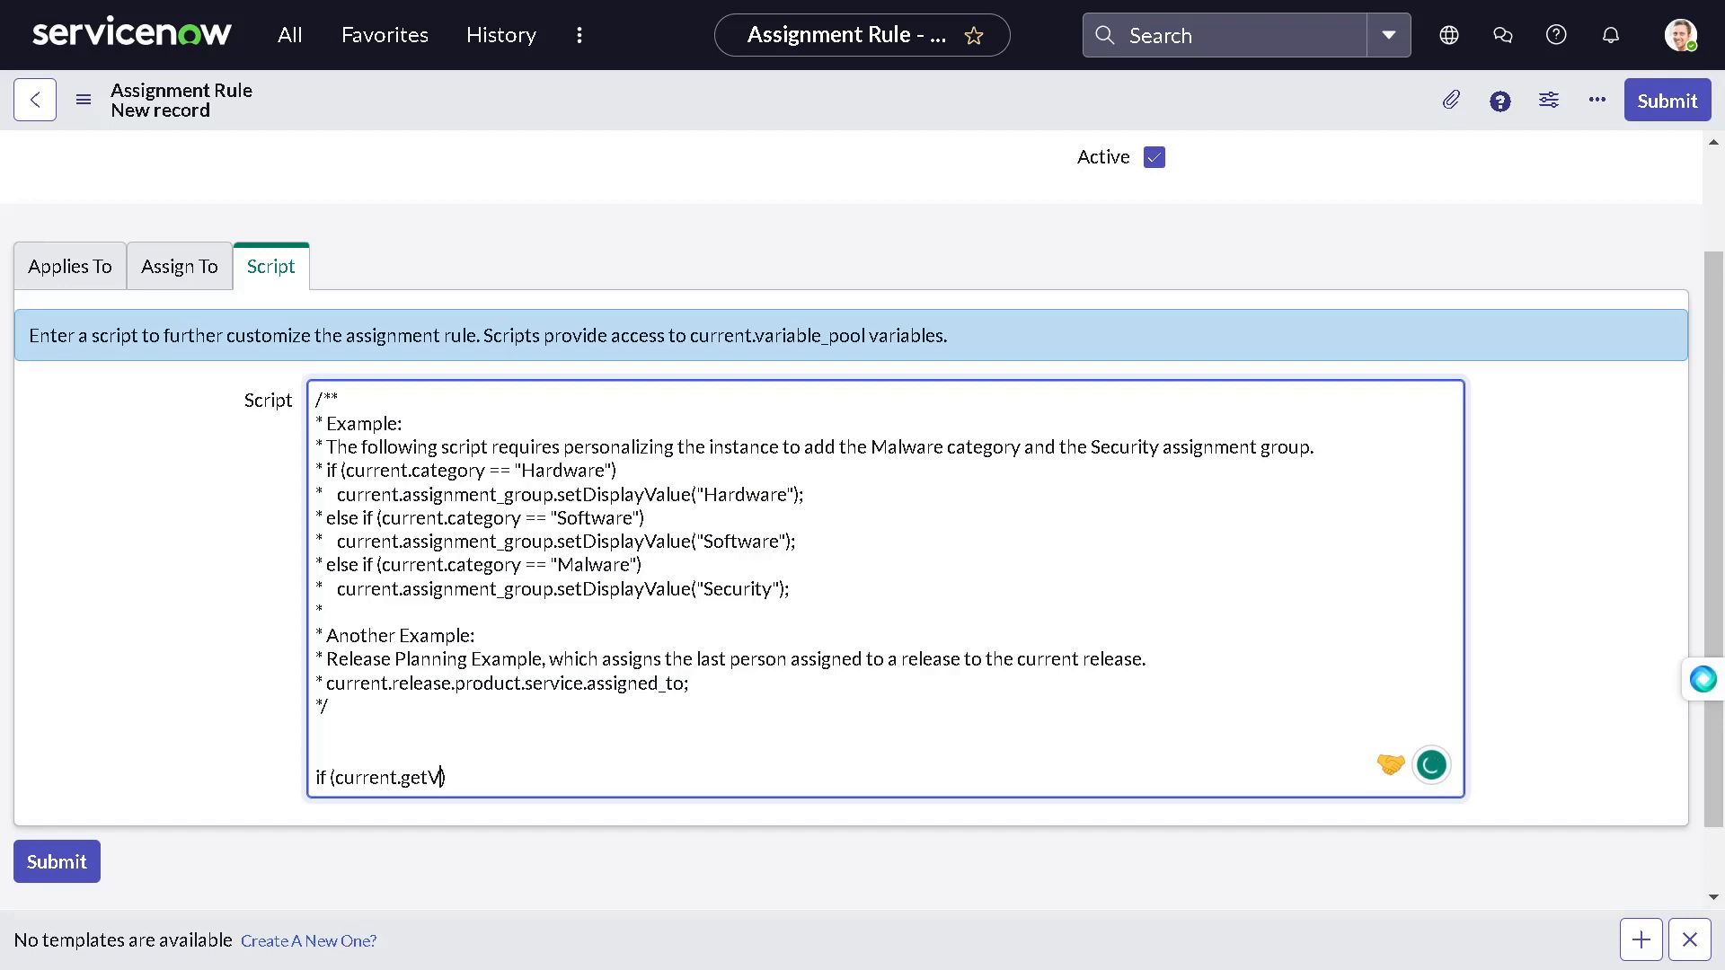
type("alue")
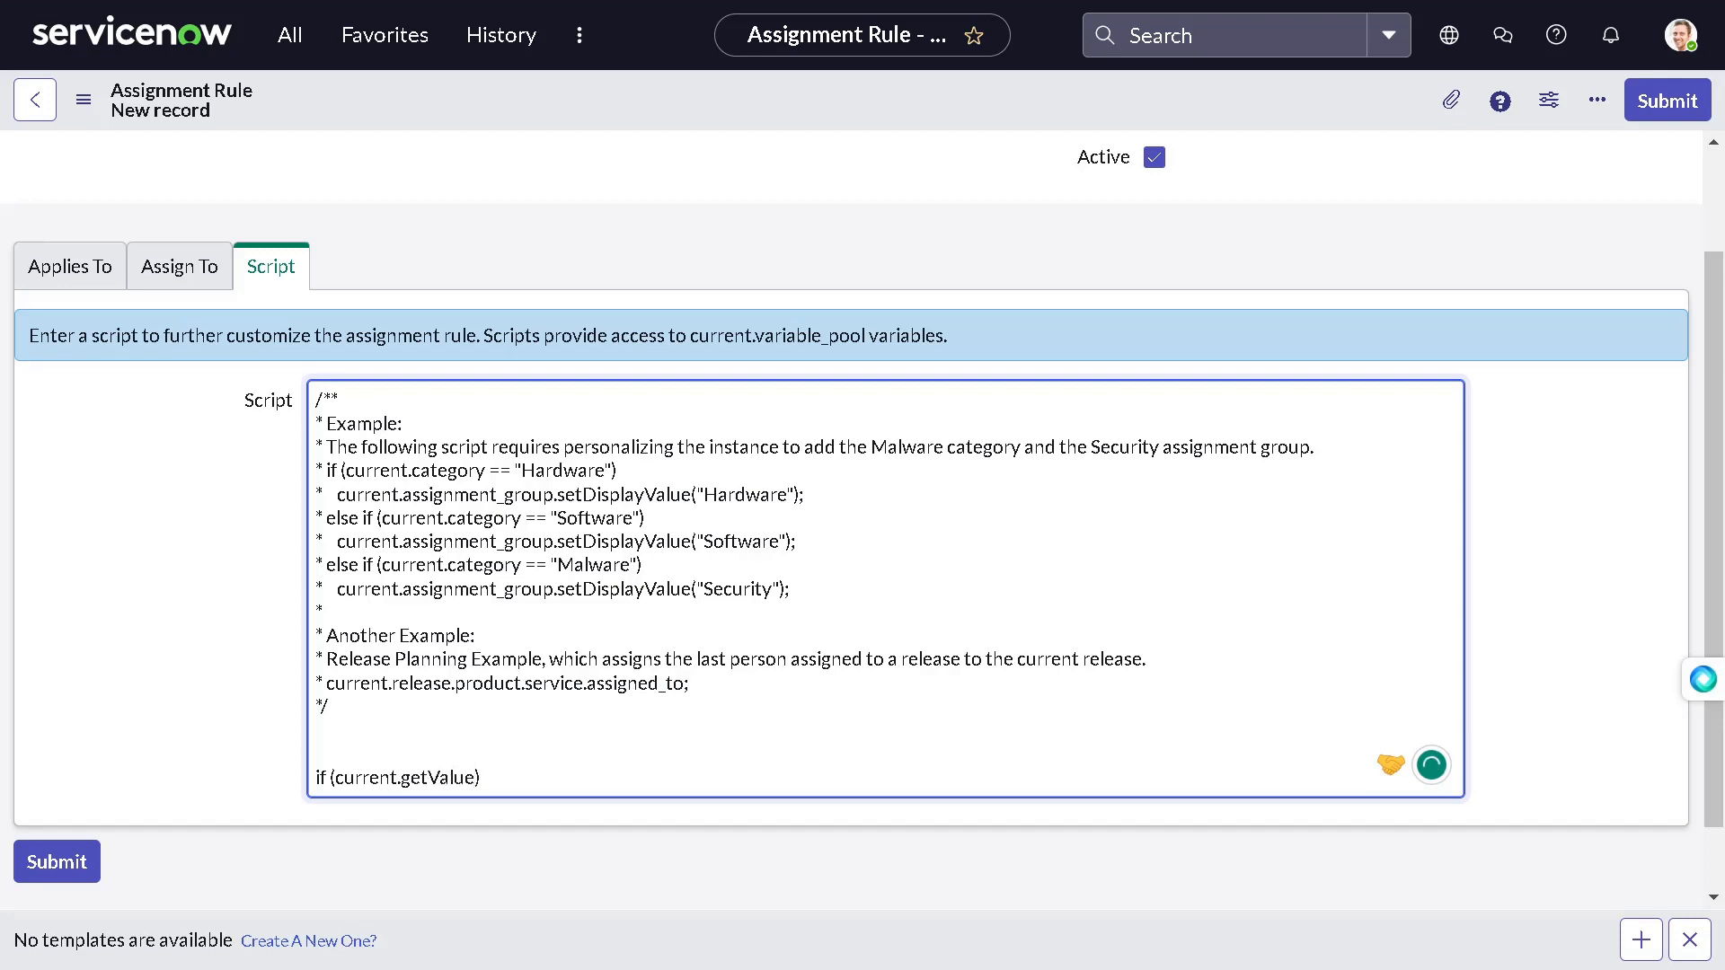
type(")")
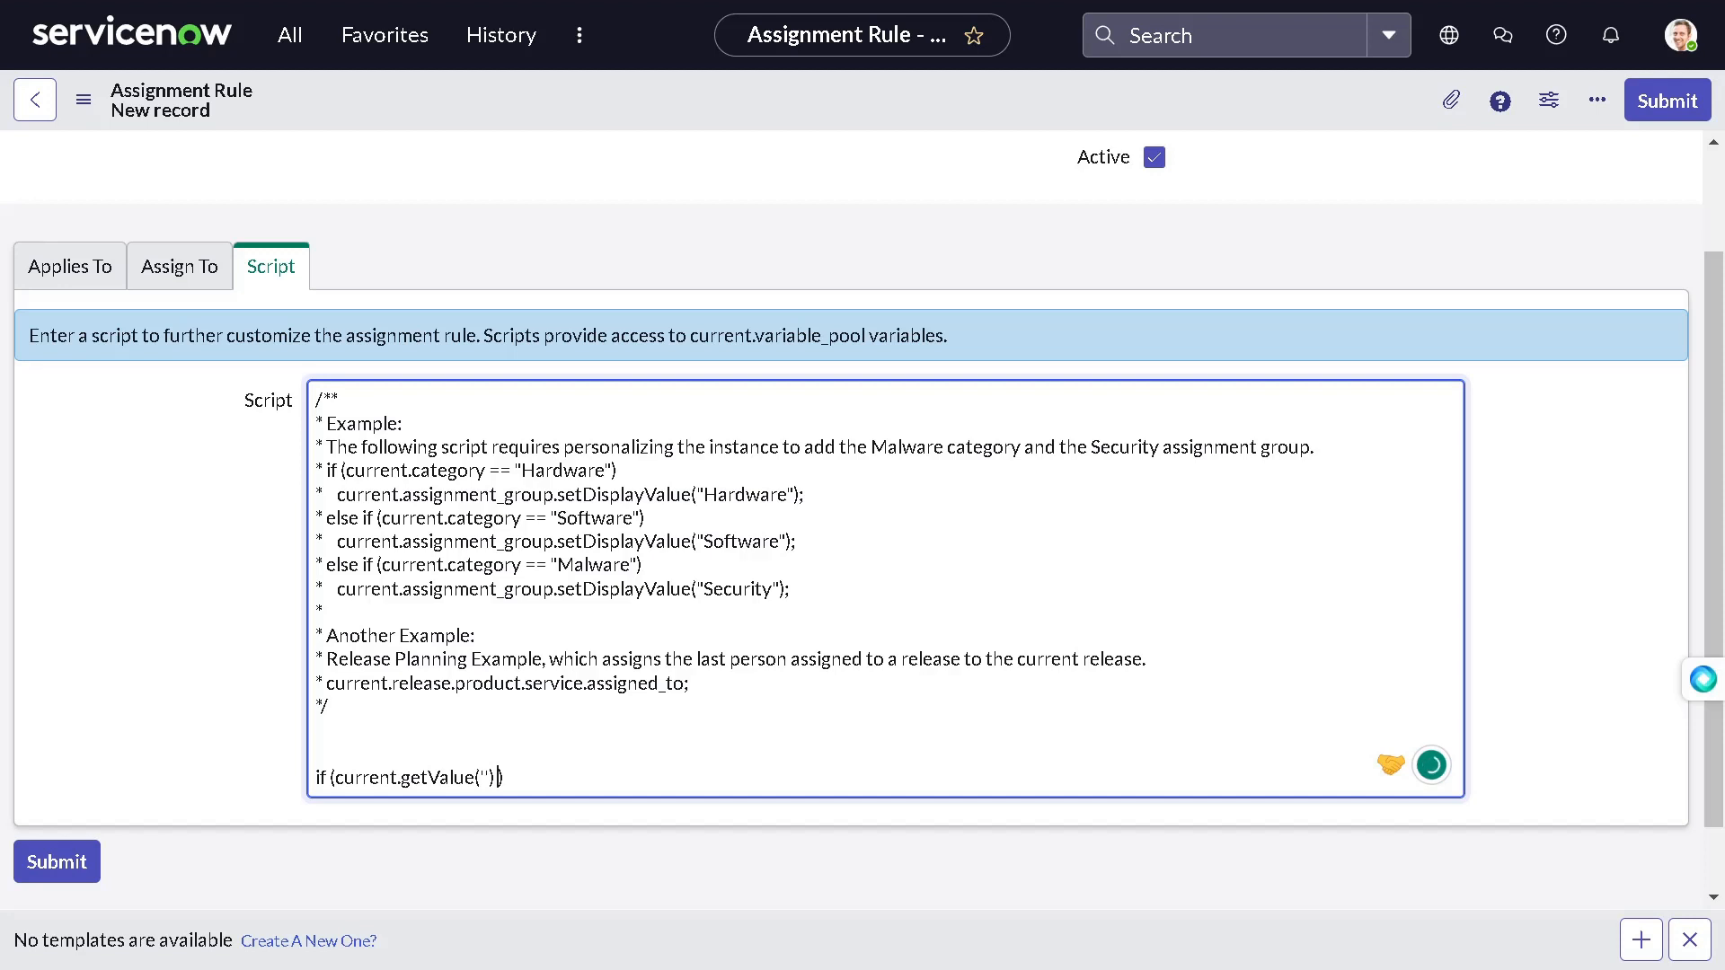
type("== '")
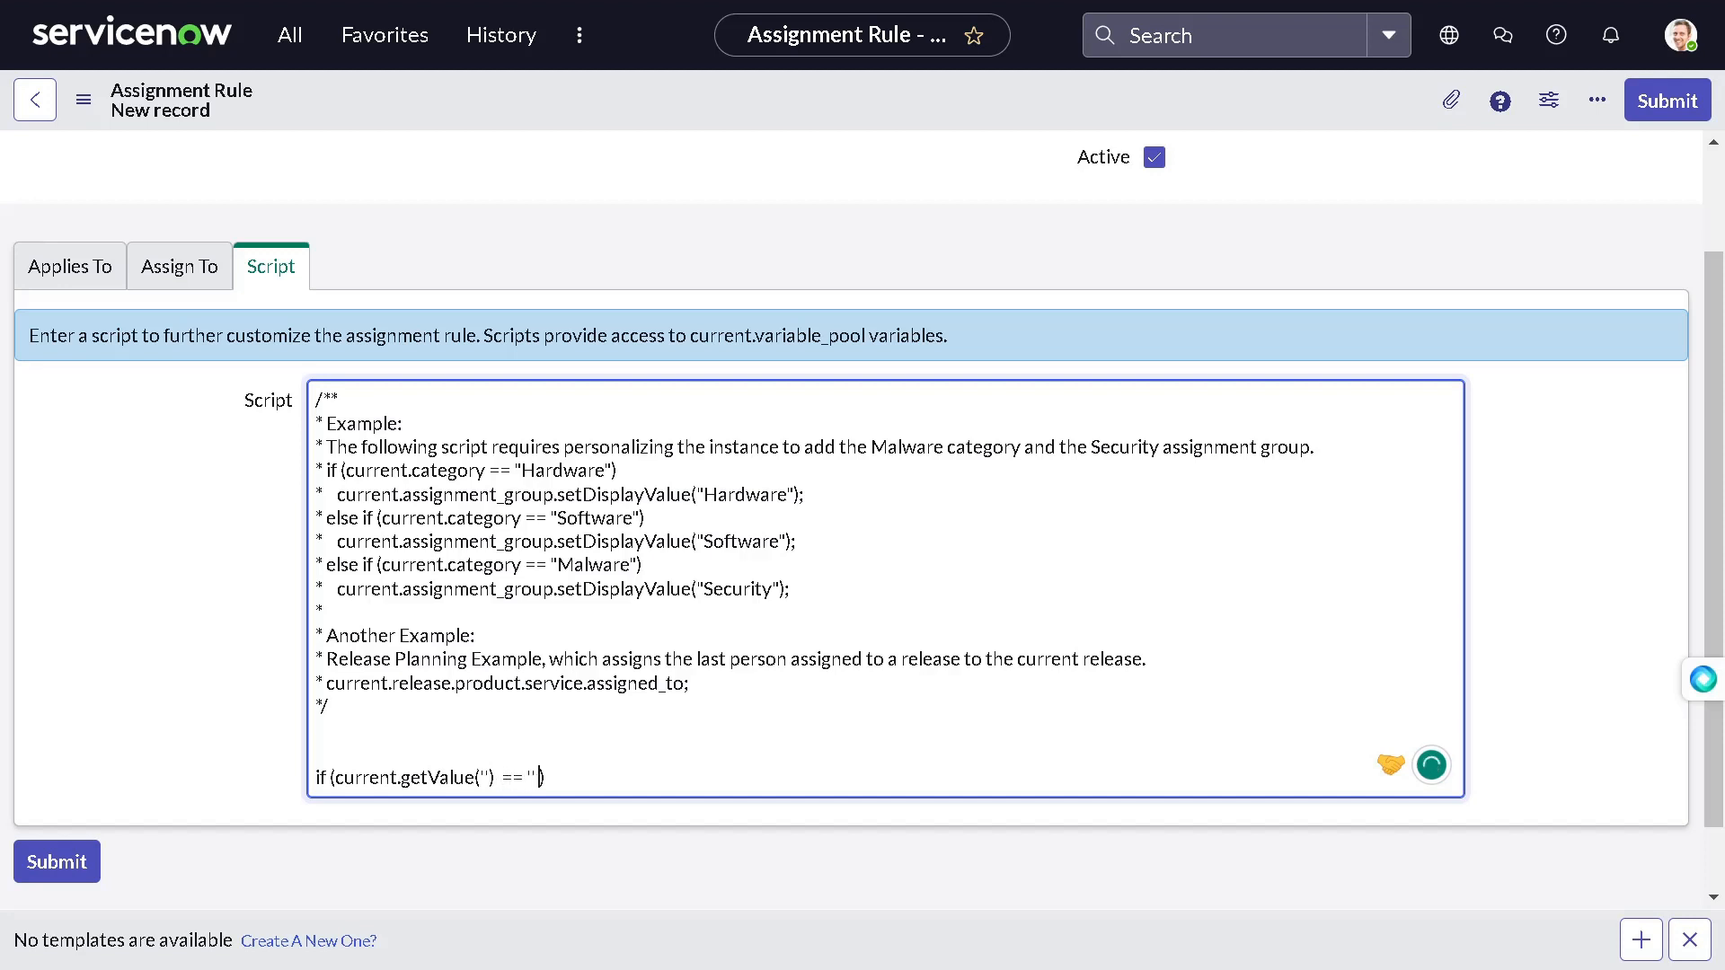
type("&& current.getValue('")
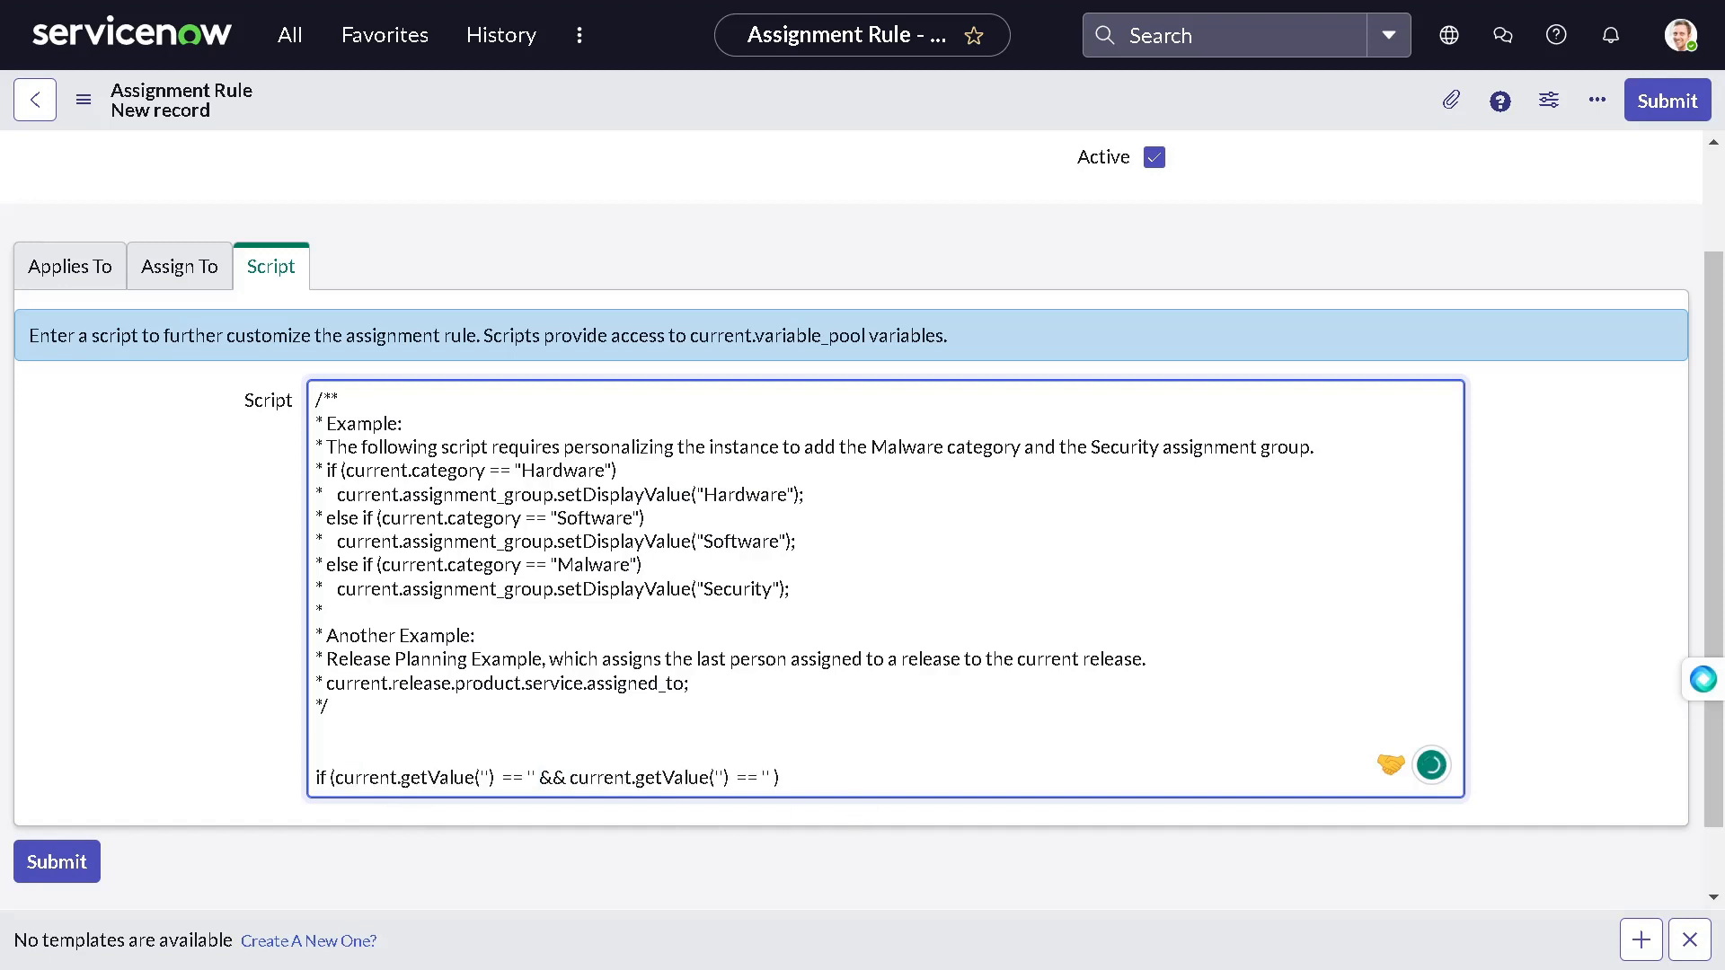
left_click(781, 778)
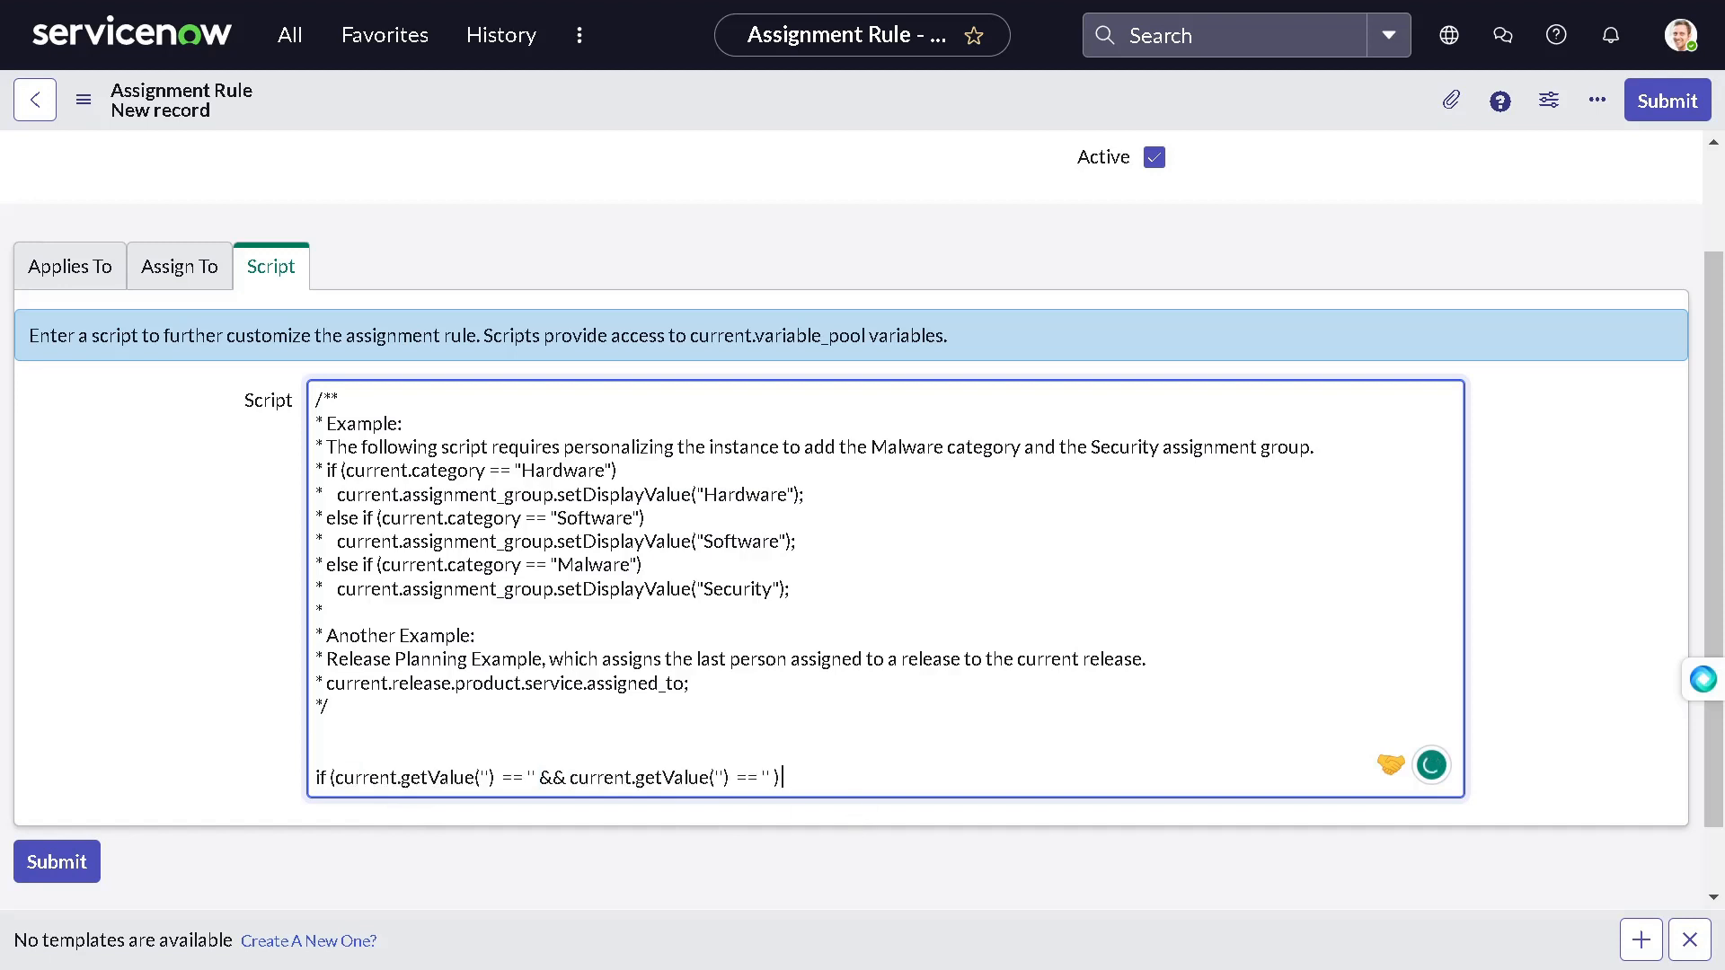
type("{}")
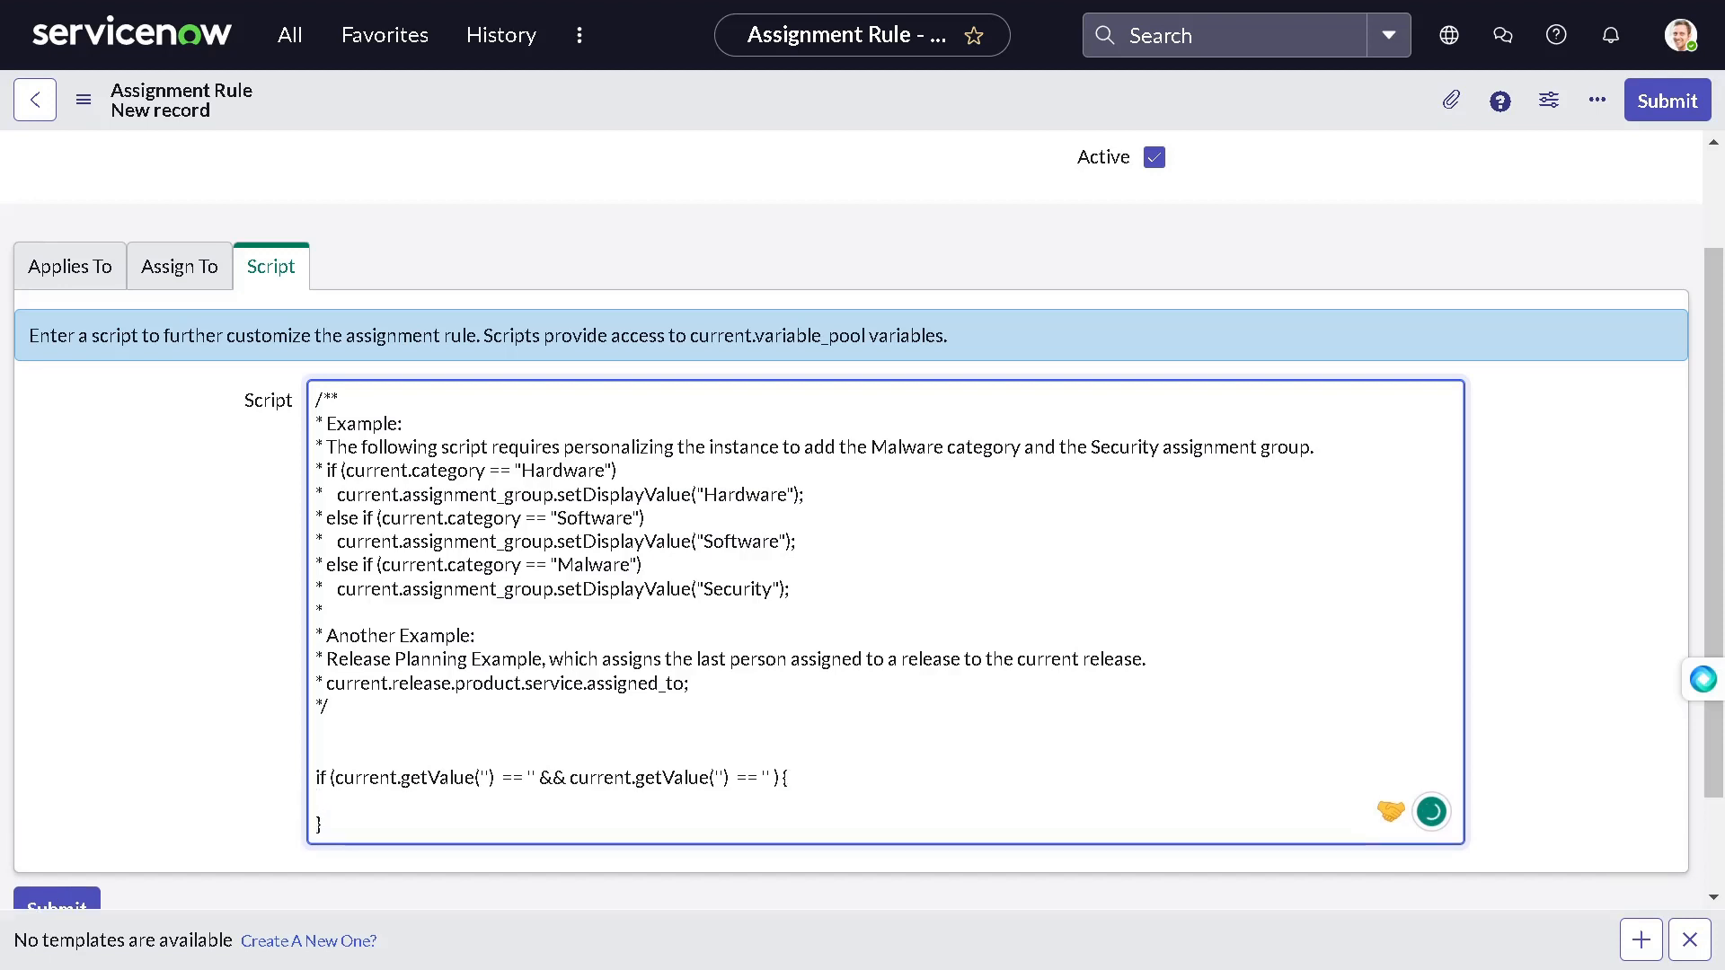
Step: Make the if-branch call current.setValue('assignment_group','')
type("curr")
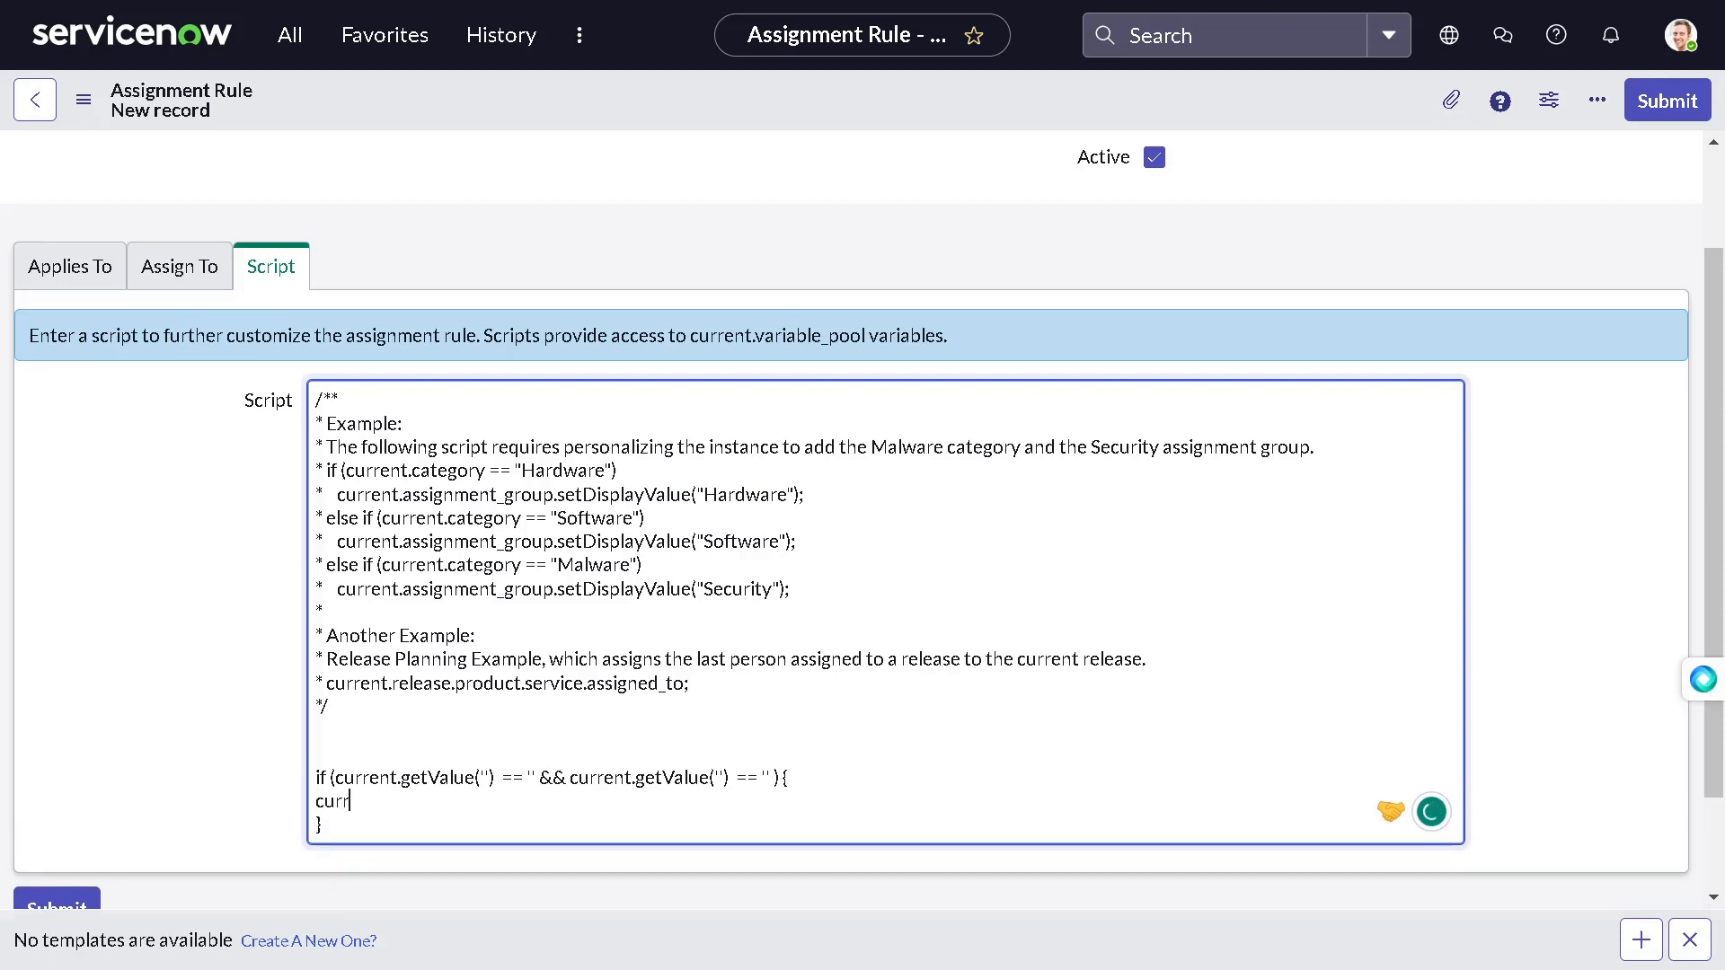
type("e")
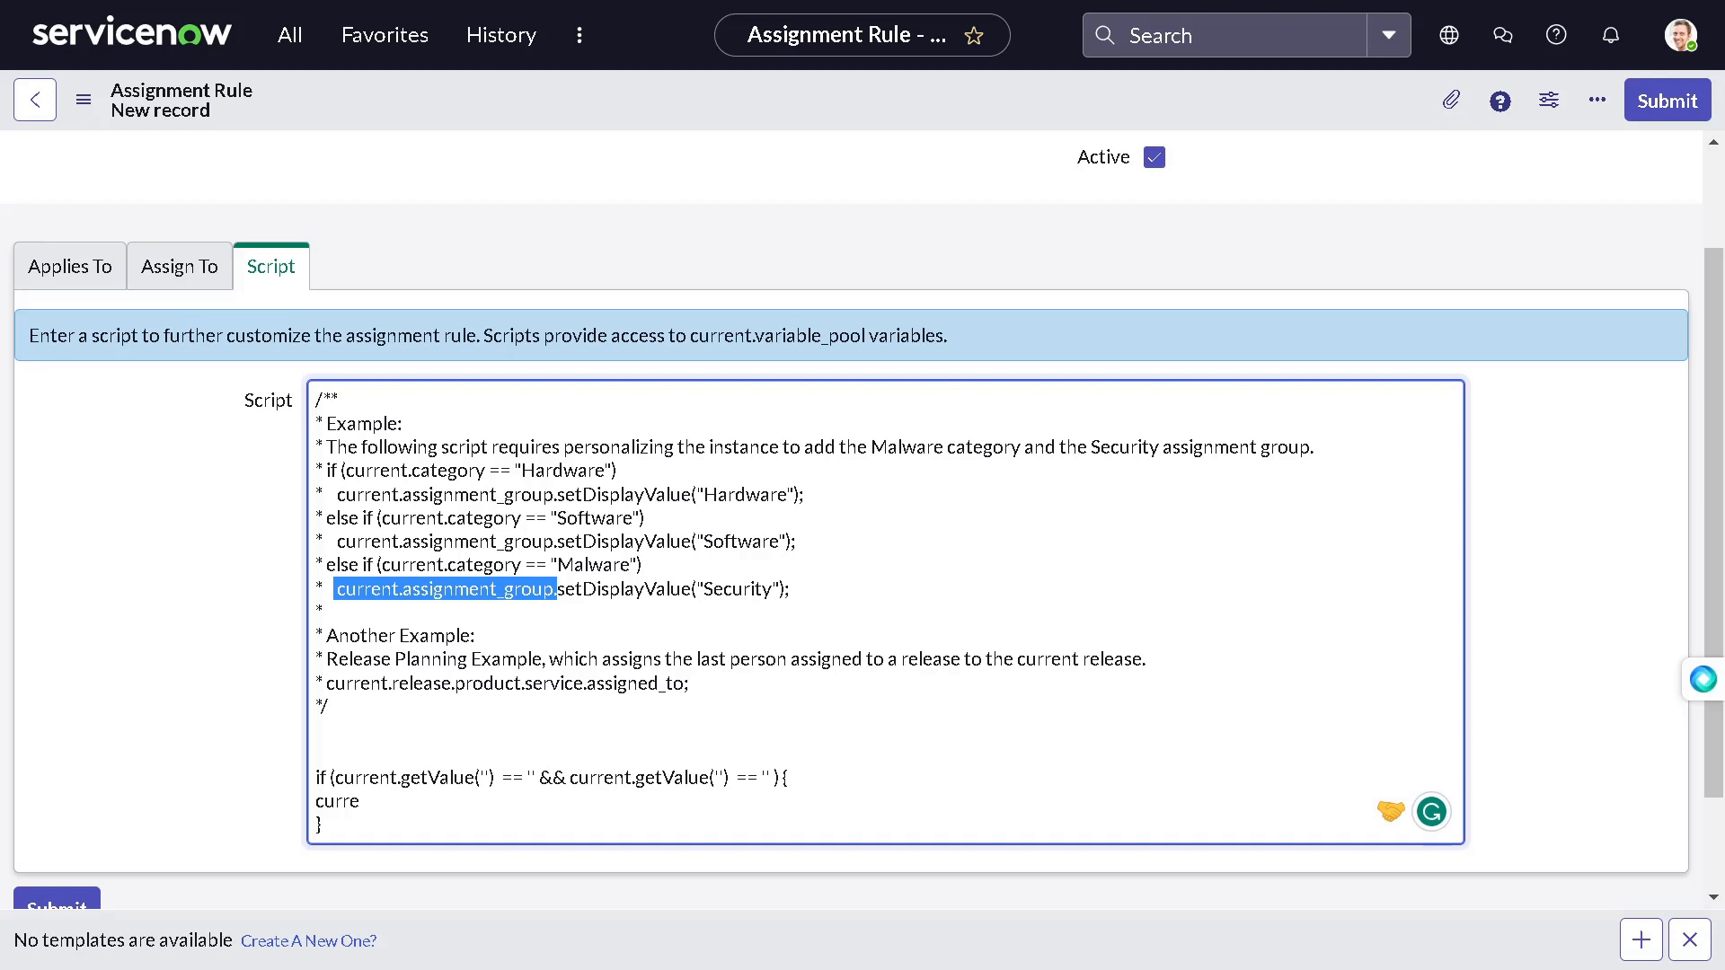
type("current.assignment_group.")
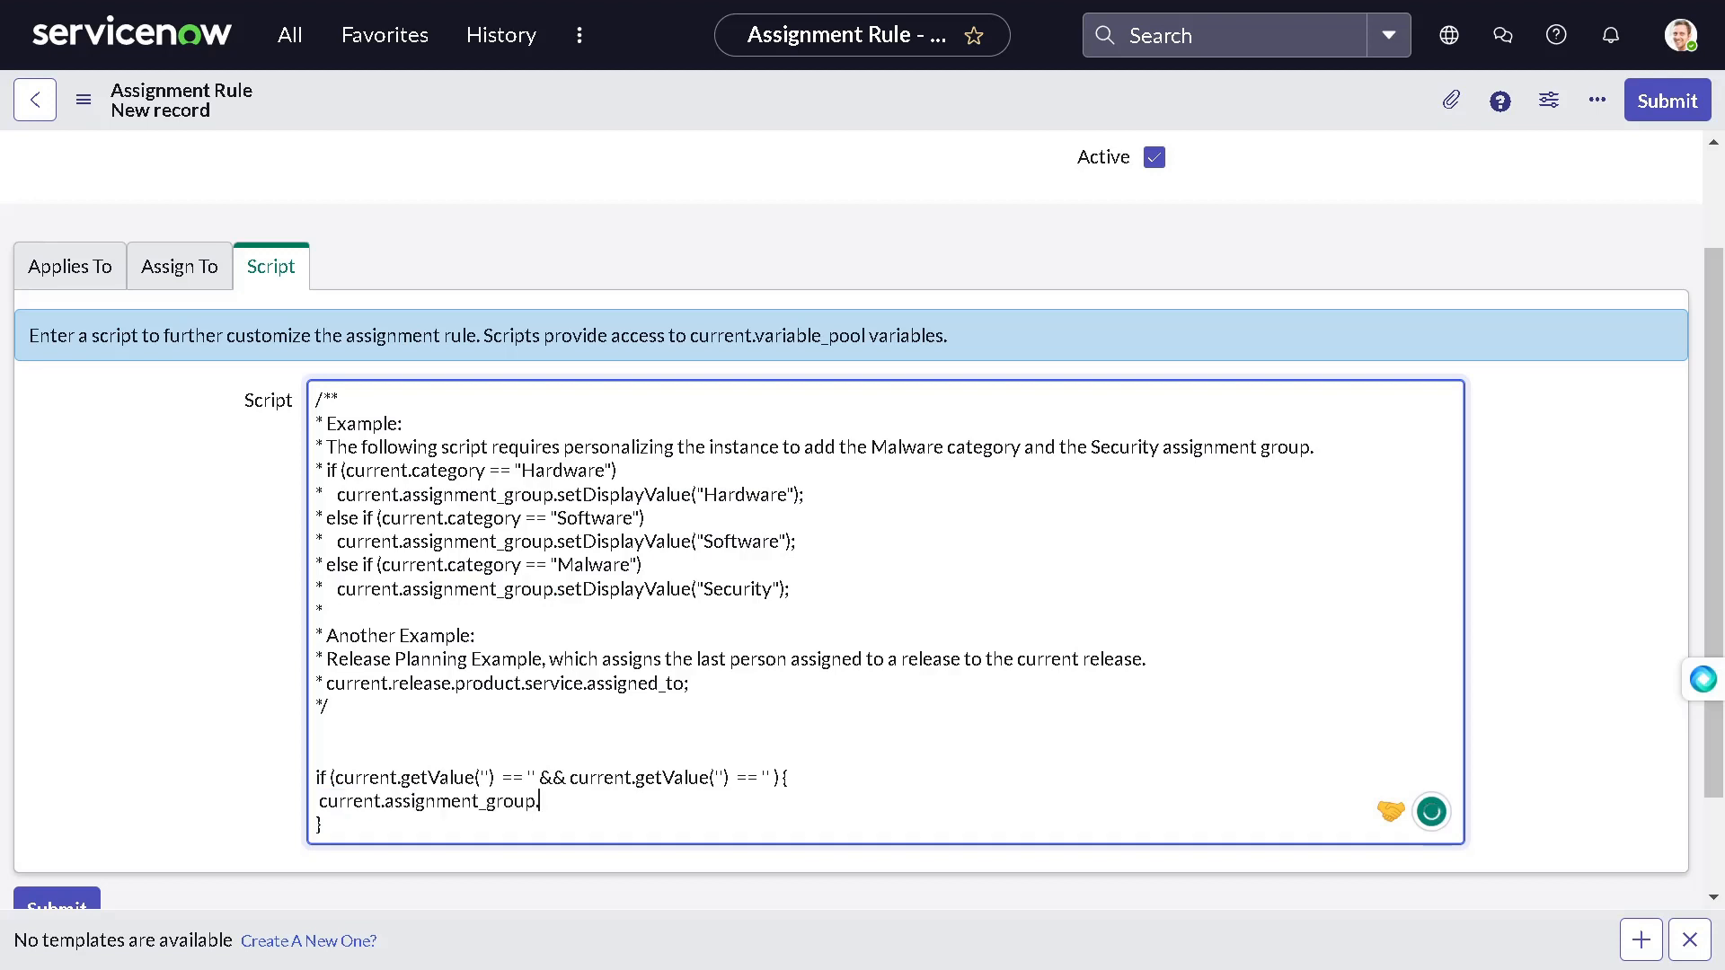
key("Backspace")
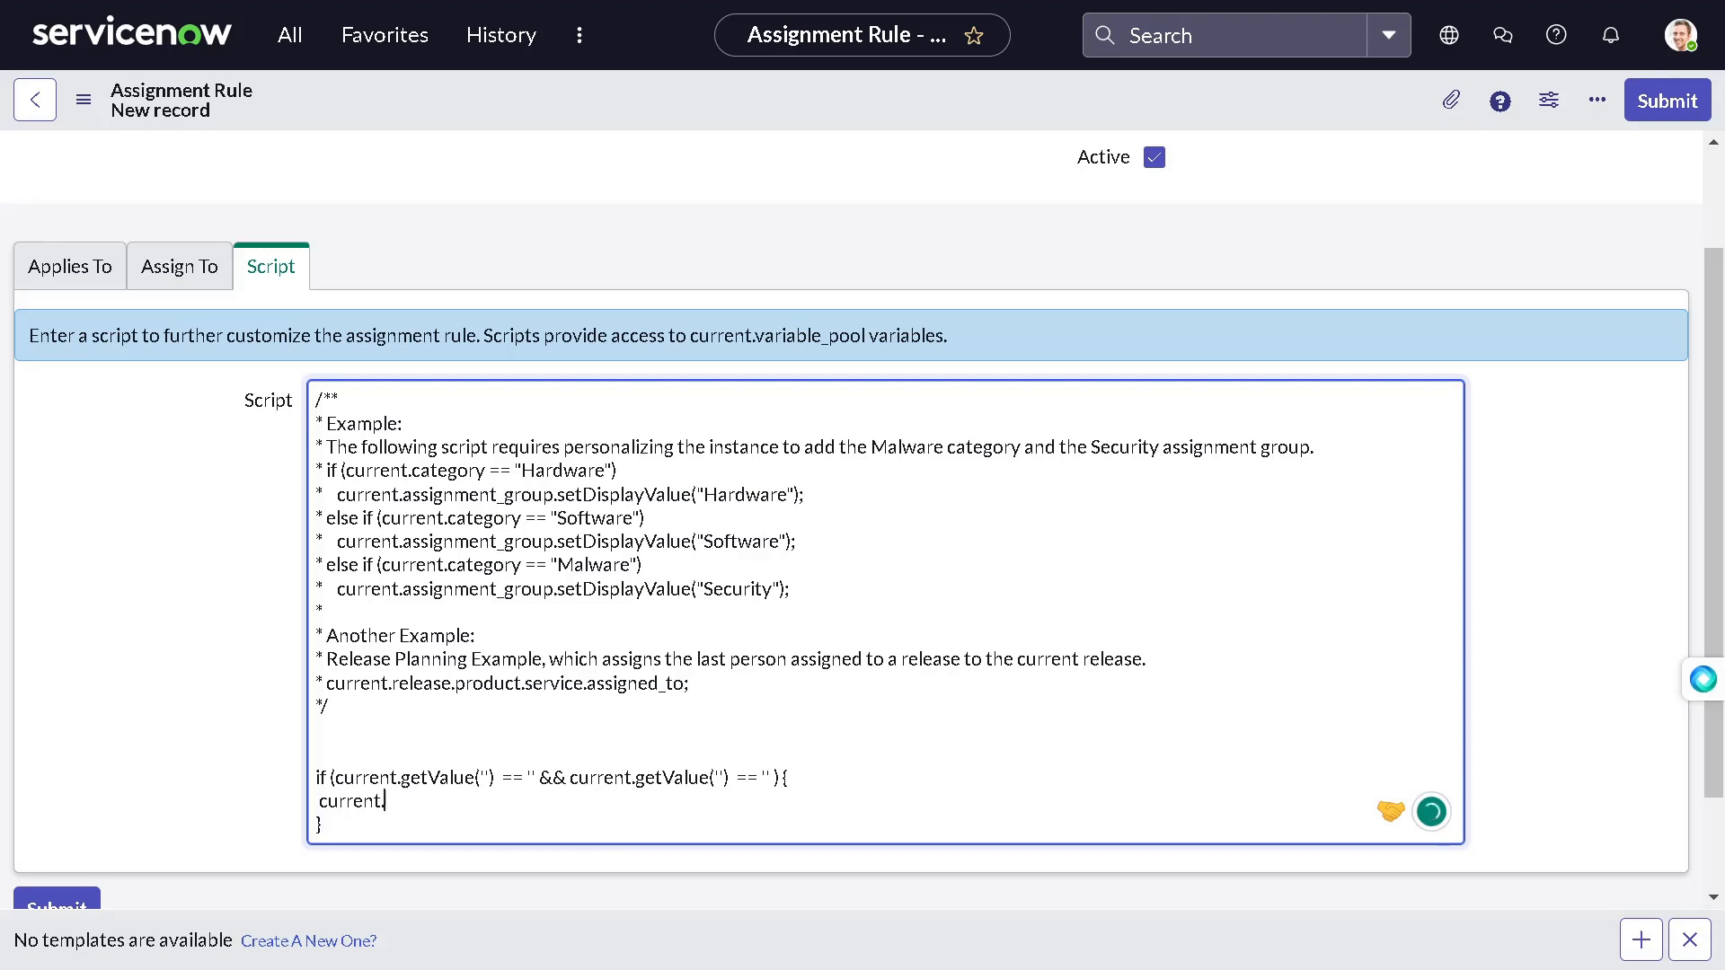
type("s")
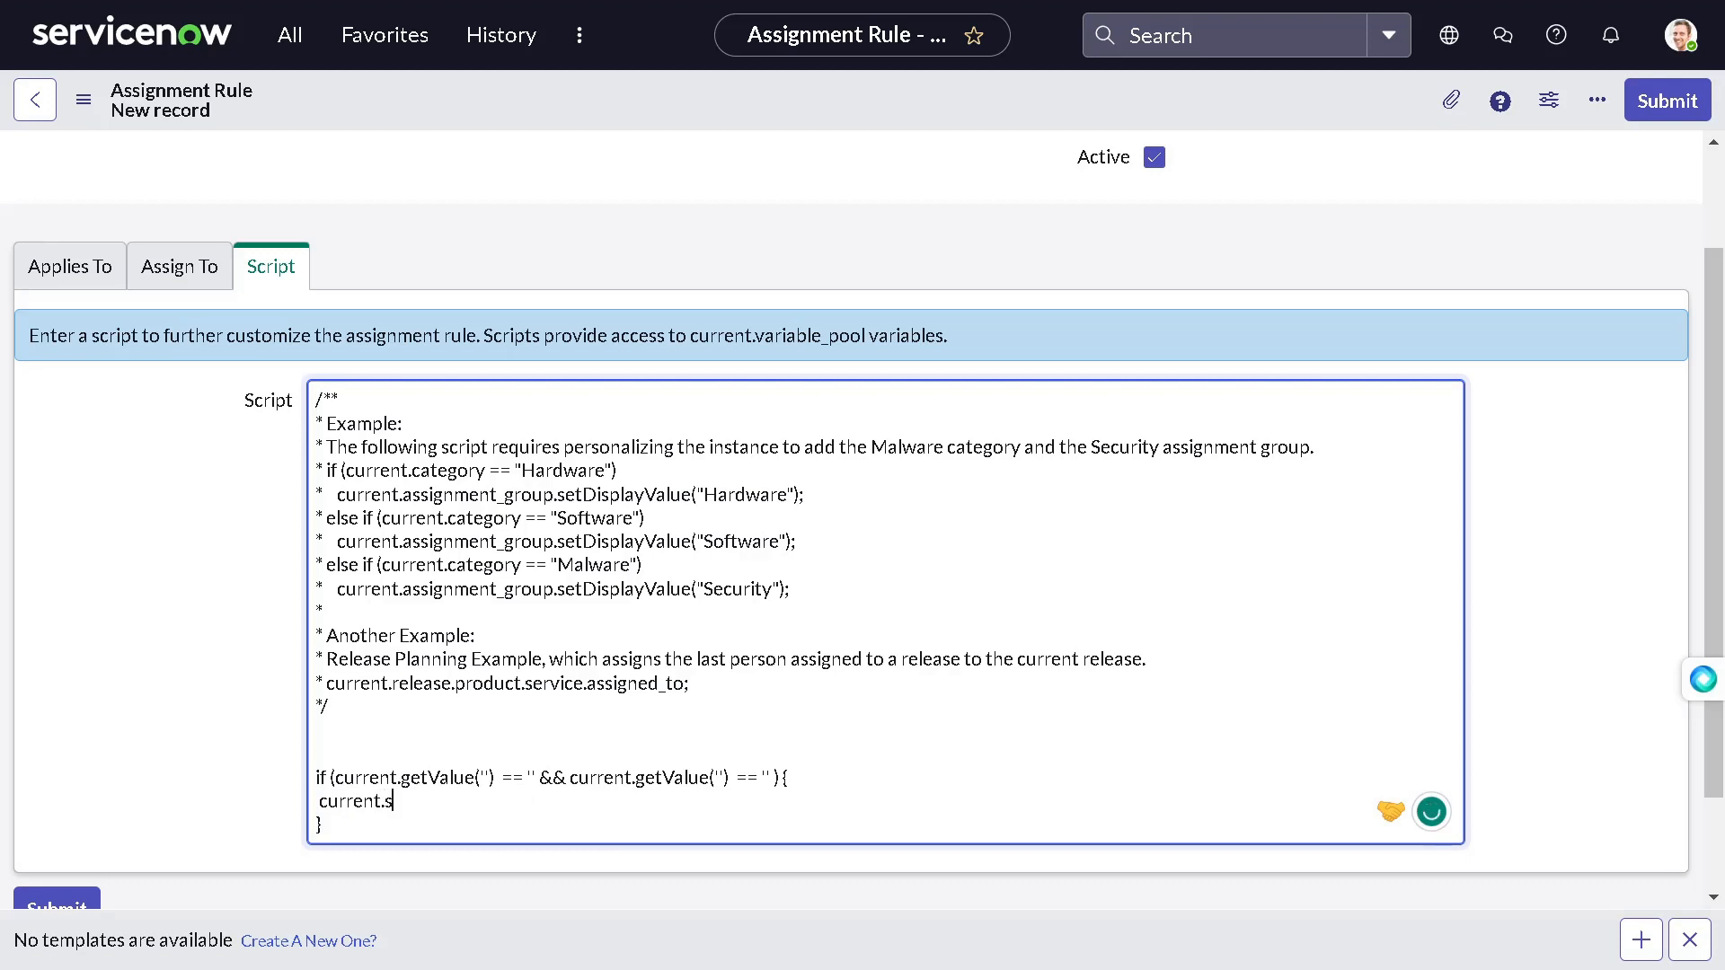
type("etValue")
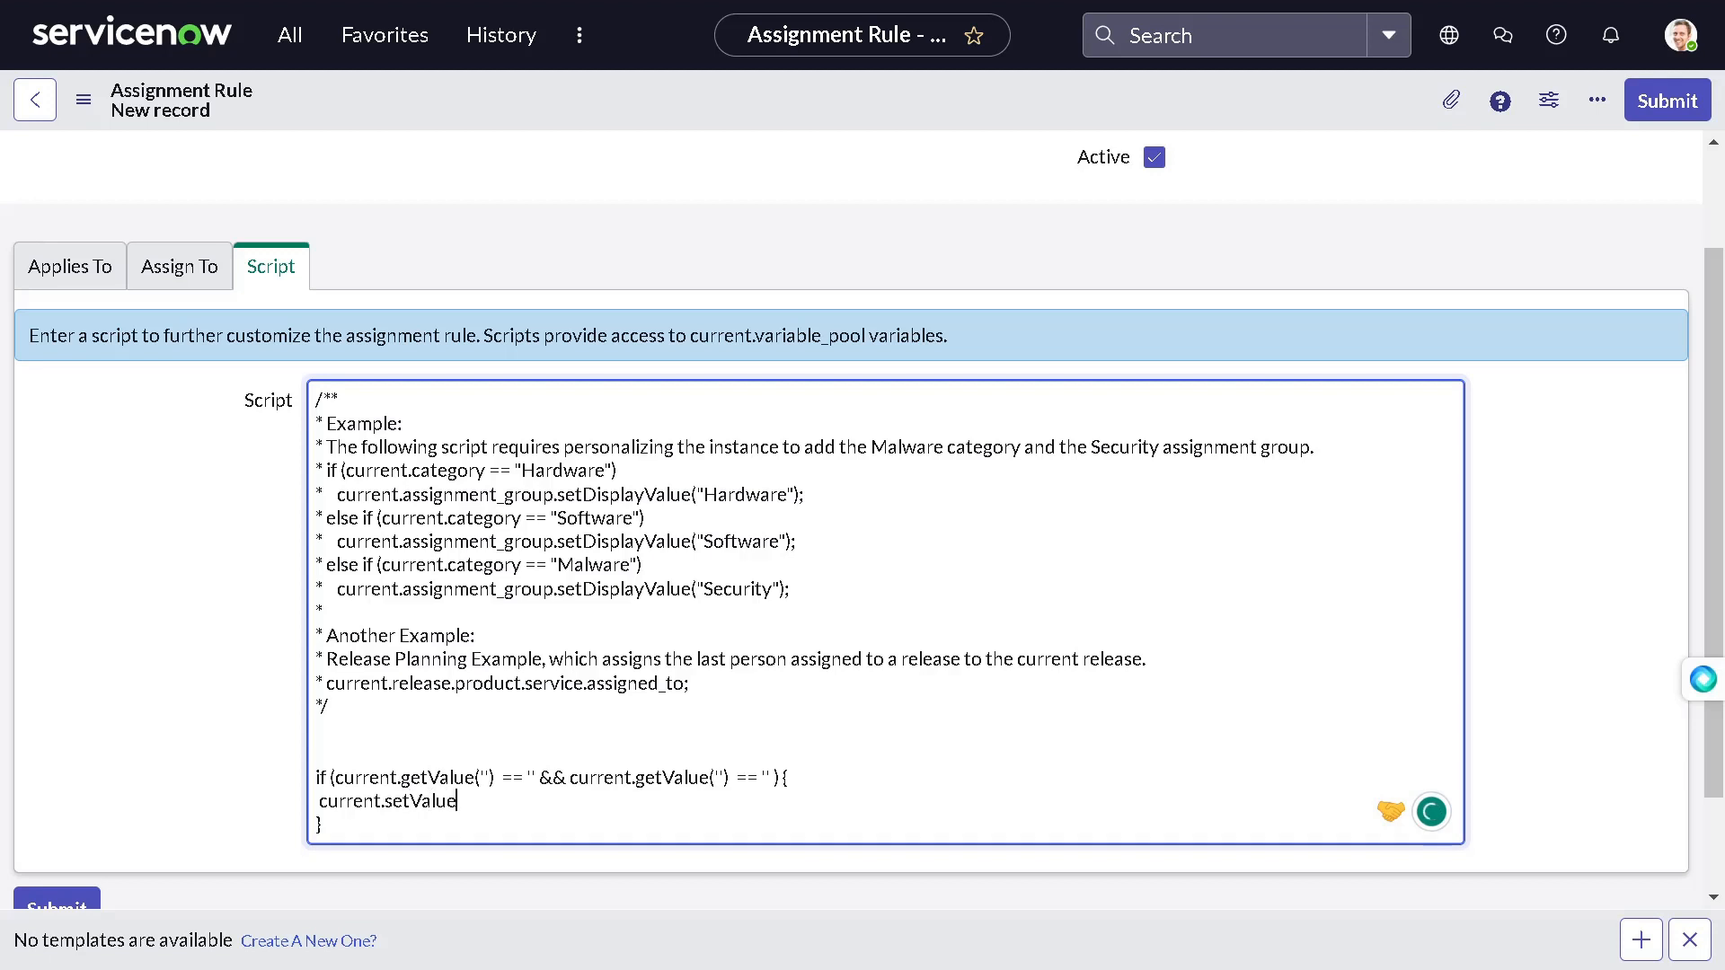
type("()")
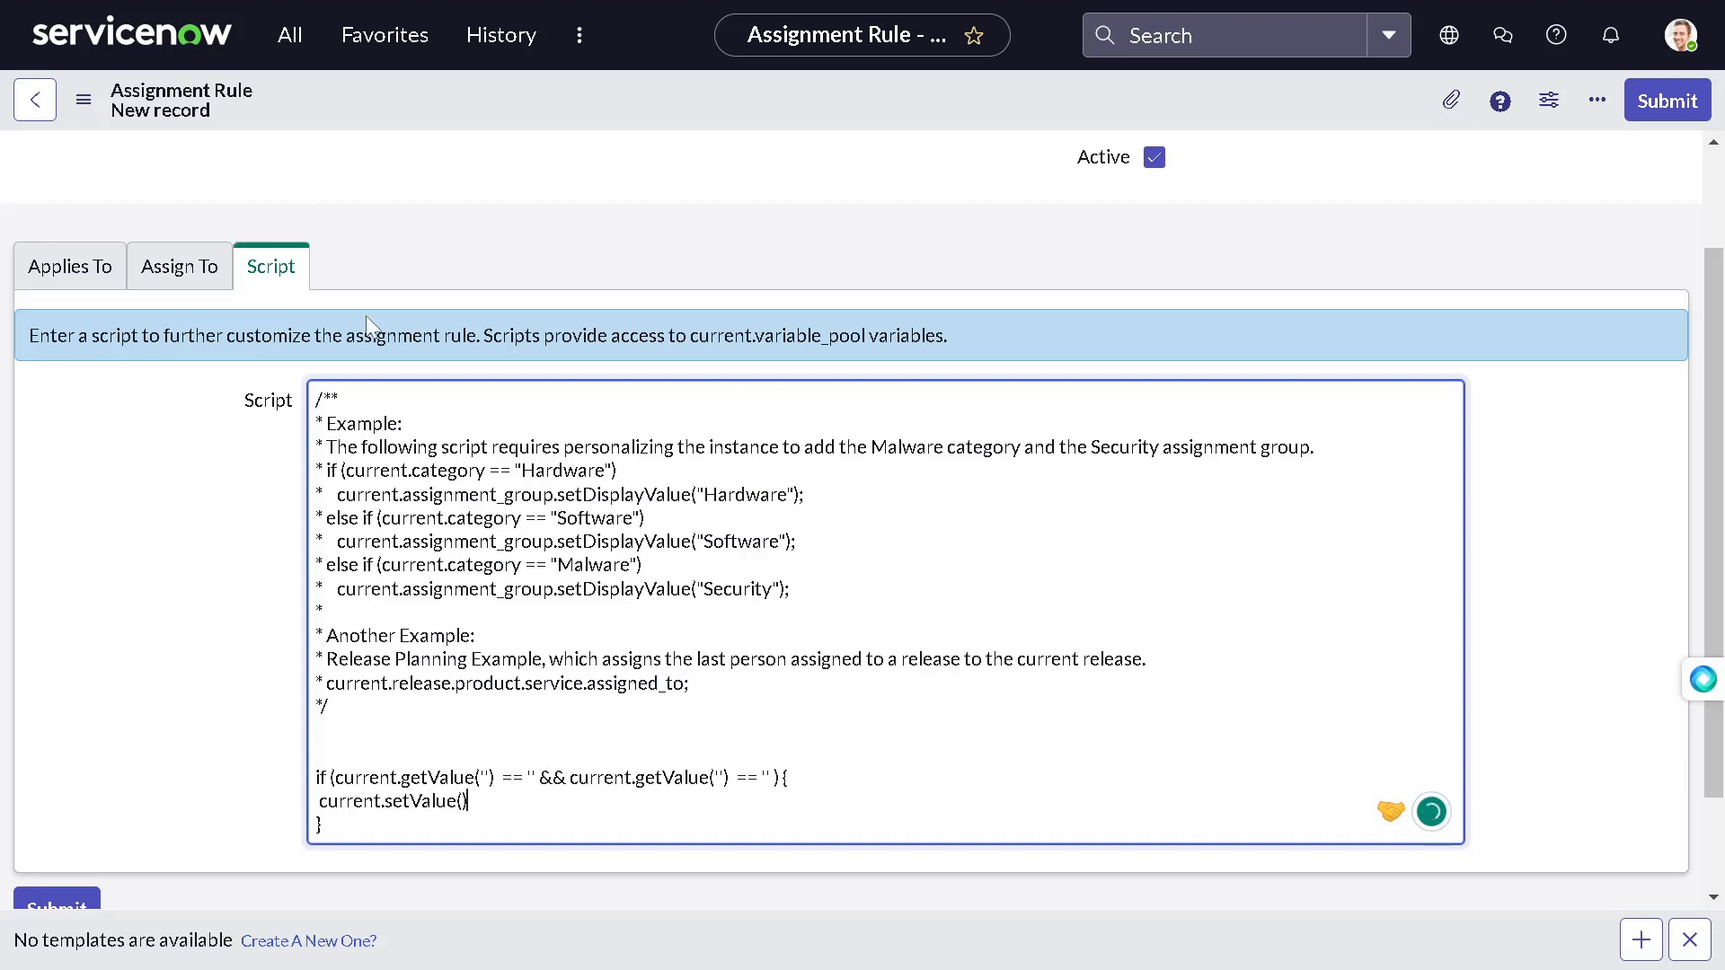
double_click(476, 541)
type("'")
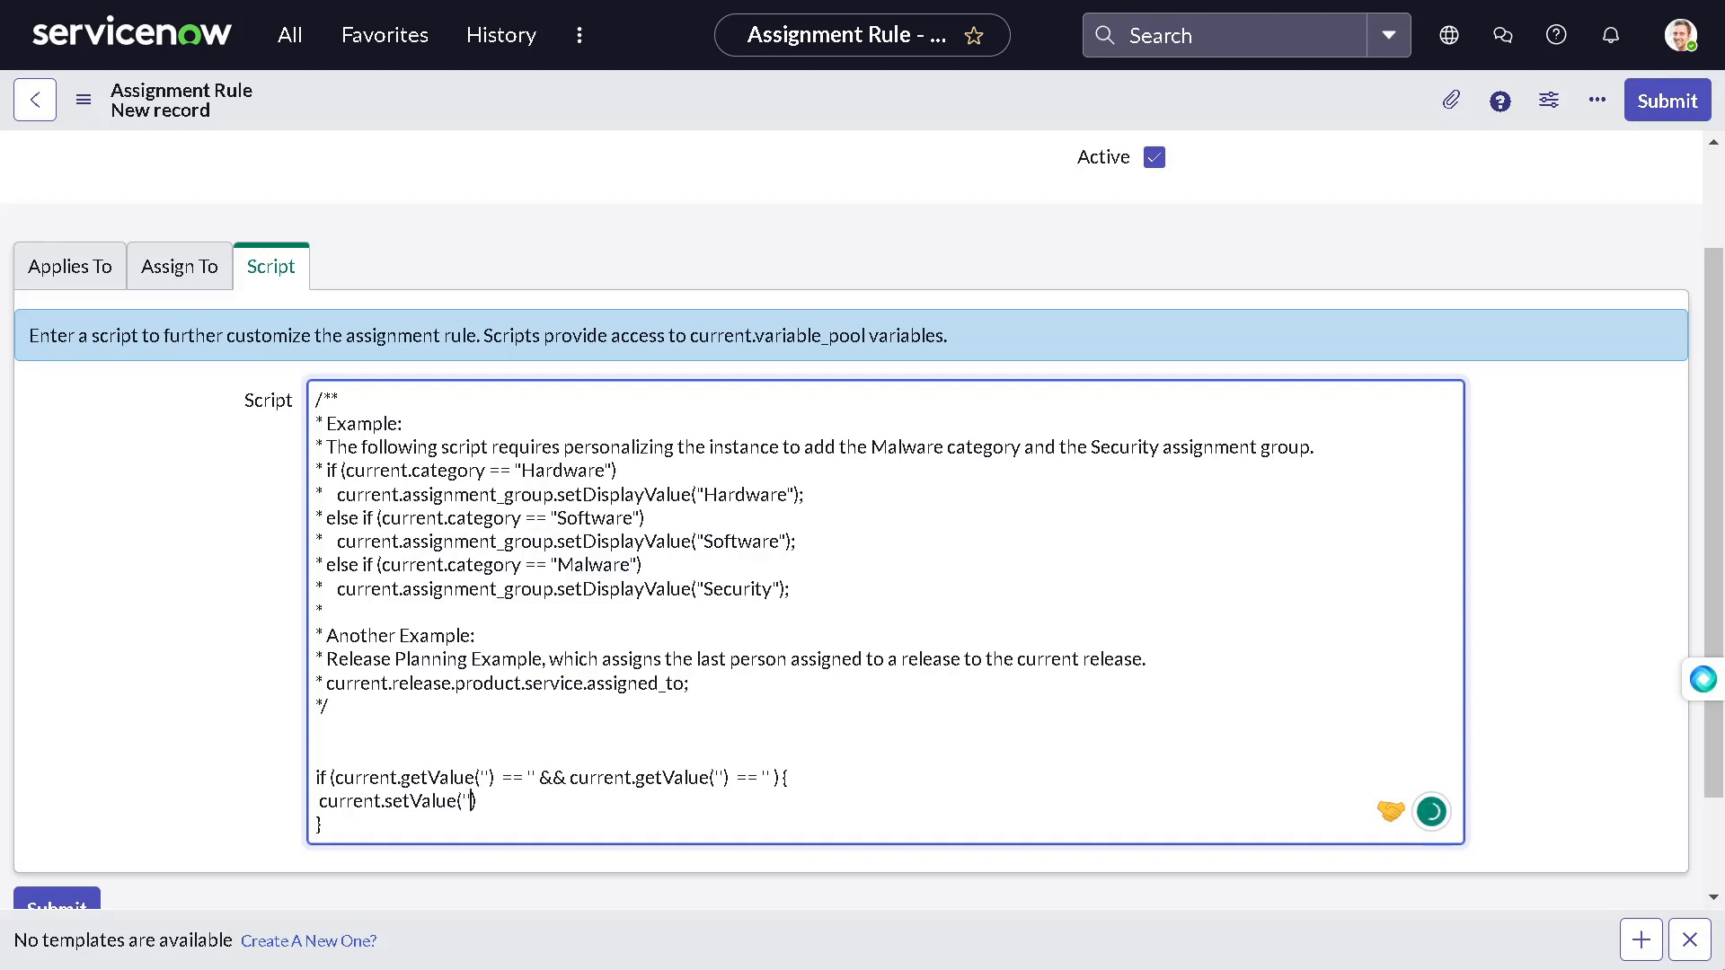
type("assignment_group")
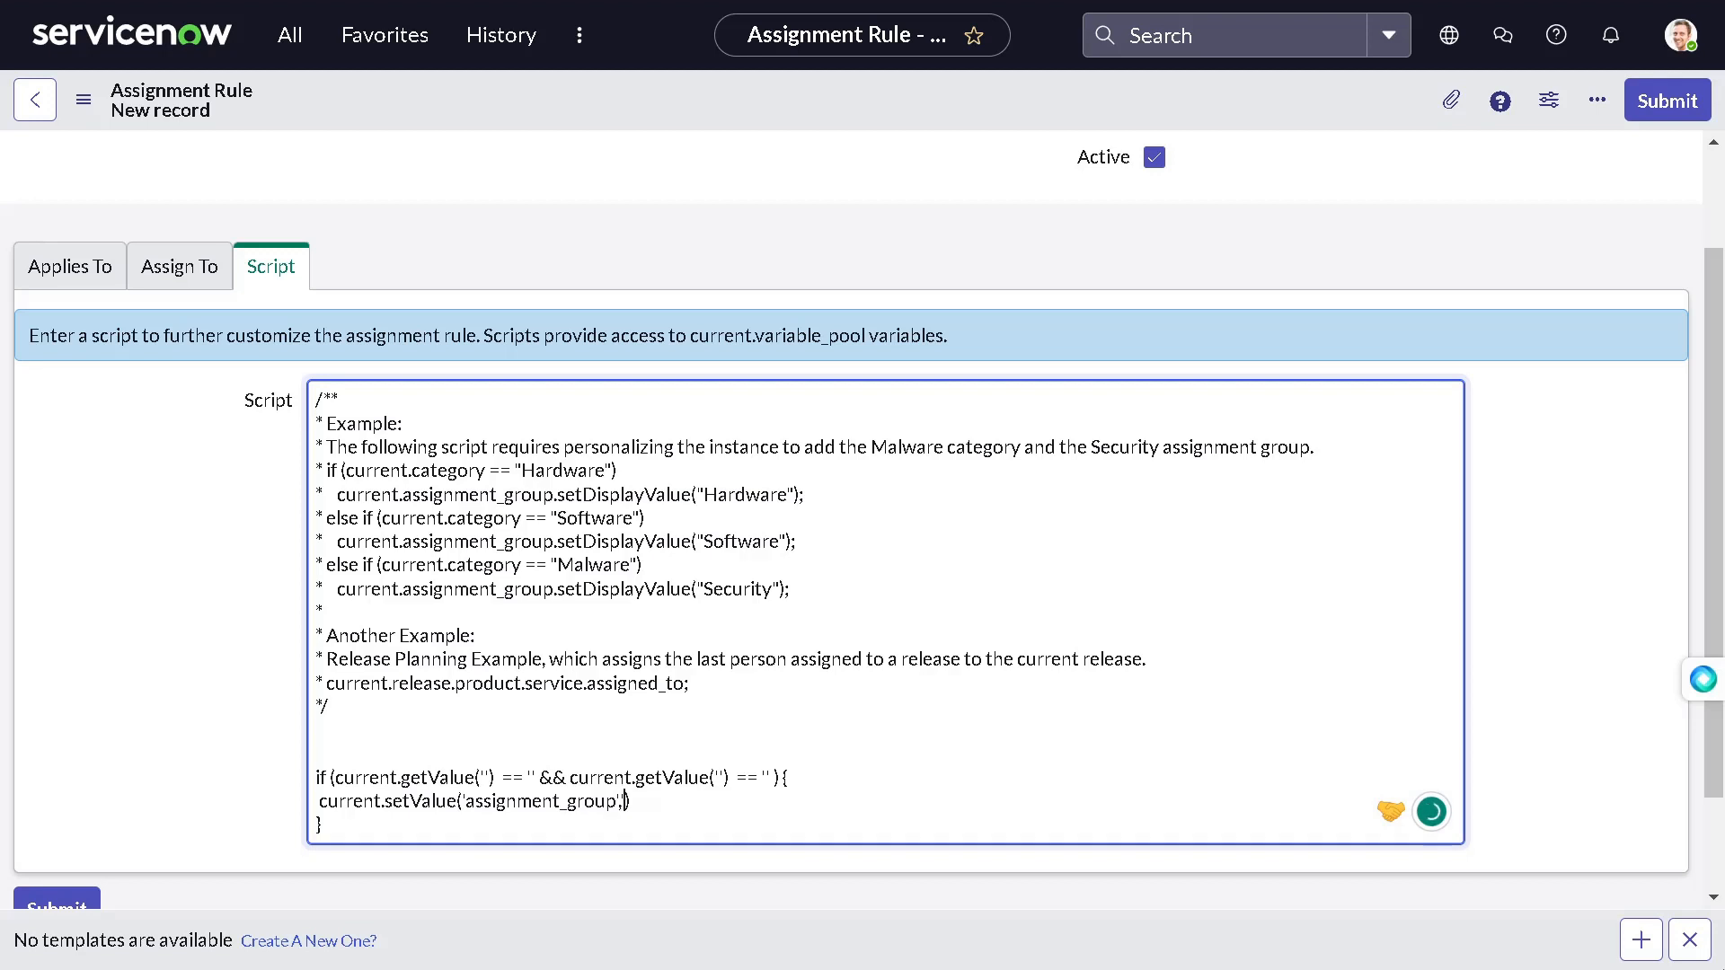
type("'")
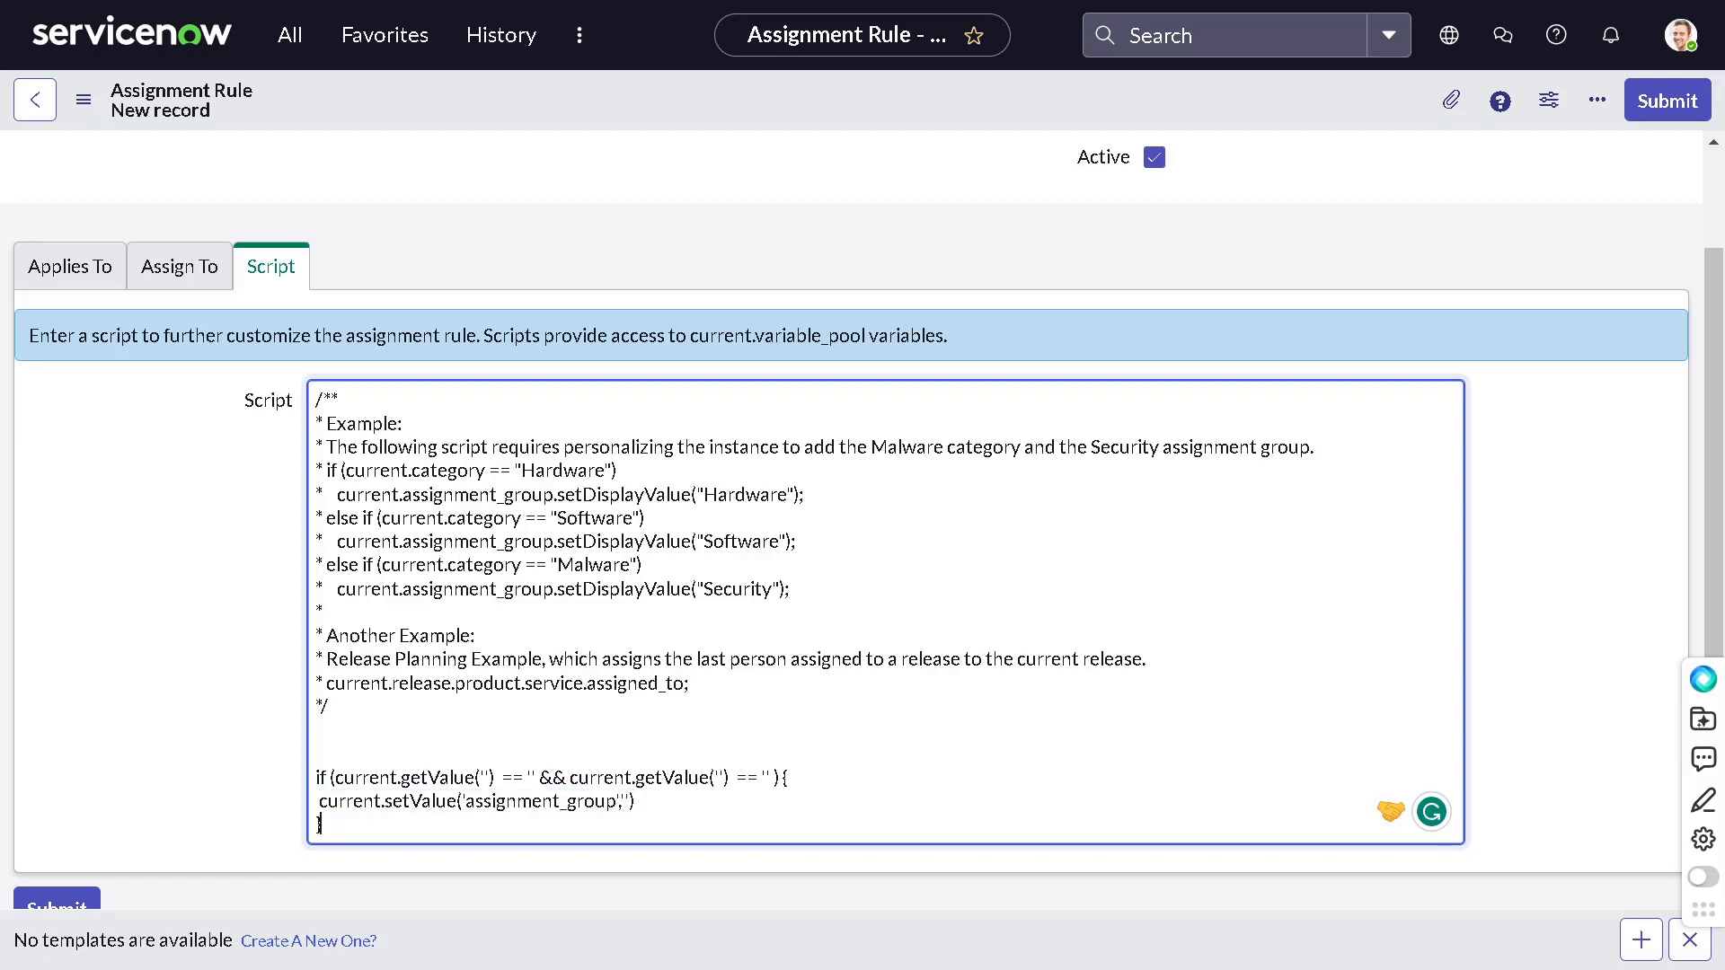
Step: Add an else branch that also sets assignment_group via current.setValue
type("else")
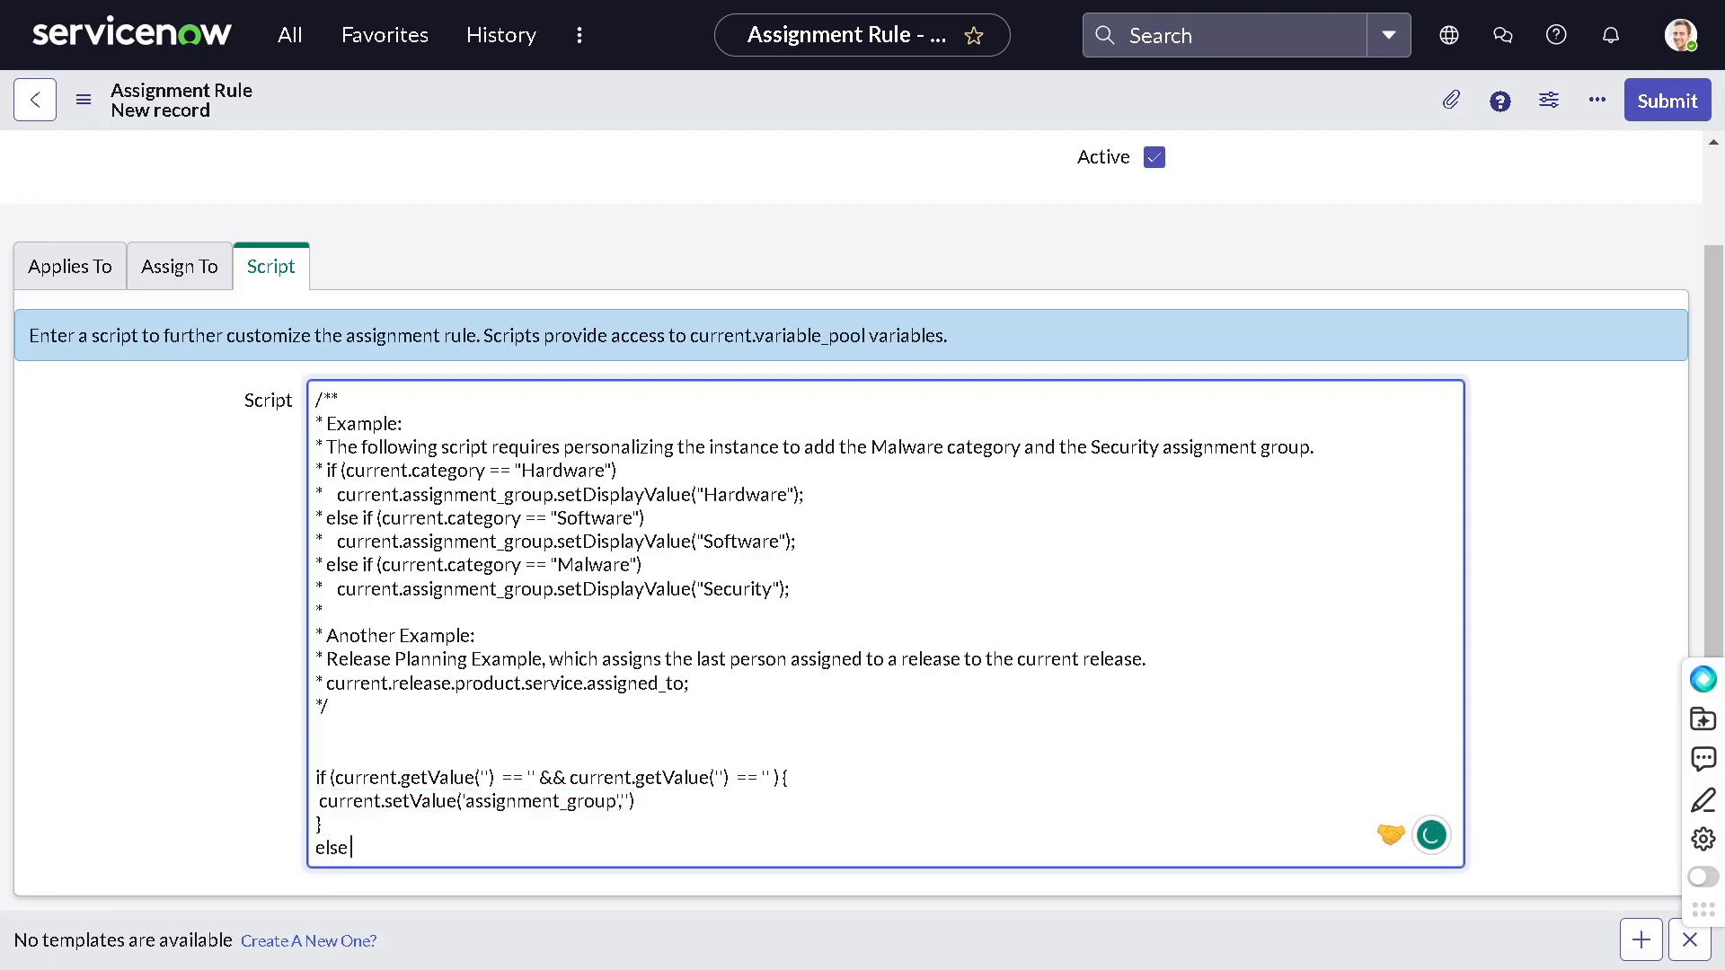
type("{")
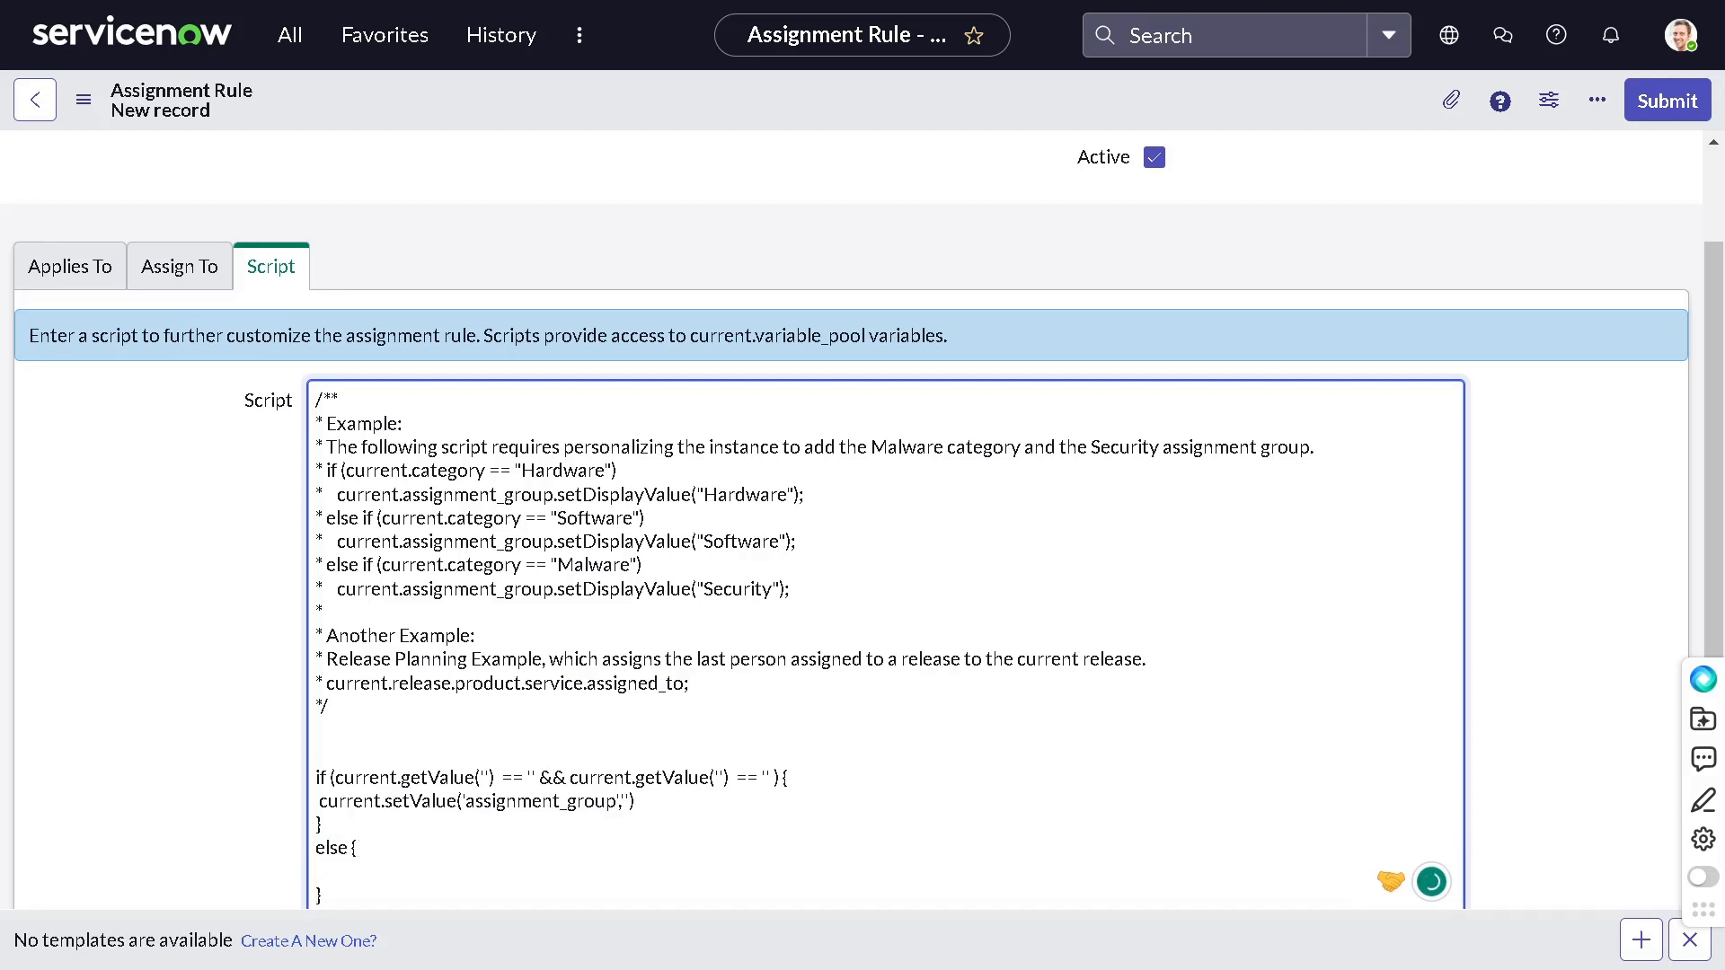
type("current.setValue('assignment_group','')")
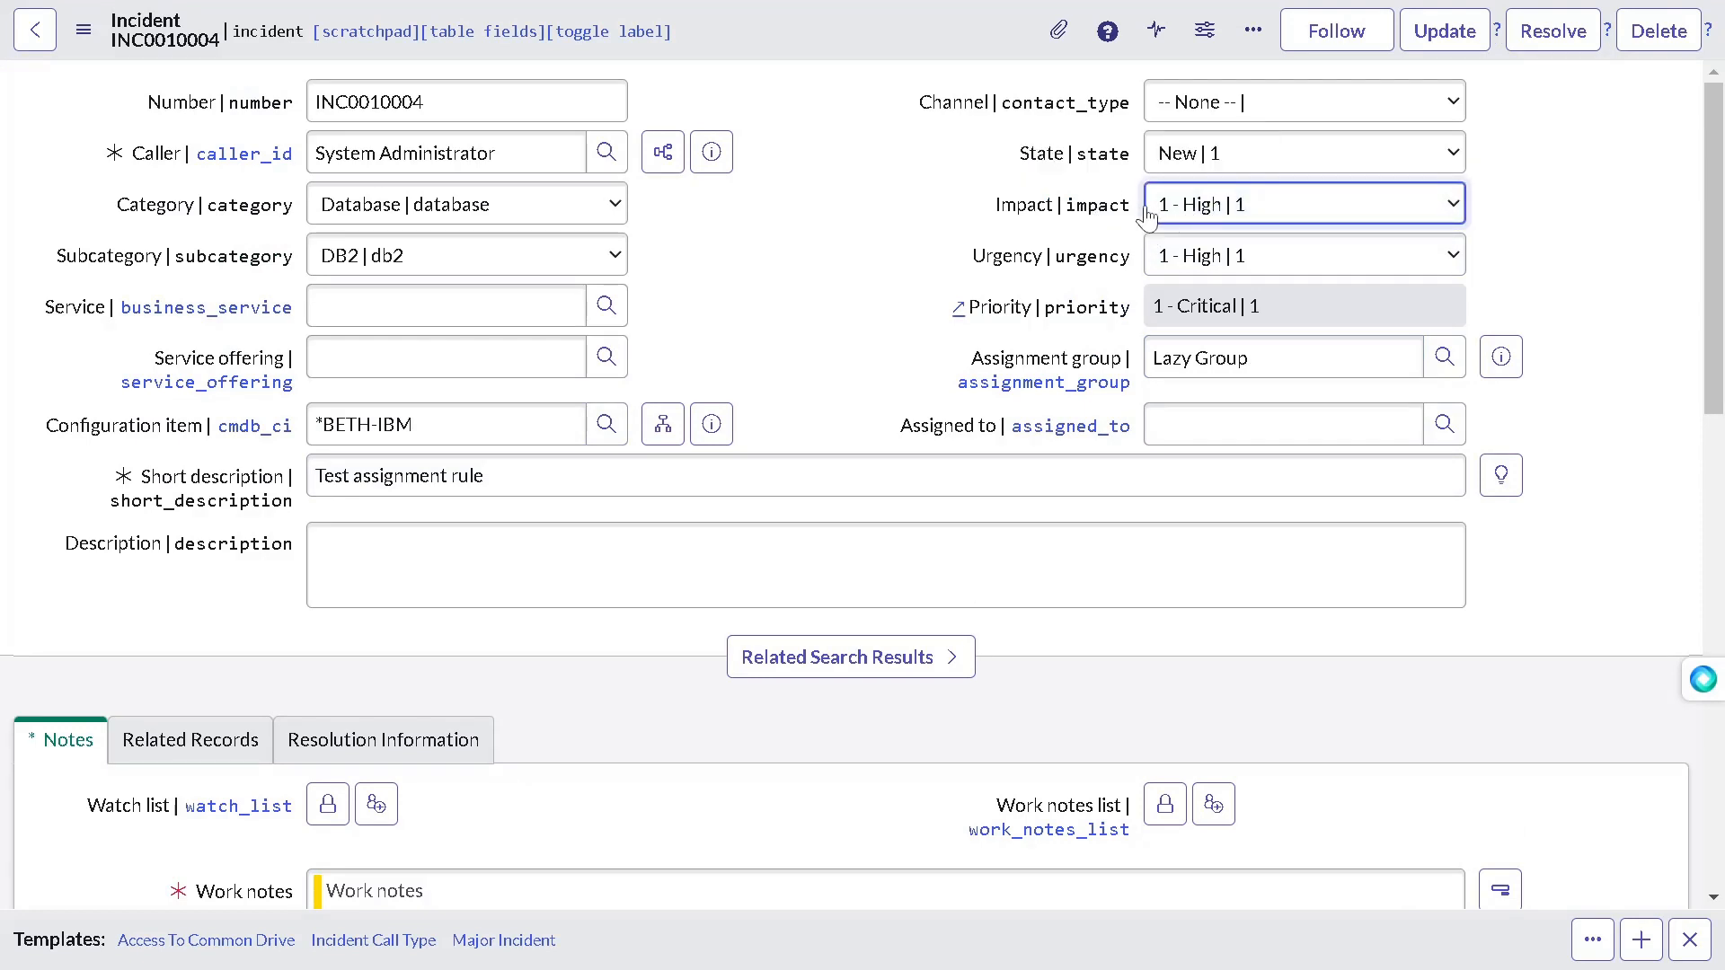
mouse_move(1062, 278)
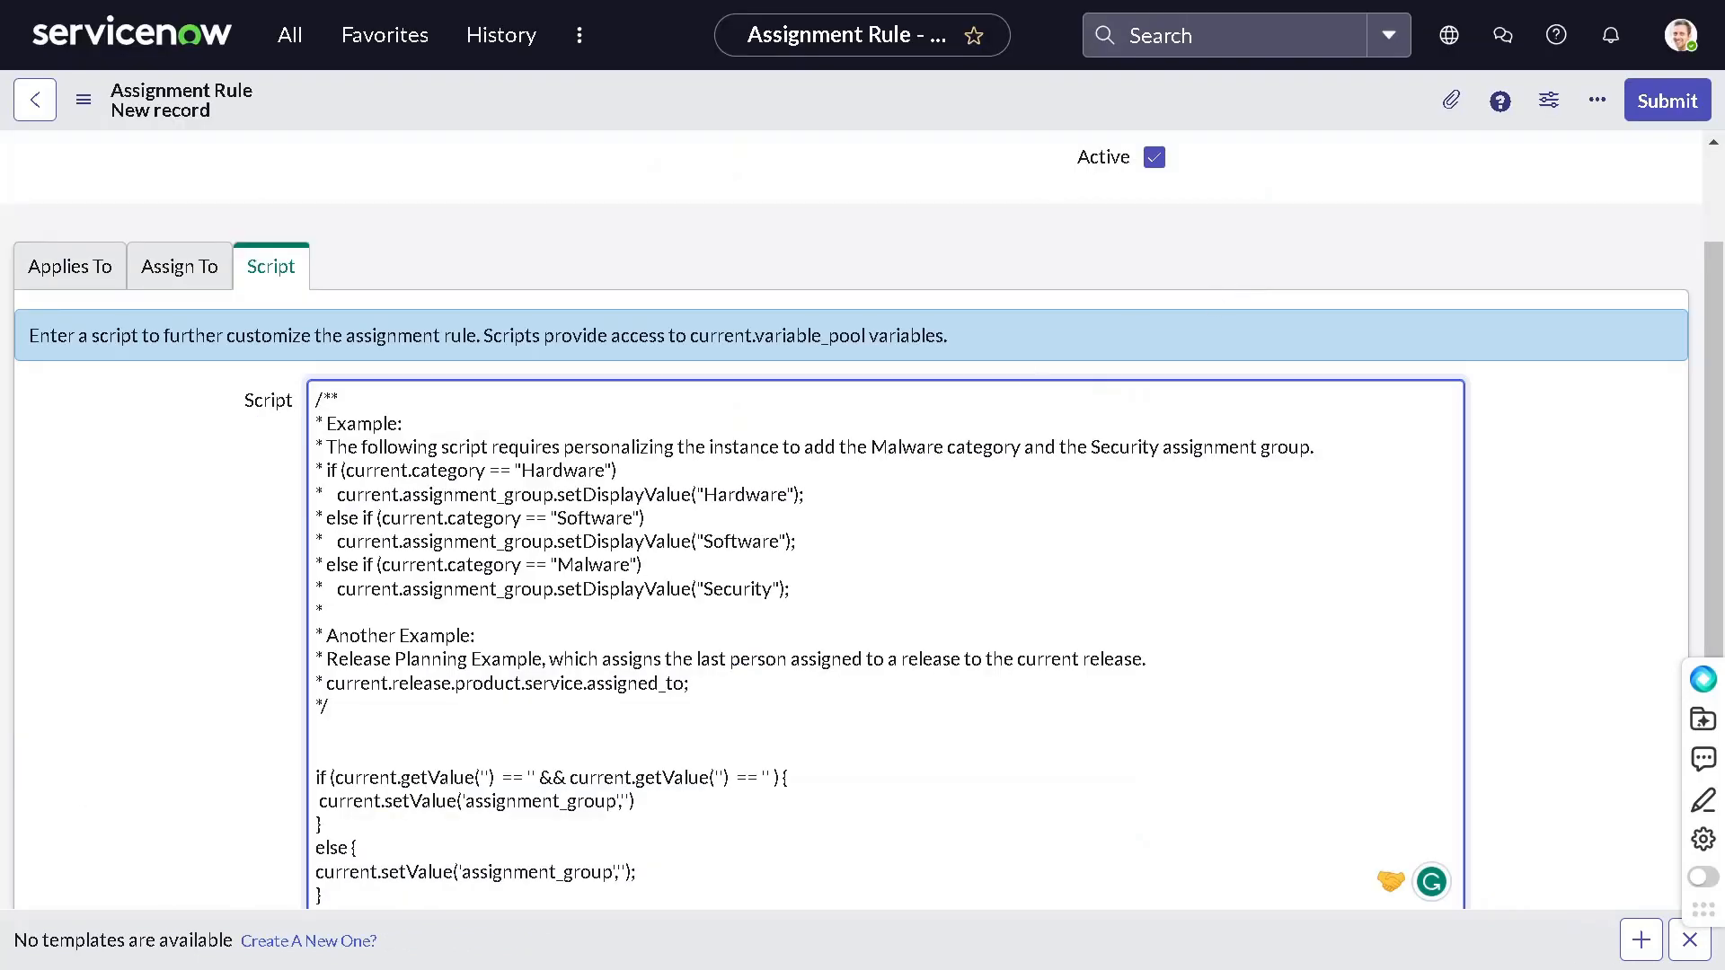
Step: Fill the condition as getValue('impact') == '1' and getValue('urgency') in the rule script
left_click(480, 778)
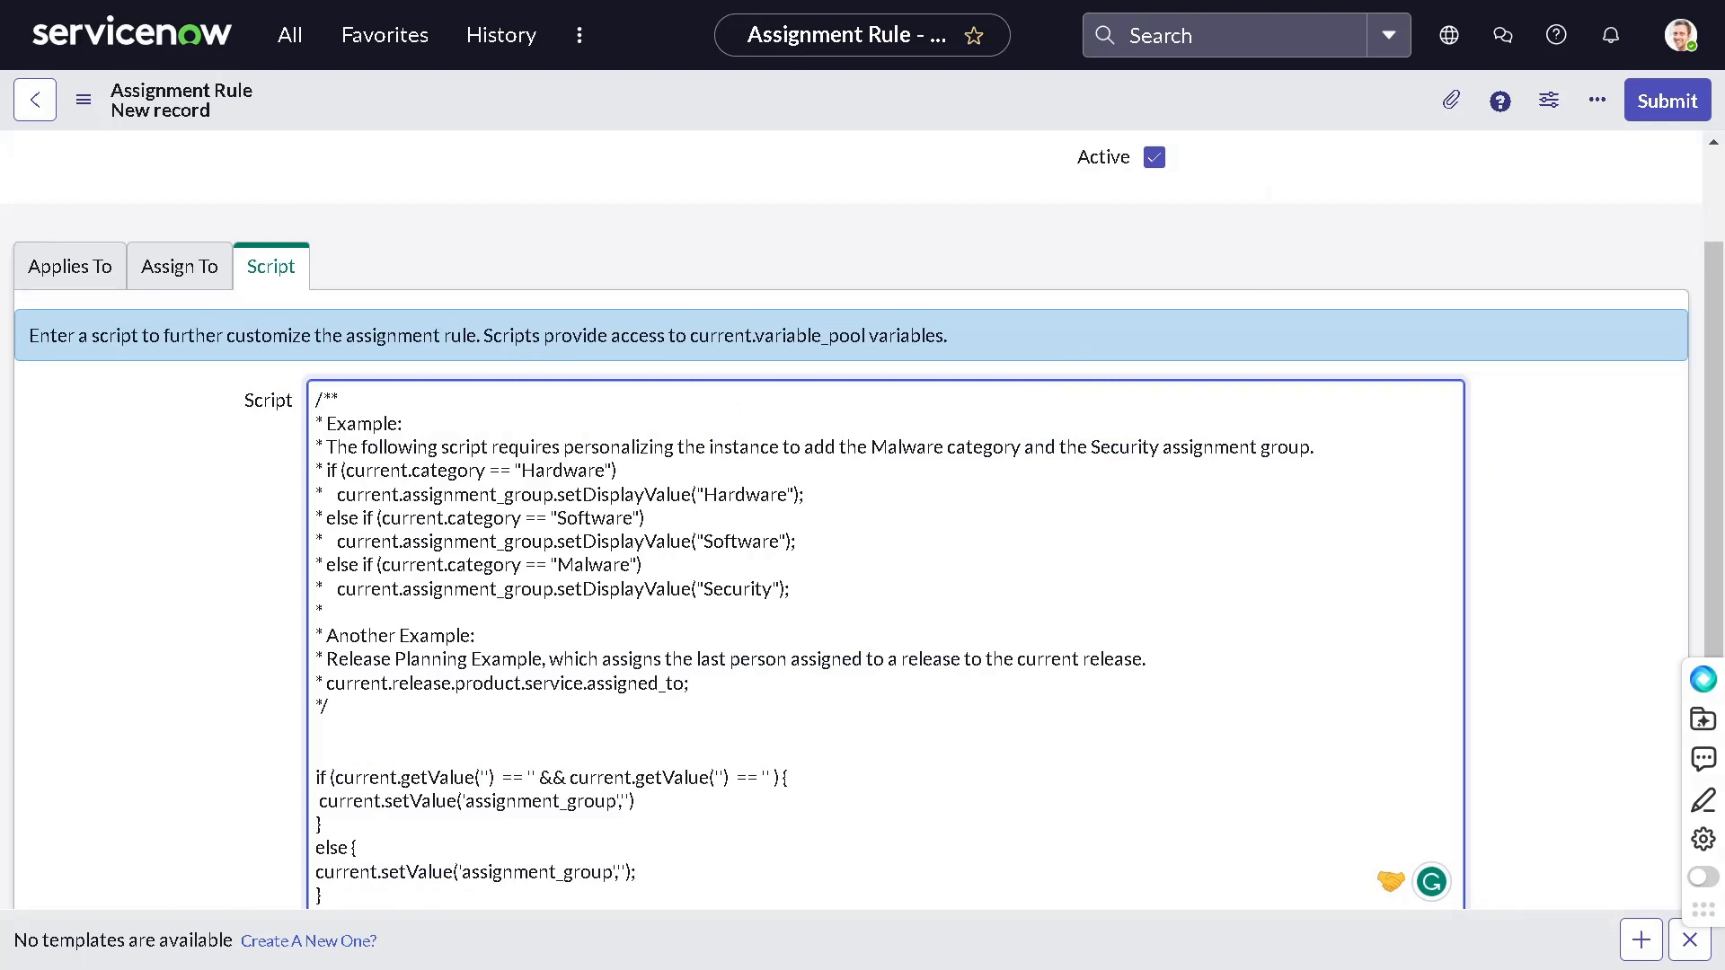
type("impact")
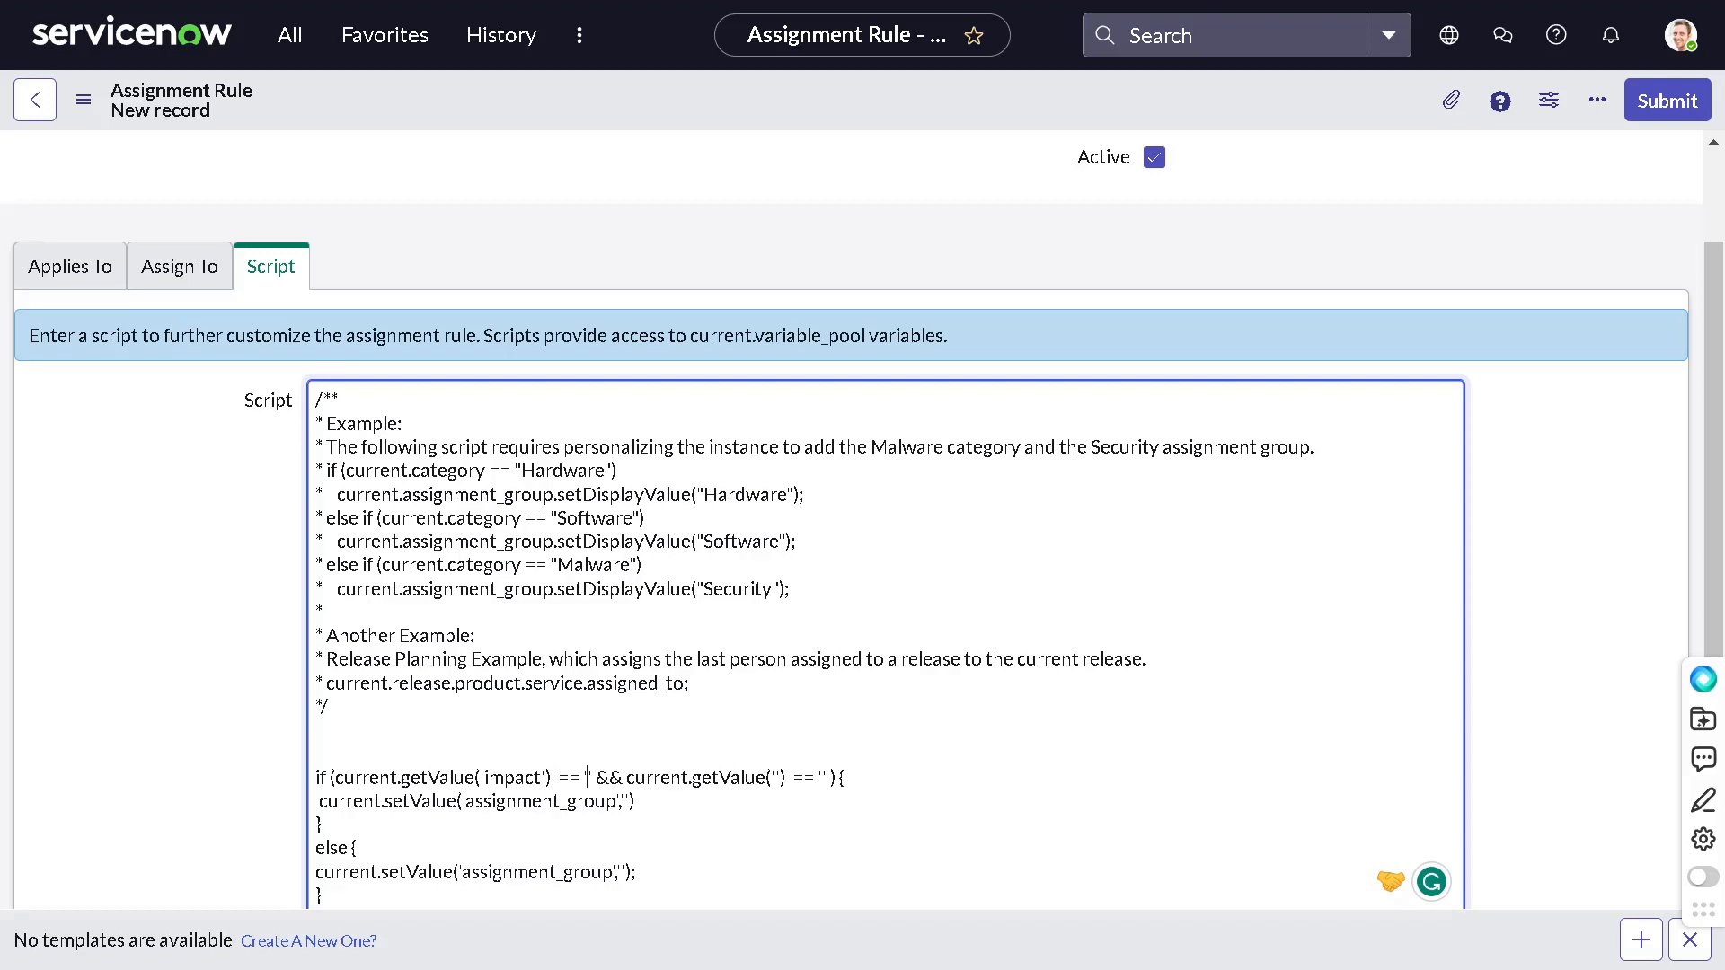
type("1")
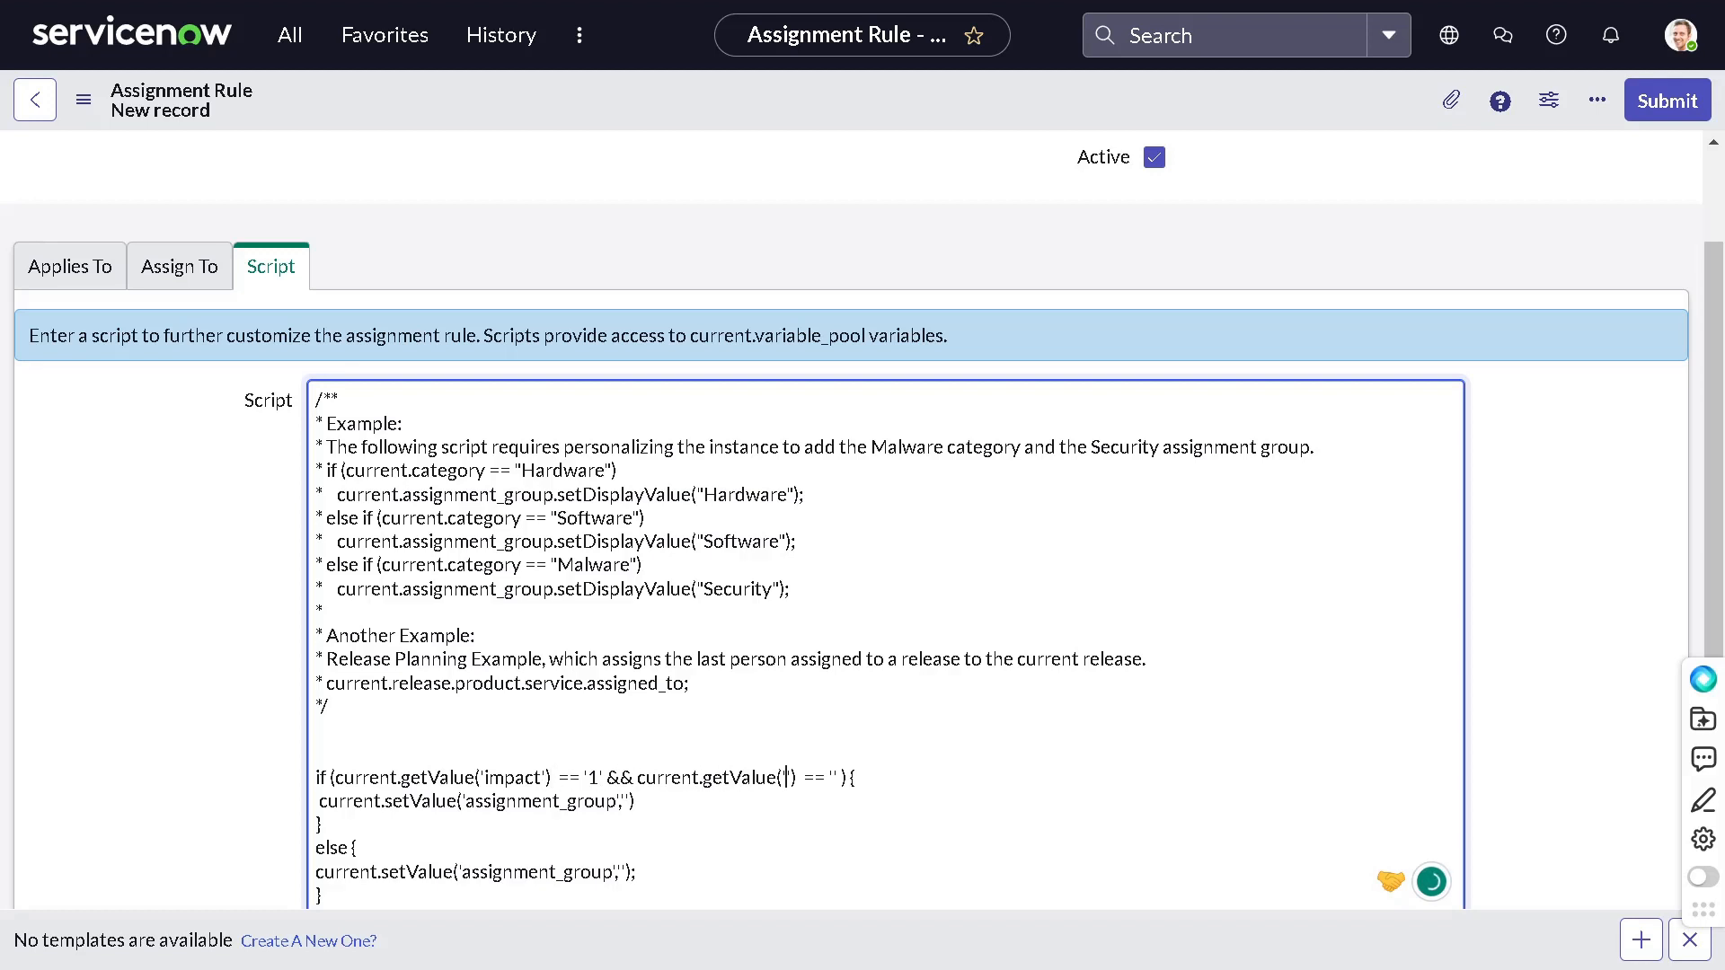
type("urgency")
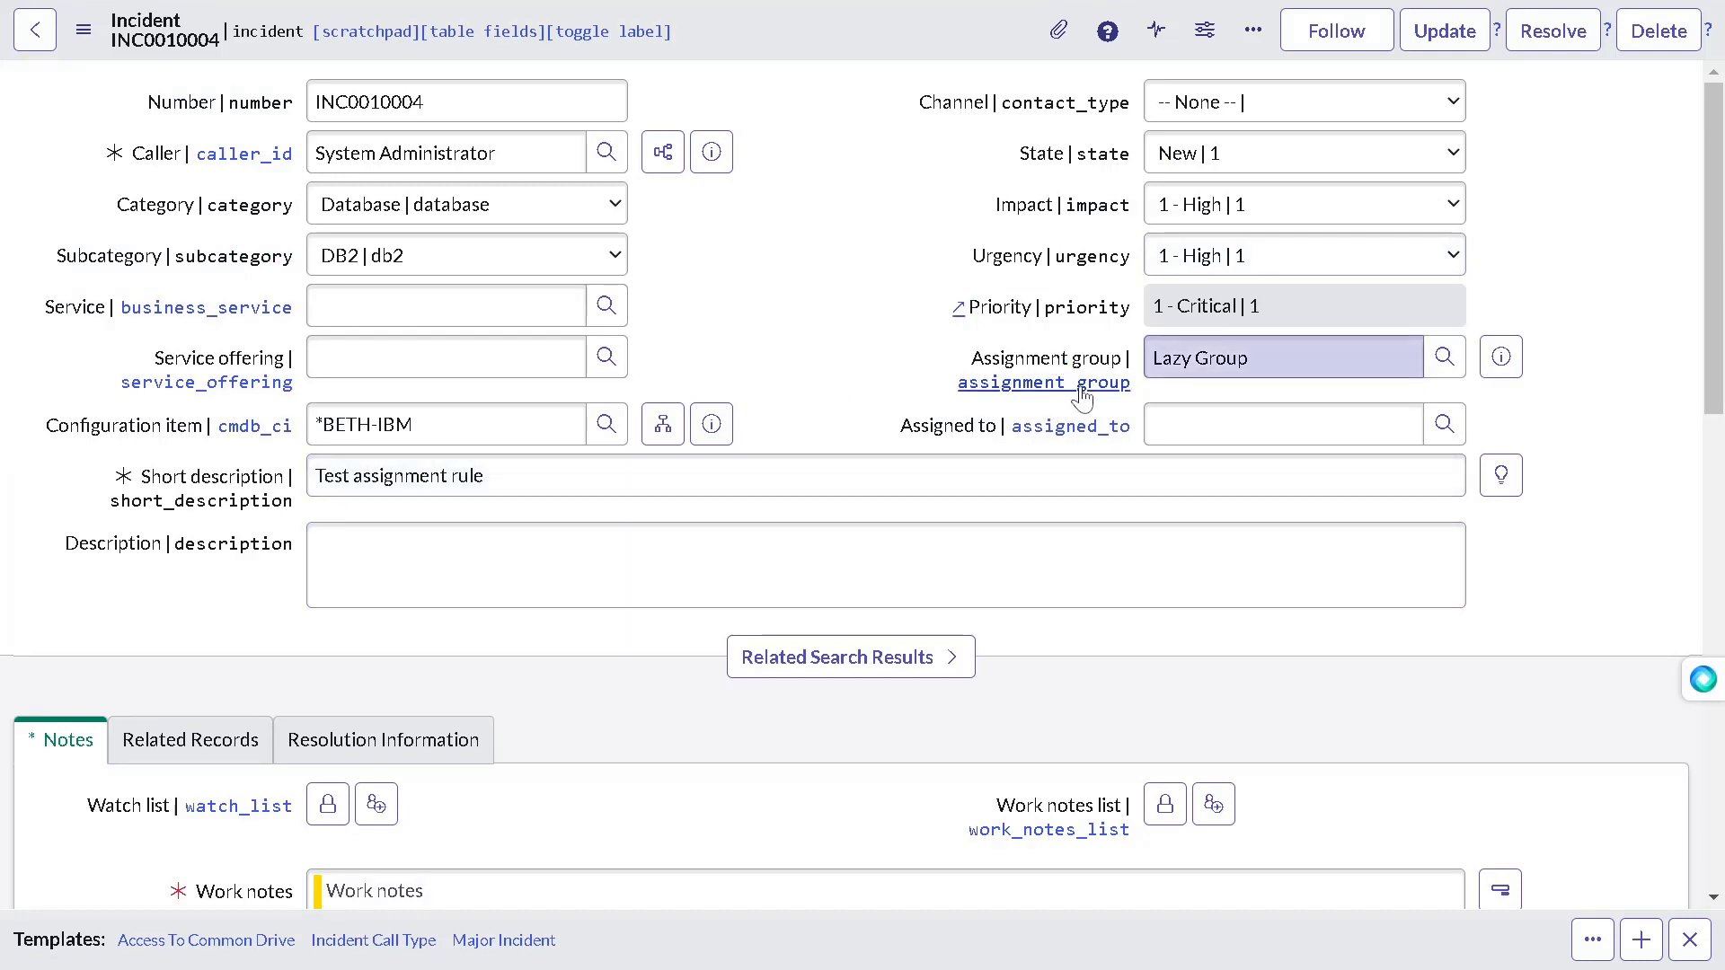
Step: Open the full Lazy Group record from the incident's Assignment group field
right_click(1042, 381)
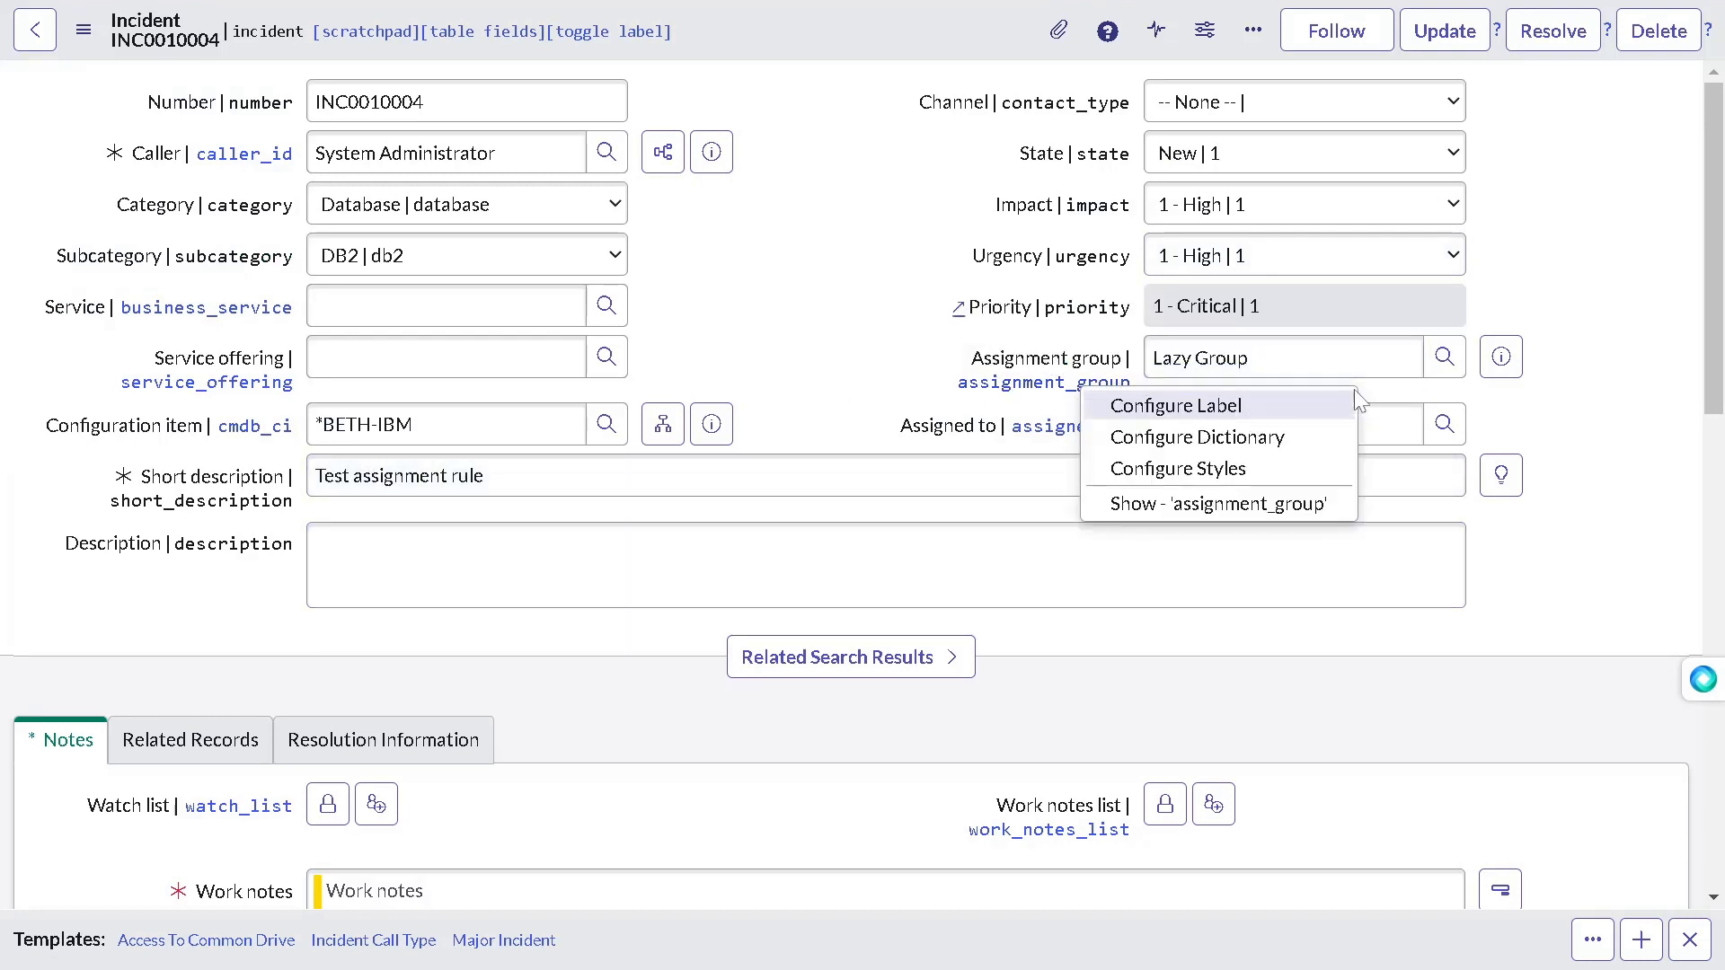
left_click(1498, 356)
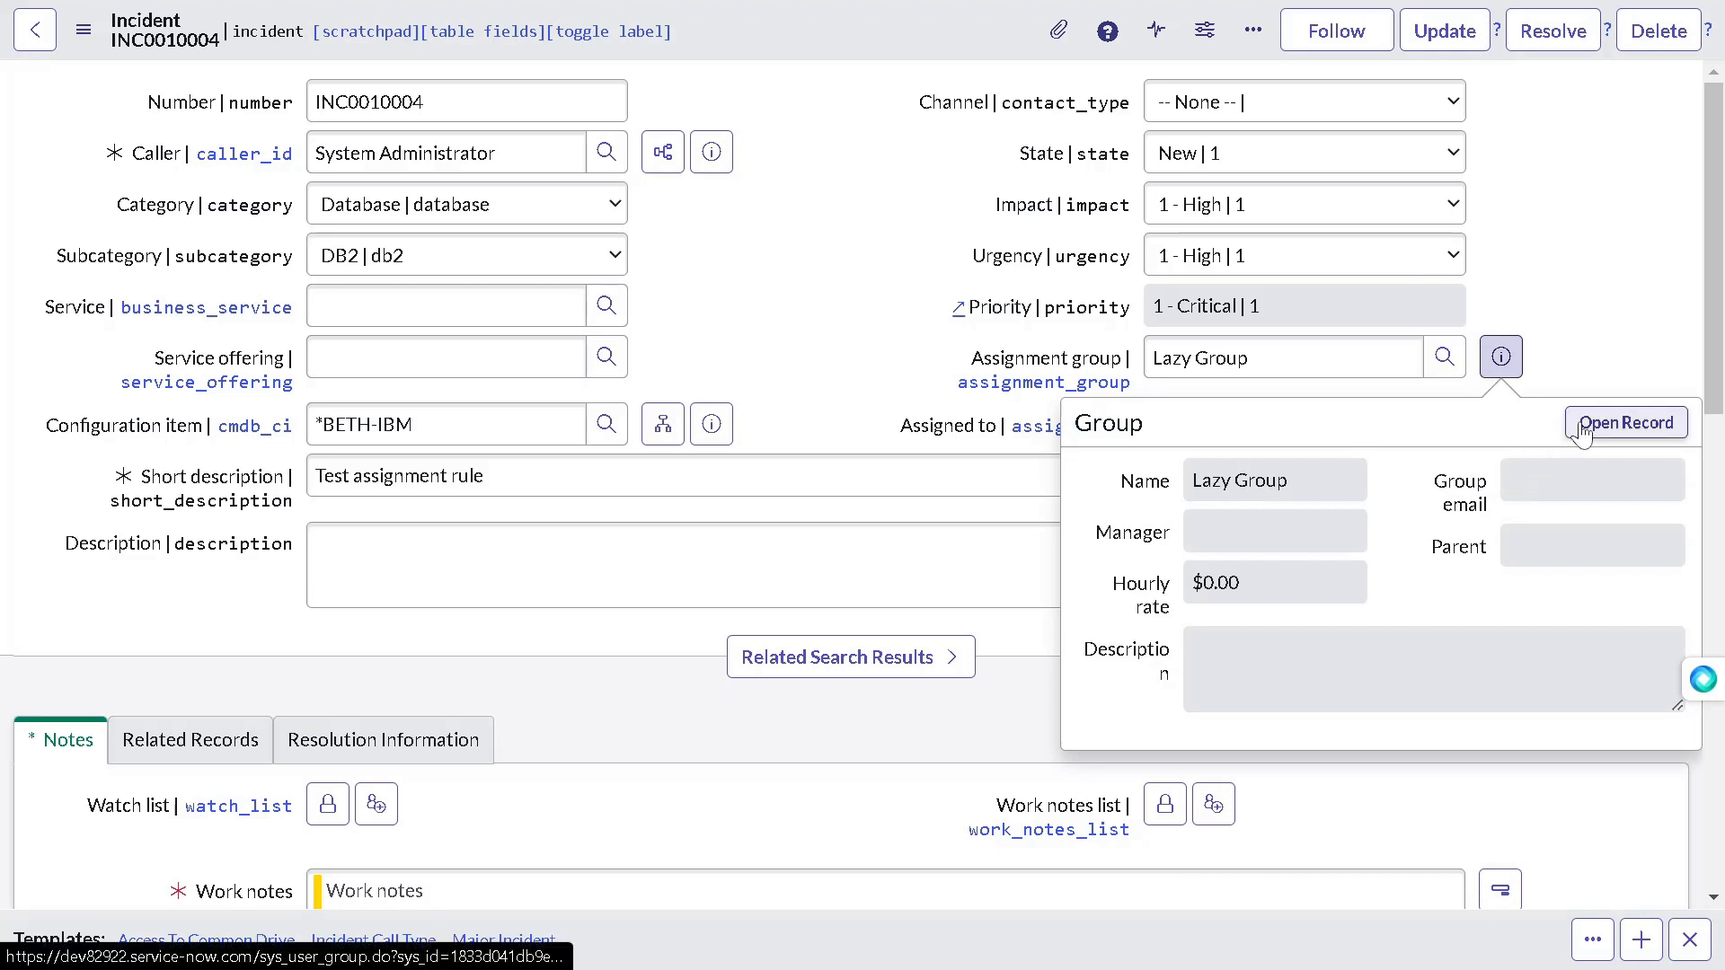
right_click(1626, 422)
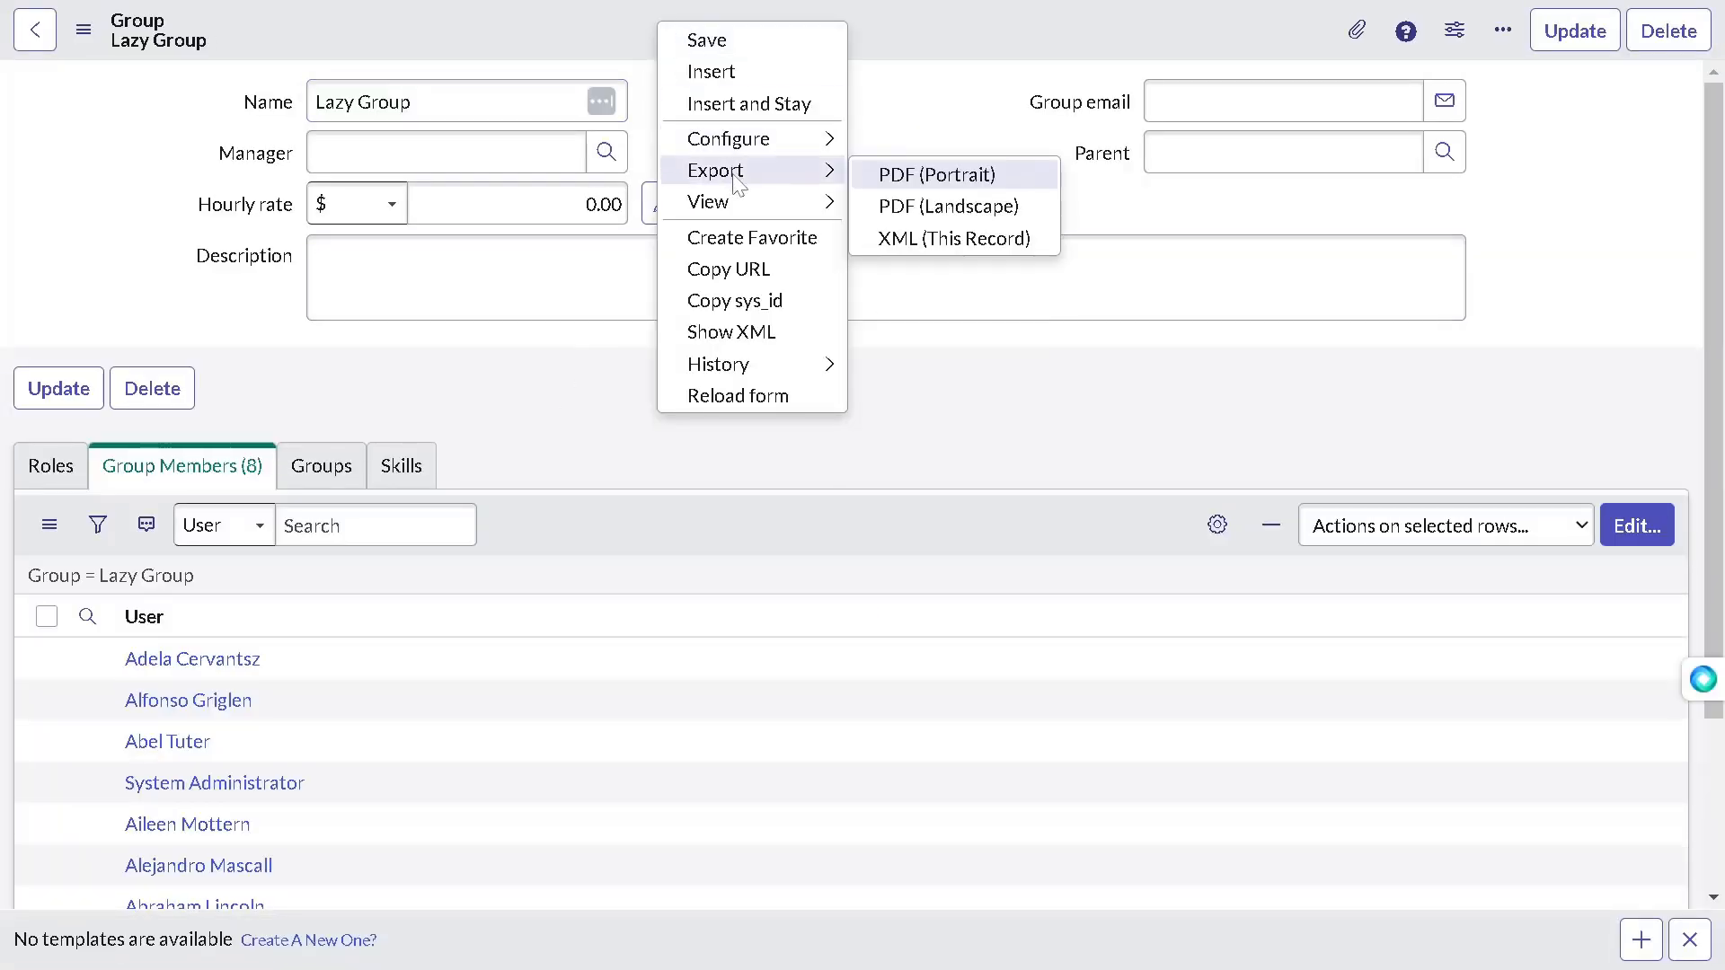
mouse_move(735, 300)
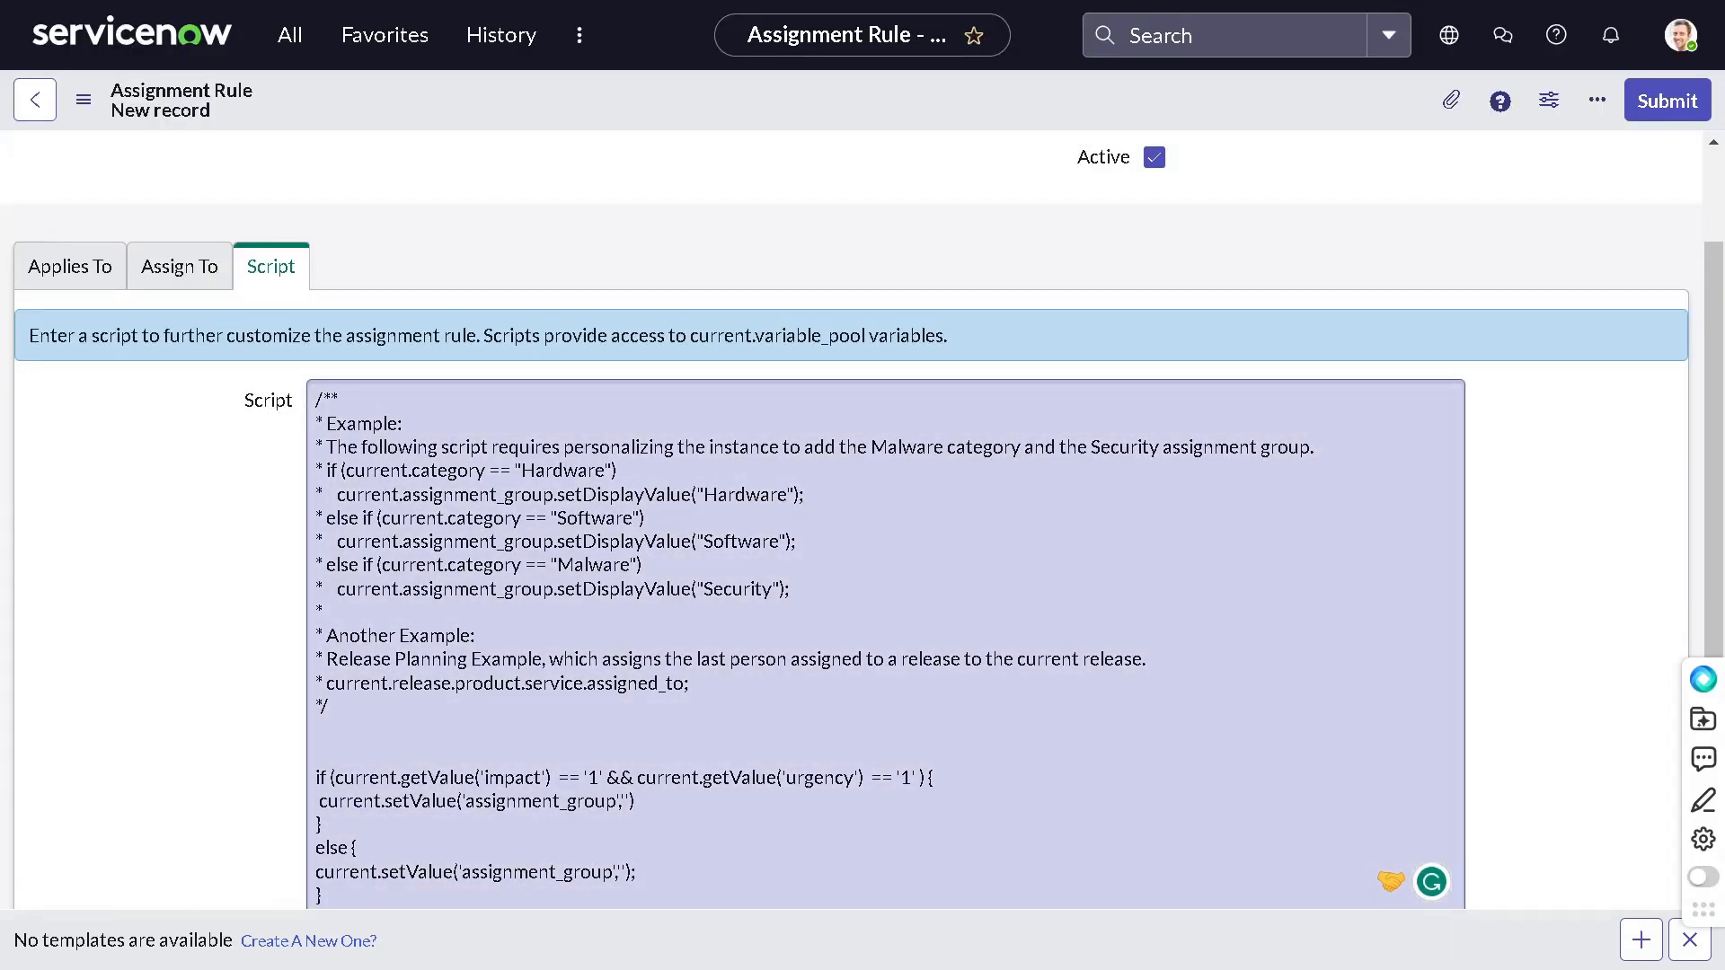
Step: Paste Lazy Group's sys_id 1833d041db9e6110fdd9ce4e139619e3 into the if-branch setValue
type("1833d041db9e6110fdd9ce4e139619e3")
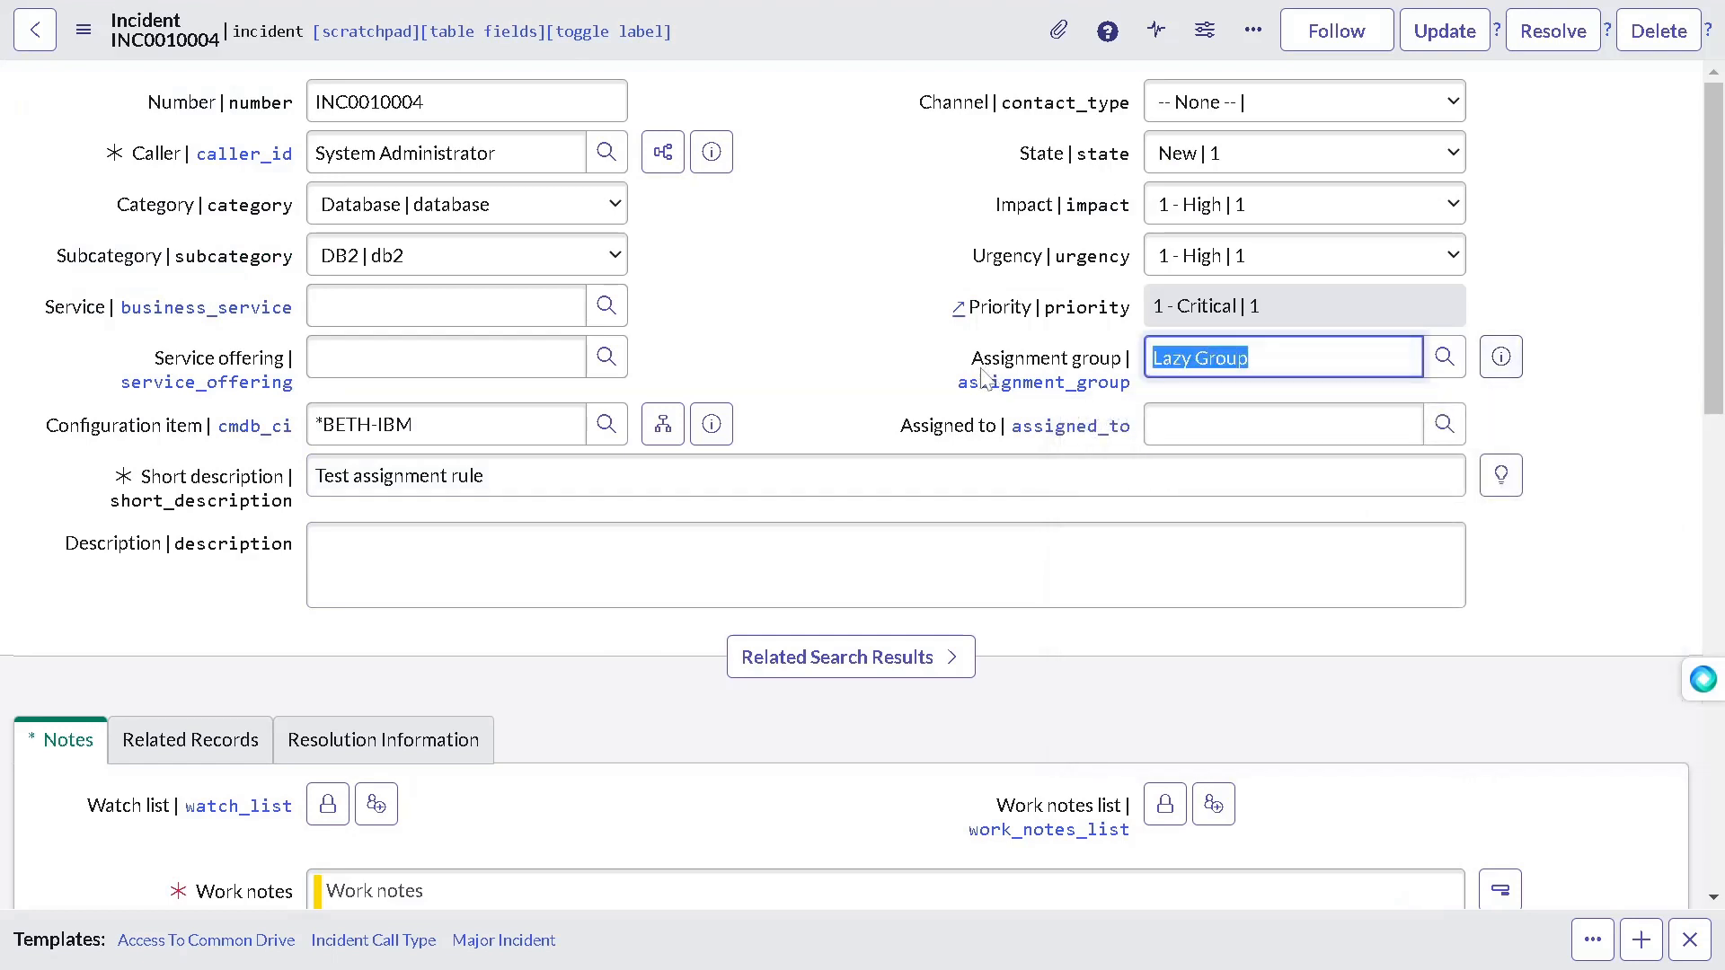
Step: Select Service Desk as assignment group, view its record, and discard the incident changes
type("service d")
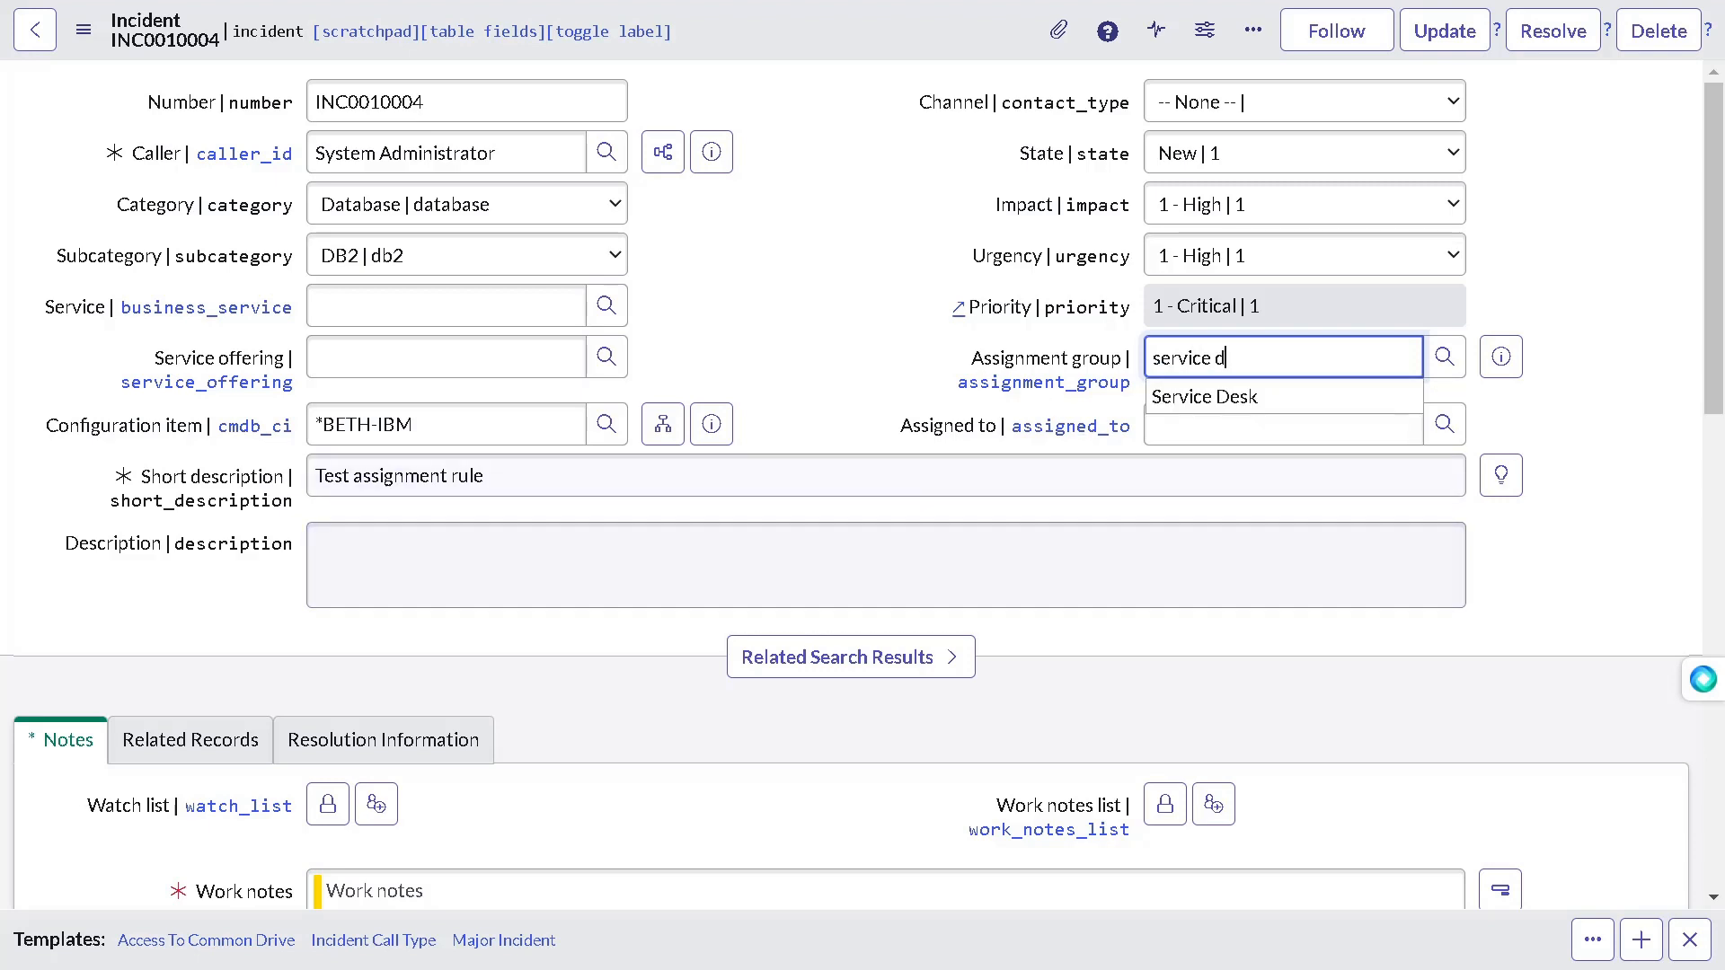
left_click(1206, 395)
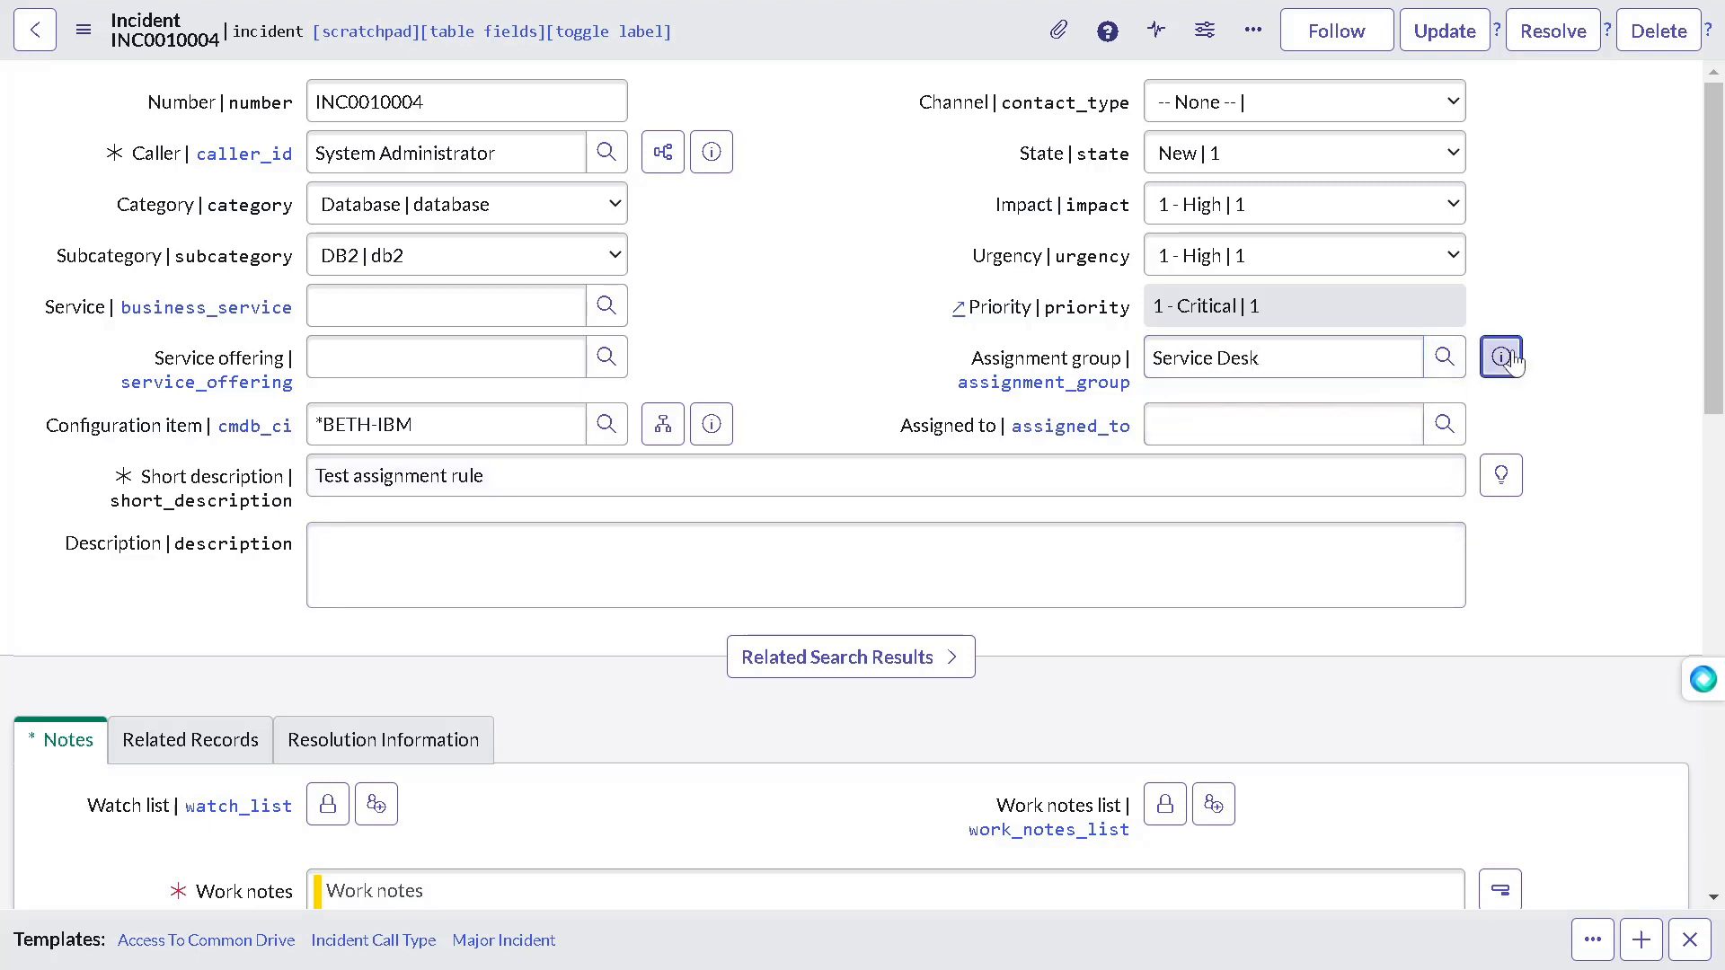
right_click(1499, 356)
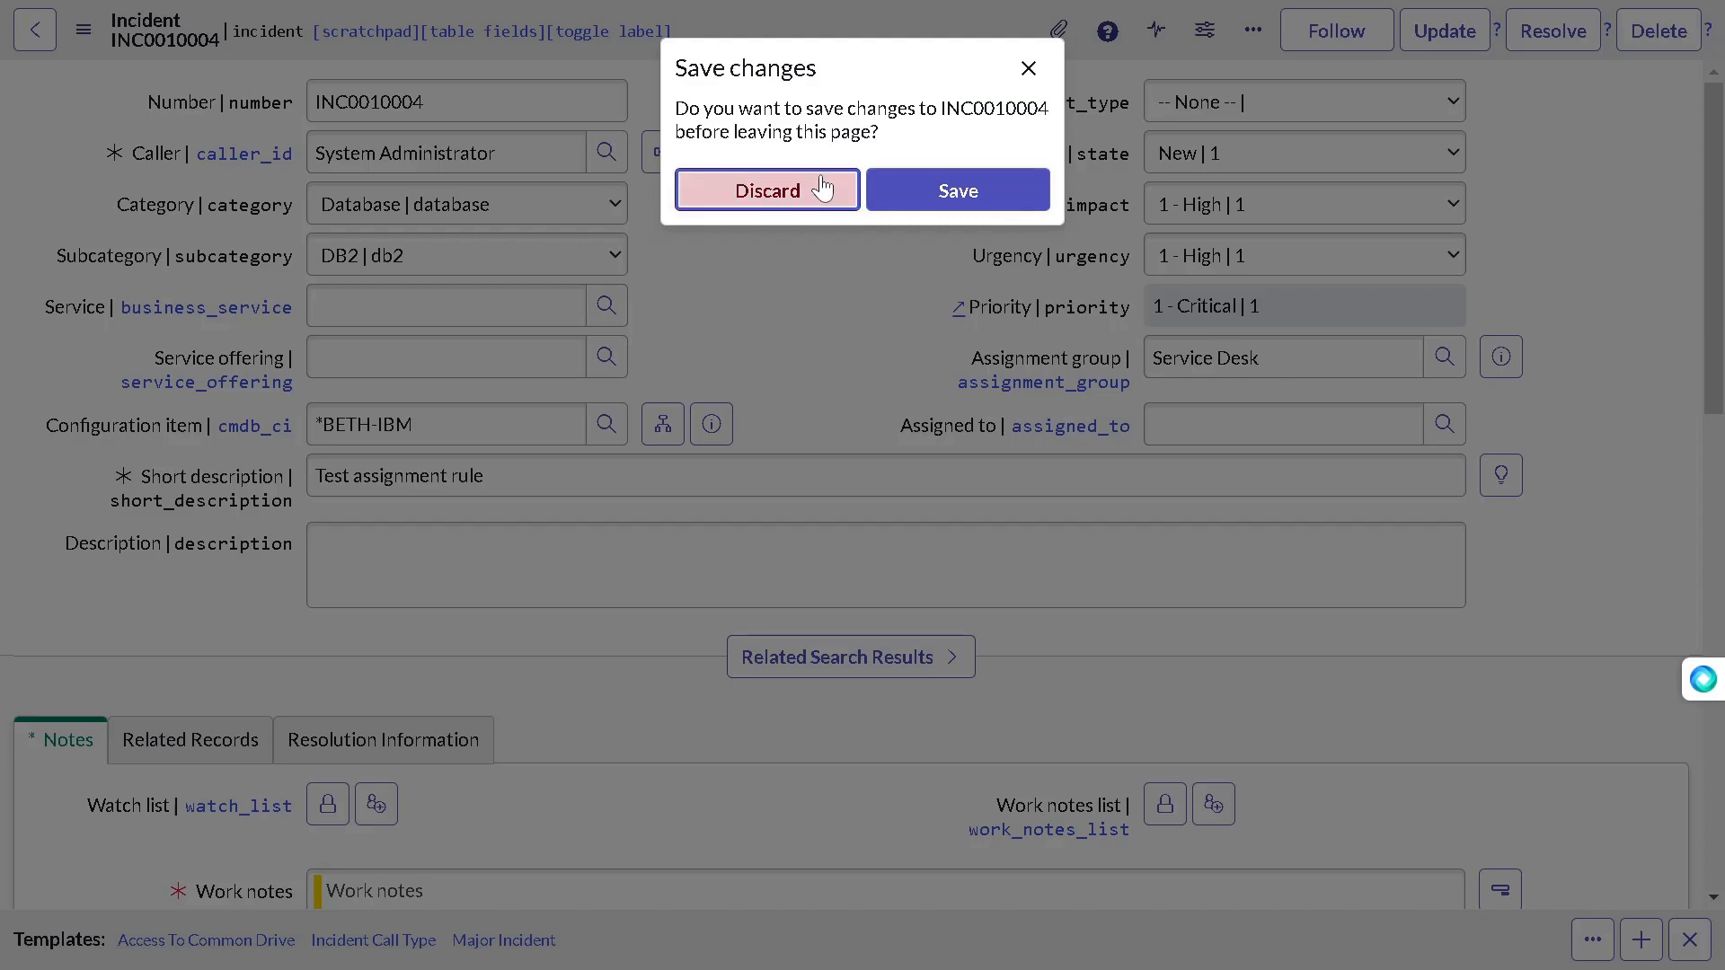
left_click(767, 190)
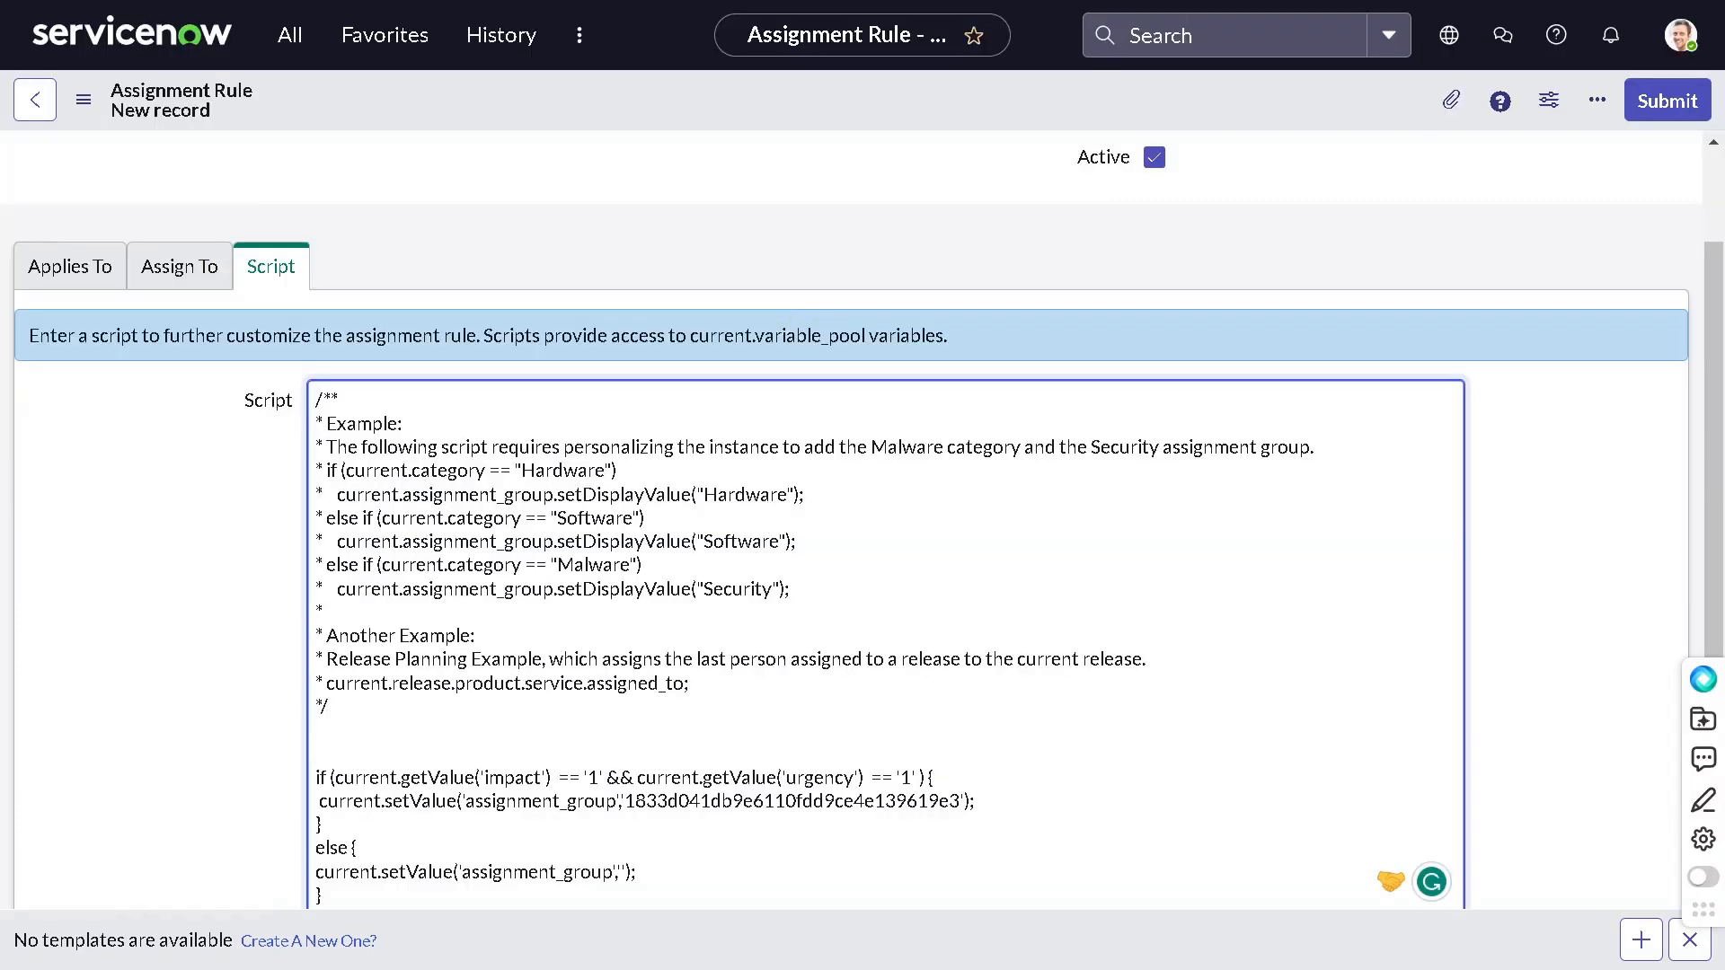
Step: Set the else branch to Service Desk's sys_id d625dccec0a8016700a222a0f7900d06 and finish the condition before submitting
left_click(972, 801)
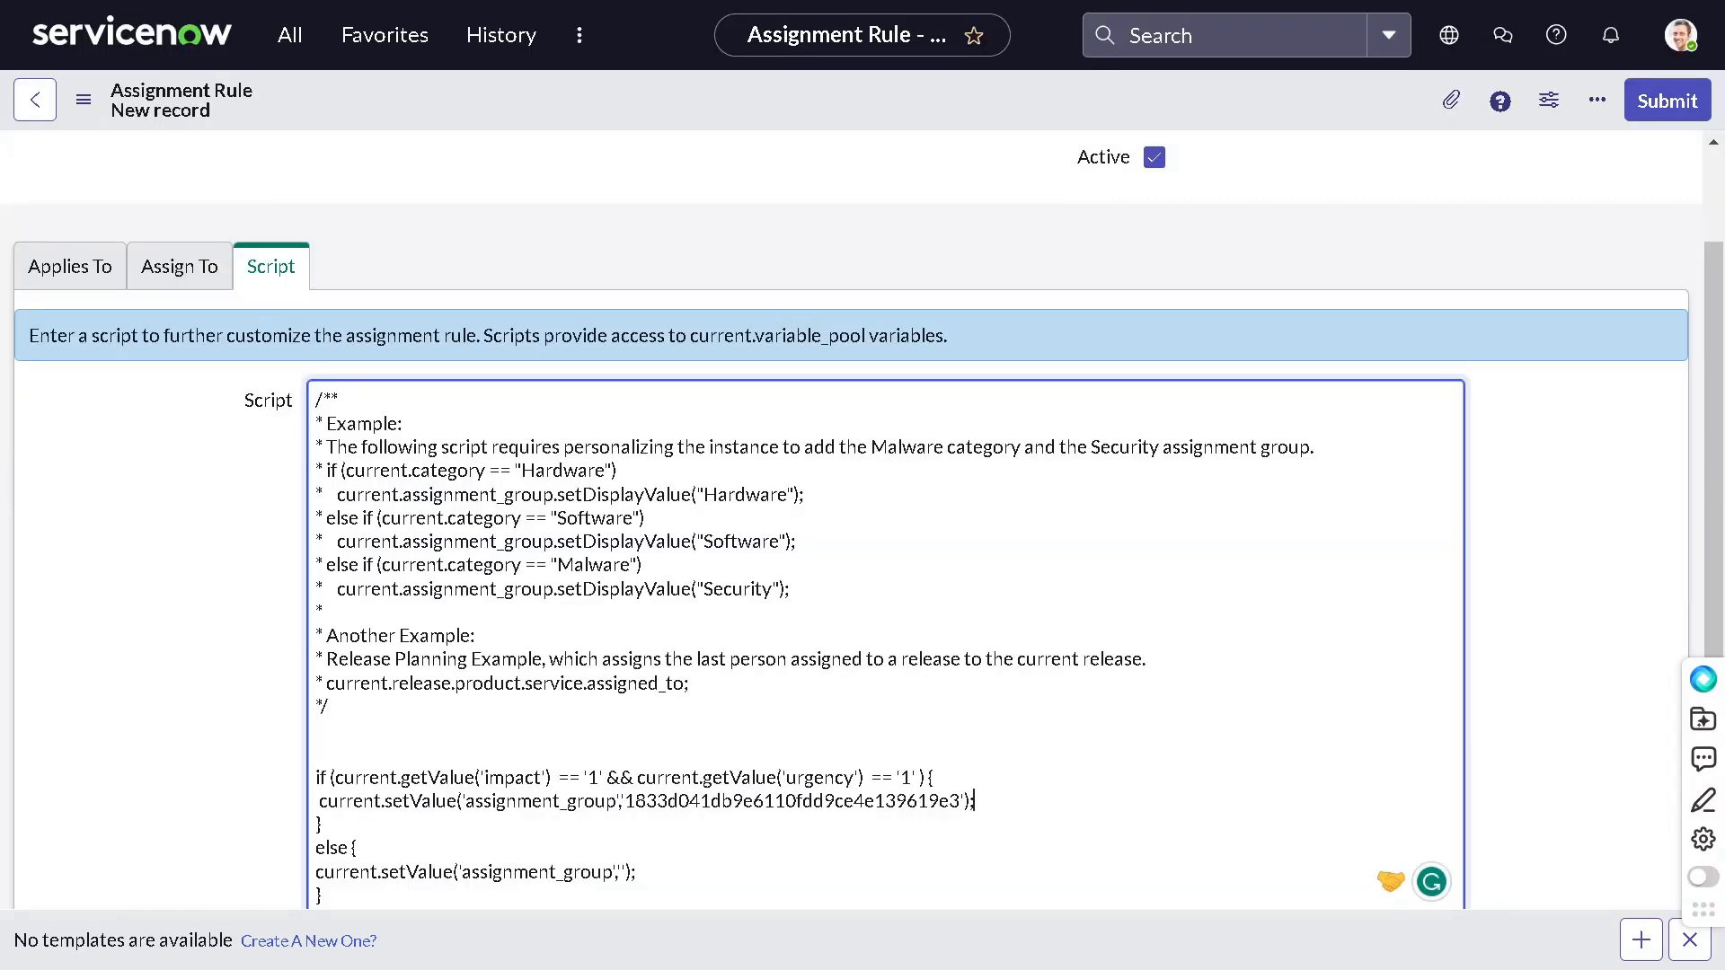
type("d625dccec0a8016700a222a0f7900d06")
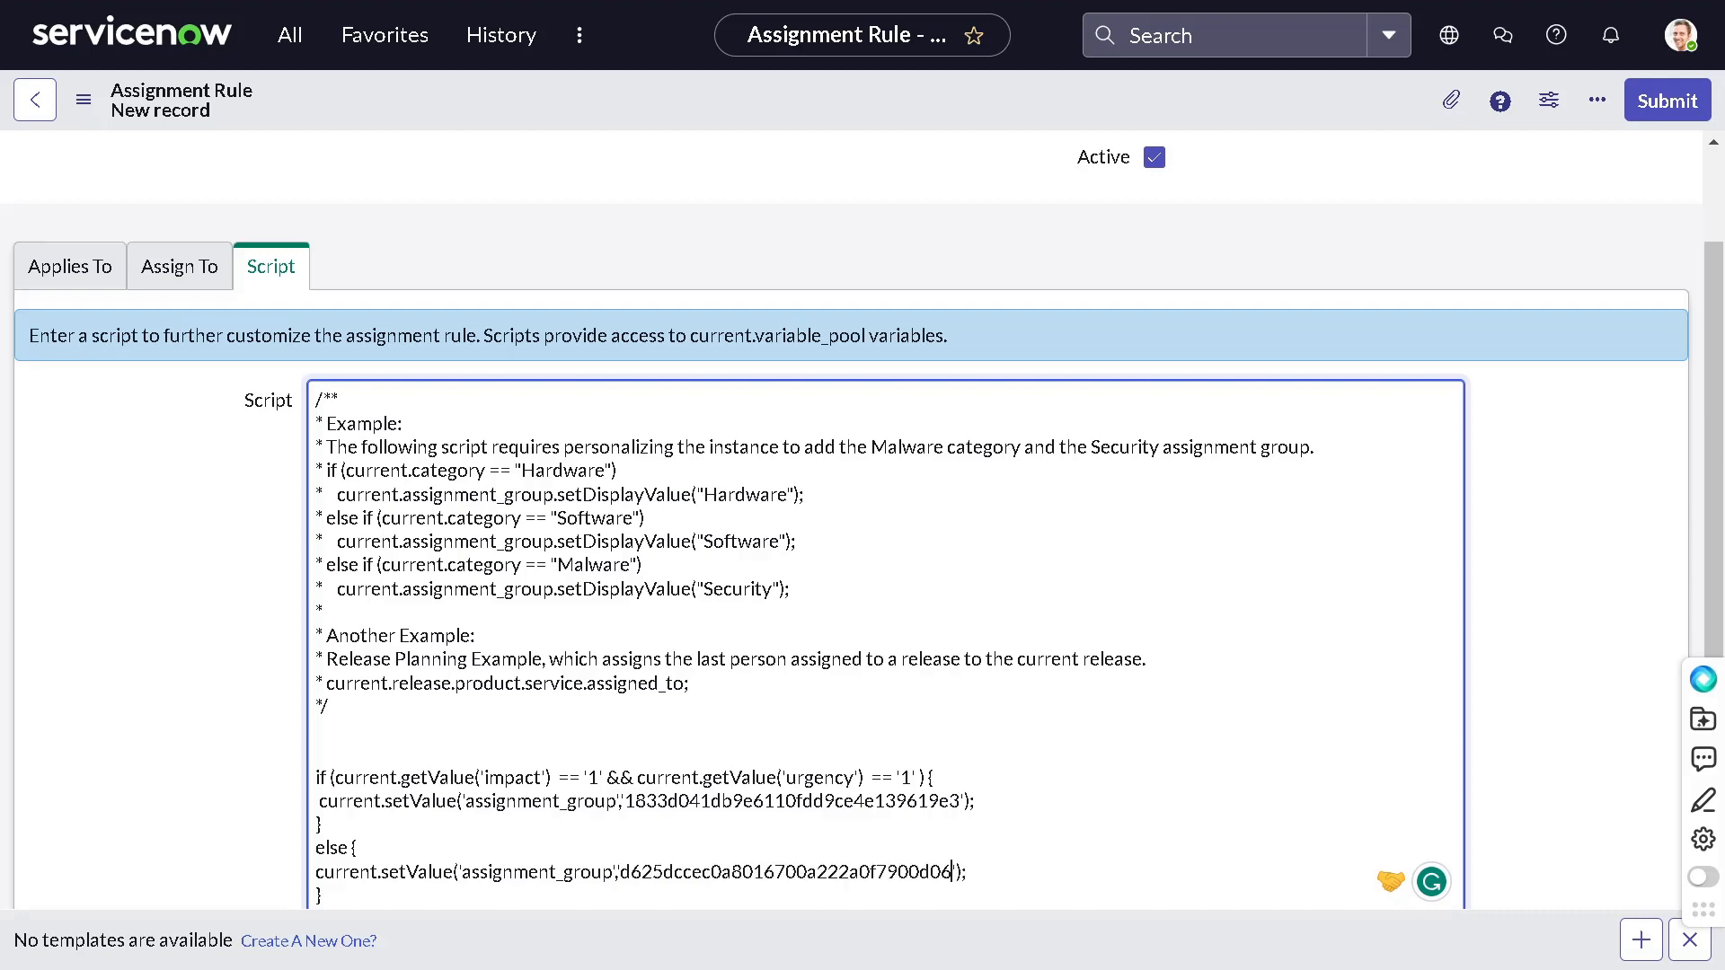
scroll("down", 3)
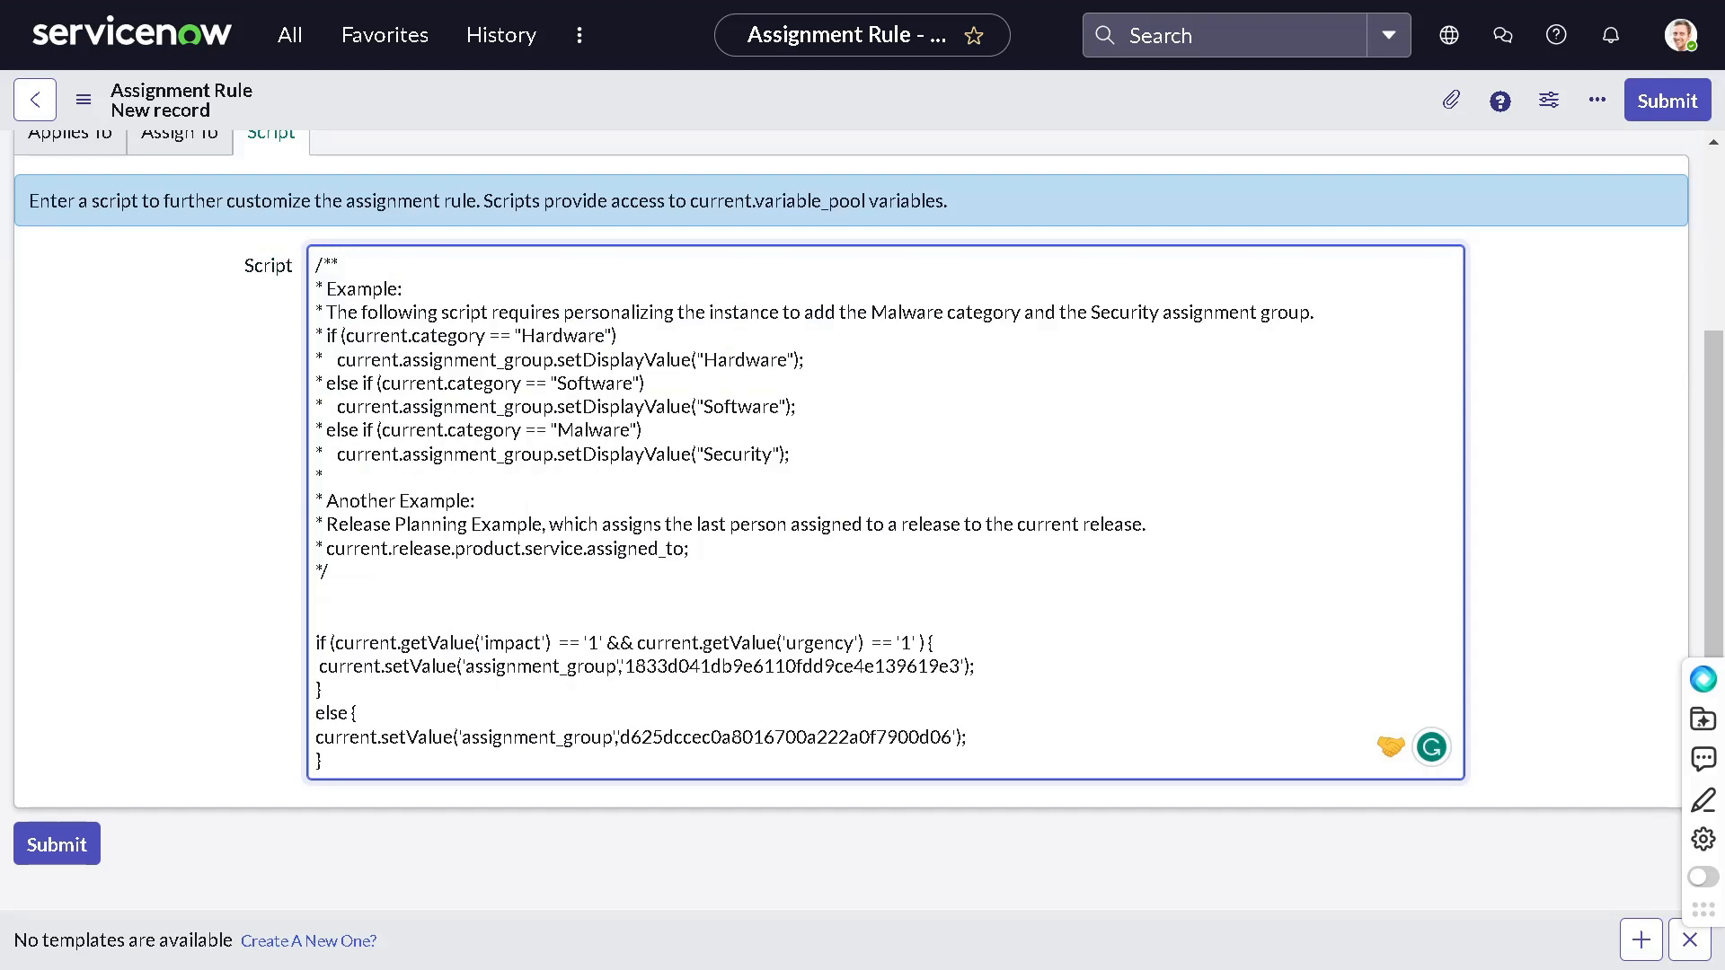
left_click(720, 667)
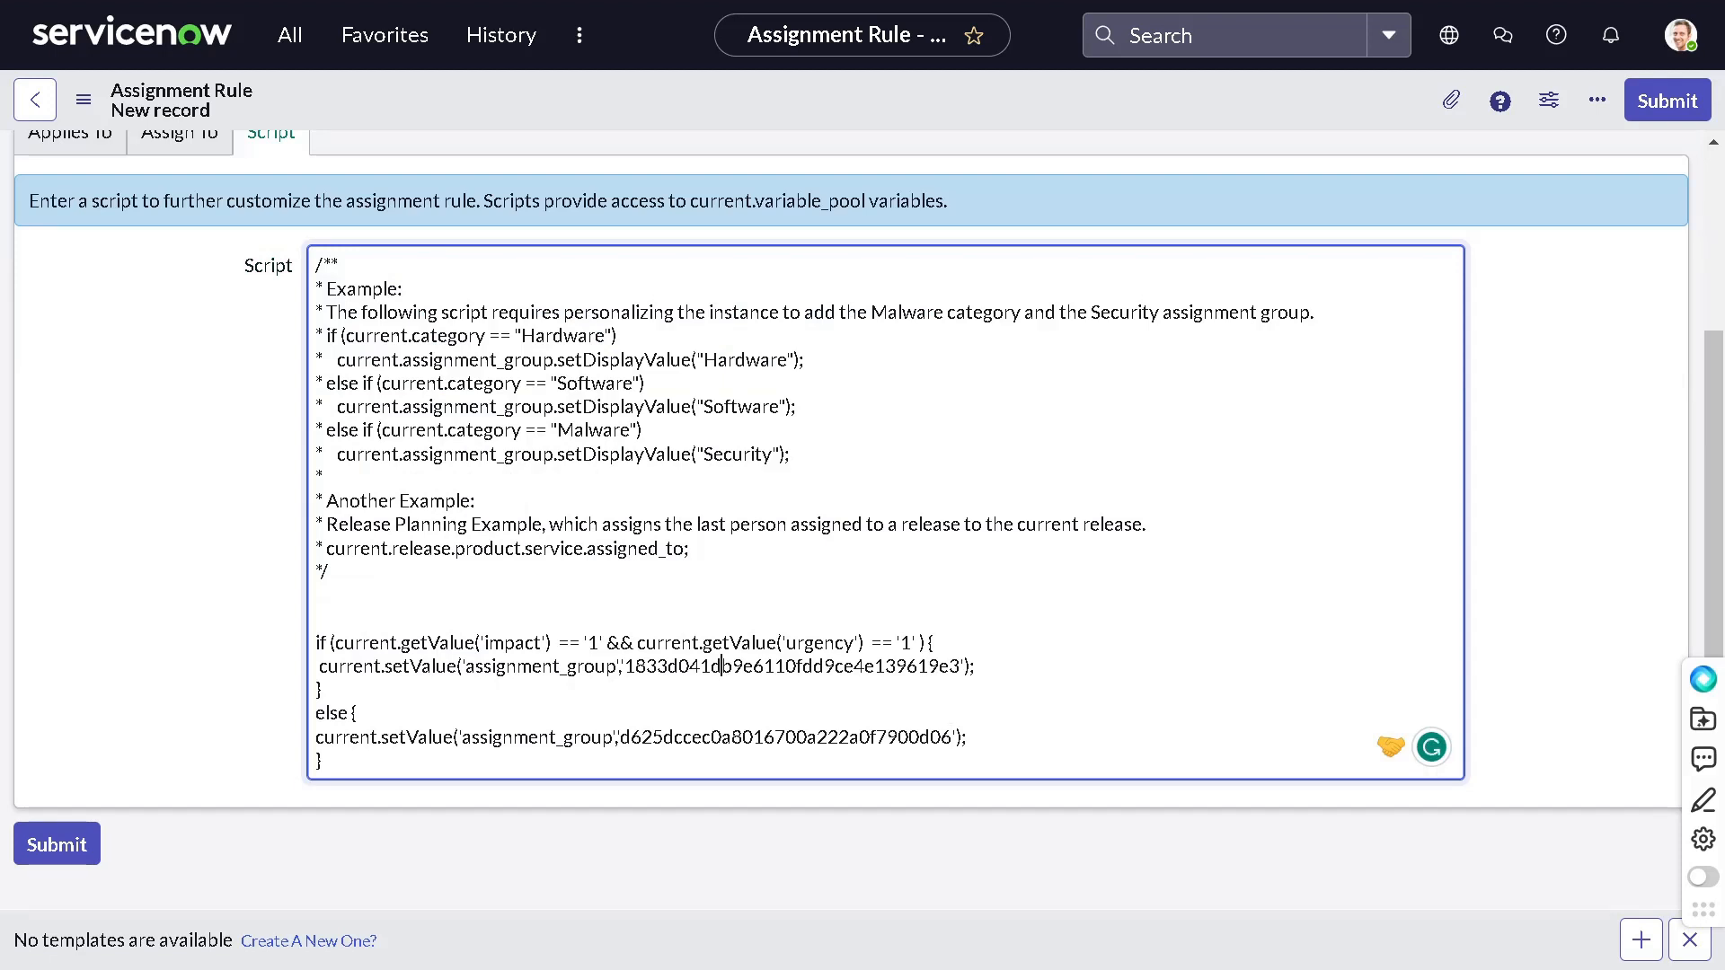
double_click(737, 643)
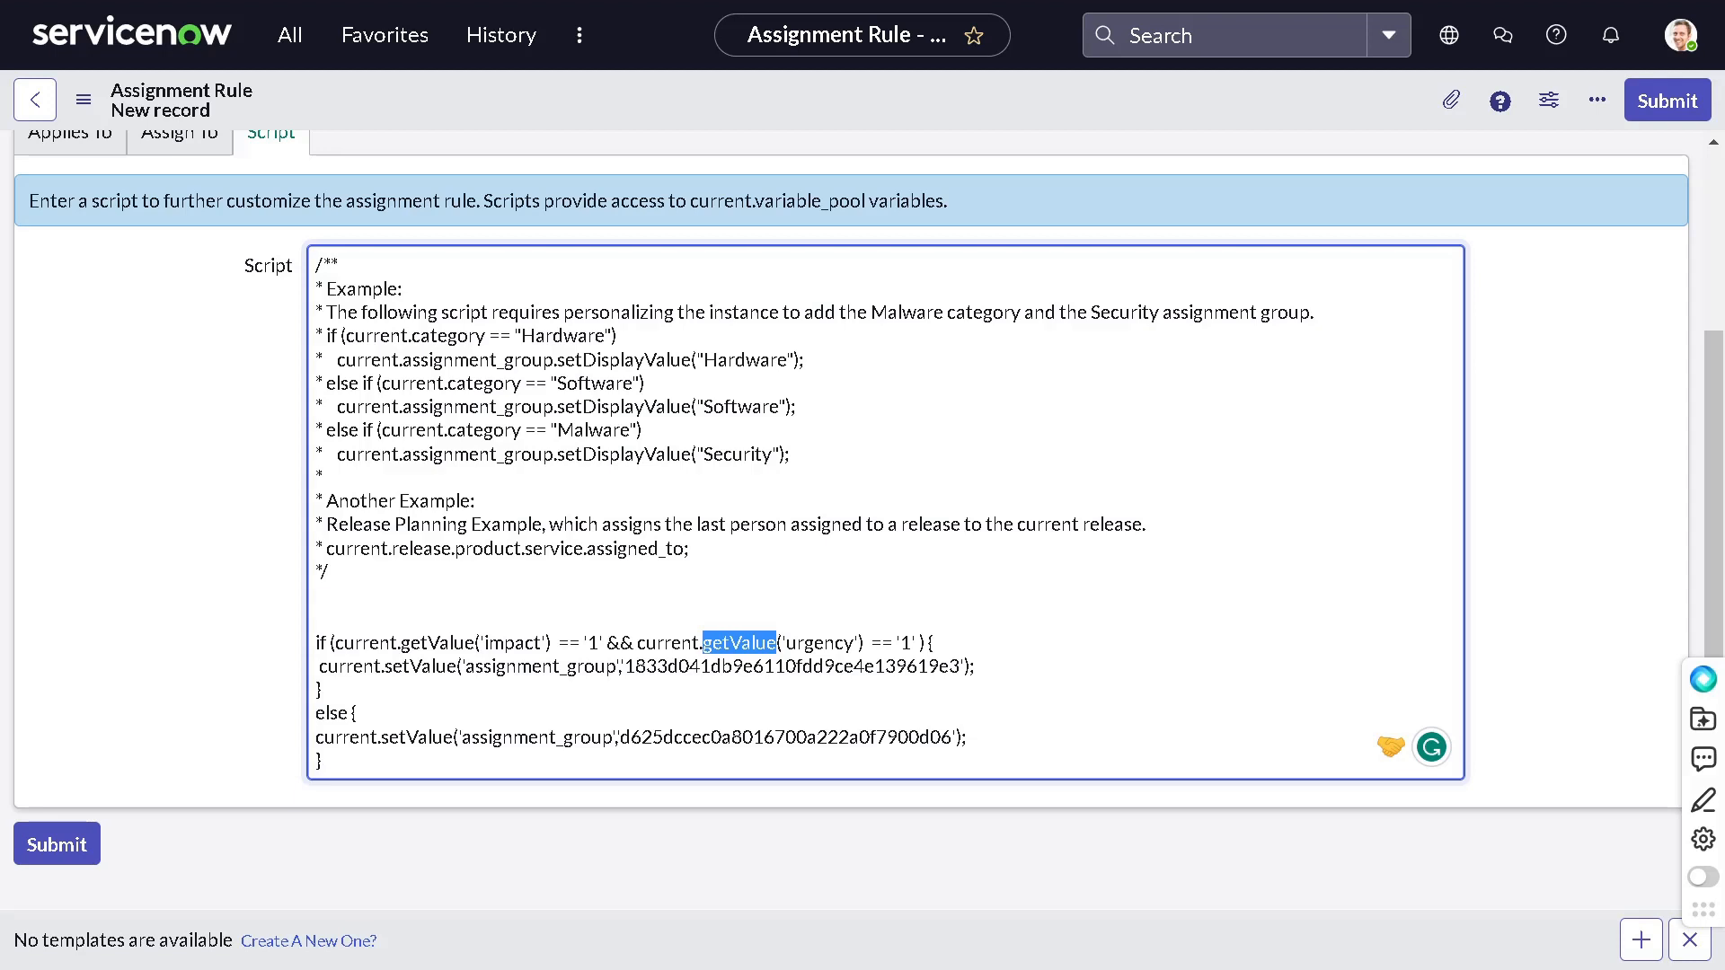
mouse_move(1010, 792)
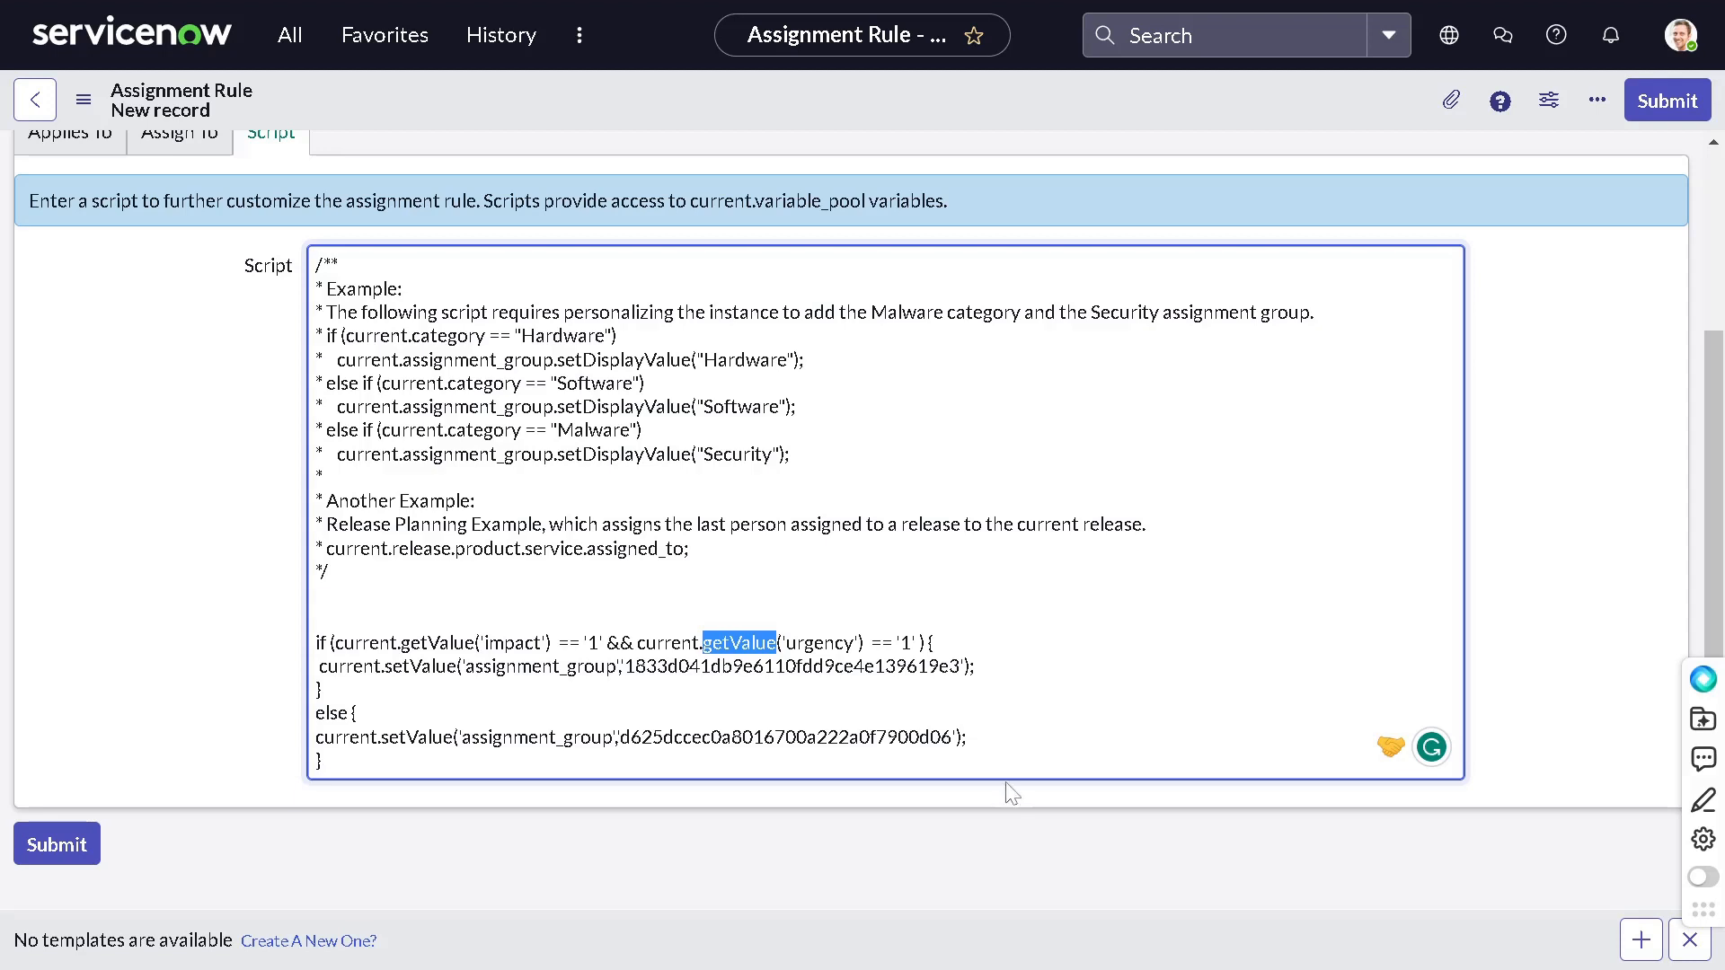
scroll("down", 3)
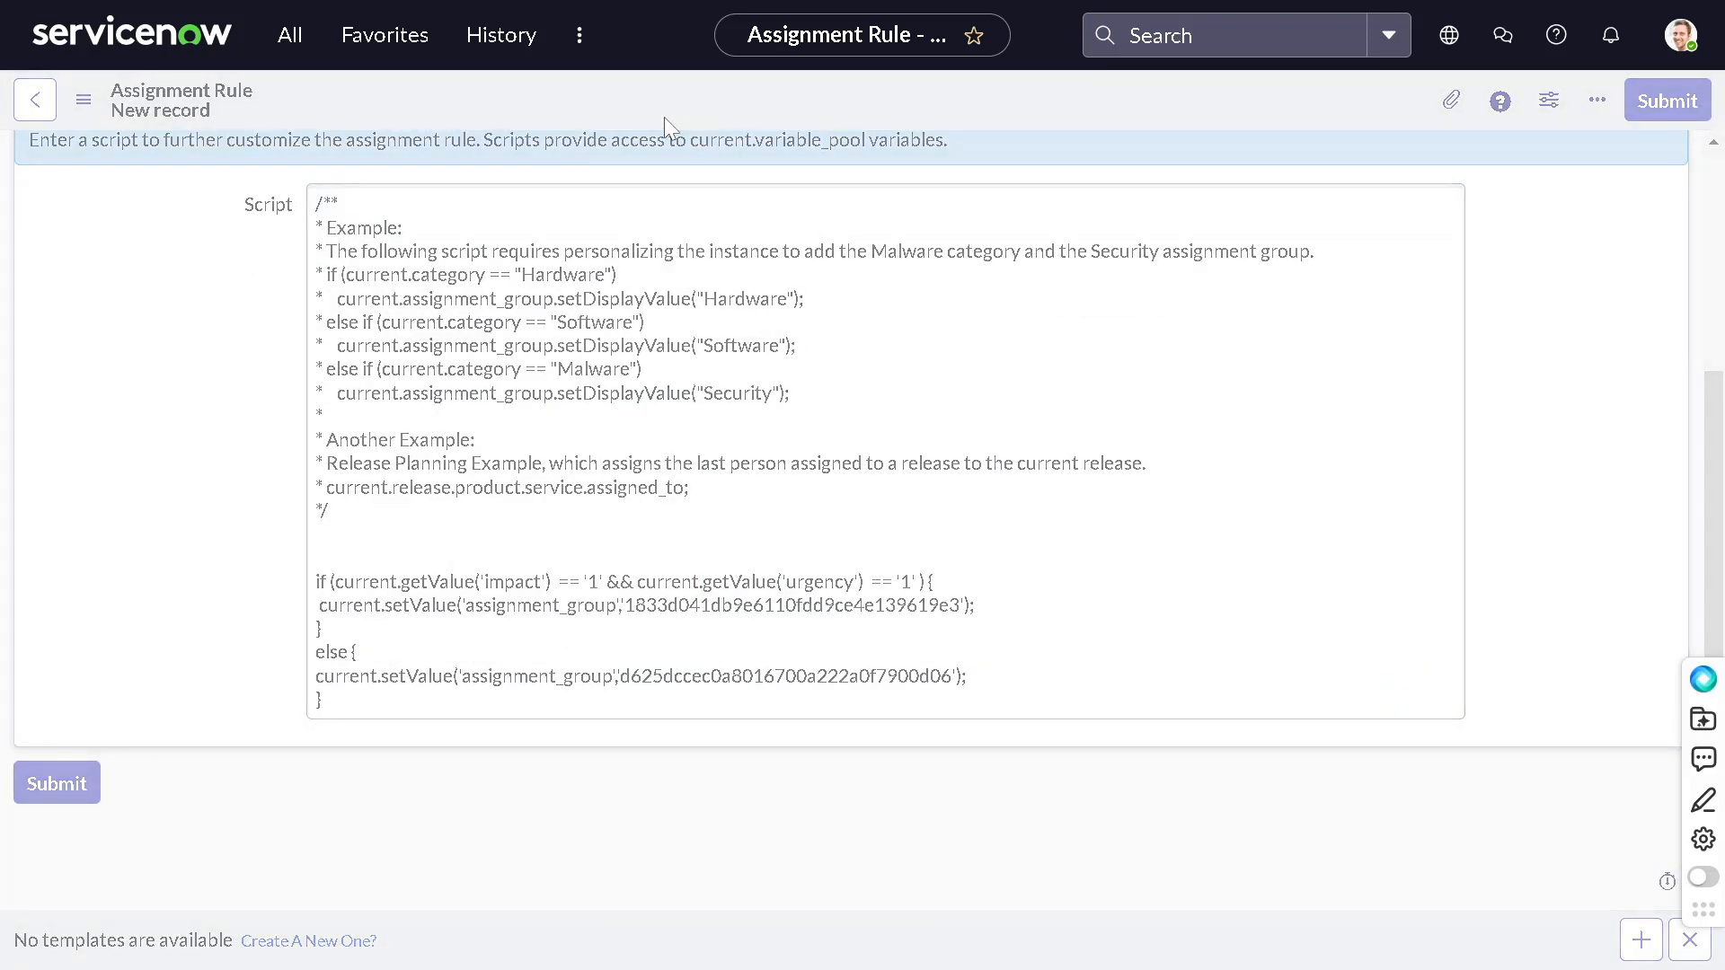
Step: Search the All navigator for incident.DO to reach a new incident form
left_click(56, 782)
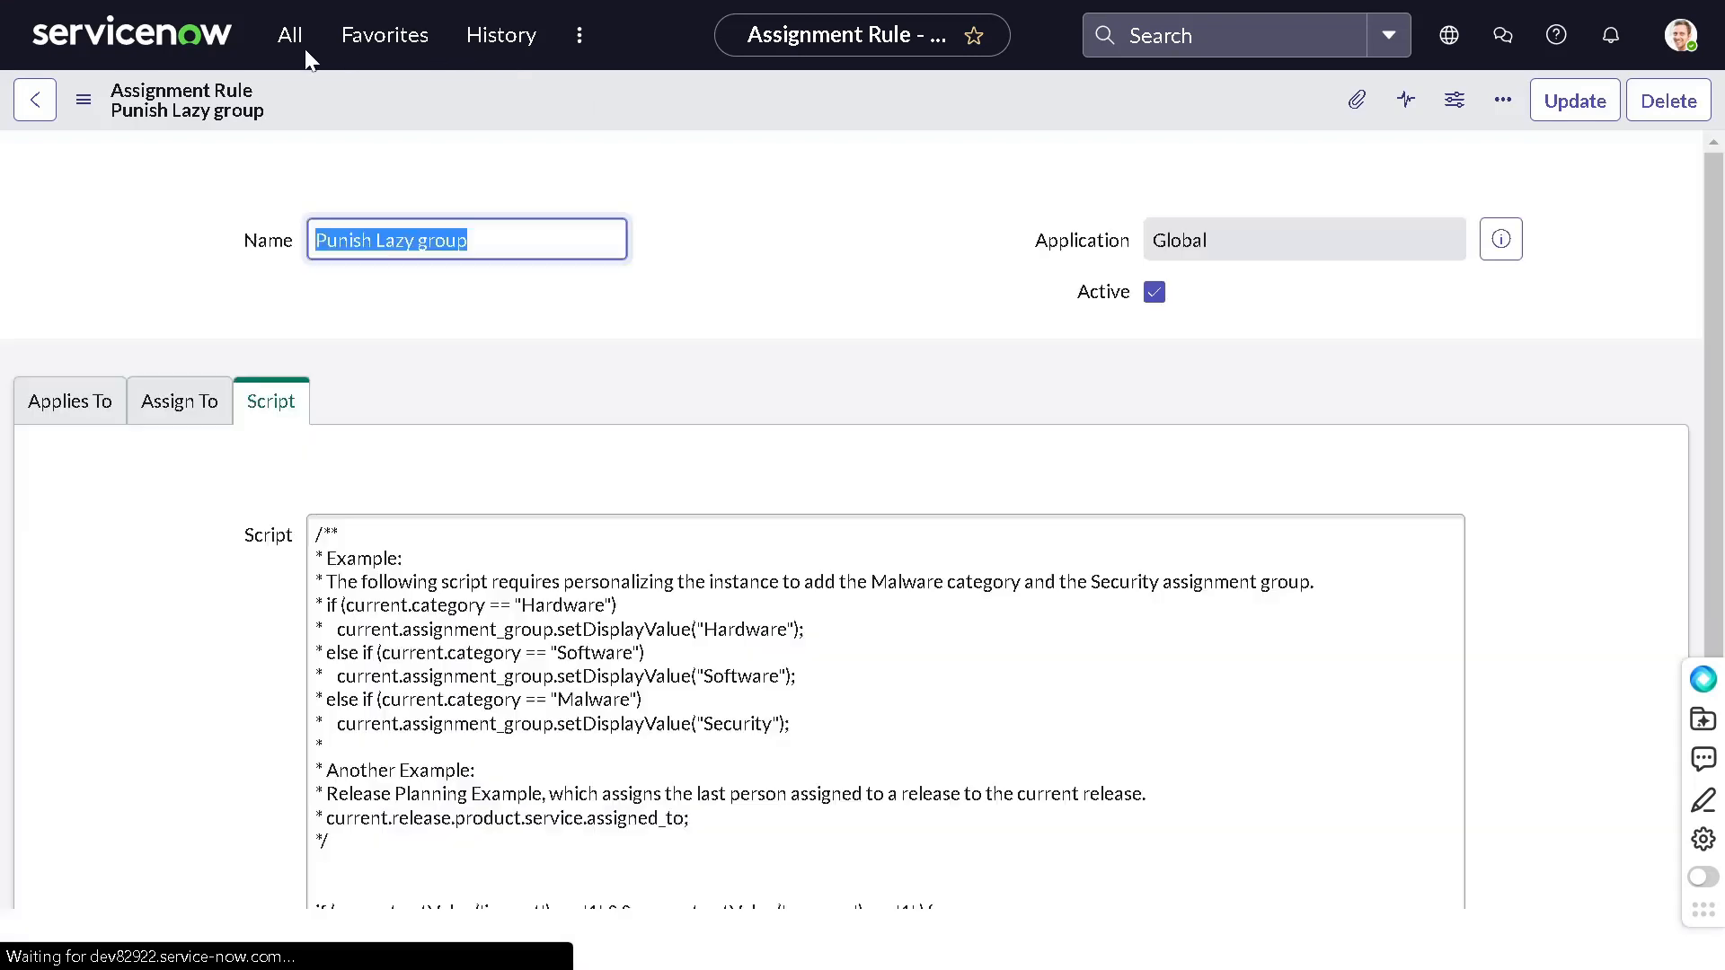
left_click(289, 34)
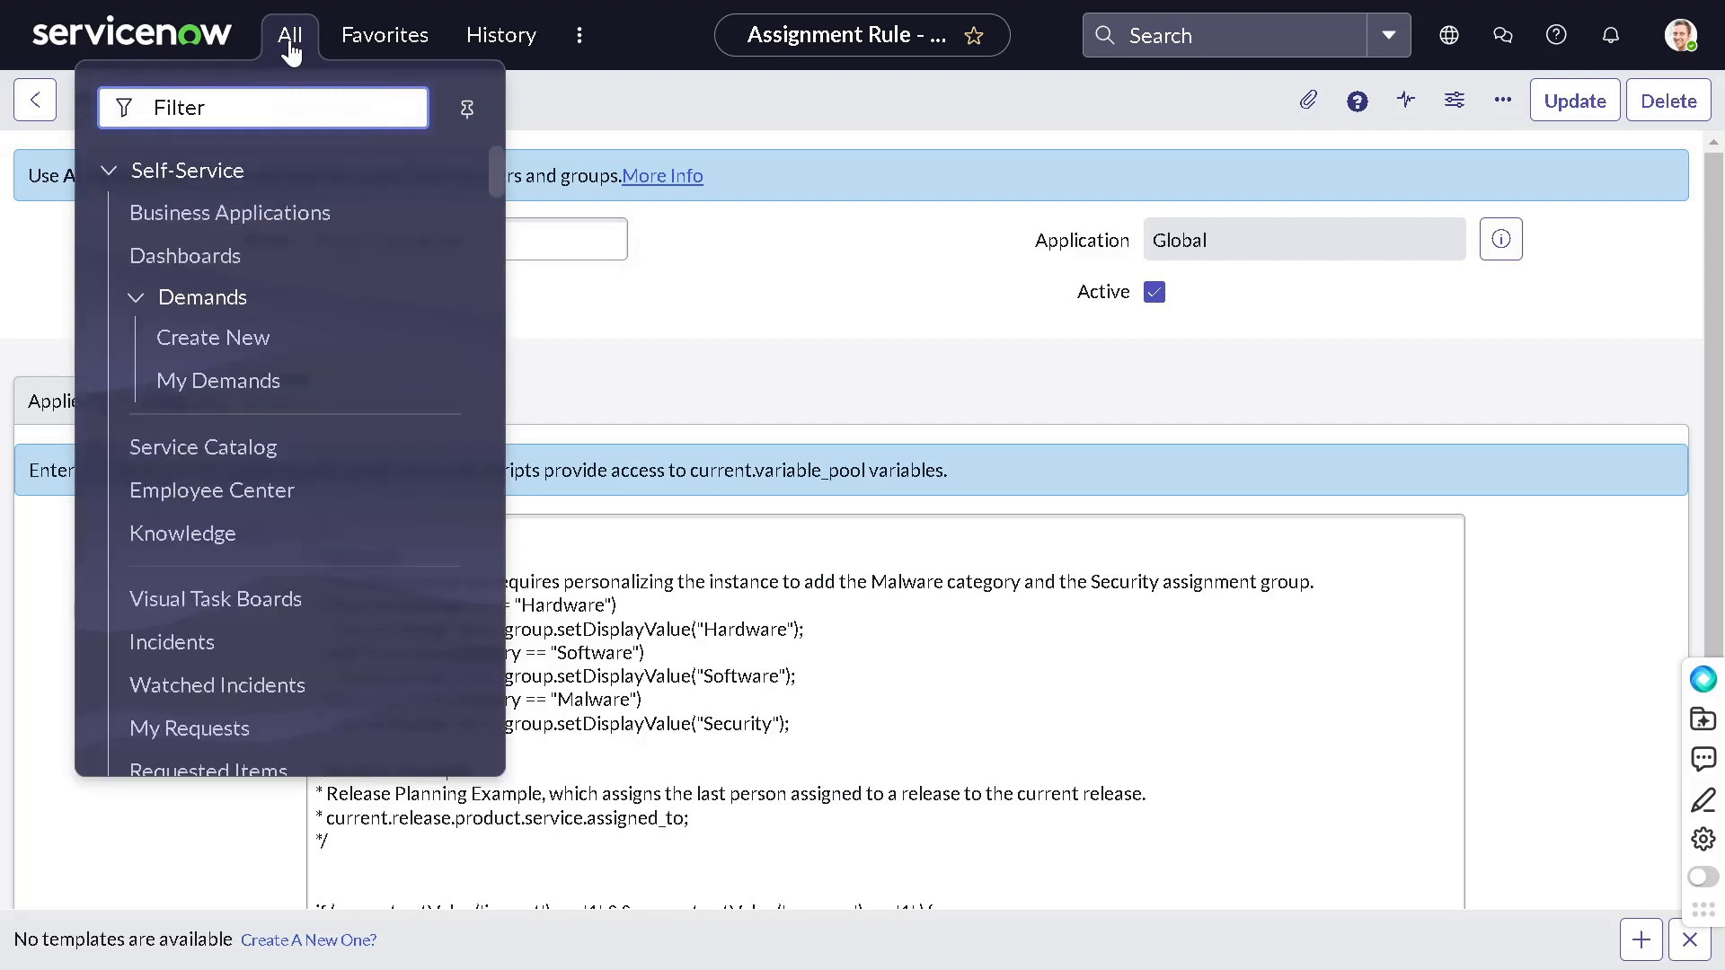
type("incident.")
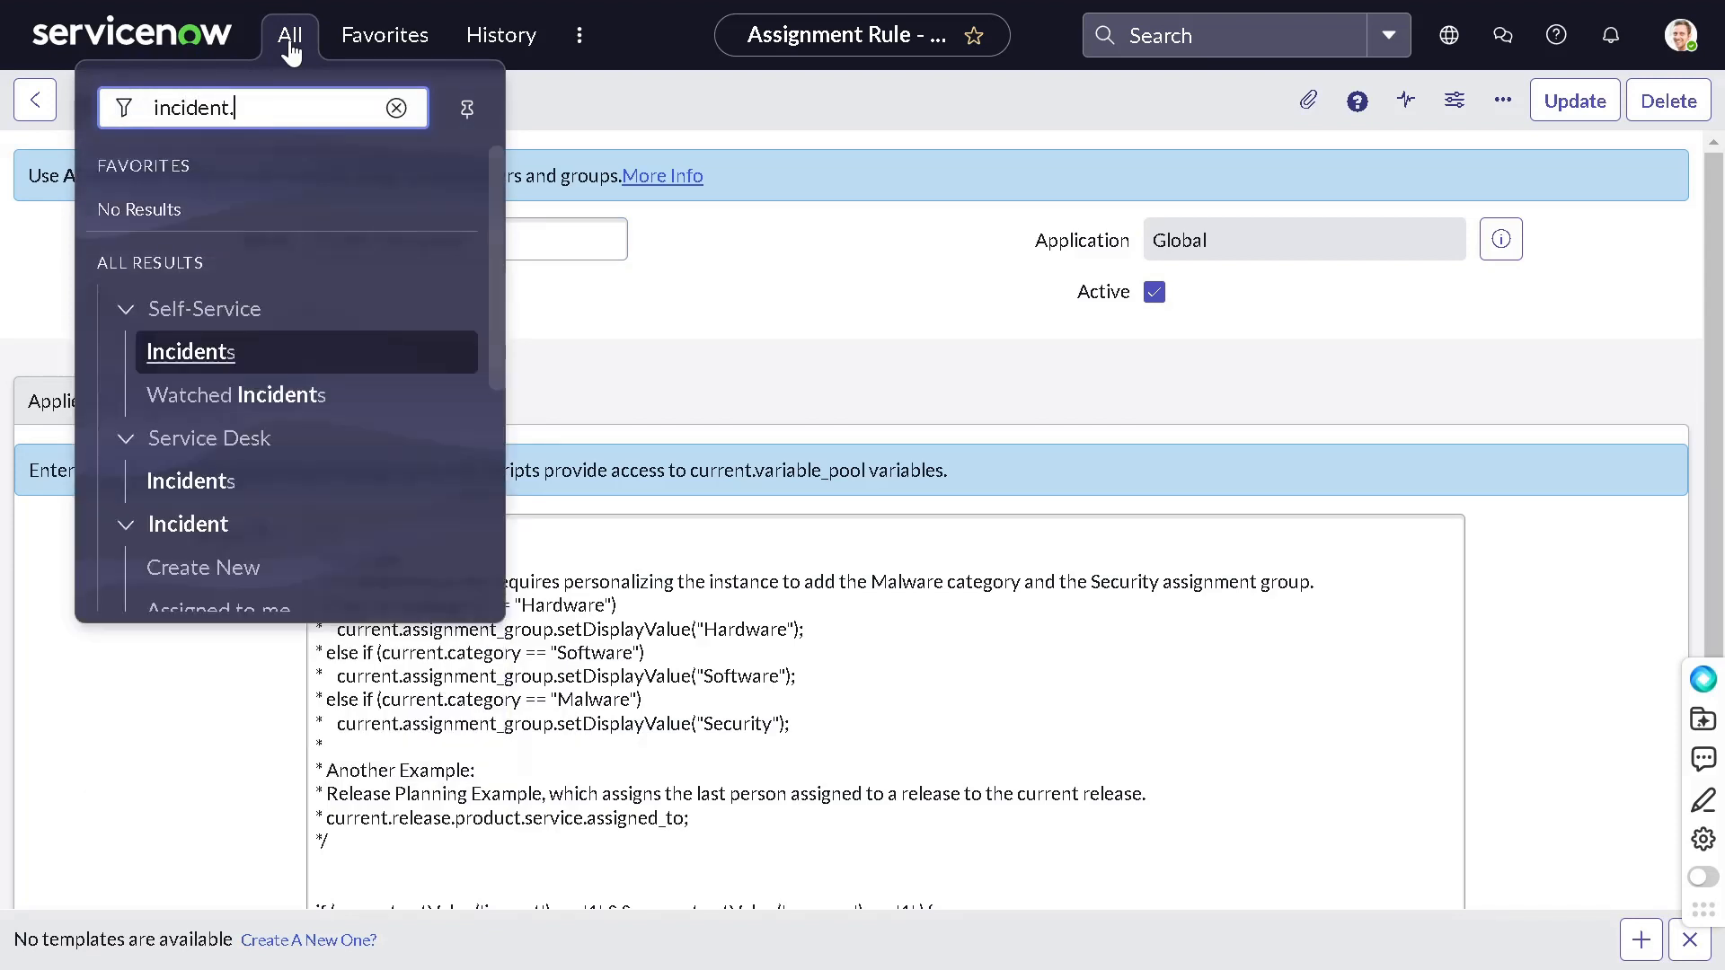
type("DO")
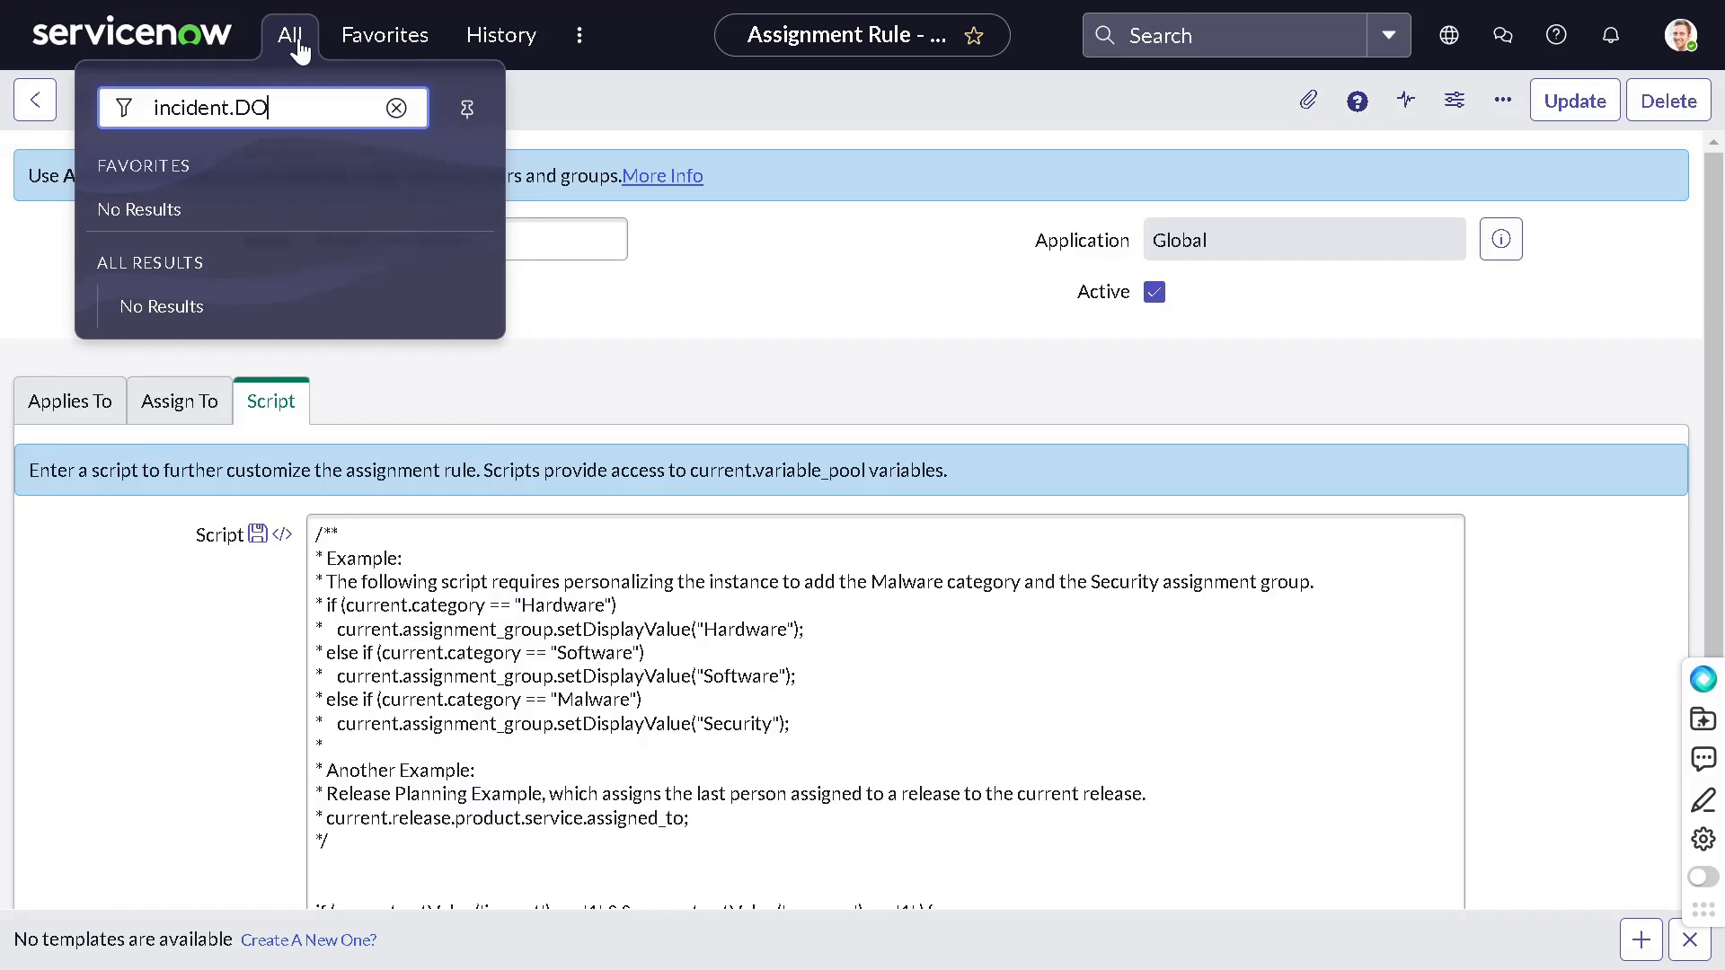
mouse_move(331, 95)
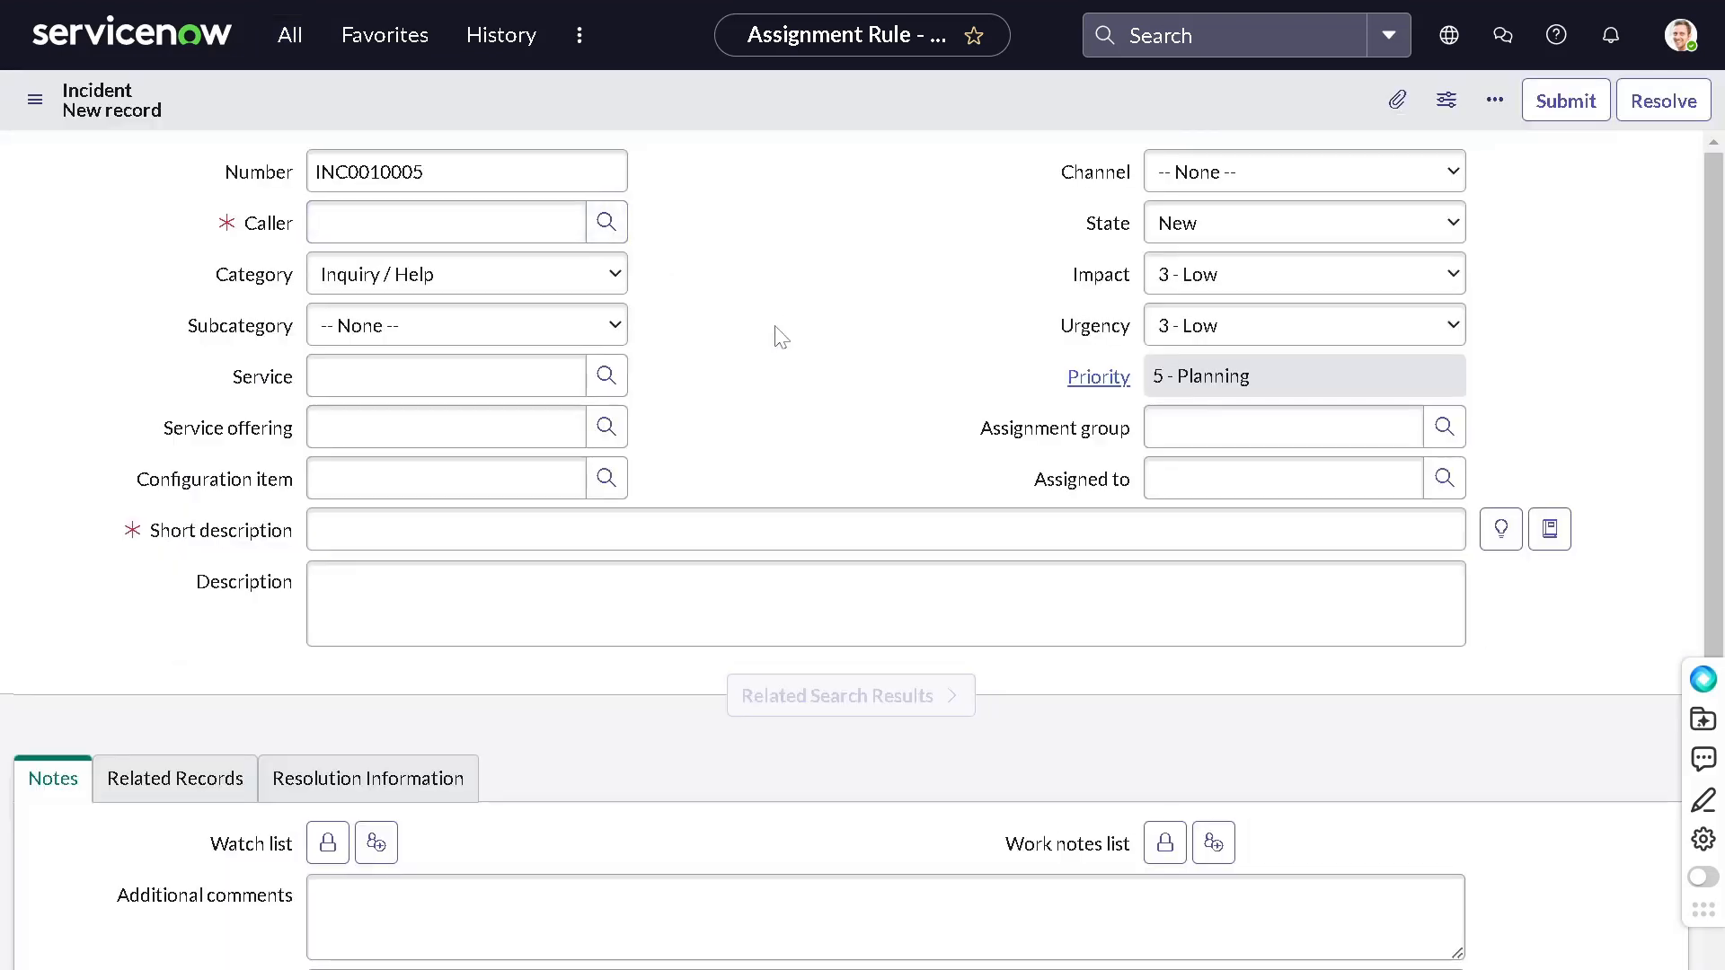
Step: Set caller System Administrator, Impact and Urgency 1 - High, and short description 'Punishment for lazy group'
left_click(446, 222)
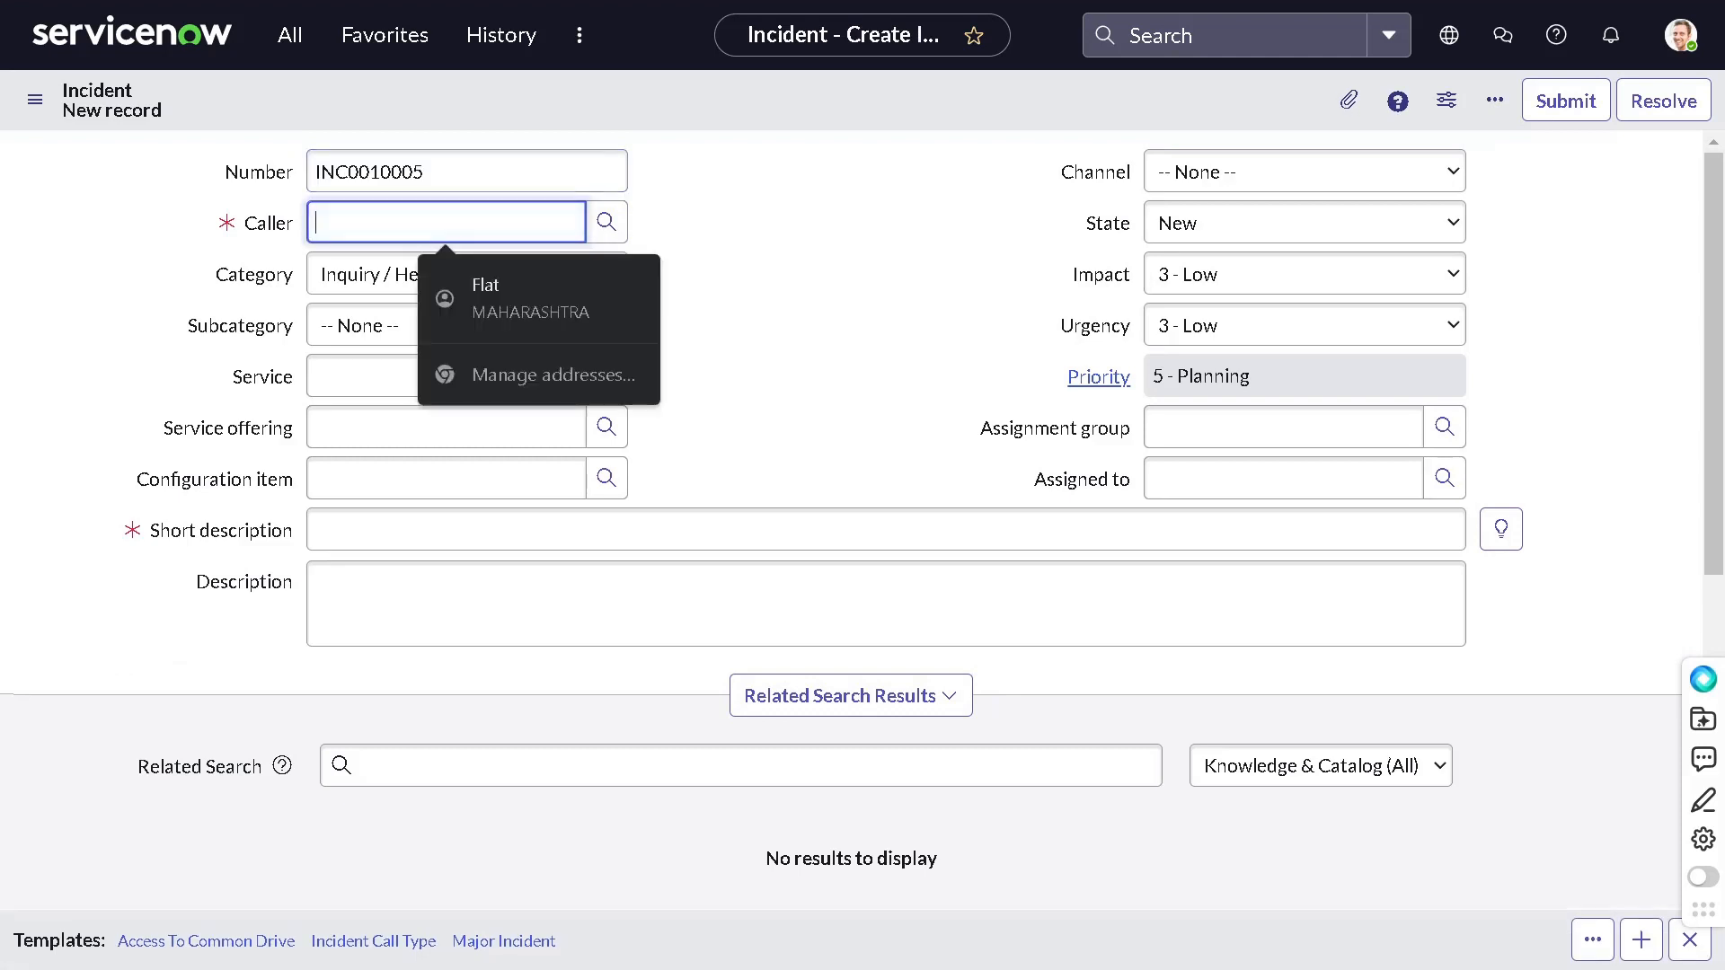
left_click(445, 221)
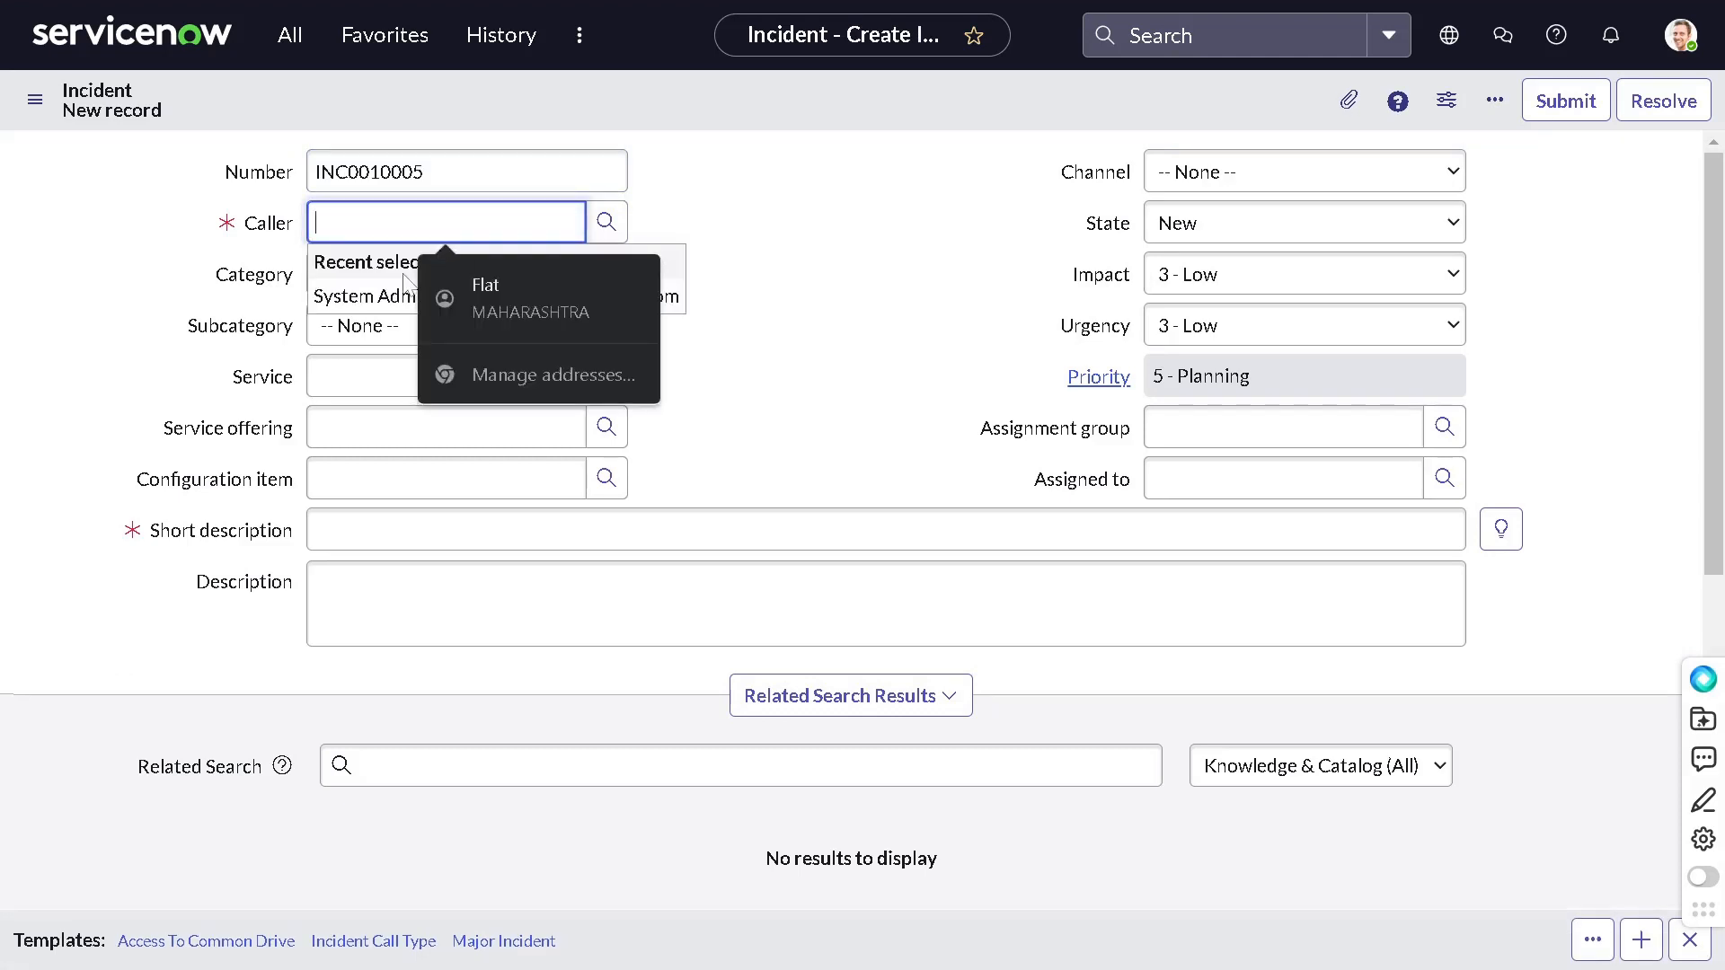
left_click(384, 297)
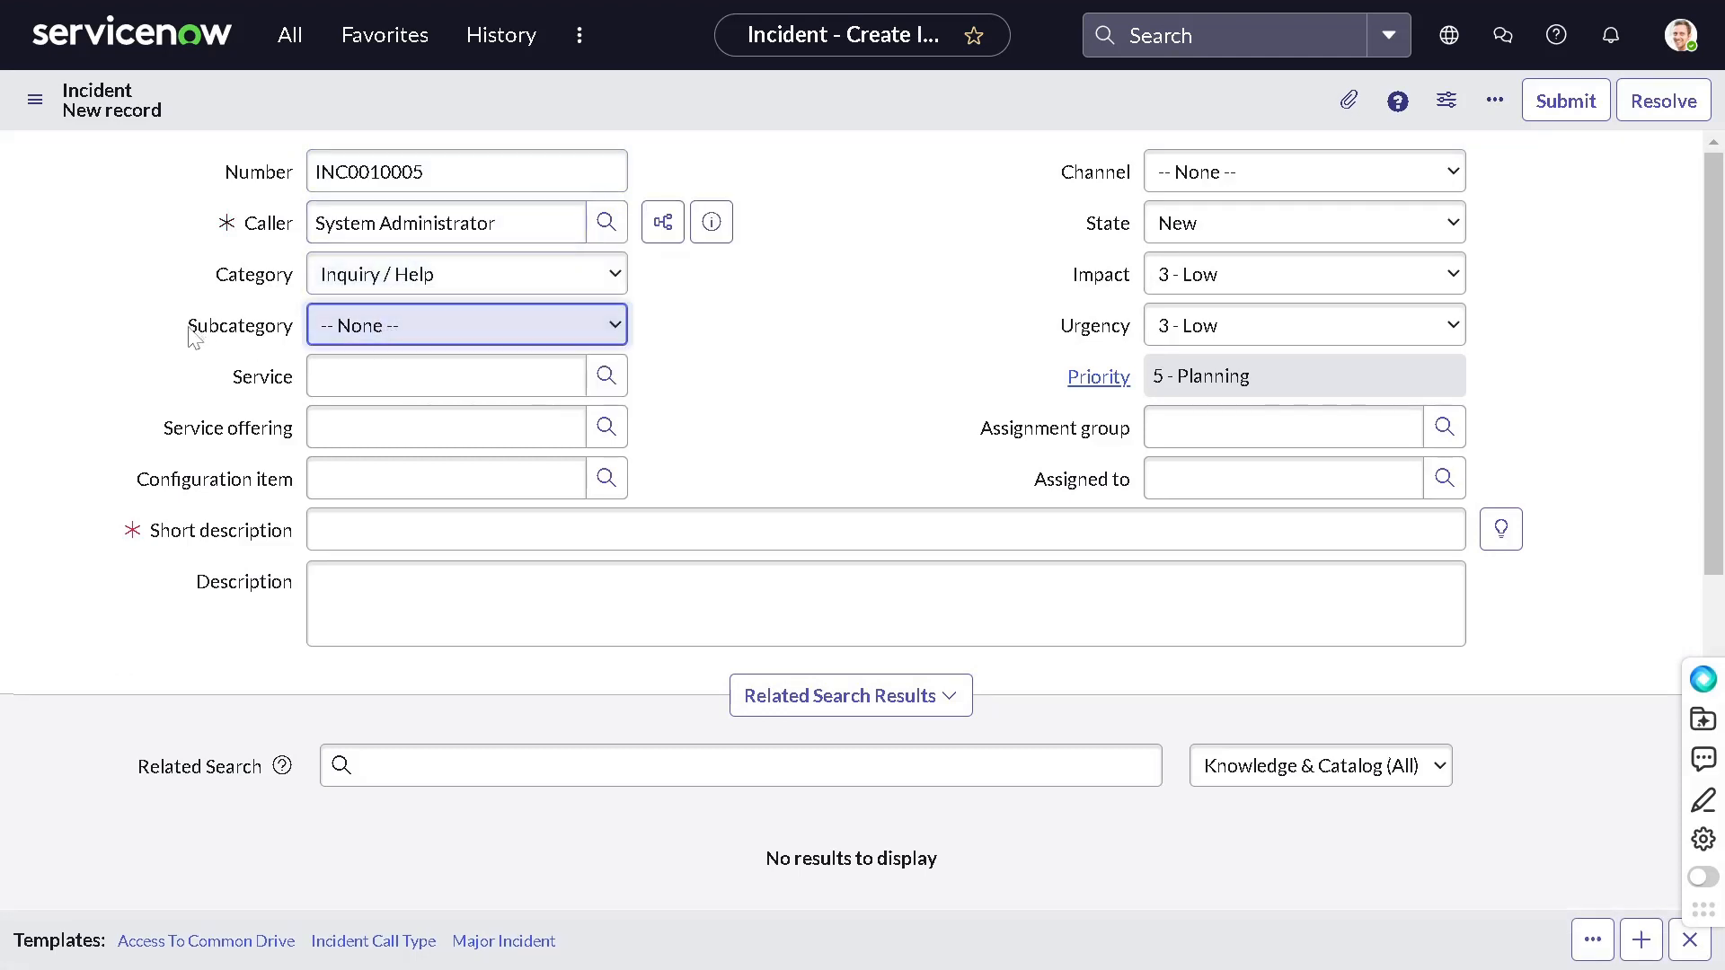
left_click(1302, 273)
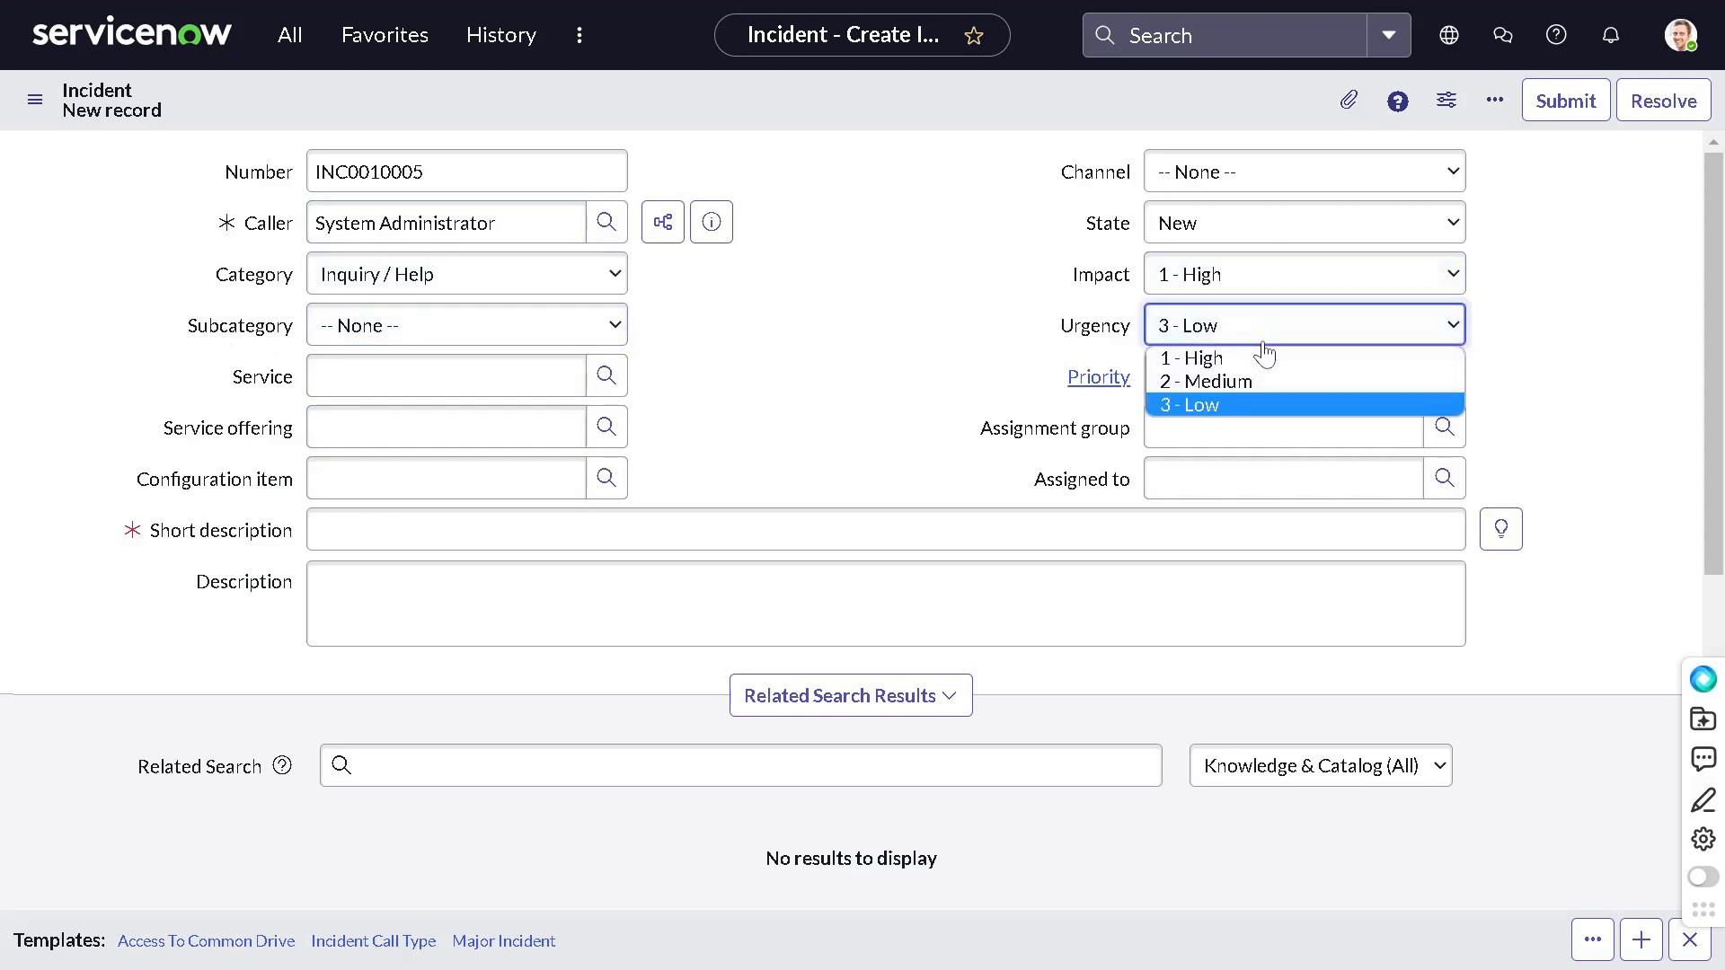
left_click(1189, 358)
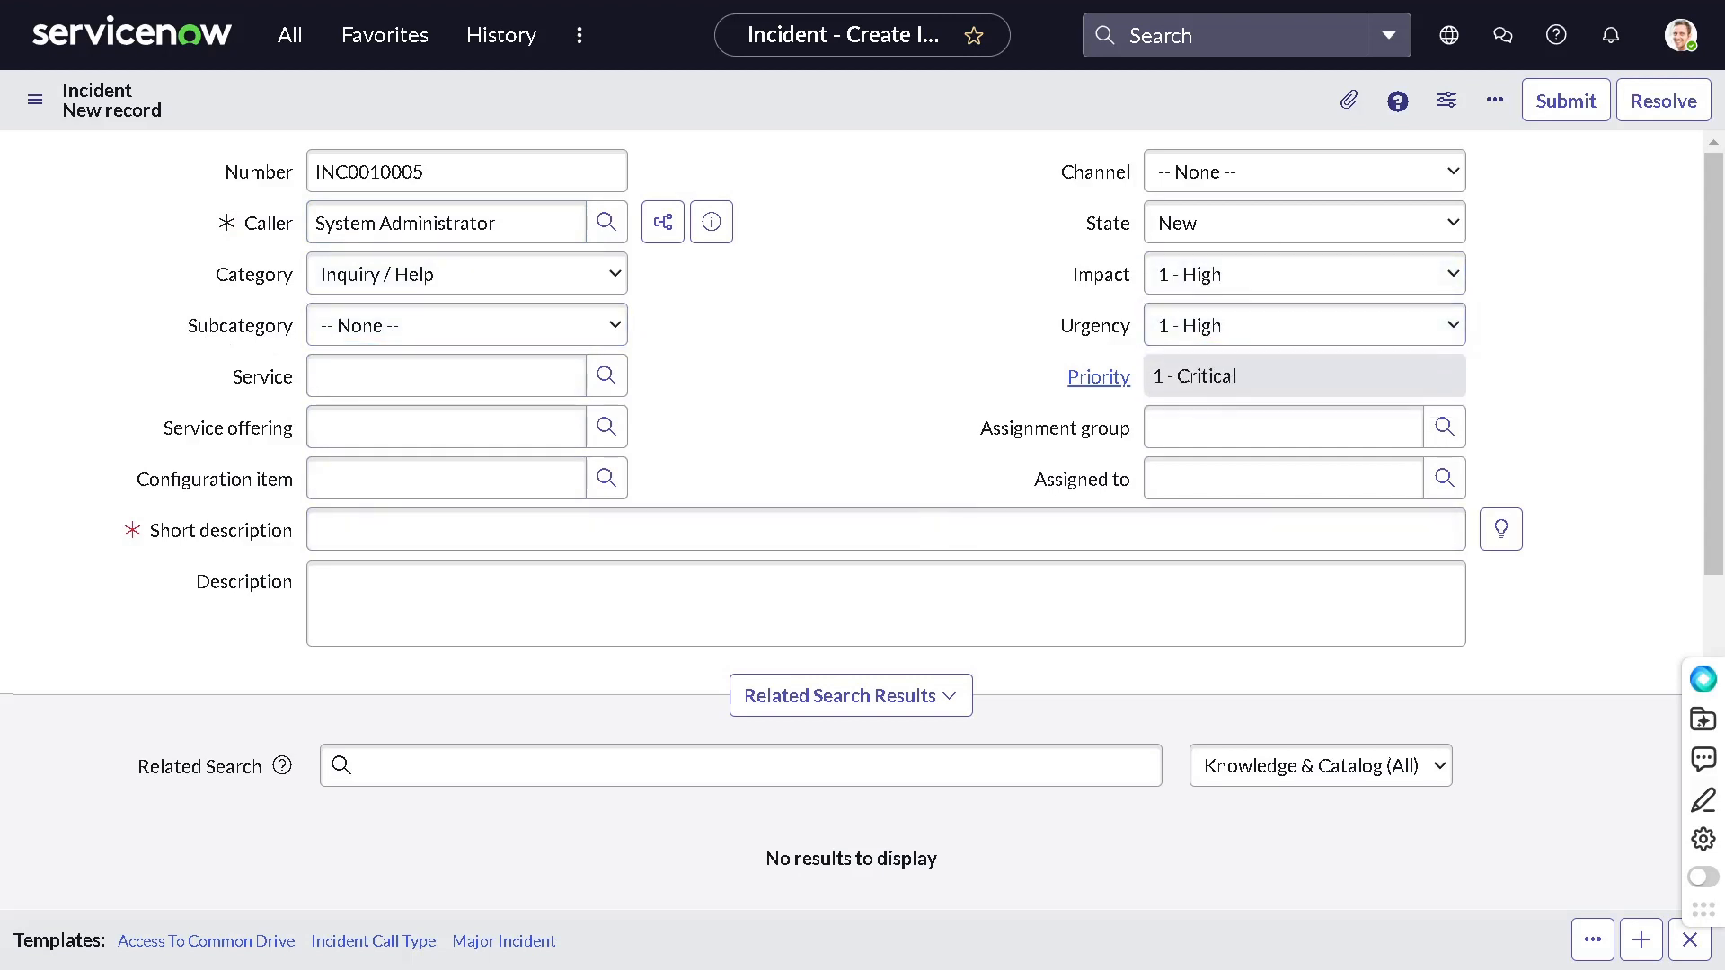
type("P")
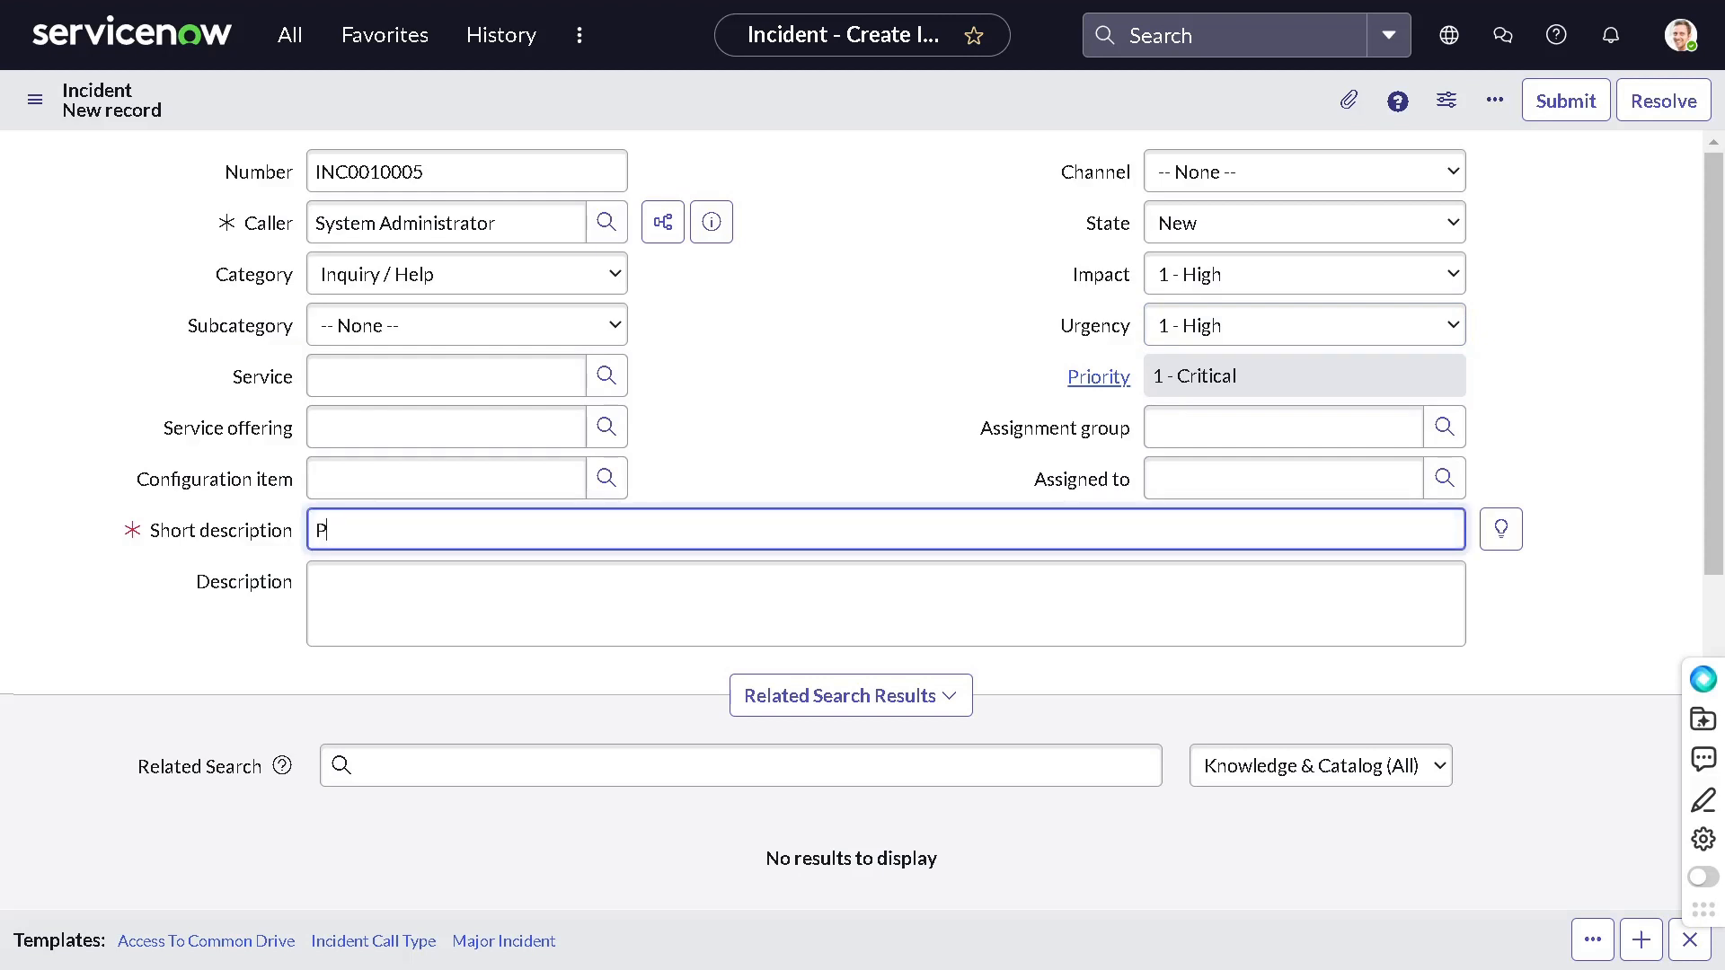
type("unishment for lazy group")
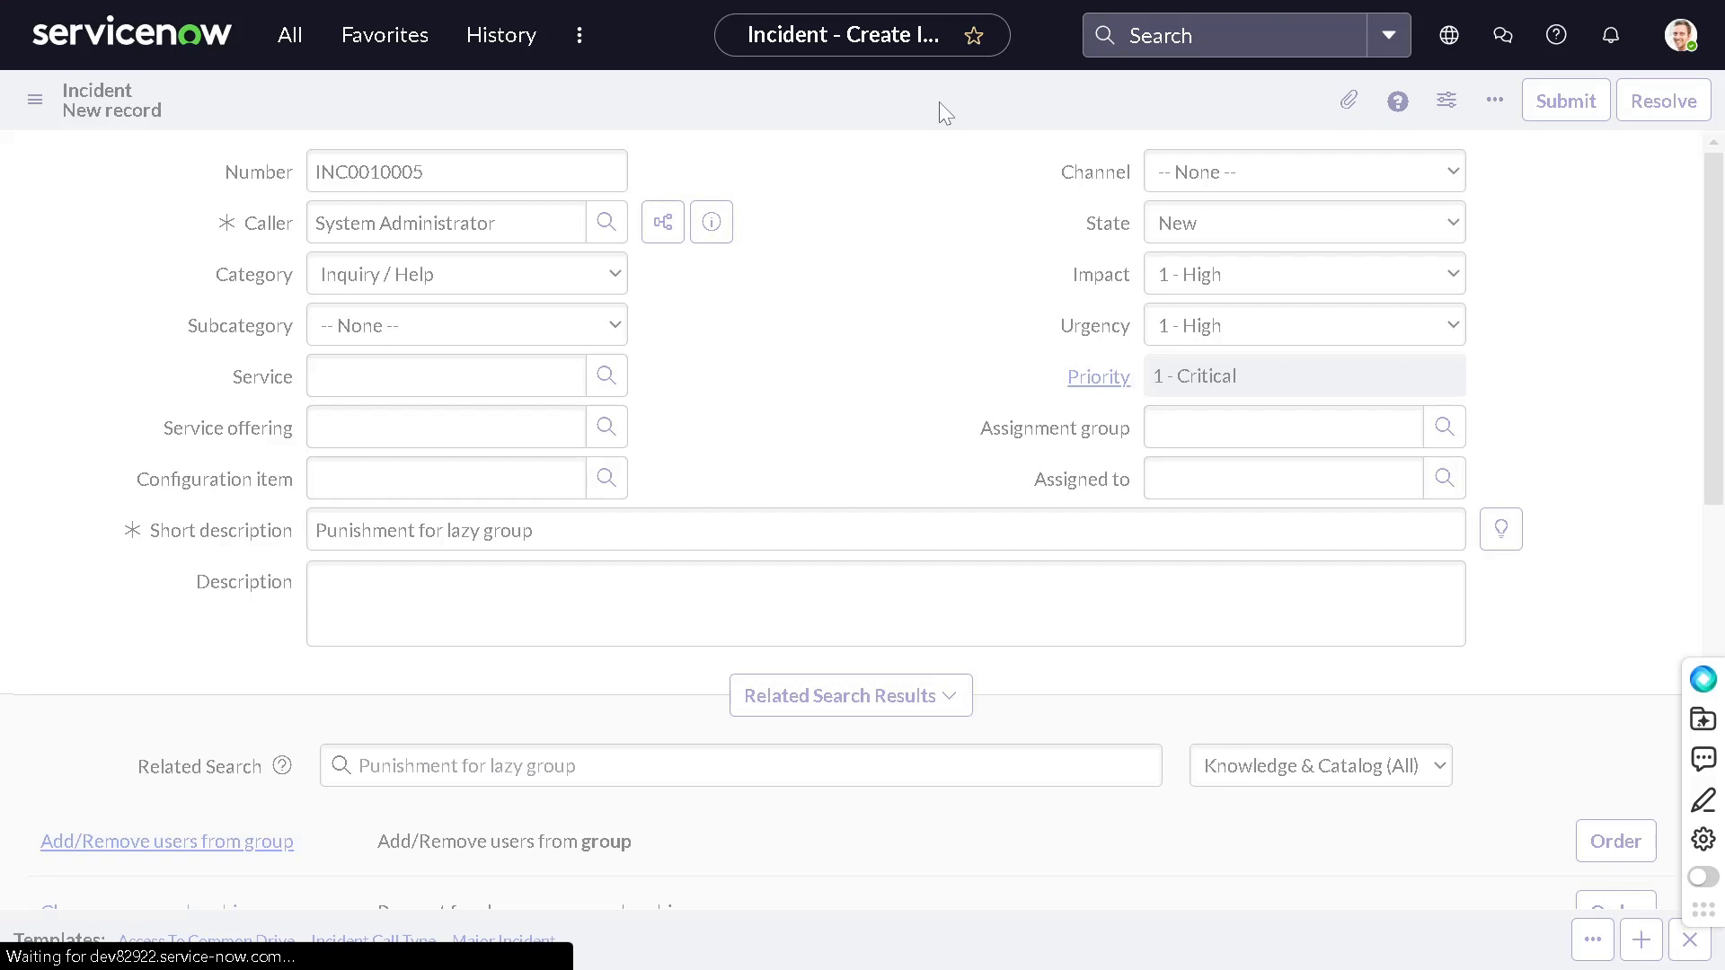
Step: Reload the submitted incident form and stay on the page so Lazy Group shows as assignment group
left_click(886, 604)
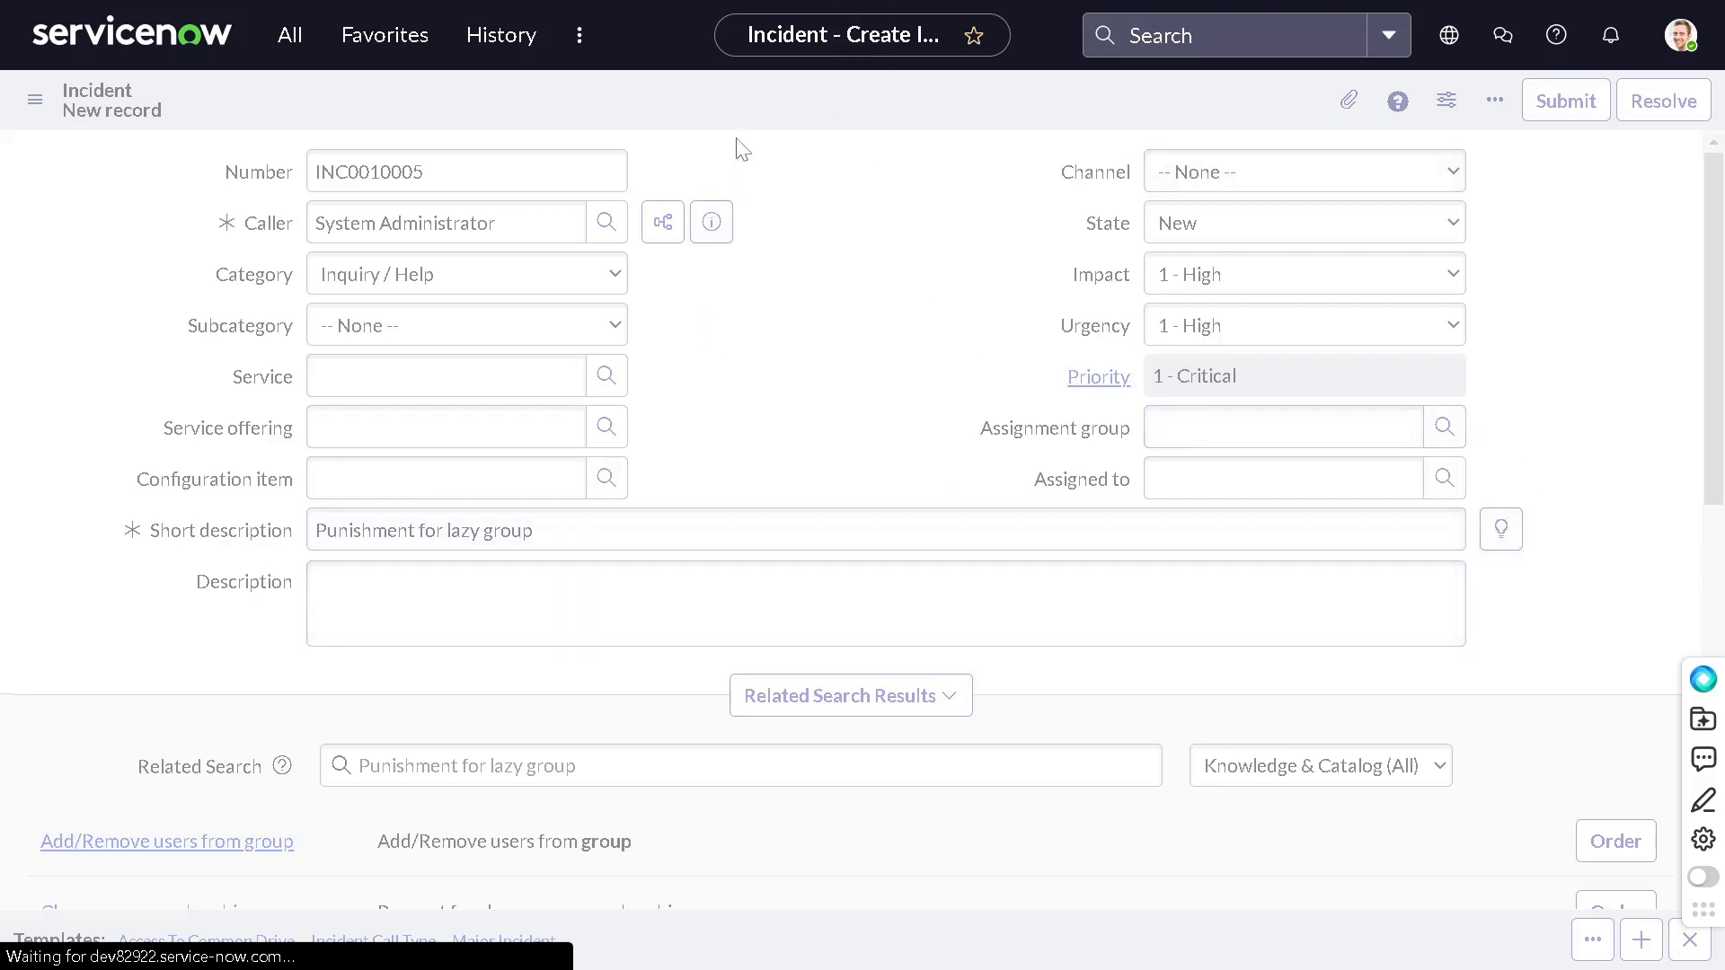
scroll("down", 3)
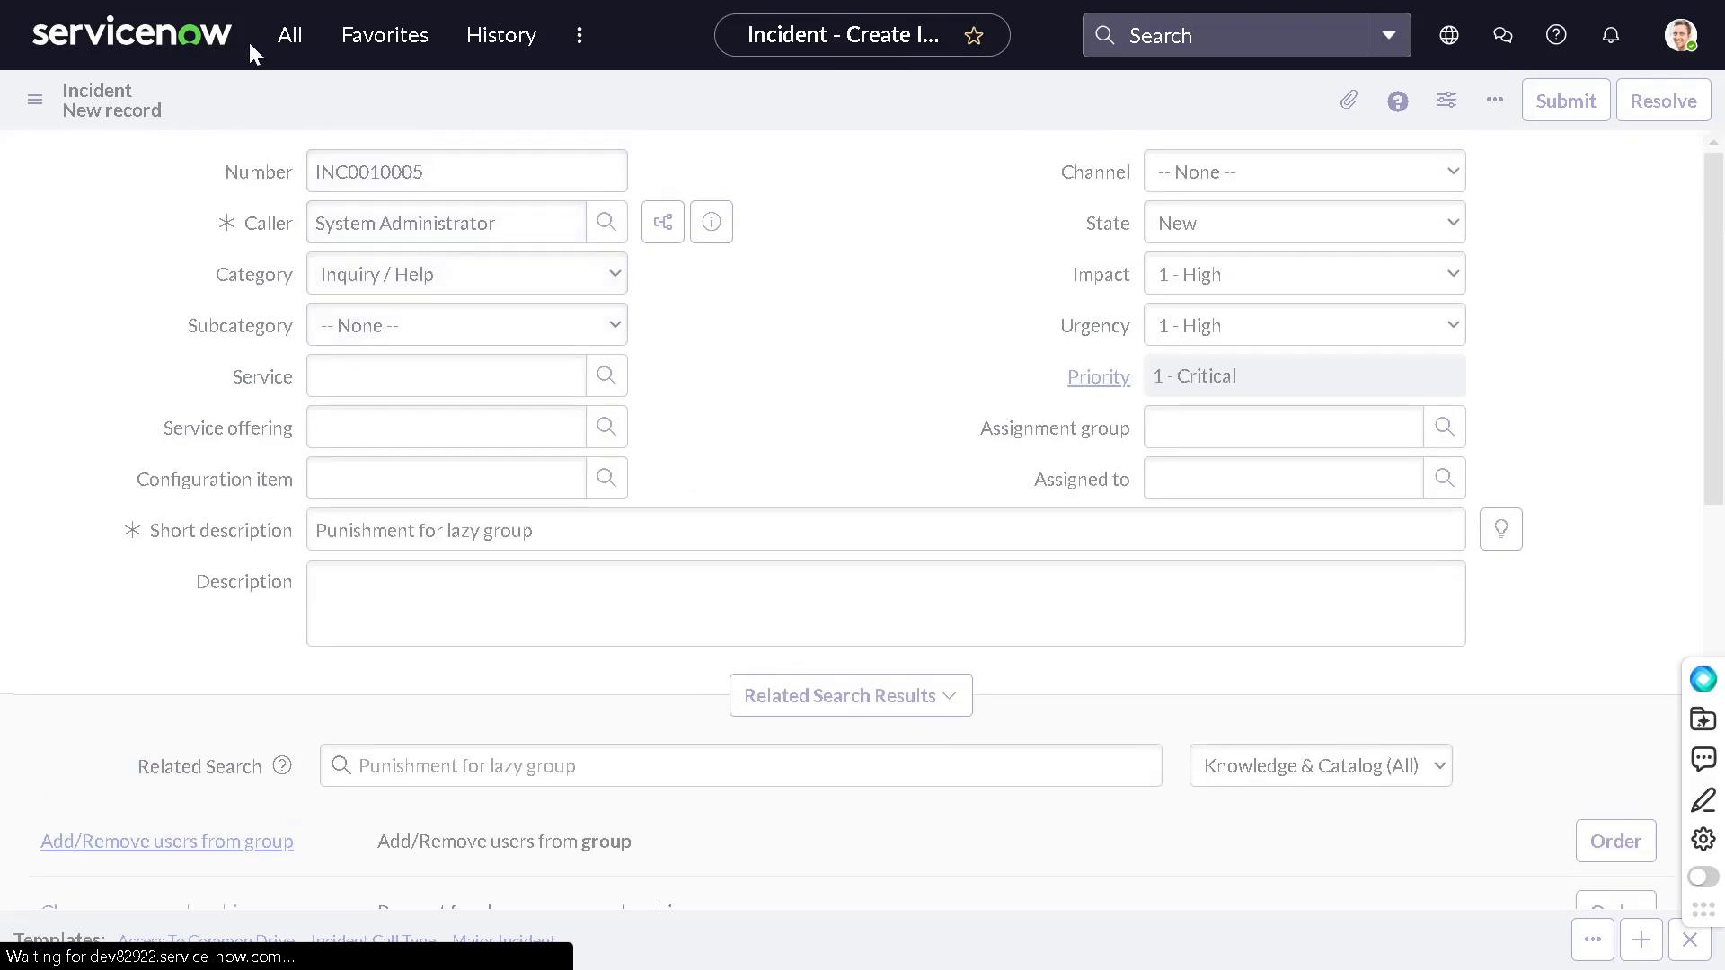
left_click(290, 34)
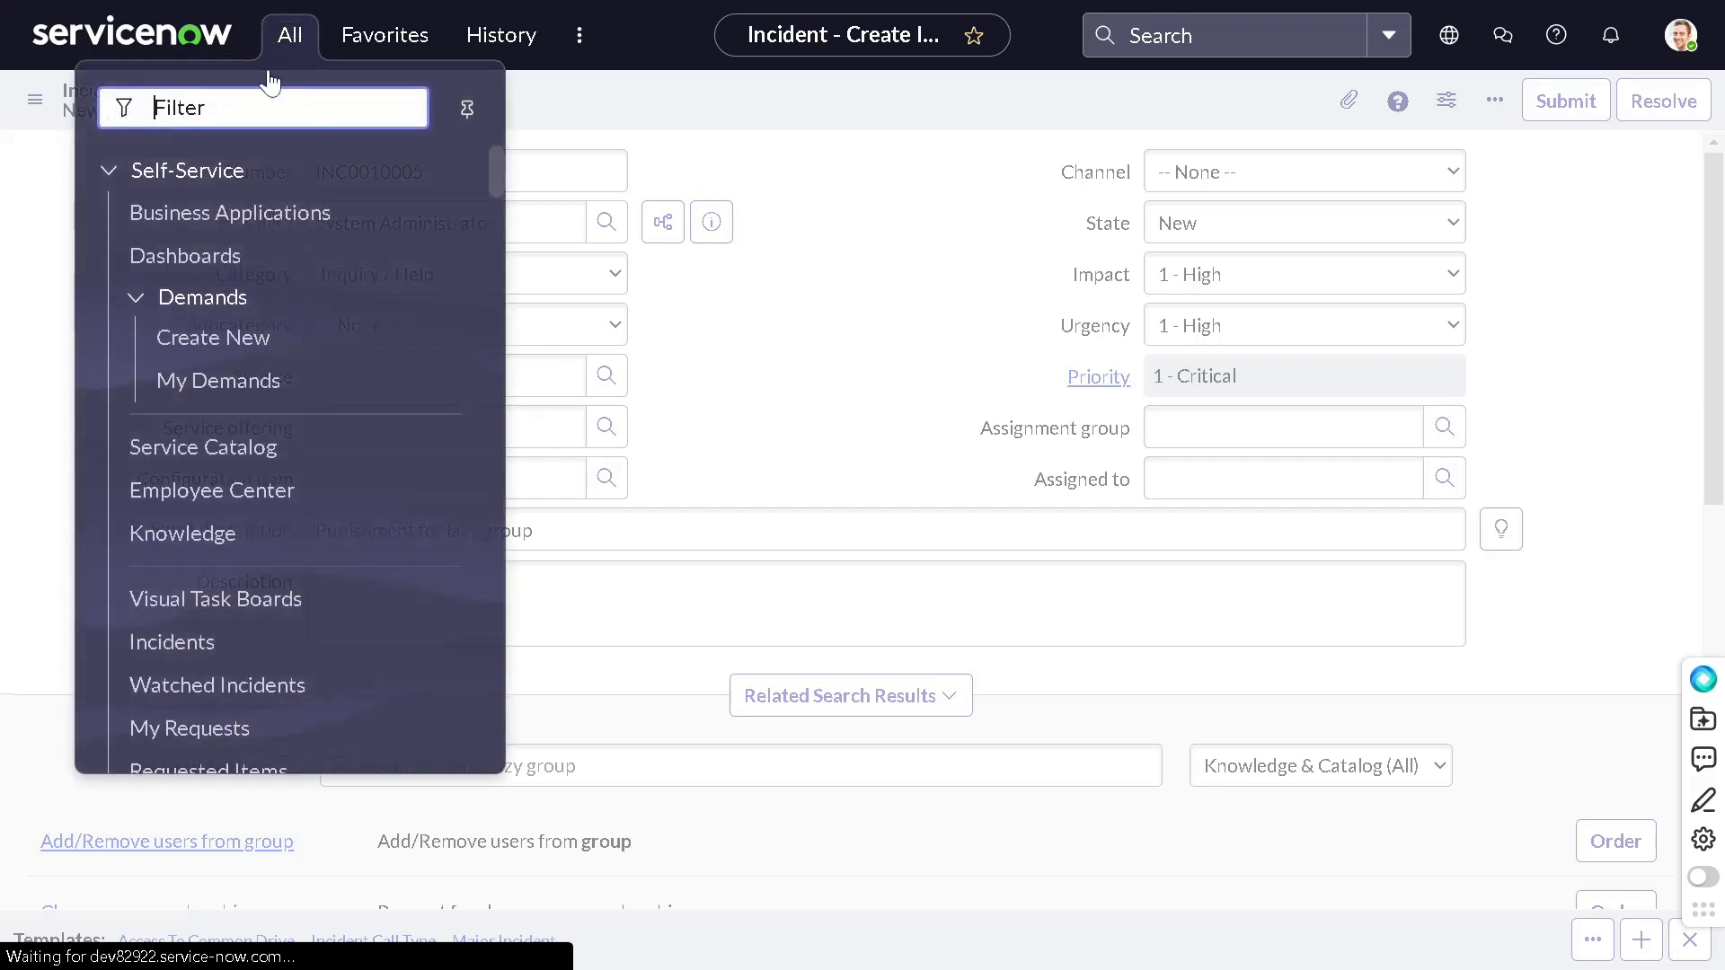
type("in")
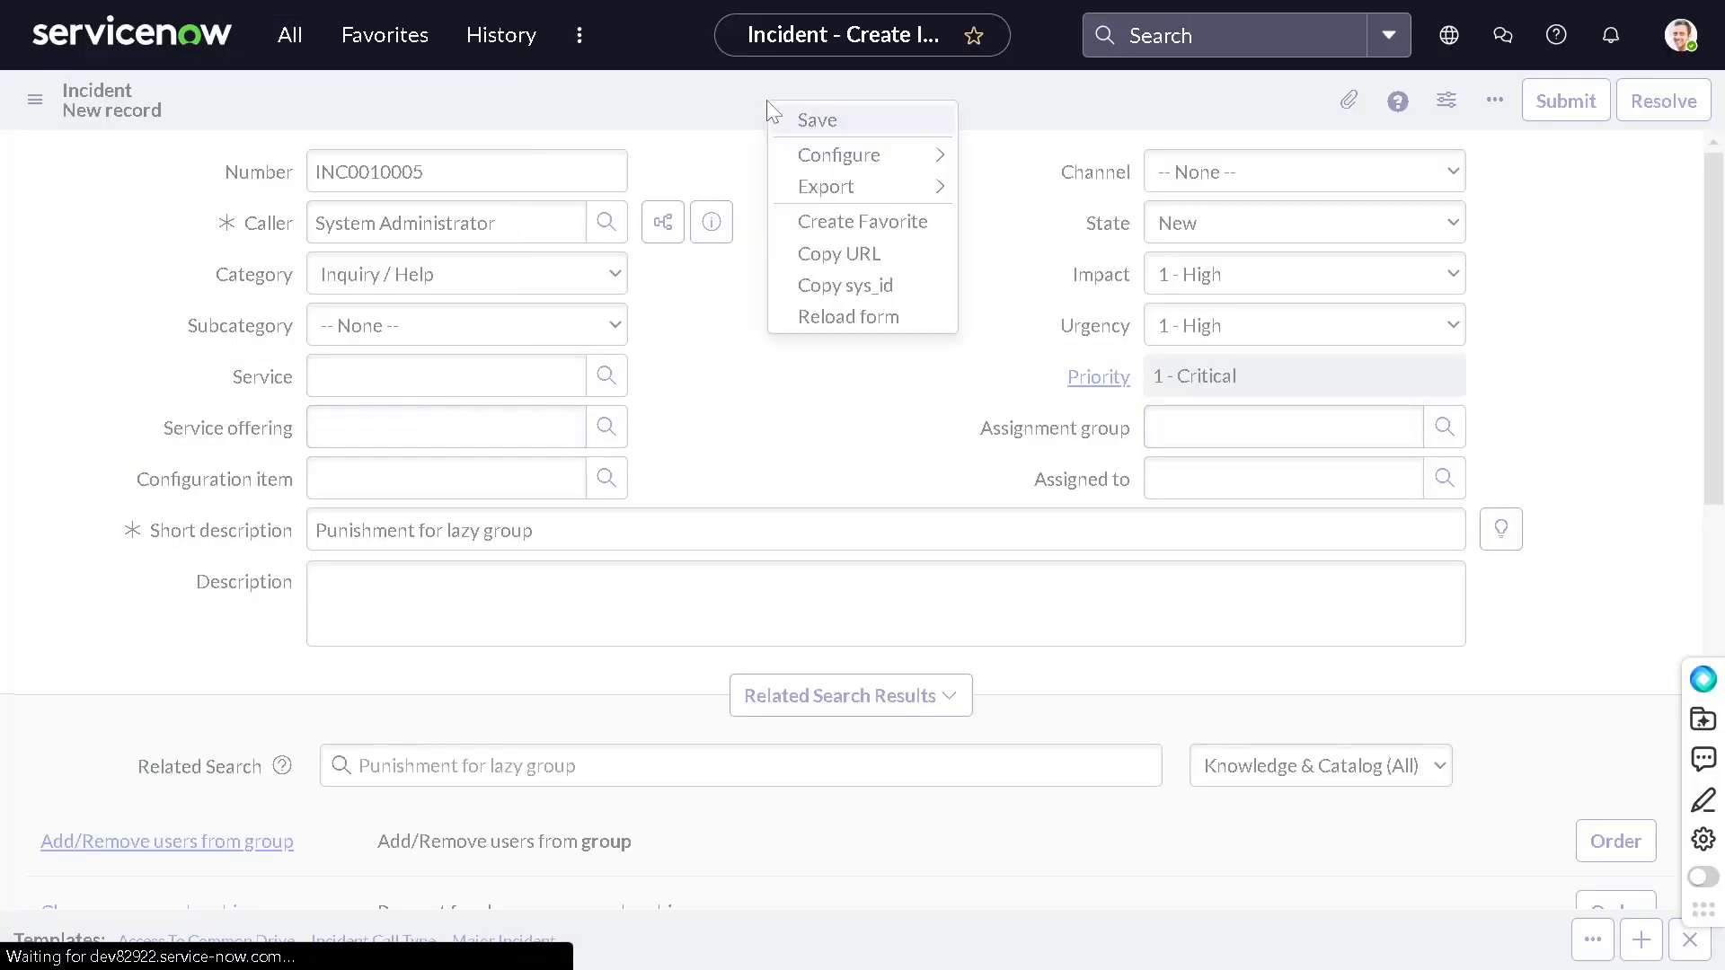
left_click(848, 316)
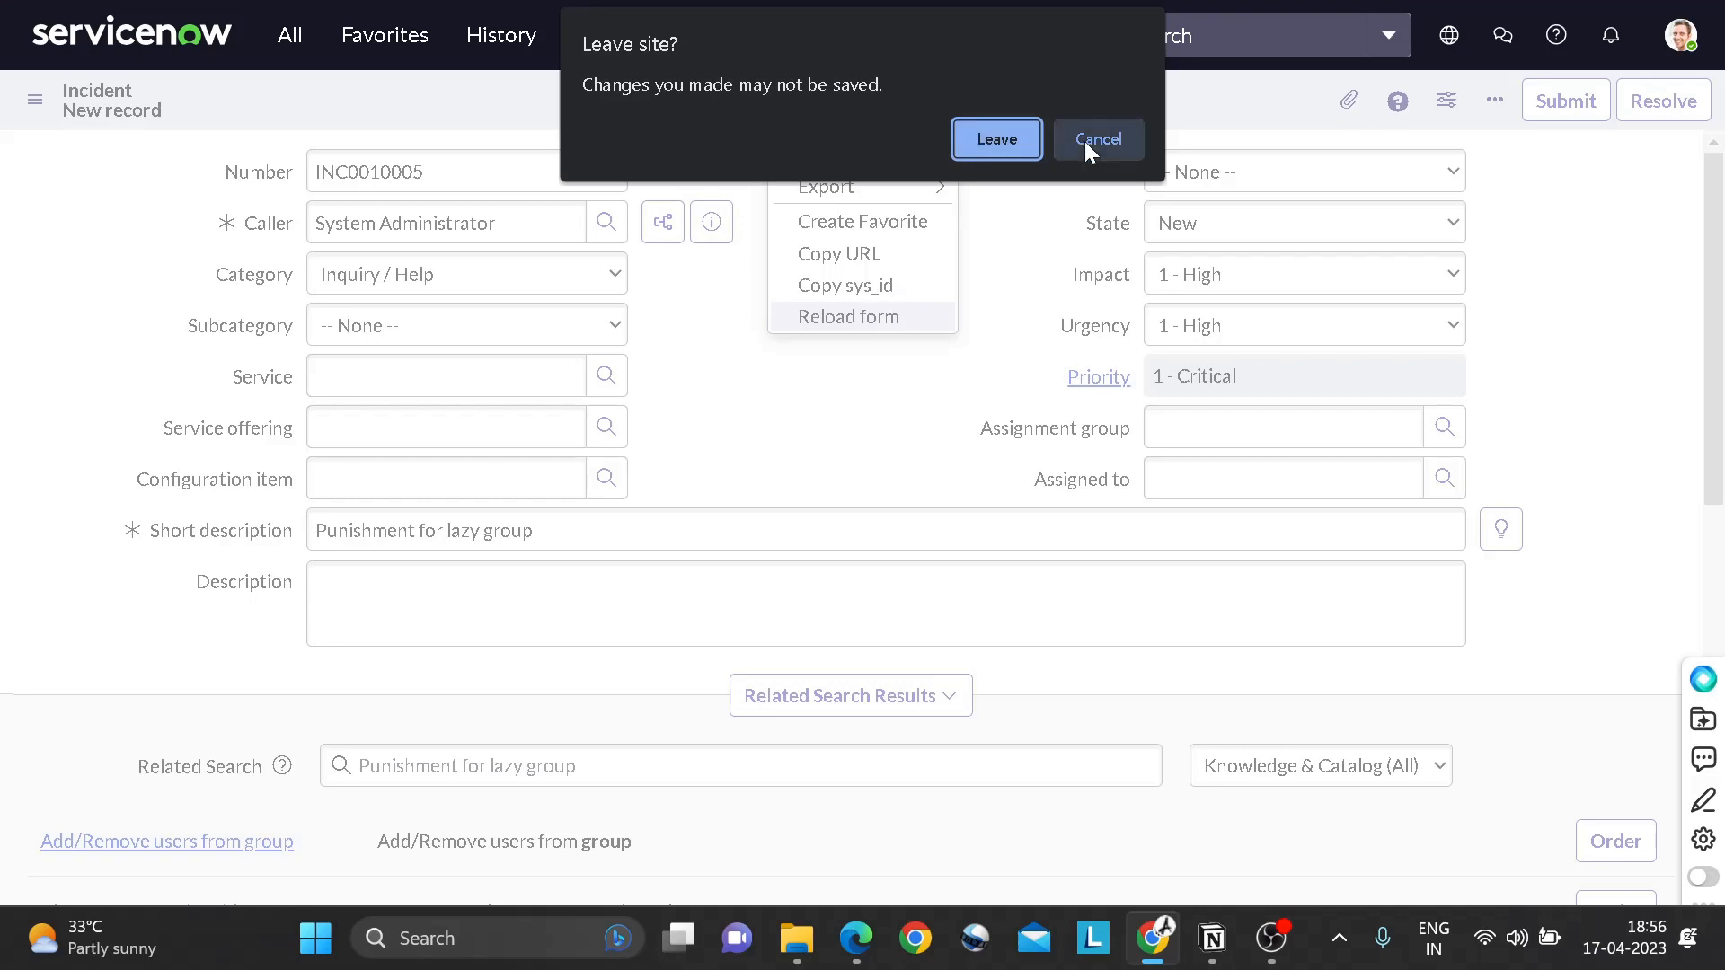
left_click(994, 139)
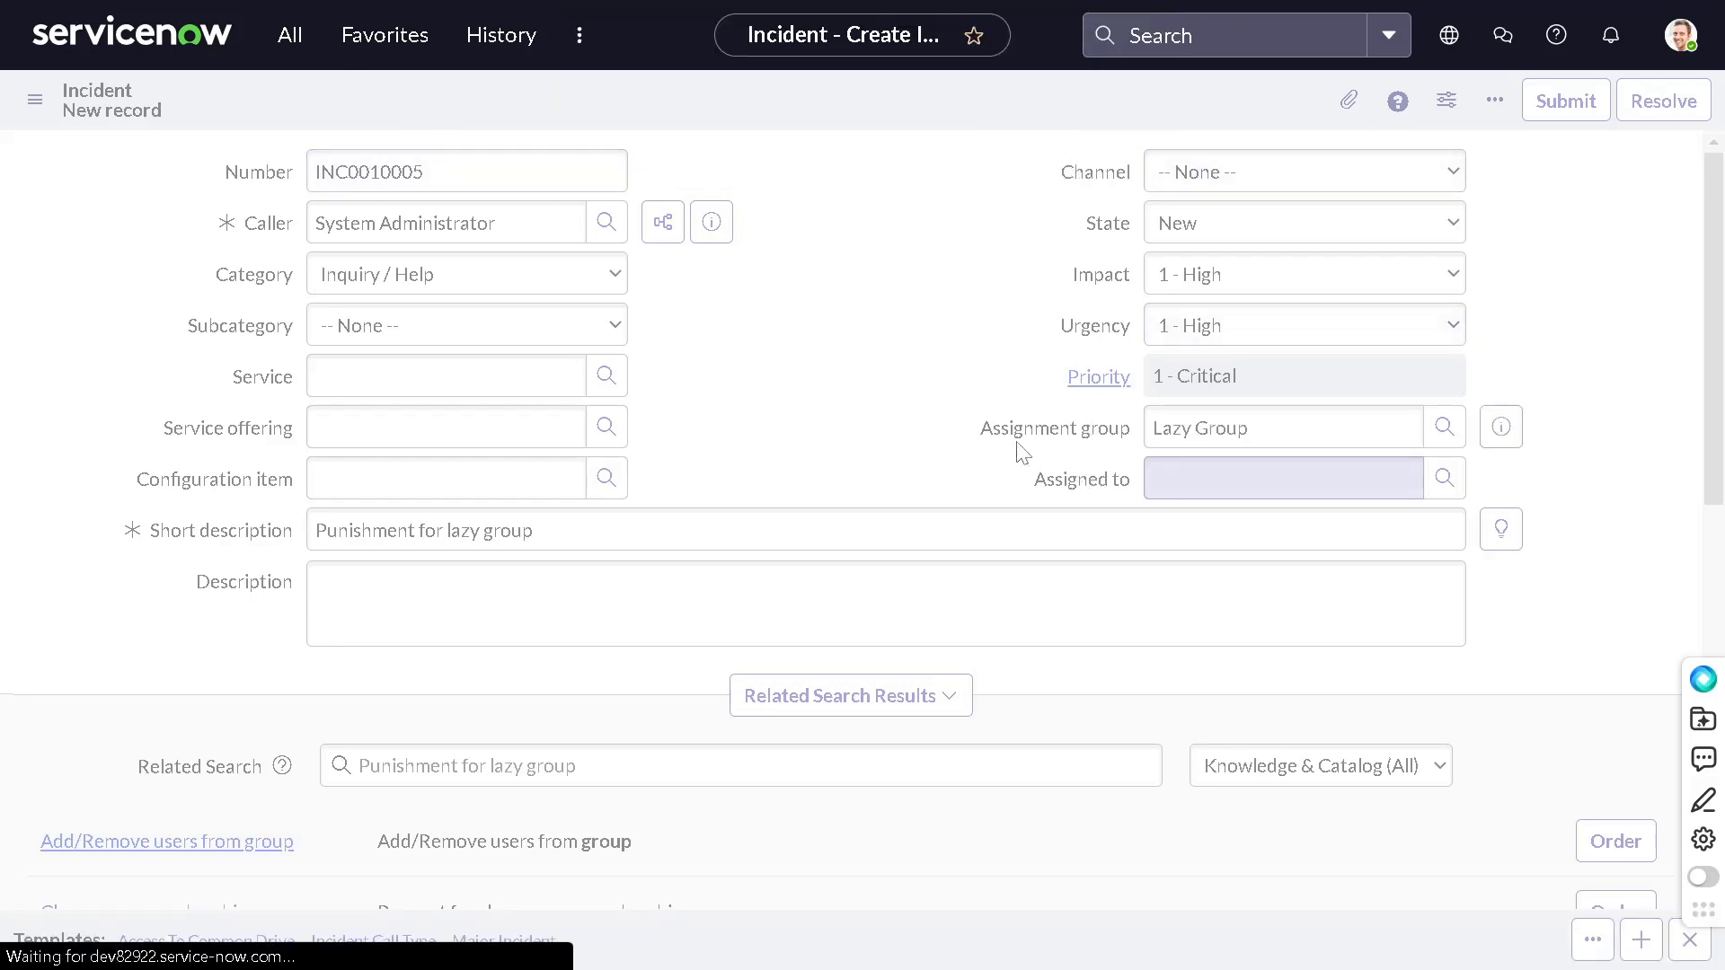
Step: Change Impact and Urgency to 2 - Medium and add 'test' in the notes
left_click(1565, 101)
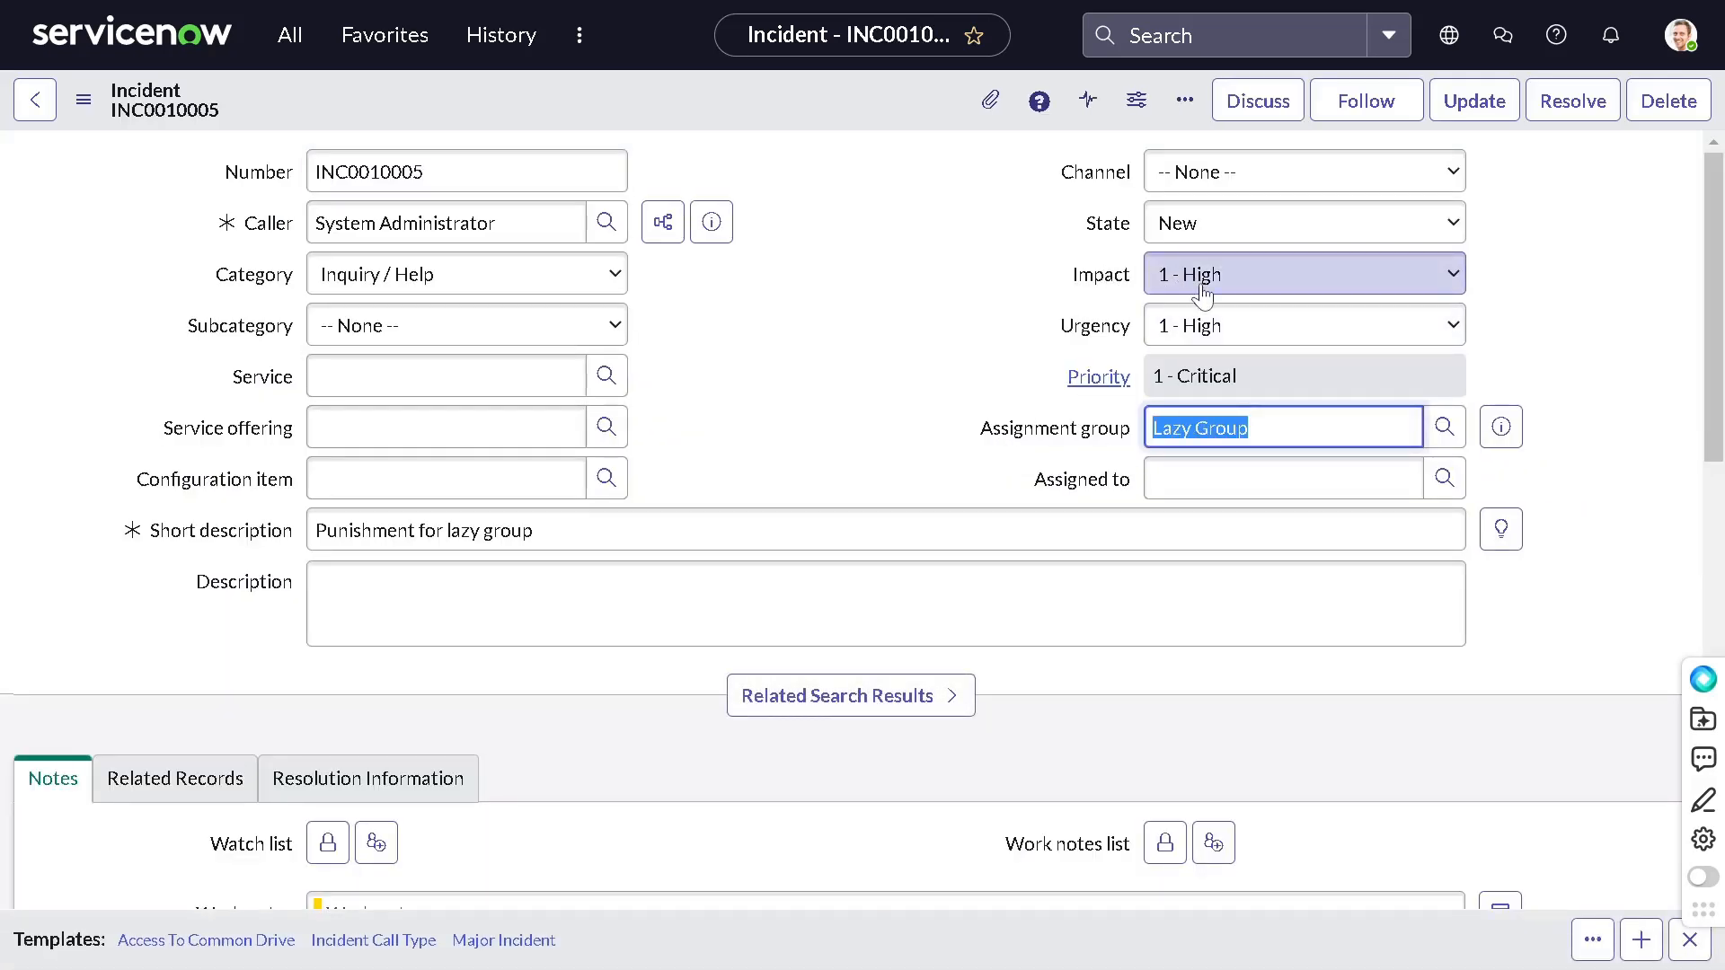
left_click(1303, 273)
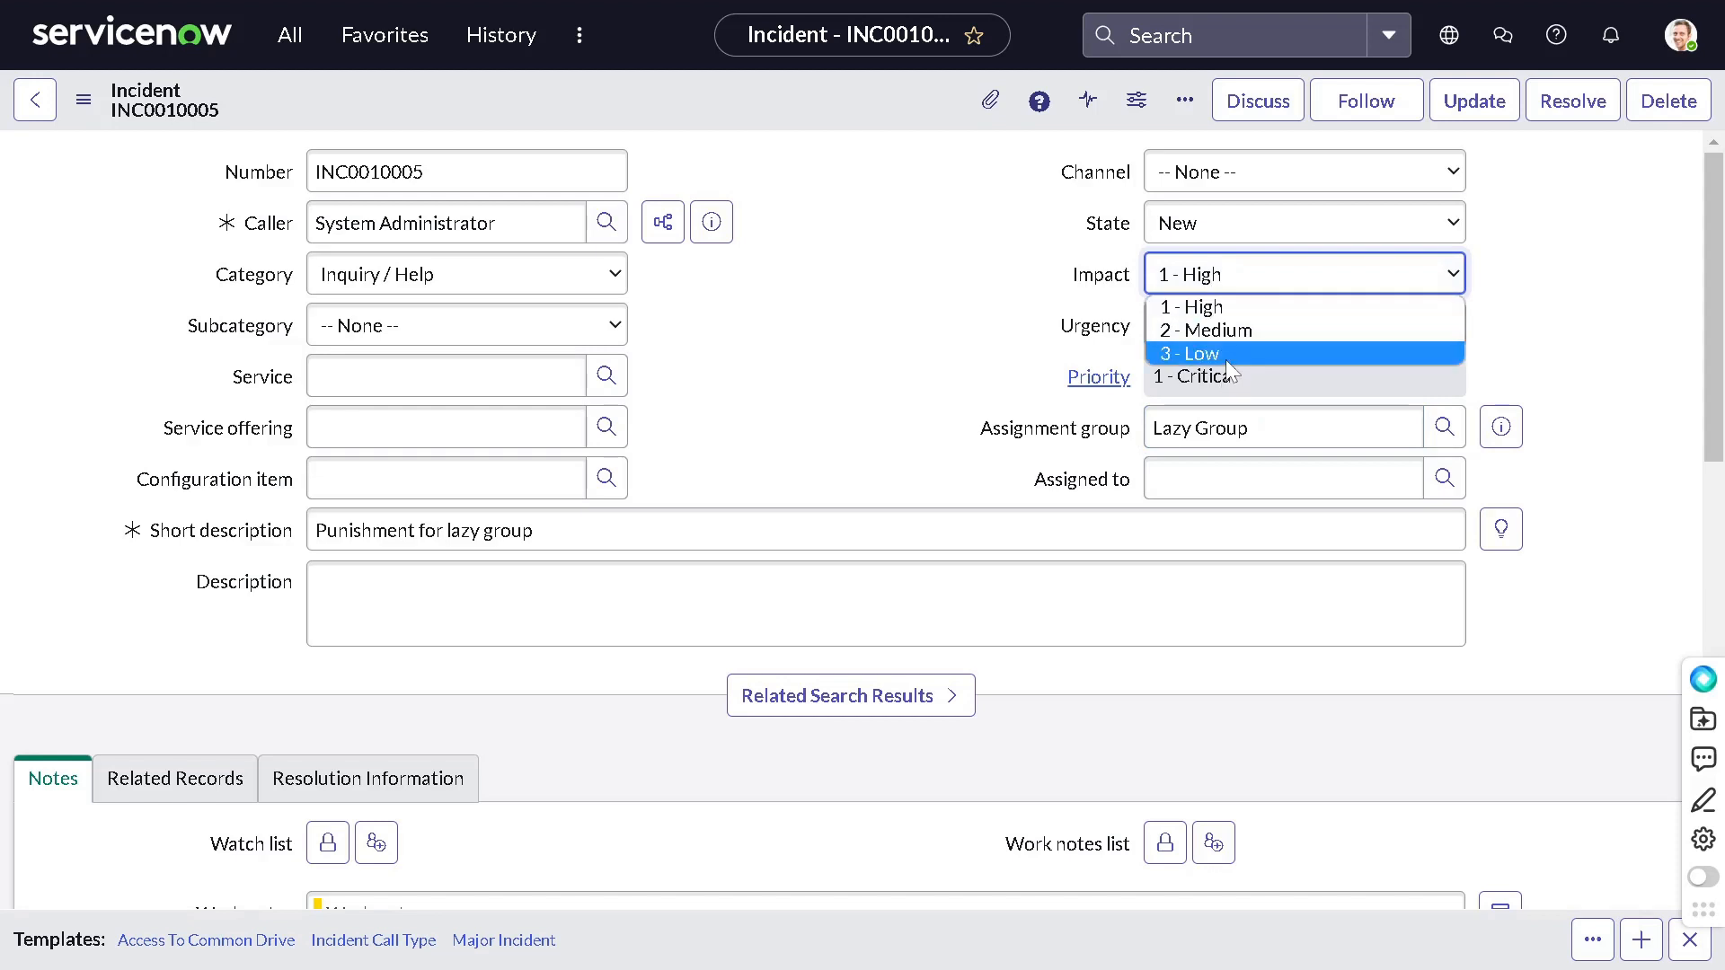
left_click(1210, 331)
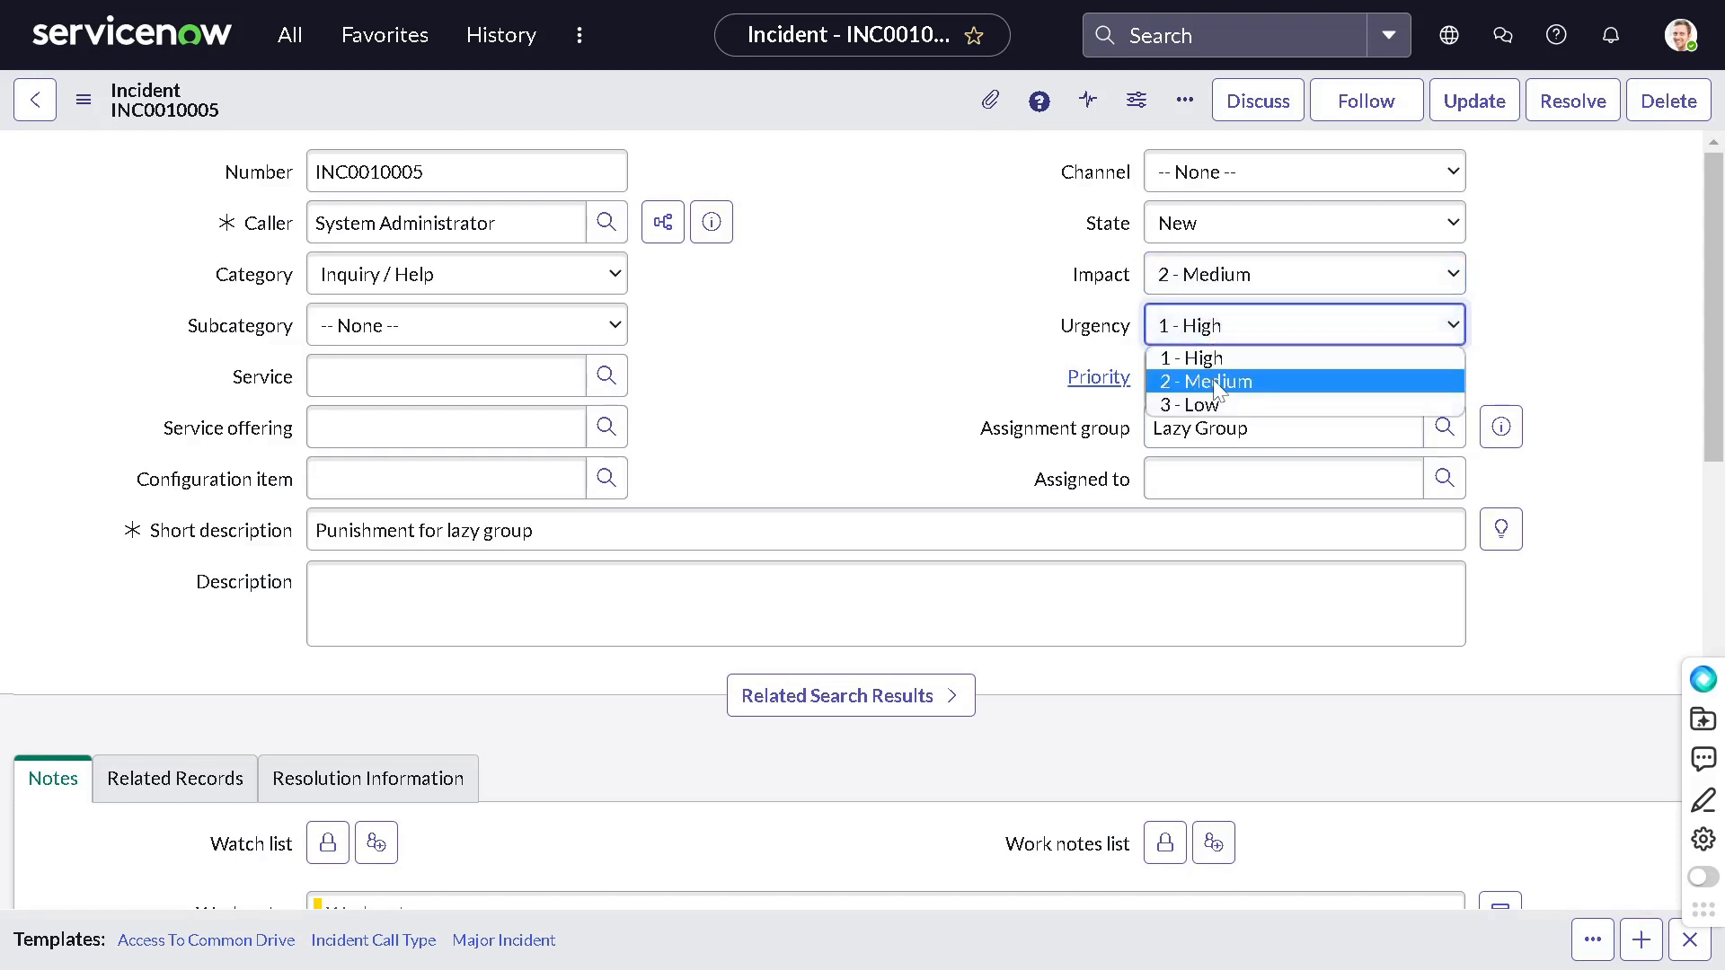
left_click(1204, 381)
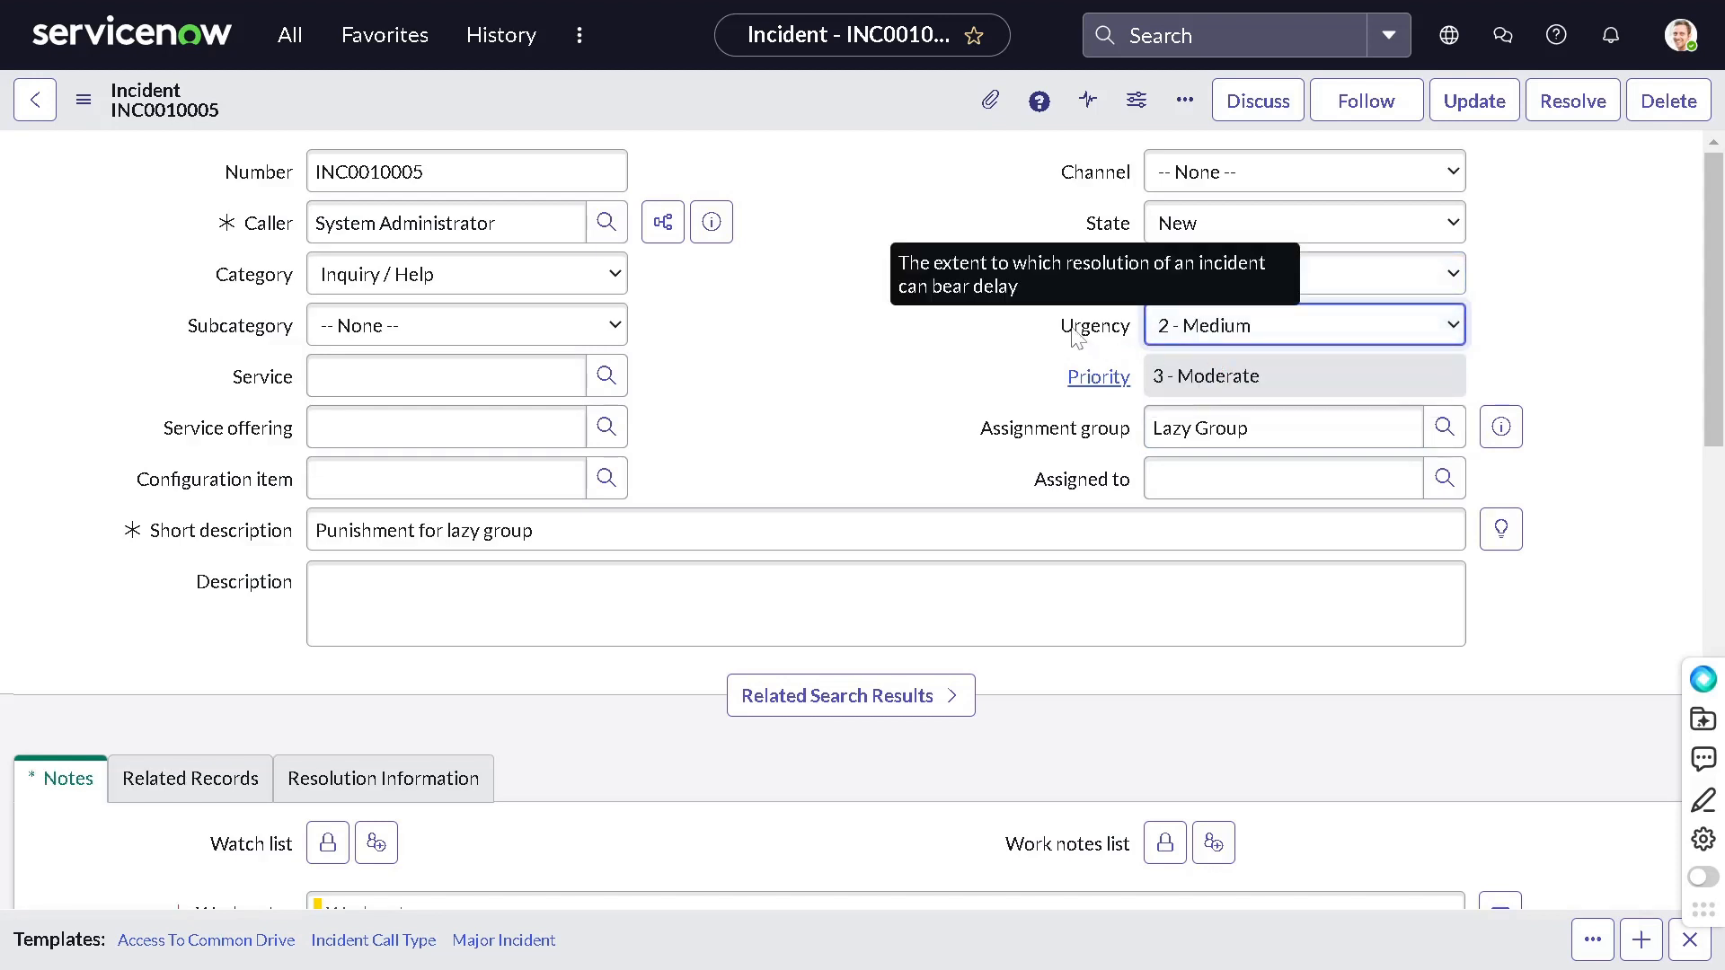
mouse_move(830, 129)
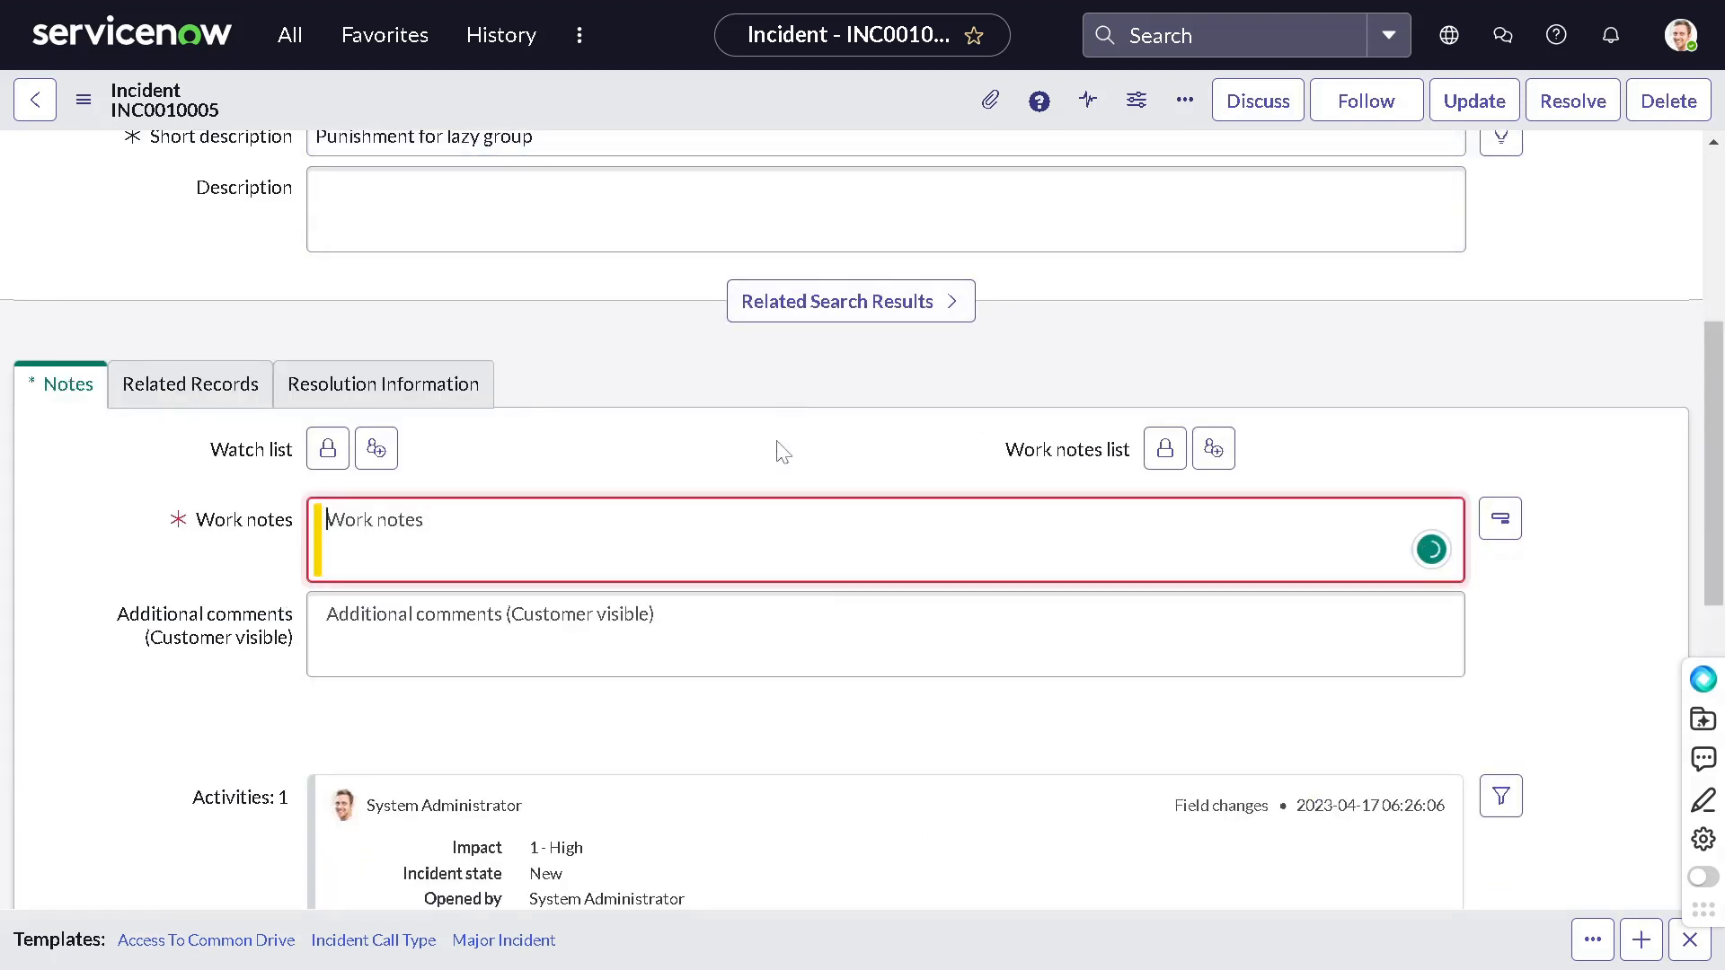
type("test")
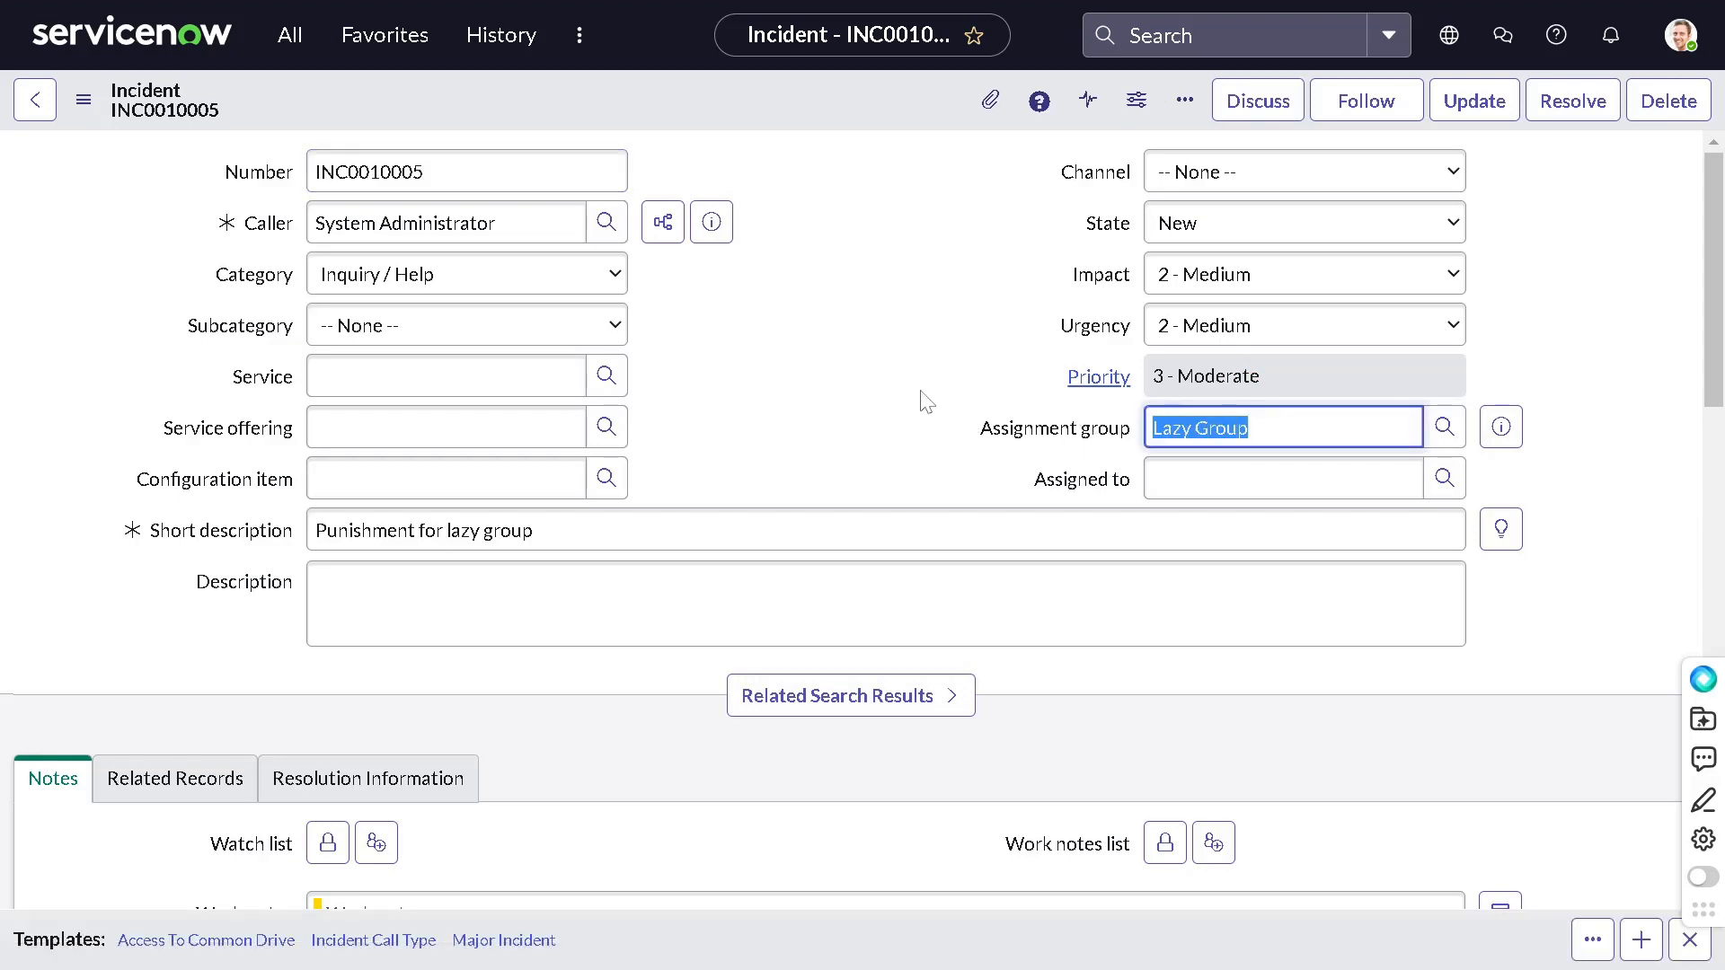
scroll("down", 3)
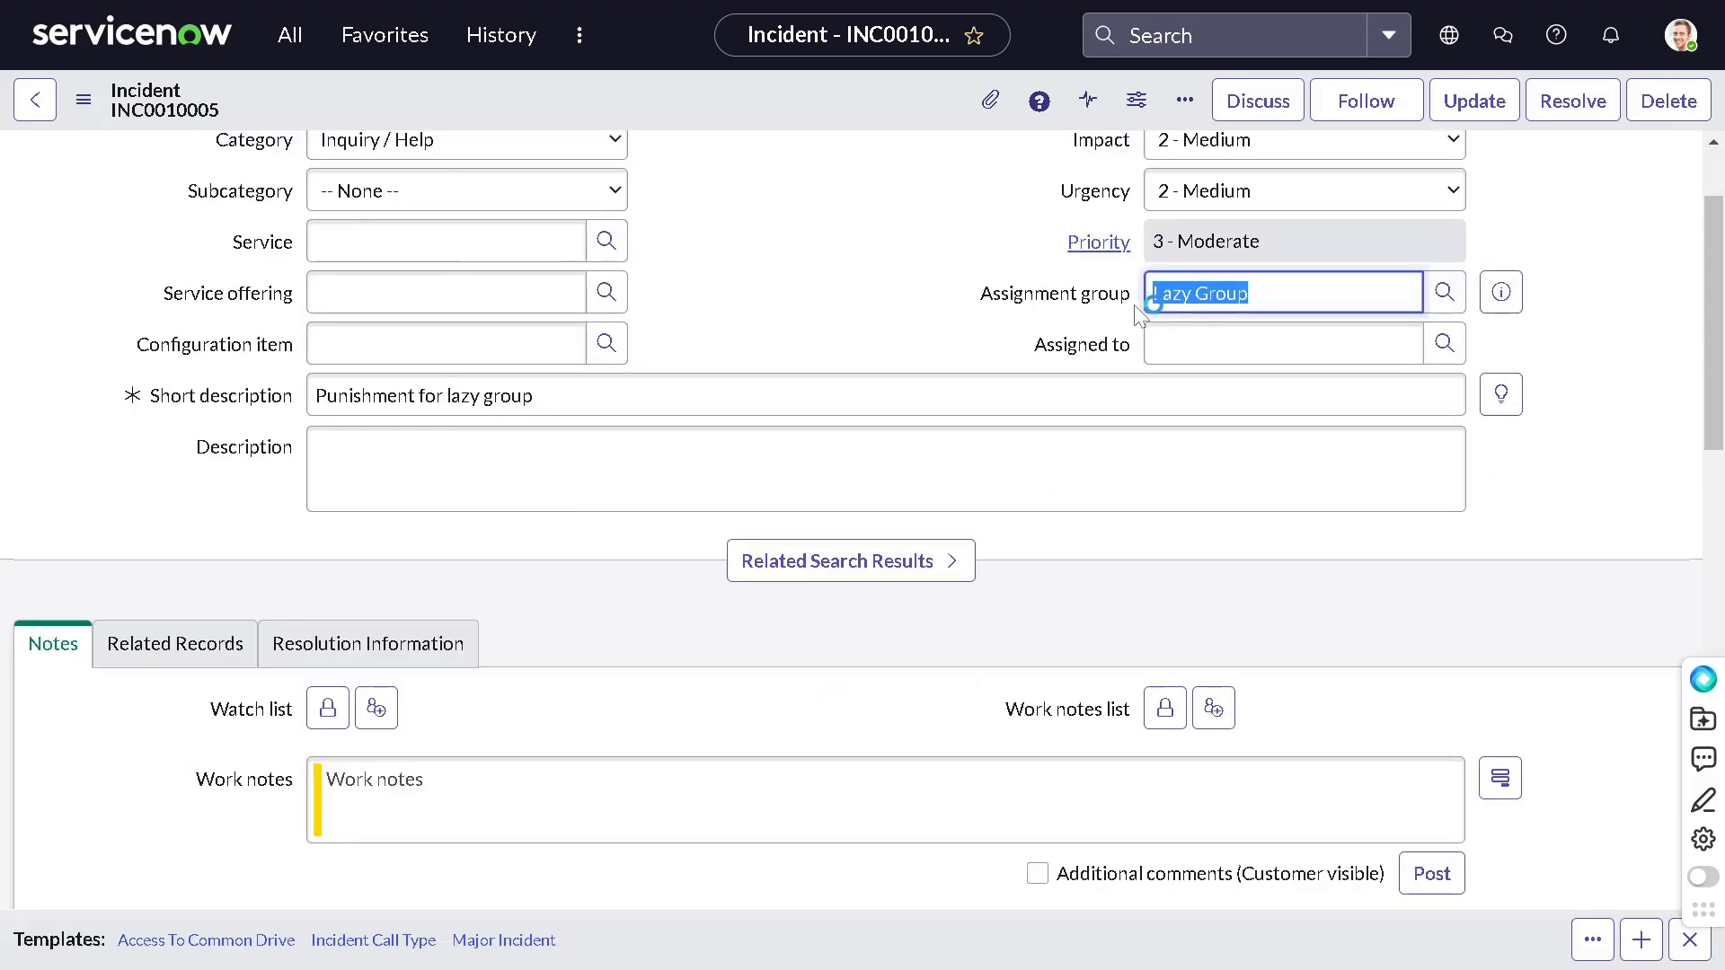